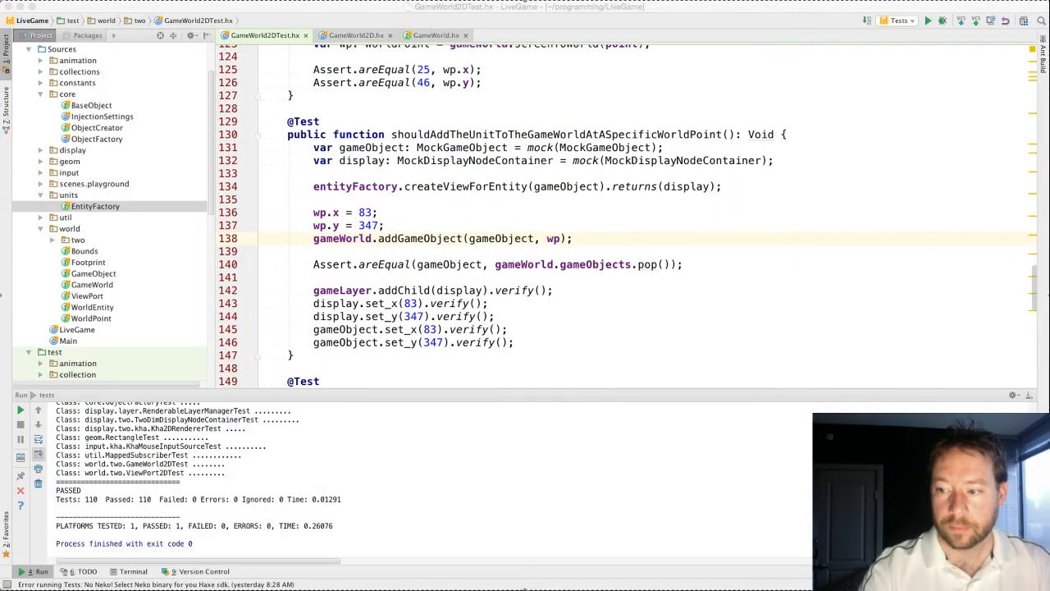
mouse_move(586, 342)
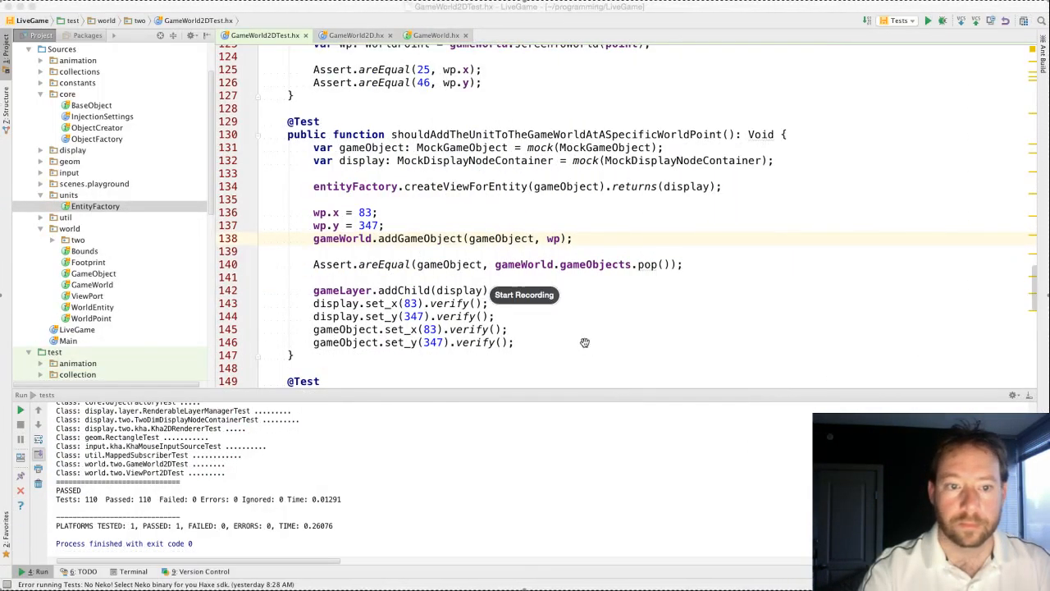
mouse_move(527, 298)
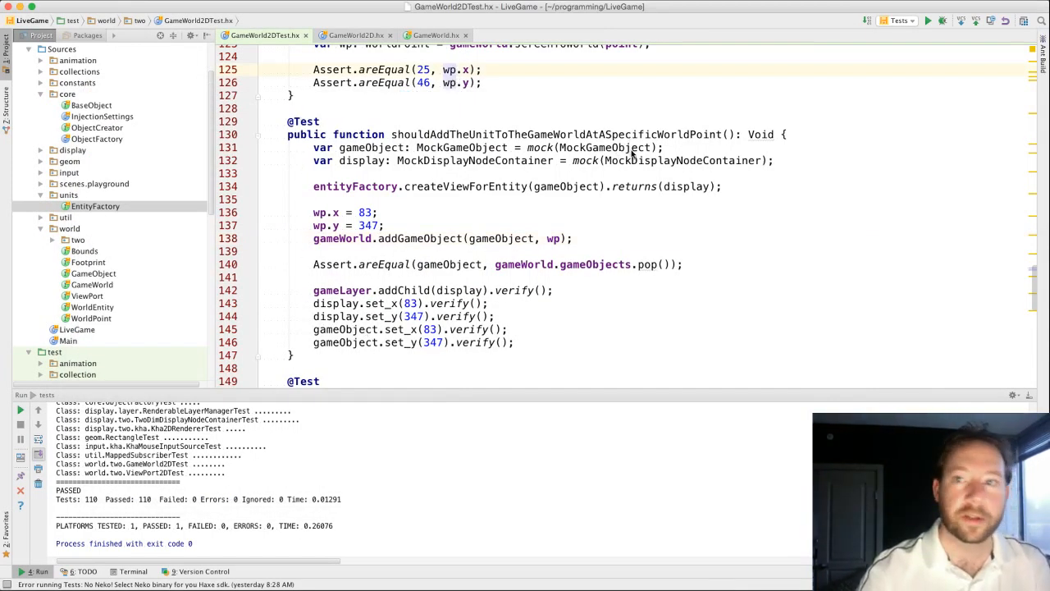
Rerun the test suite and scroll through GameWorld2D.hx's addGameObject and moveItemTo functions.
click(928, 21)
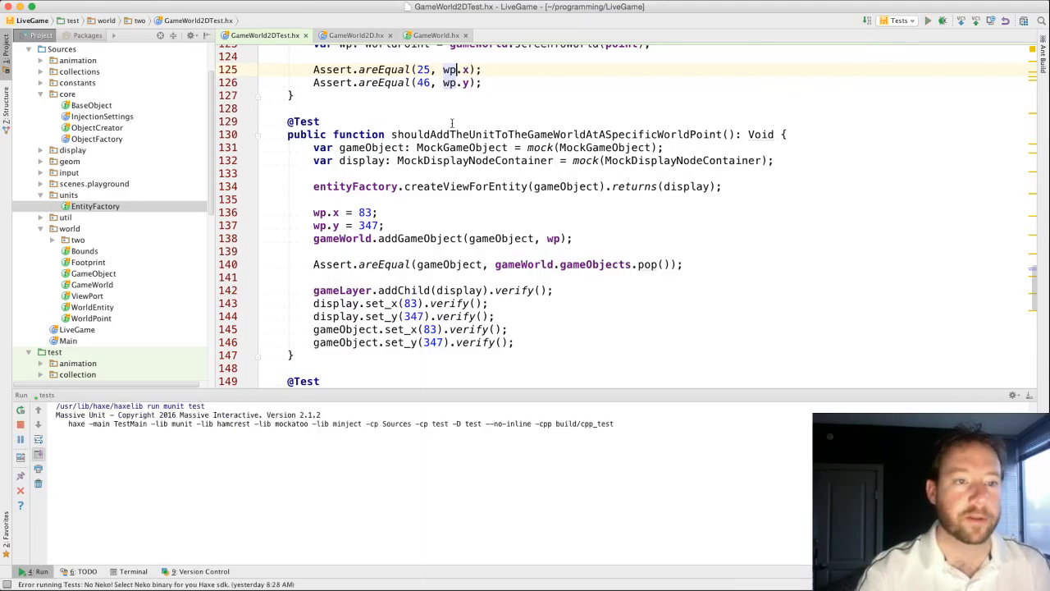
click(355, 35)
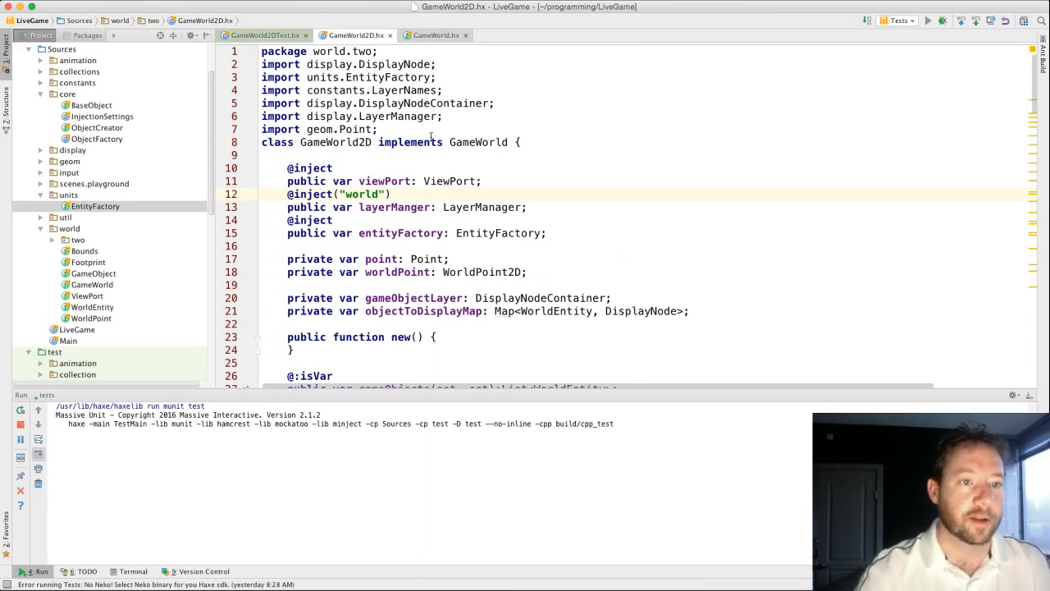
scroll(down, 3)
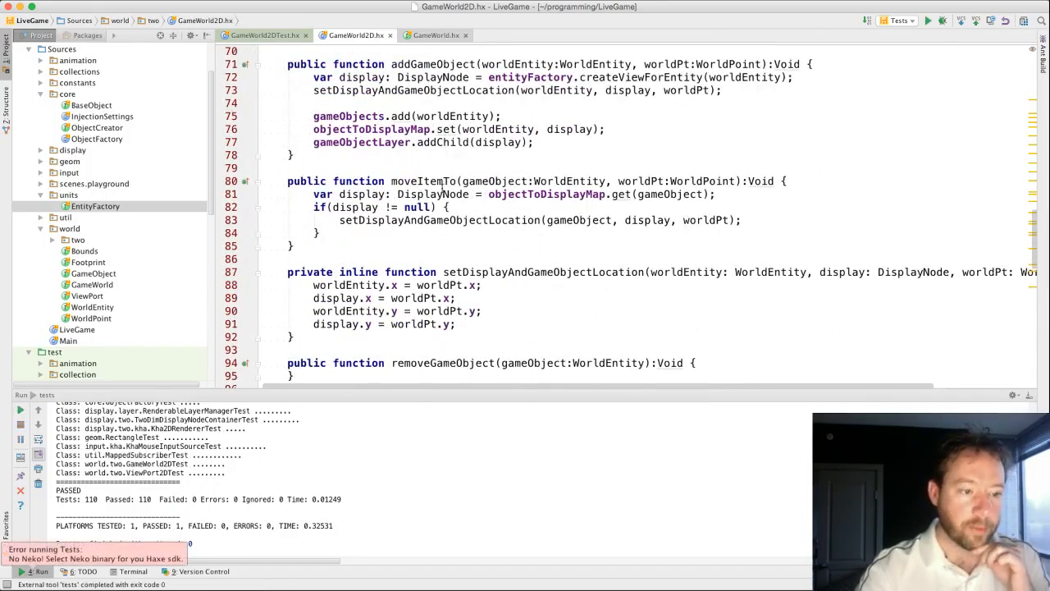
scroll(down, 3)
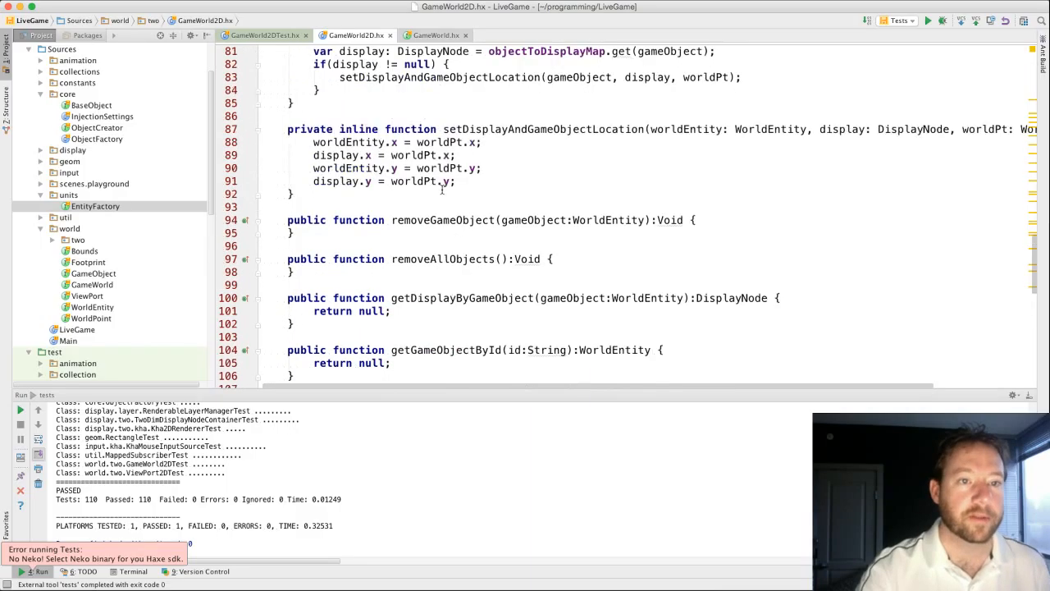
scroll(up, 3)
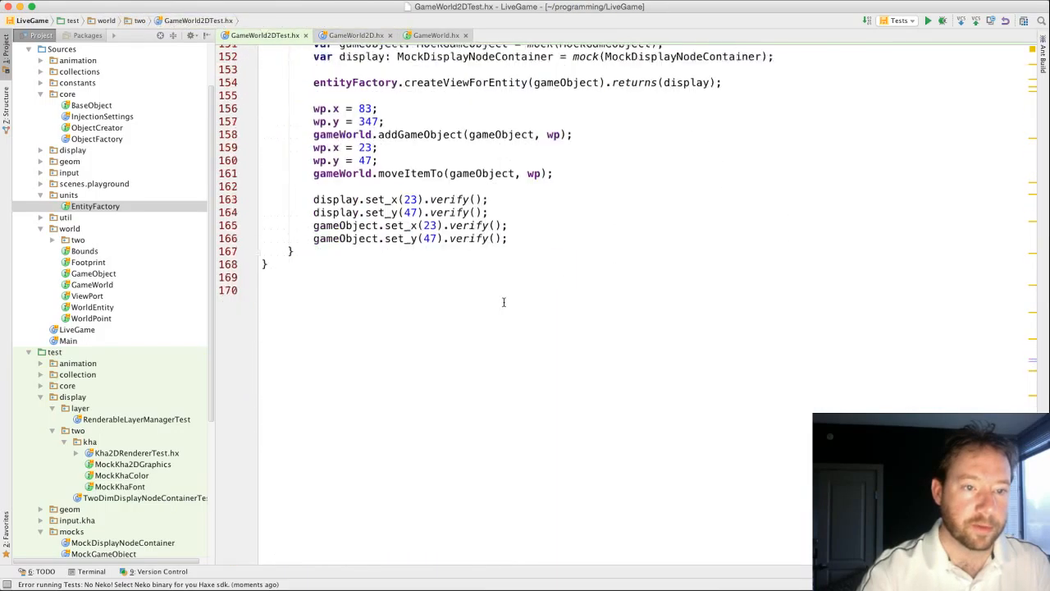
Return to GameWorld2D.hx and review the stubbed getItemAt function.
click(355, 35)
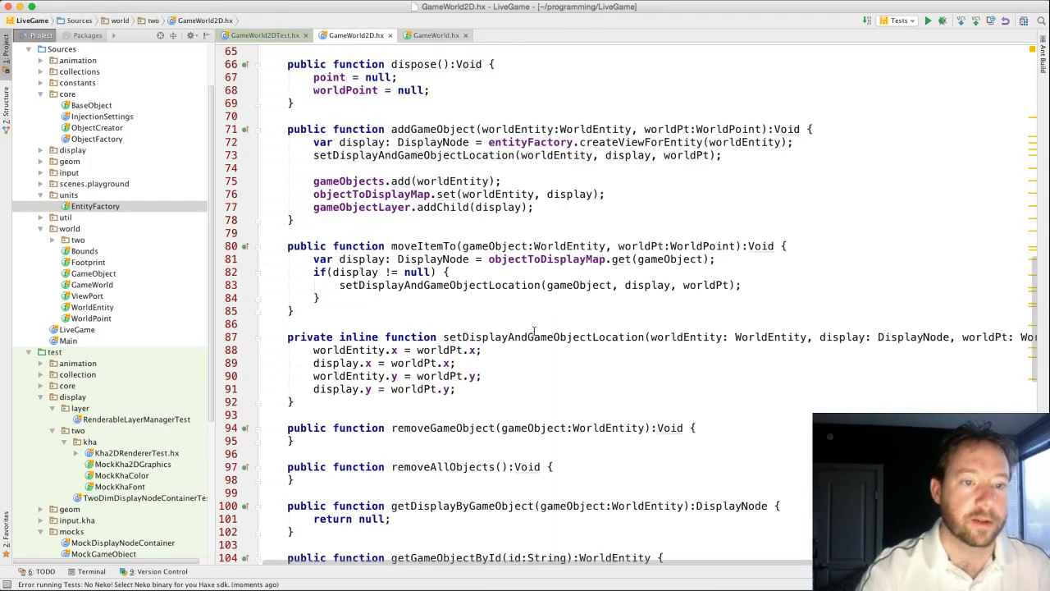
scroll(up, 3)
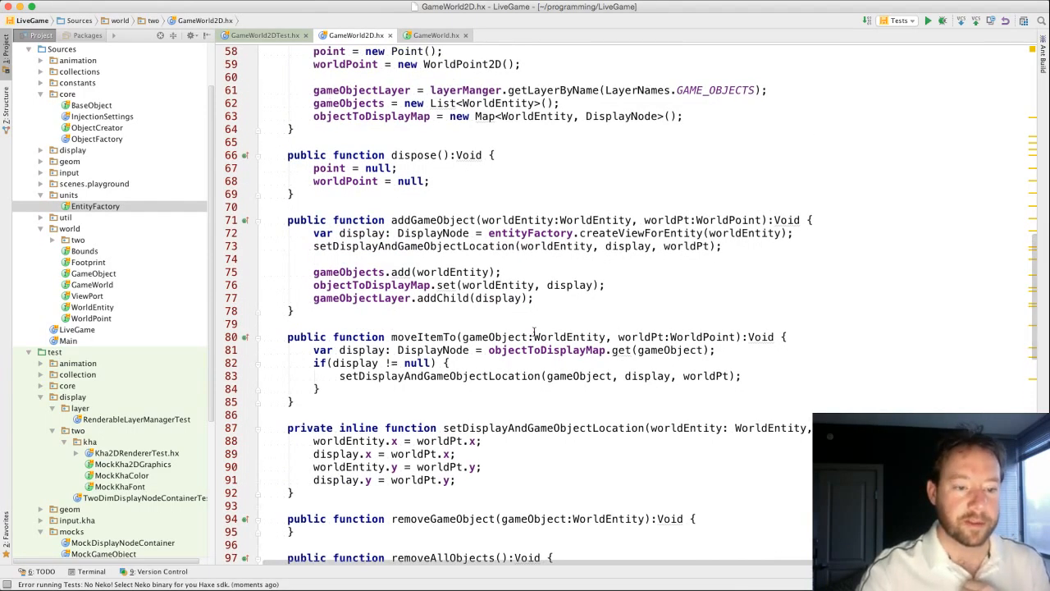
scroll(down, 3)
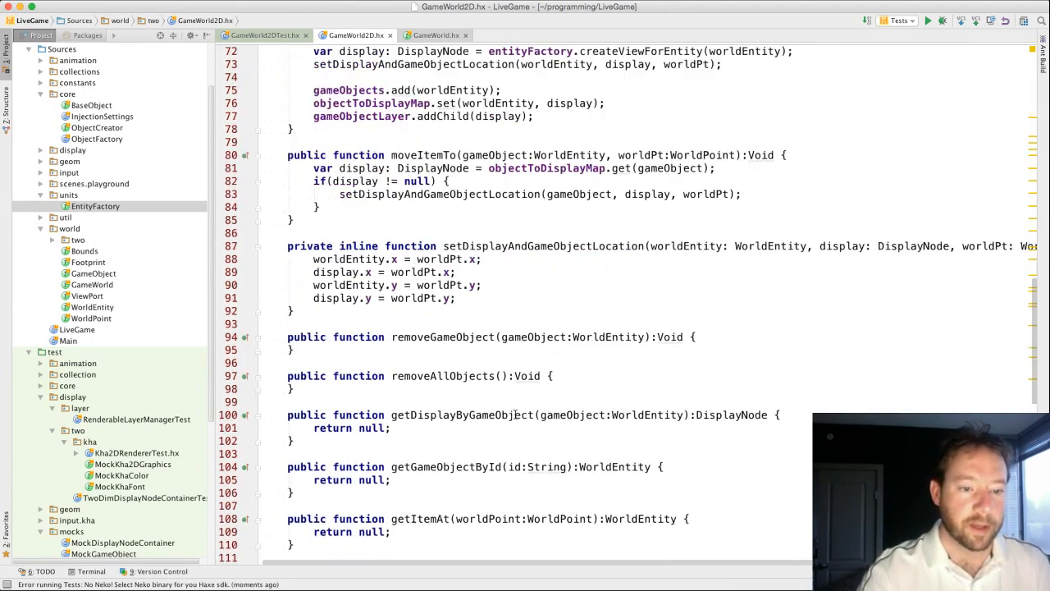
scroll(up, 3)
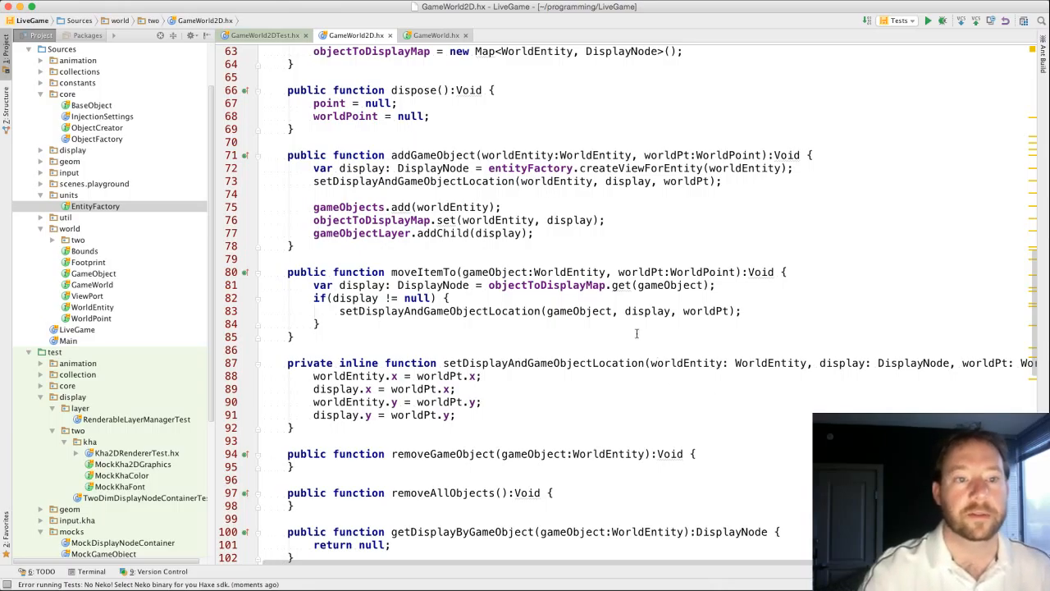
scroll(up, 3)
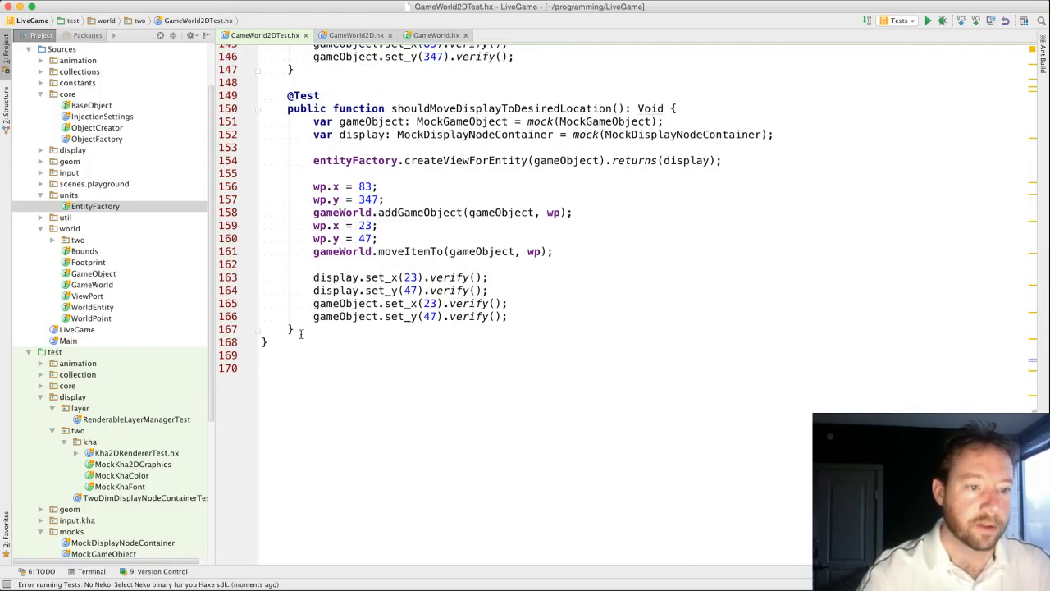
Write test shouldNotAddEntityToWorldIfNull whose body calls gameWorld.addGameObject(null, wp).
text(tion shouldN(): Void {)
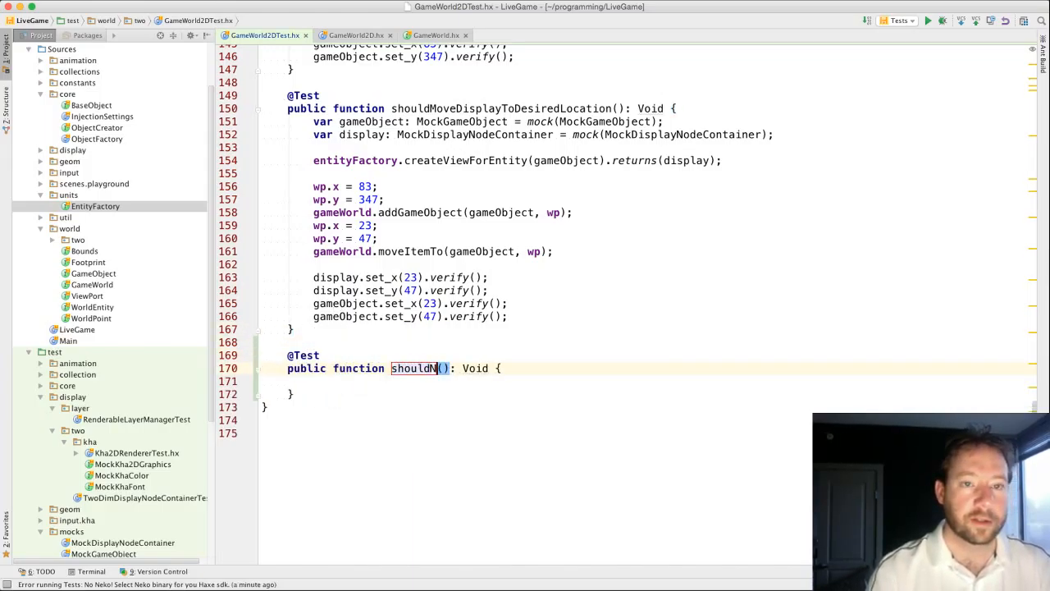
text(otAdd)
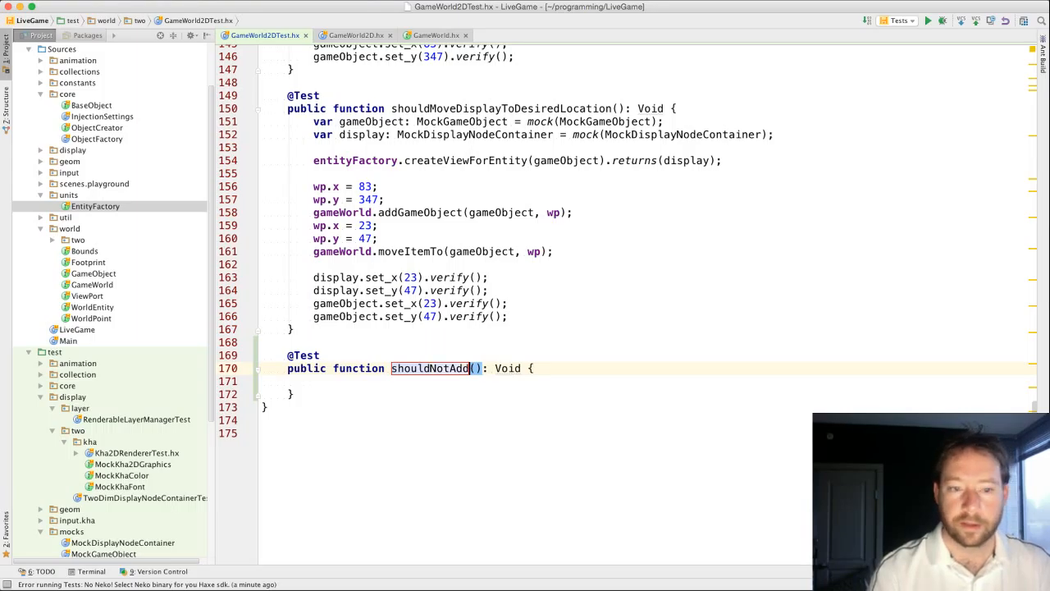
text(W)
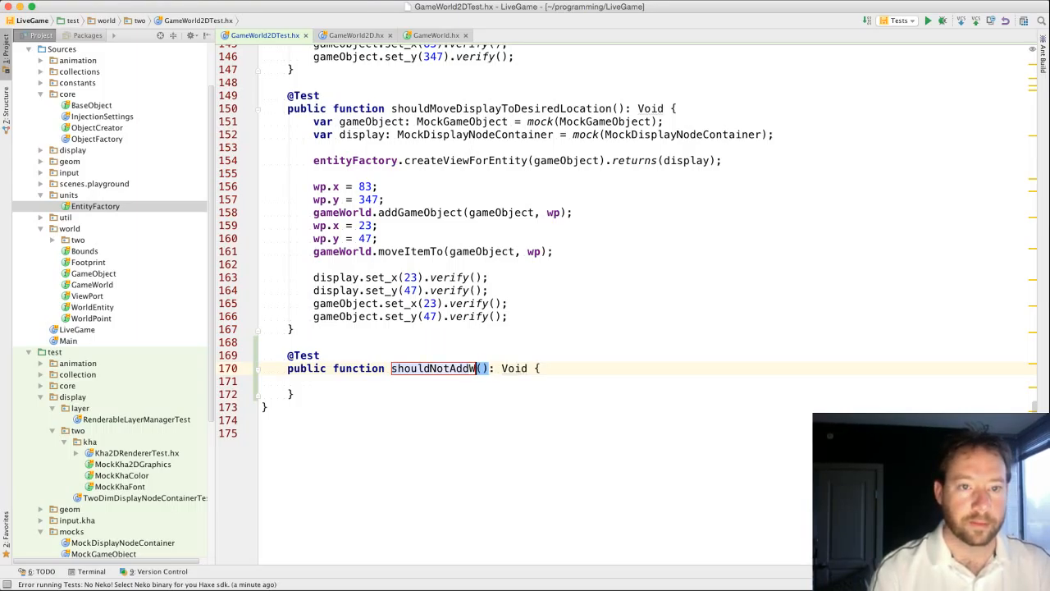
text(EntityTo)
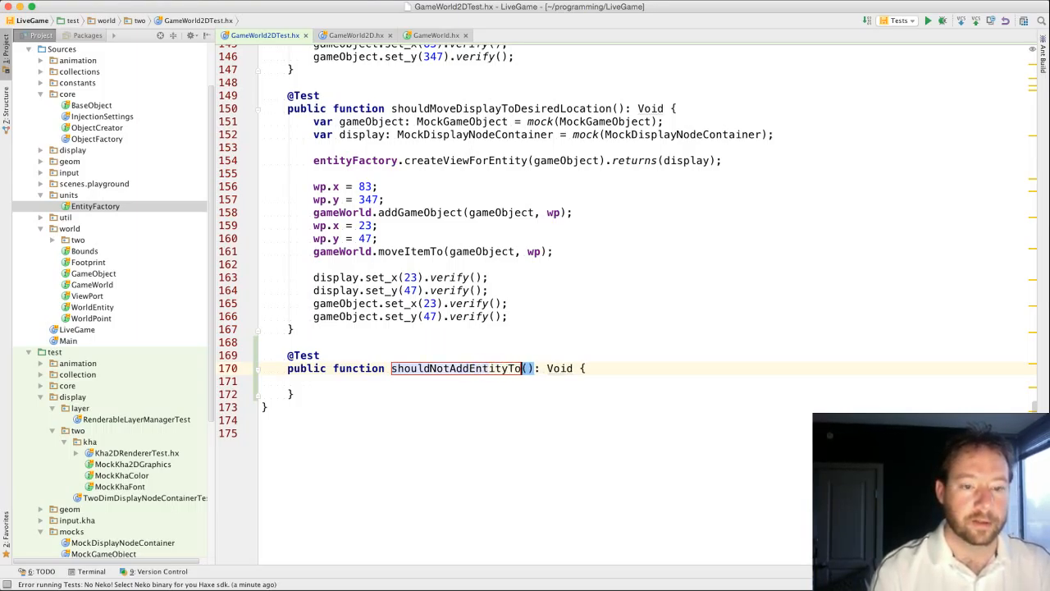
text(WorldIfNull)
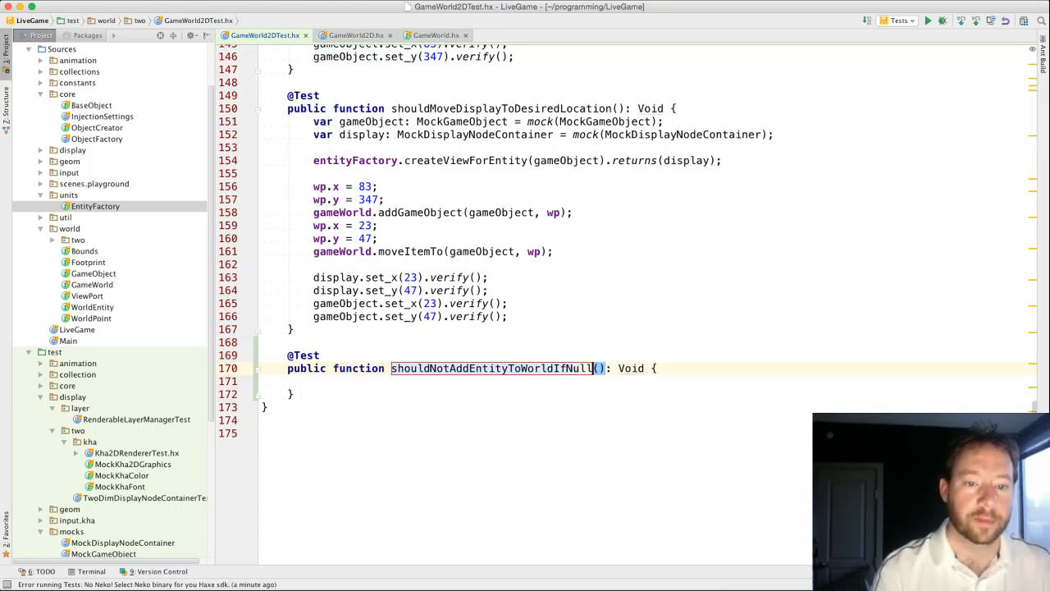
key(Return)
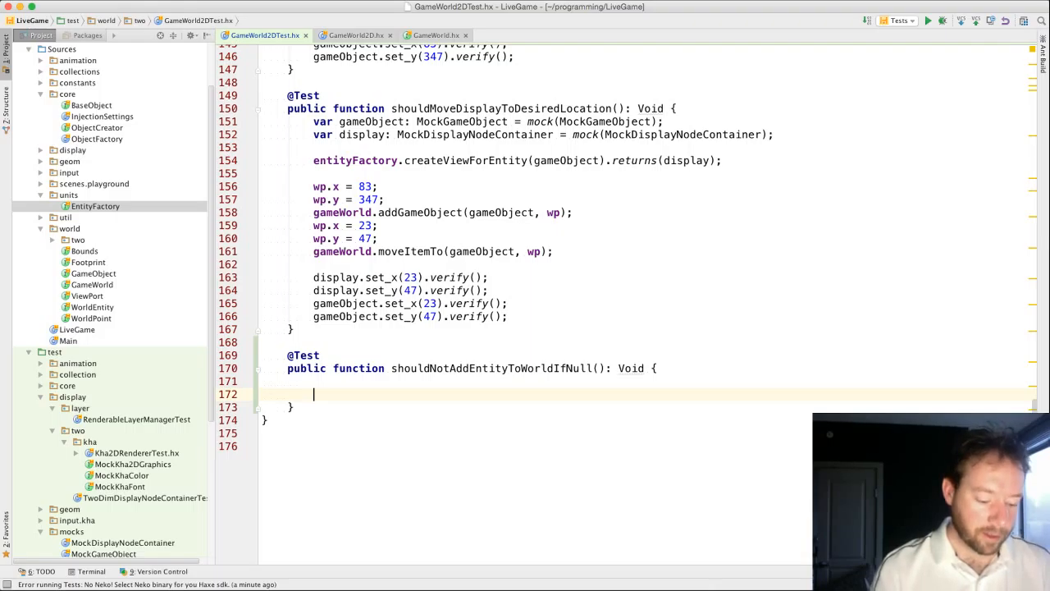
key(Backspace)
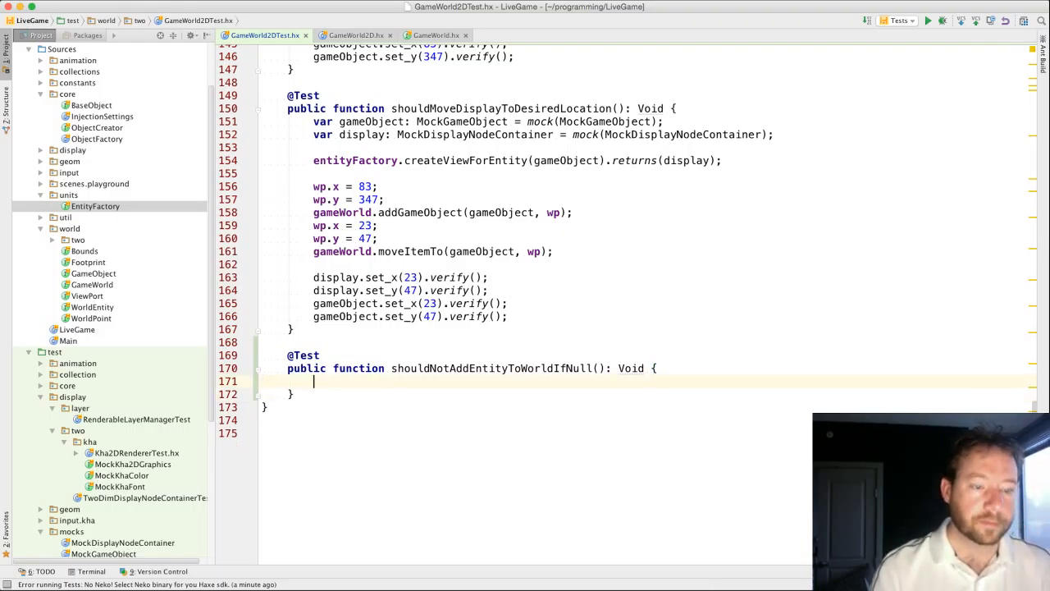
text(gameWorld.addGameObject()
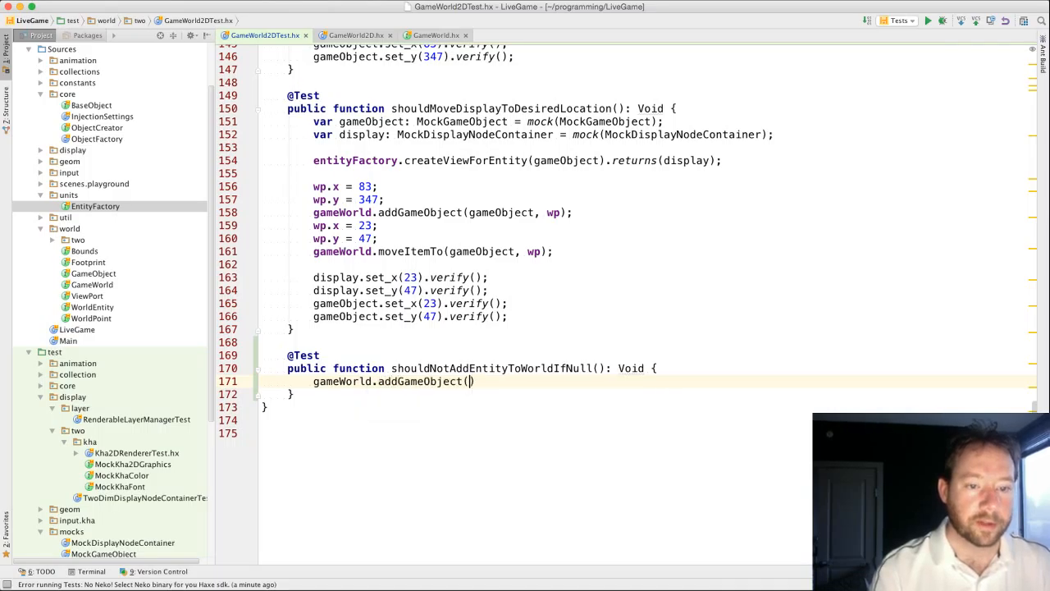
text(null, wp)
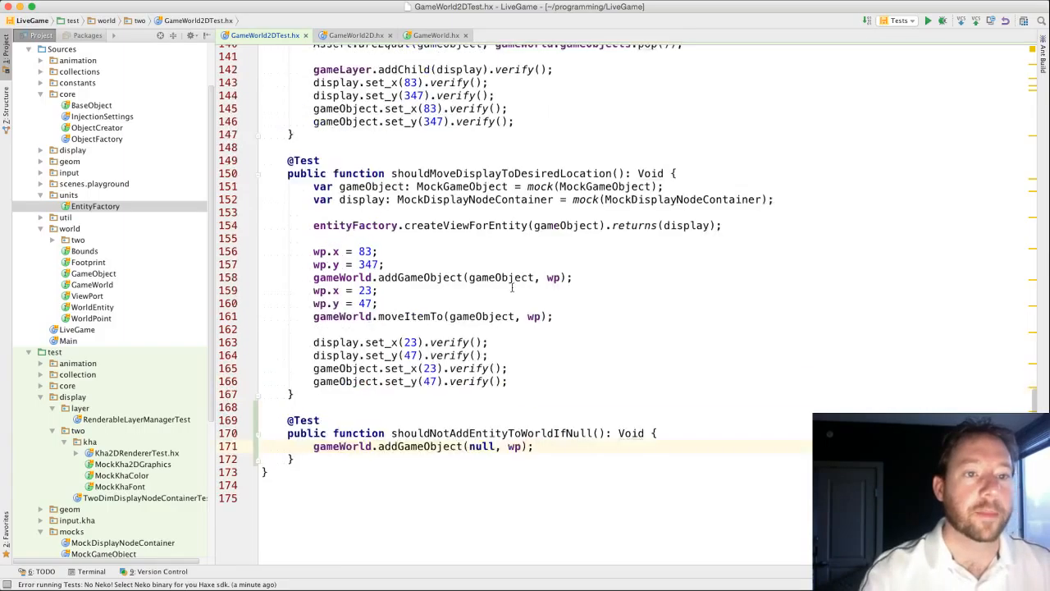
scroll(up, 3)
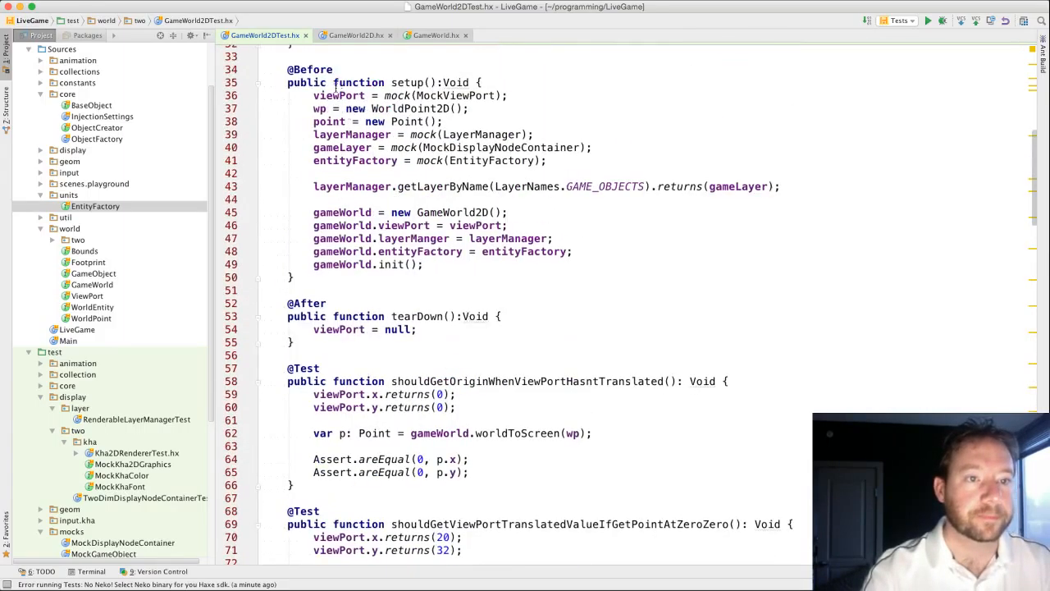
click(355, 35)
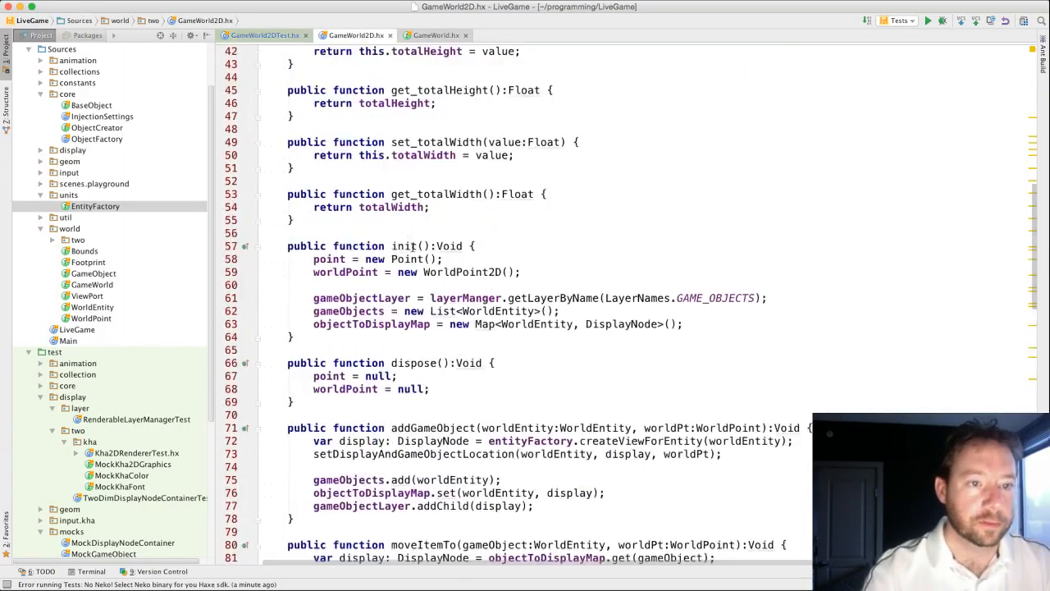
scroll(up, 3)
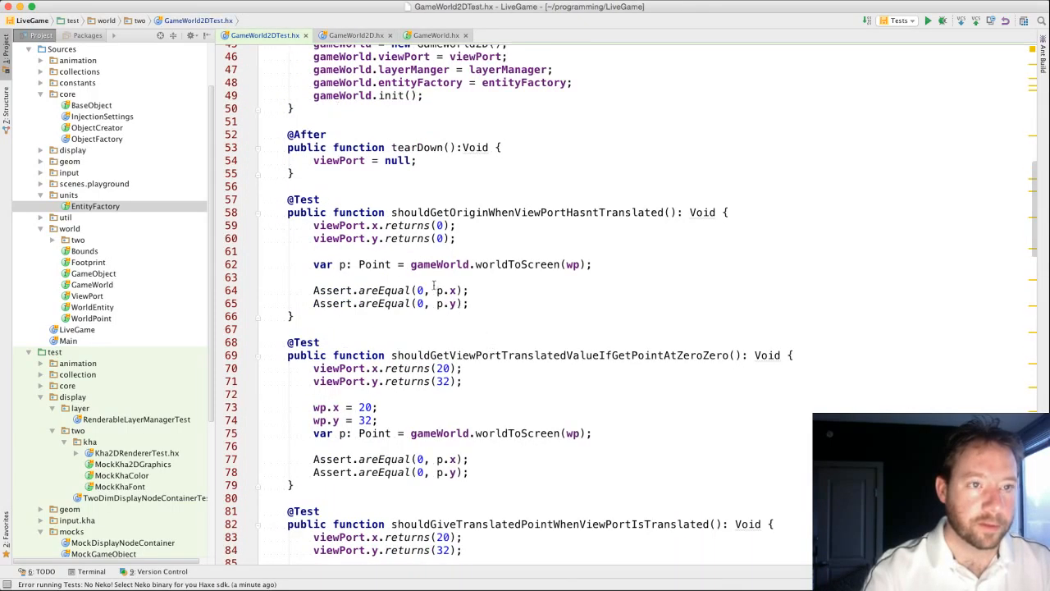
scroll(down, 3)
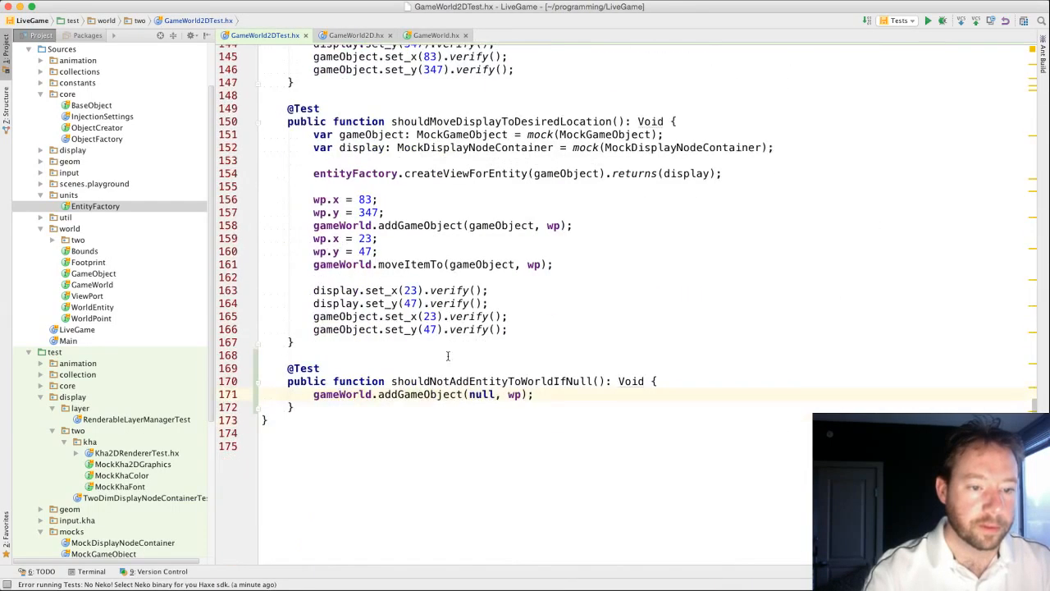
Begin an Assert.areEqual on gameWorld.gameObjects in the null-entity test.
text(Assert)
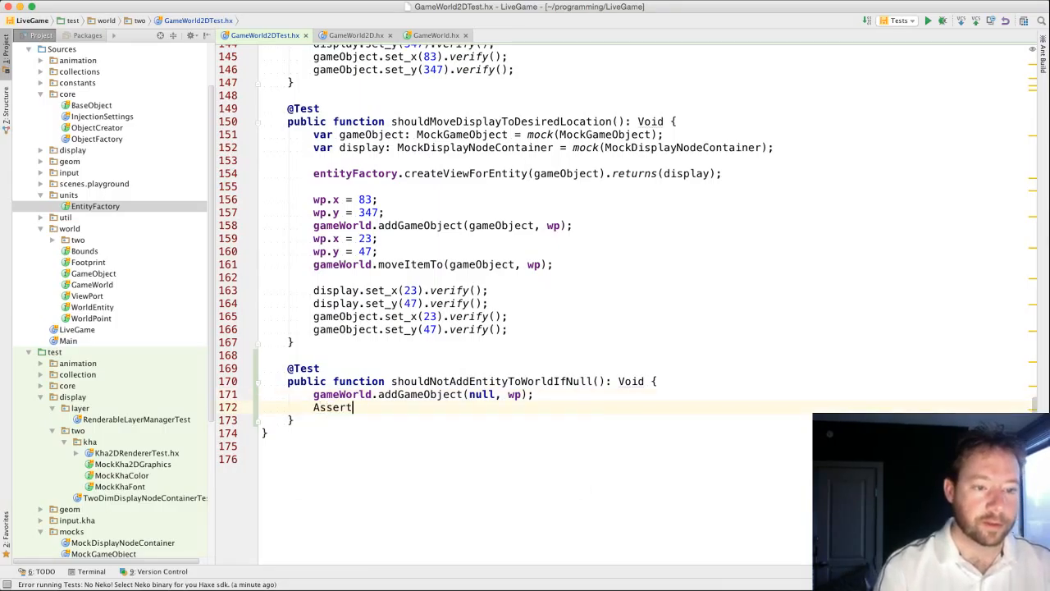
text(.areEqual(ga)
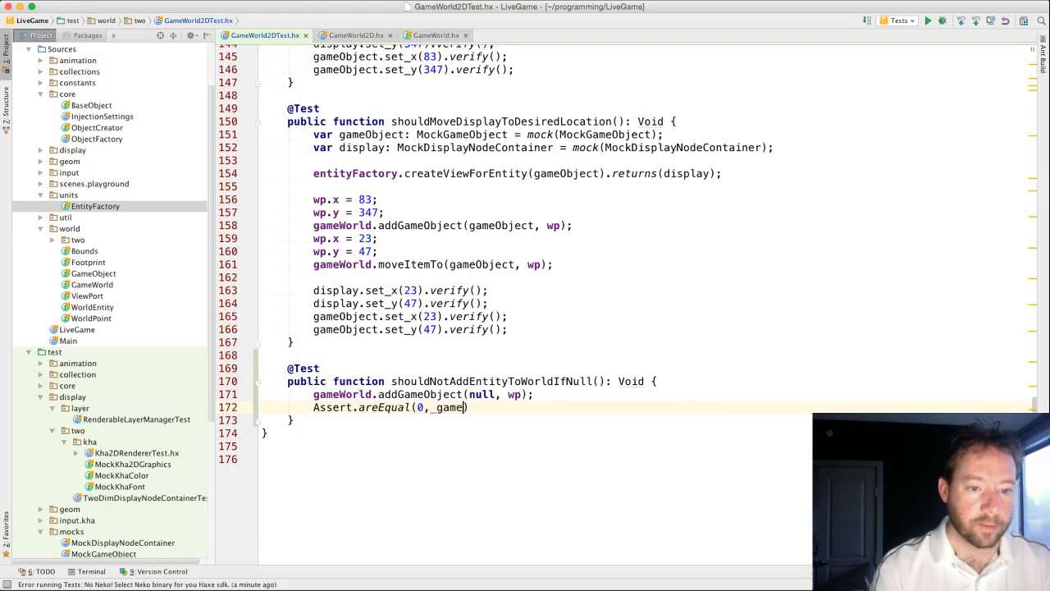
text(gameWorld.gameObjects.)
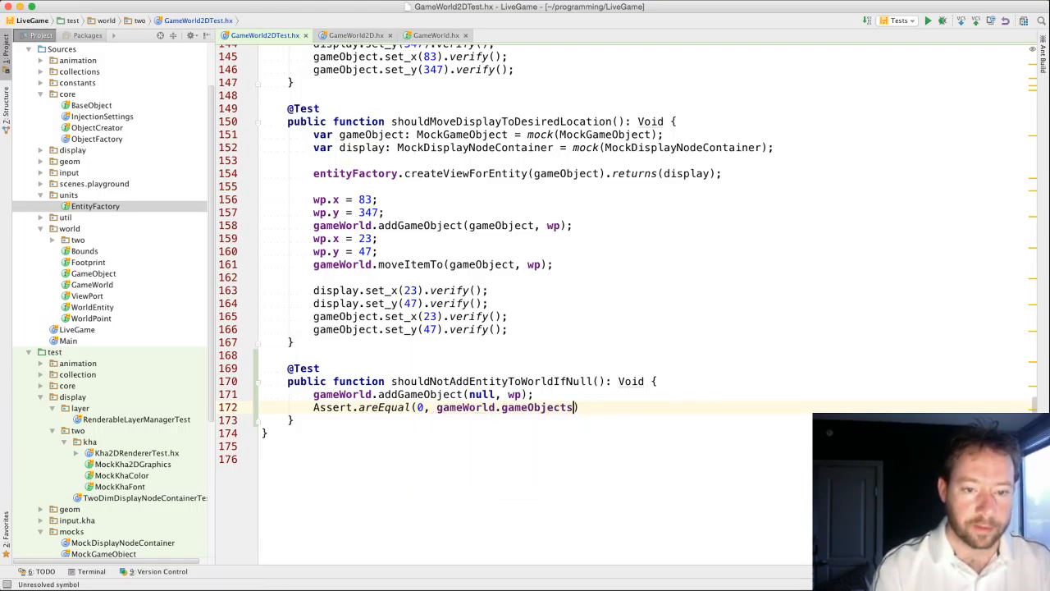
click(354, 34)
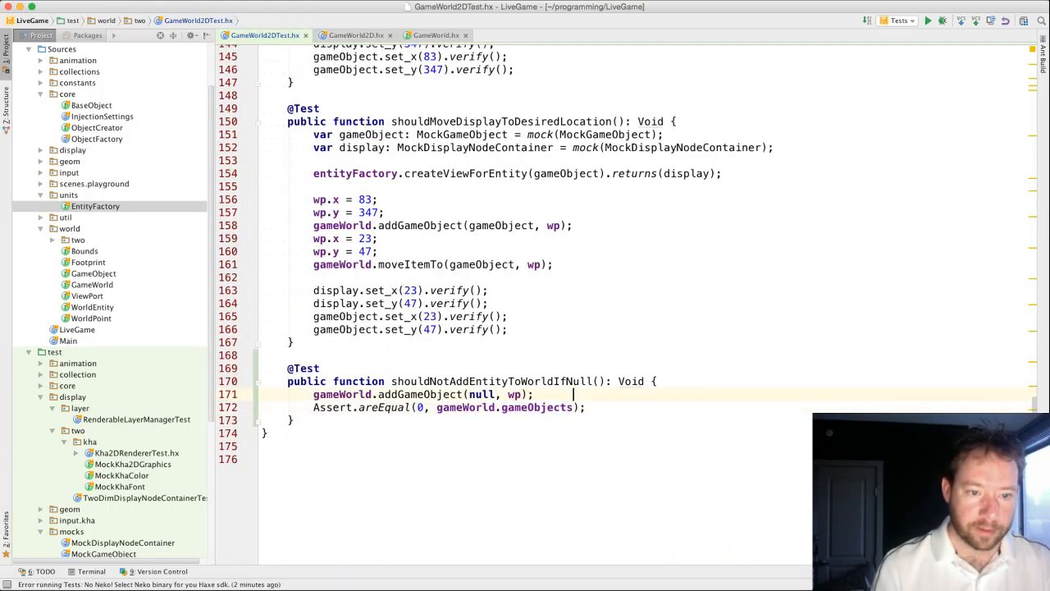
Add a for loop over gameWorld.gameObjects with an Int counter starting at 0.
text(for()
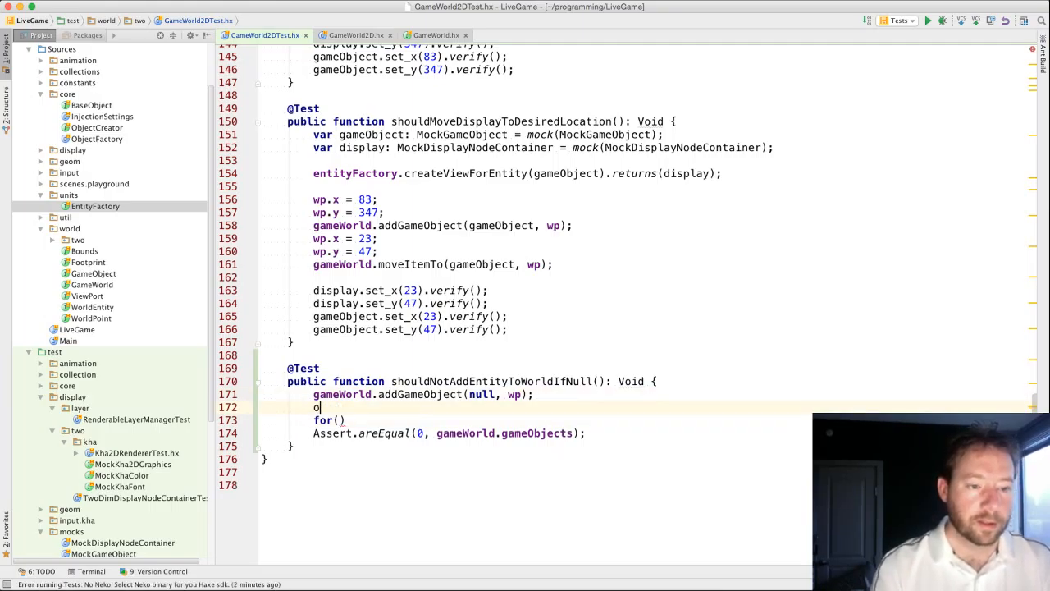
text(var objCount:)
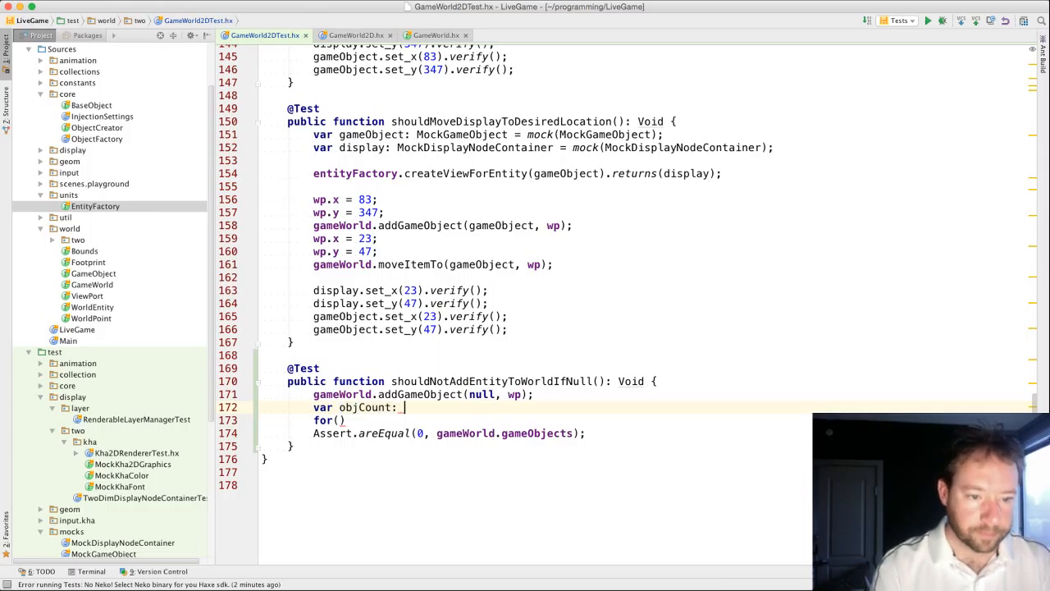
text(Int = 0;)
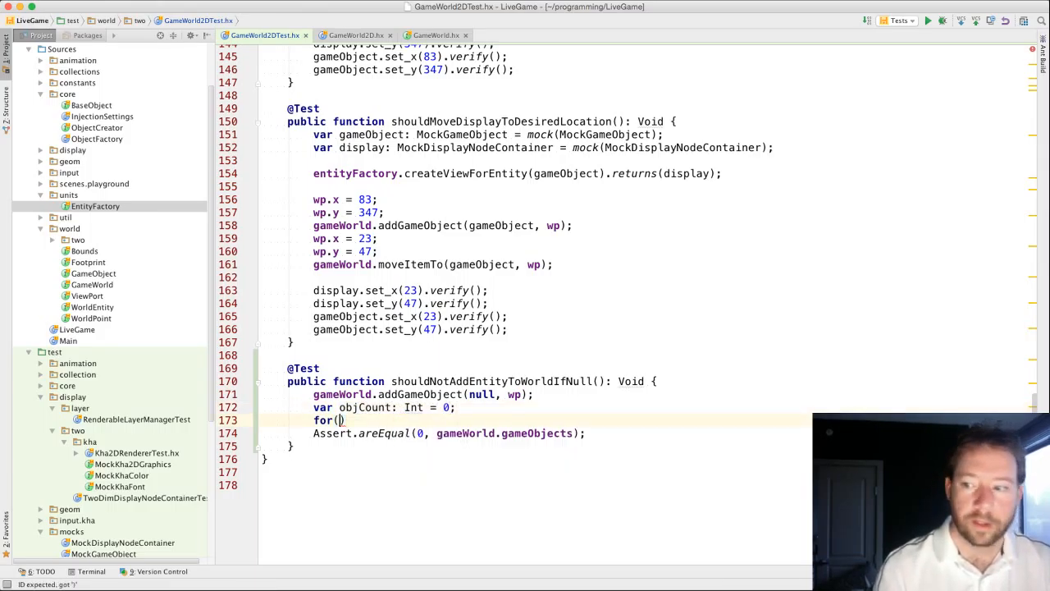
text(i in)
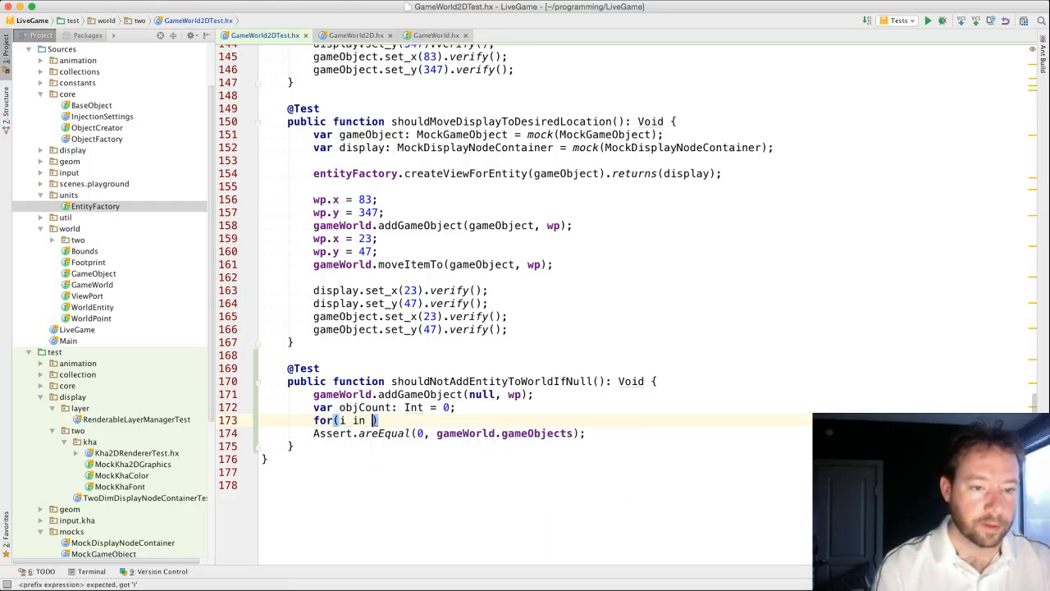
text(gameWorld)
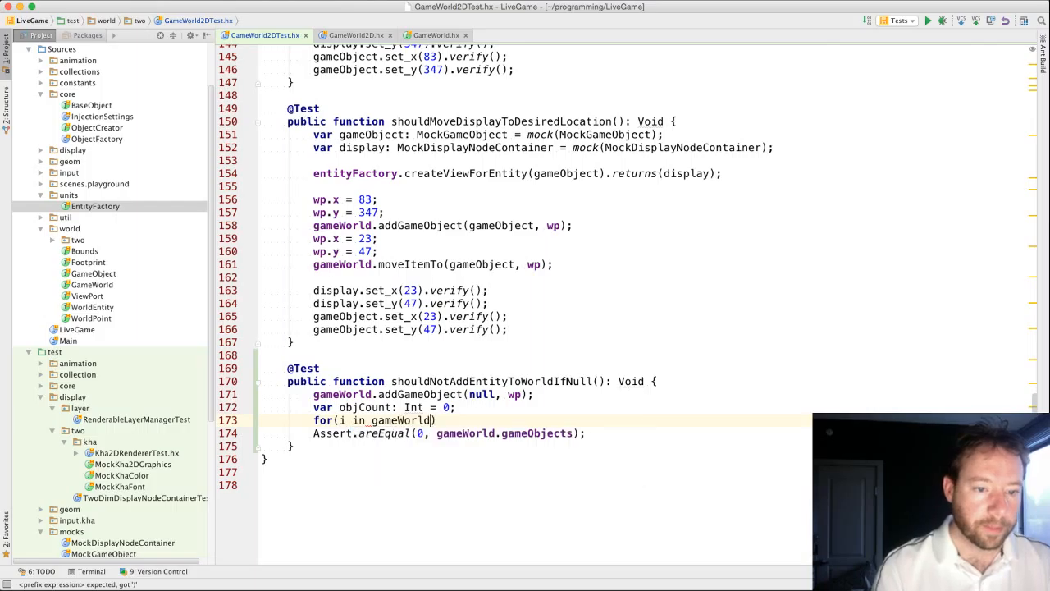
text(.gameObjects)
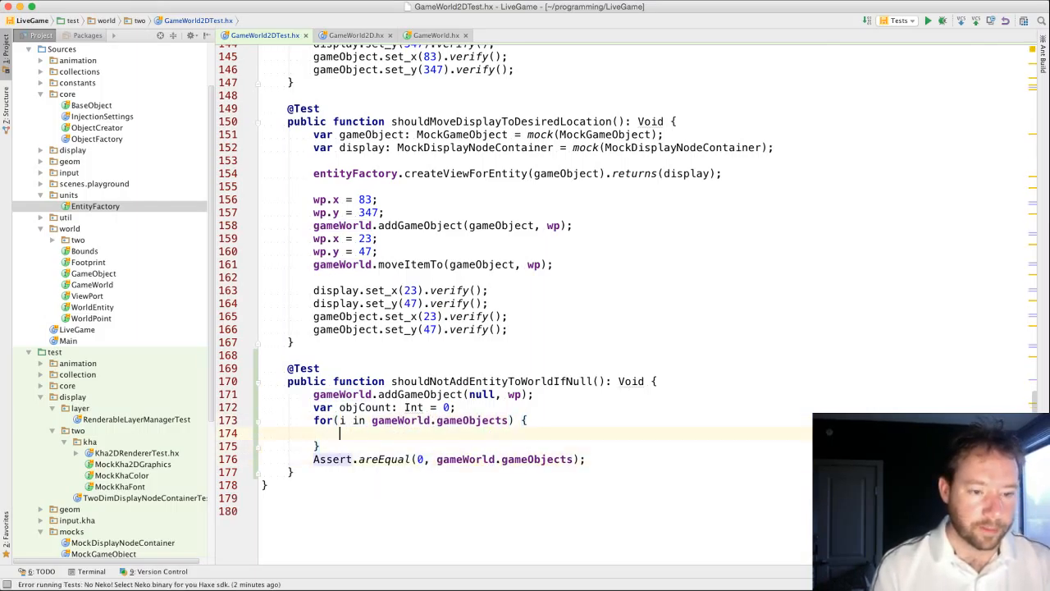
Replace the asserted gameWorld argument with objCount.
double_click(465, 459)
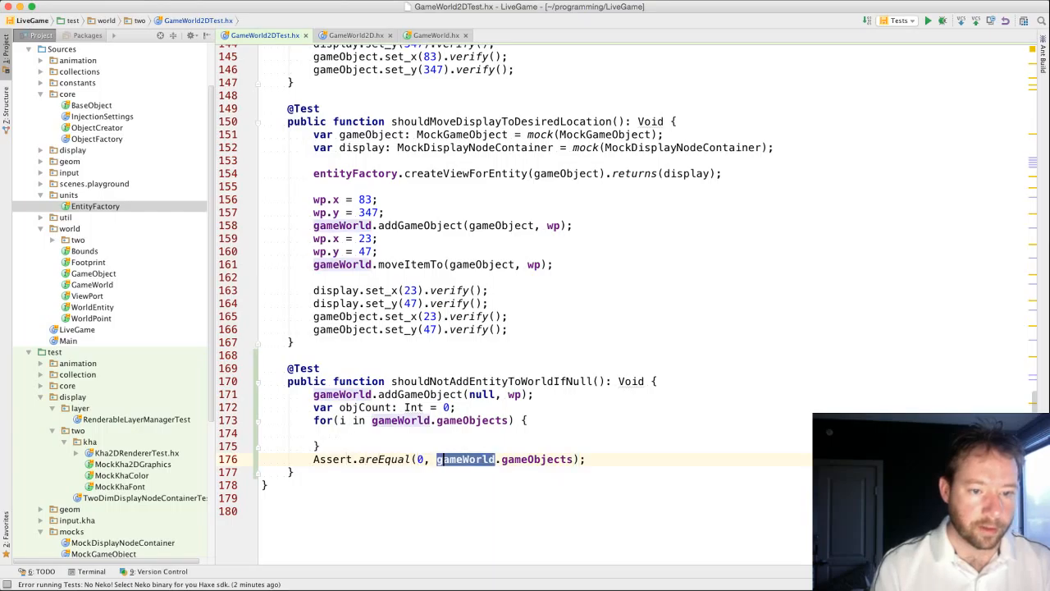
text(obj)
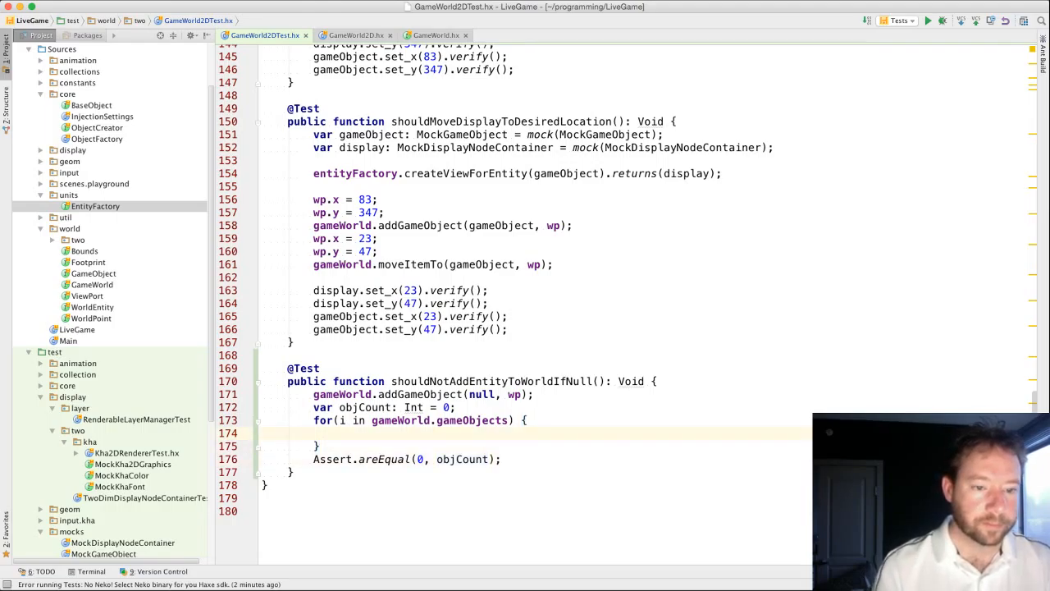
text(objC)
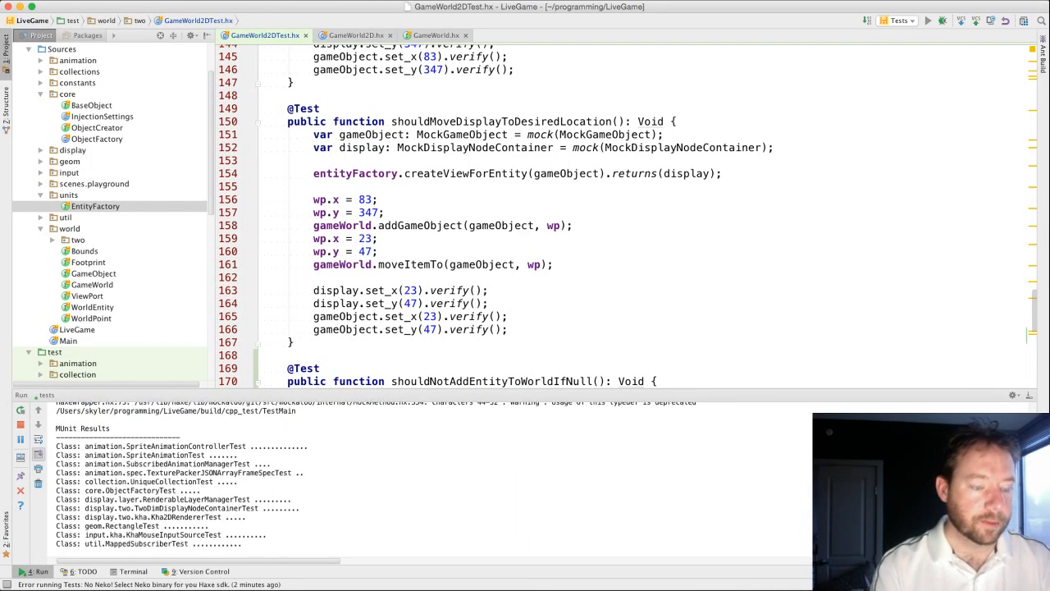
Switch to GameWorld2D.hx and scroll to the addGameObject method.
scroll(down, 3)
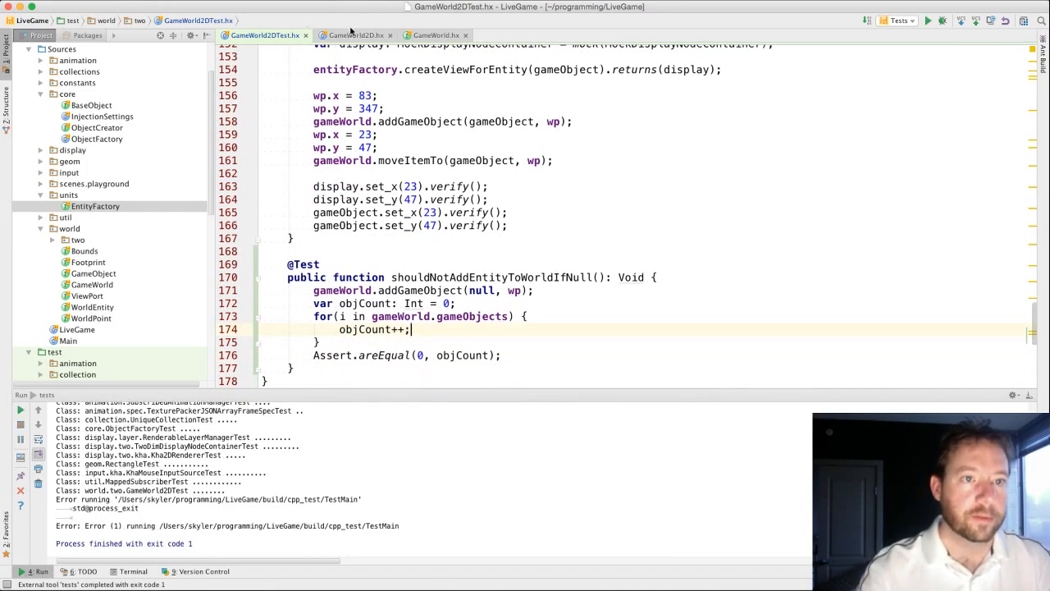
click(355, 36)
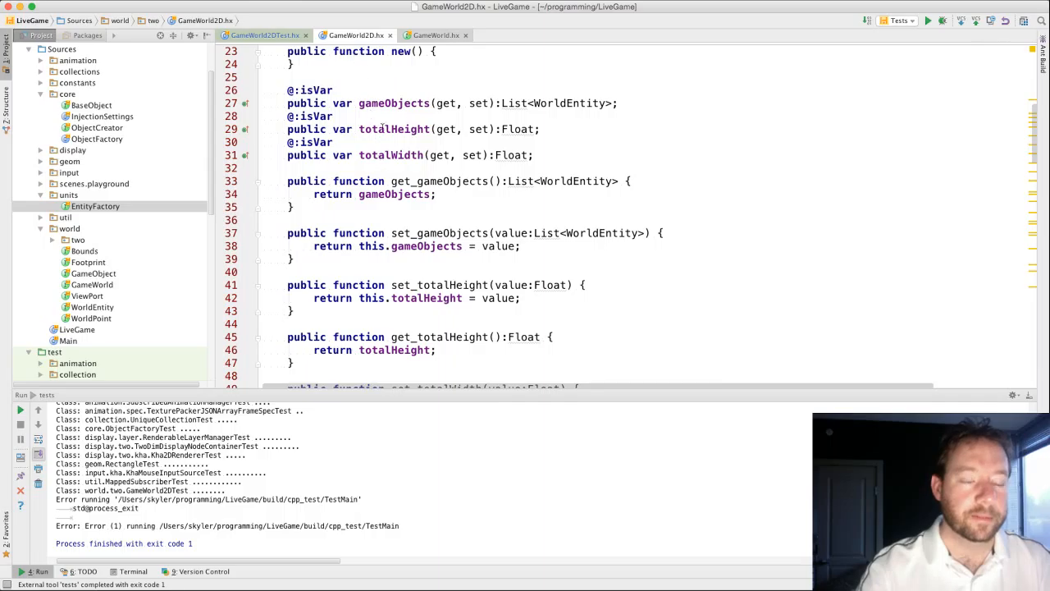
scroll(down, 3)
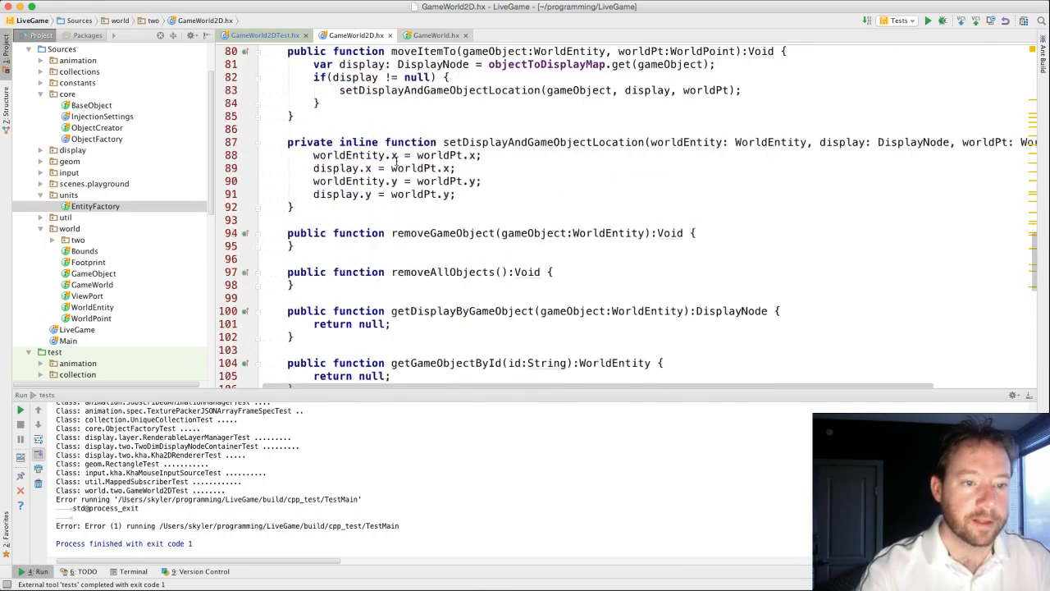
scroll(up, 3)
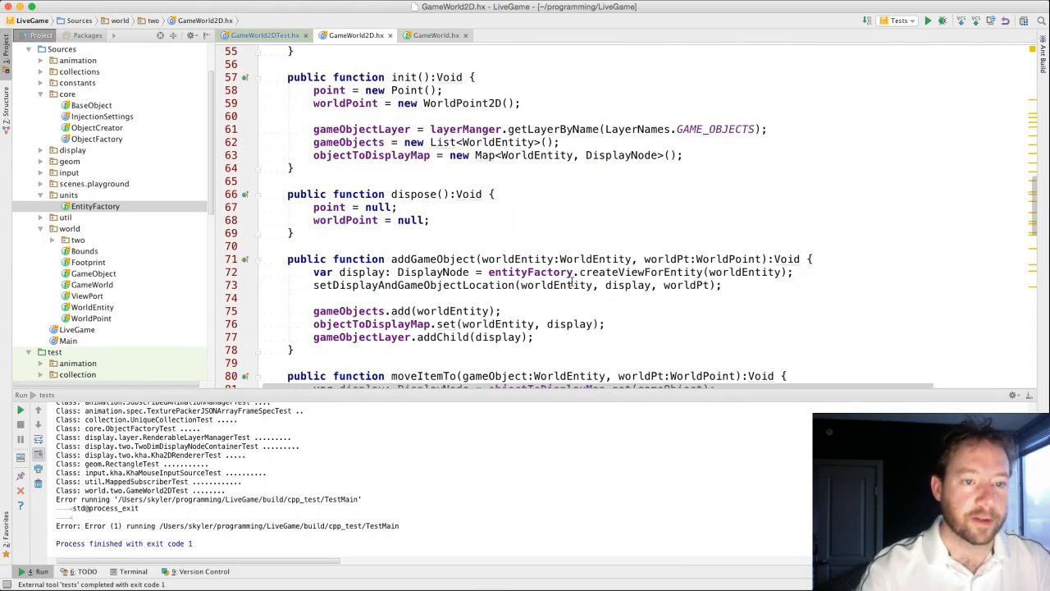
Add an if (worldEntity == null) return; guard at the top of addGameObject.
key(Return)
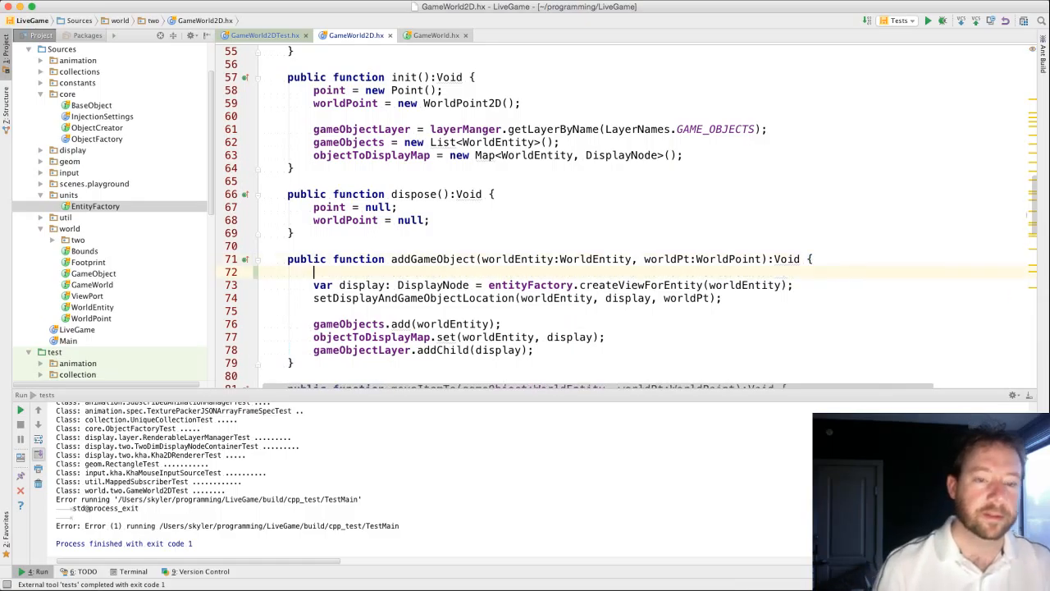
text(if(worldEn)
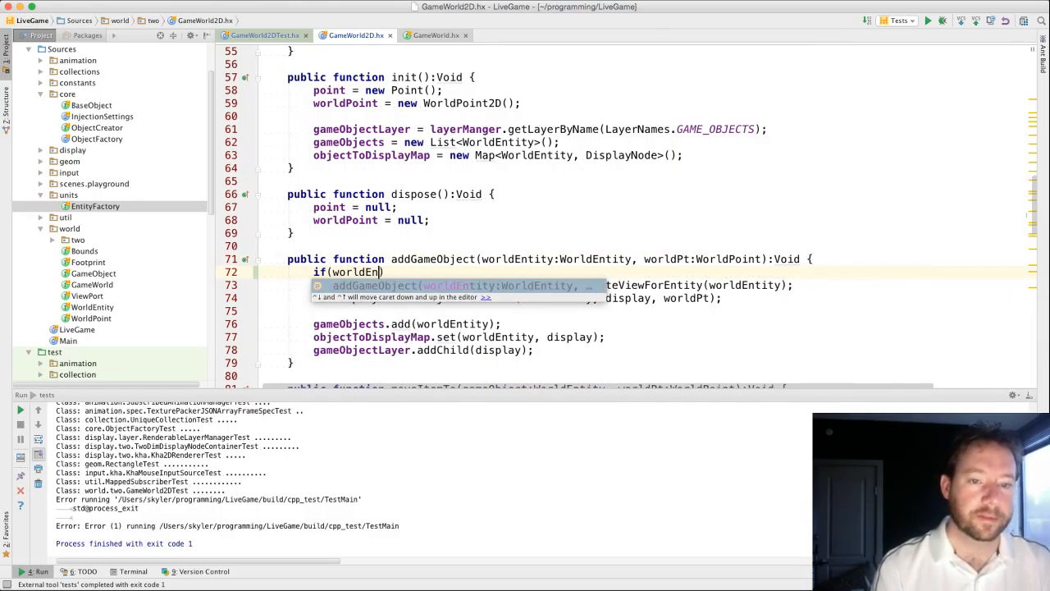
text(== null)
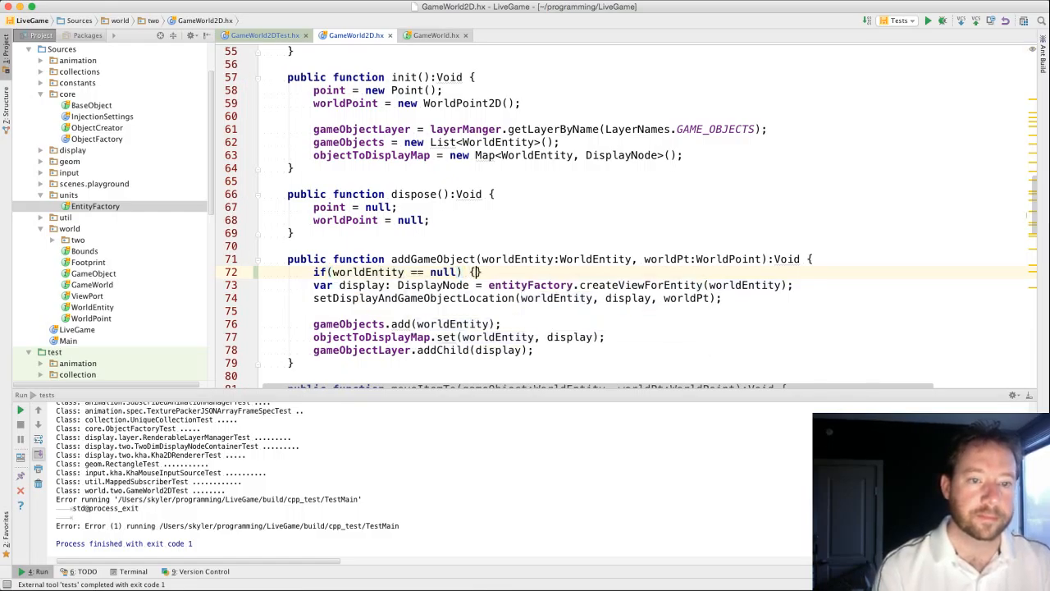
text(ret)
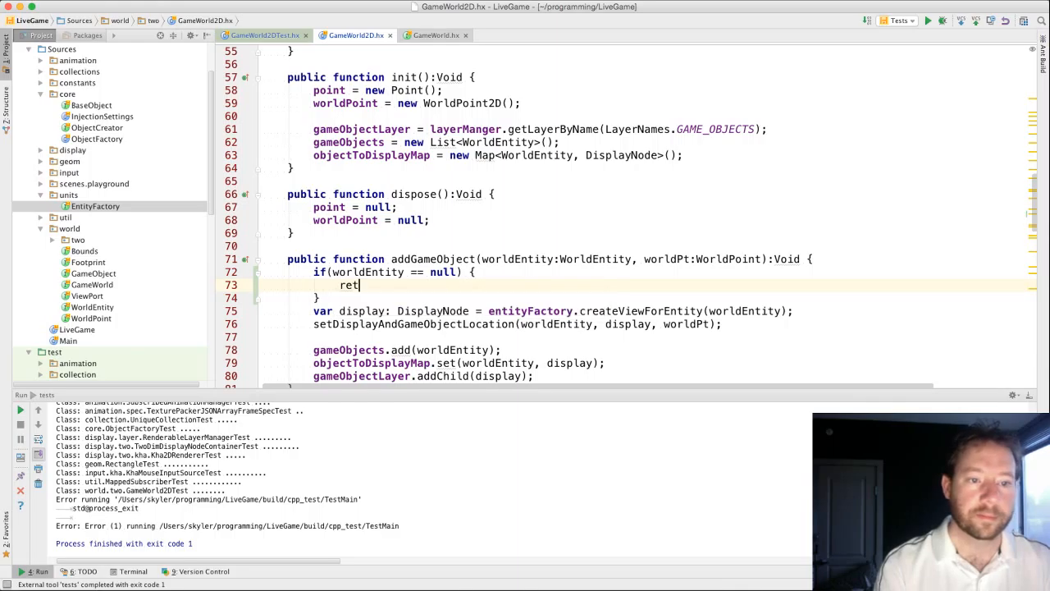
text(urn;)
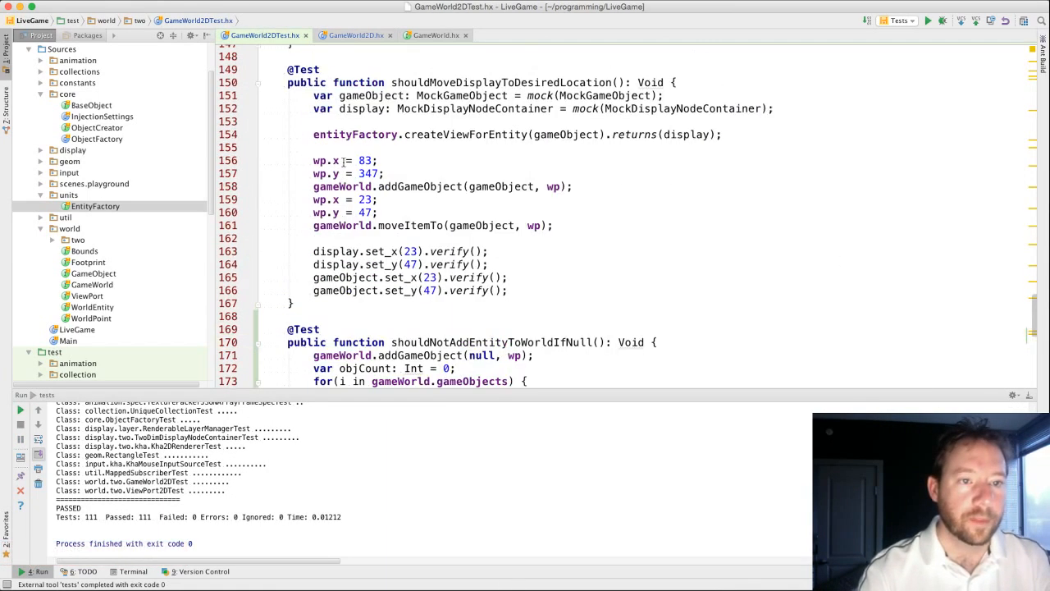
Create private function getGameObjectCount(): UInt holding the loop, and assert on its result.
scroll(down, 3)
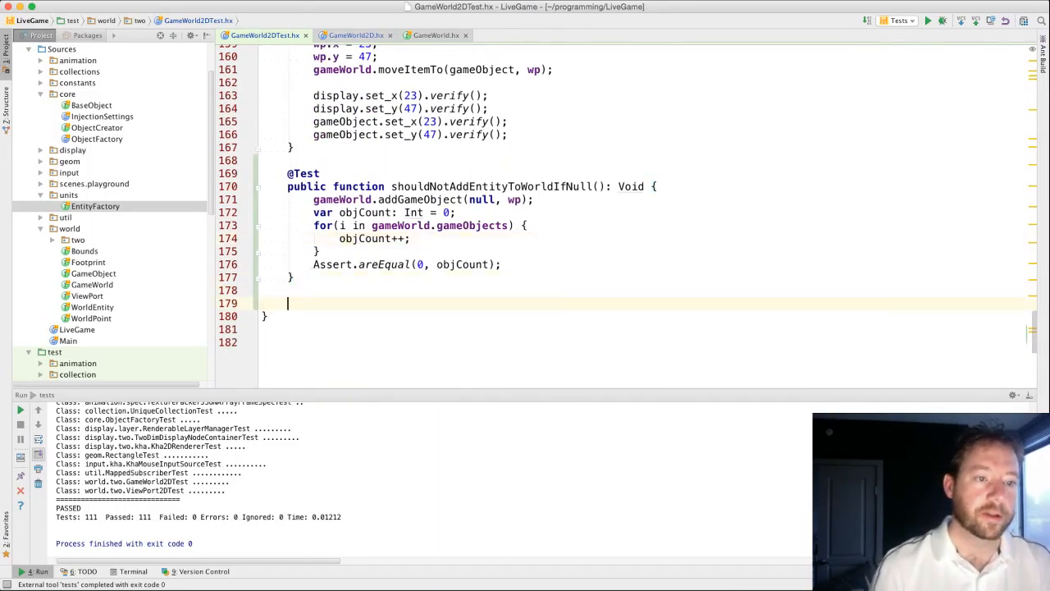
text(private_i)
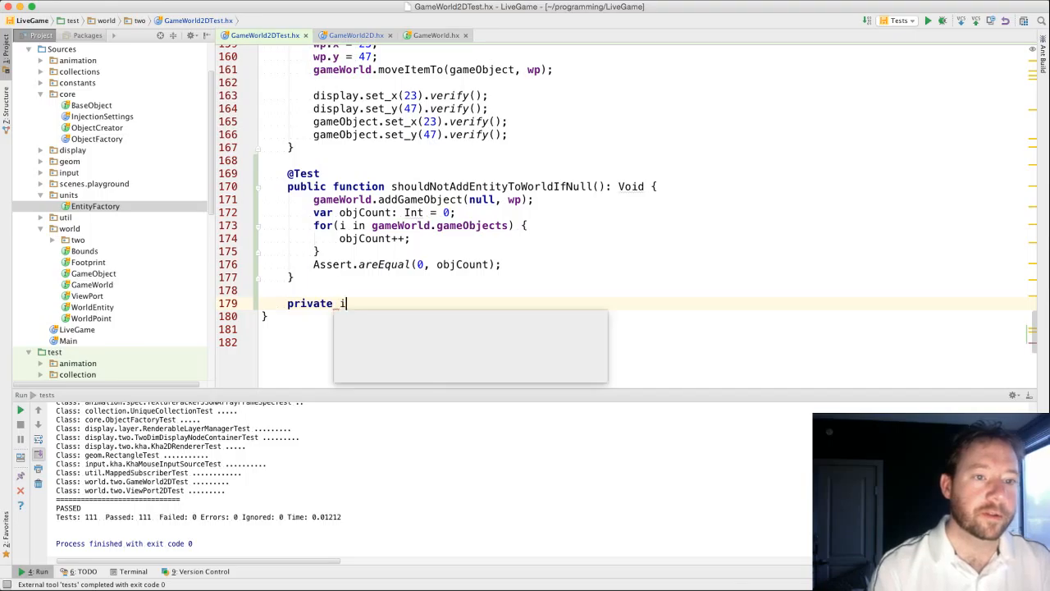
text(function getGameObjec)
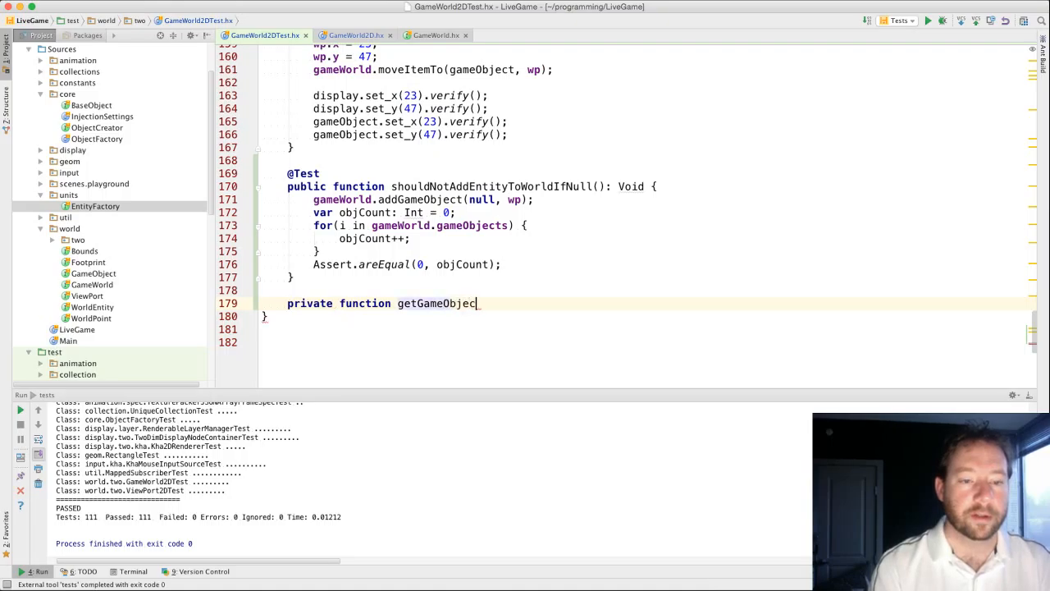
text(Count())
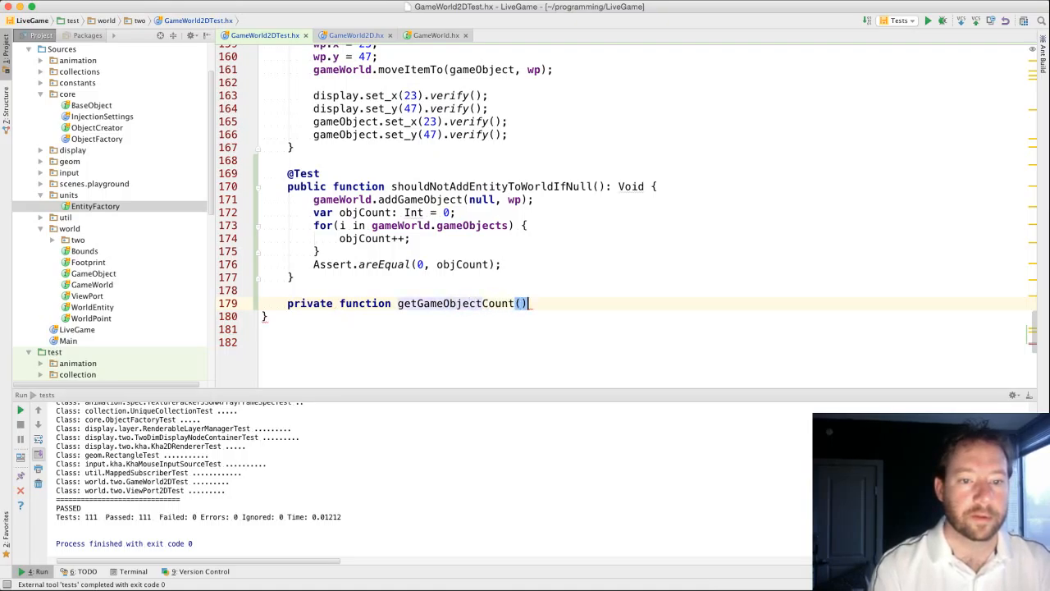
text(:)
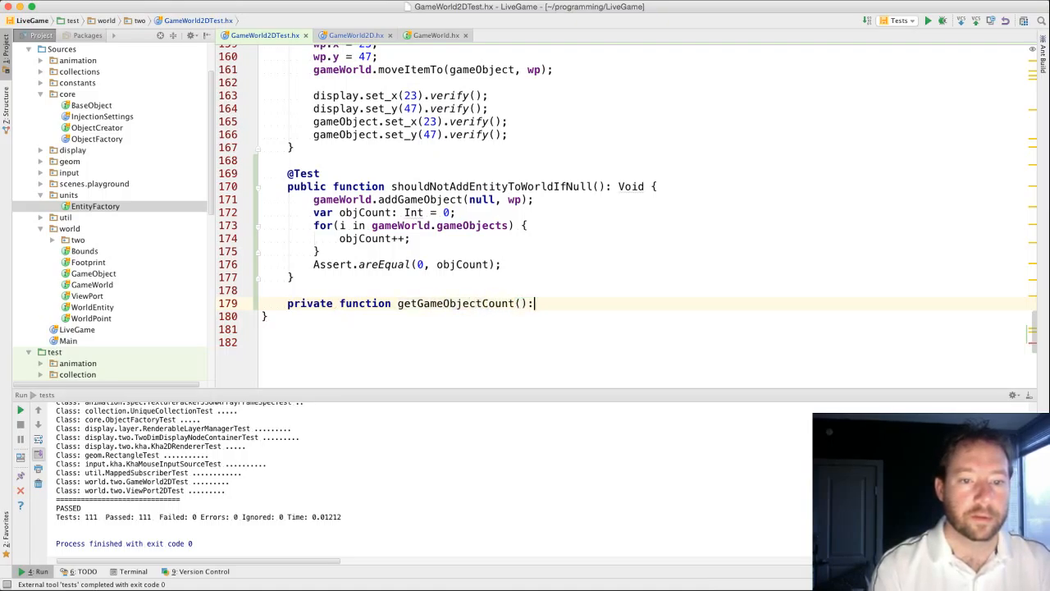
text(UInt {)
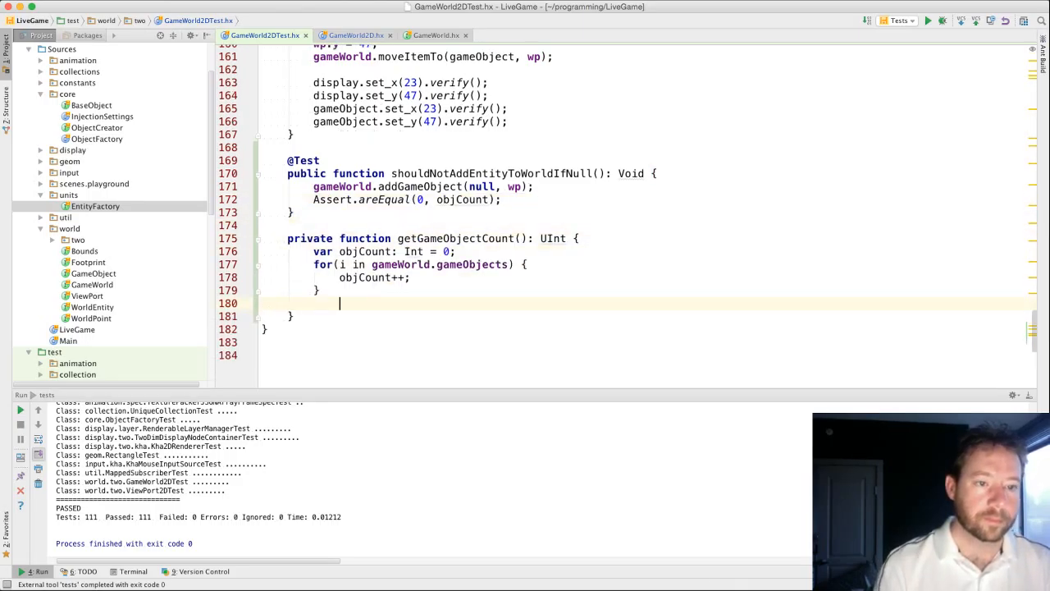
text(return obj)
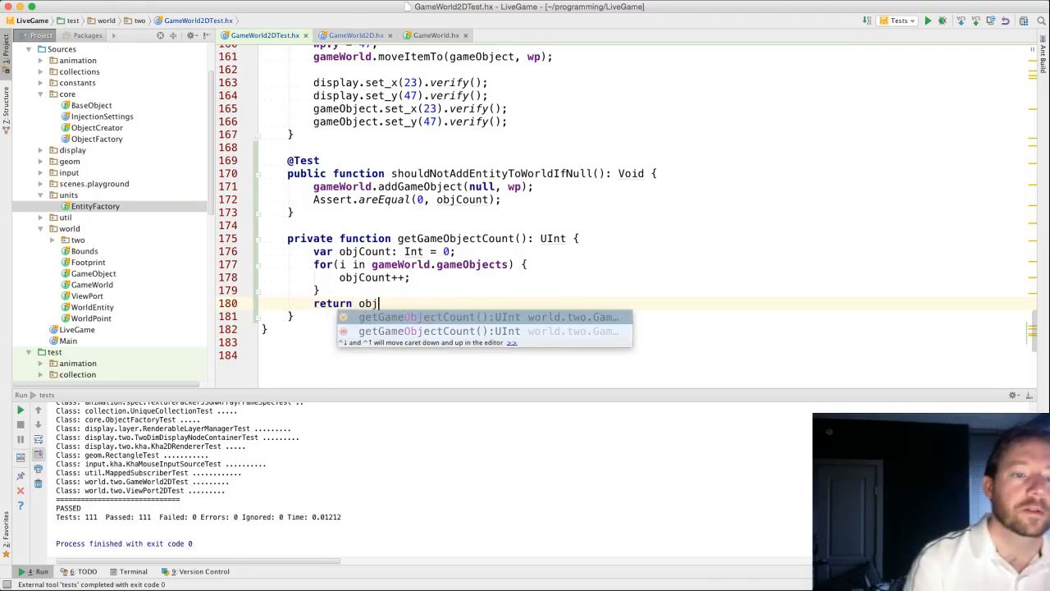
text(Count;)
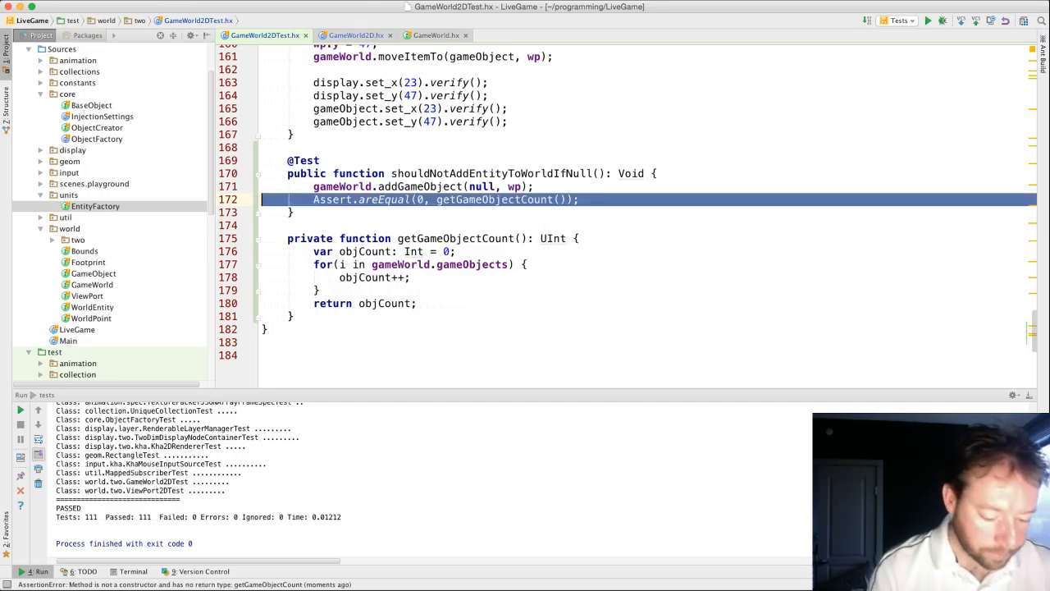
Add Assert.areEqual(1, getGameObjectCount()) to the add-unit-at-world-point test and rerun tests.
scroll(up, 3)
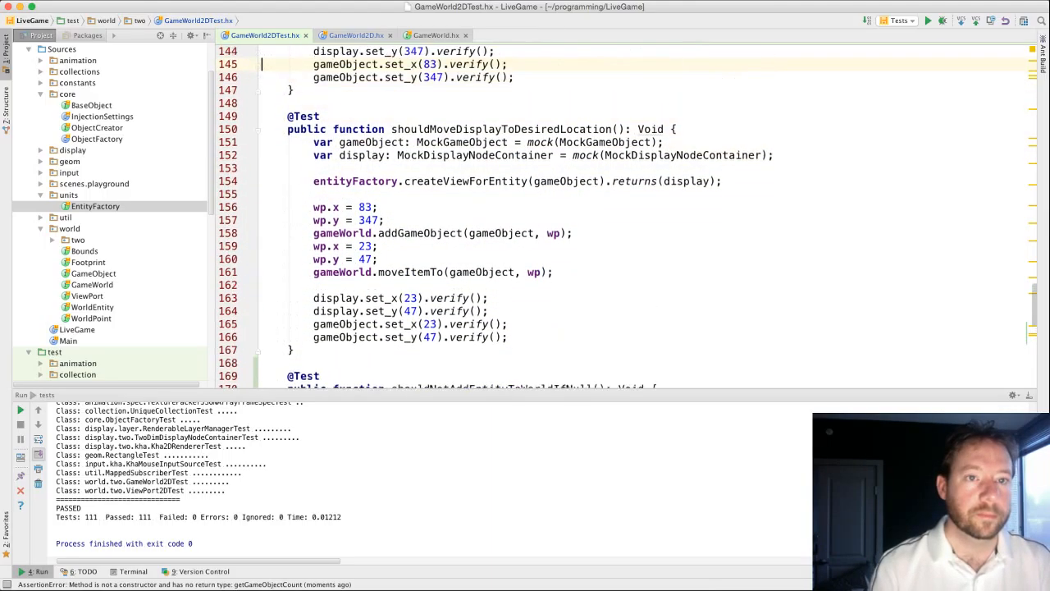
scroll(up, 3)
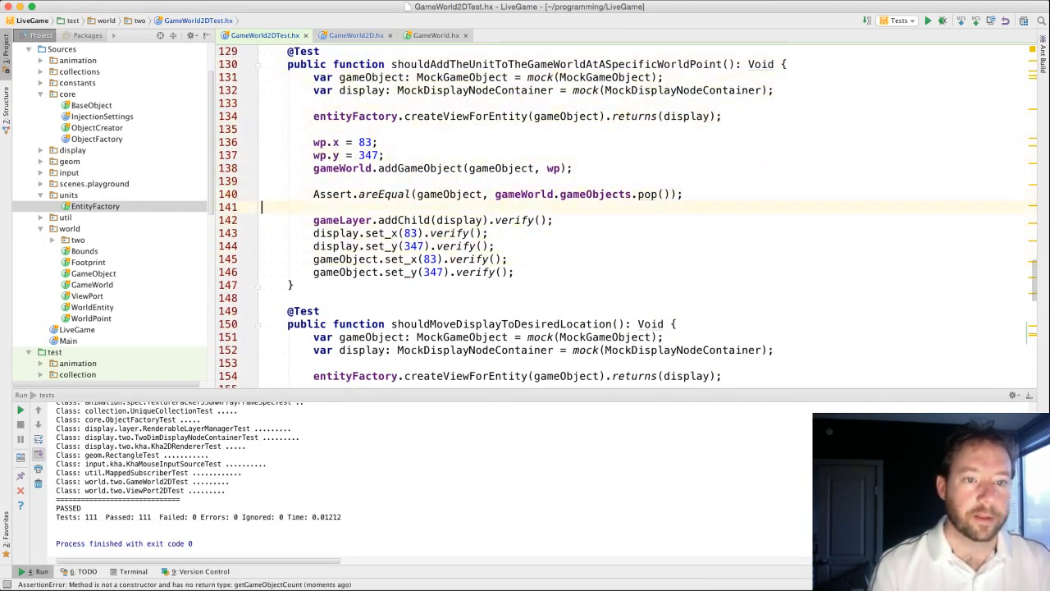
scroll(up, 3)
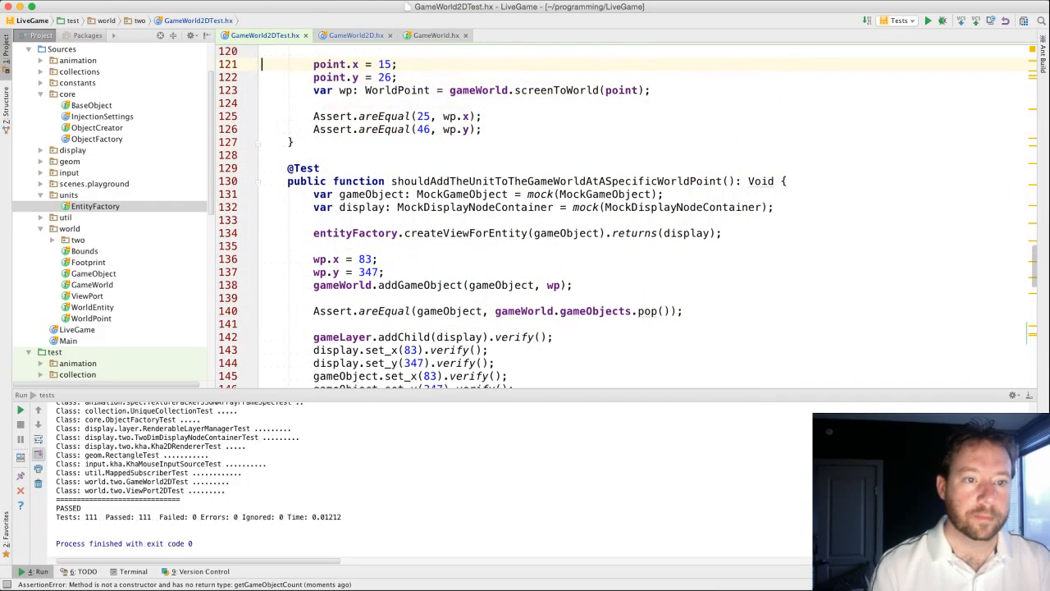
scroll(up, 3)
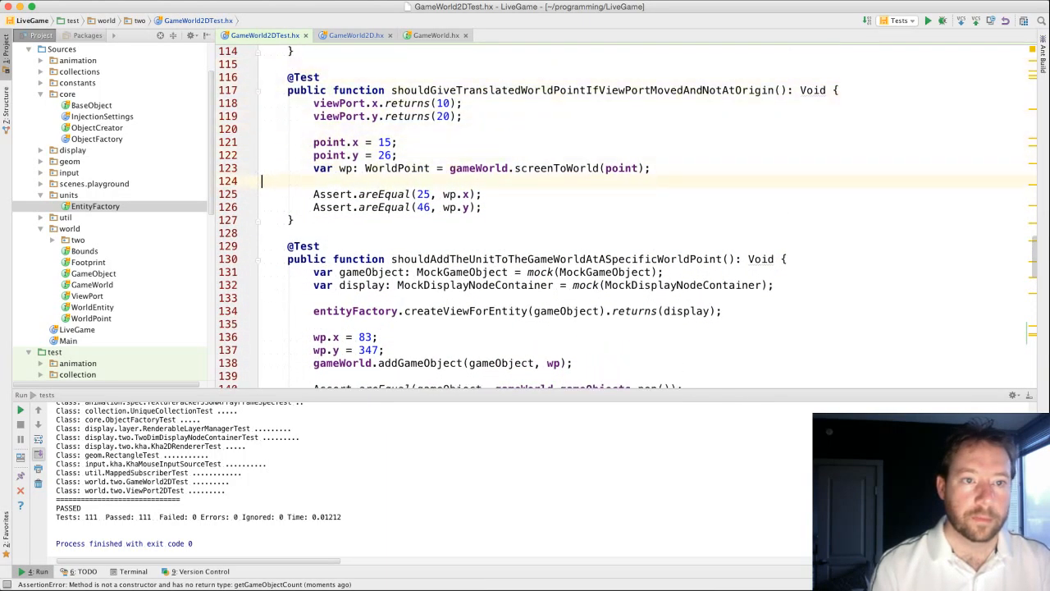
scroll(down, 3)
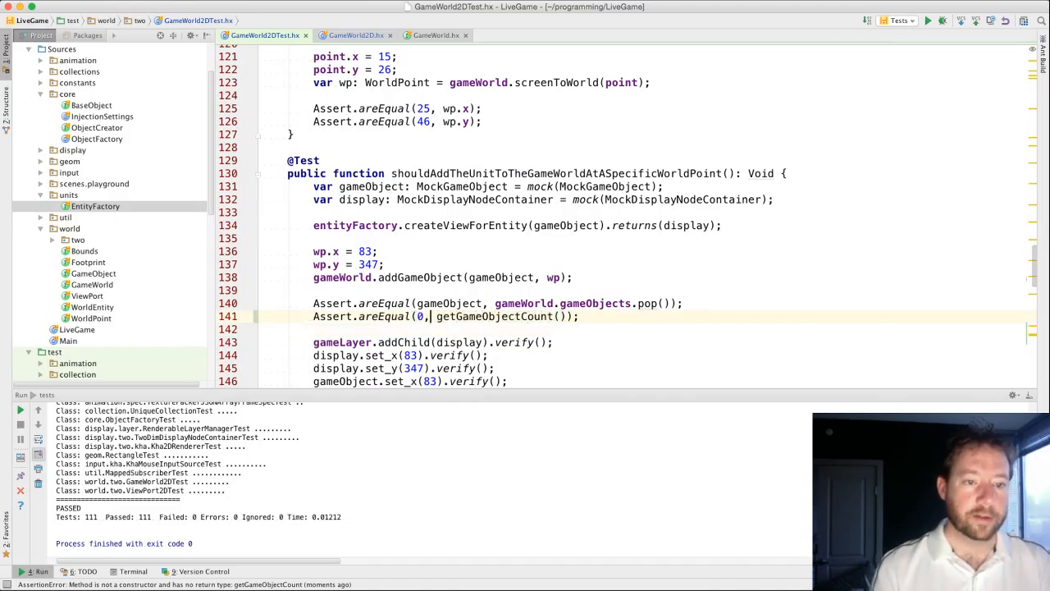
text(1)
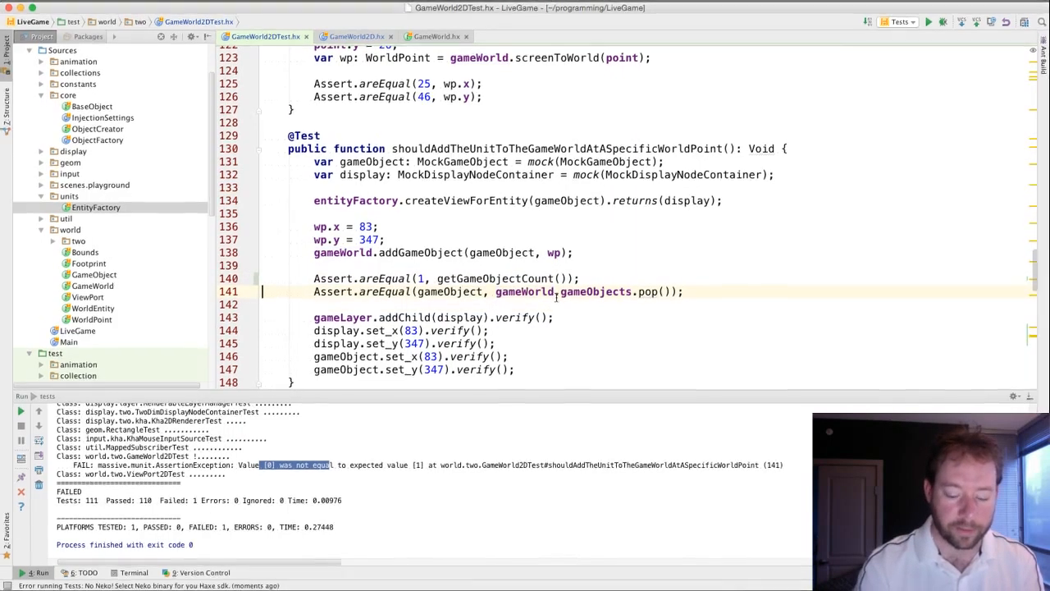
click(928, 22)
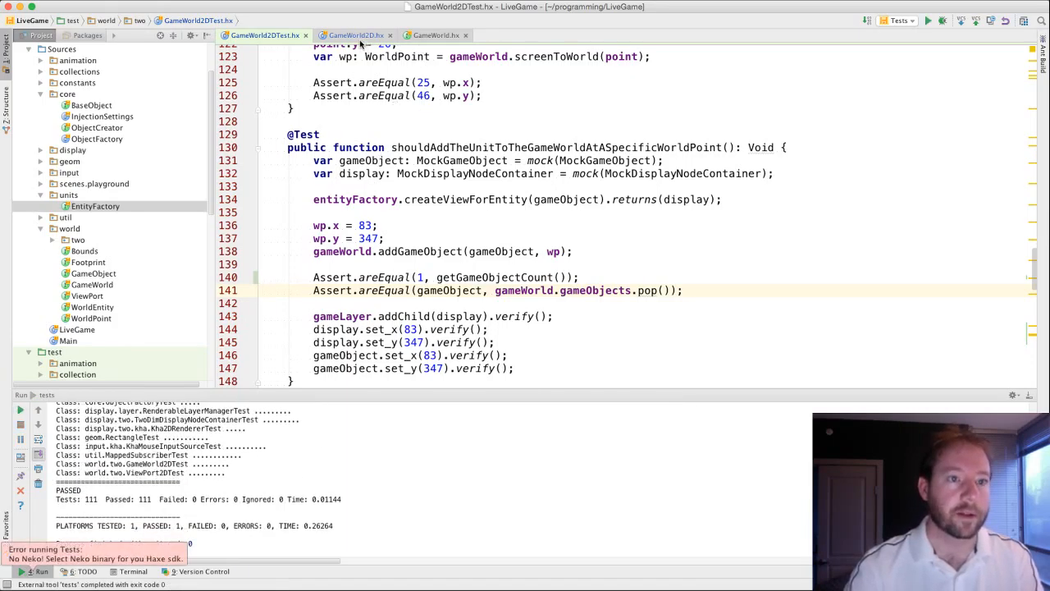
Review addGameObject's null guard in GameWorld2D.hx, then return to GameWorld2DTest.hx.
click(355, 35)
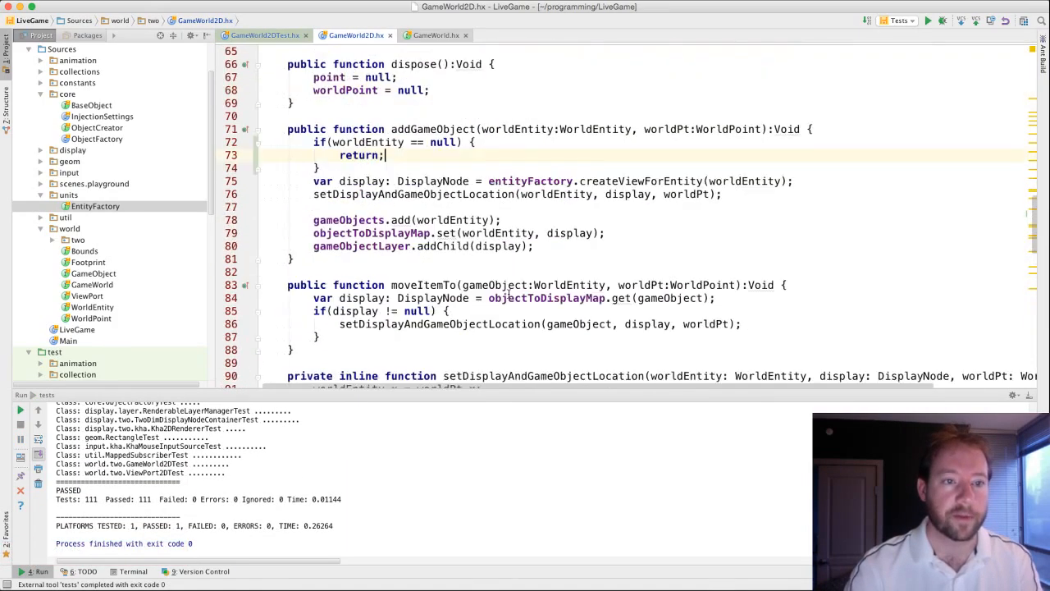
scroll(up, 3)
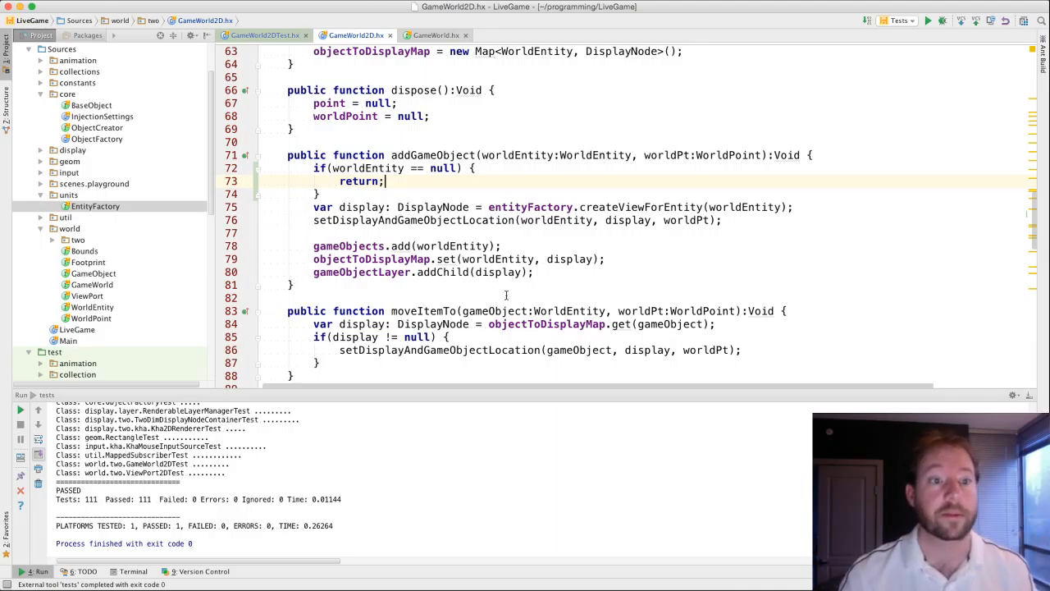
scroll(up, 3)
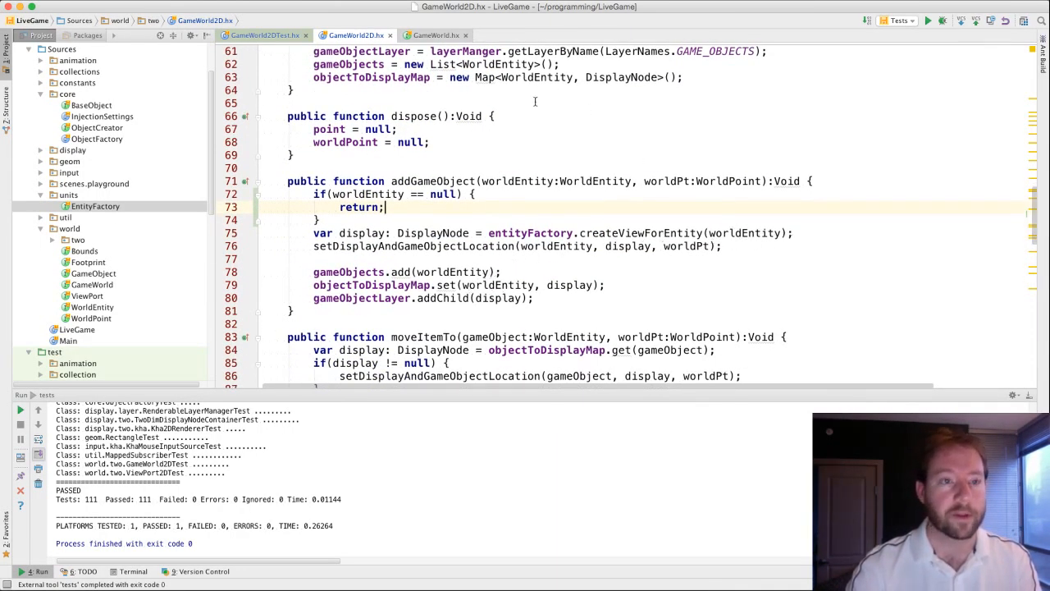
click(264, 35)
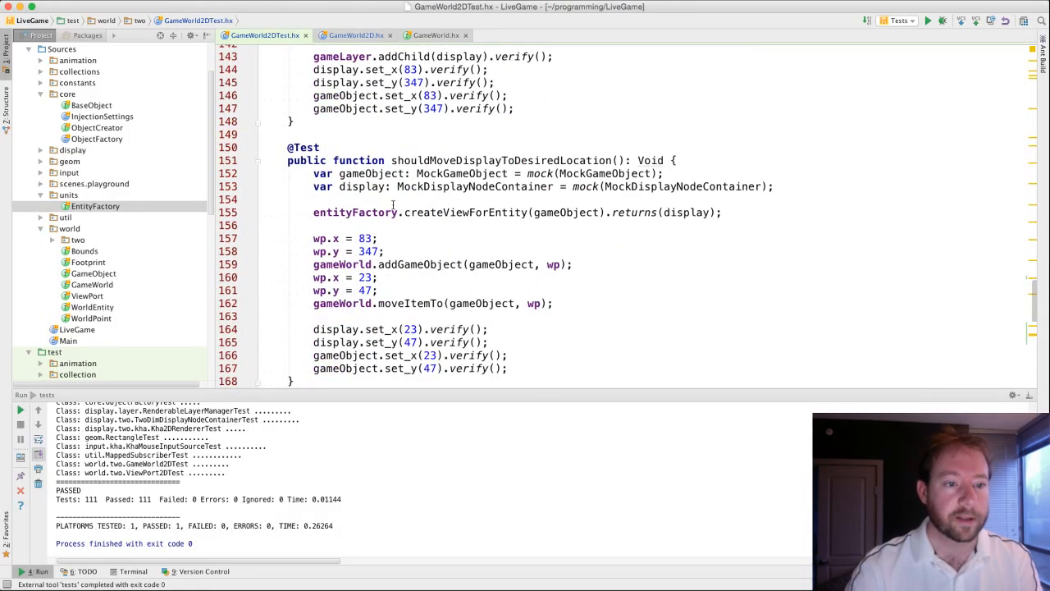
Type the test name shouldNotAddEntityToTheWorldIfEntityFactoryReturnsNull below the null-entity test.
scroll(down, 3)
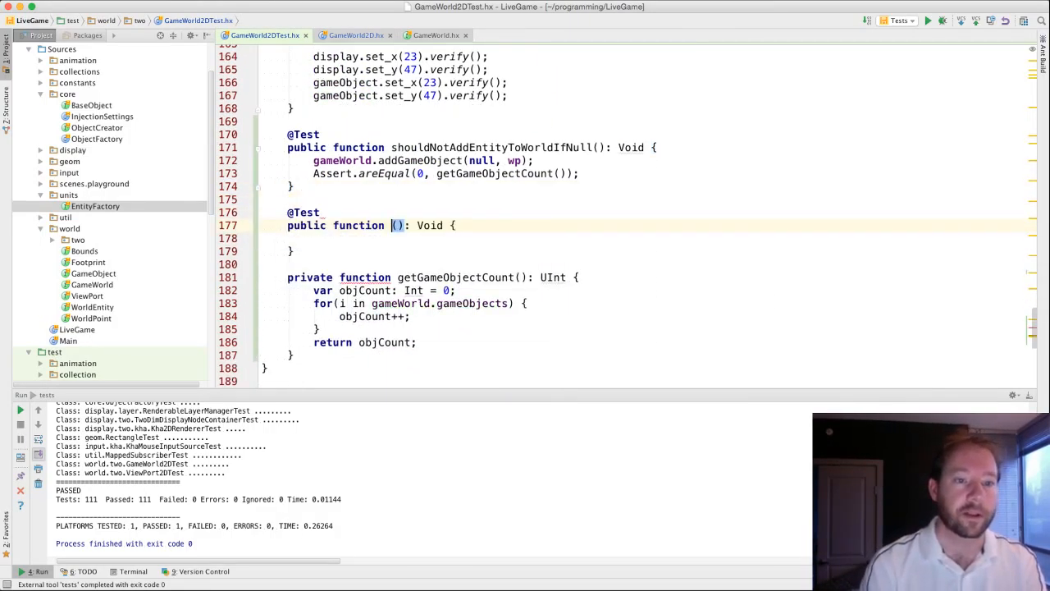
text(should)
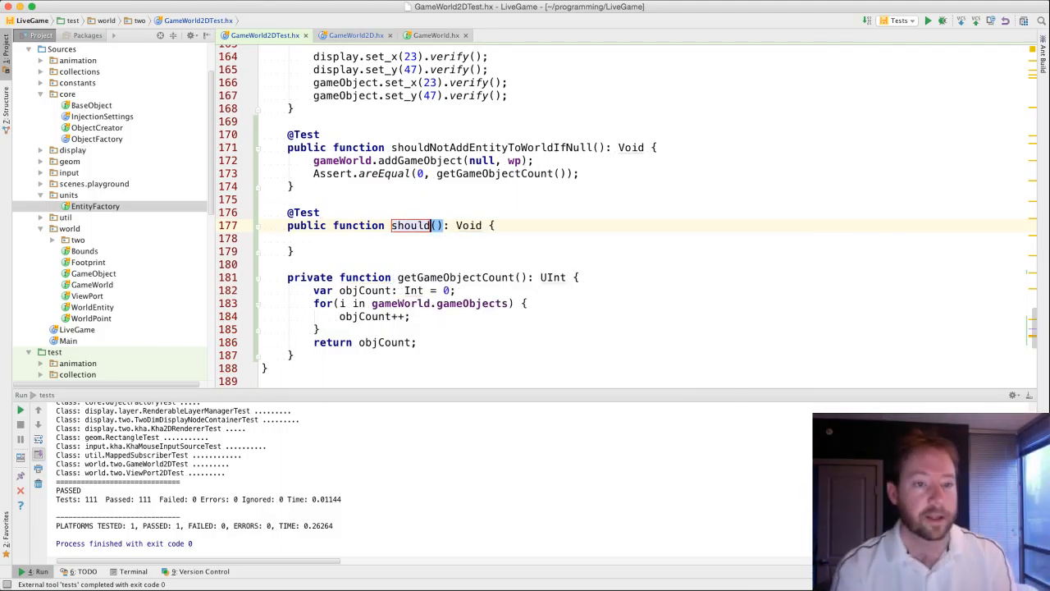
text(NotA)
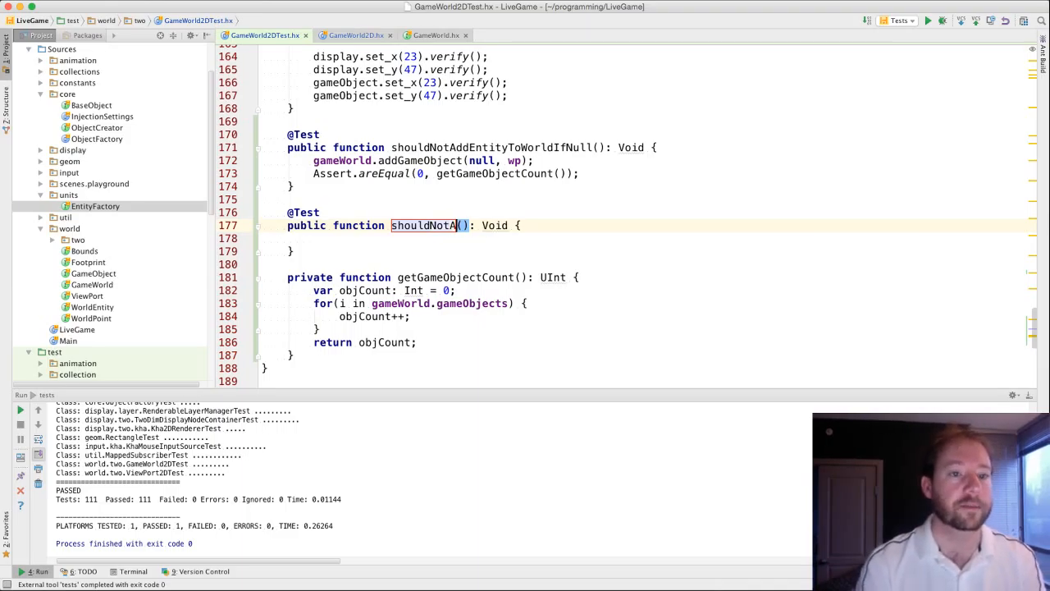
text(dd)
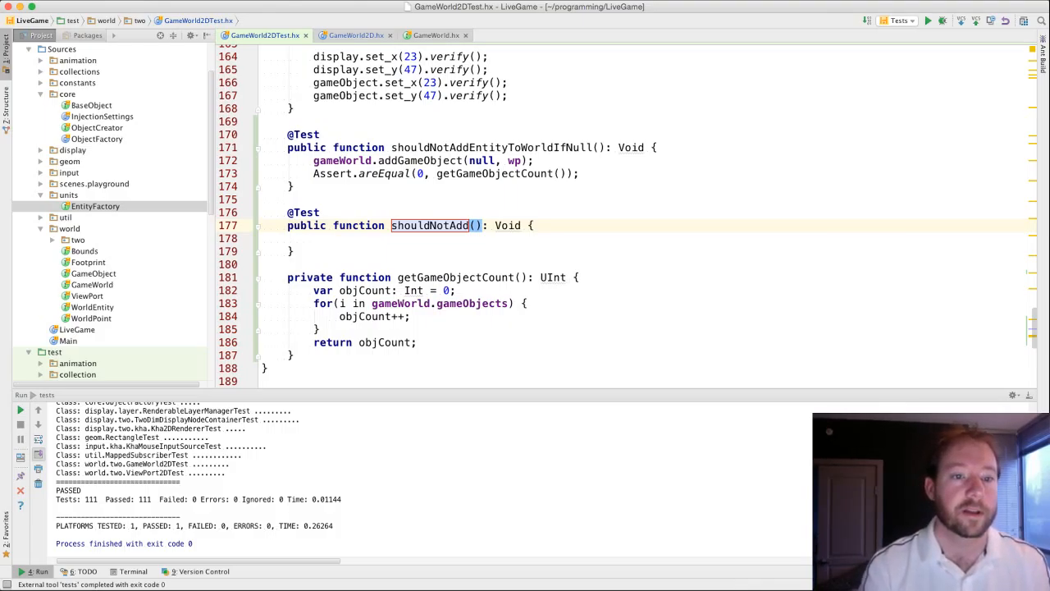
text(Ent)
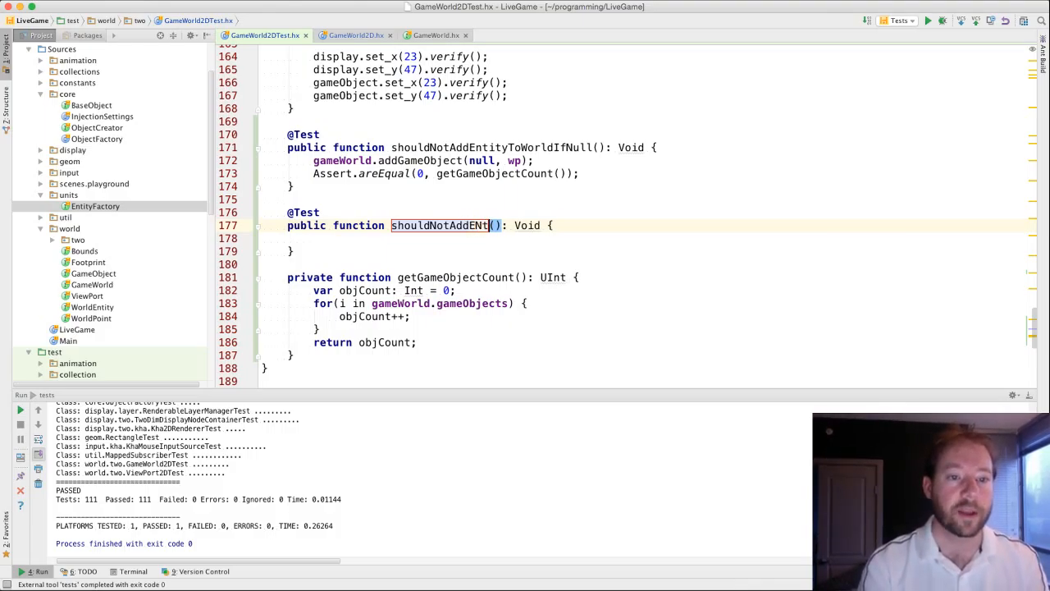
key(Backspace)
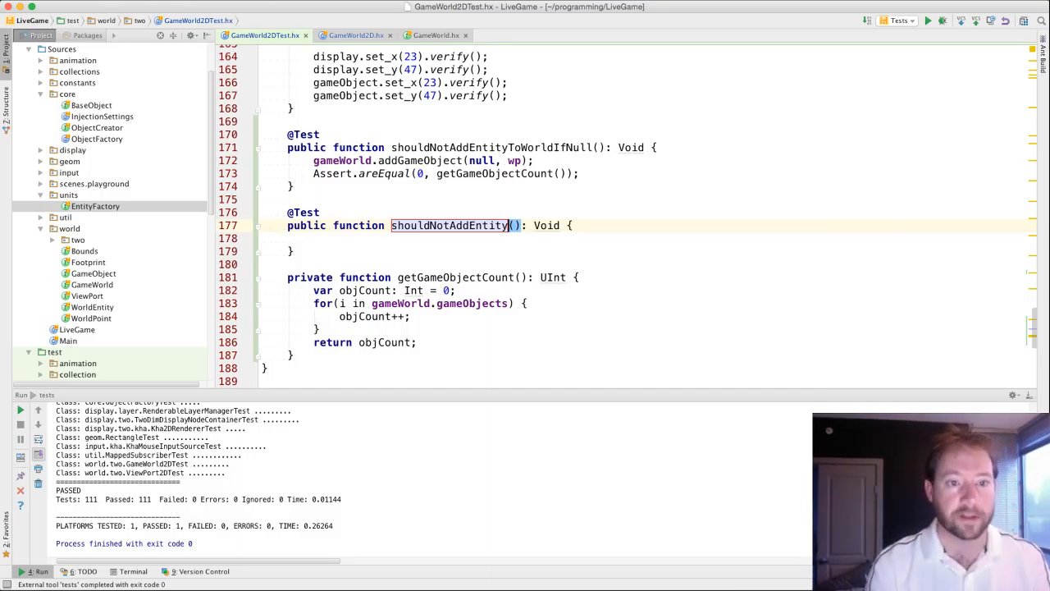
text(If)
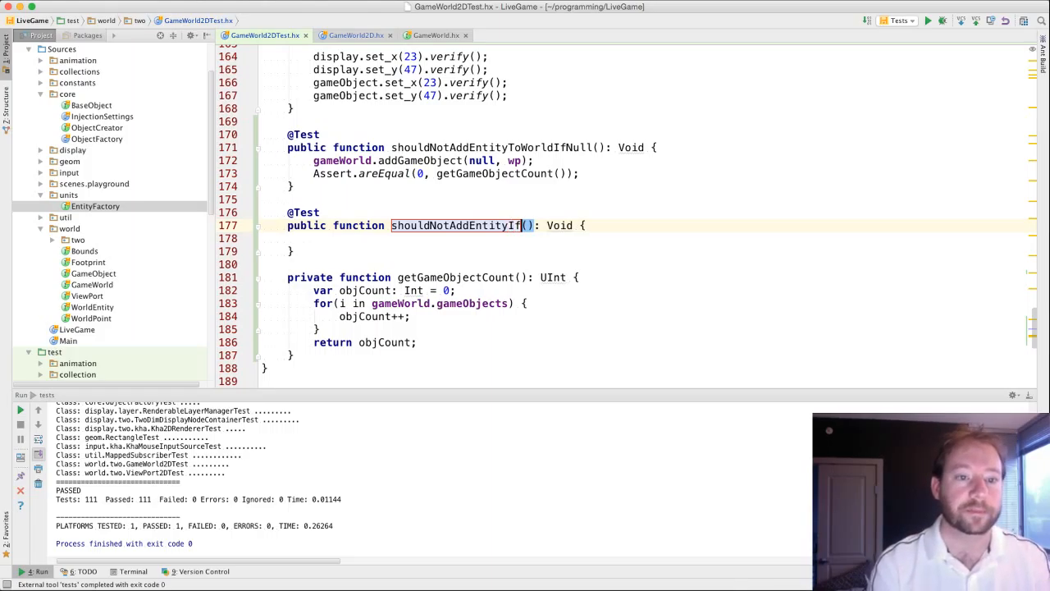
text(Entity)
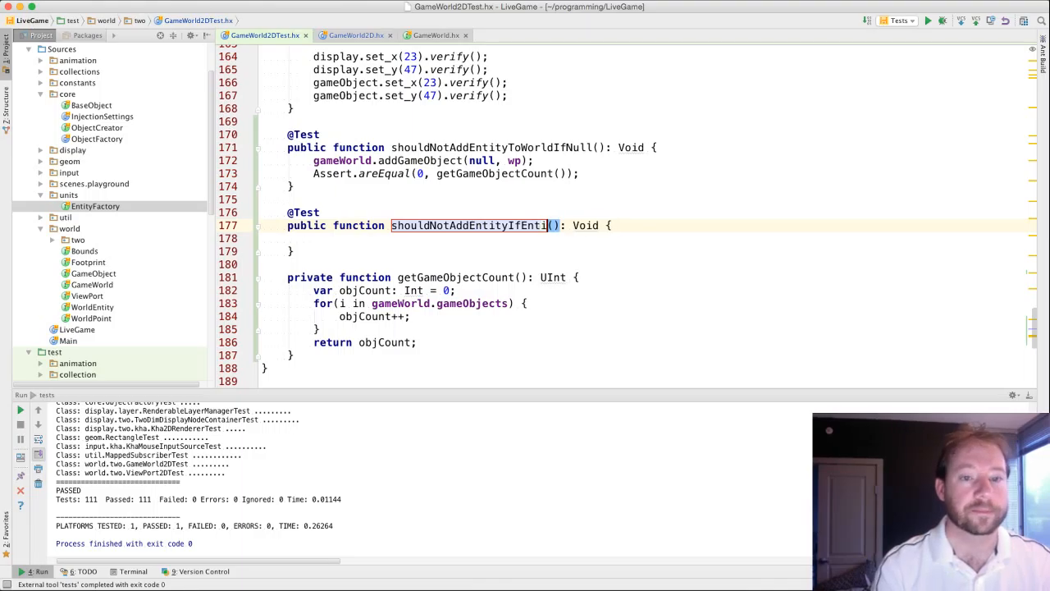
key(Backspace)
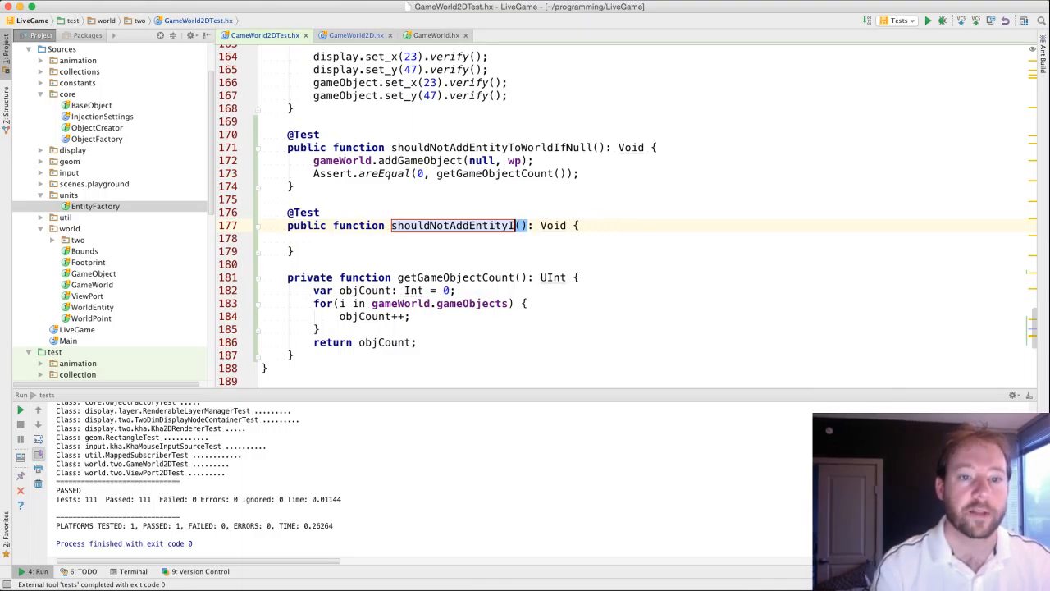
text(ToThe)
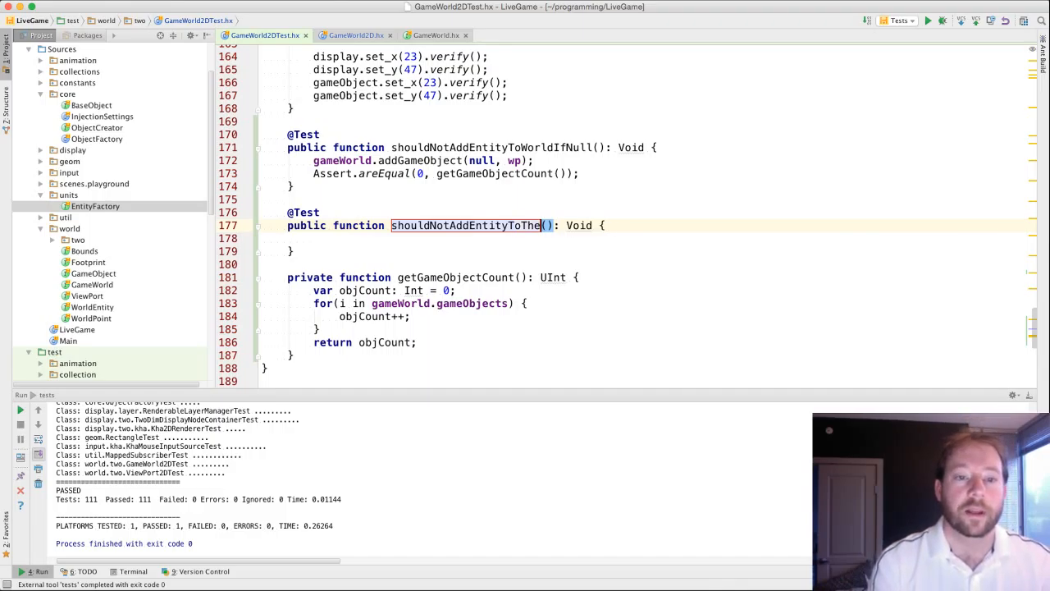
text(World)
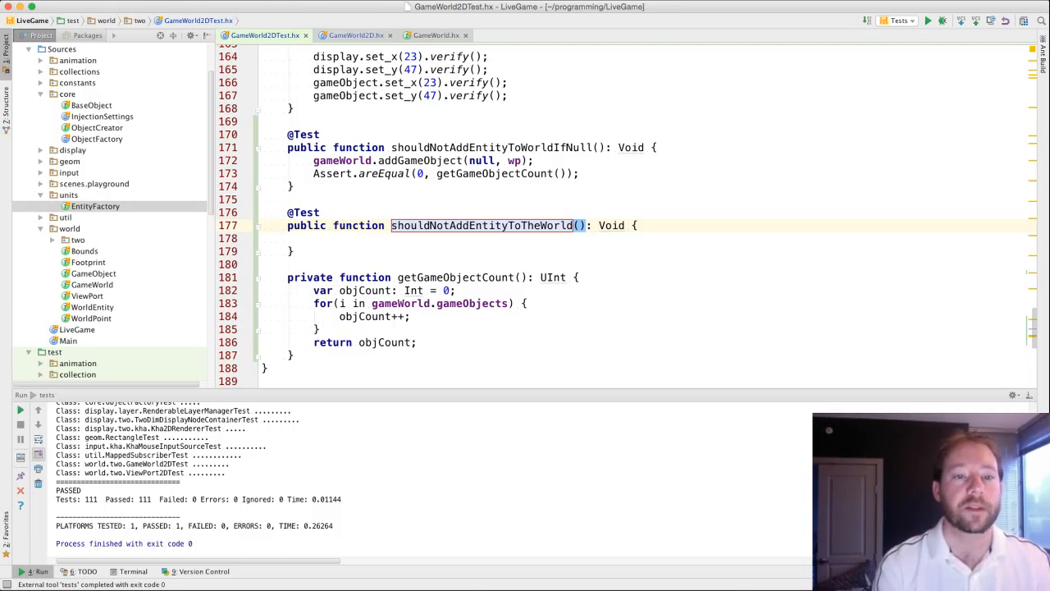
text(IF)
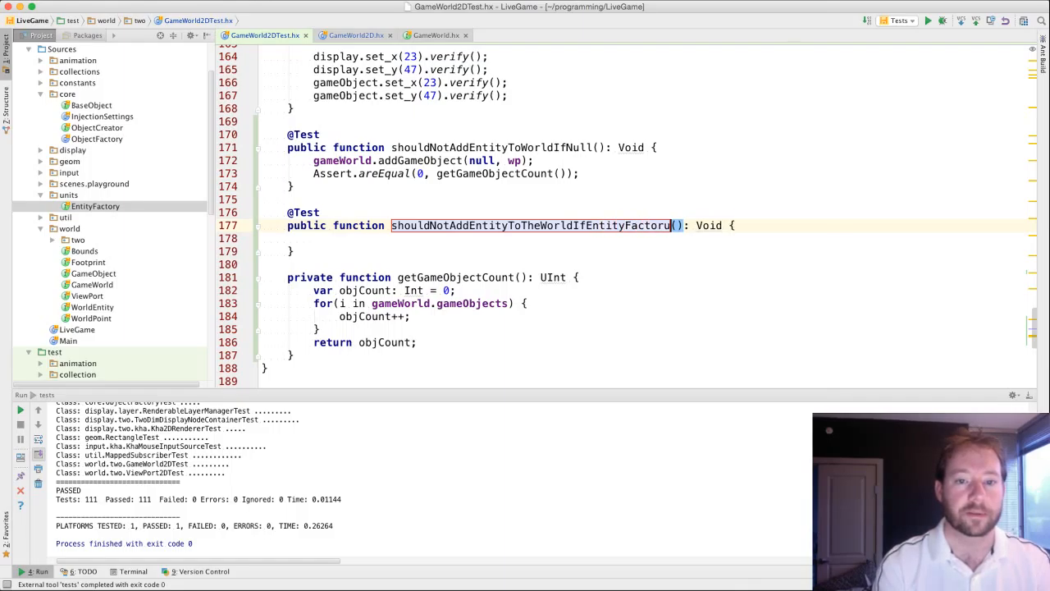
text(ReturnsNull)
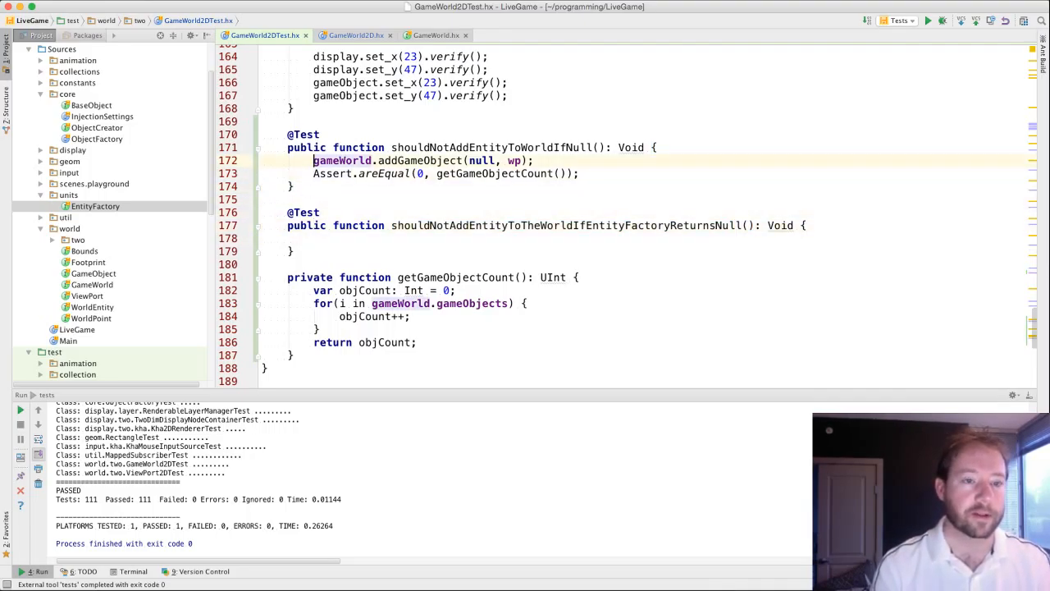
Stub createViewForEntity to return null and assert getGameObjectCount() equals 0.
scroll(up, 3)
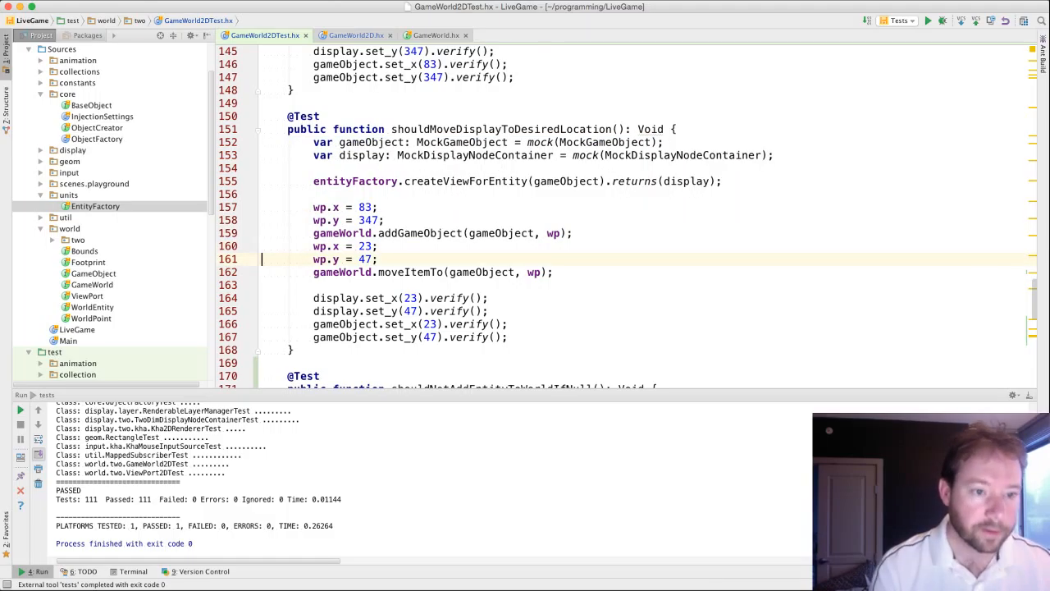
scroll(down, 3)
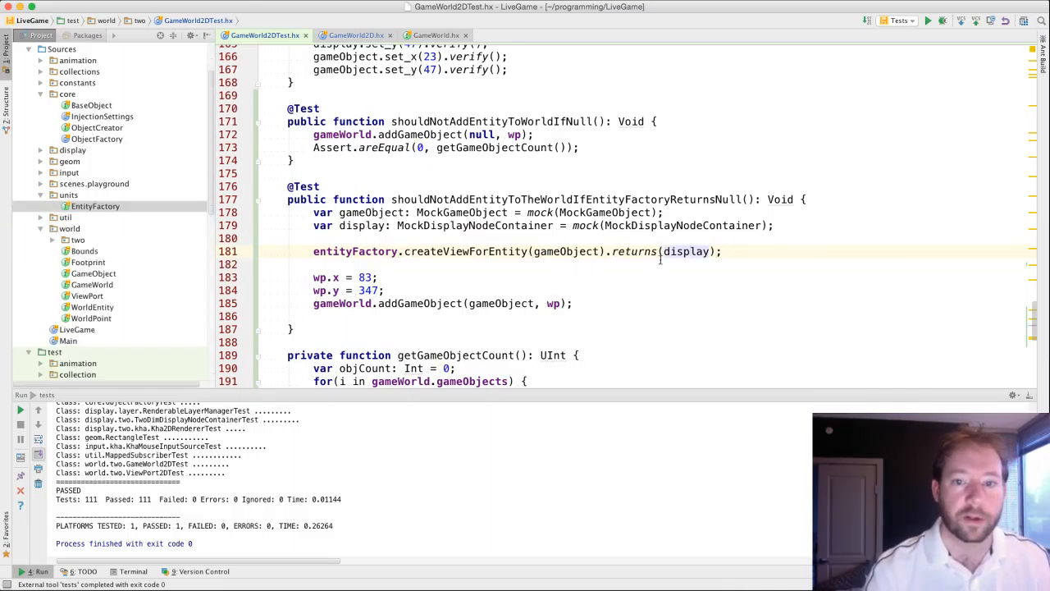
text(null)
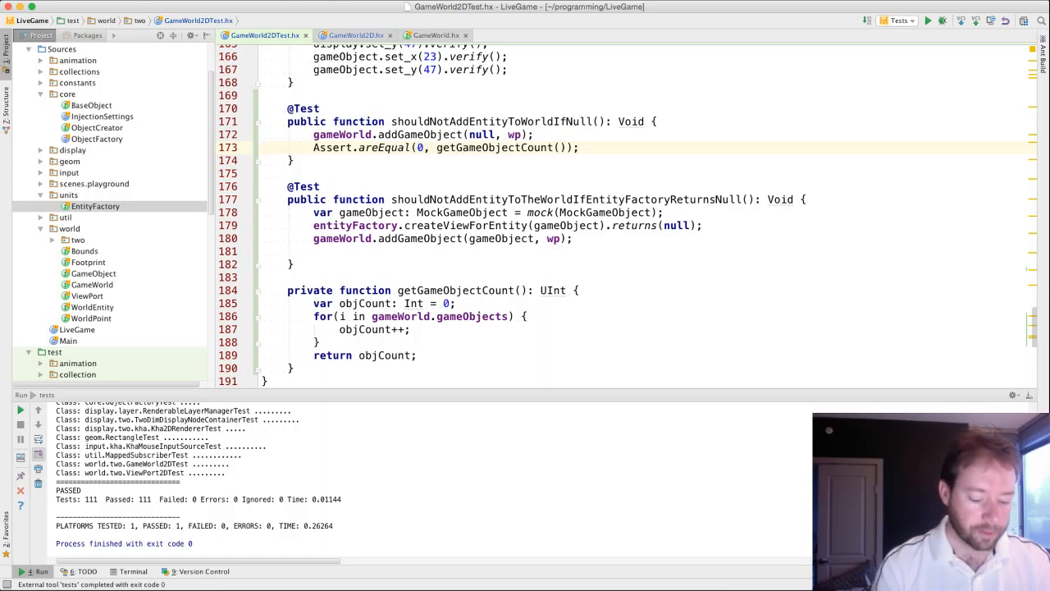
text(Assert.areEqual(0, getGameObjectCount());)
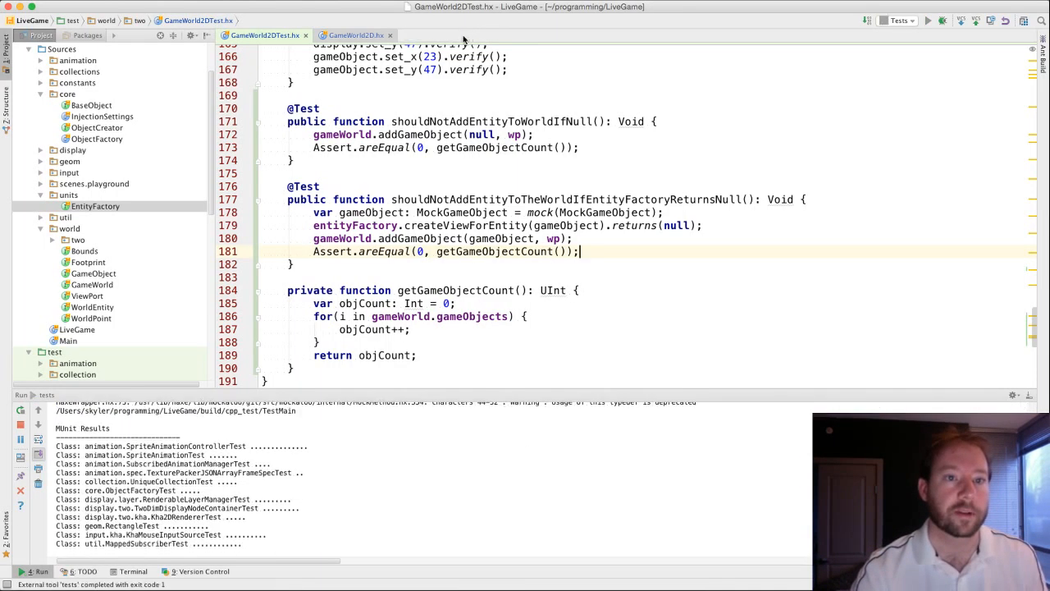
In GameWorld2D.hx, add `if(display == null) { return; }` after createViewForEntity.
click(355, 35)
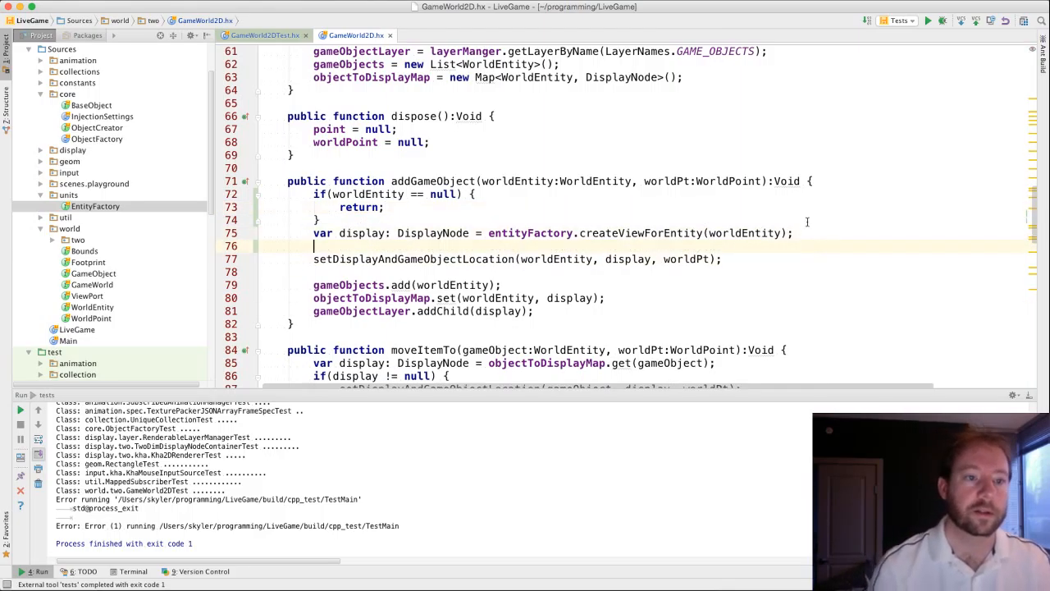
text(if())
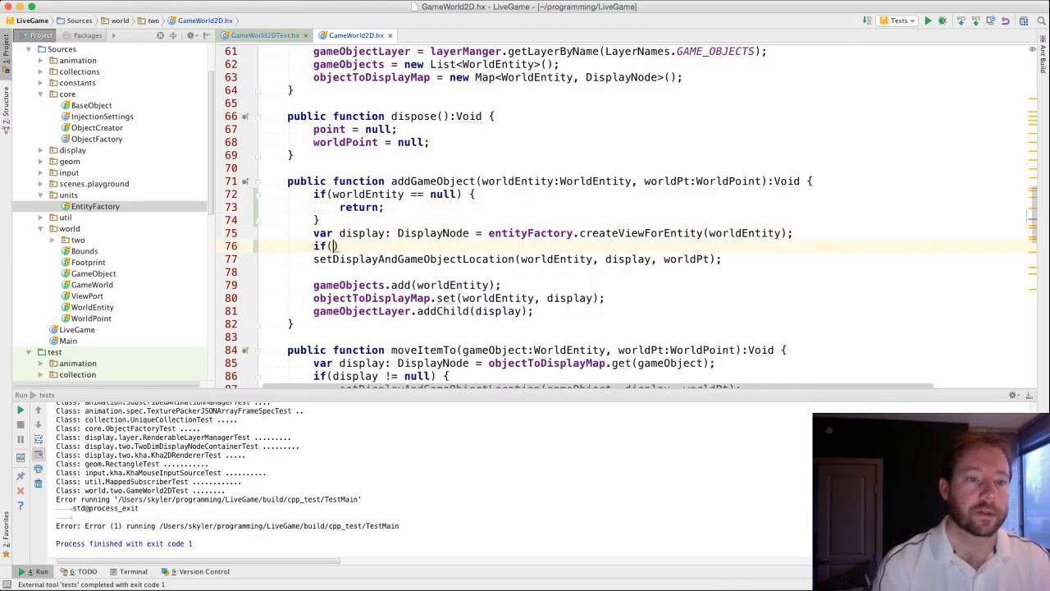
text(display == n)
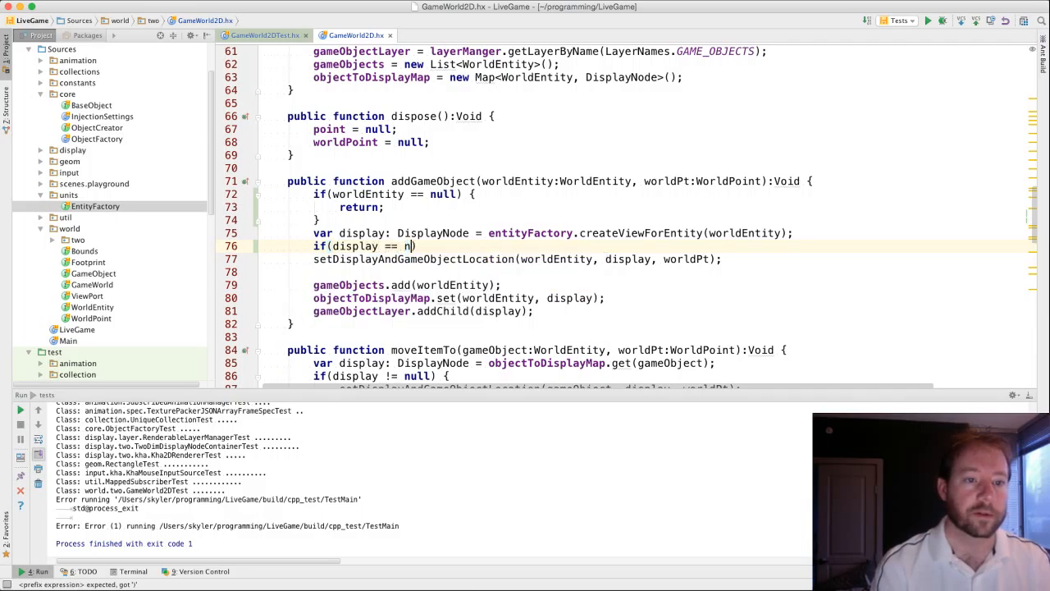
text(ull)
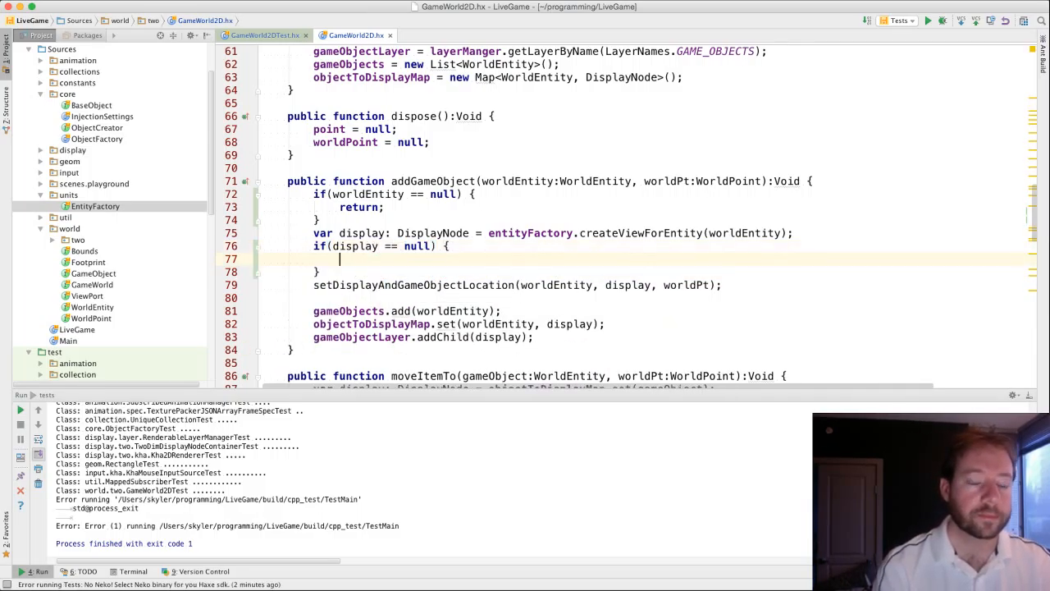
text(return)
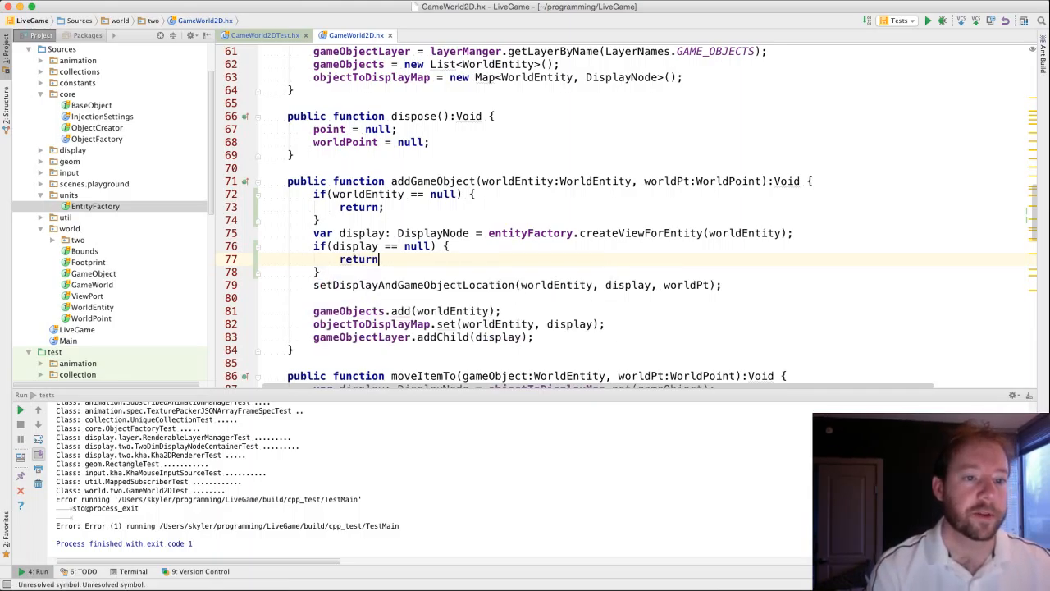
text(;)
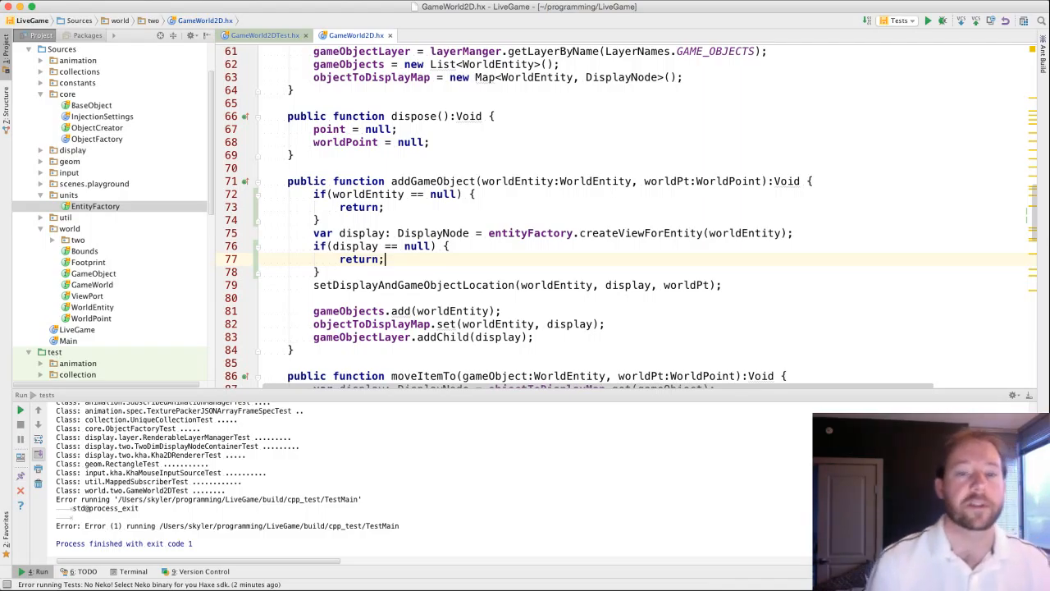
scroll(down, 3)
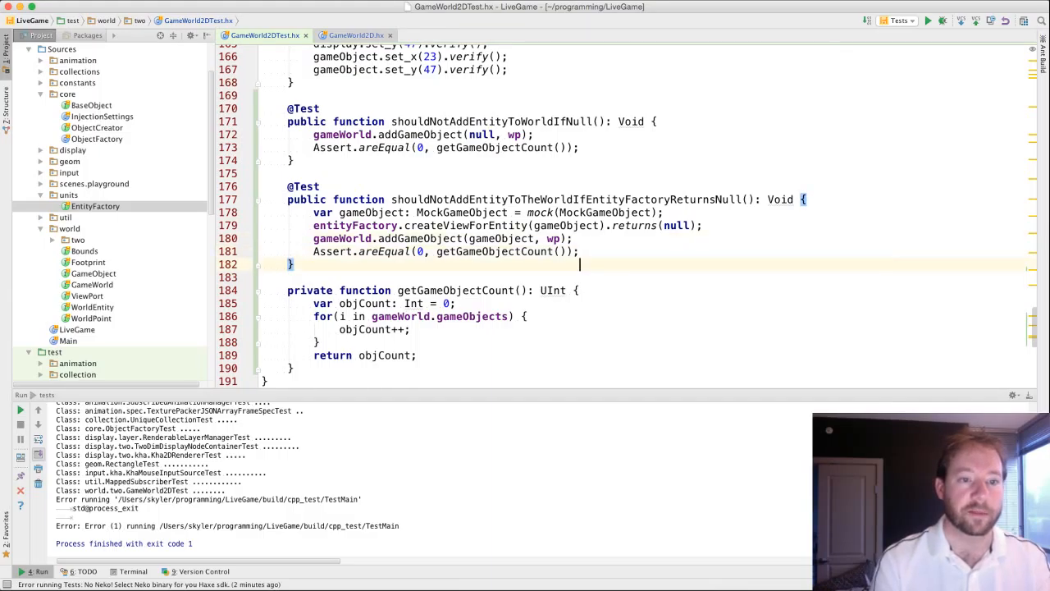
text(tes)
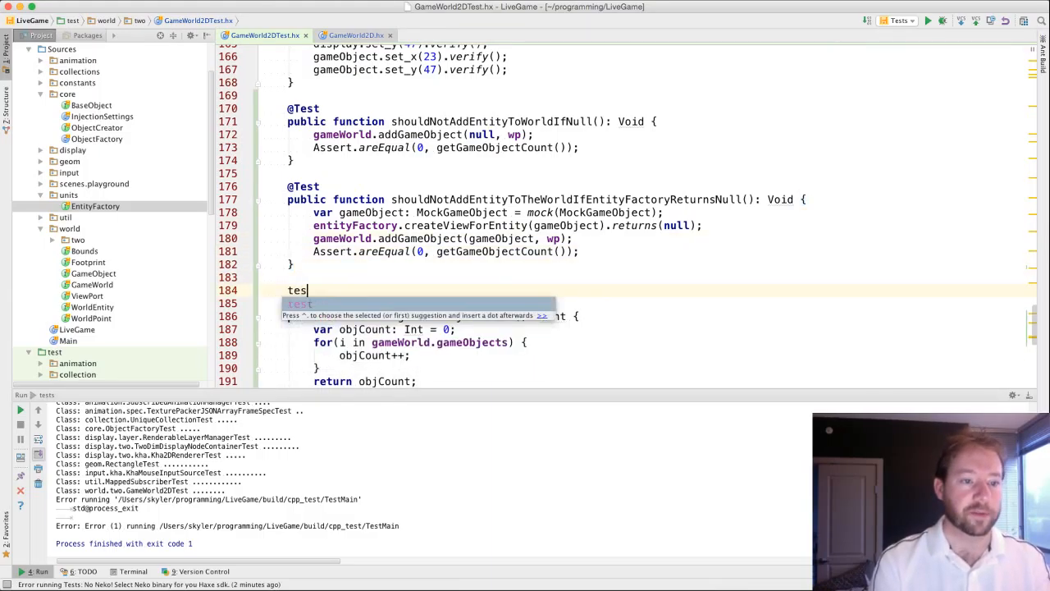
click(354, 35)
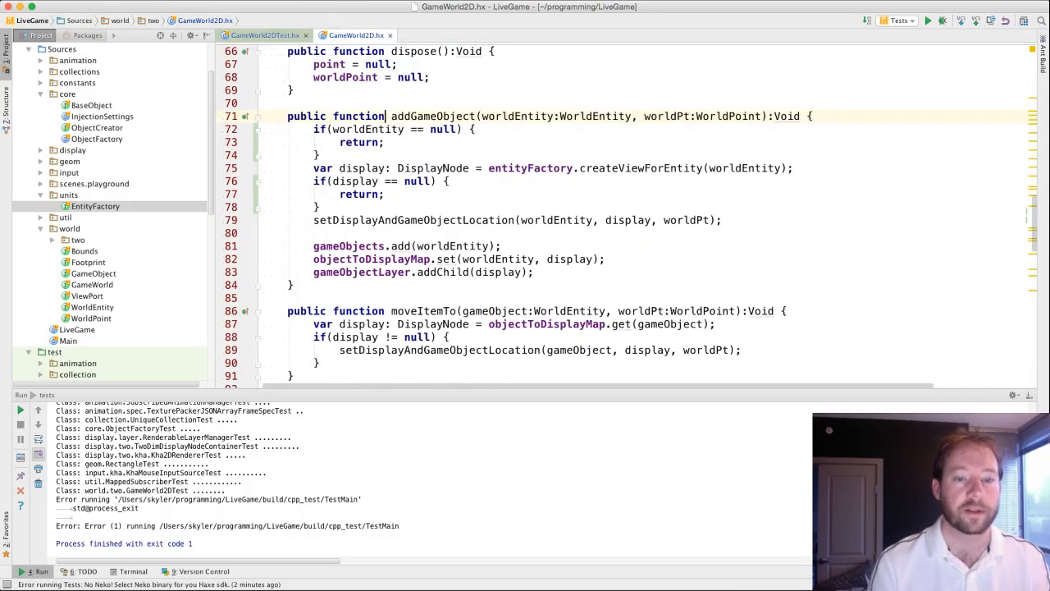
click(263, 35)
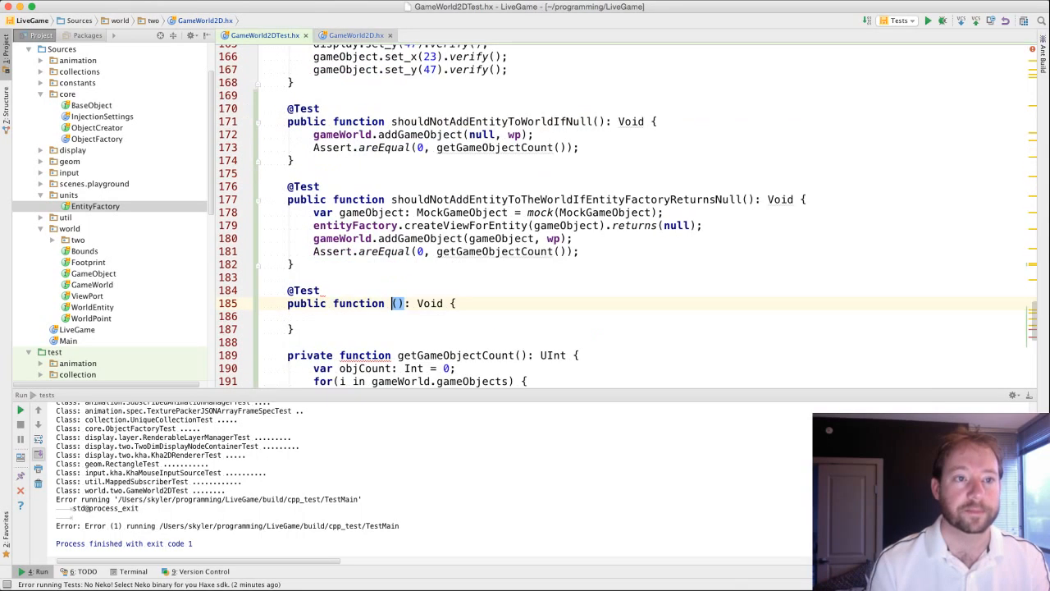
click(356, 36)
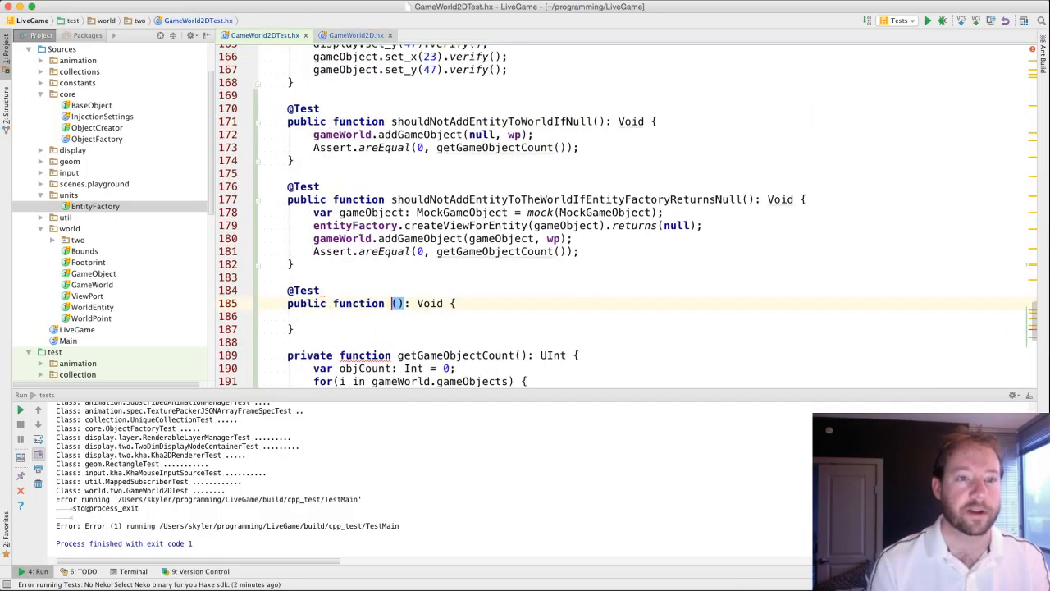
click(355, 35)
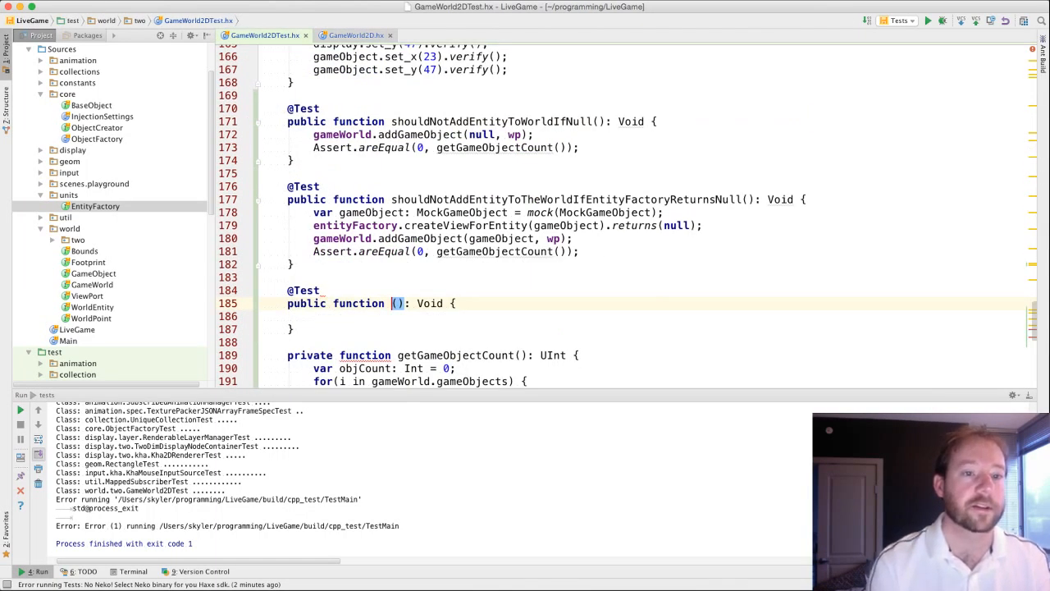
text(should)
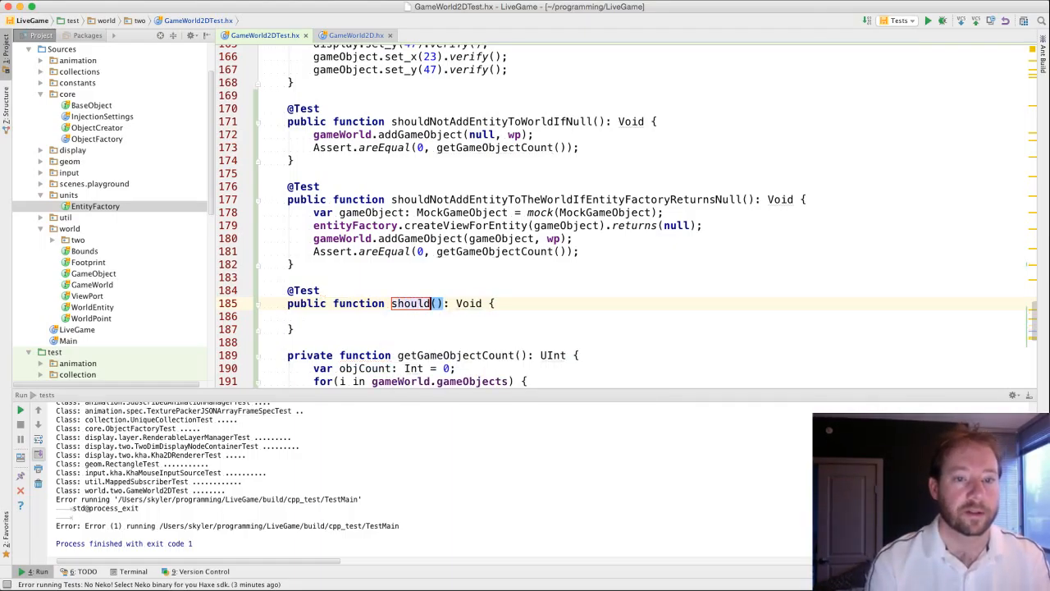
text(Move)
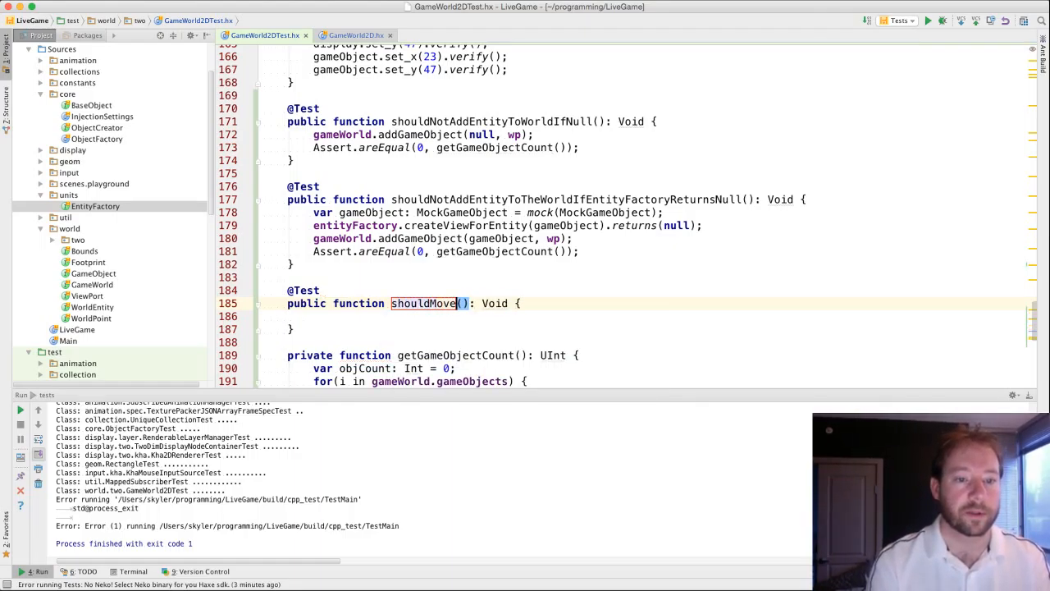
text(NullEntity)
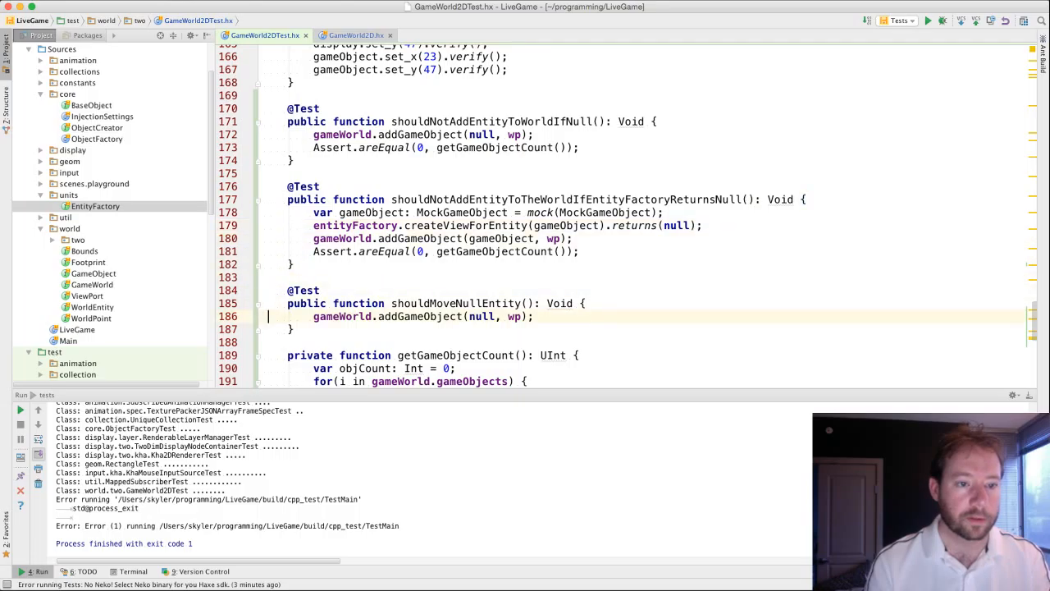
Change the pasted addGameObject(null, wp) call to moveItemTo.
double_click(420, 316)
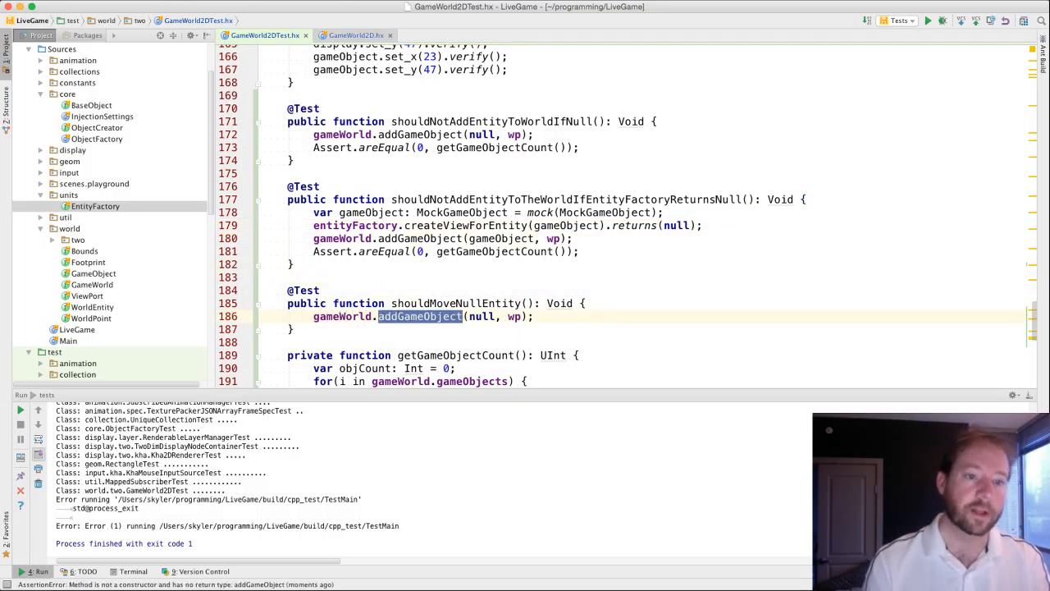
click(356, 36)
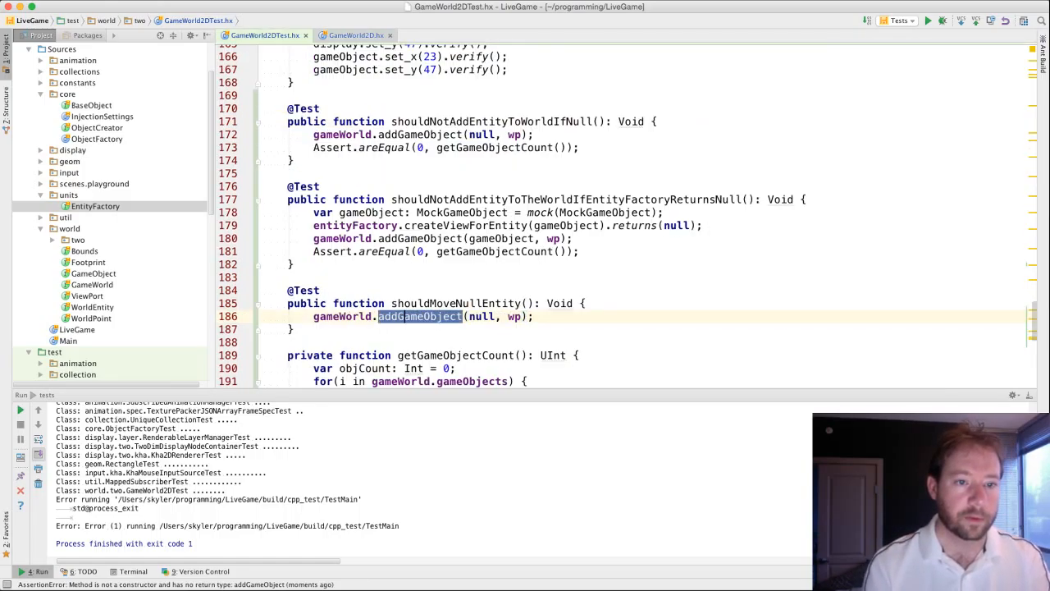
text(moveItemTo)
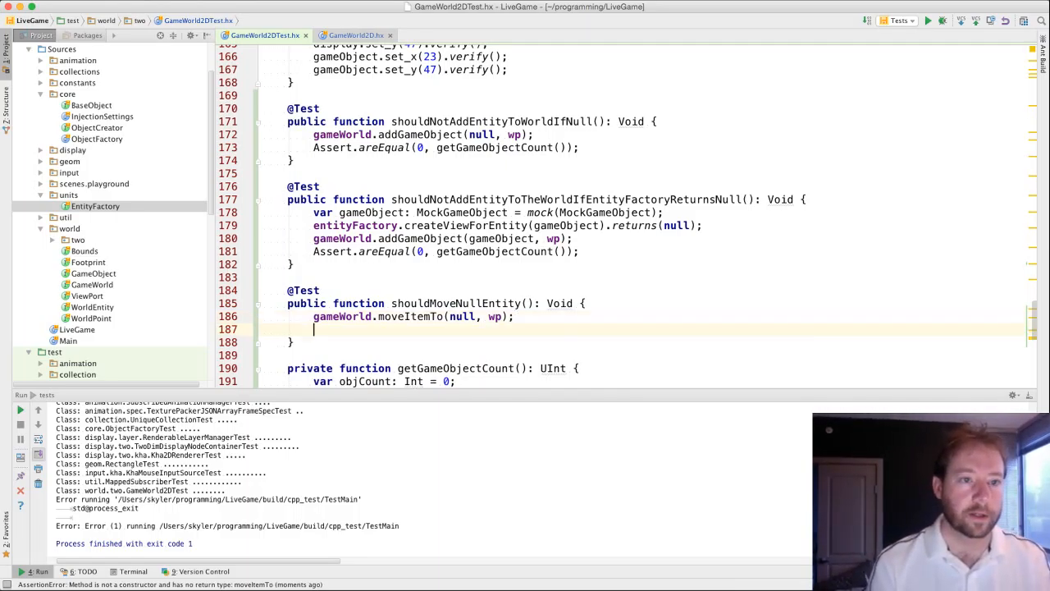
click(355, 35)
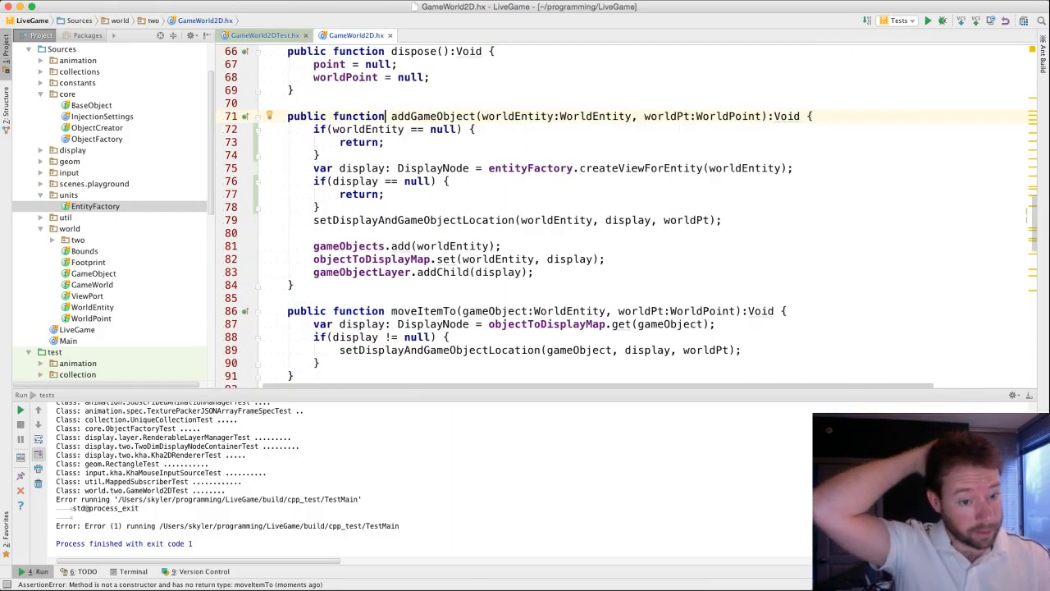
click(264, 35)
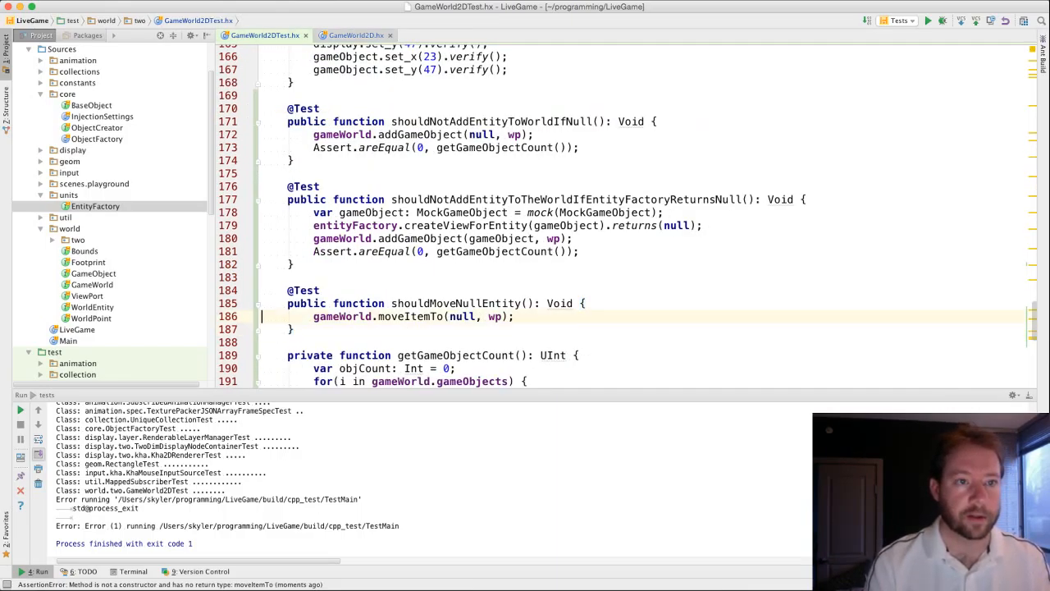
mouse_move(809, 227)
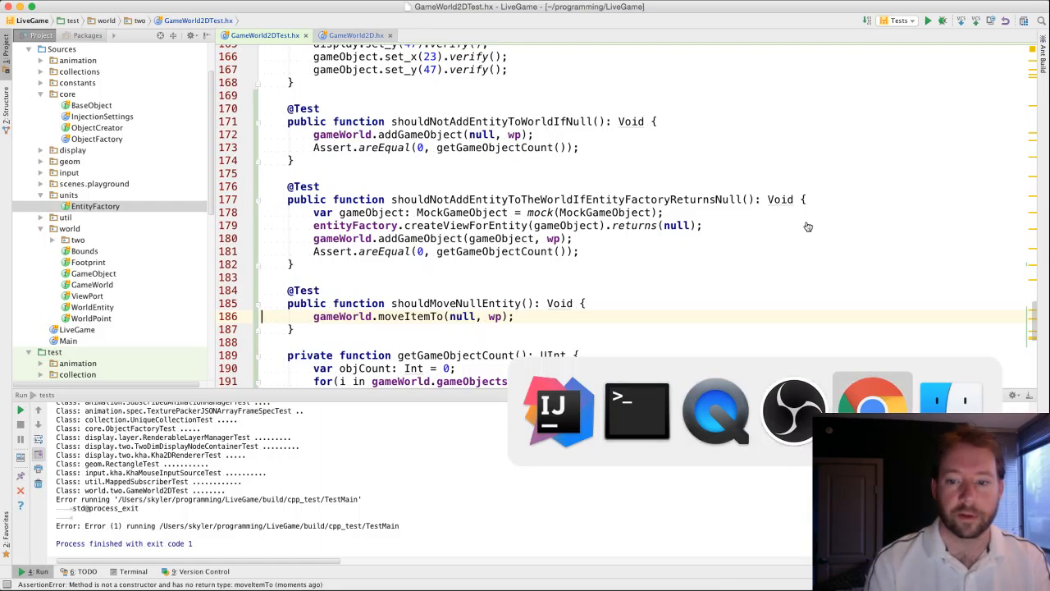
Search Google for 'massive unit' and skim the MassiveUnit GitHub README.
click(873, 411)
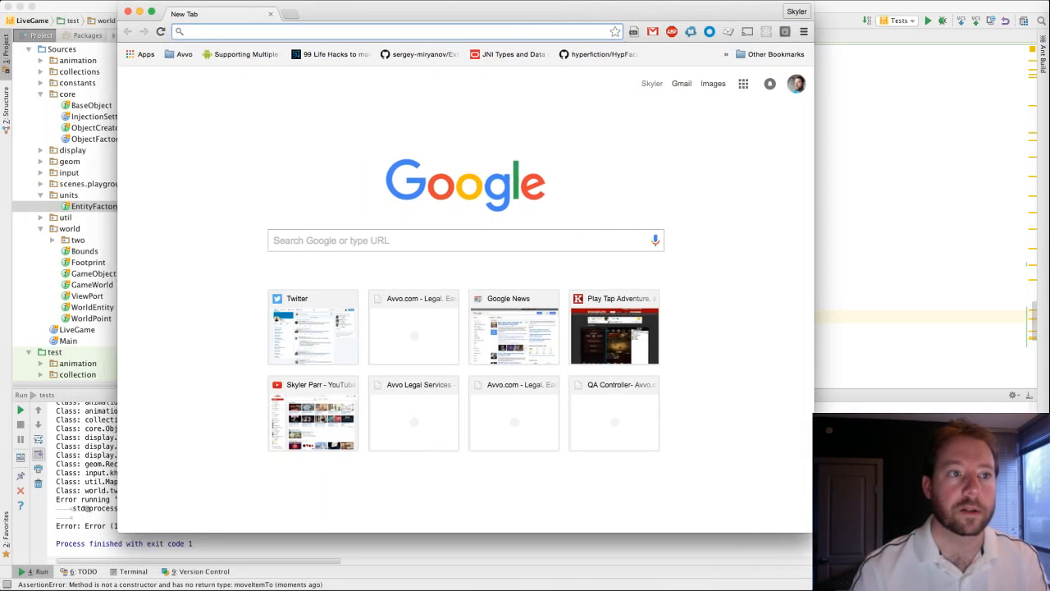
text(maps.google.com)
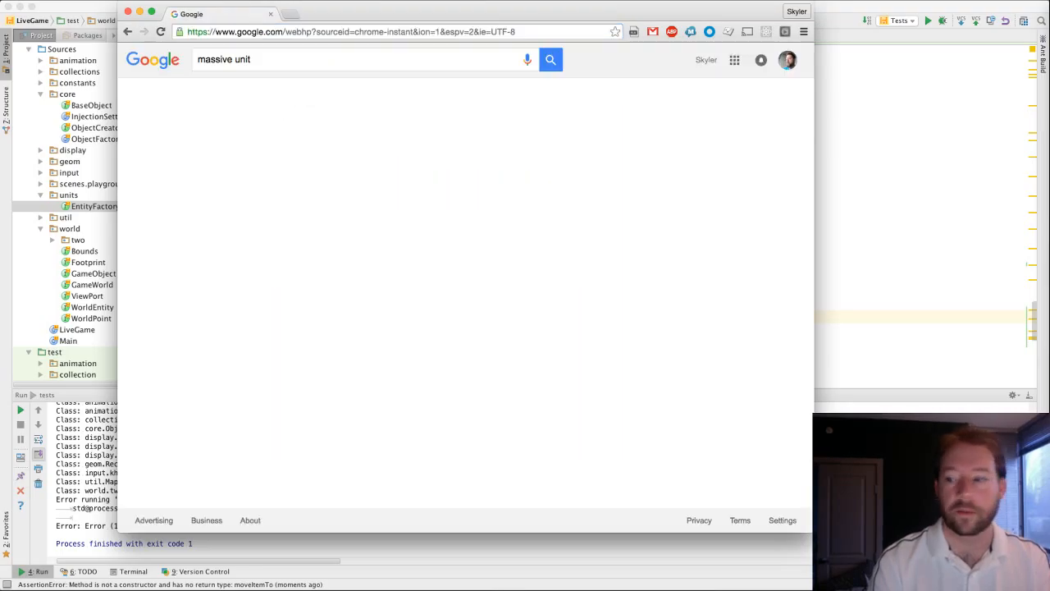
click(550, 59)
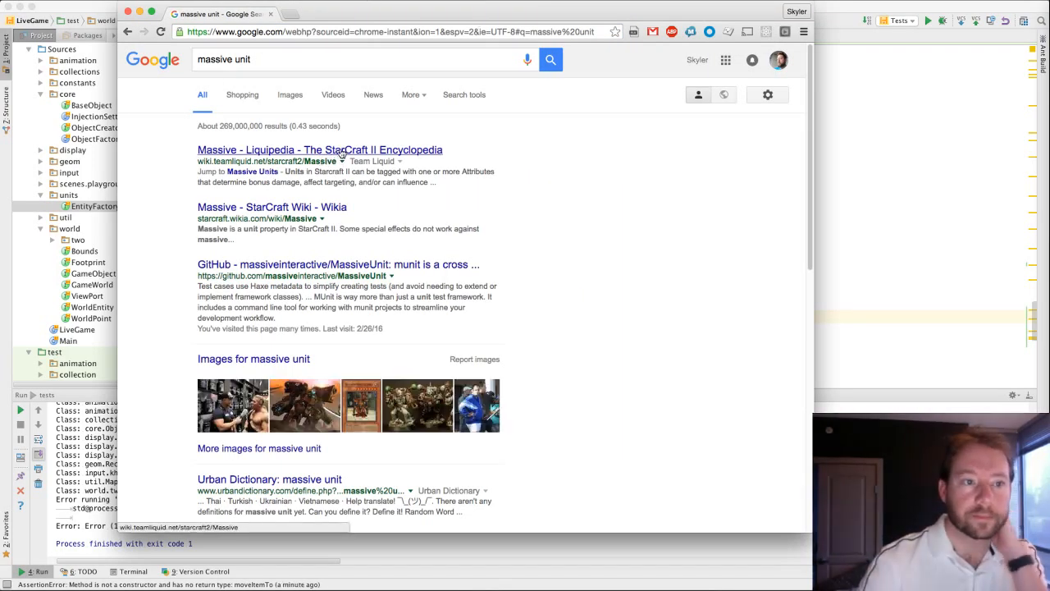
mouse_move(328, 264)
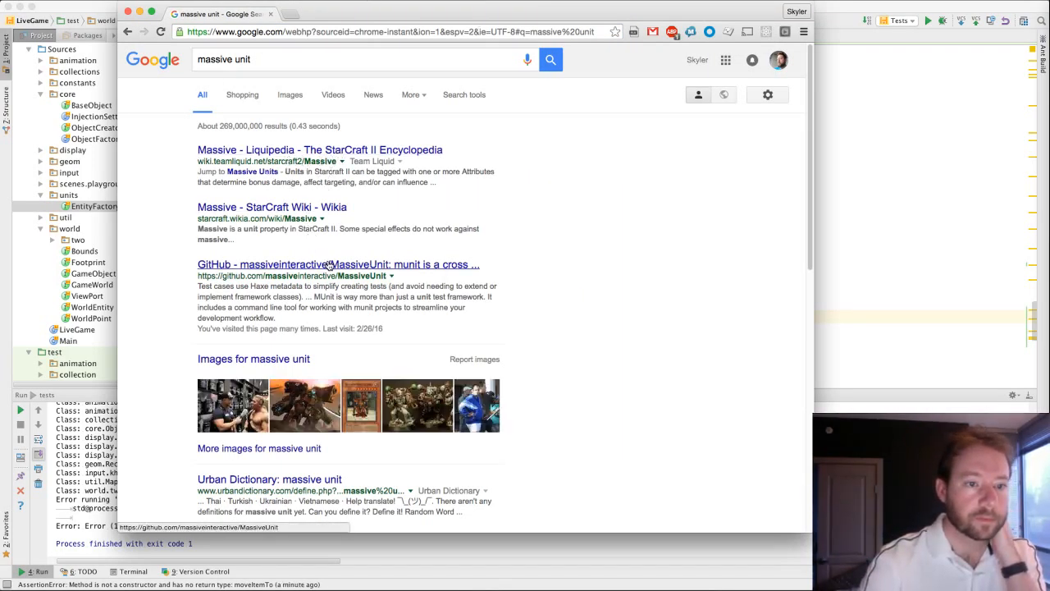
click(338, 263)
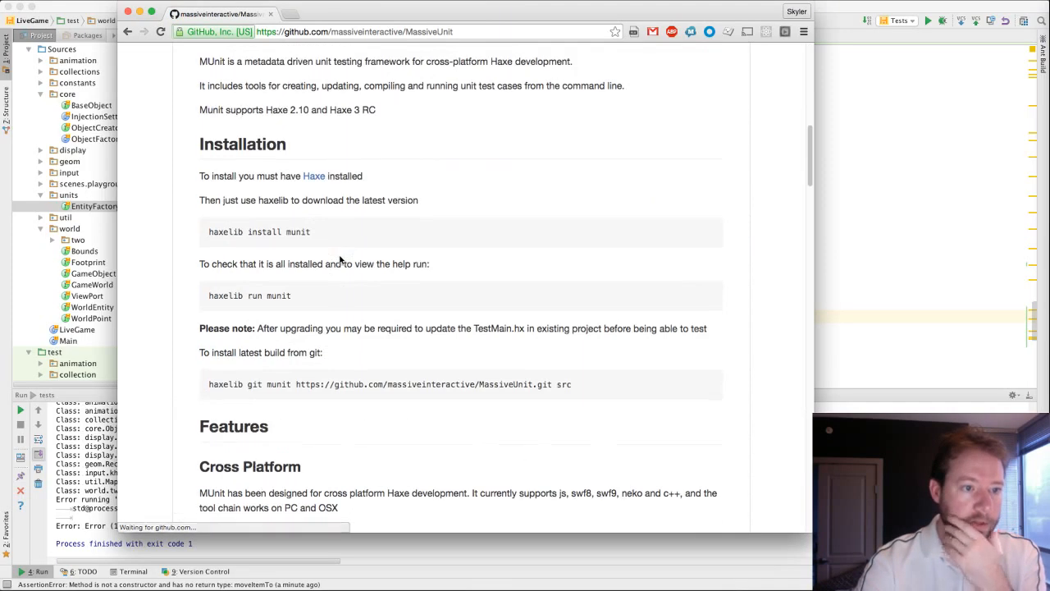
scroll(down, 3)
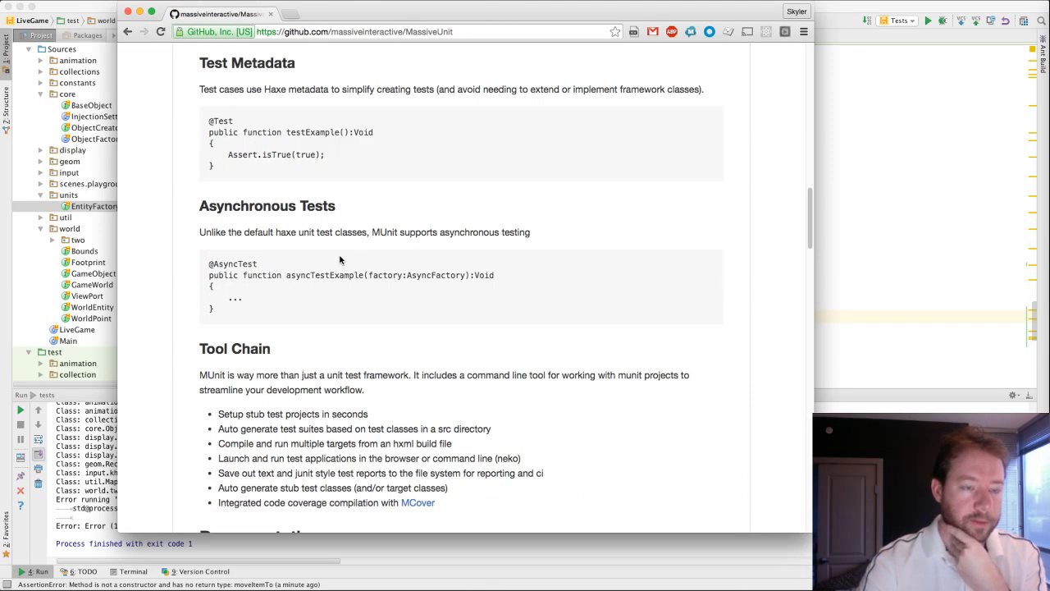
scroll(down, 3)
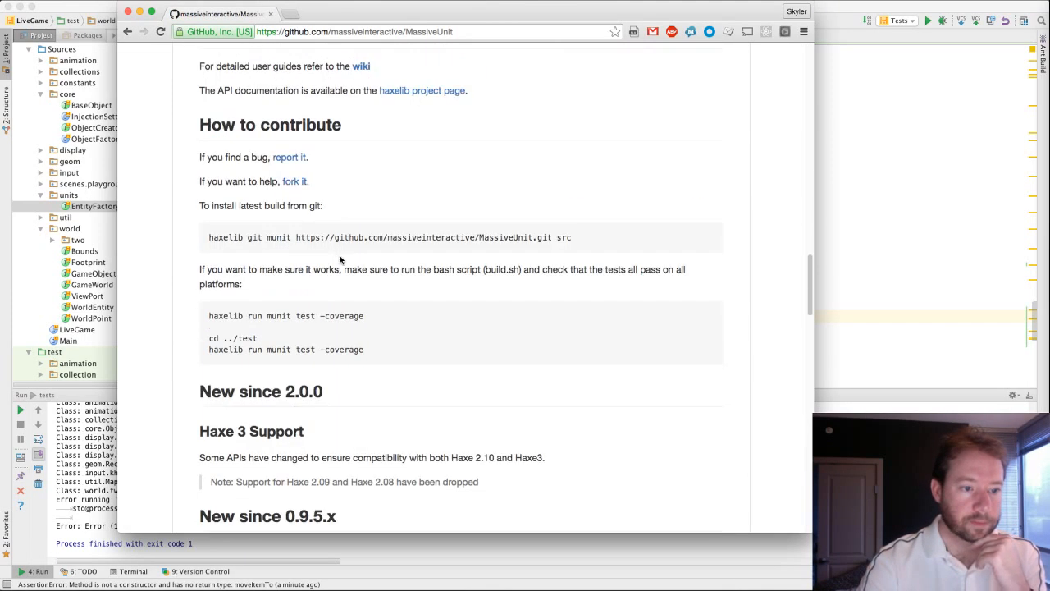
scroll(down, 3)
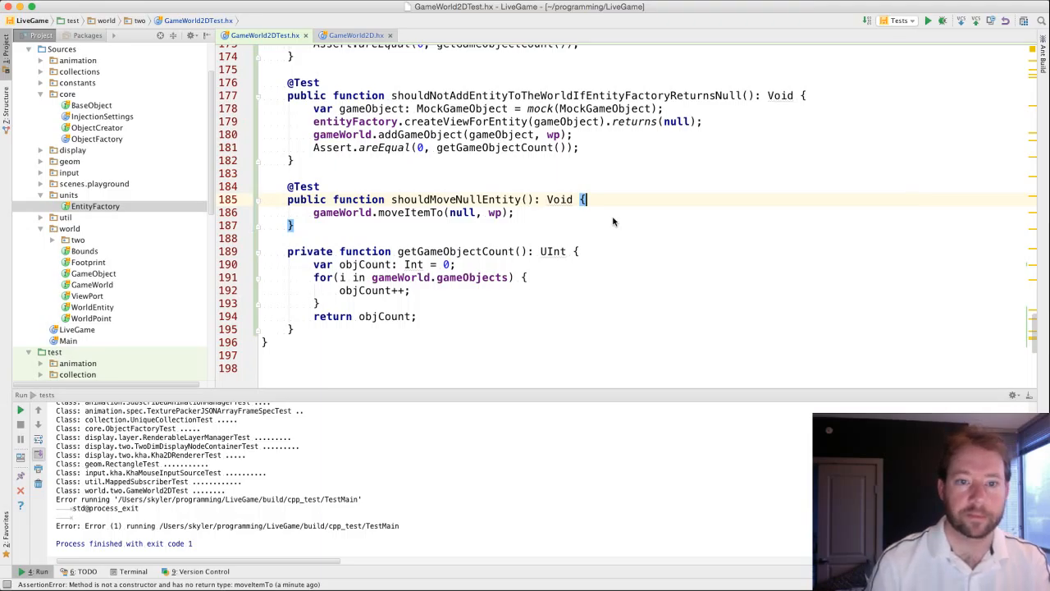
Wrap moveItemTo in try/catch(e: Dynamic) with Assert.fail("can move null entity").
text(try)
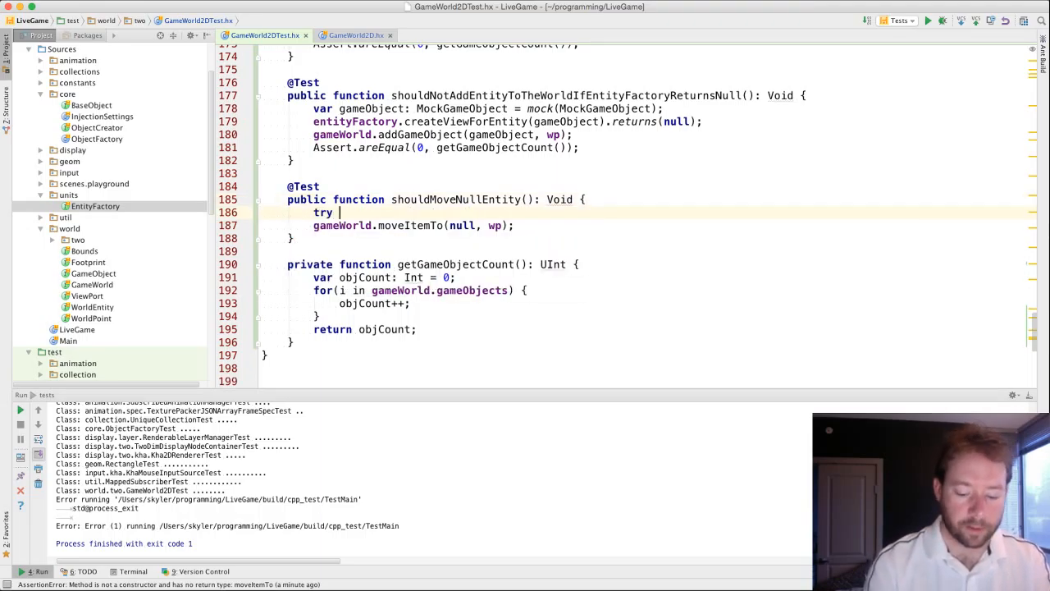
key(Return)
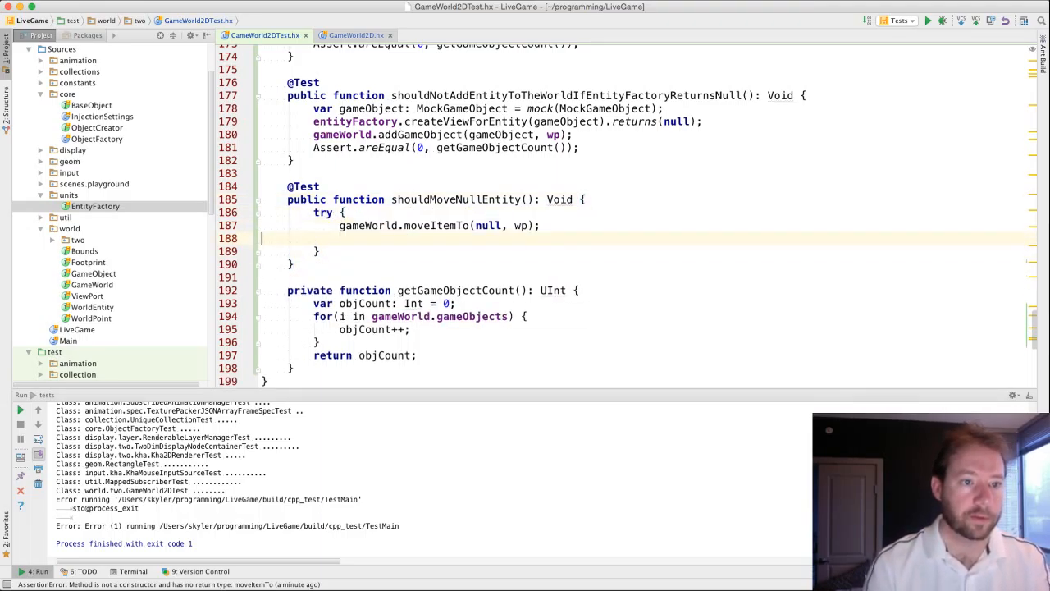
text(} catch()
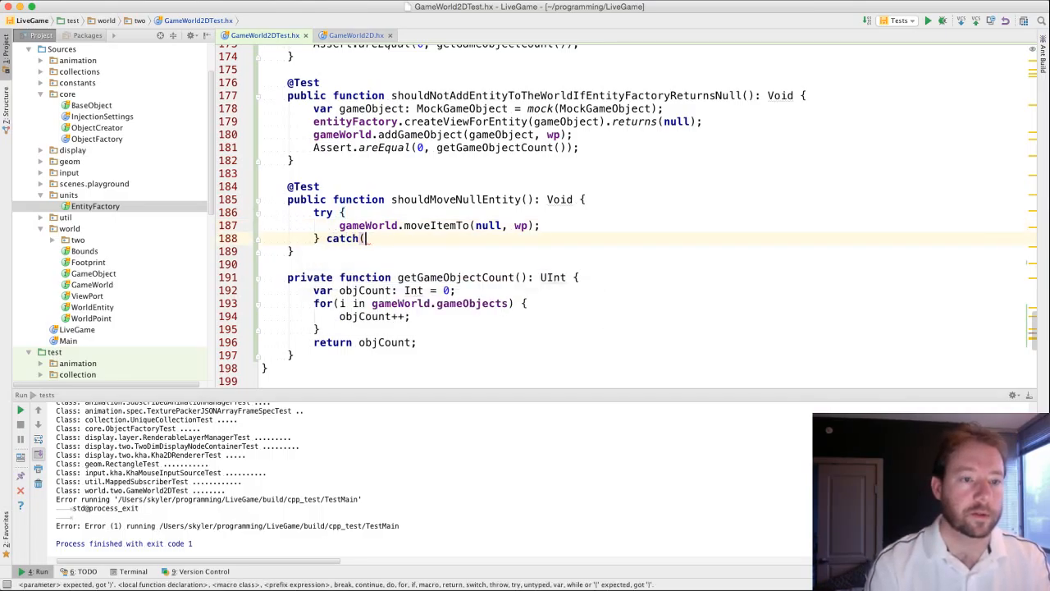
text(e: Dynamic) {)
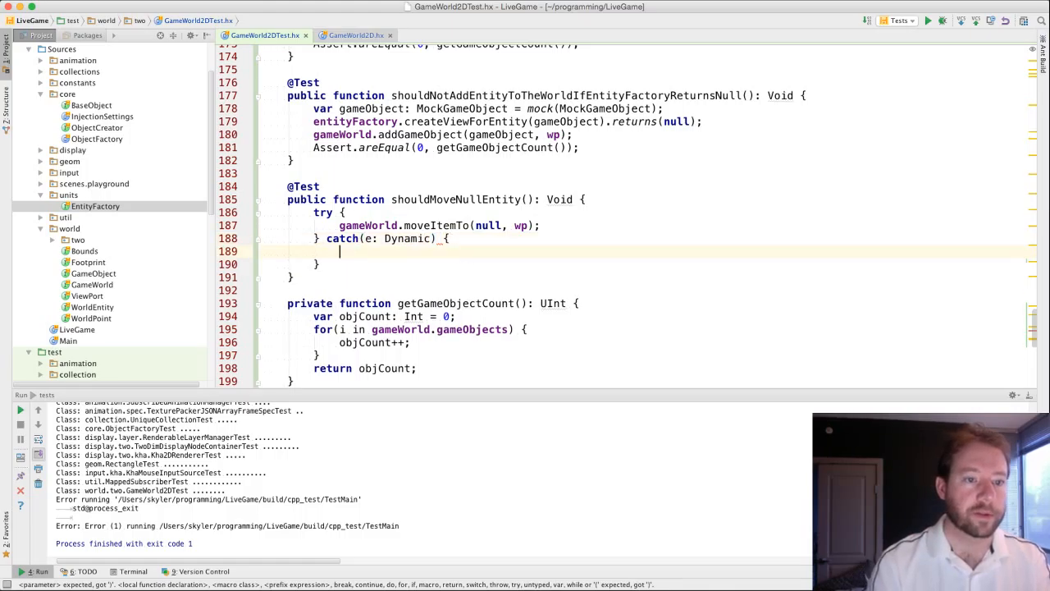
text(fail)
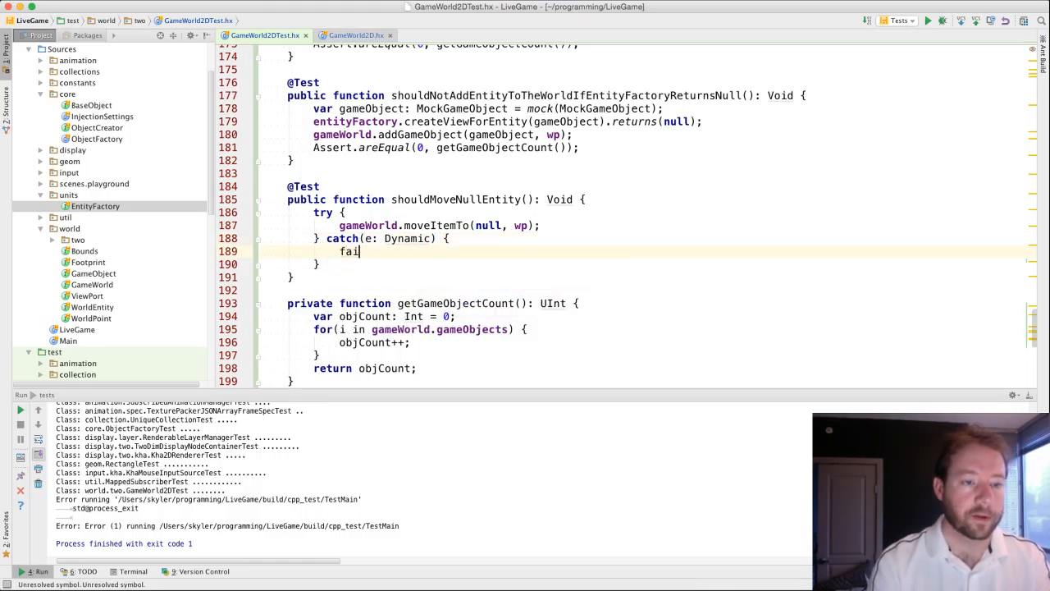
text(Assert.fail("shoul)
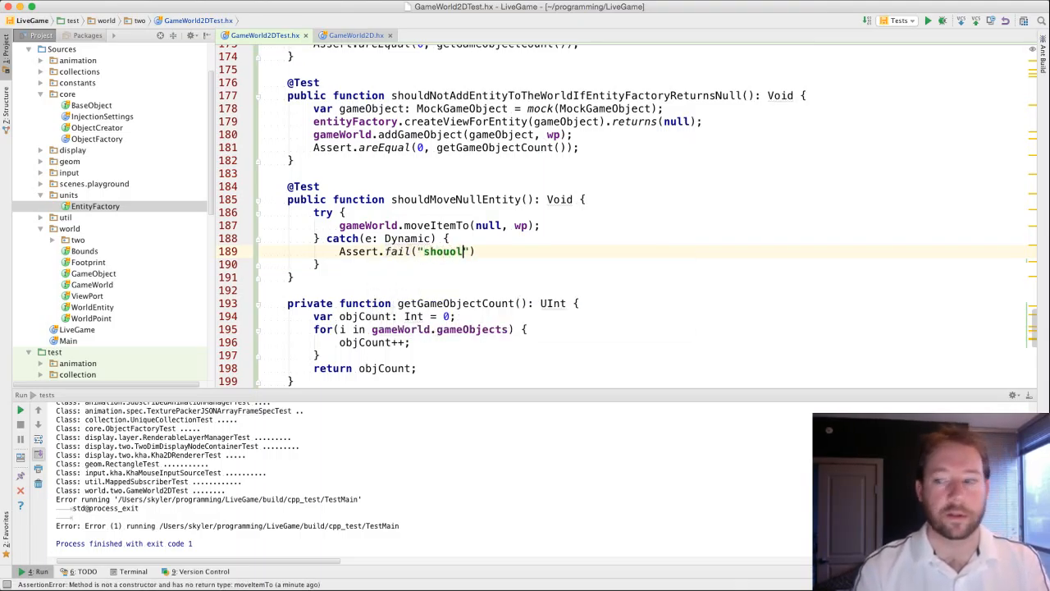
text(can move null game)
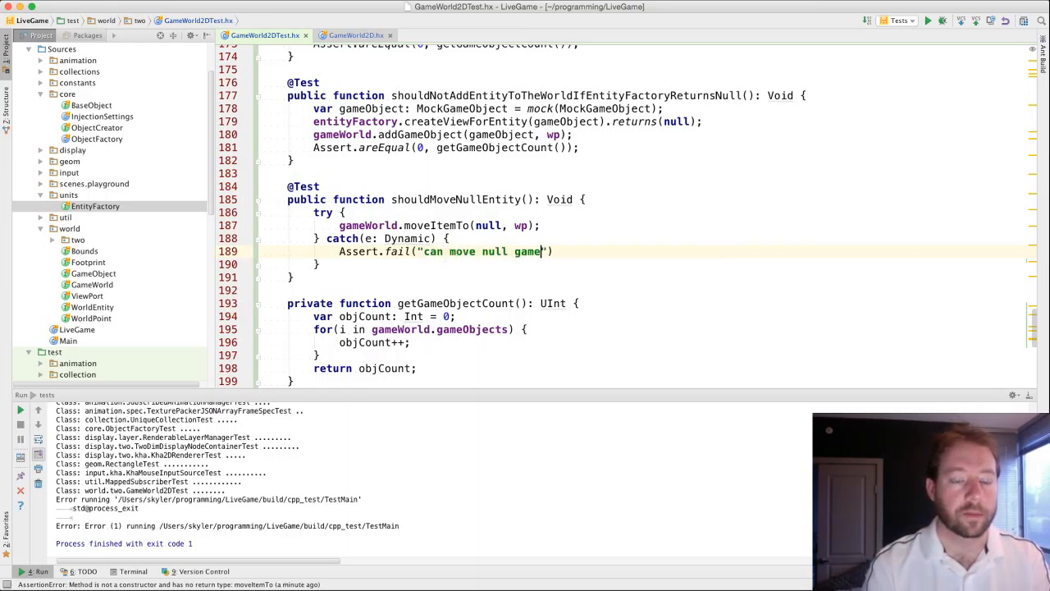
text(object");)
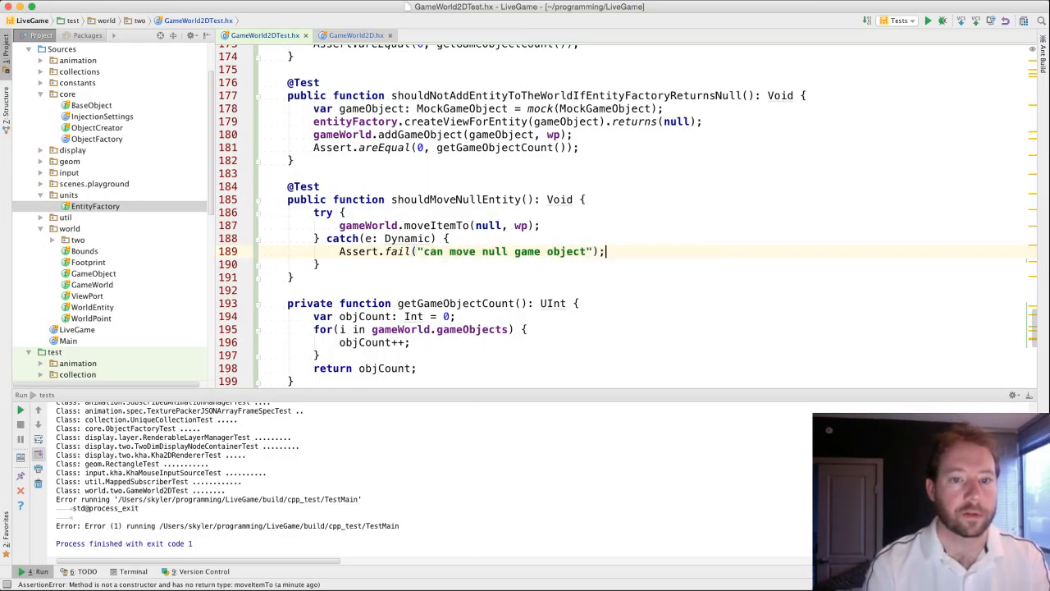
double_click(558, 251)
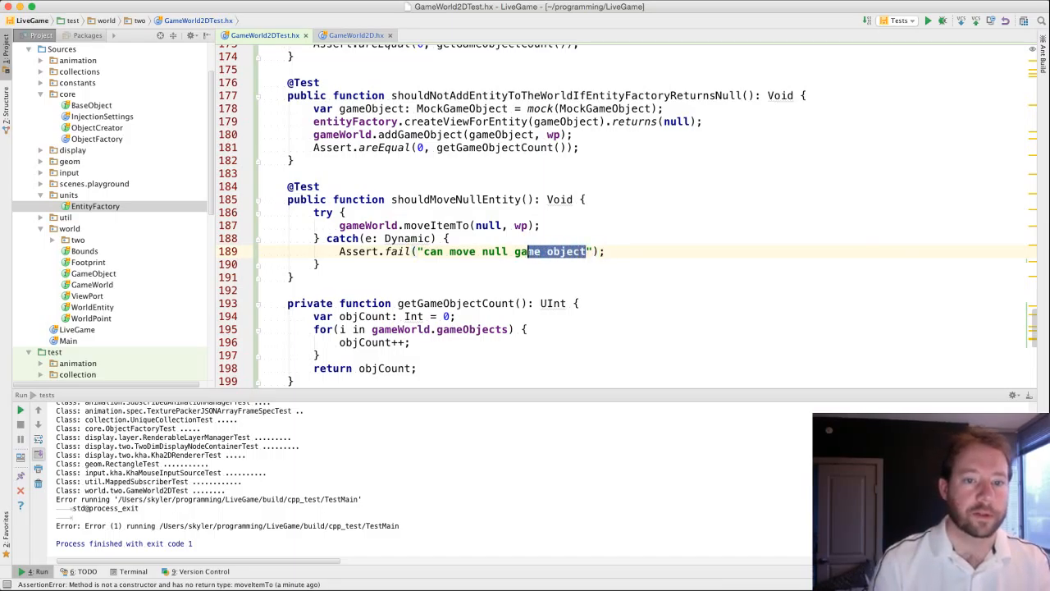
text(entity)
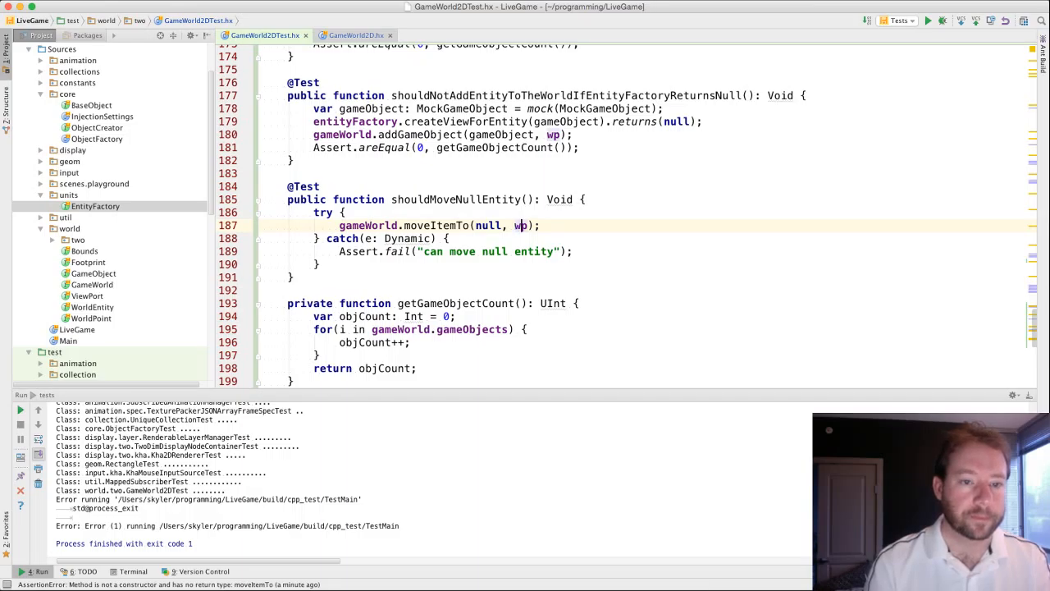
Add Assert.isTrue(true) inside the try block after the move.
text(Assert)
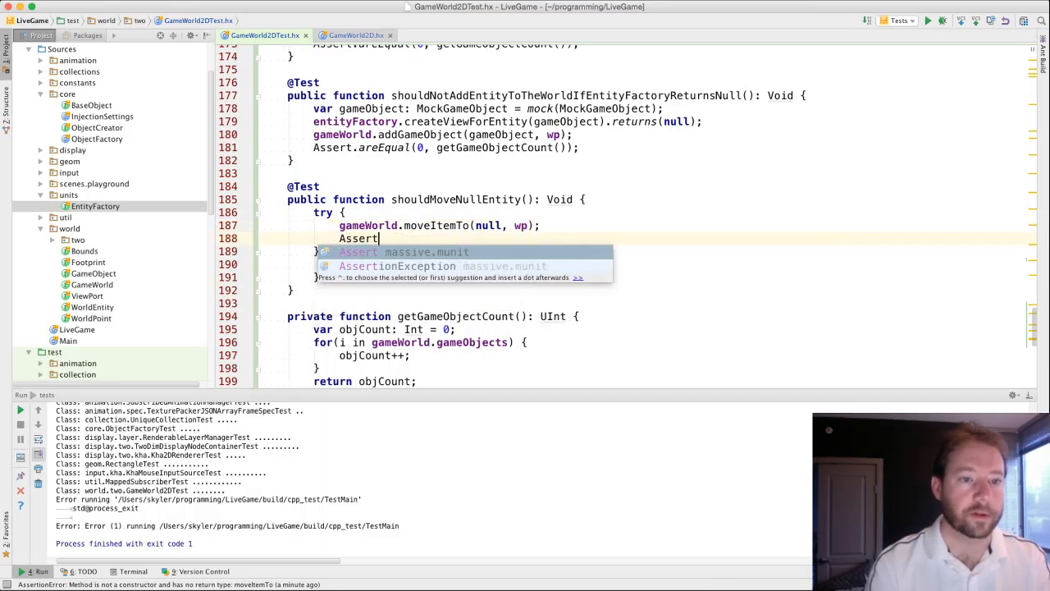
text(.isTrue)
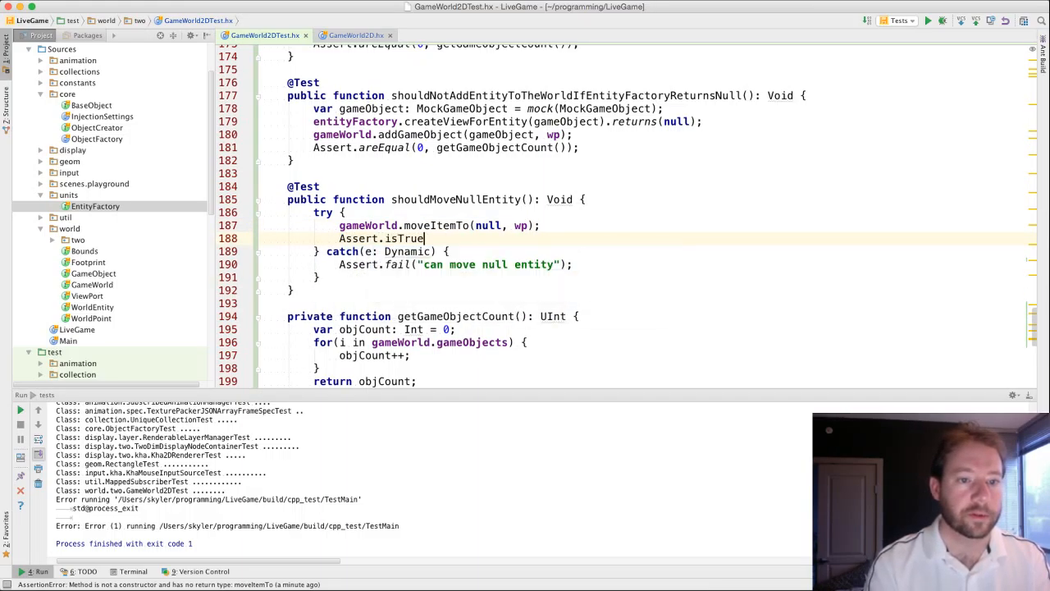
text((true);)
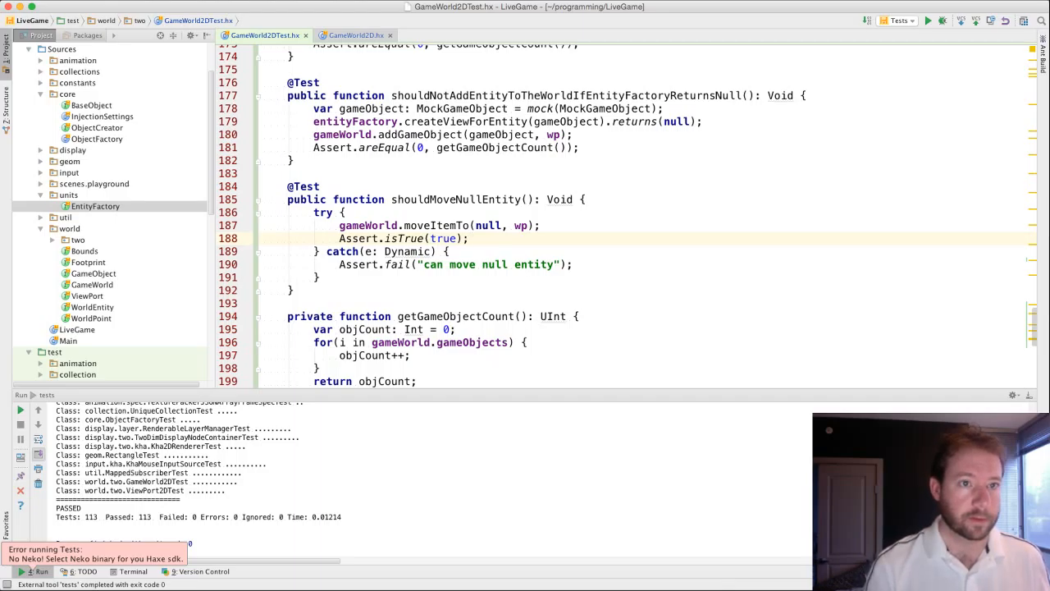
Write shouldAddEntityWithNullWorldPoint, mocking an entity and display, adding it with a null point.
click(356, 36)
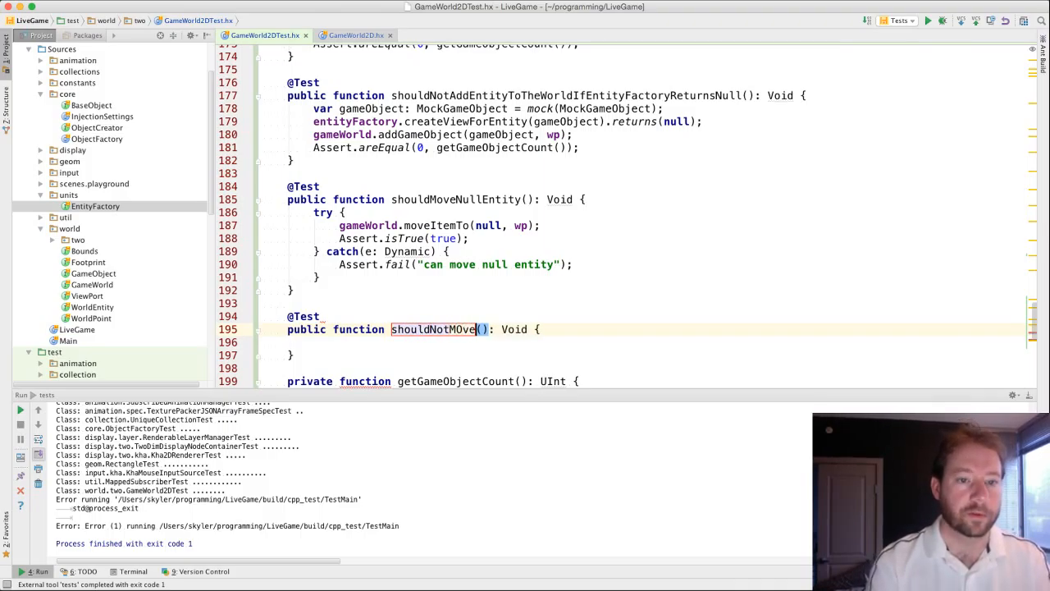
text(EntityWithNull)
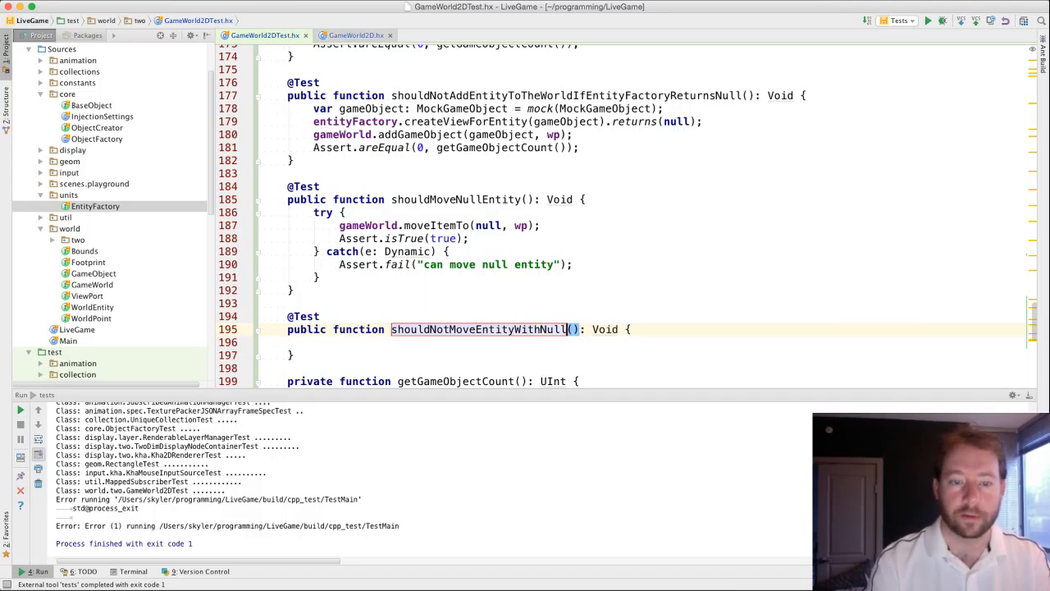
text(WorldPoint)
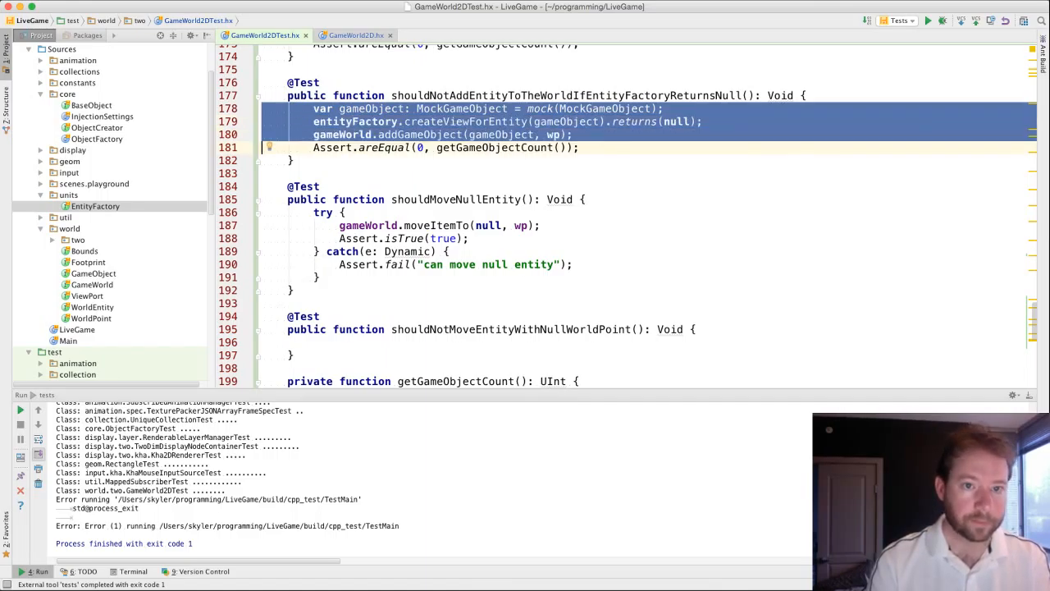
scroll(up, 3)
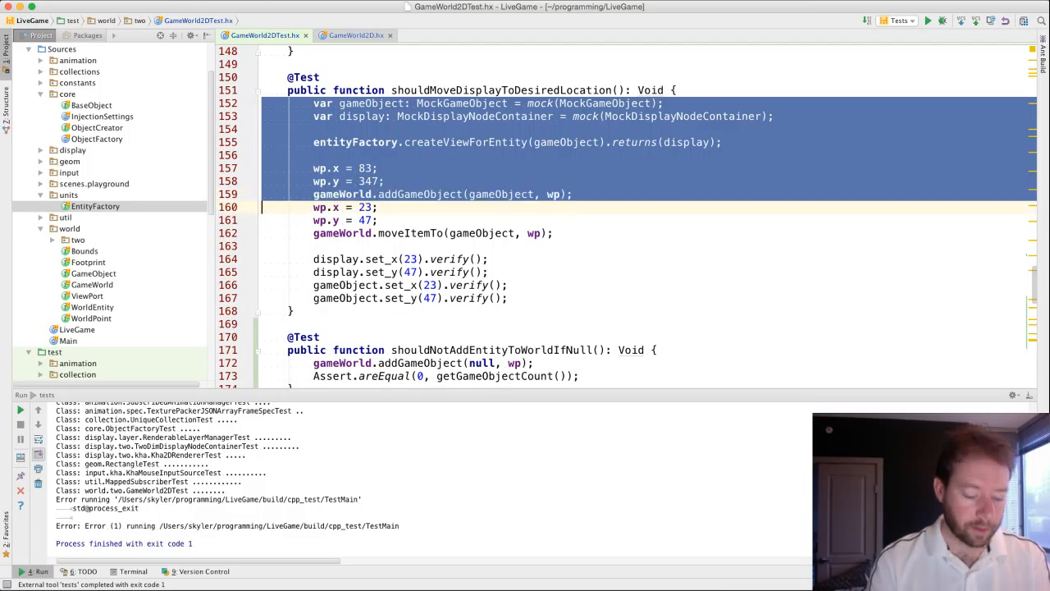
scroll(down, 3)
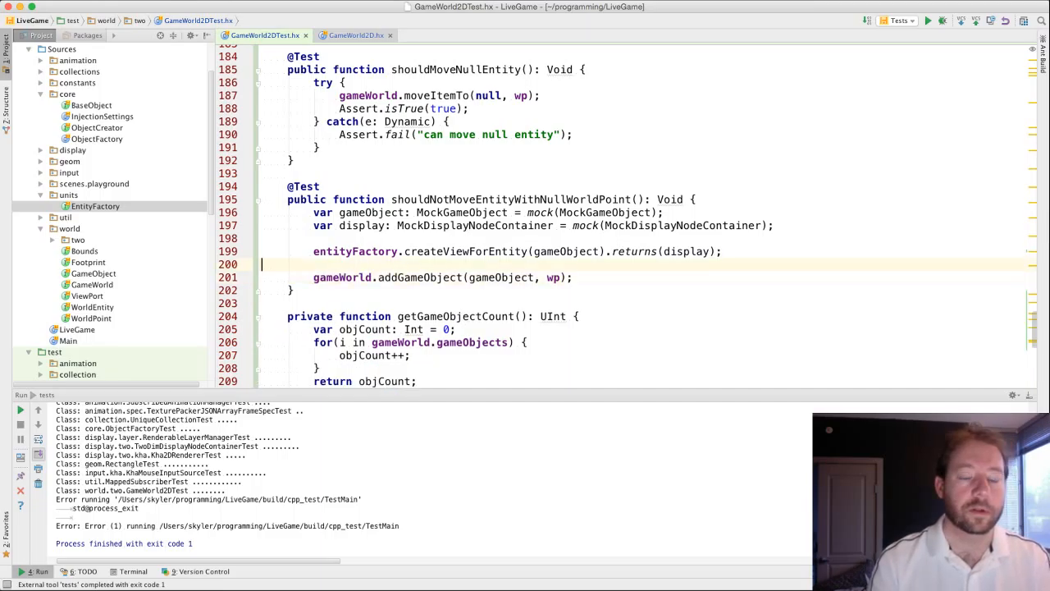
double_click(553, 278)
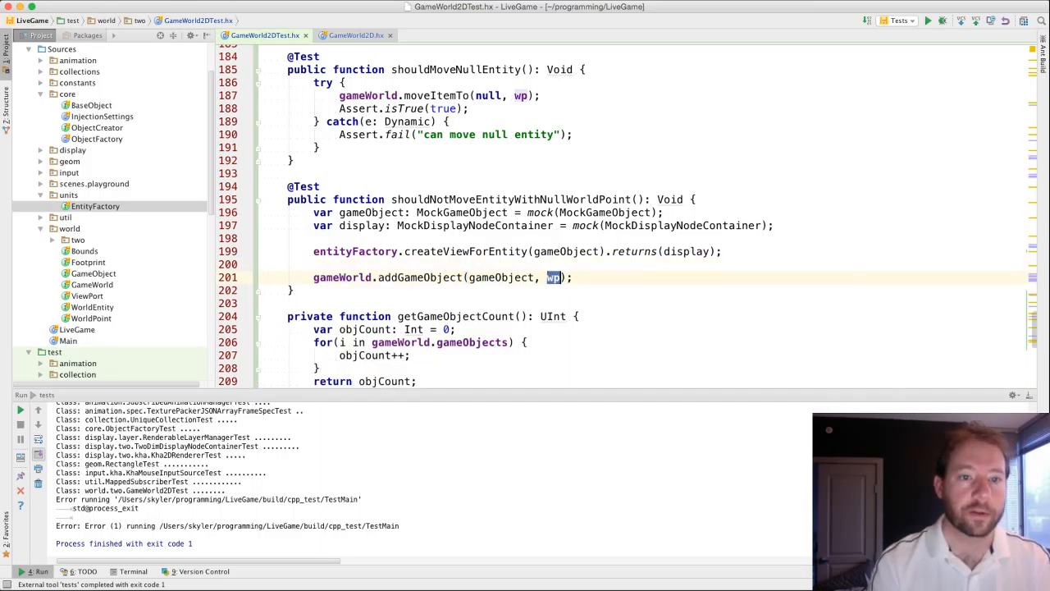
text(null)
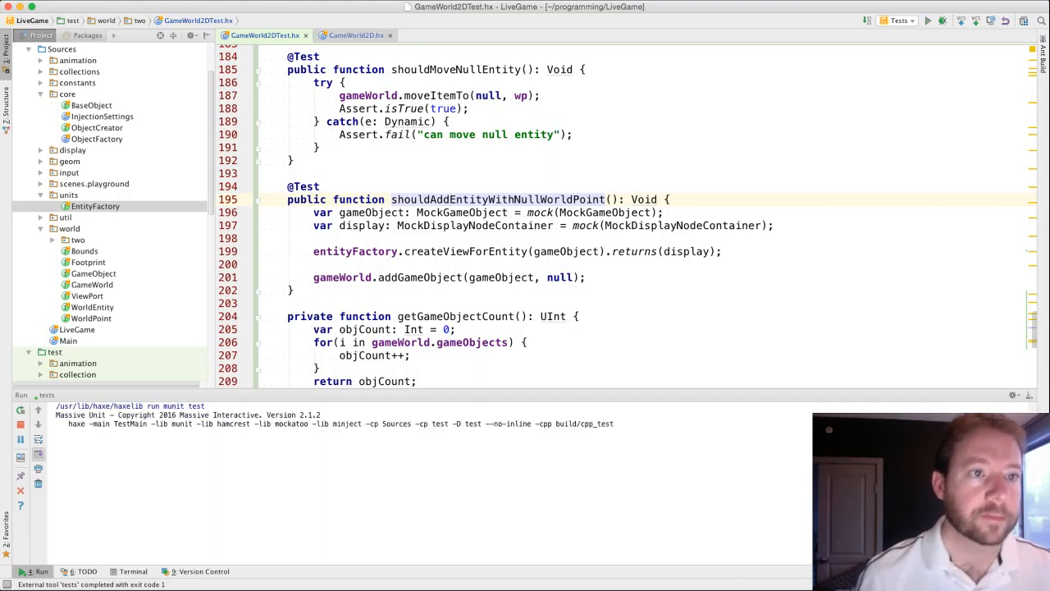
Extend addGameObject's guard to `worldEntity == null || worldPt == null`, back in GameWorld2DTest.hx.
click(356, 35)
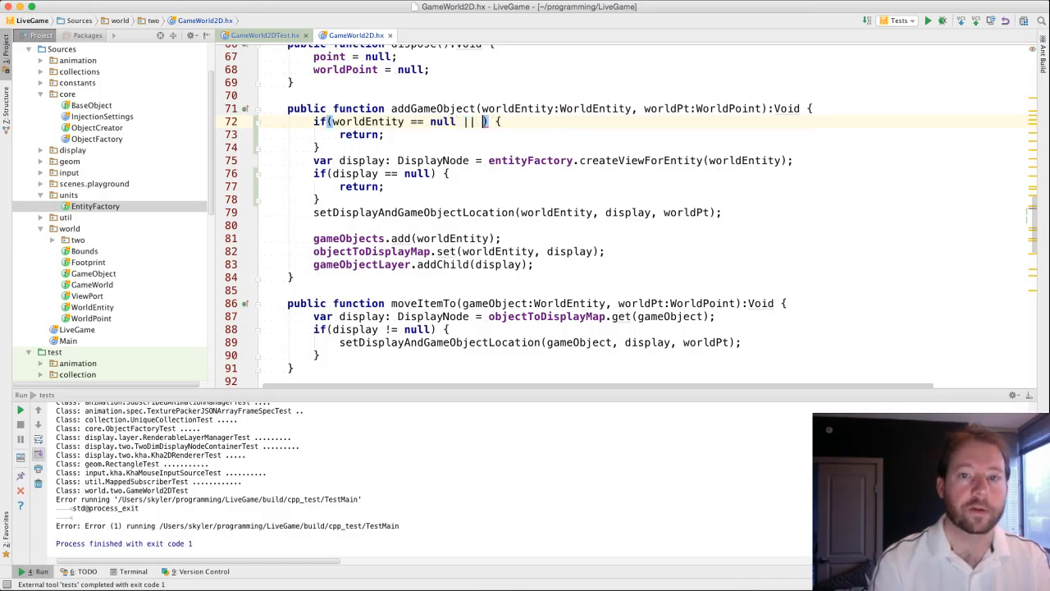
text(worldPt ==)
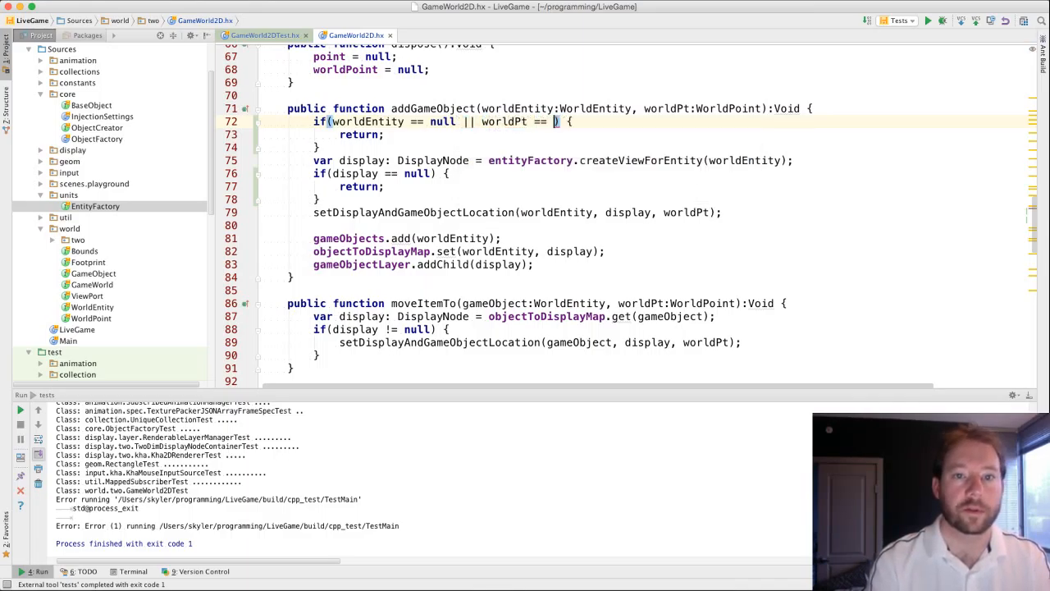
text(null)
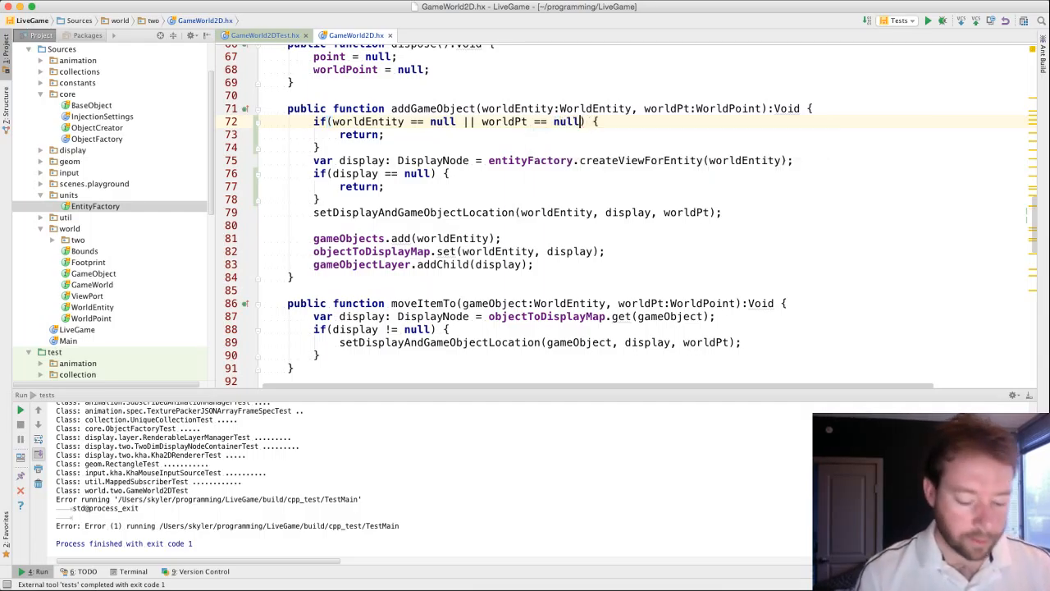
click(928, 21)
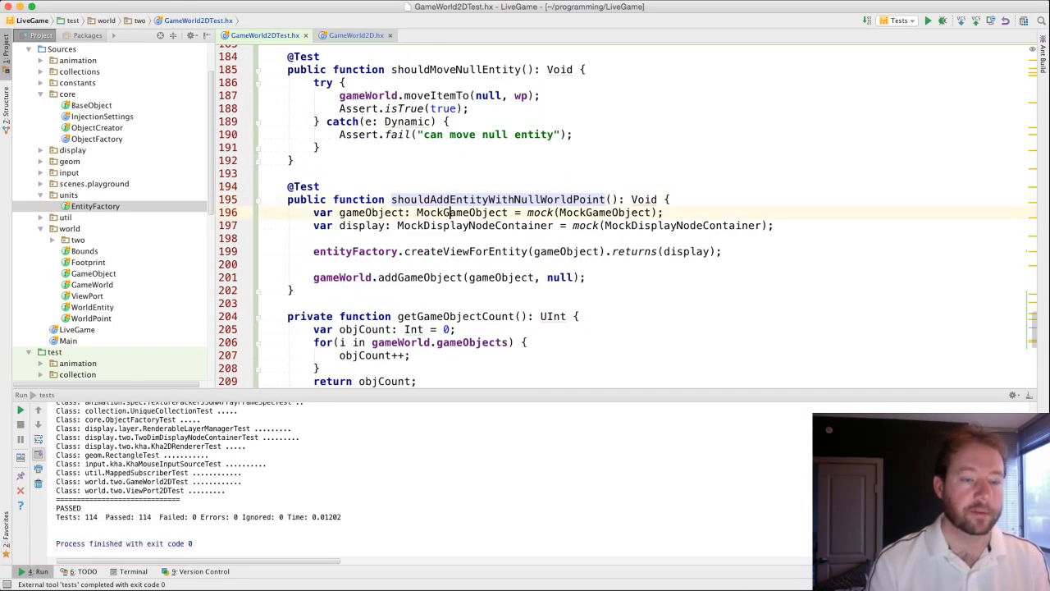
Create a new empty test named shouldNotMoveEntityWithNullWorldPoint.
scroll(down, 3)
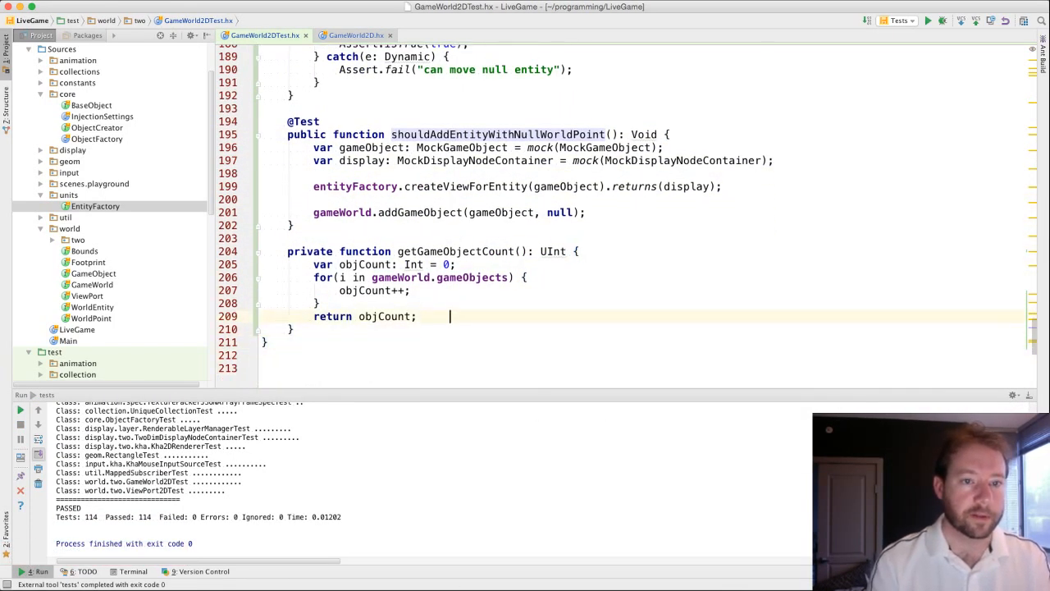
scroll(up, 3)
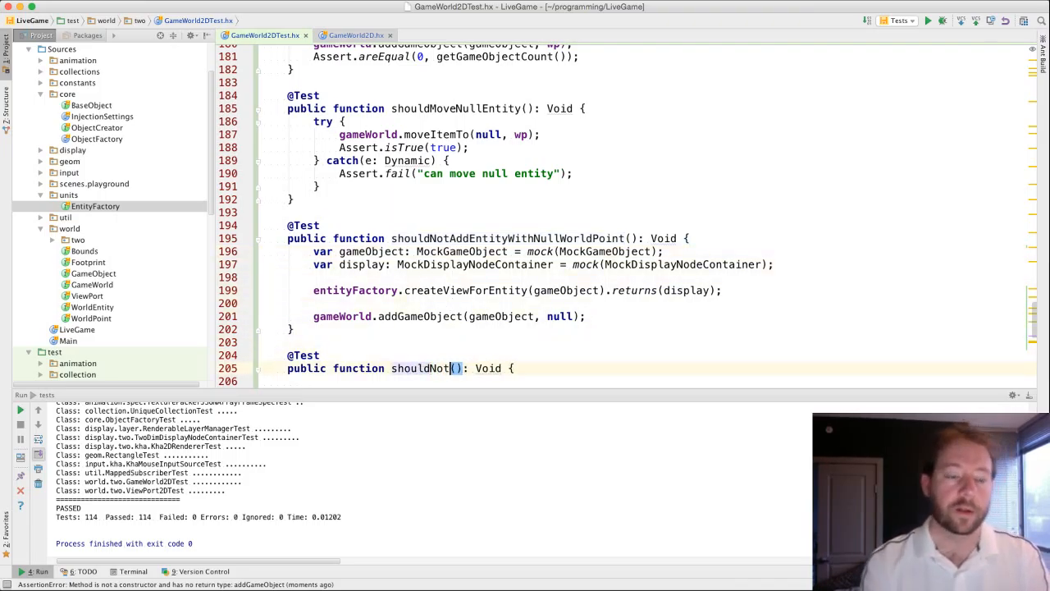
text(Mov)
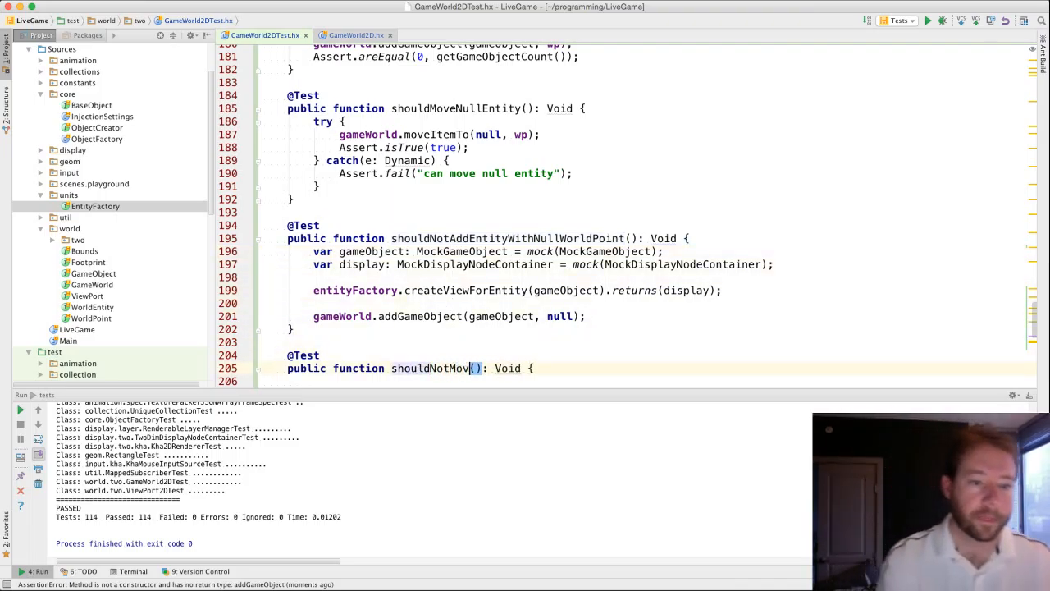
text(eE)
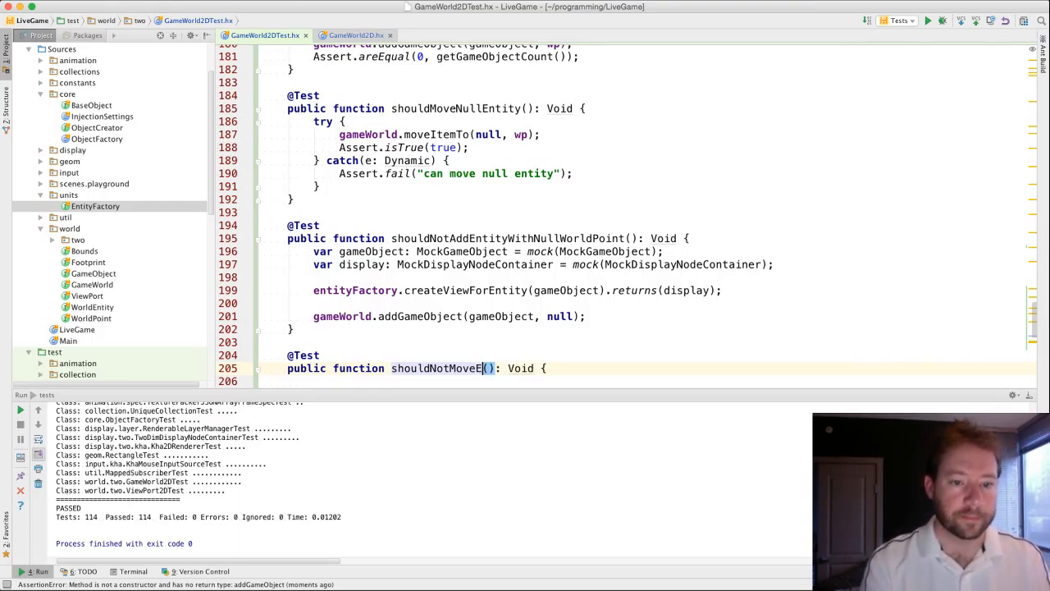
text(ntityWithN)
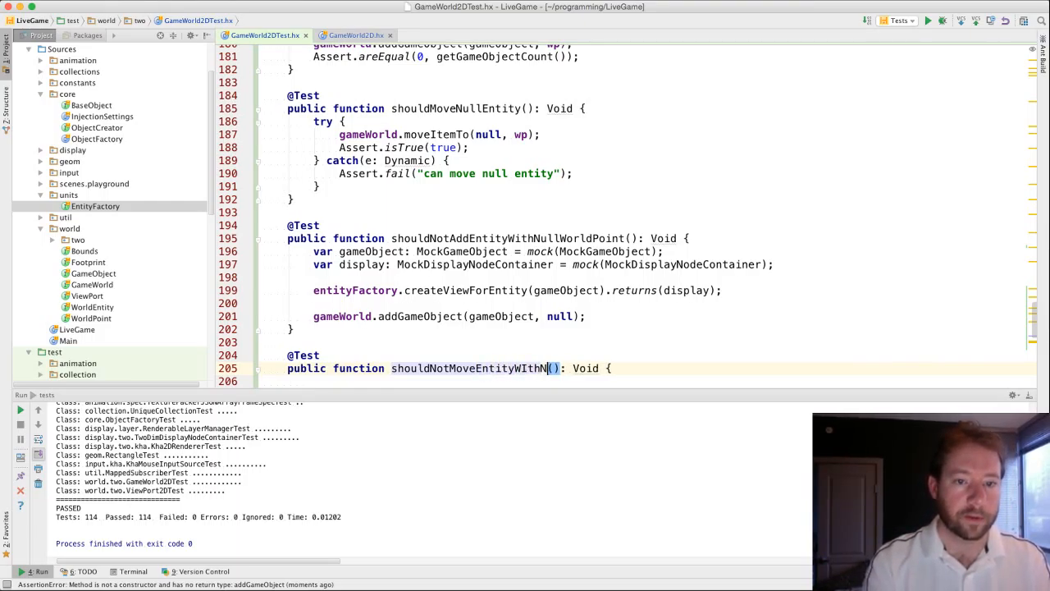
text(l)
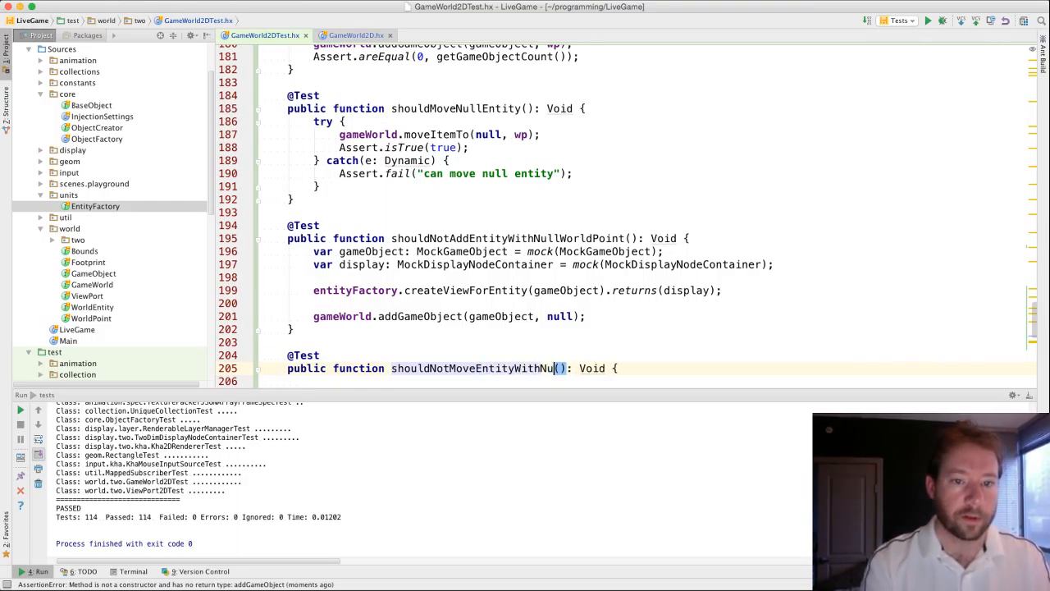
text(WO)
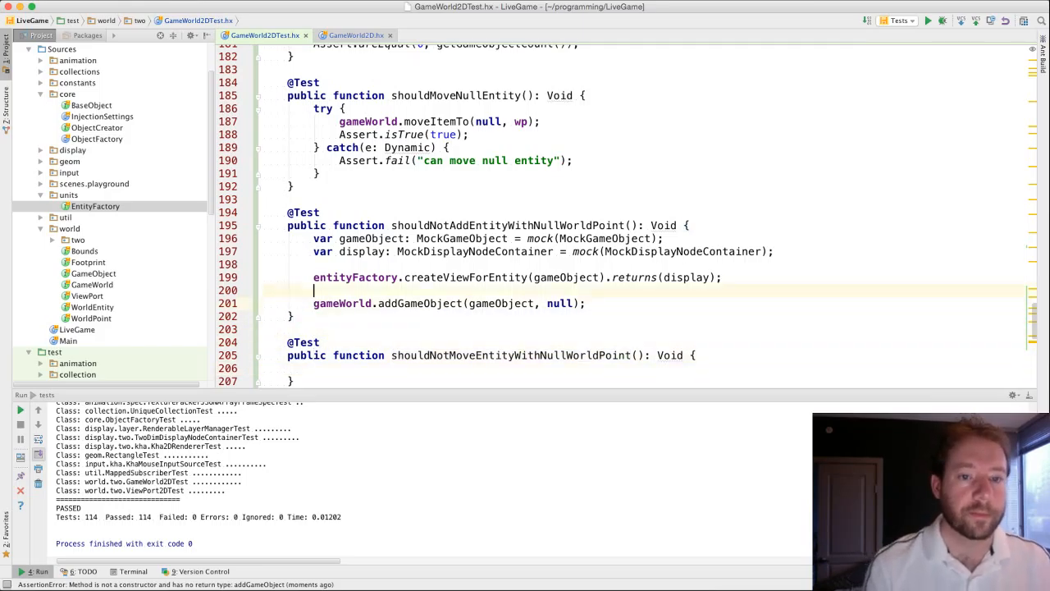
click(314, 238)
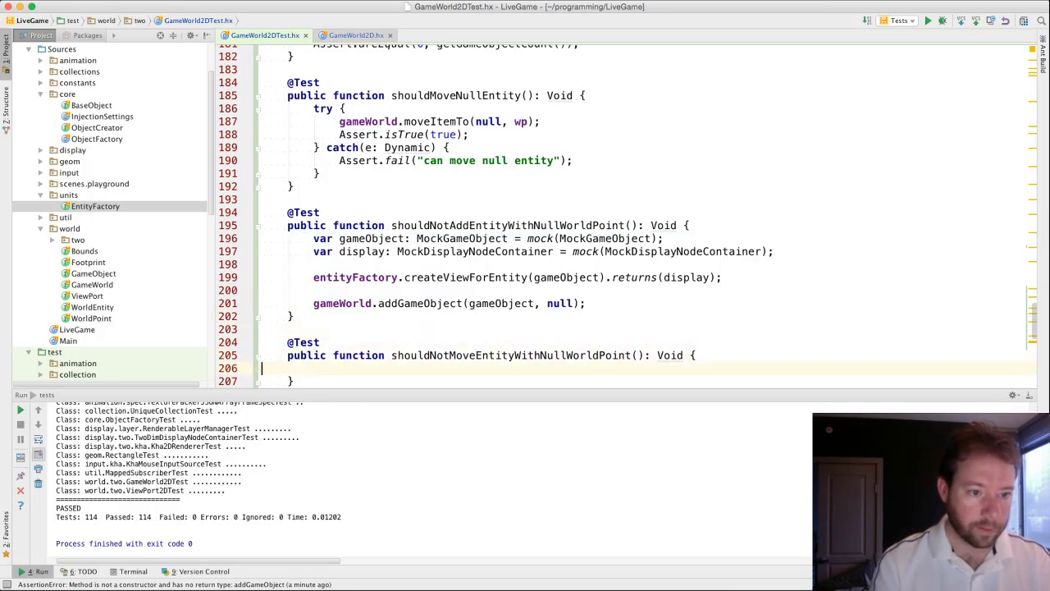
text(wp);)
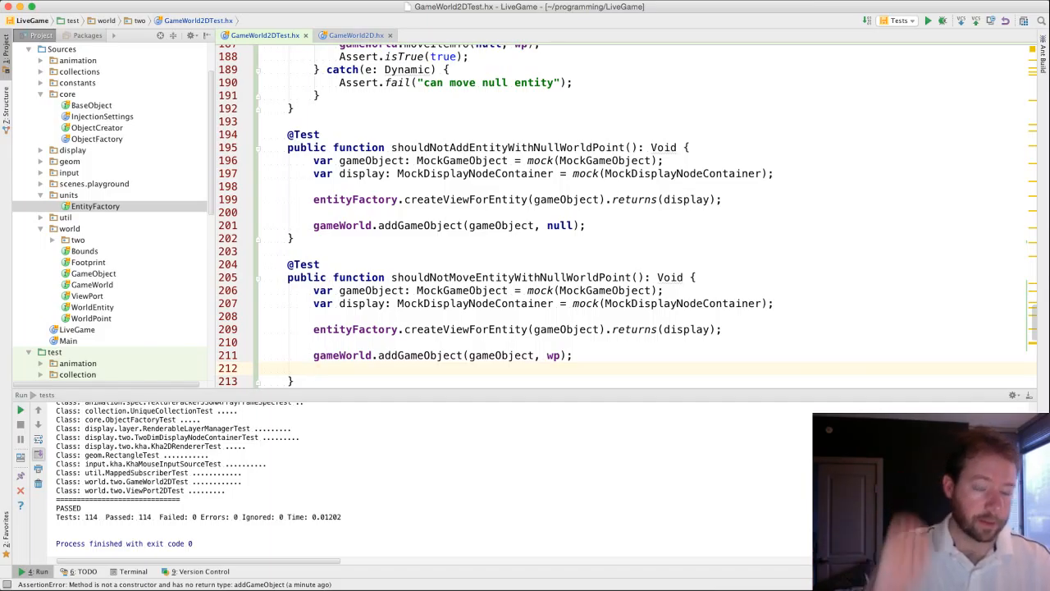
Paste the try/catch block and change the call to moveItemTo(gameObject, null).
scroll(up, 3)
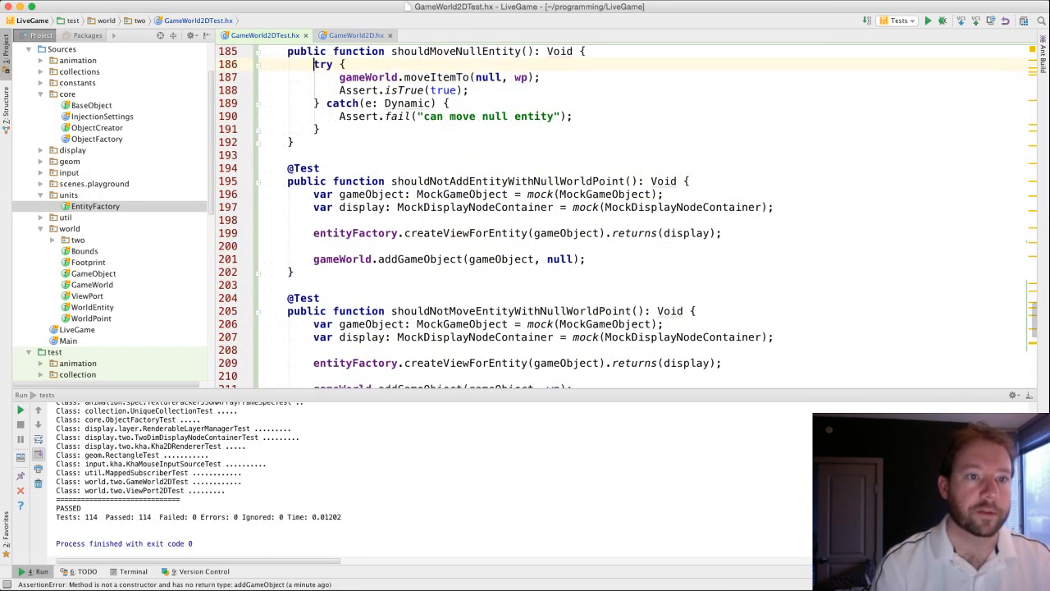
drag(314, 64, 293, 142)
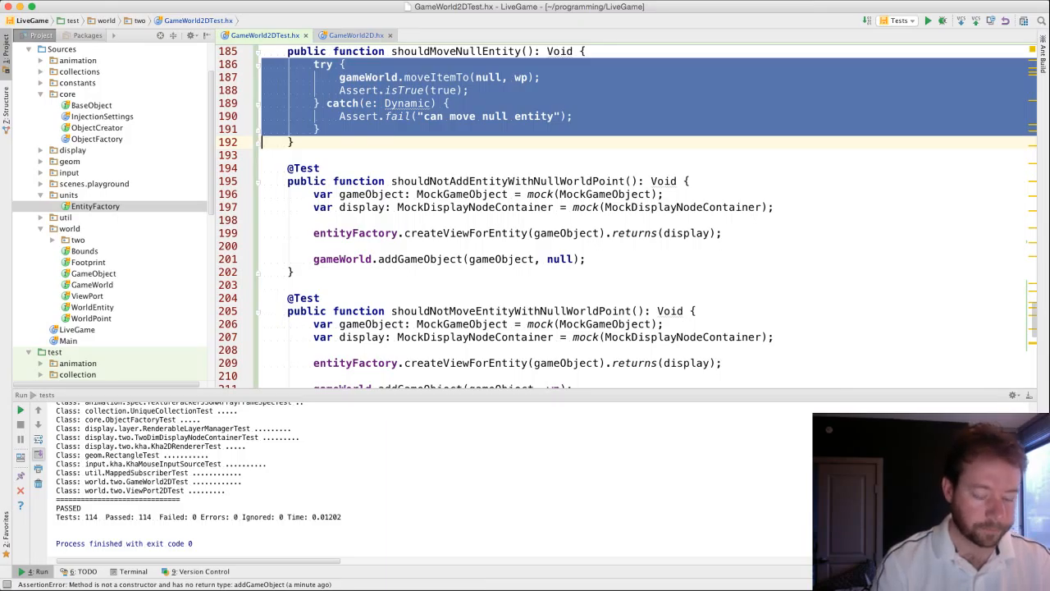
scroll(down, 3)
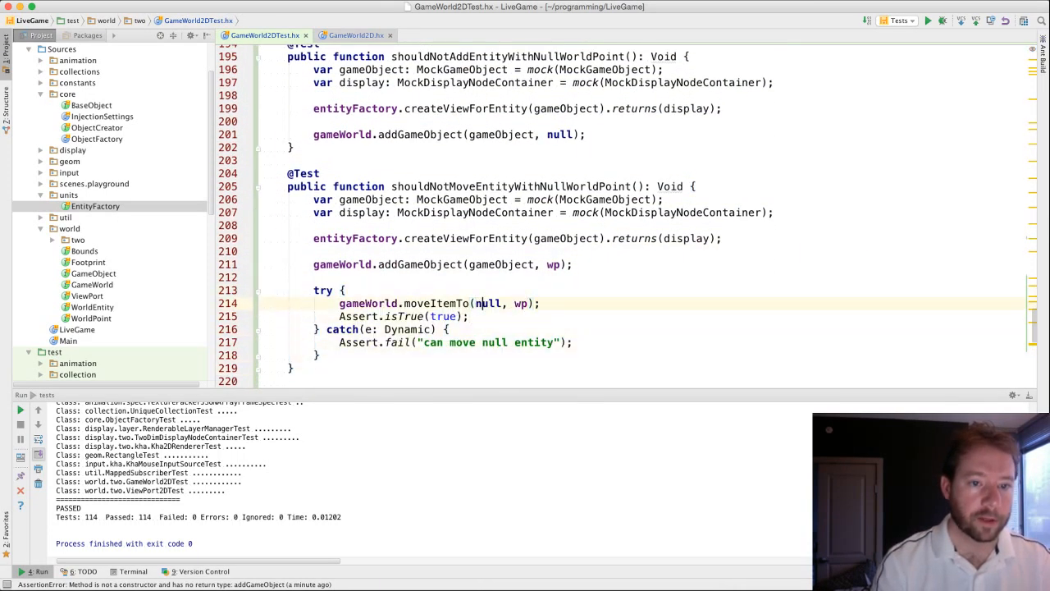
text(game)
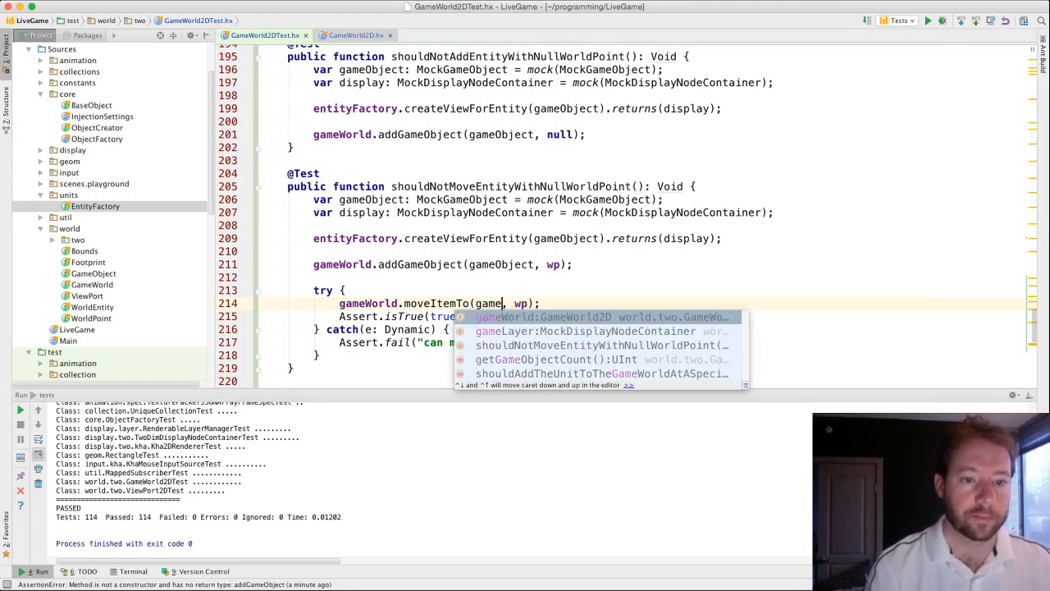
text(O)
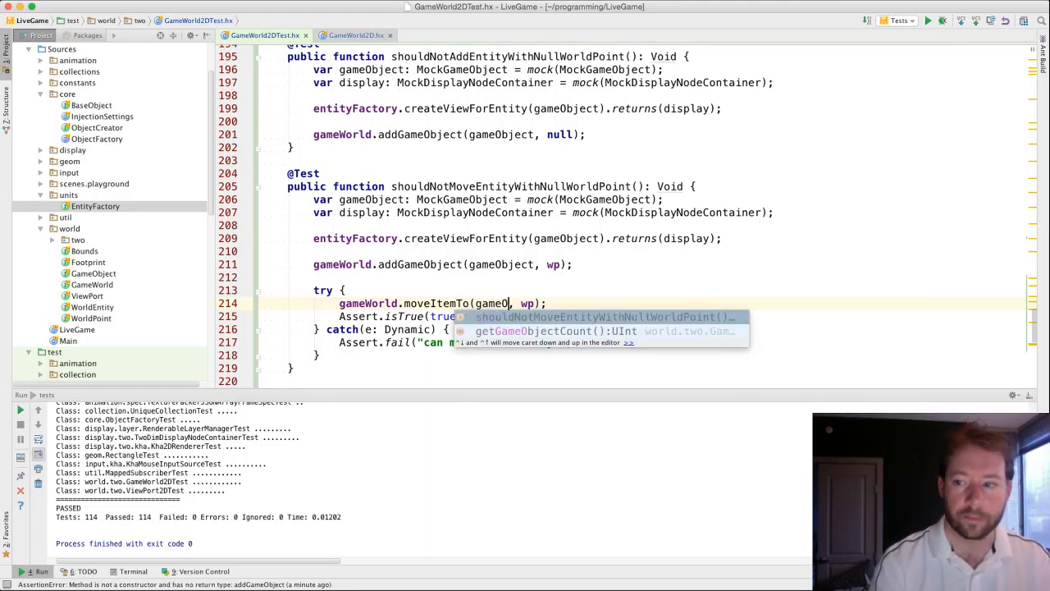
text(bject)
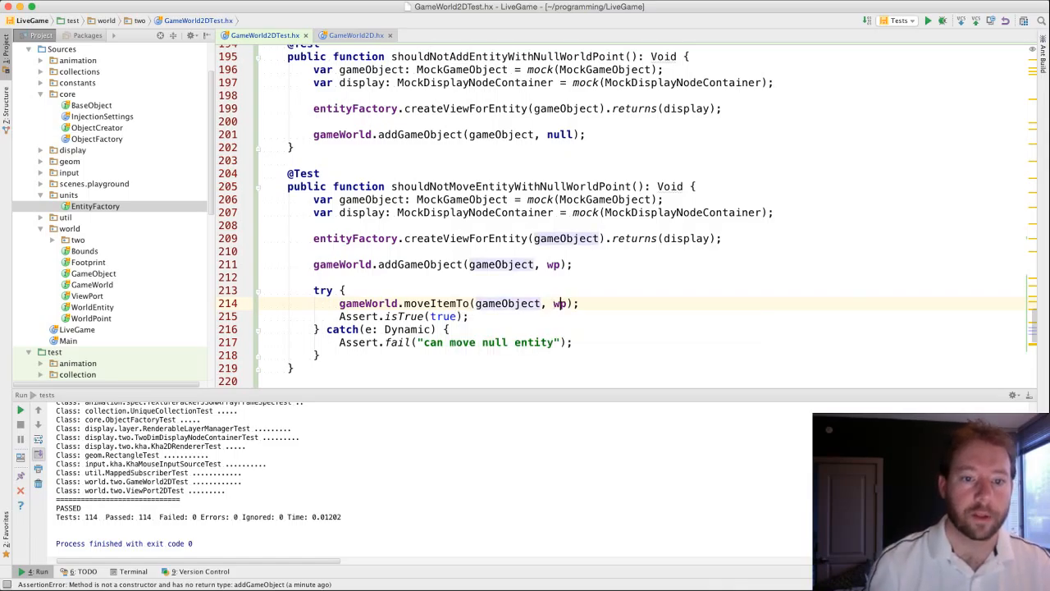
double_click(557, 303)
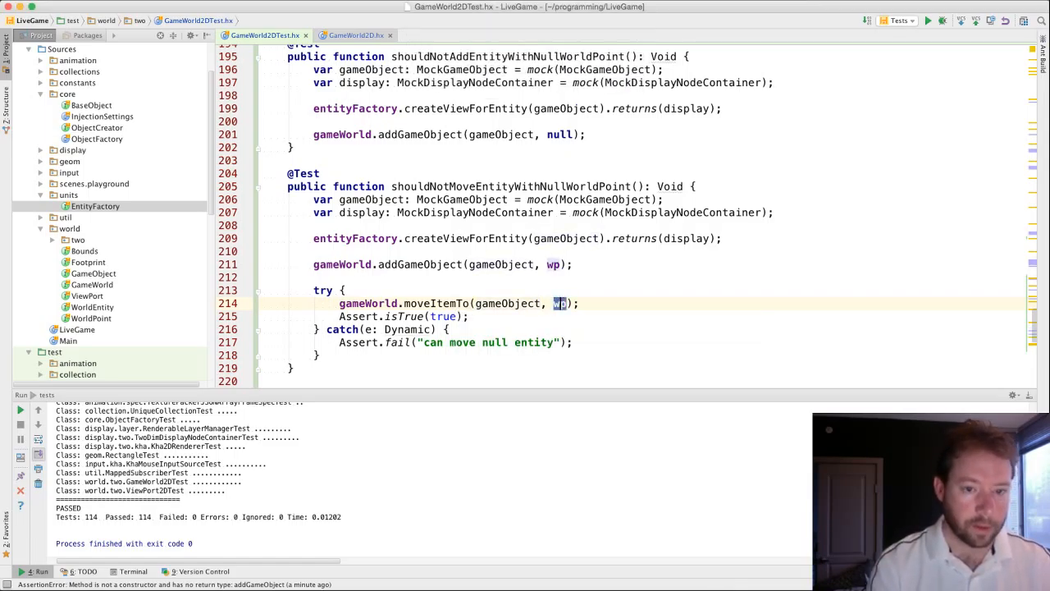
text(null)
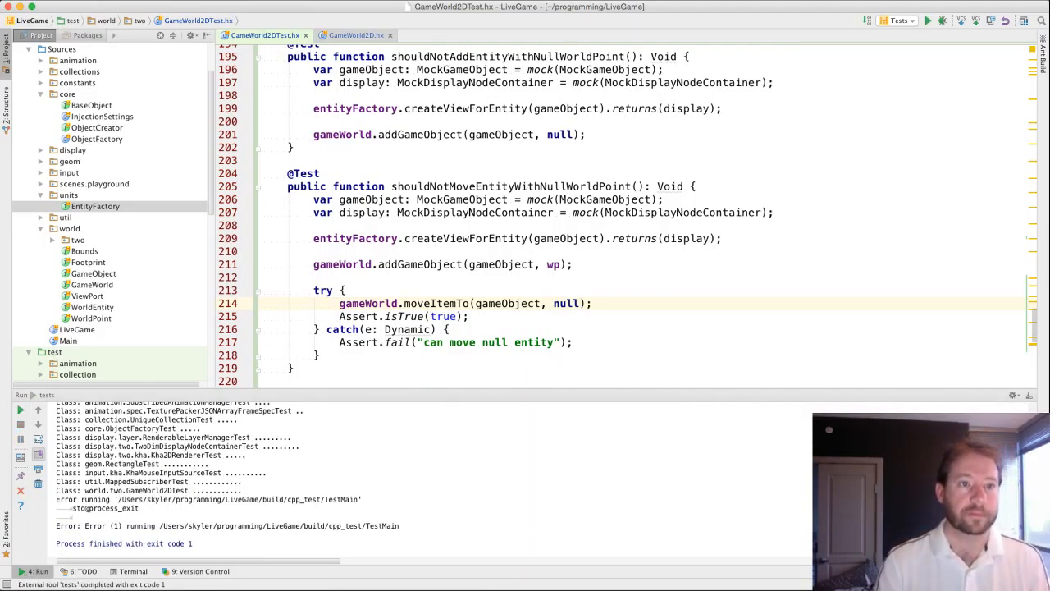
Add `if(worldPt == null) { return; }` atop moveItemTo and rerun, passing 115 tests.
click(355, 36)
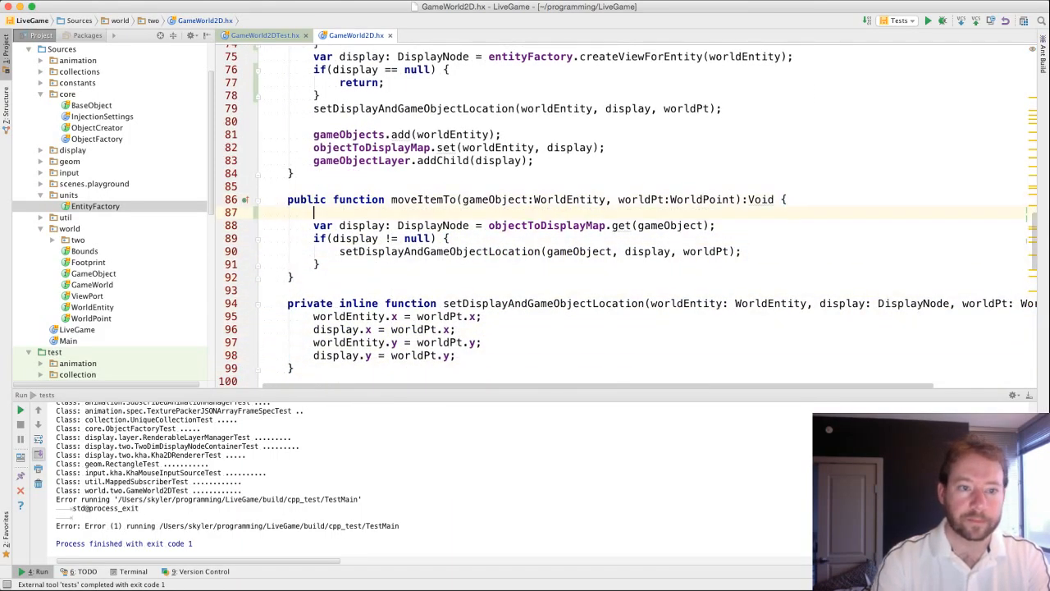
text(if(worldPt == null)
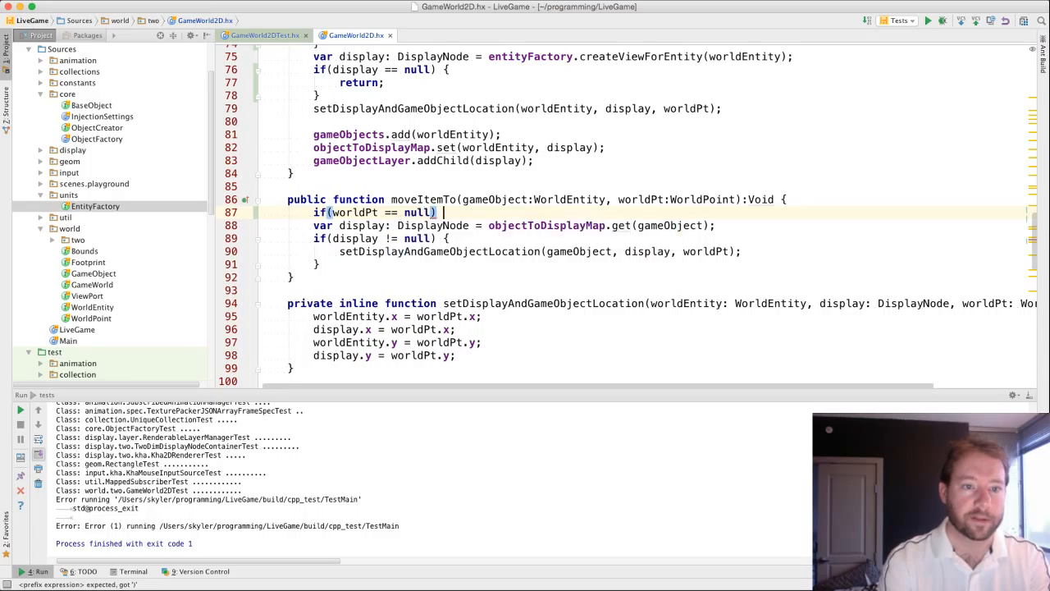
text(return;)
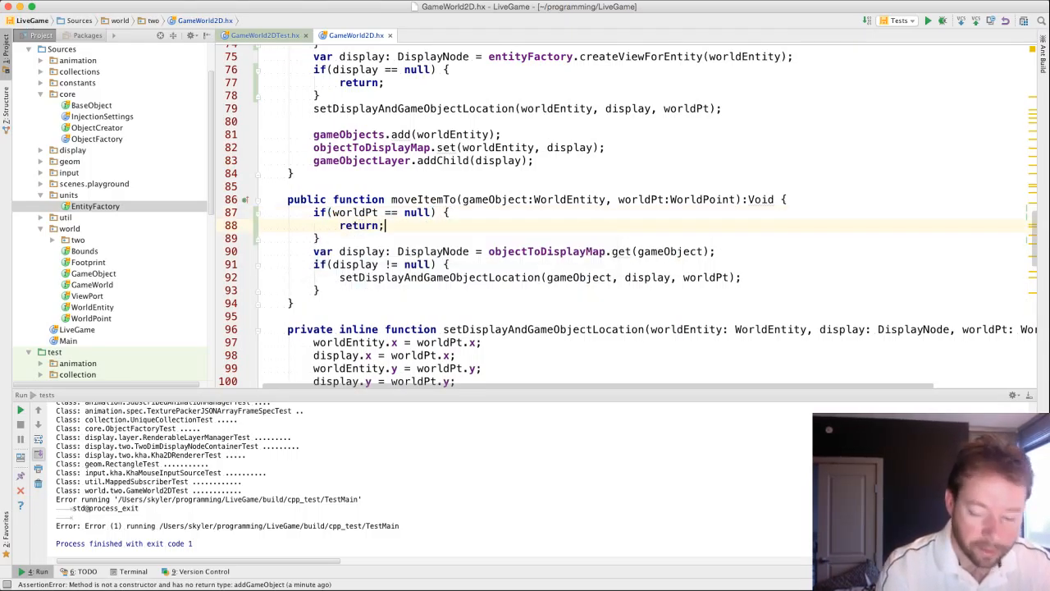
click(928, 20)
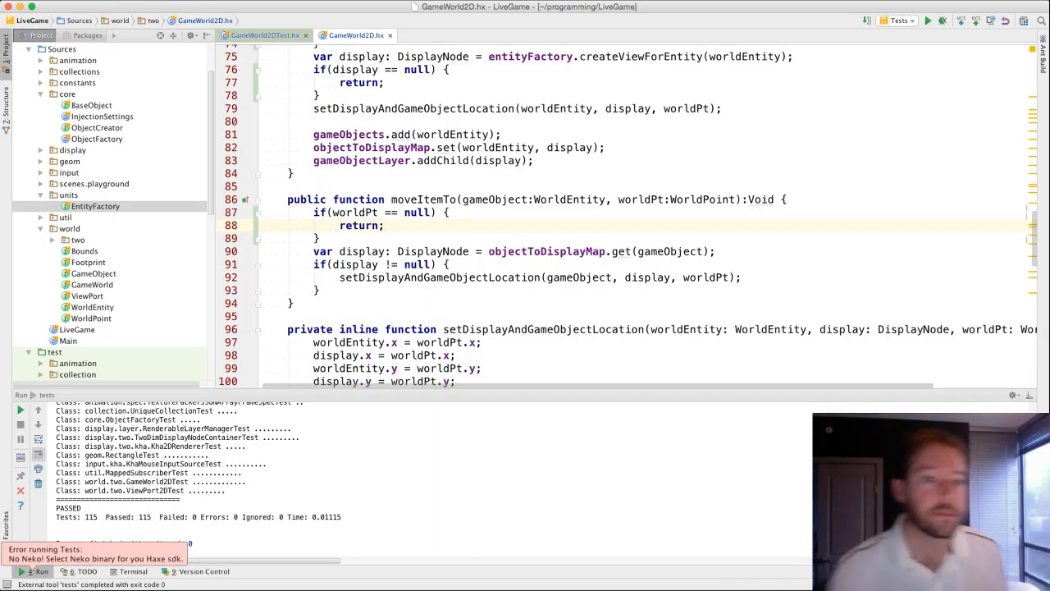
scroll(down, 3)
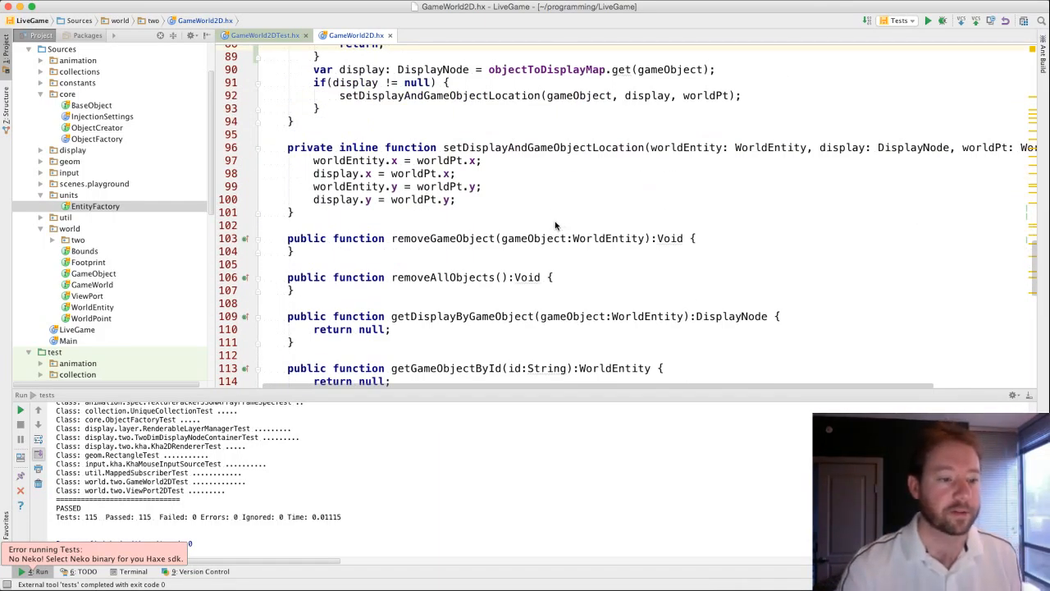
scroll(down, 3)
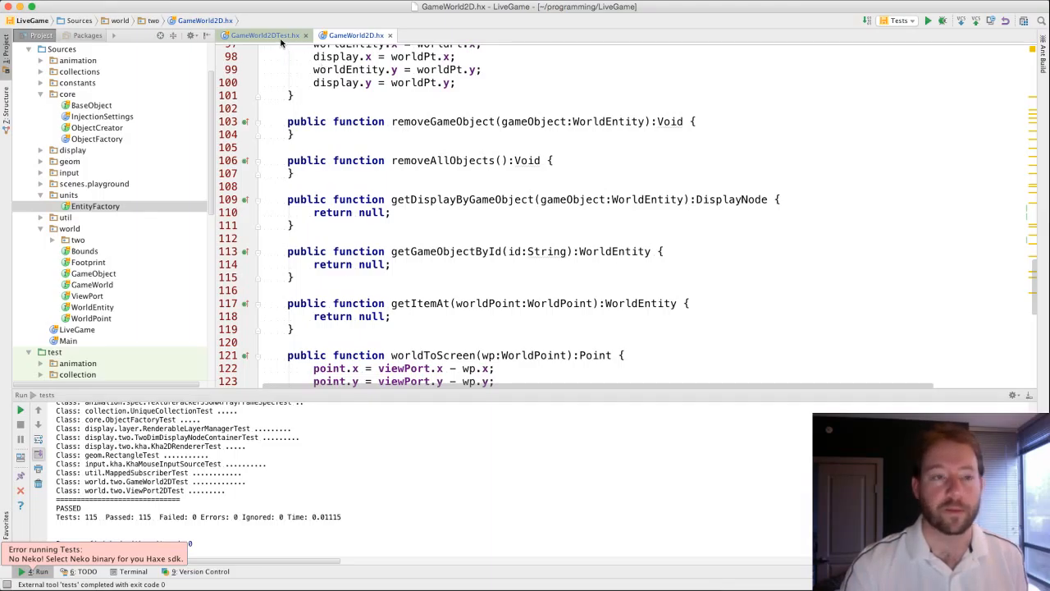
click(263, 35)
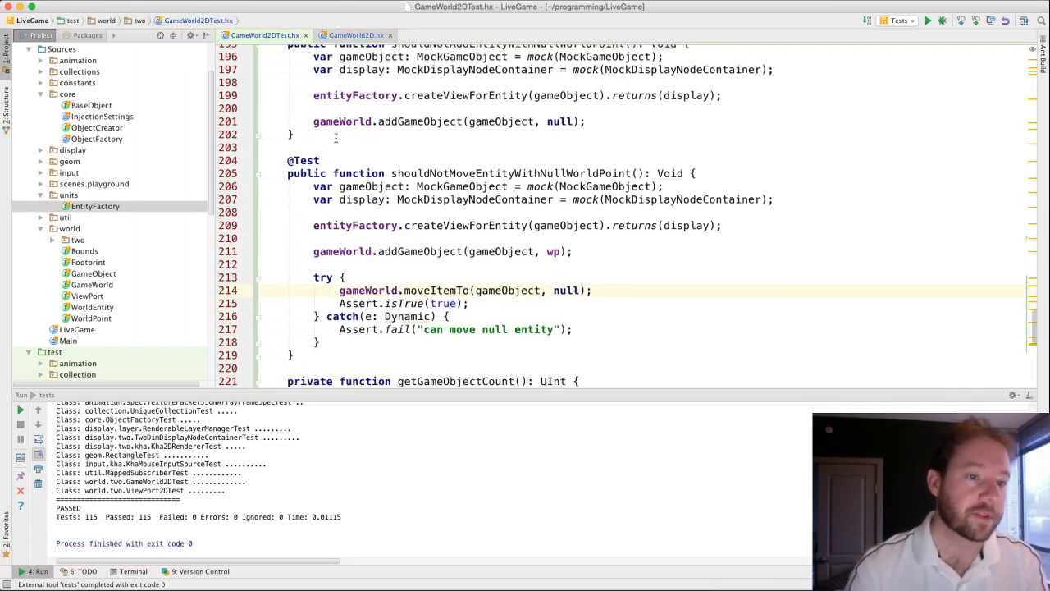
scroll(down, 3)
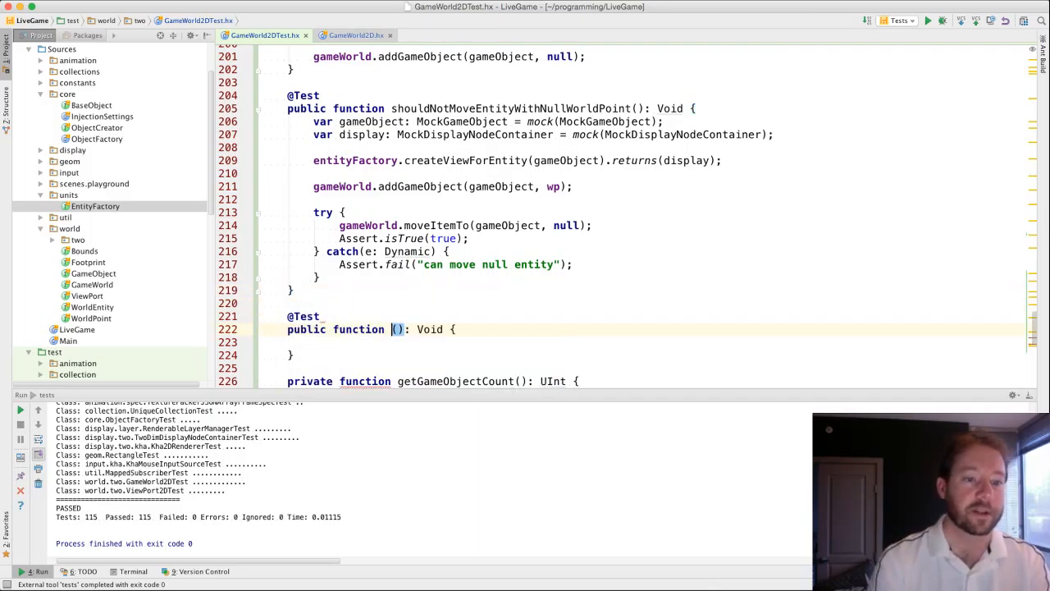
click(357, 35)
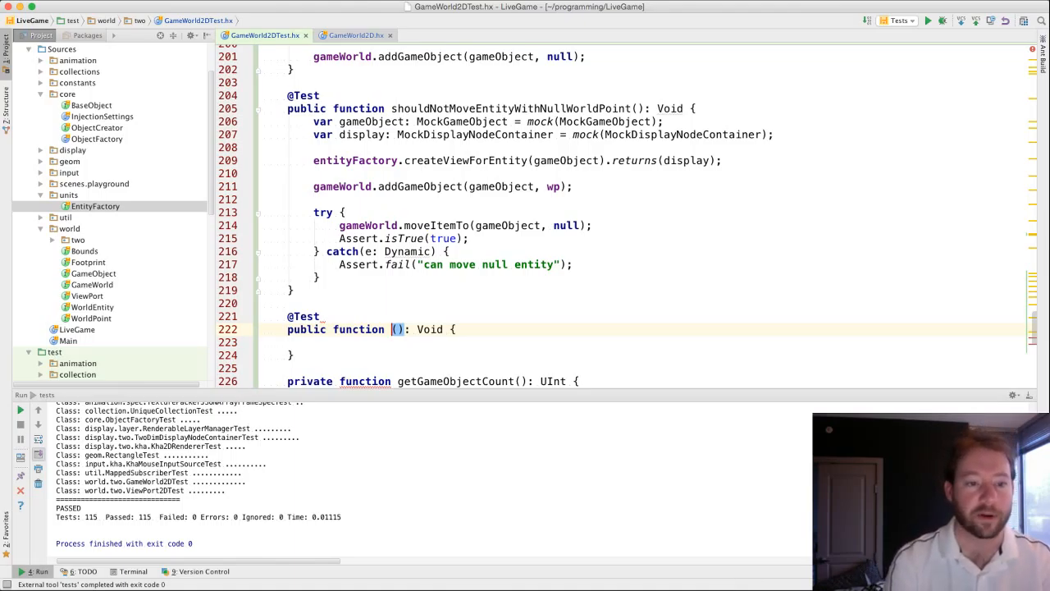
text(shou)
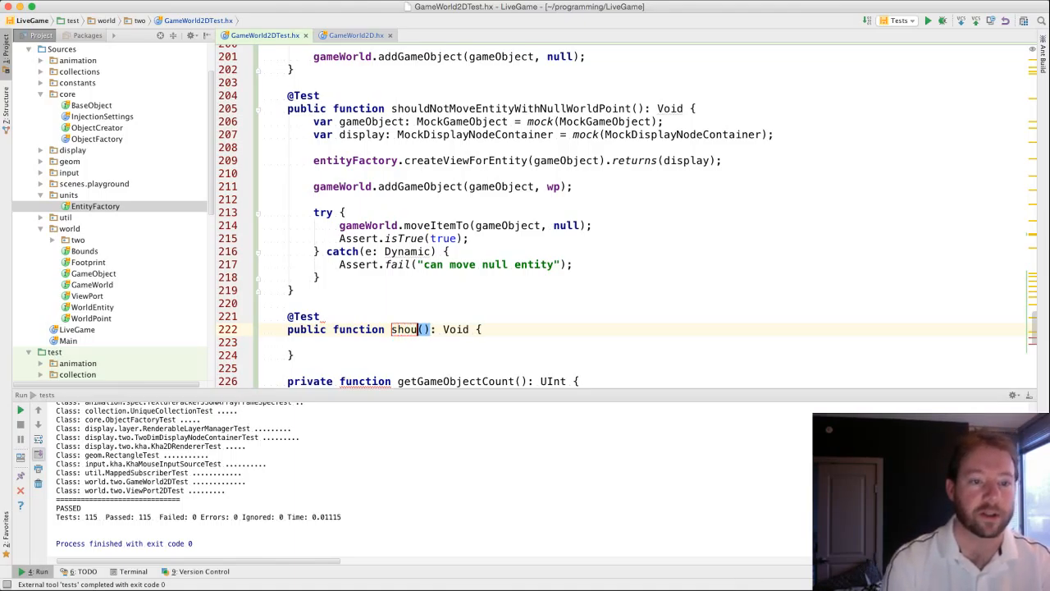
text(ld)
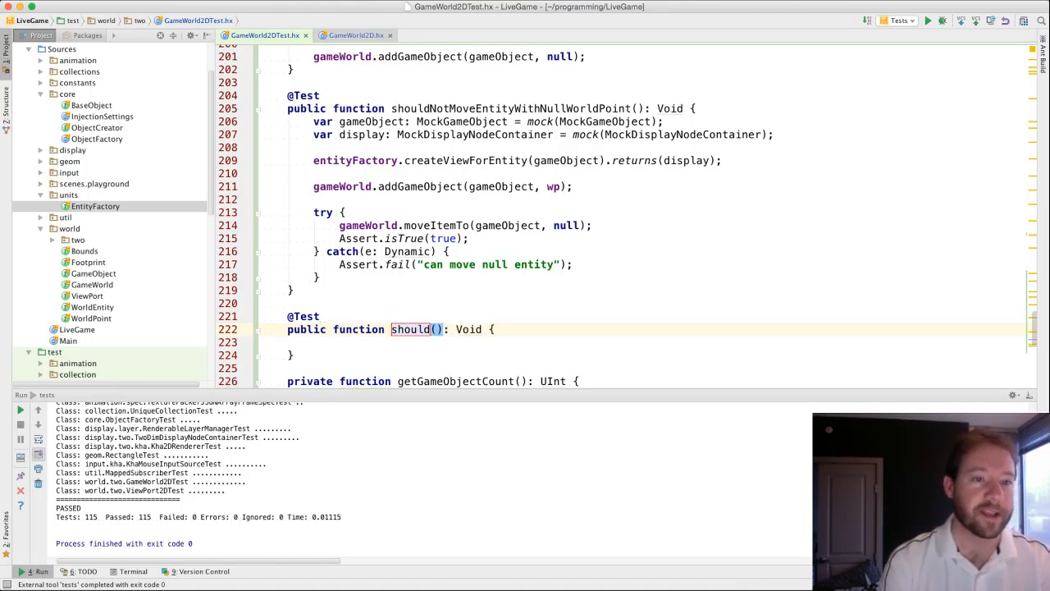
click(355, 35)
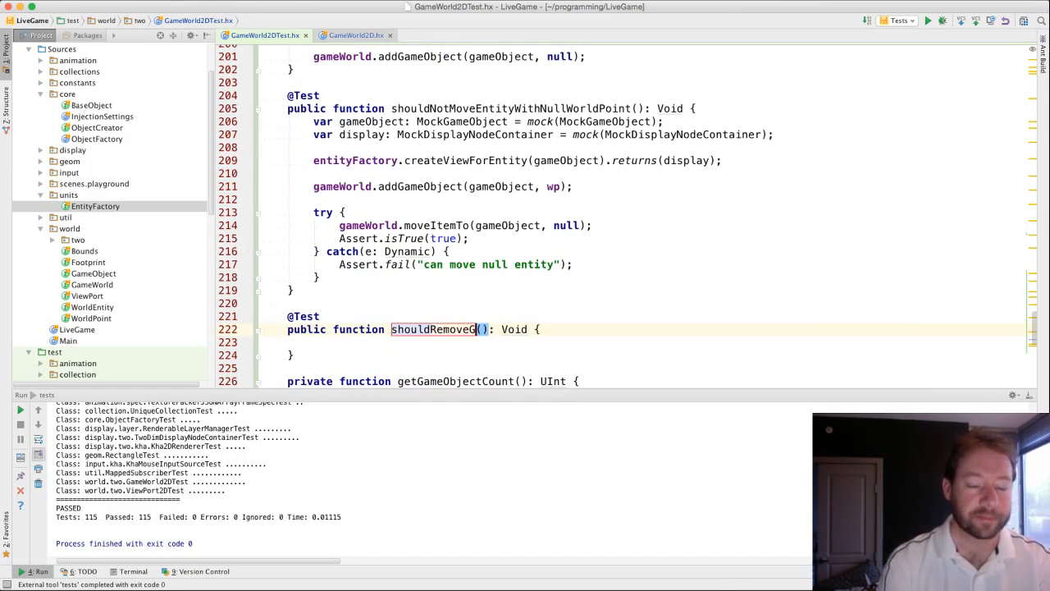
text(ameObjectFromWorld)
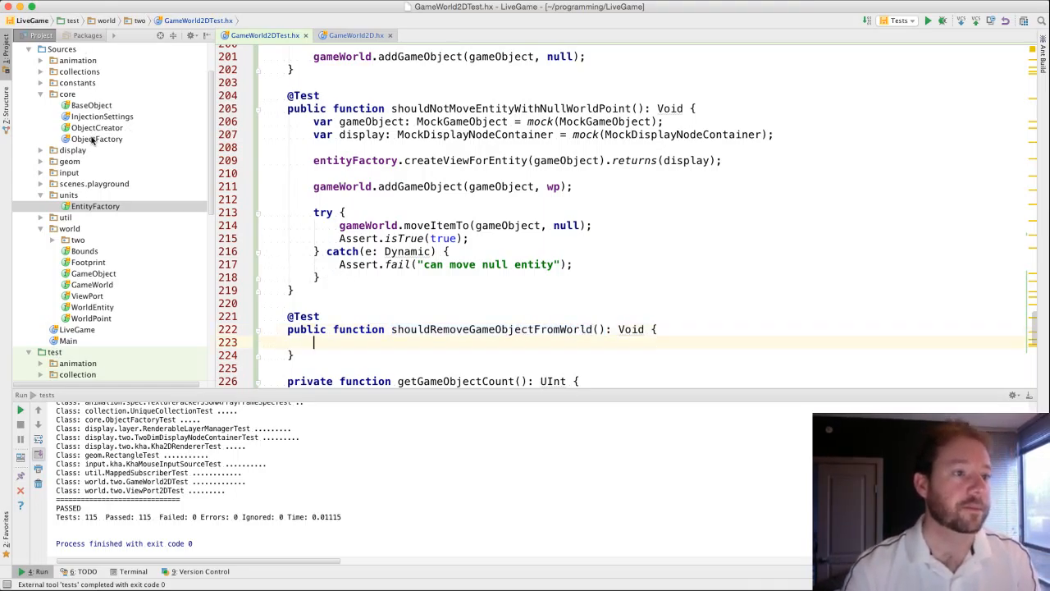
Add `function disposeInstance(object: Dynamic);` below createInstance in ObjectCreator.hx.
click(96, 128)
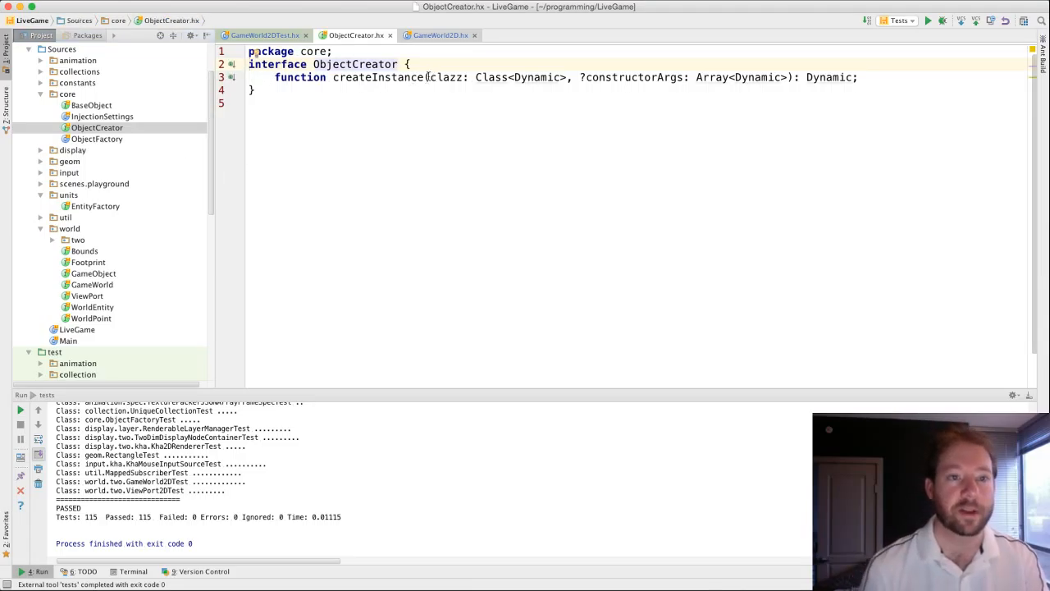
key(Return)
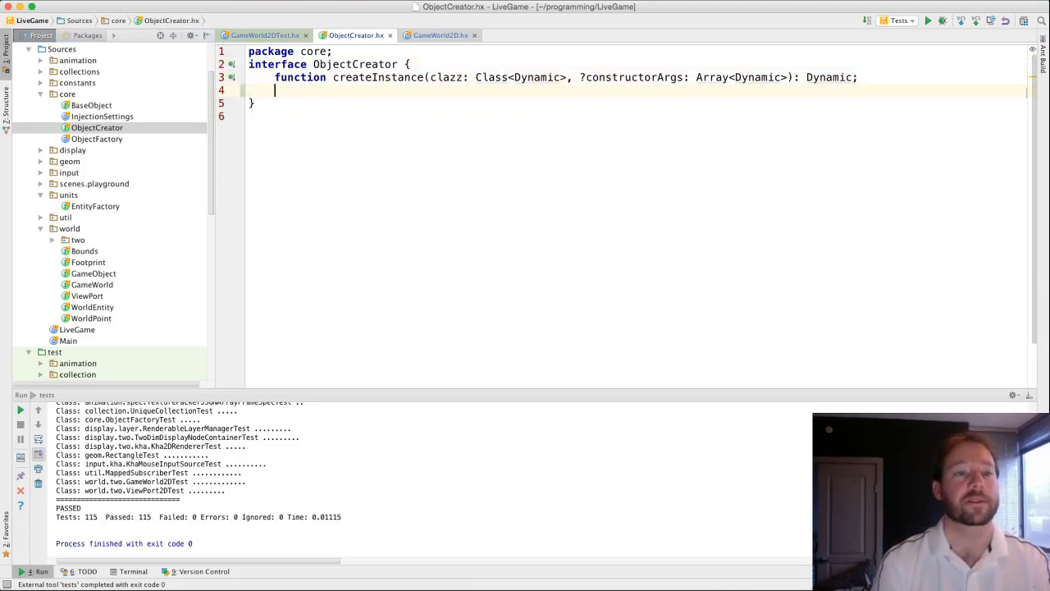
text(function d)
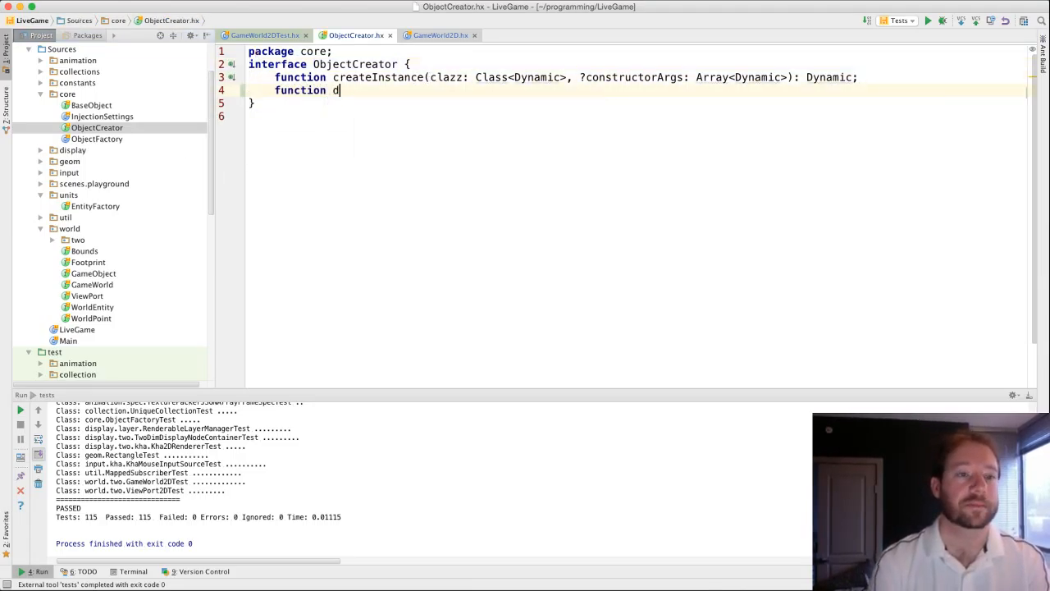
text(isp)
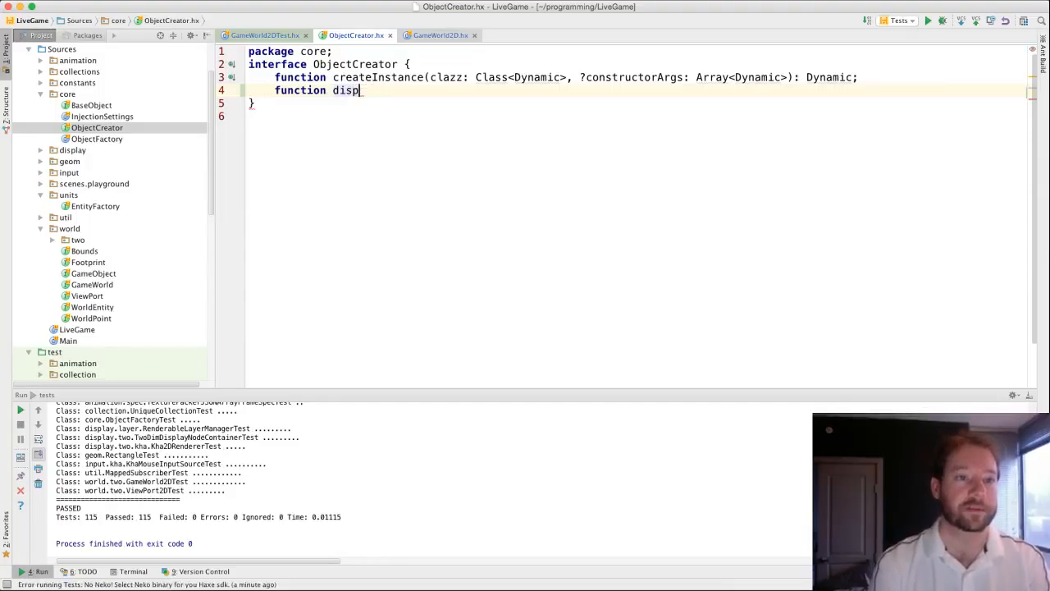
text(oseInstance(object:)
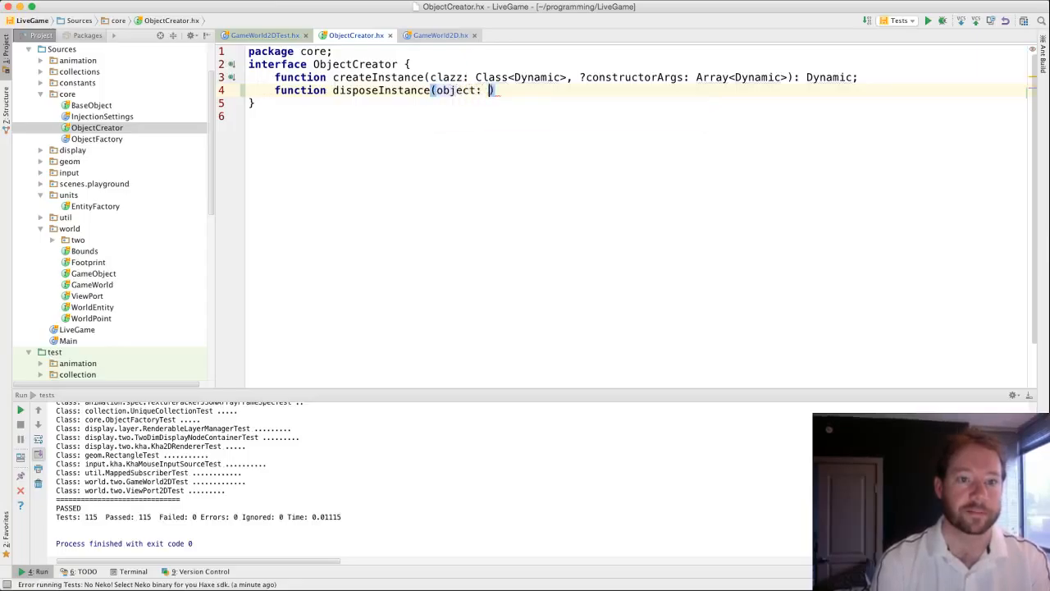
text(Dynamic)
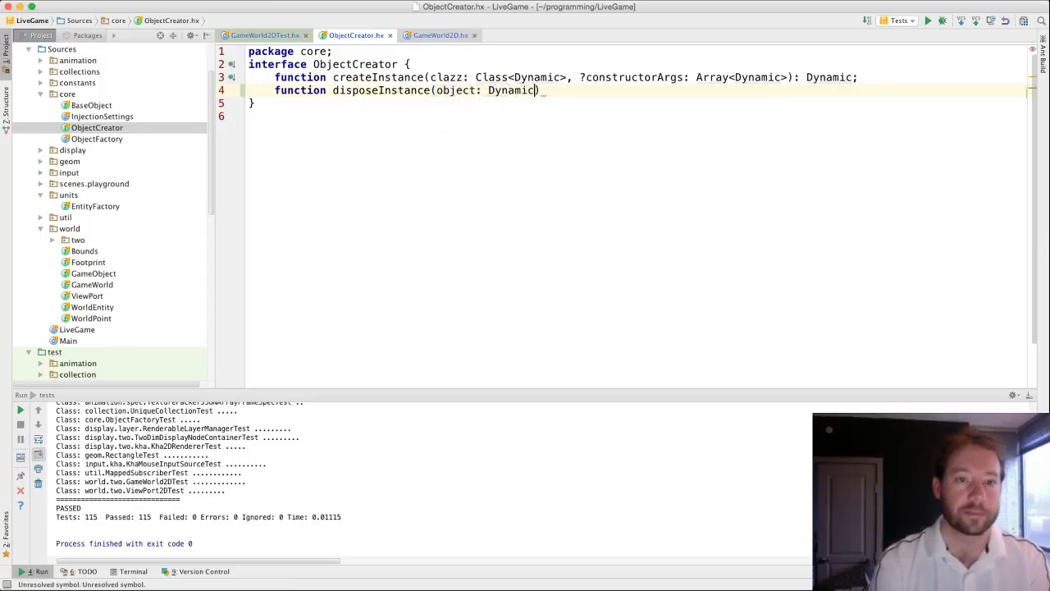
text(;)
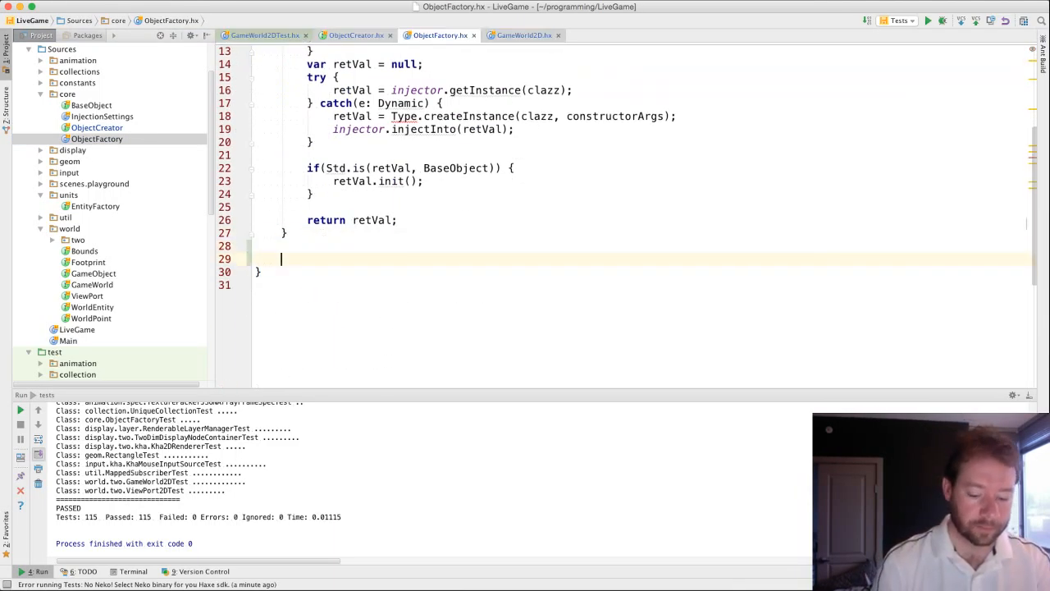
Add an empty disposeInstance(object:Dynamic) stub to ObjectFactory and bring up ObjectFactoryTest.
click(355, 35)
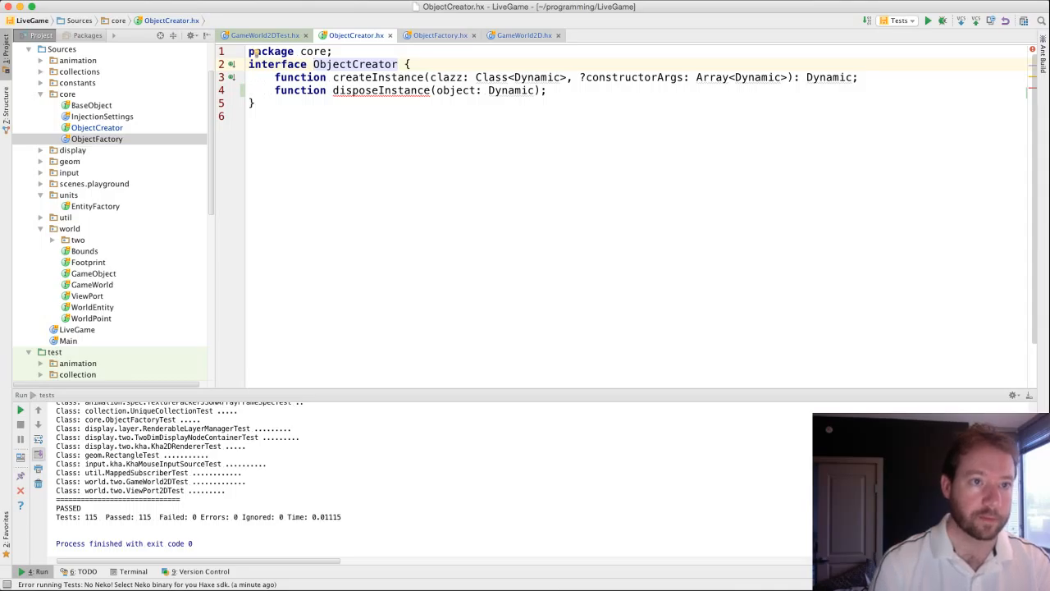
click(441, 35)
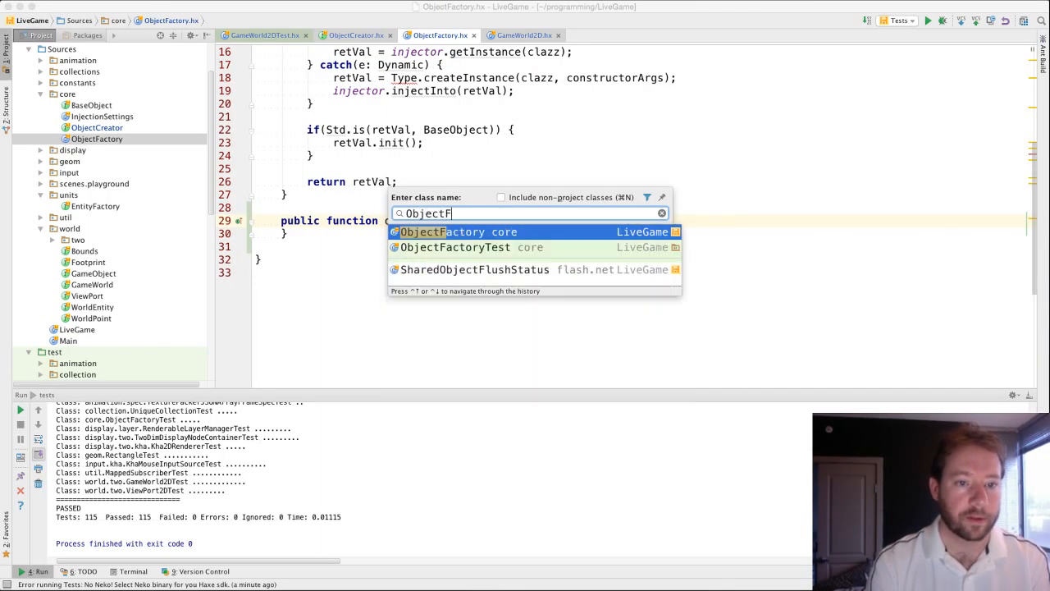
click(455, 247)
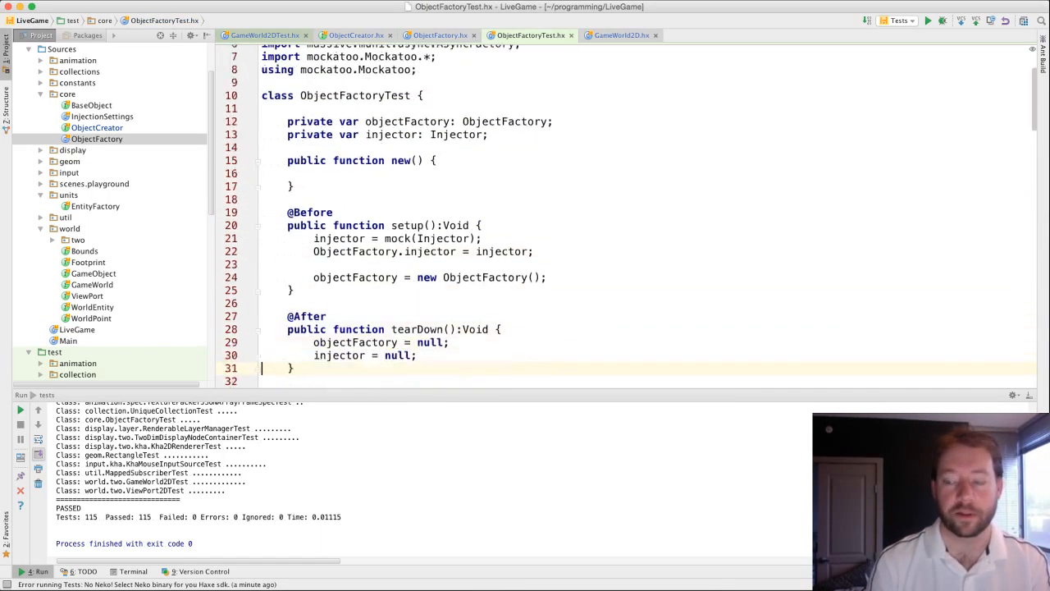
scroll(down, 3)
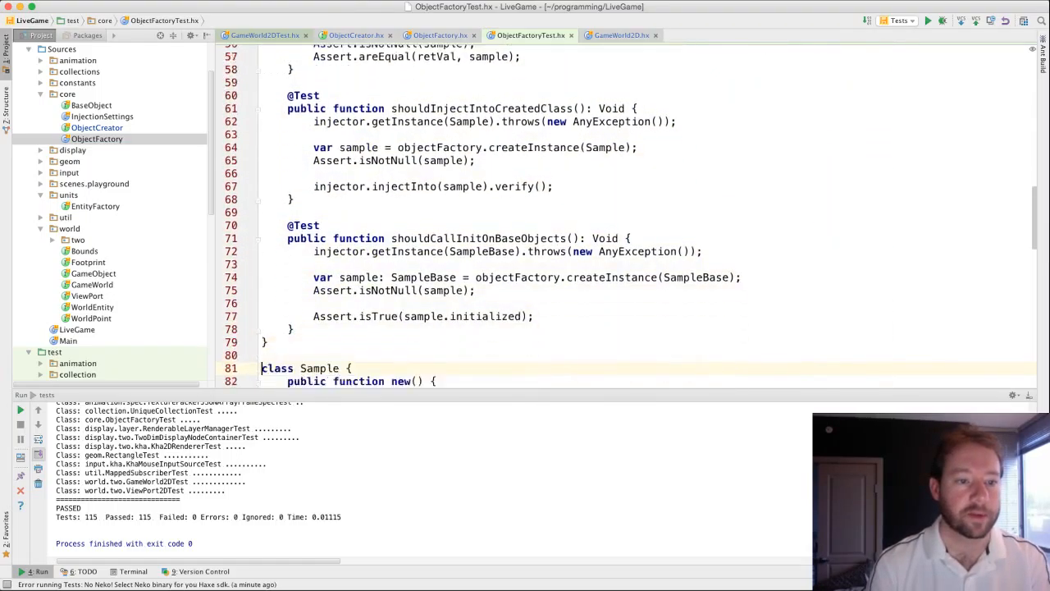
scroll(down, 3)
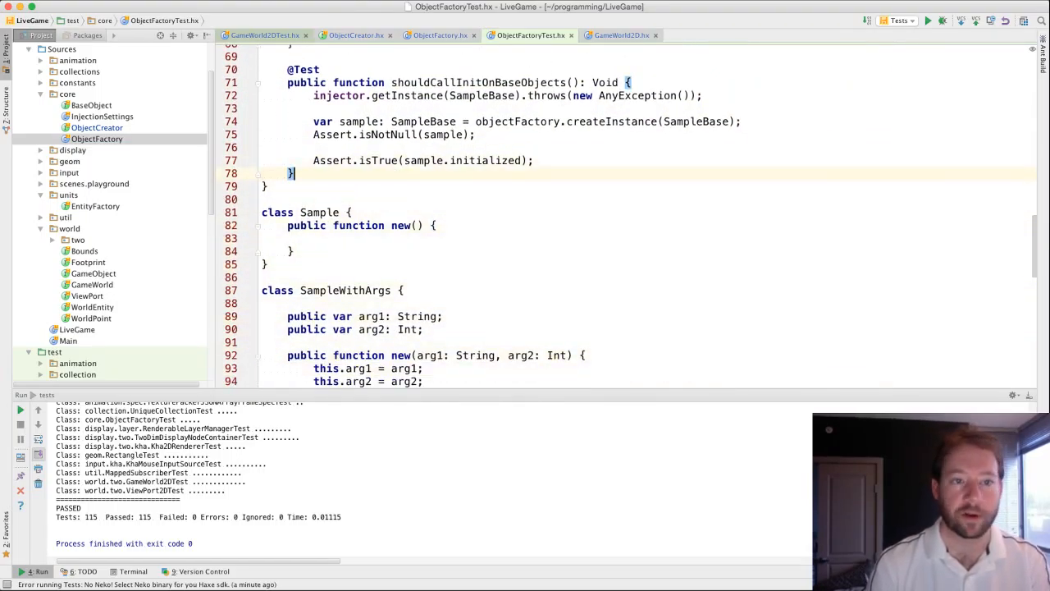
Start a new test template after the last test, then review ObjectFactory's new stub.
key(Return)
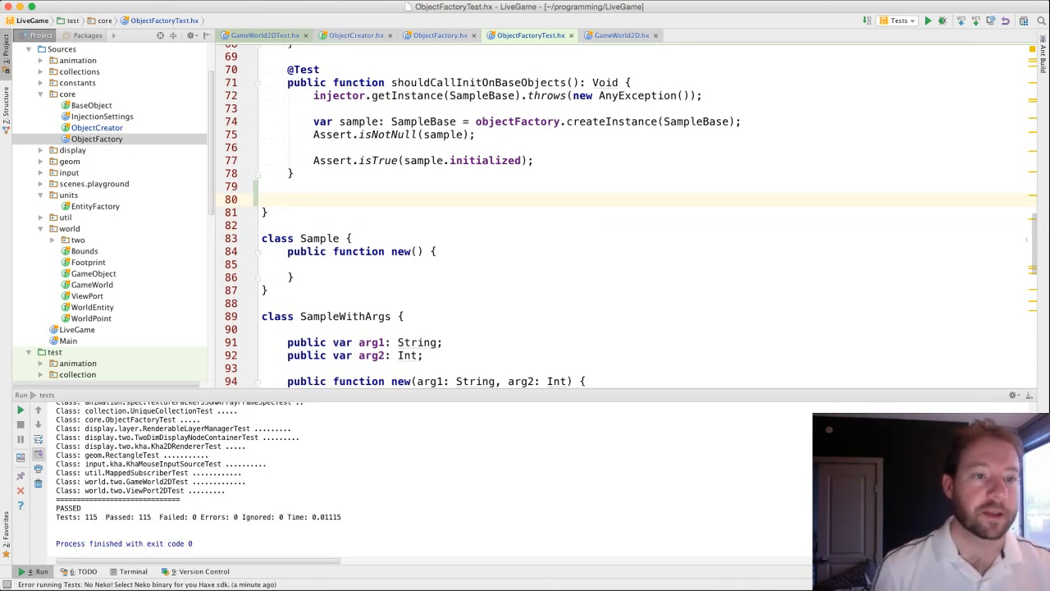
text(test)
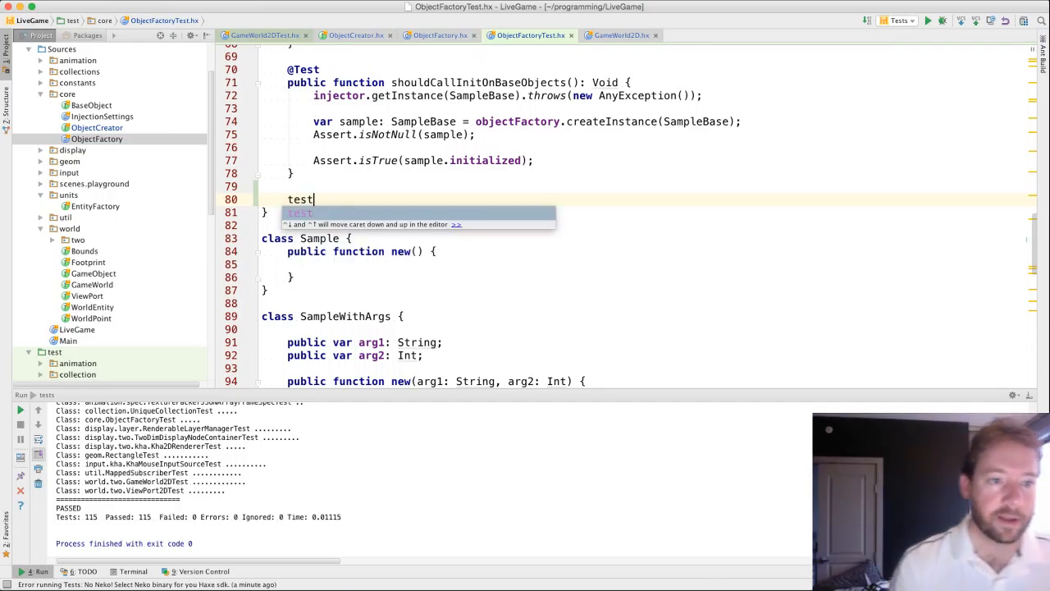
click(439, 35)
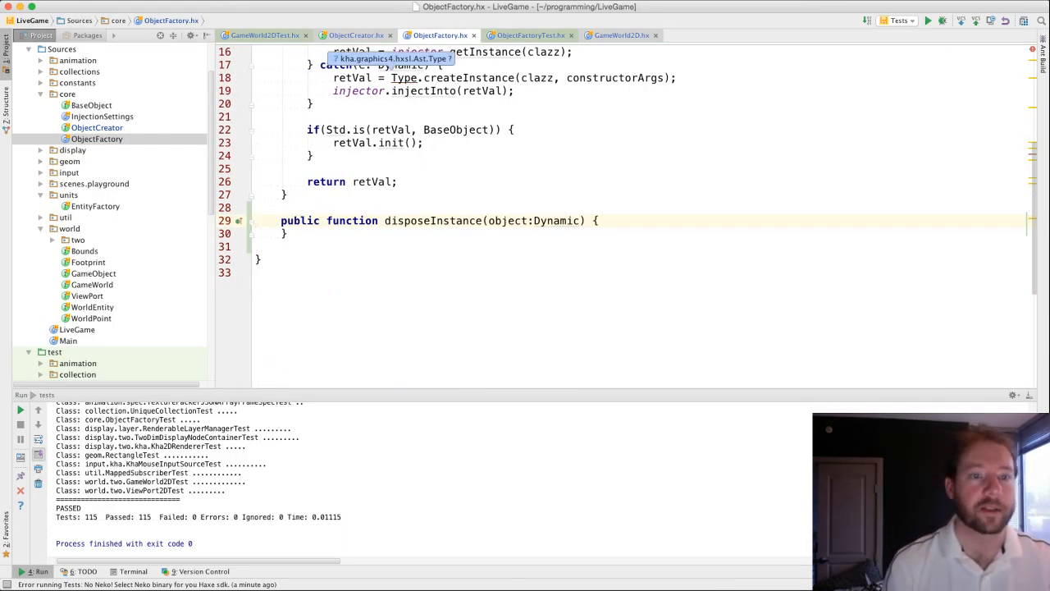
scroll(up, 3)
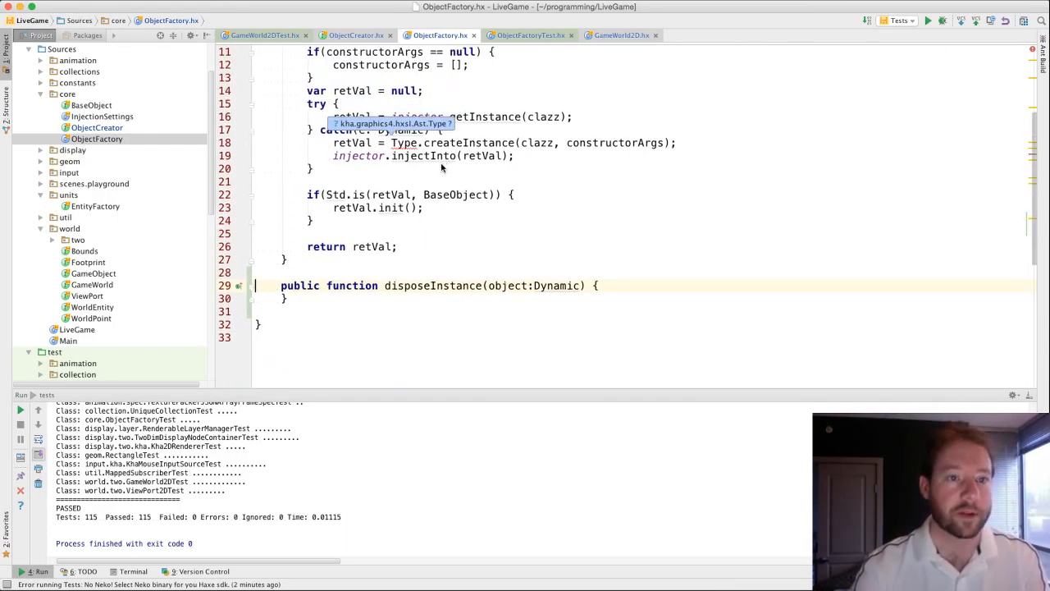
scroll(up, 3)
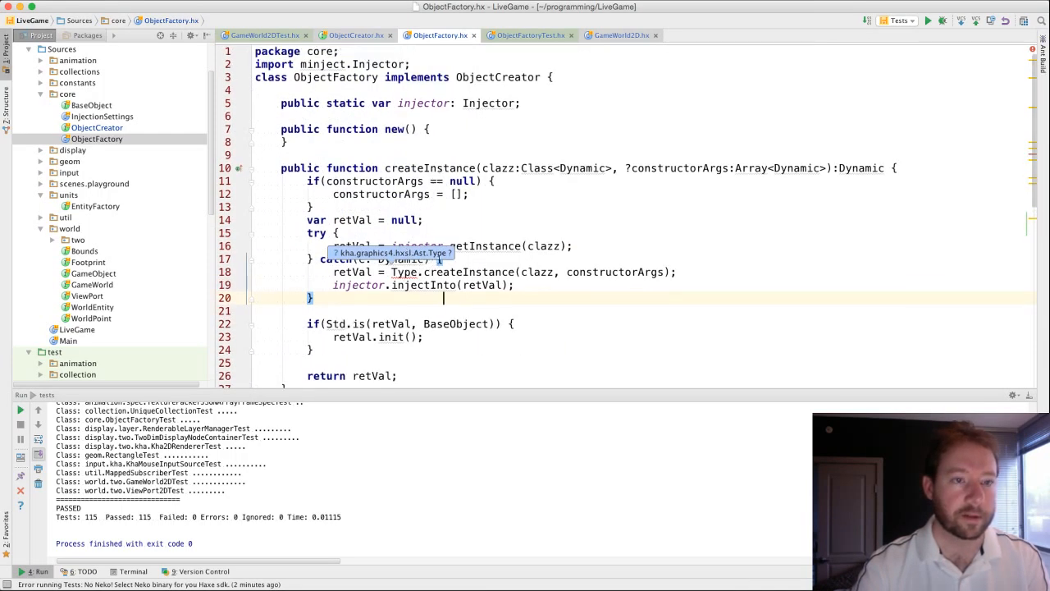
Name the new empty test in ObjectFactoryTest shouldCallDisposeOnBaseObject.
click(531, 35)
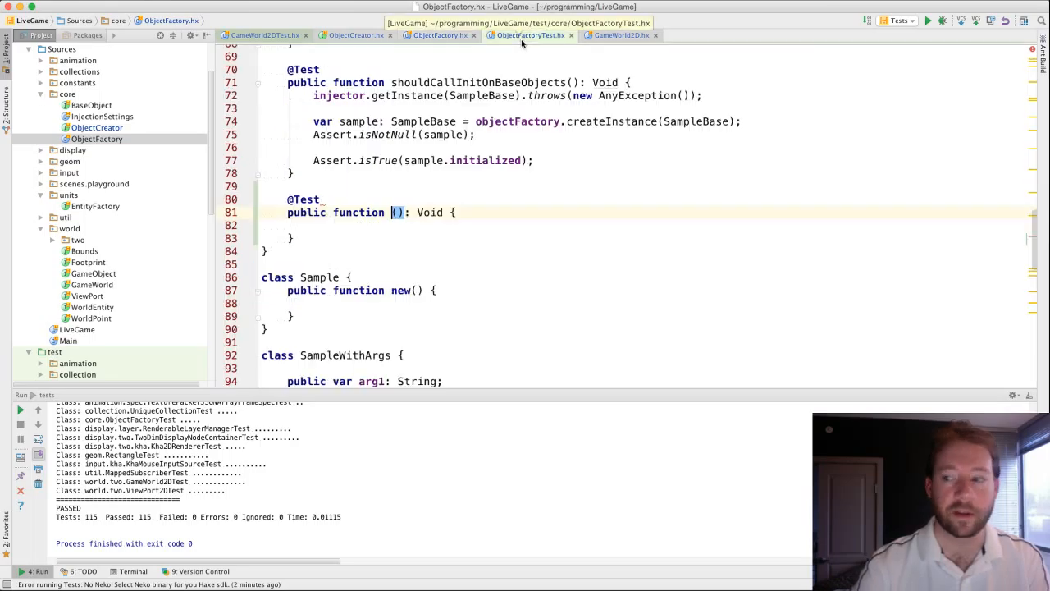
scroll(down, 3)
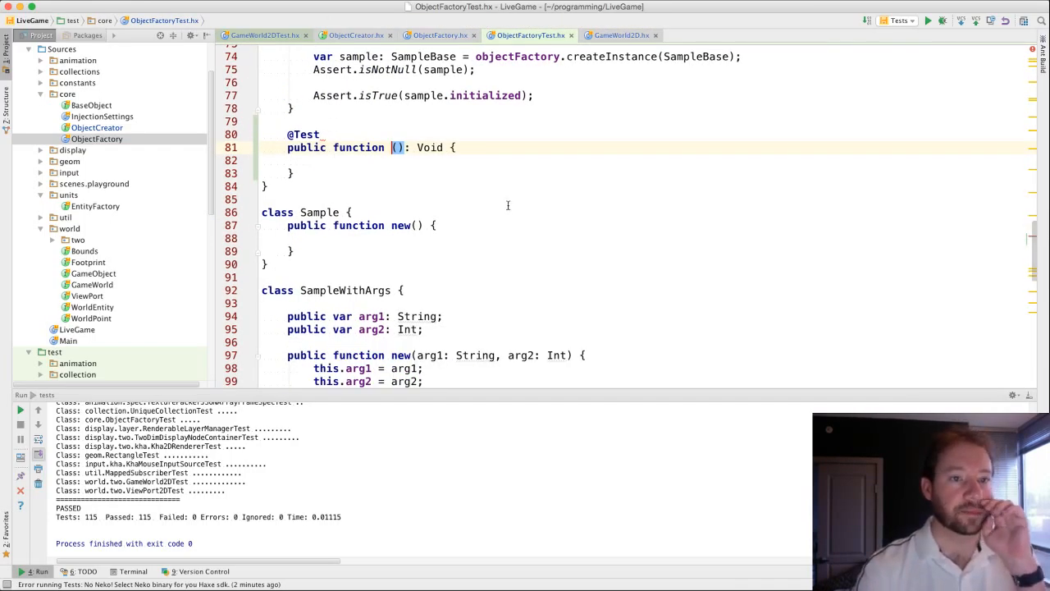
scroll(up, 3)
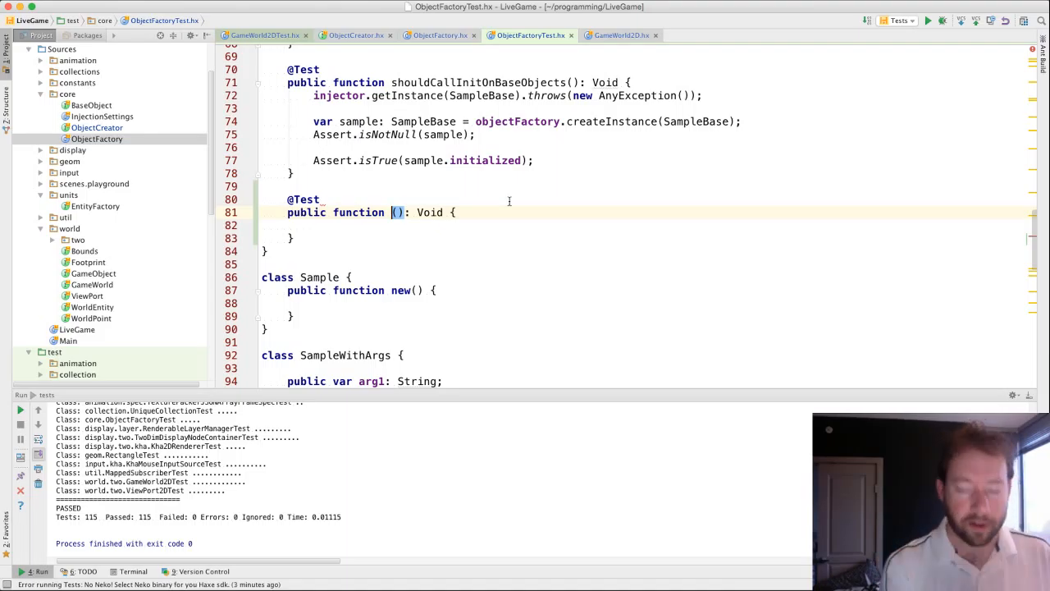
text(s)
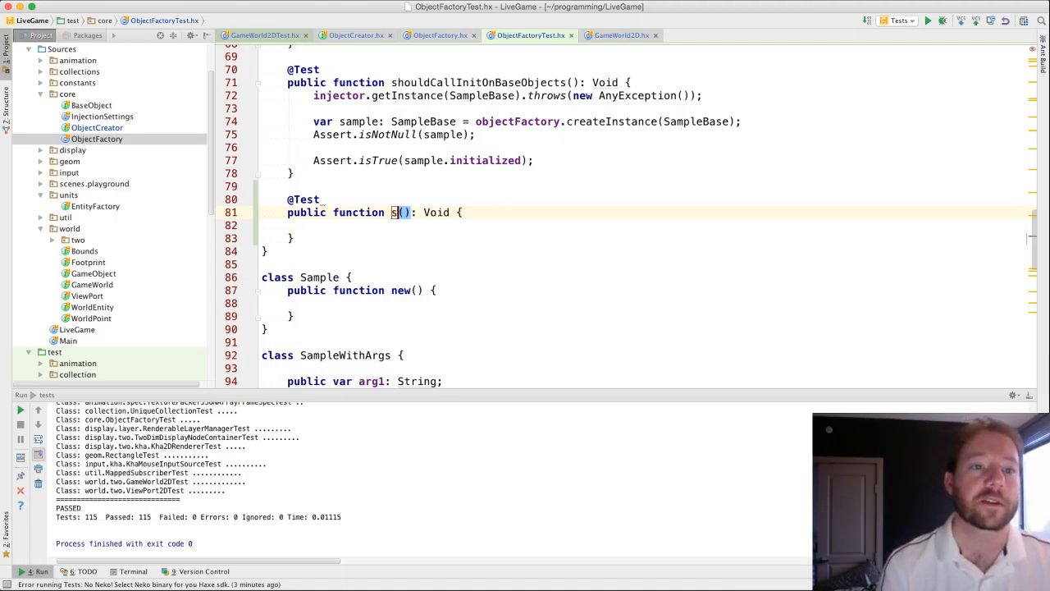
text(hould)
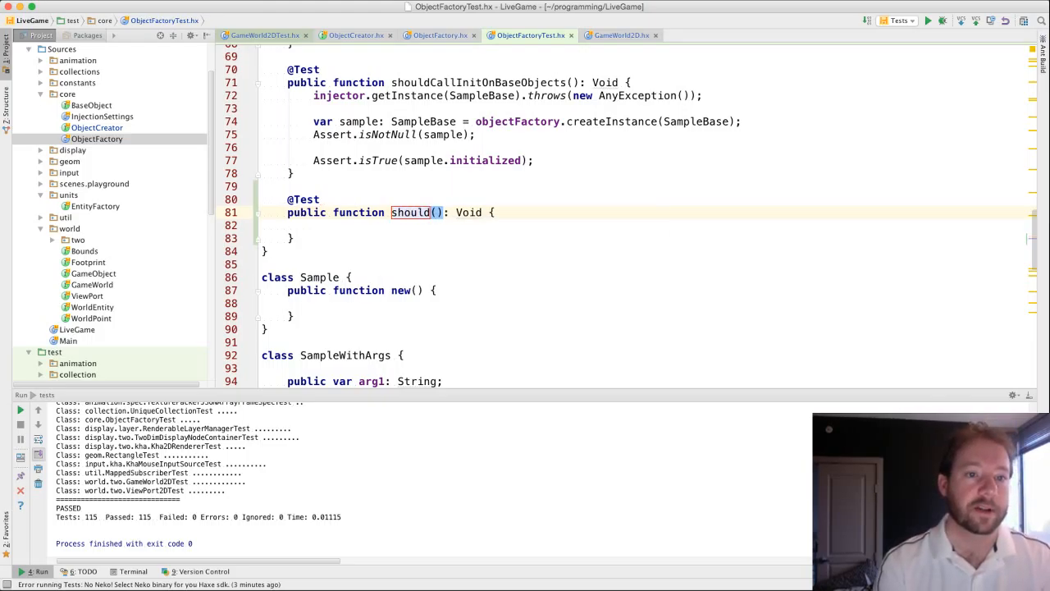
text(Disps)
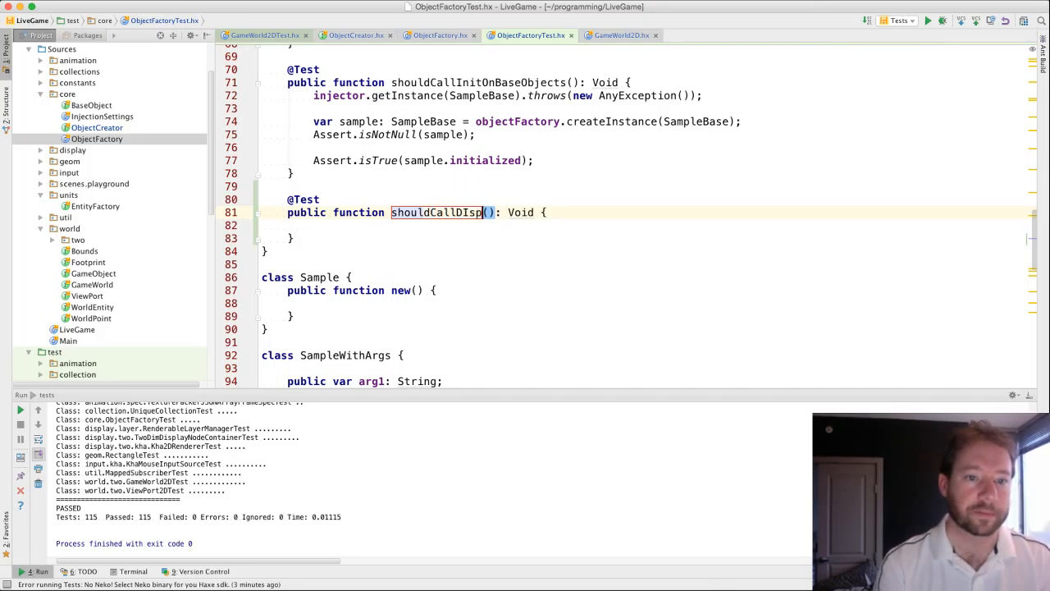
text(ose)
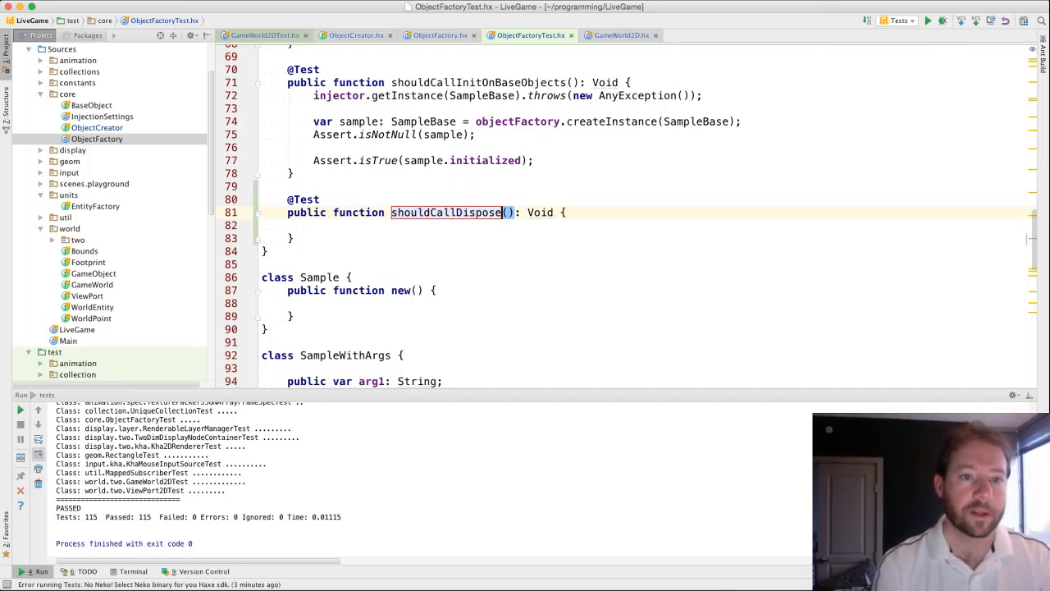
text(On)
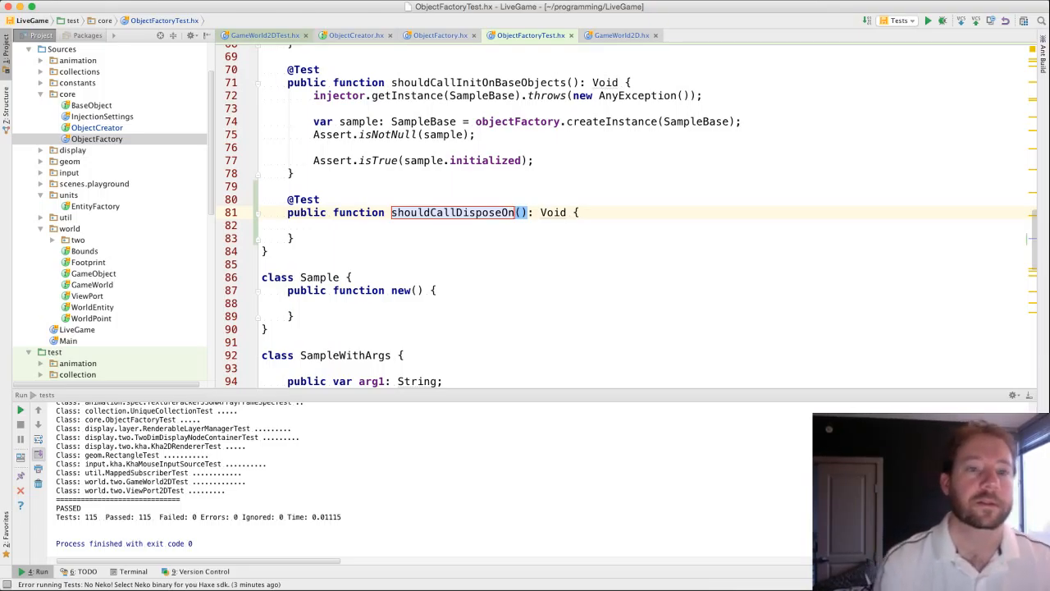
text(BaseObject)
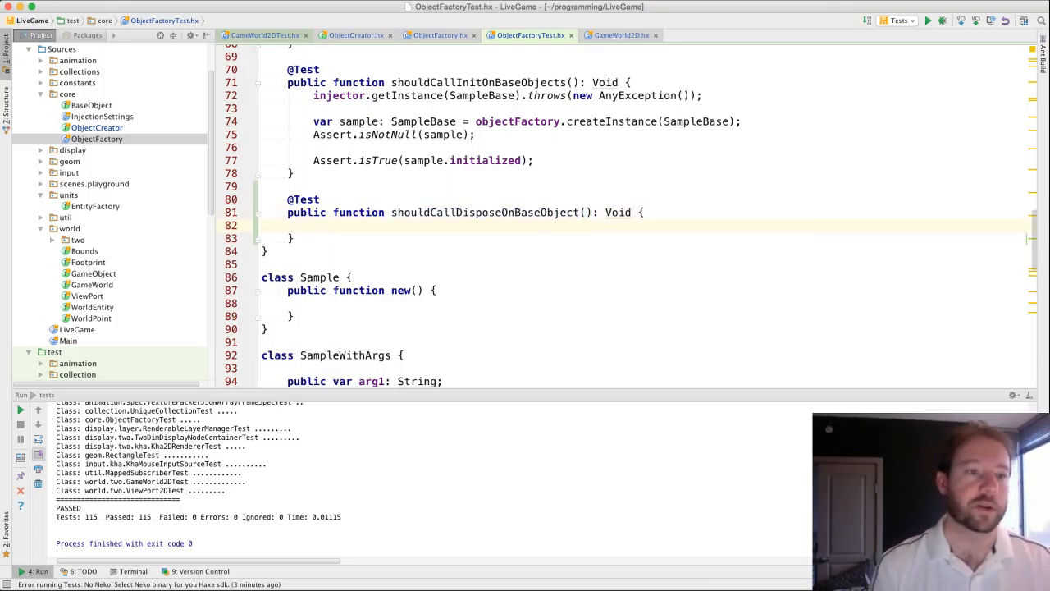
Make SampleBase's dispose() set initialized = false, then scroll back to the test.
click(313, 212)
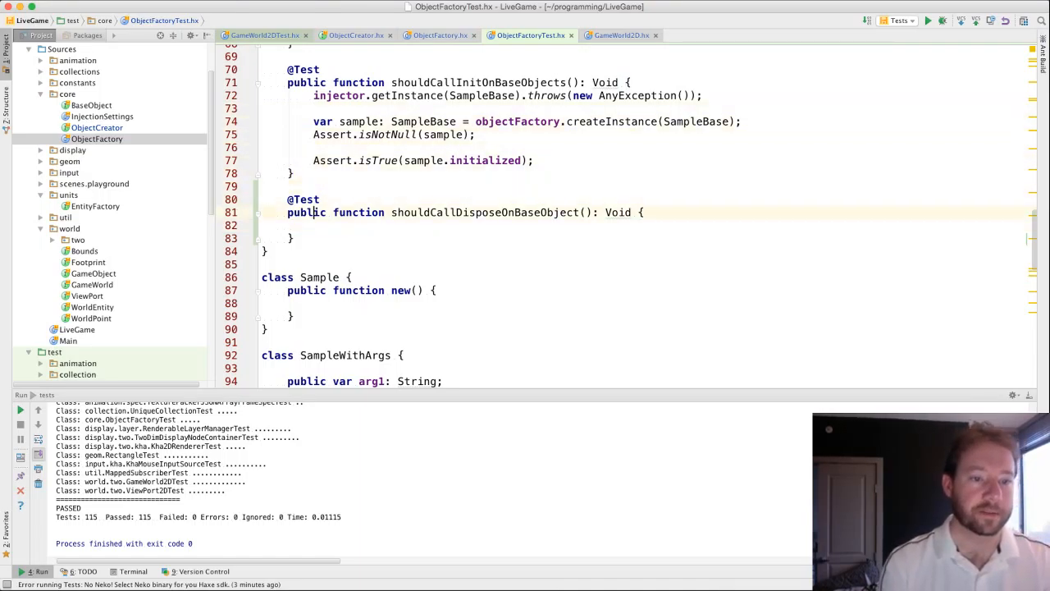
scroll(down, 3)
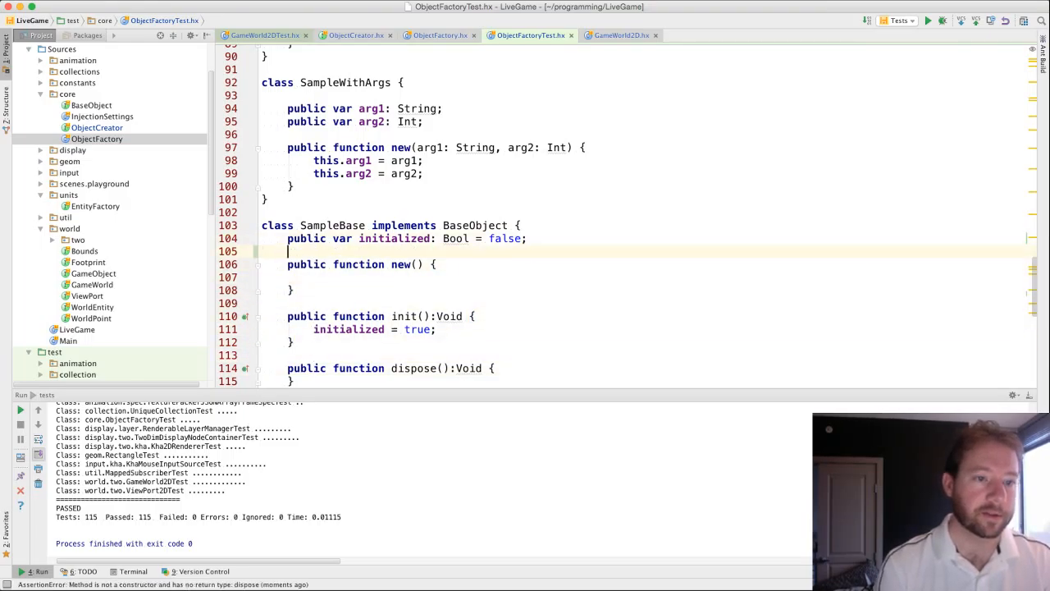
text(public v)
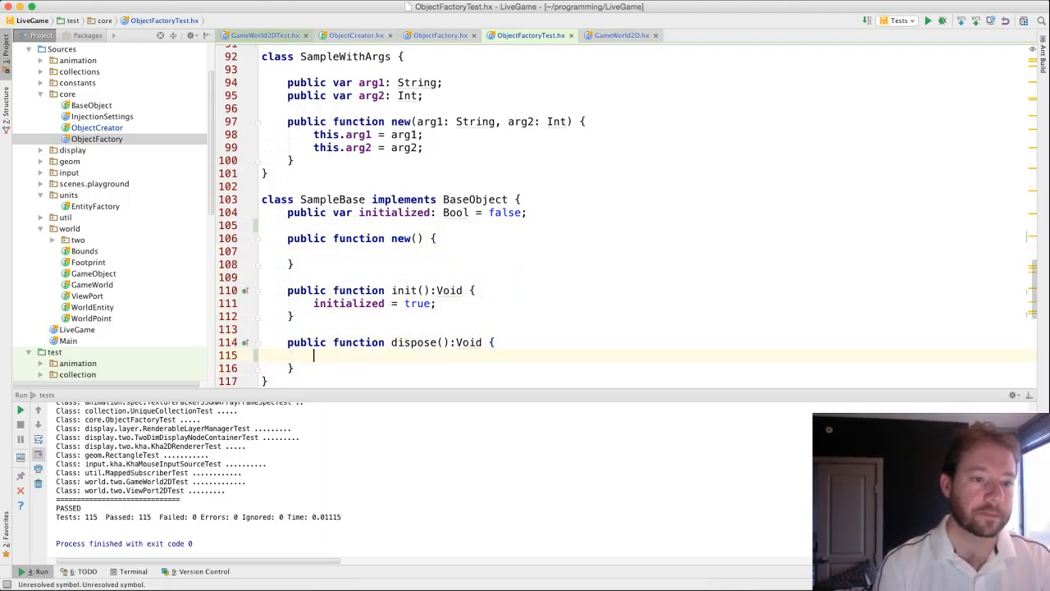
text(initialized)
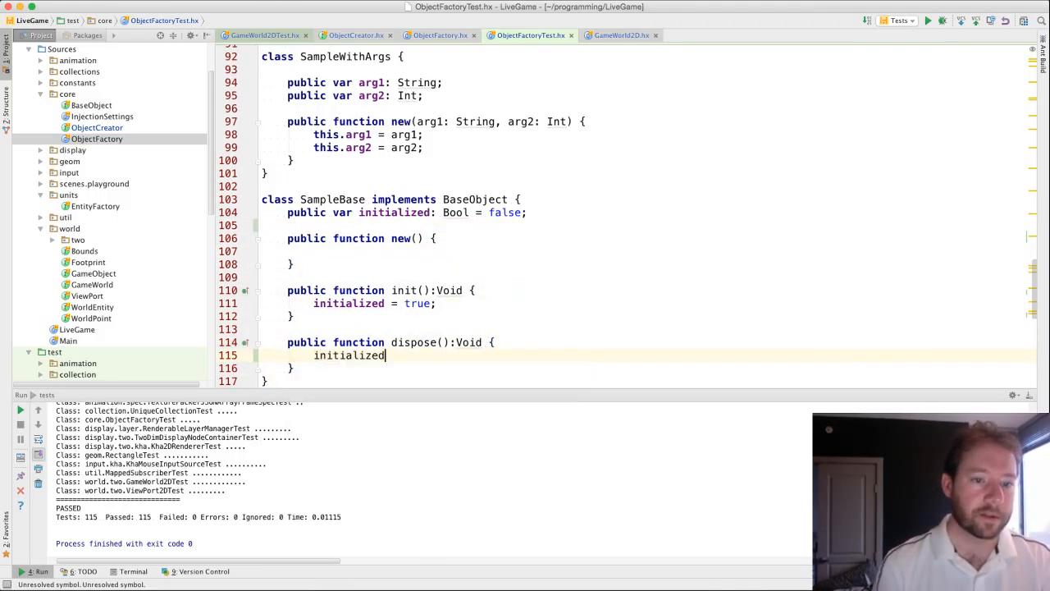
text(= false;)
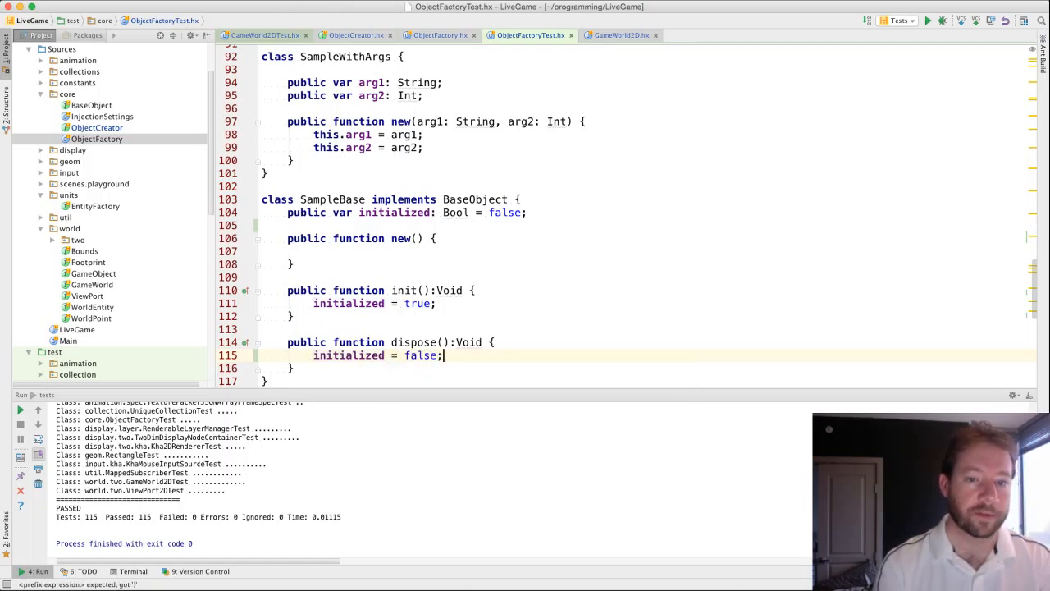
scroll(up, 3)
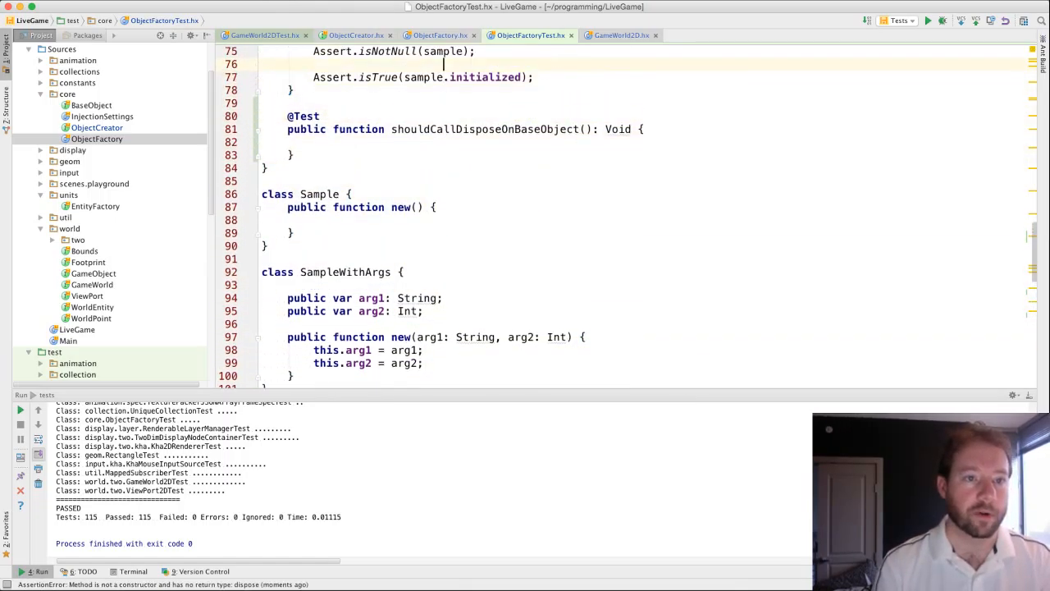
Create a SampleBase via createInstance, call objectFactory.disposeInstance(sample), and switch the assertion to Assert.isFalse.
scroll(up, 3)
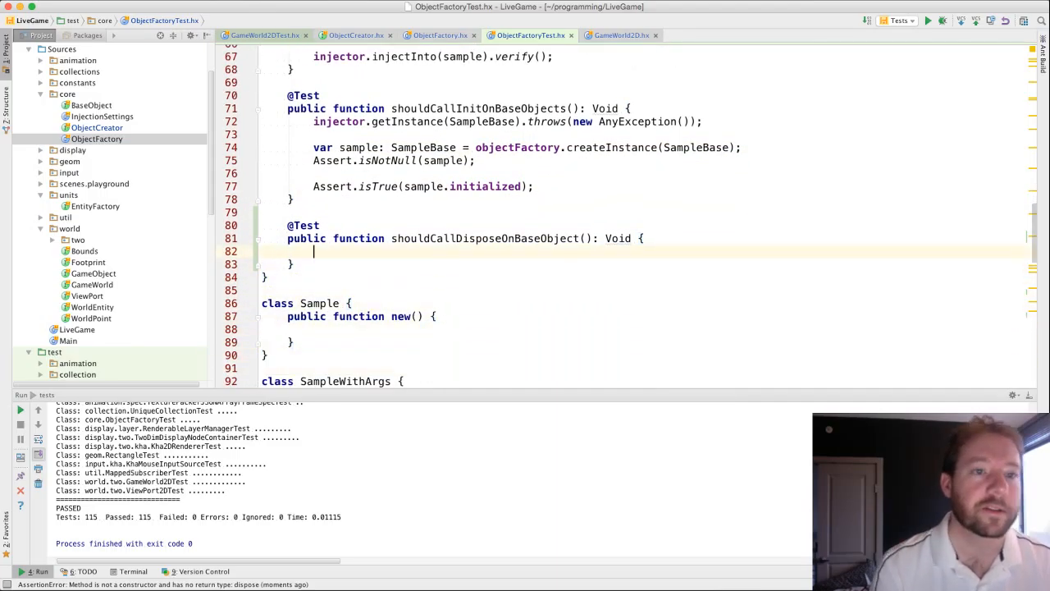
text(ob)
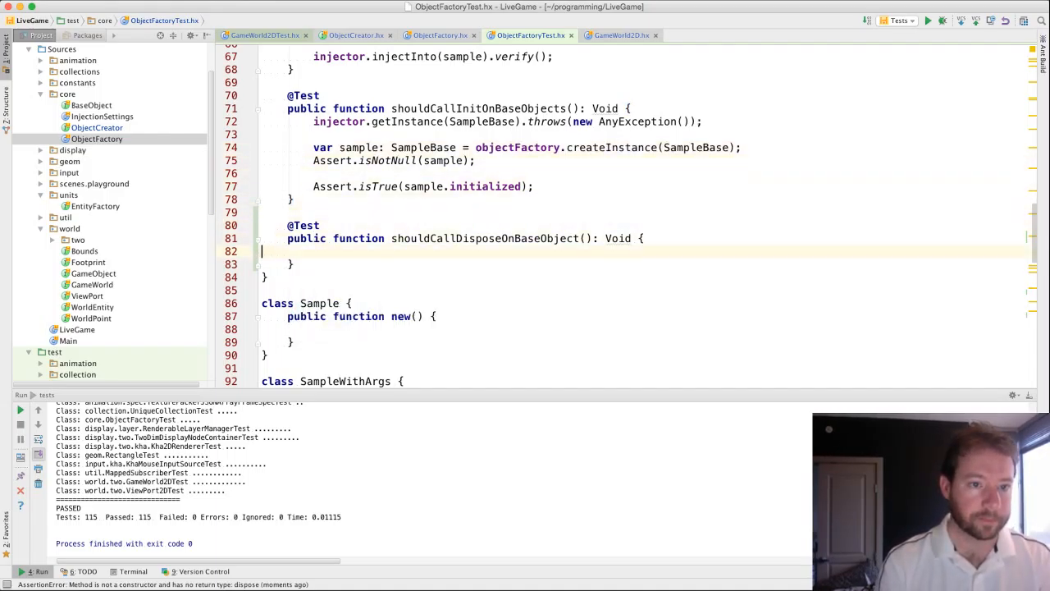
text(var sample: SampleBase = objectFactory.createInstance(SampleBase);)
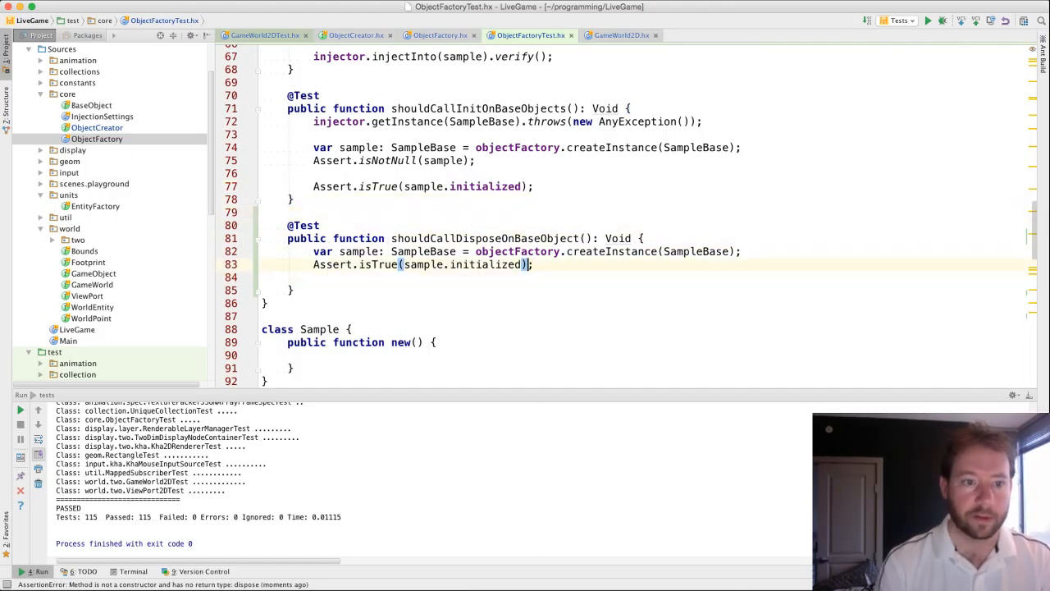
double_click(377, 264)
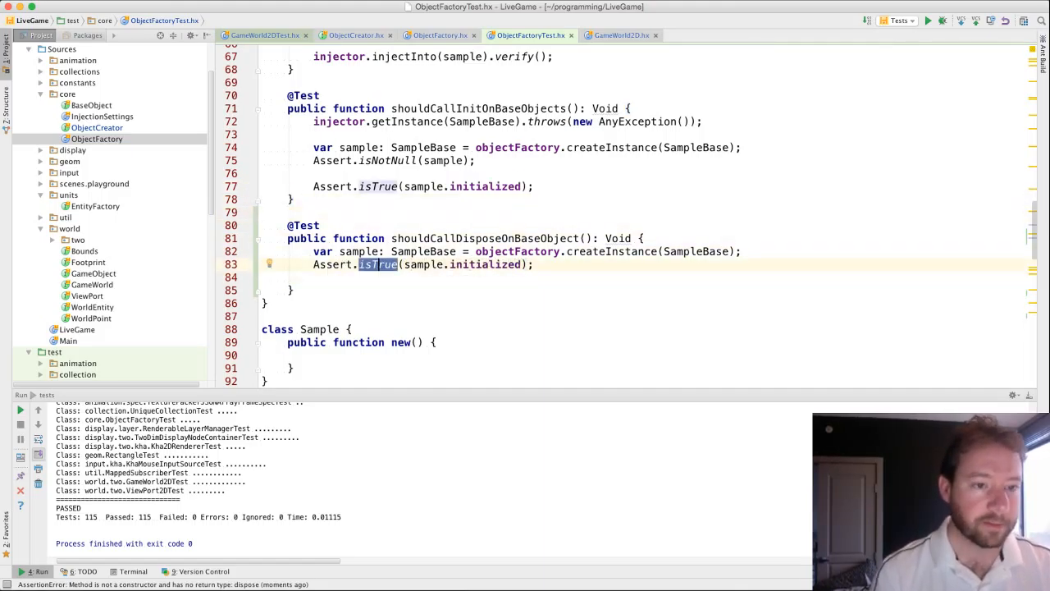
text(isFalse)
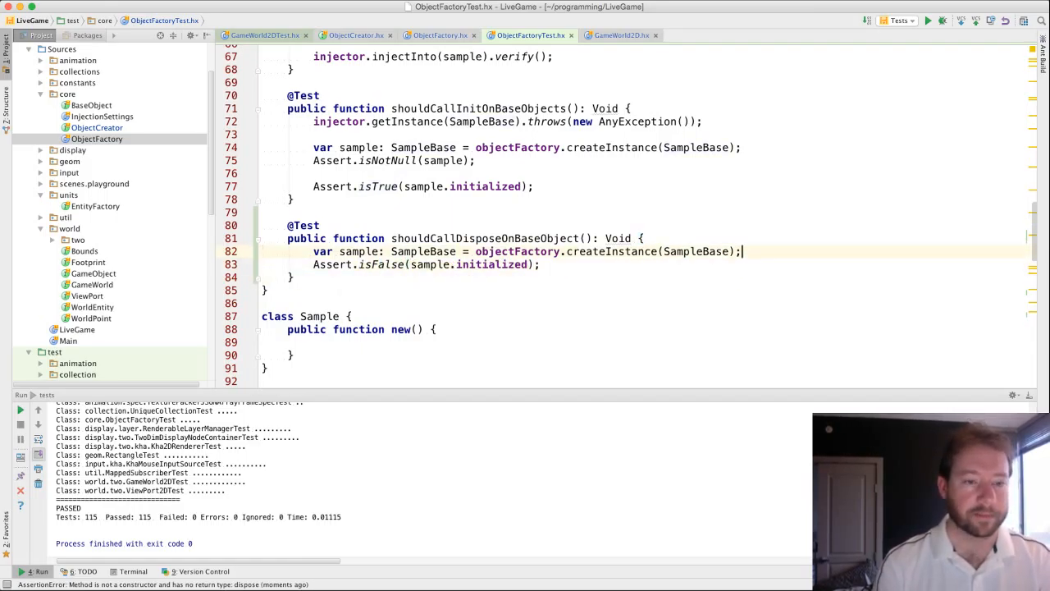
text(objectFactory)
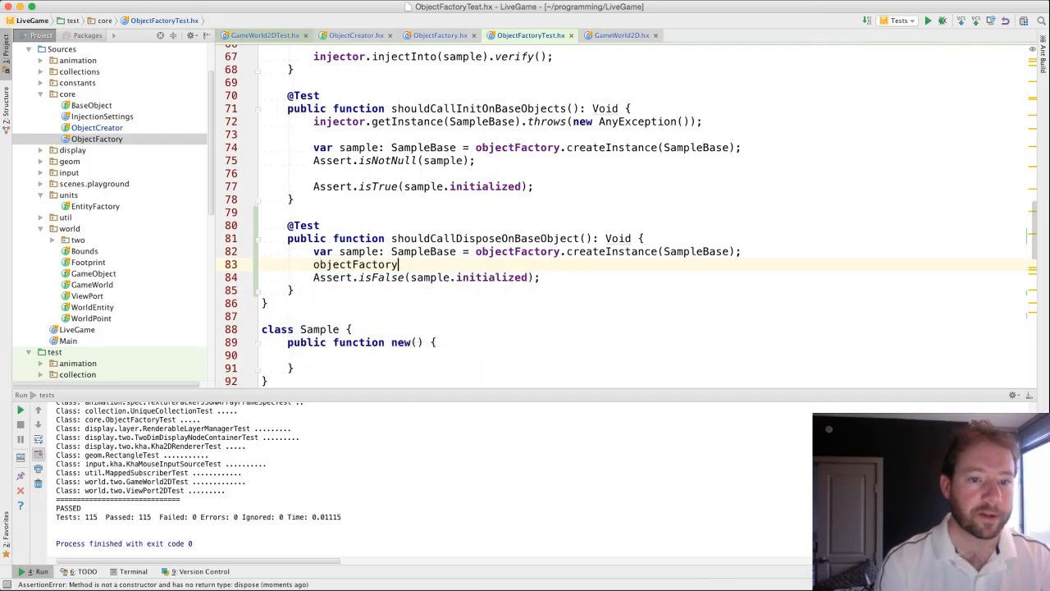
text(.disposeInstance())
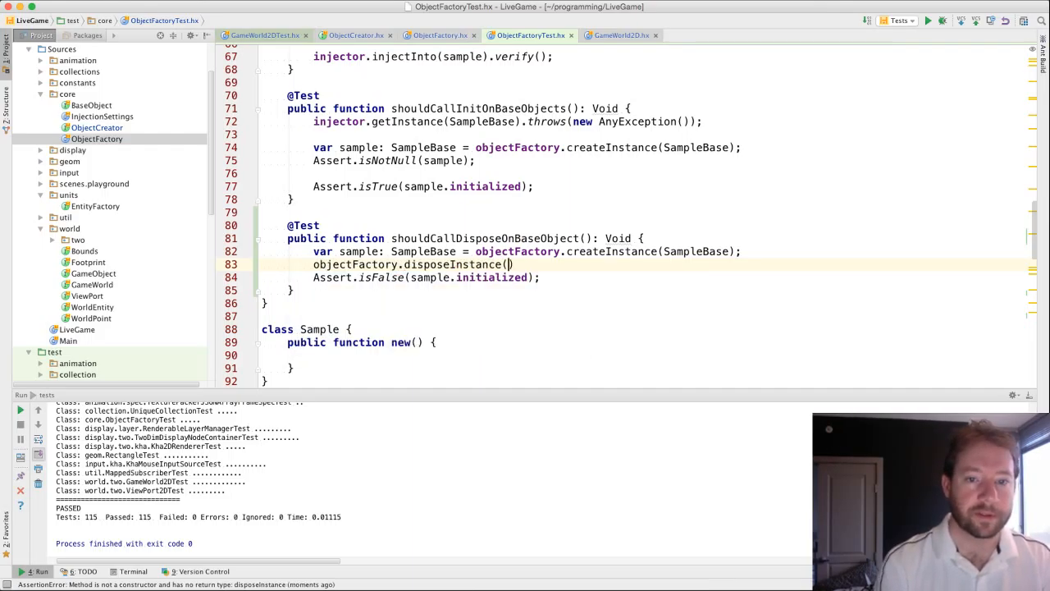
text(saml)
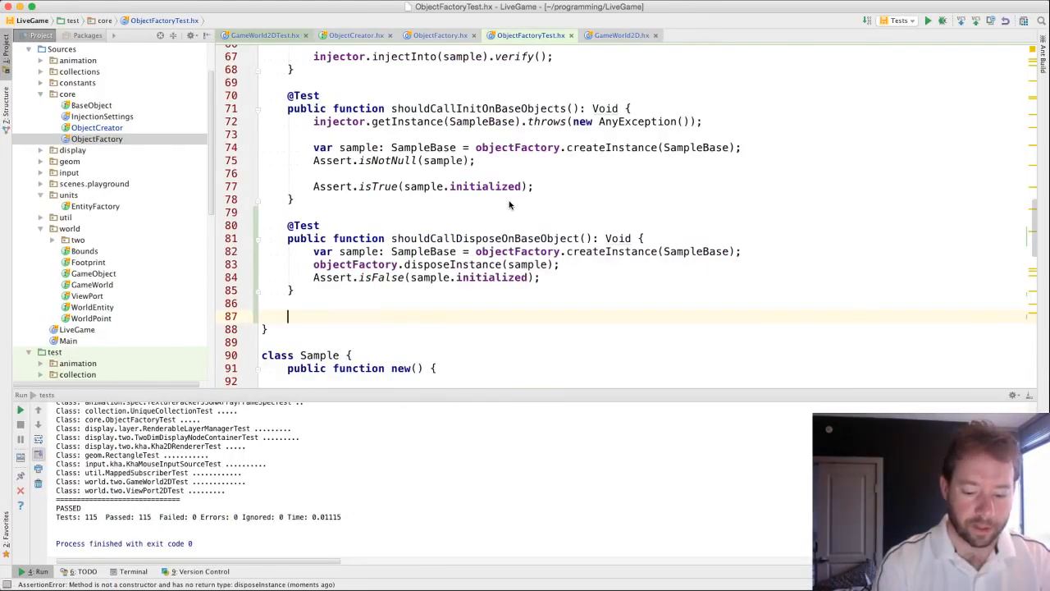
text(@Test)
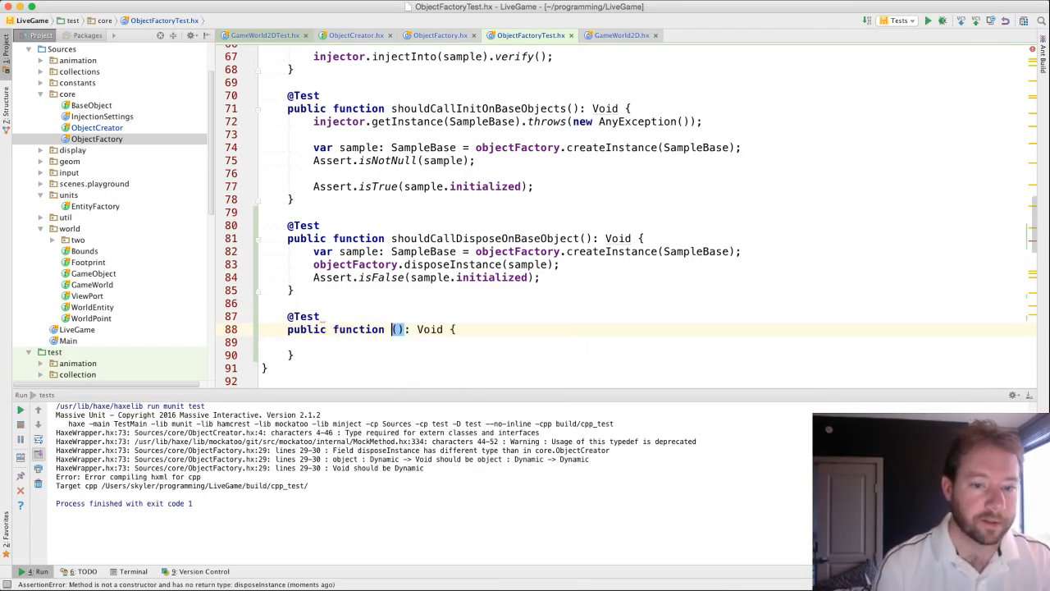
Type an empty public function shouldDoNothingOnNonBaseObject(): Void test below shouldCallDisposeOnBaseObject.
text(shoul)
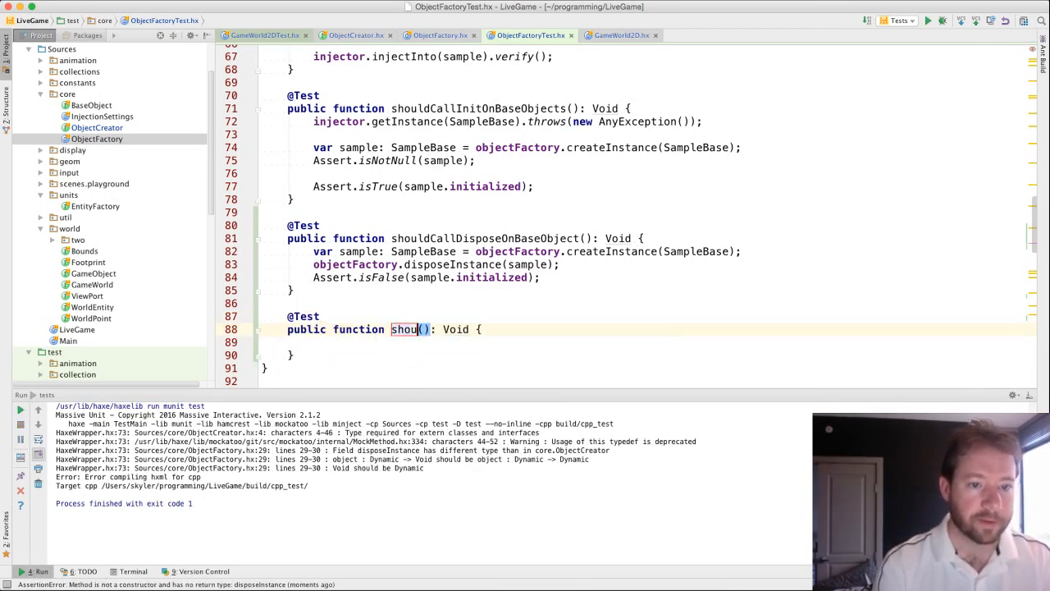
text(ldDoNoth)
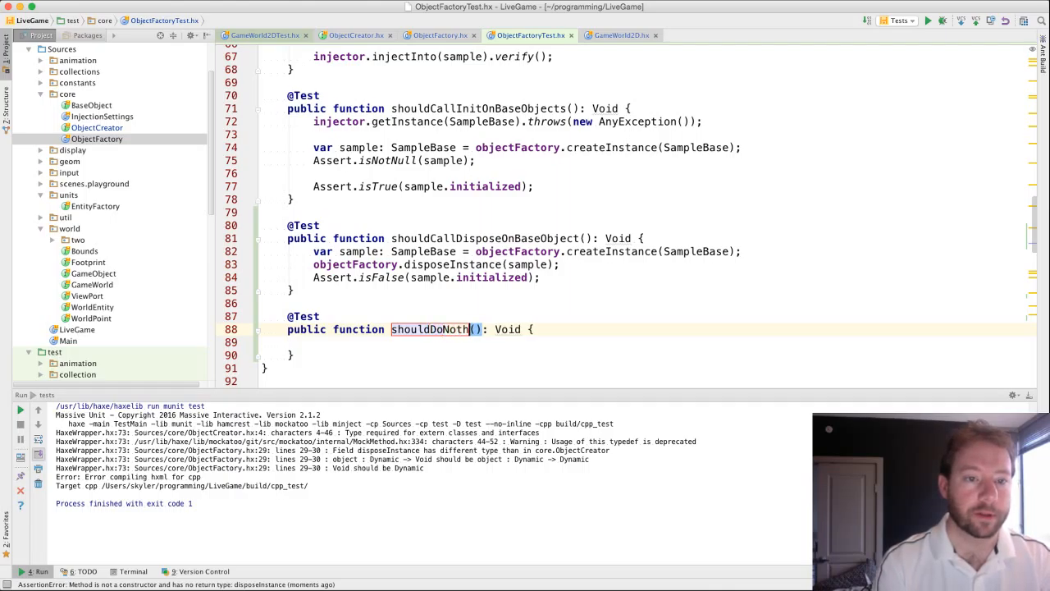
text(ingOnNO)
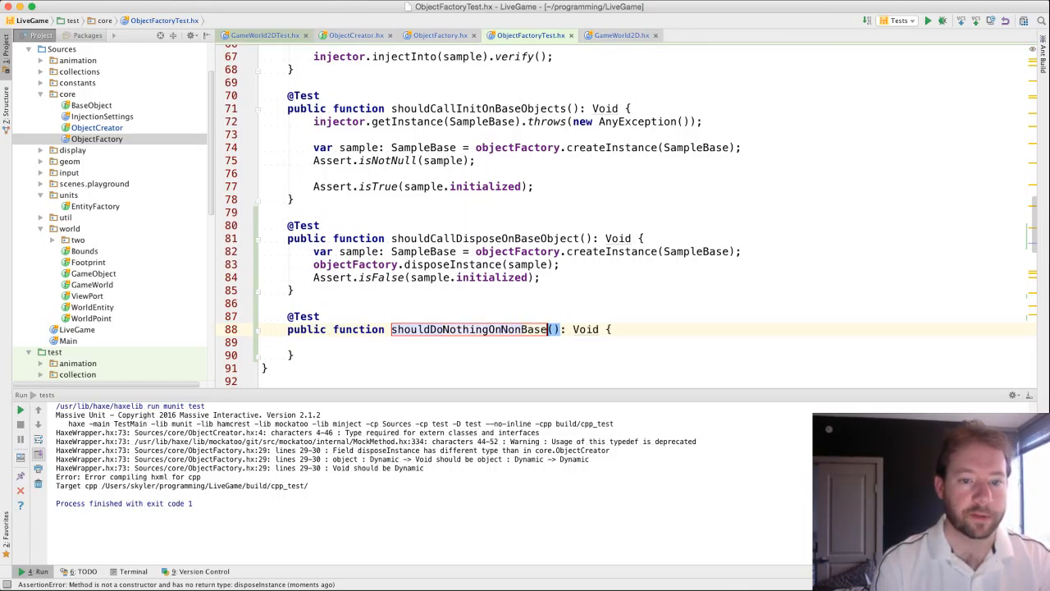
text(Object)
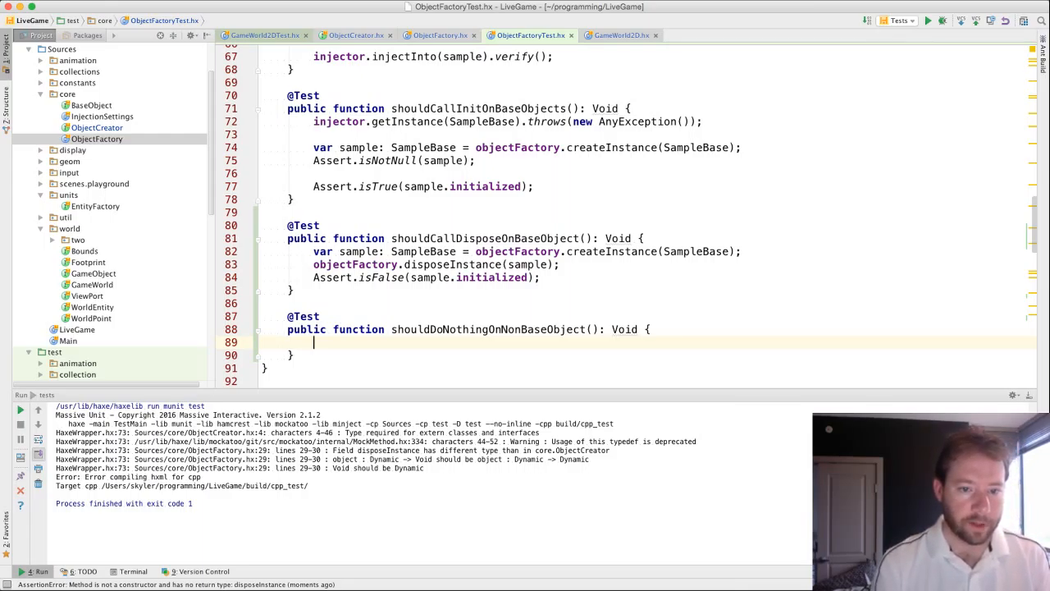
click(356, 35)
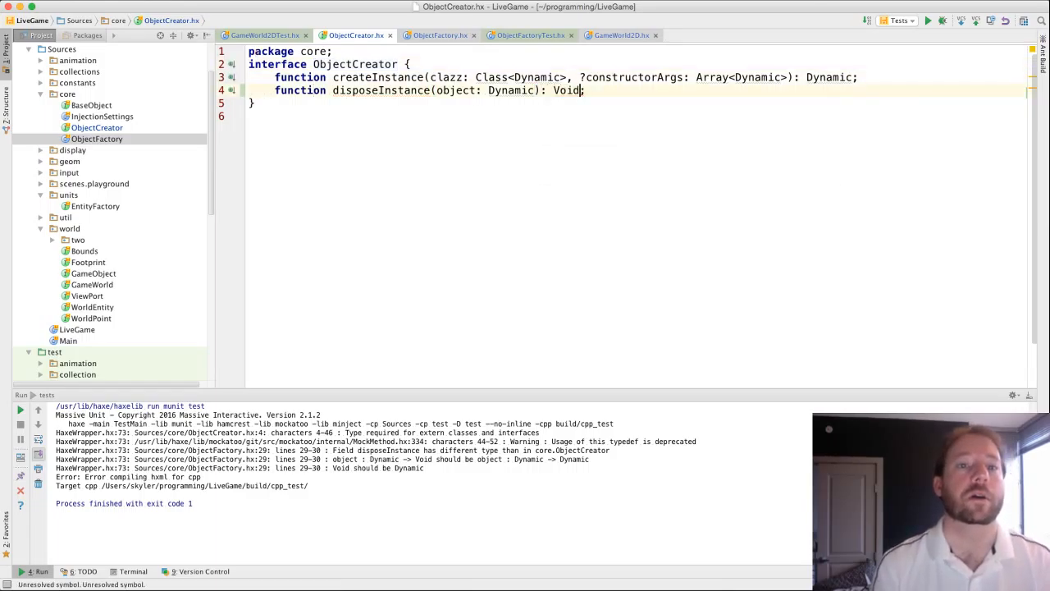
Compare ObjectCreator with ObjectFactory and declare ObjectFactory's disposeInstance as returning Void.
click(439, 35)
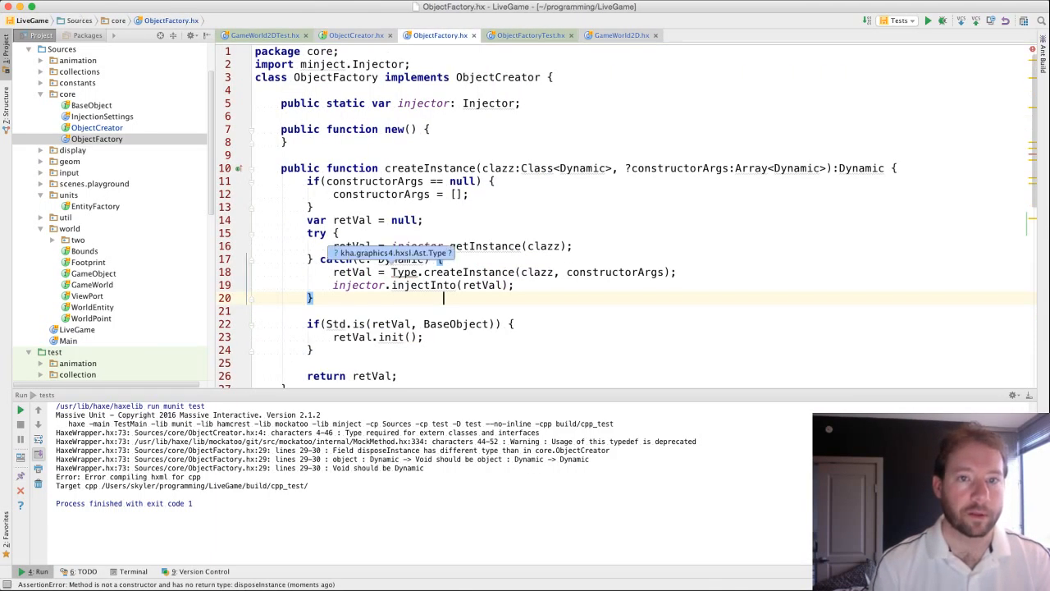
click(356, 35)
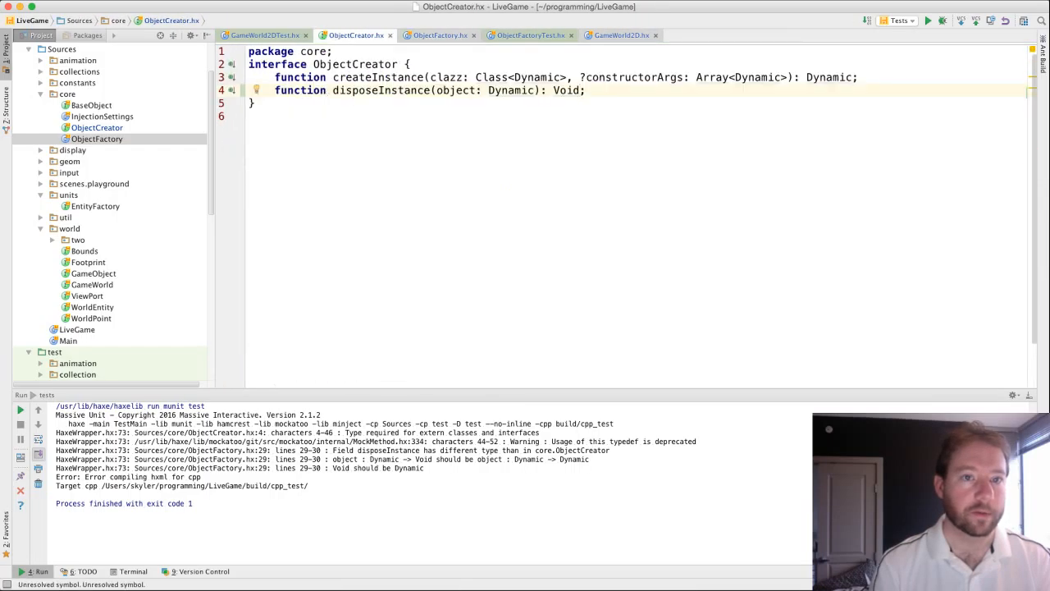
click(440, 35)
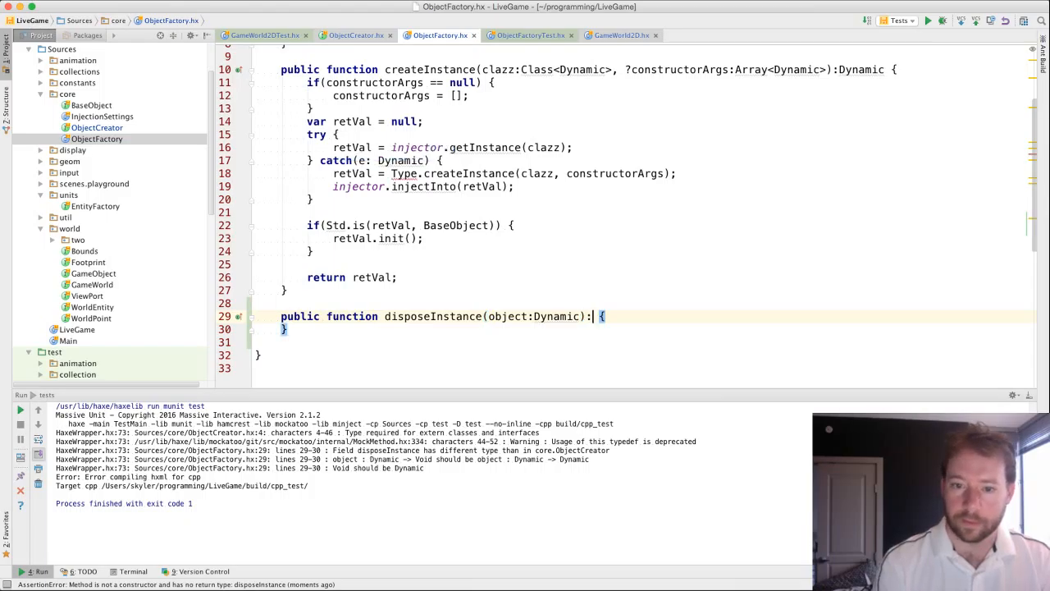
text(Void)
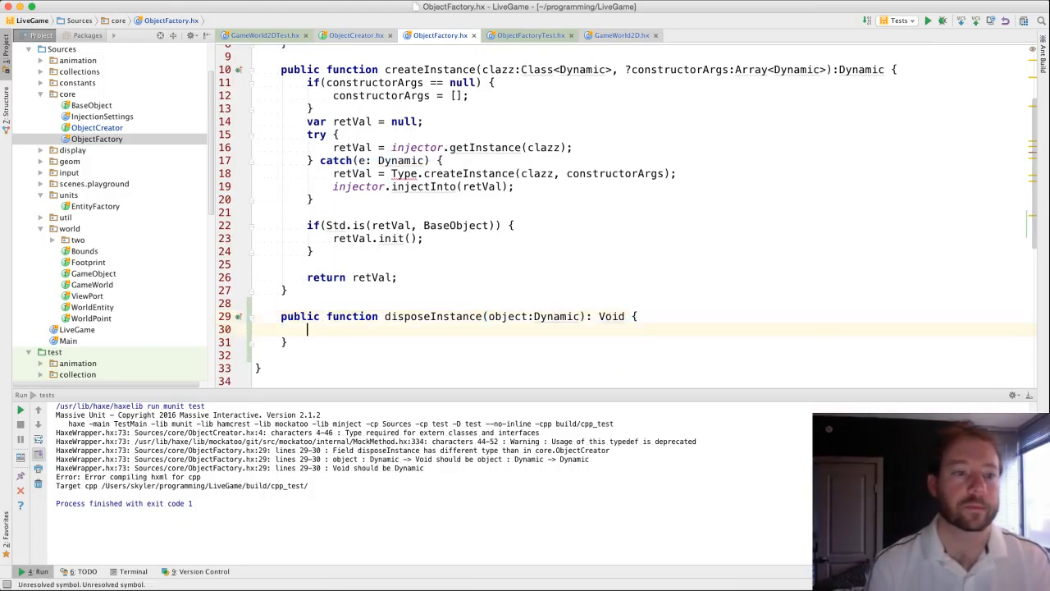
click(530, 35)
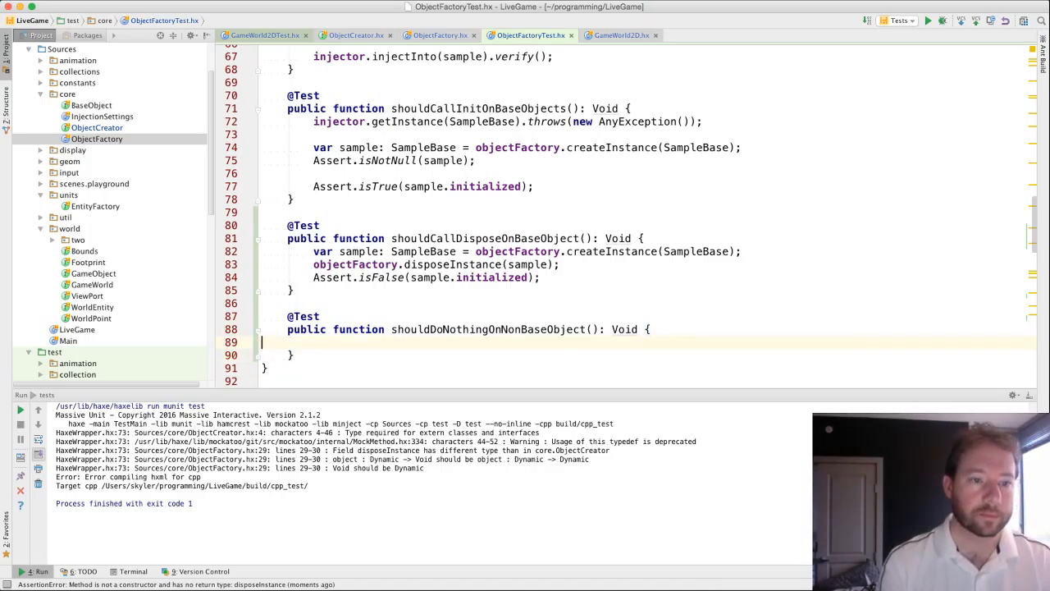
Select the new test's body and briefly check GameWorld2D before returning to the test.
drag(313, 251, 534, 289)
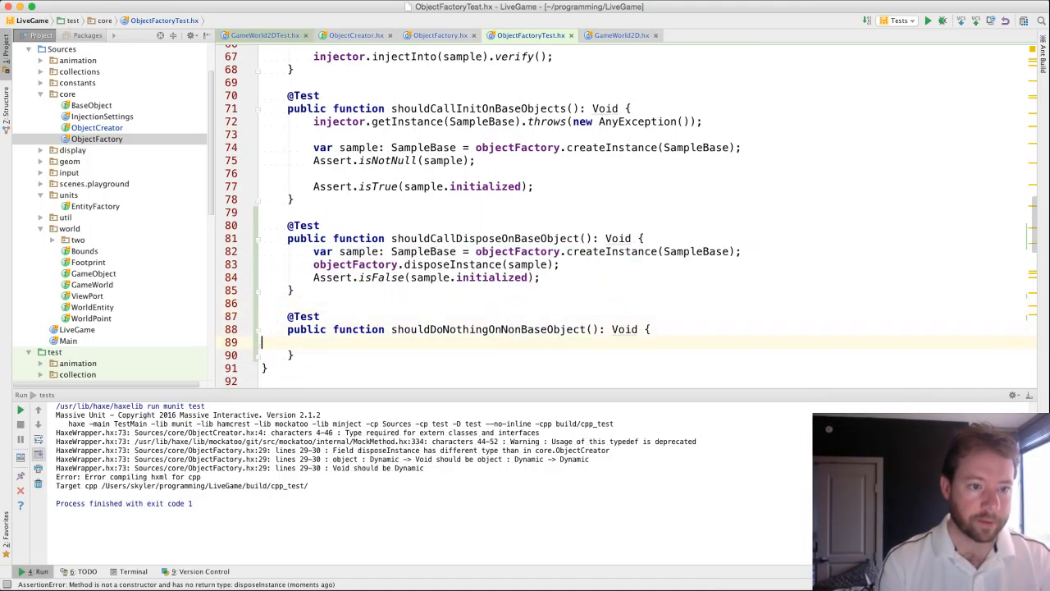
scroll(down, 3)
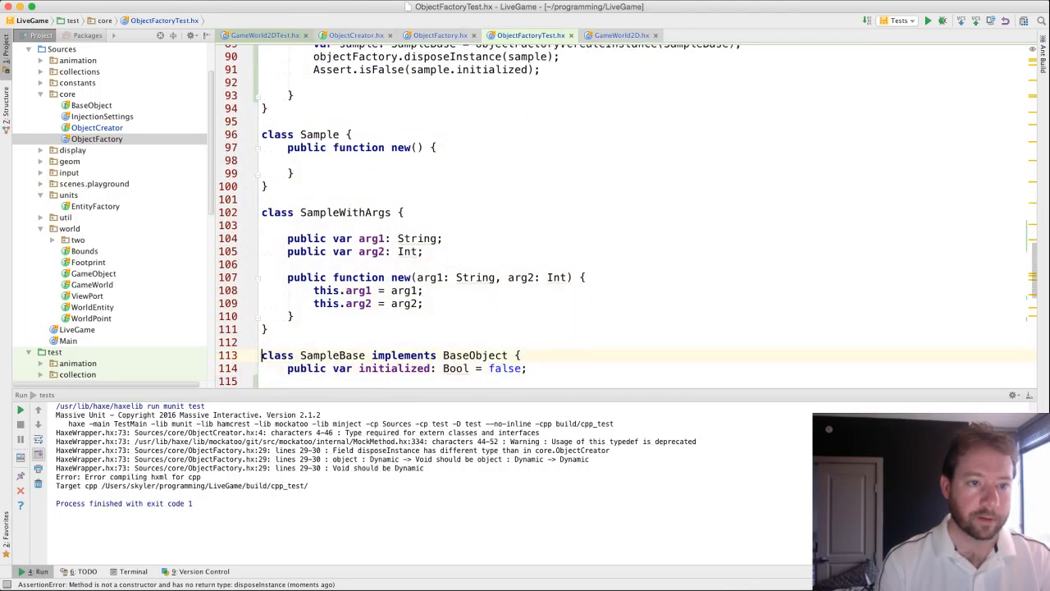
scroll(up, 3)
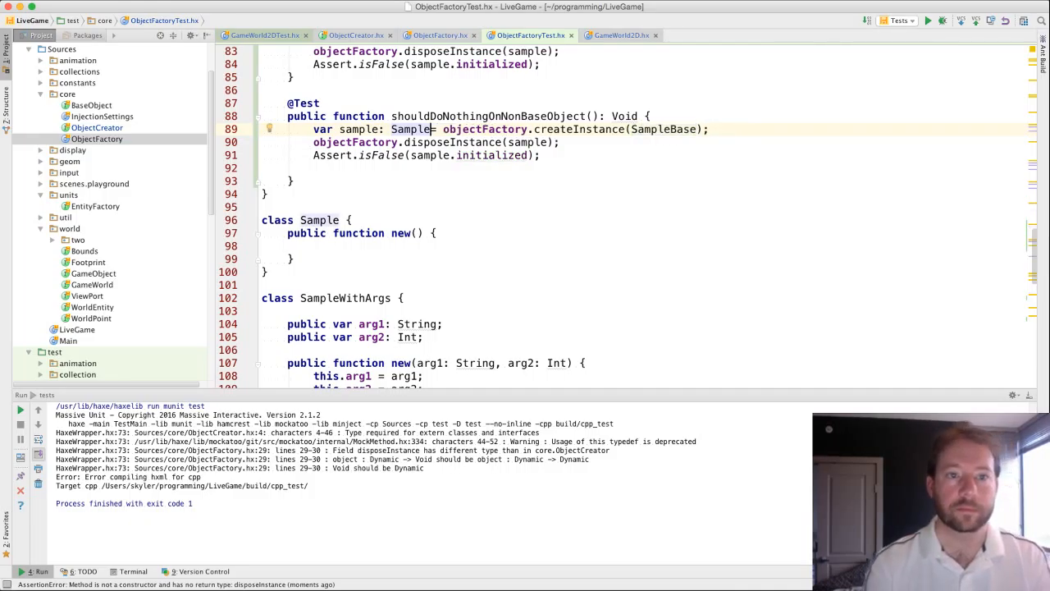
click(621, 36)
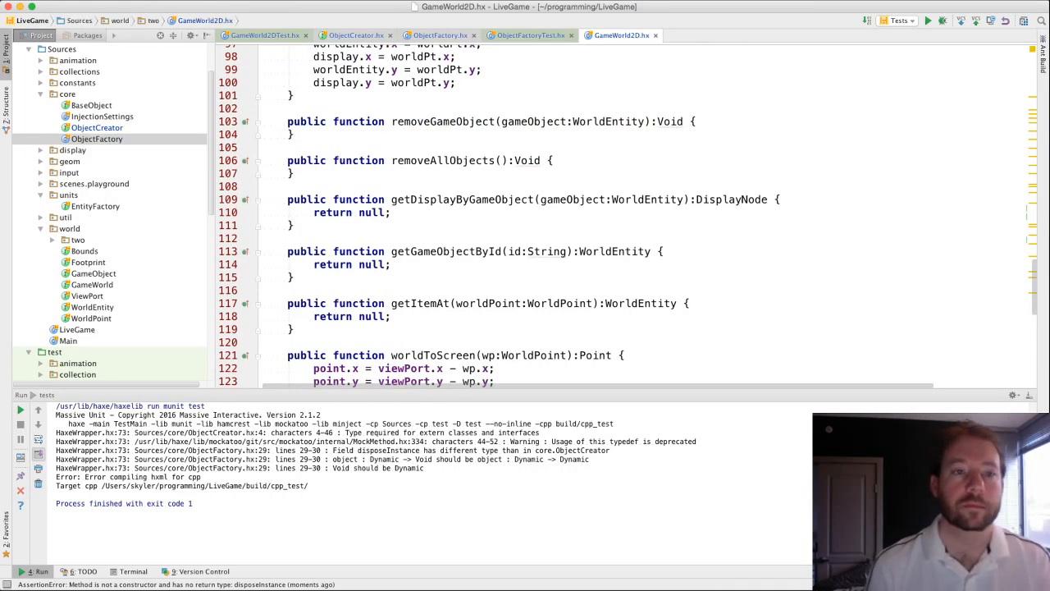
click(530, 35)
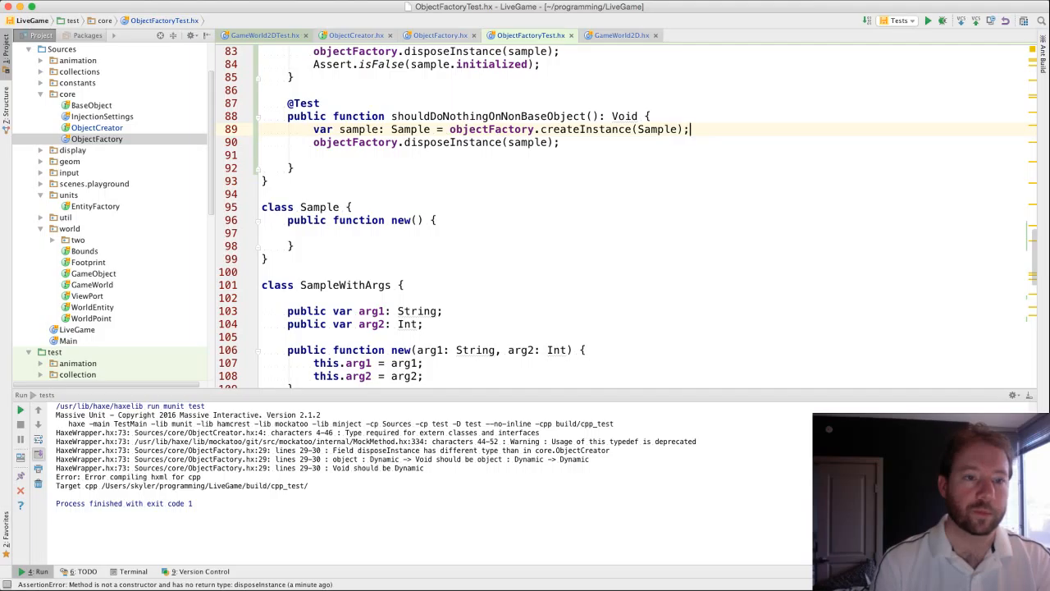
Put objectFactory.disposeInstance(sample) and Assert.isTrue(true) inside a try block.
text(try)
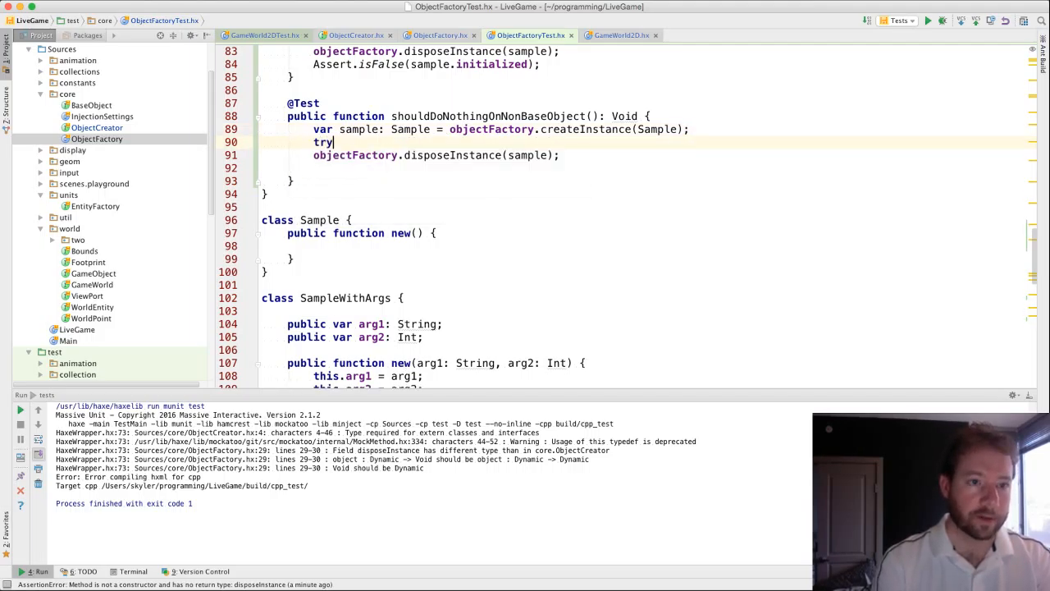
text({)
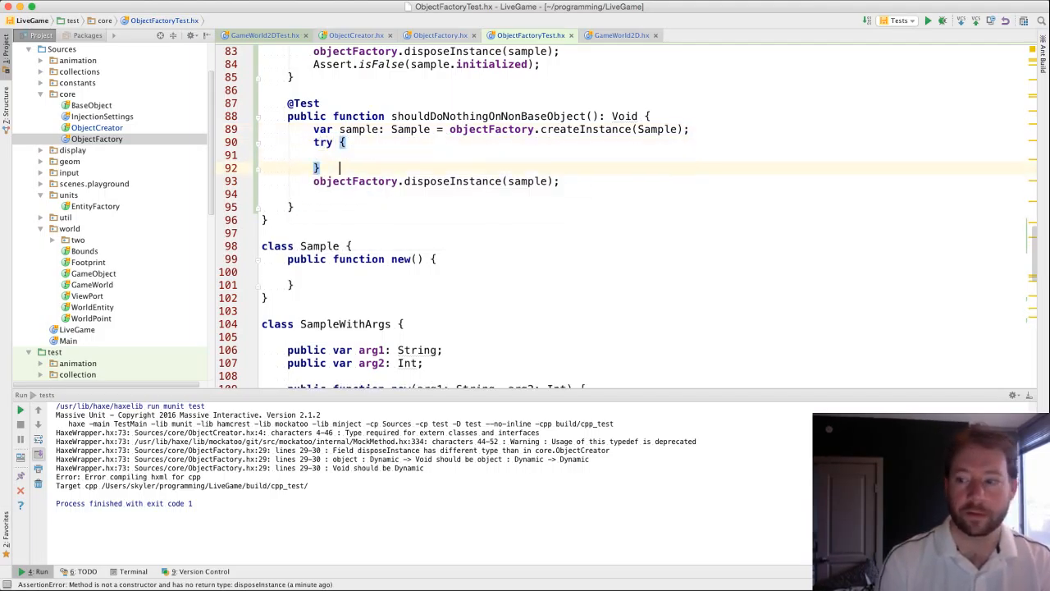
text(objectFactory.disposeInstance(sample);)
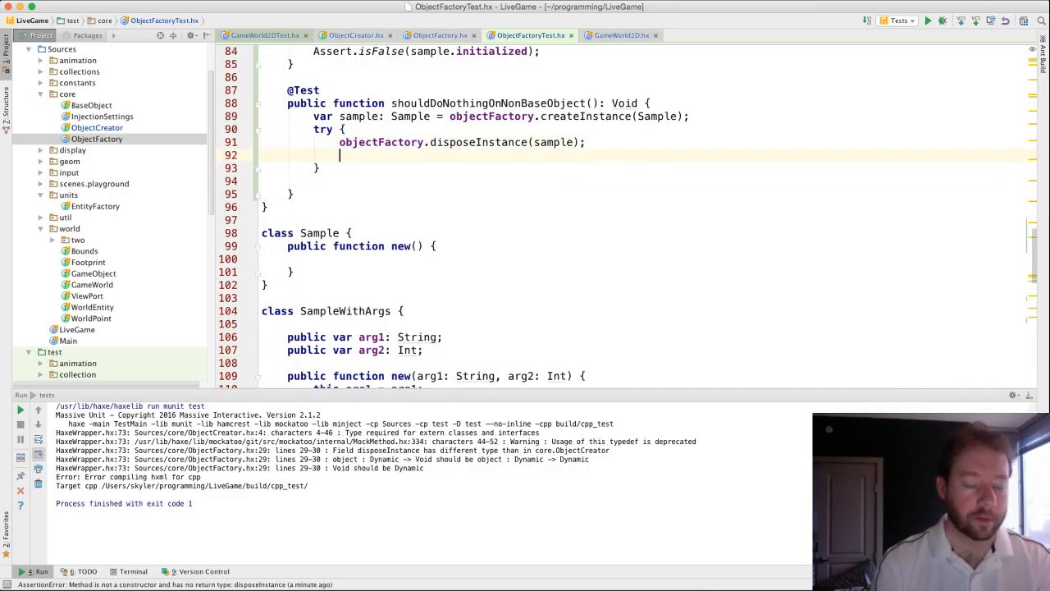
text(Assert)
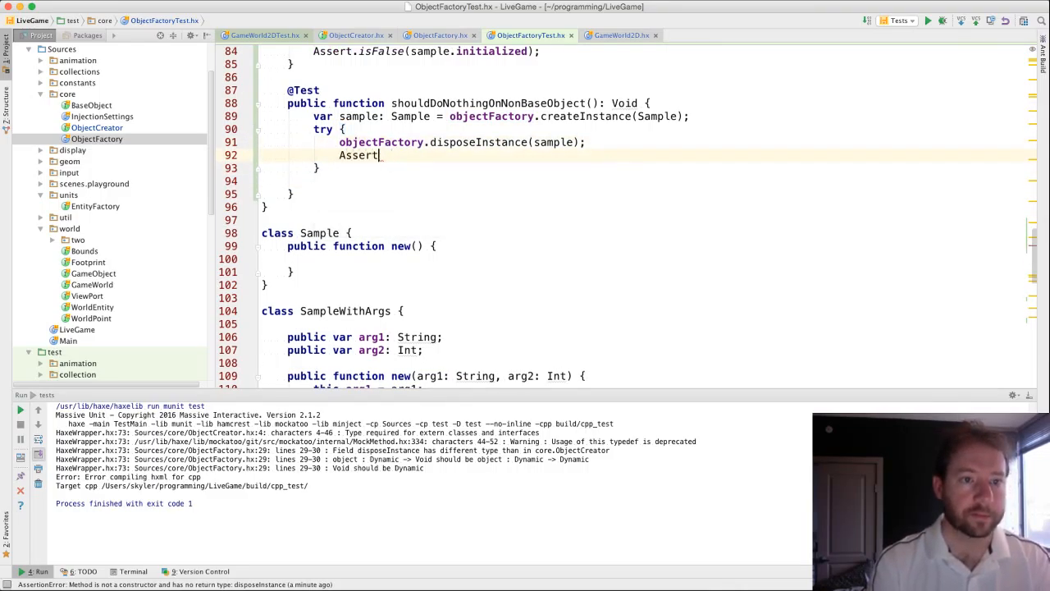
text(.)
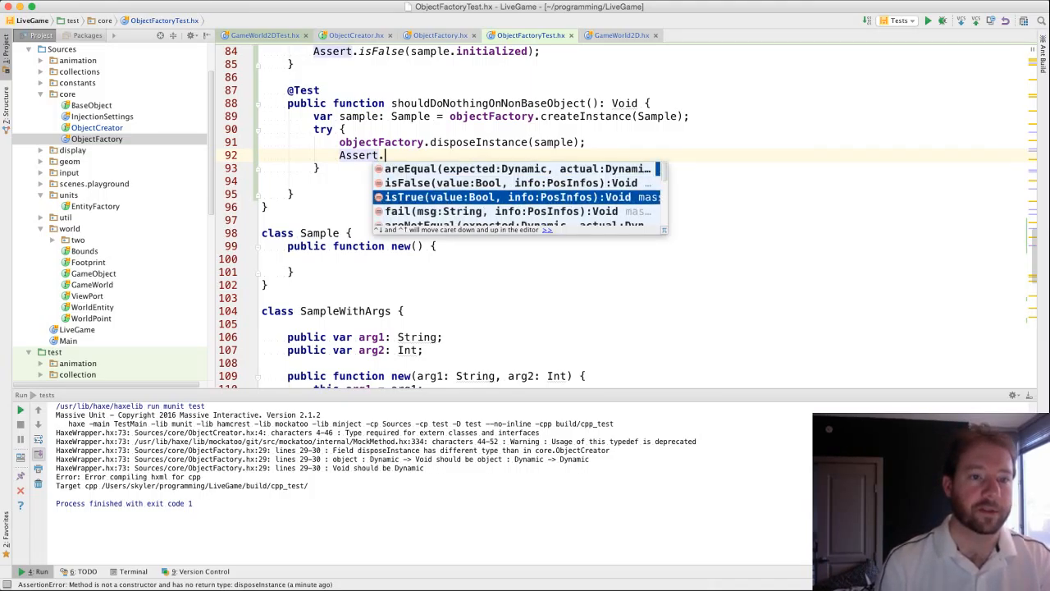
text(isTrue(true);)
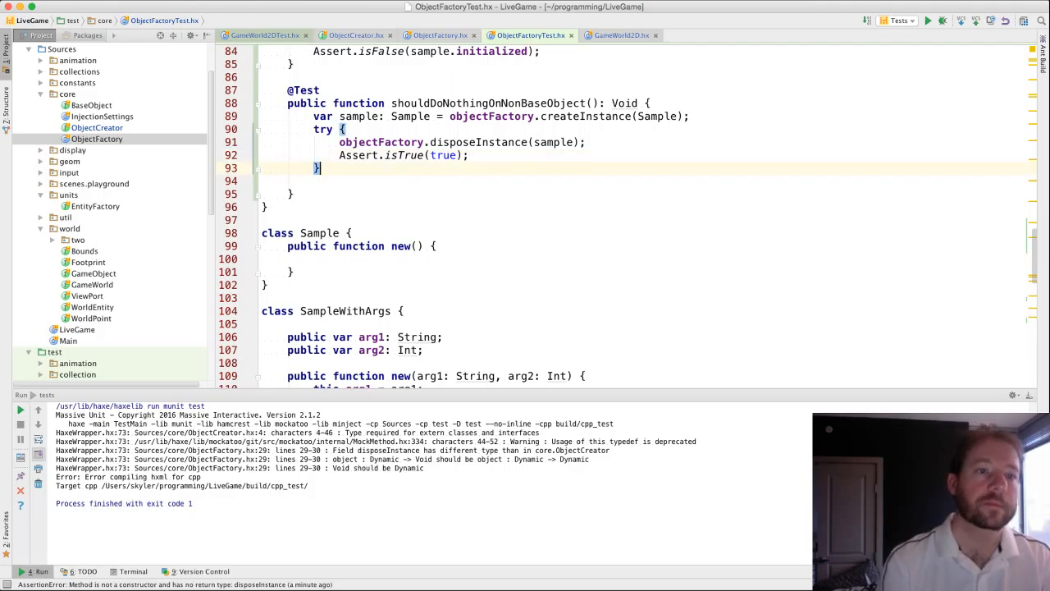
Add catch(e:Dynamic) calling Assert.fail("should not crash"), then rerun the tests.
text(catch(e:)
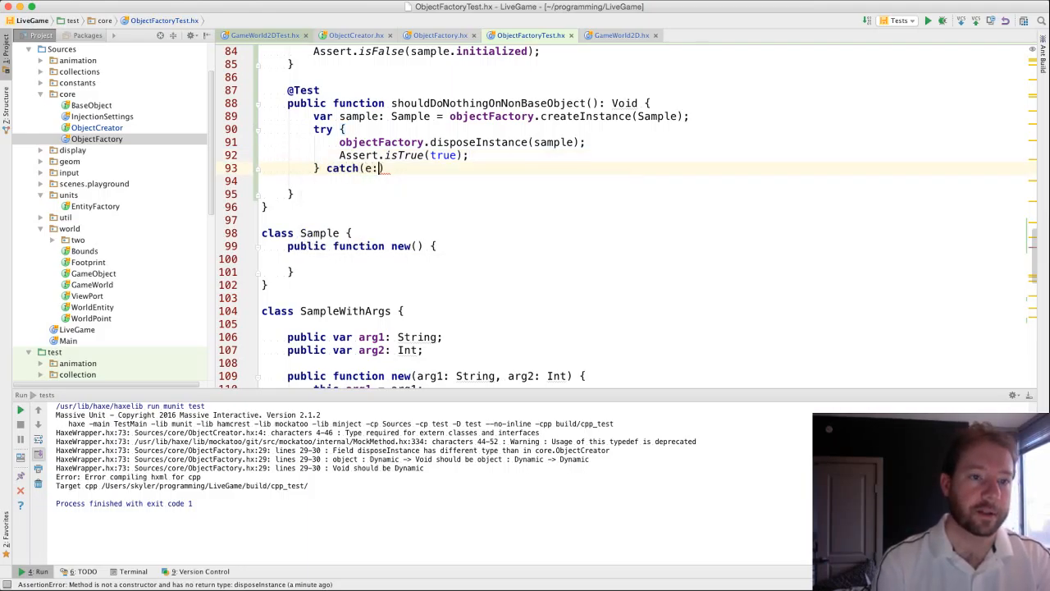
text(Dynamic))
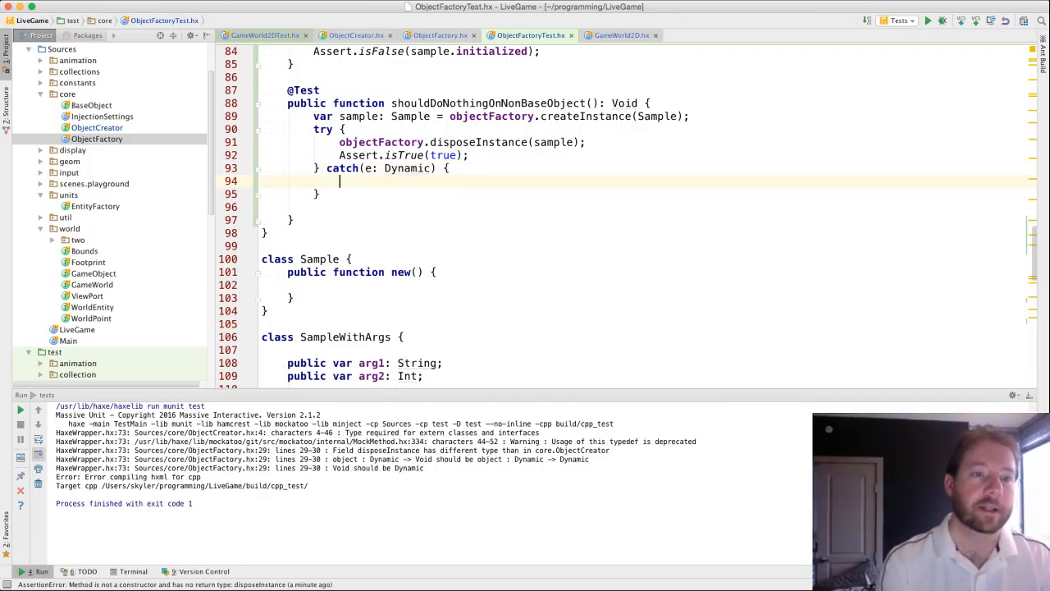
text(Assert.fail("should not crash");)
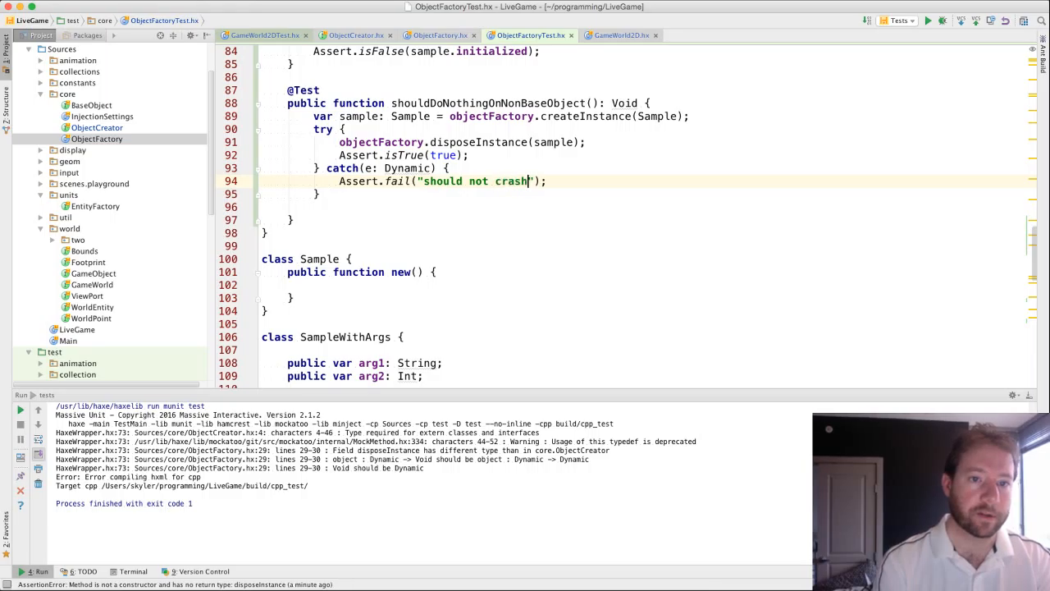
click(439, 35)
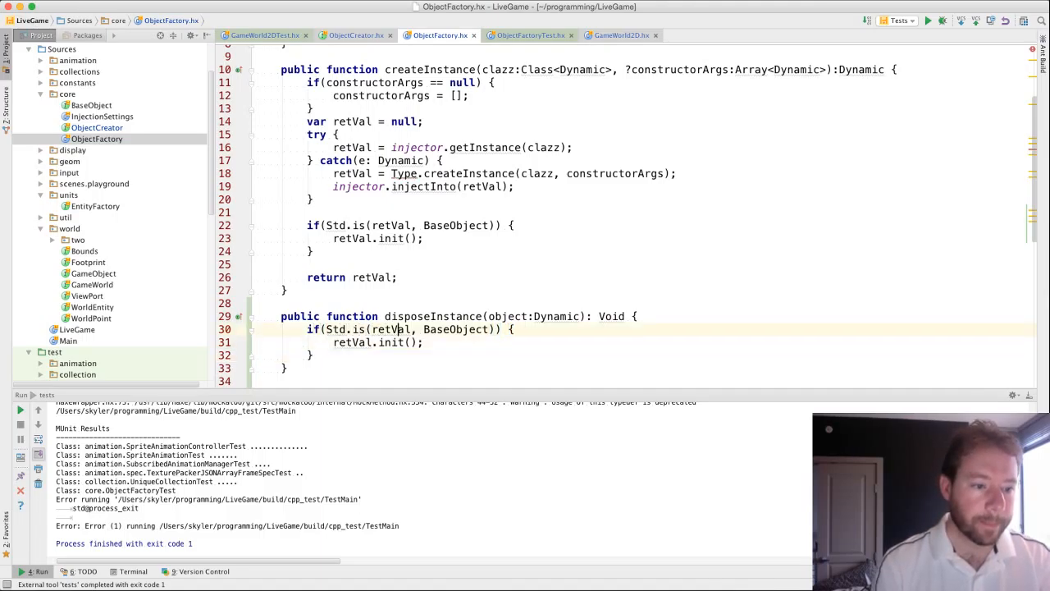
Make disposeInstance call object.dispose() on the passed object.
text(objec)
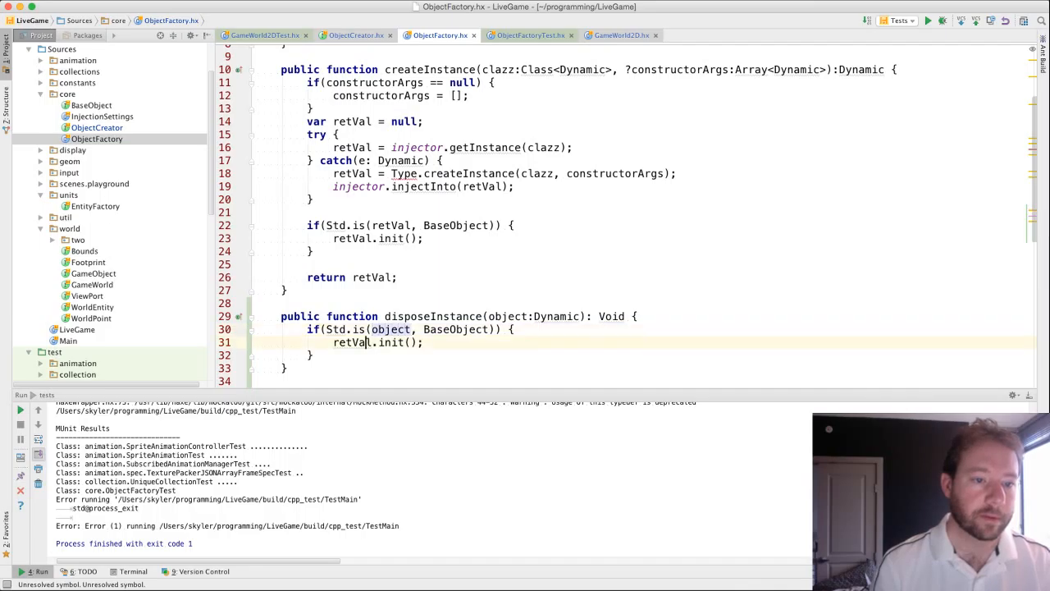
text(object.dispo)
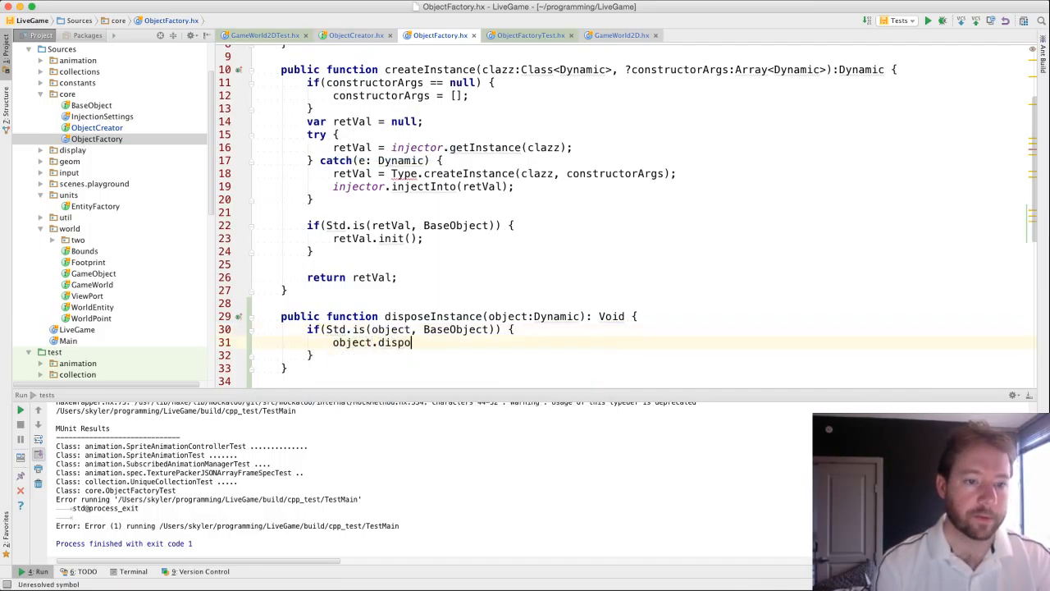
text(se();)
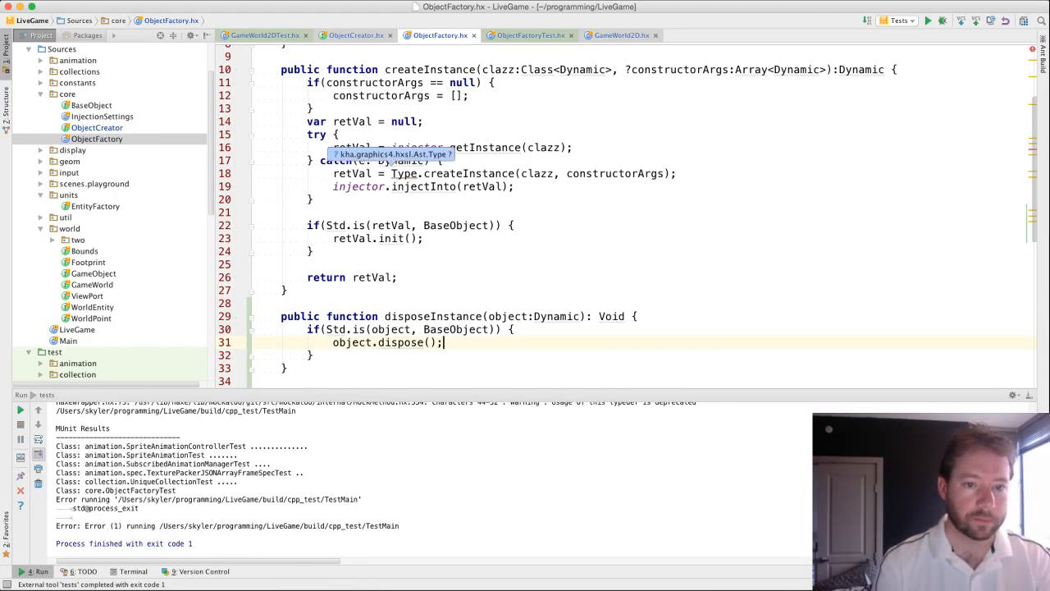
Cross-check ObjectCreator, ObjectFactory and the tests until all 118 tests pass.
click(354, 35)
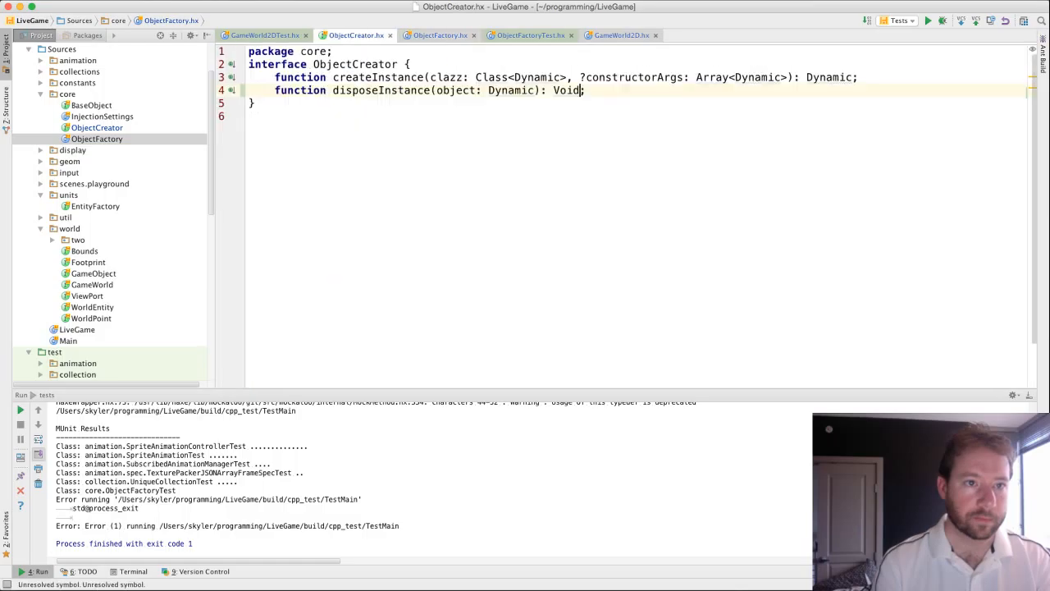
click(530, 35)
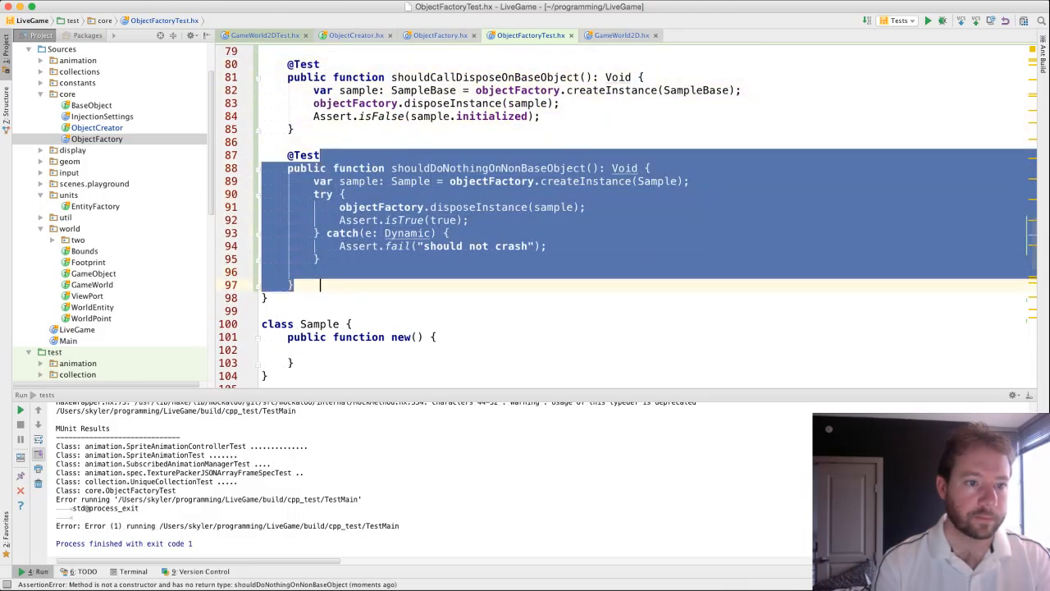
click(440, 36)
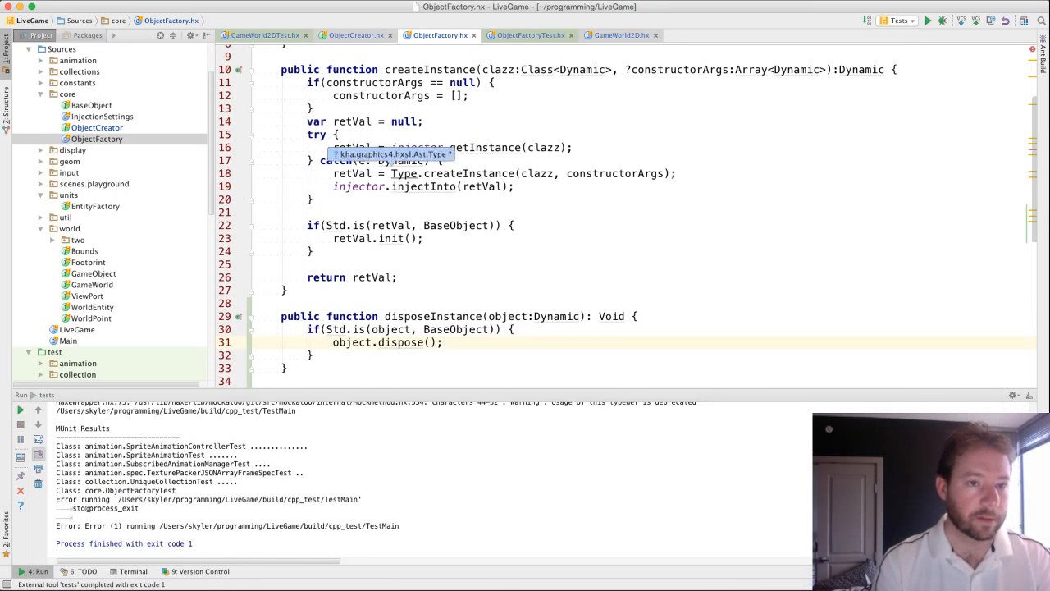
click(529, 35)
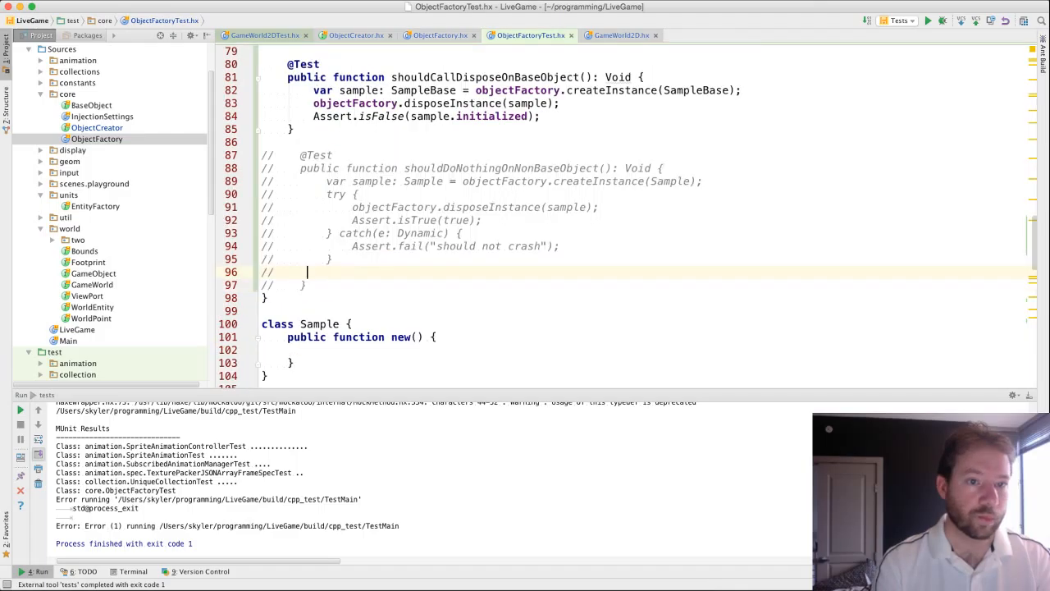
scroll(up, 3)
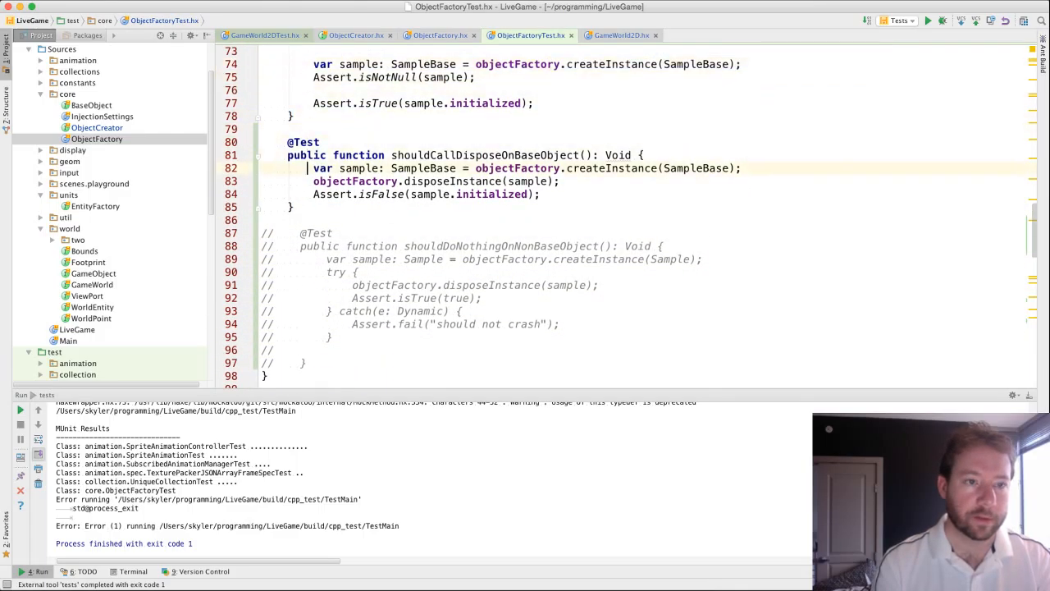
scroll(up, 3)
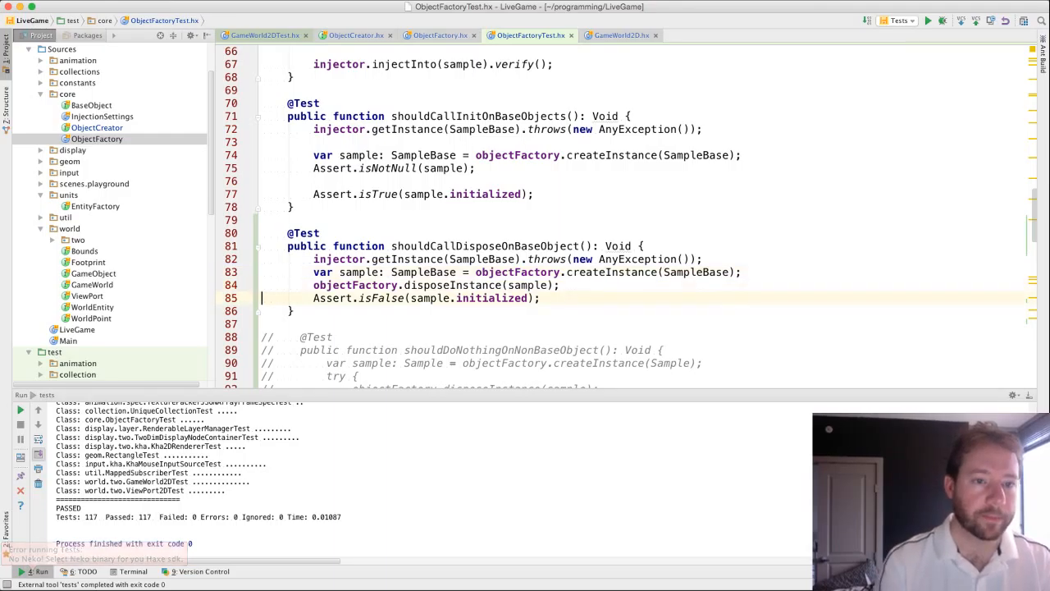
scroll(down, 3)
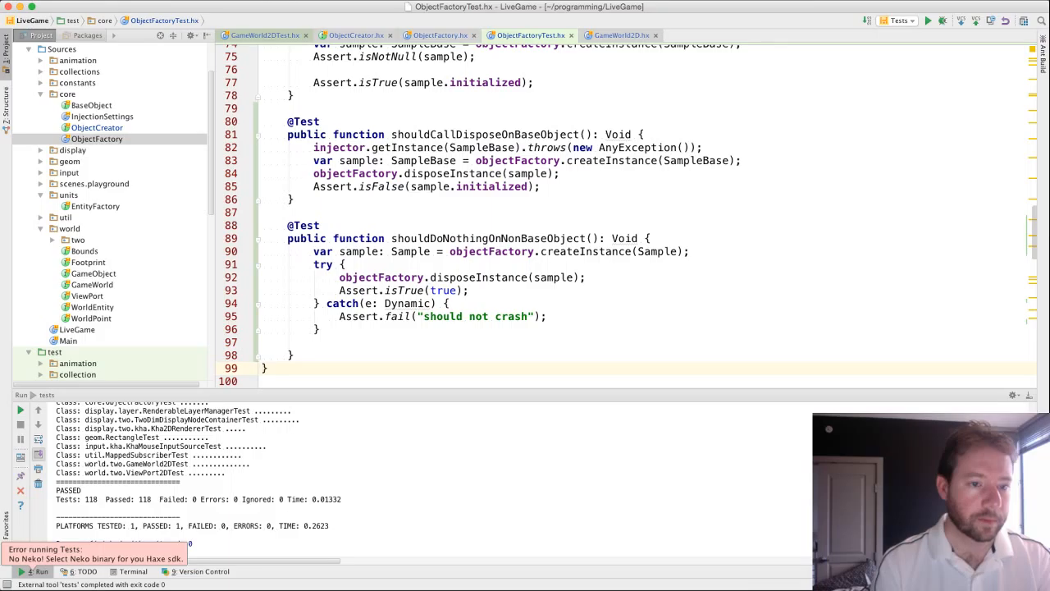
click(440, 35)
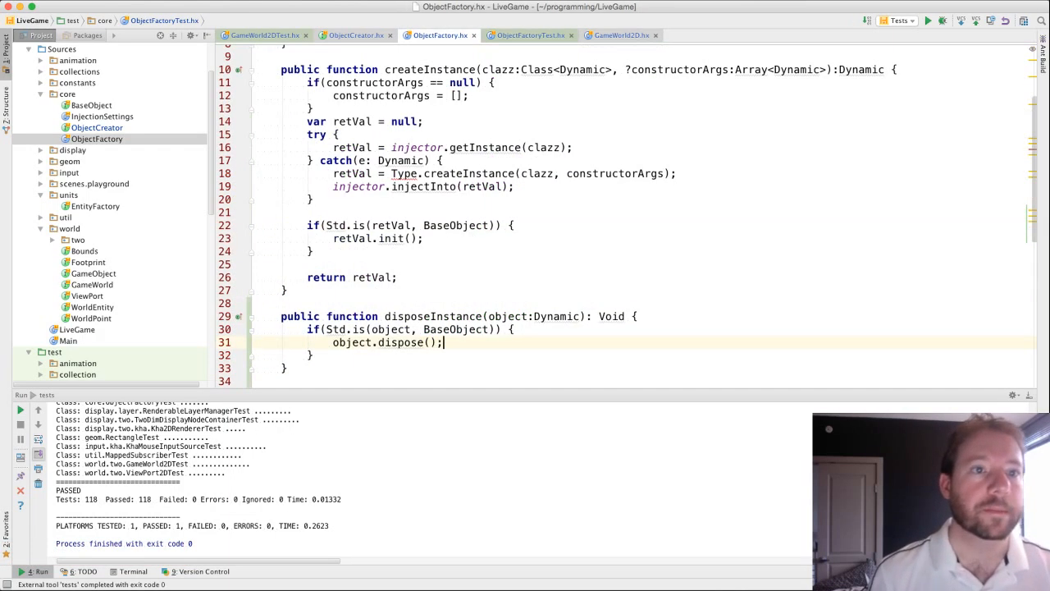
click(531, 36)
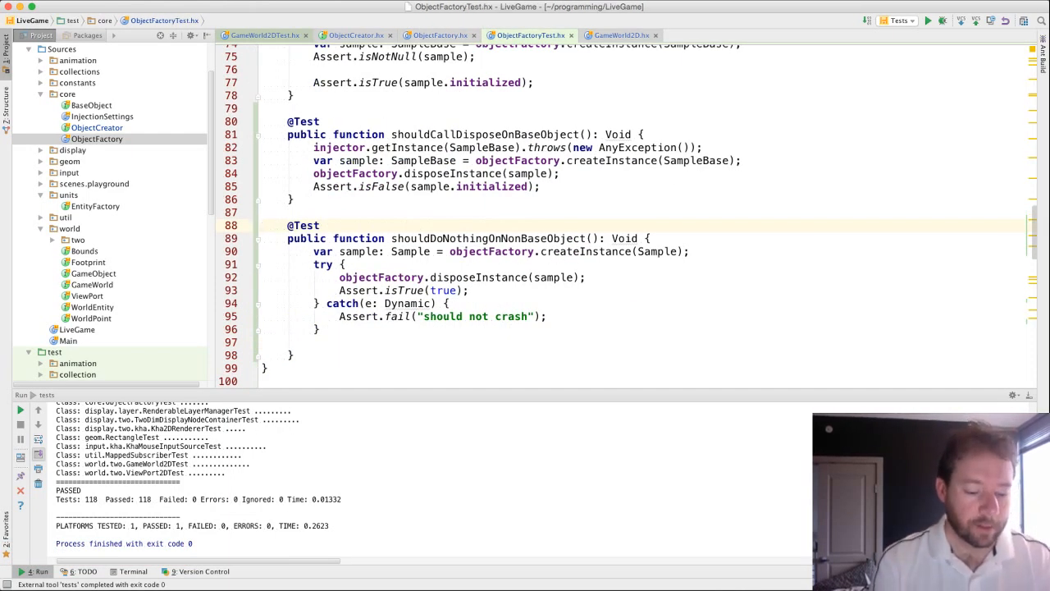
Remove the extra blank line after GameWorld2D's fields and review addGameObject.
click(355, 35)
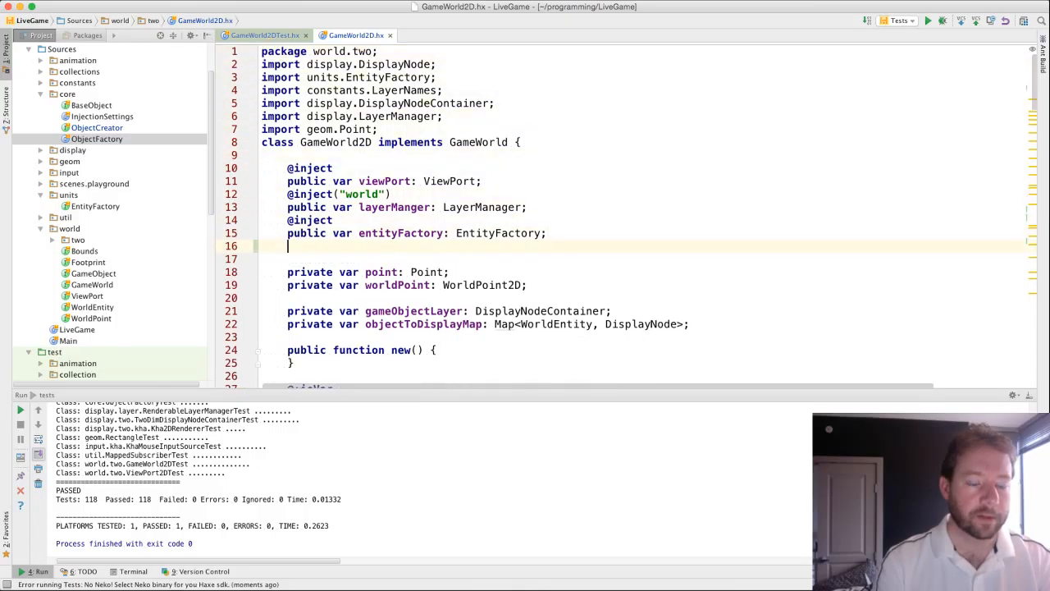
key(Backspace)
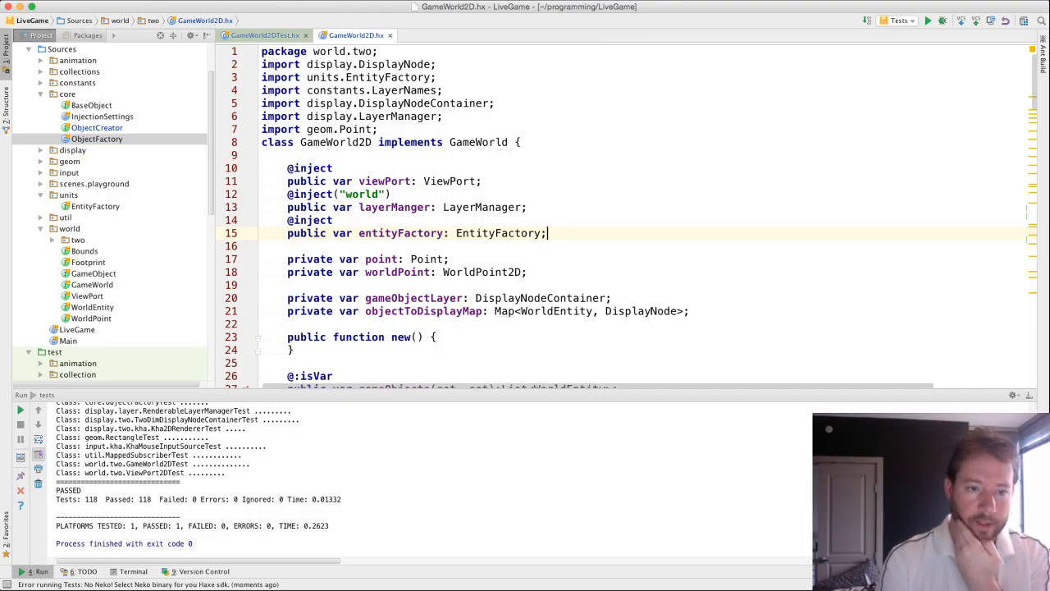
scroll(down, 3)
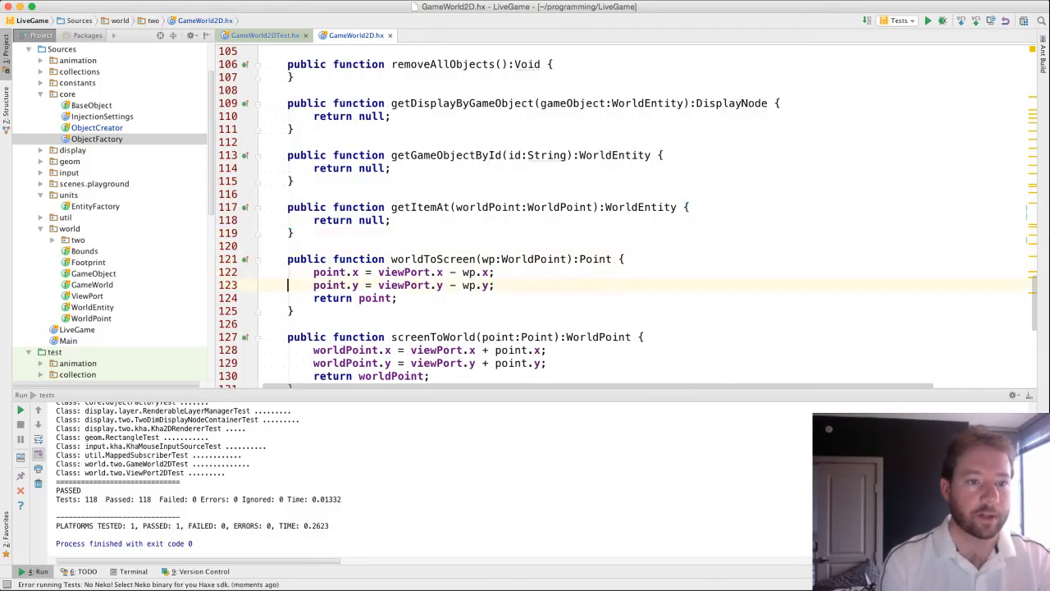
scroll(up, 3)
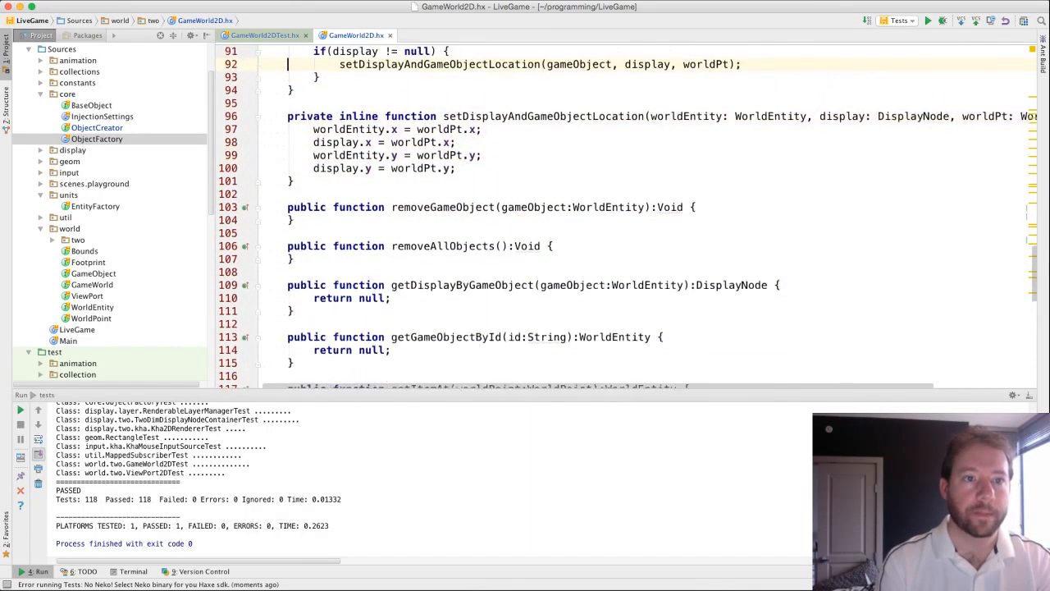
scroll(up, 3)
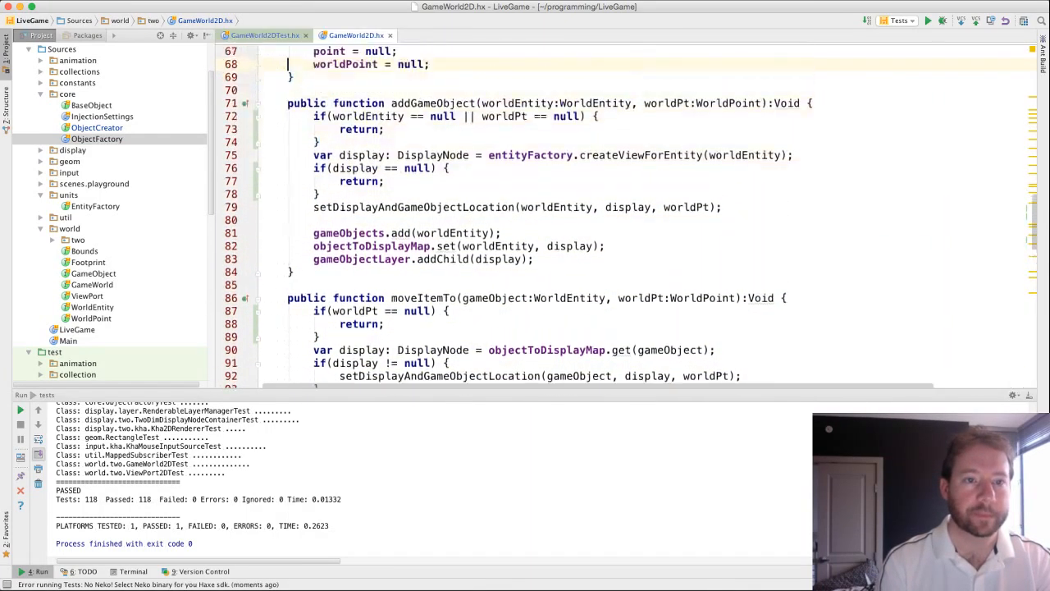
scroll(up, 3)
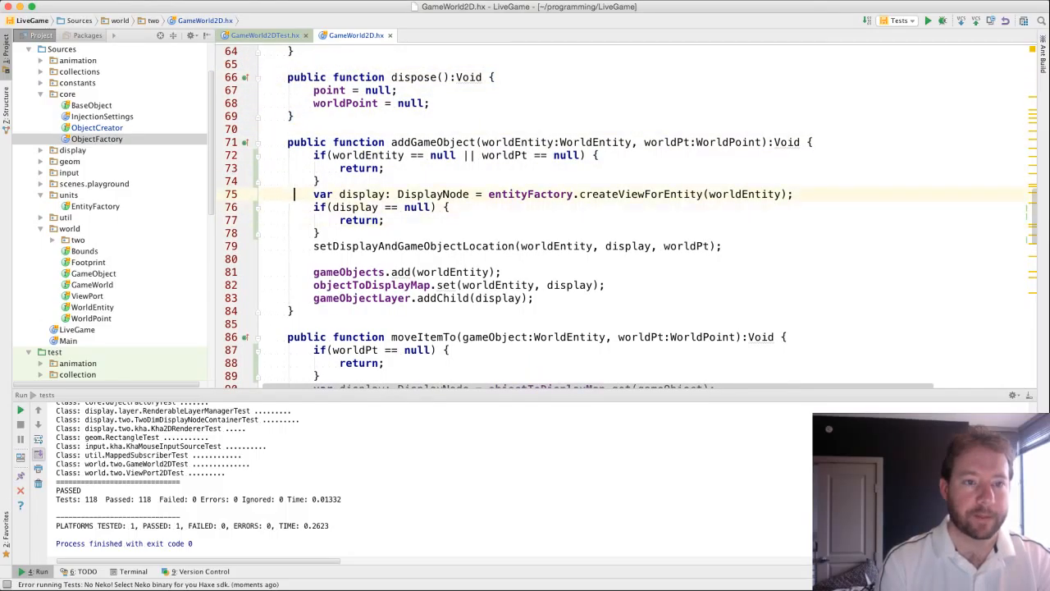
Jump from the createViewForEntity call to its EntityFactory declaration and duplicate it.
click(665, 194)
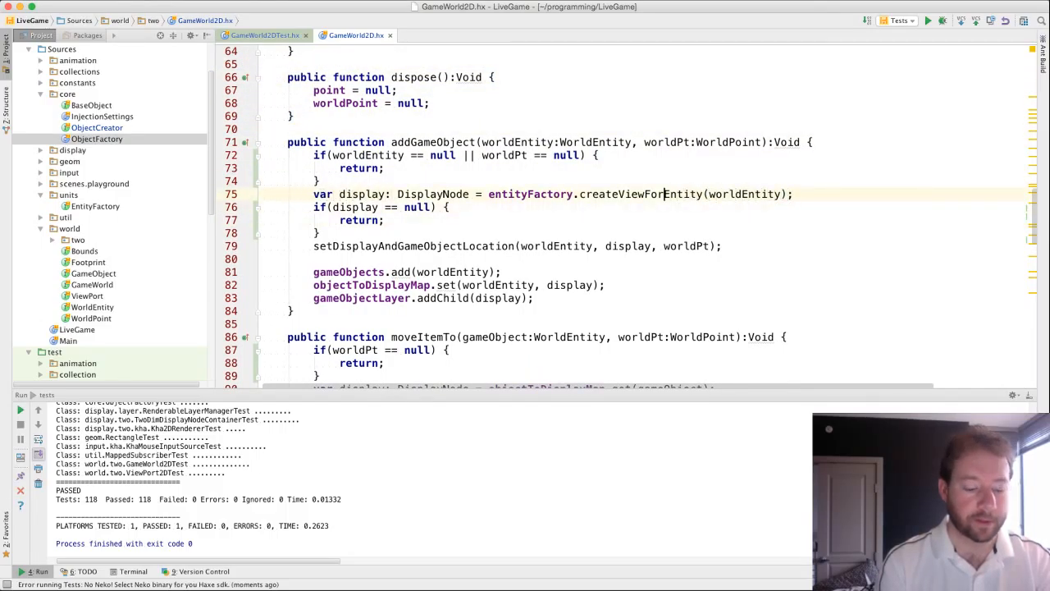
double_click(640, 193)
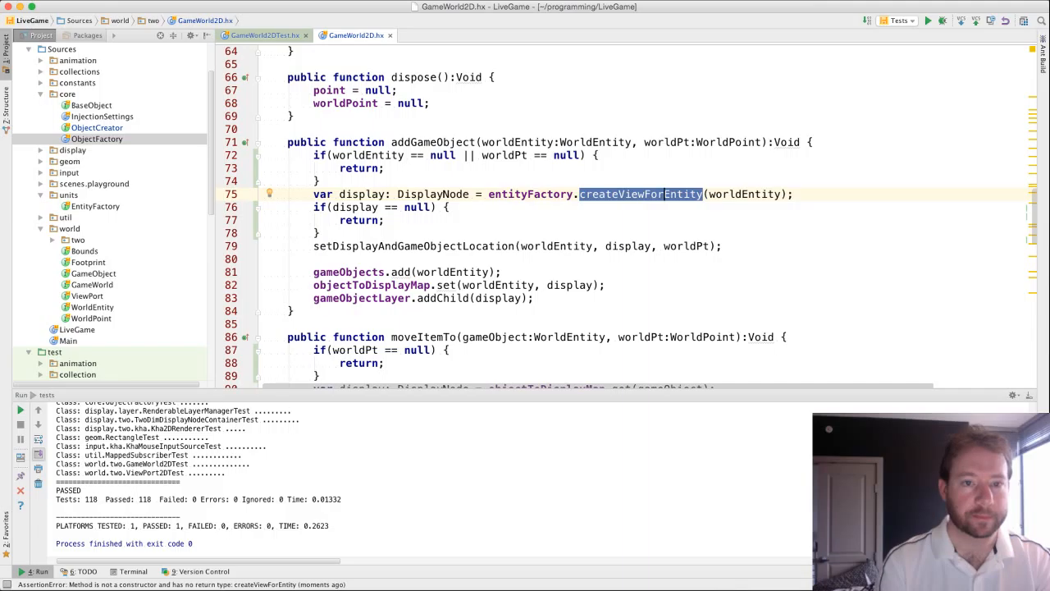
click(671, 194)
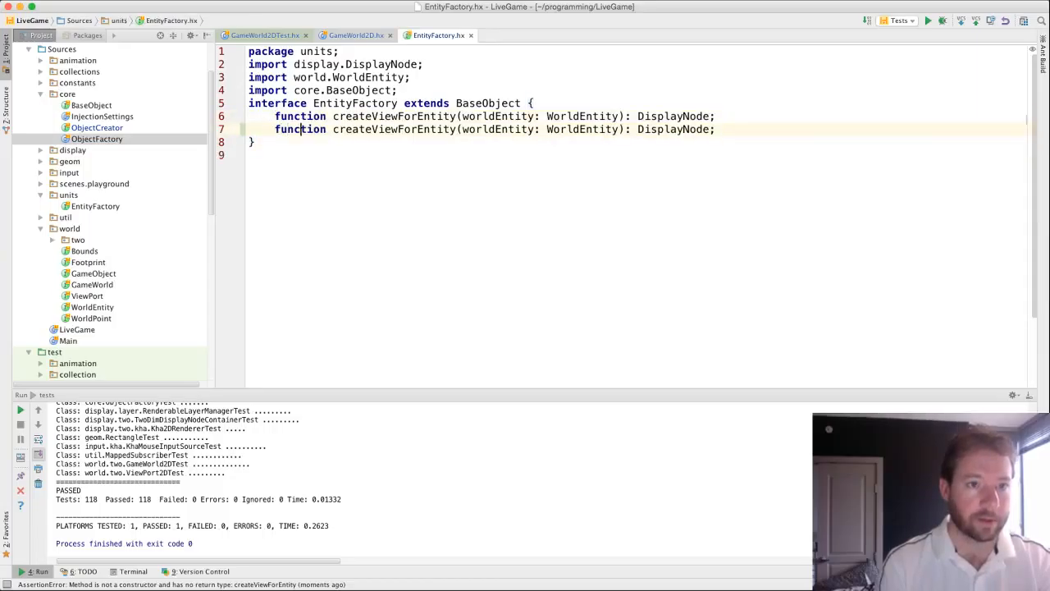
Rename the duplicate to disposeViewForEntity(worldEntity, display: DisplayNode): Void.
double_click(353, 129)
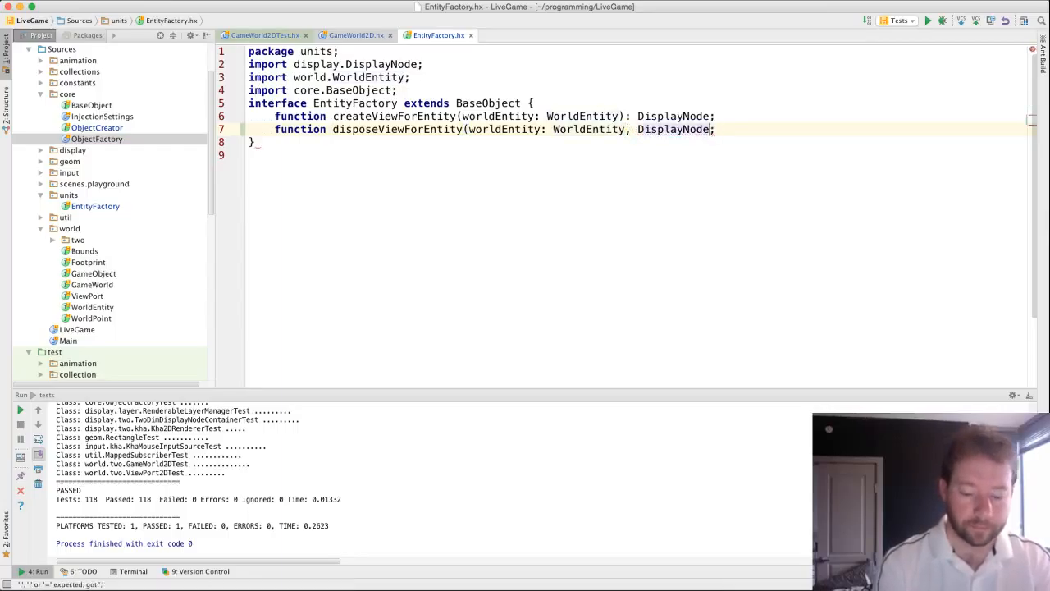
text(): Void;)
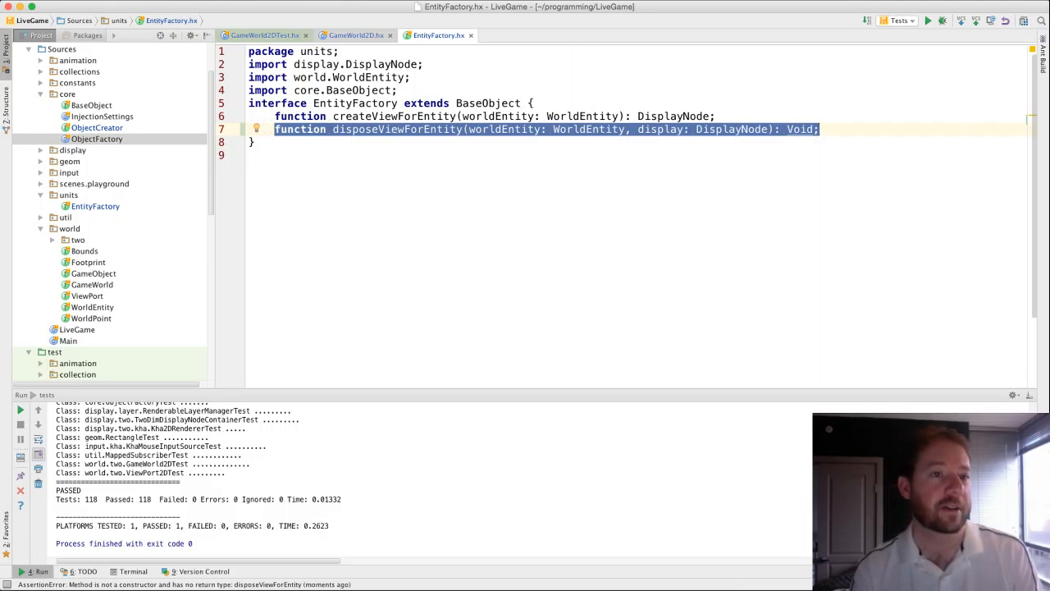
click(275, 129)
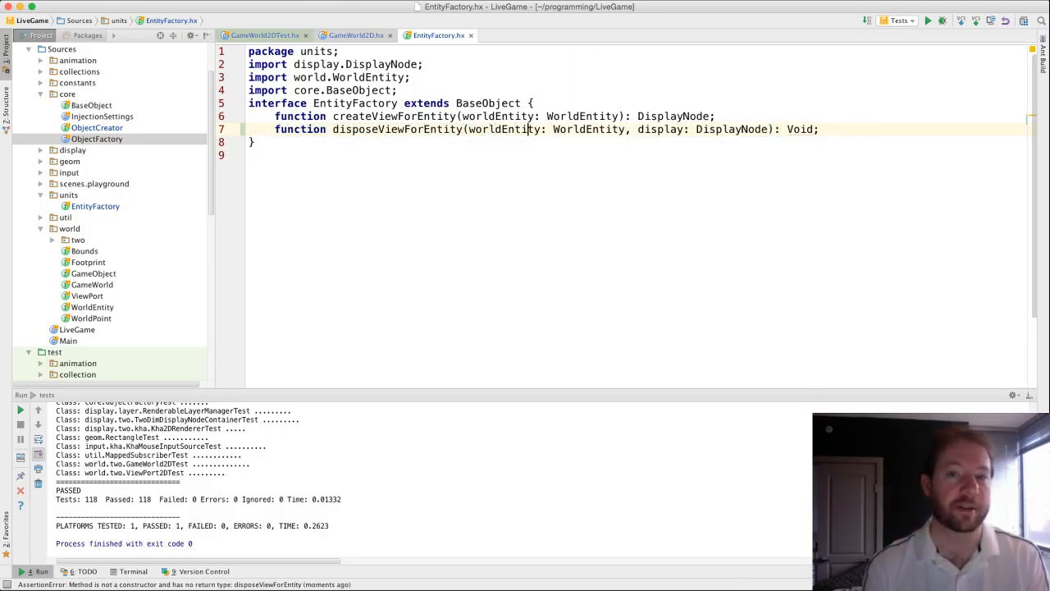
Return to GameWorld2D and scroll down to removeGameObject.
click(353, 35)
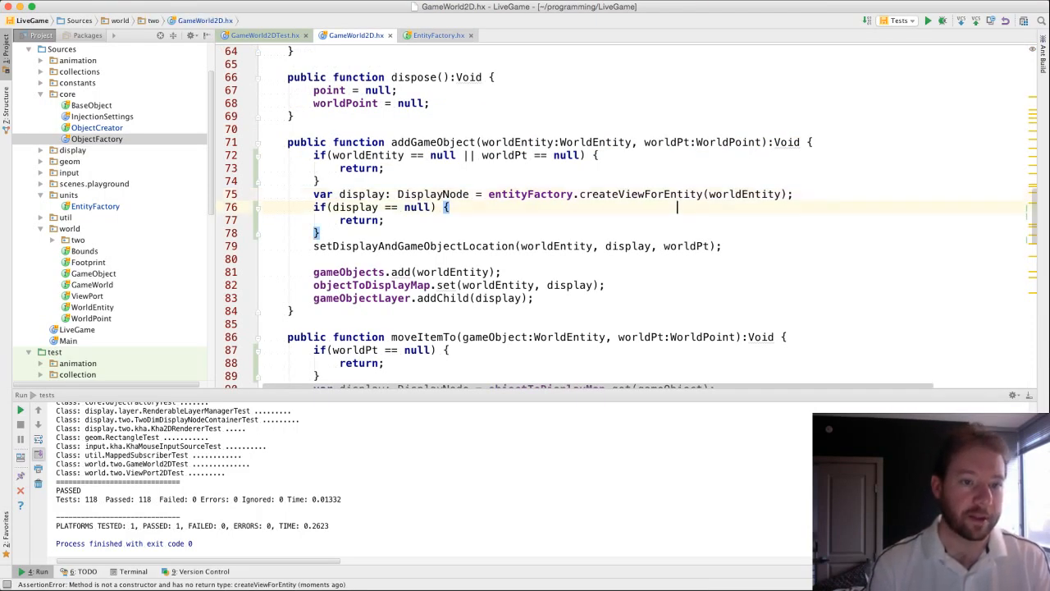
scroll(down, 3)
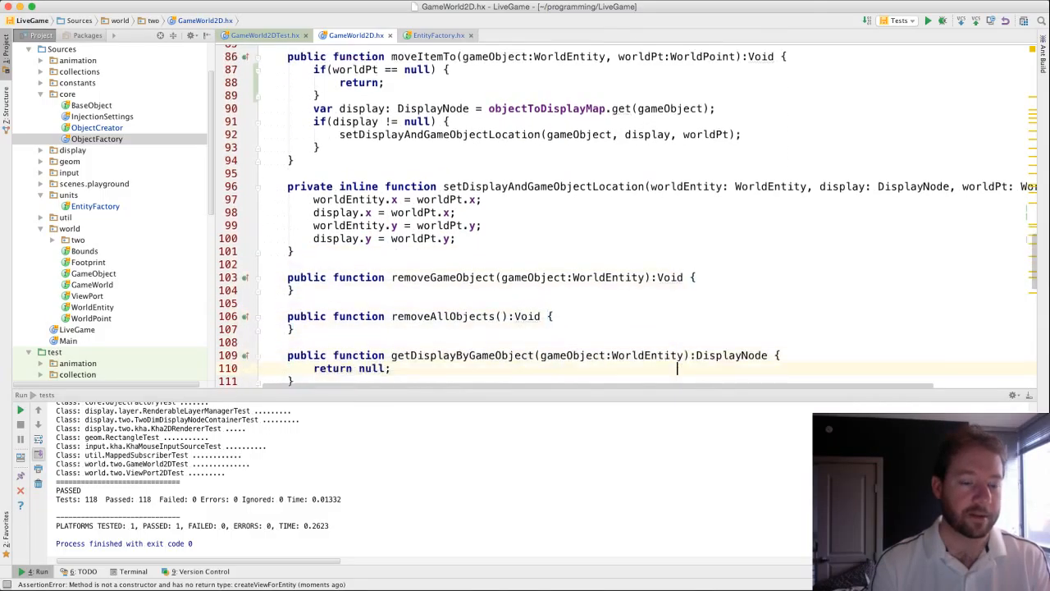
scroll(down, 3)
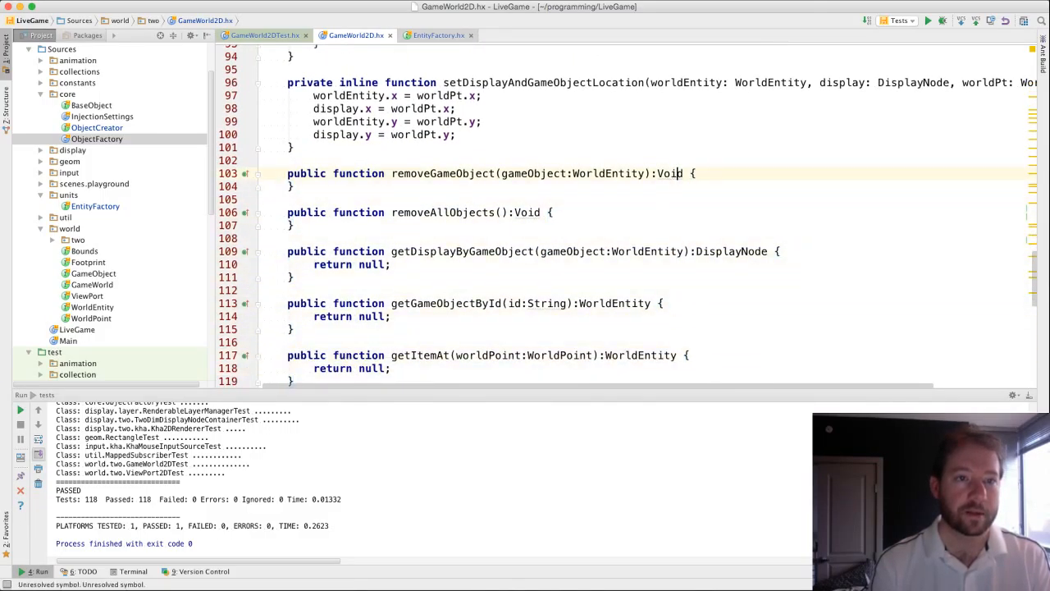
In GameWorld2DTest, add the removeGameObject call to shouldRemoveGameObjectFromWorld.
click(263, 35)
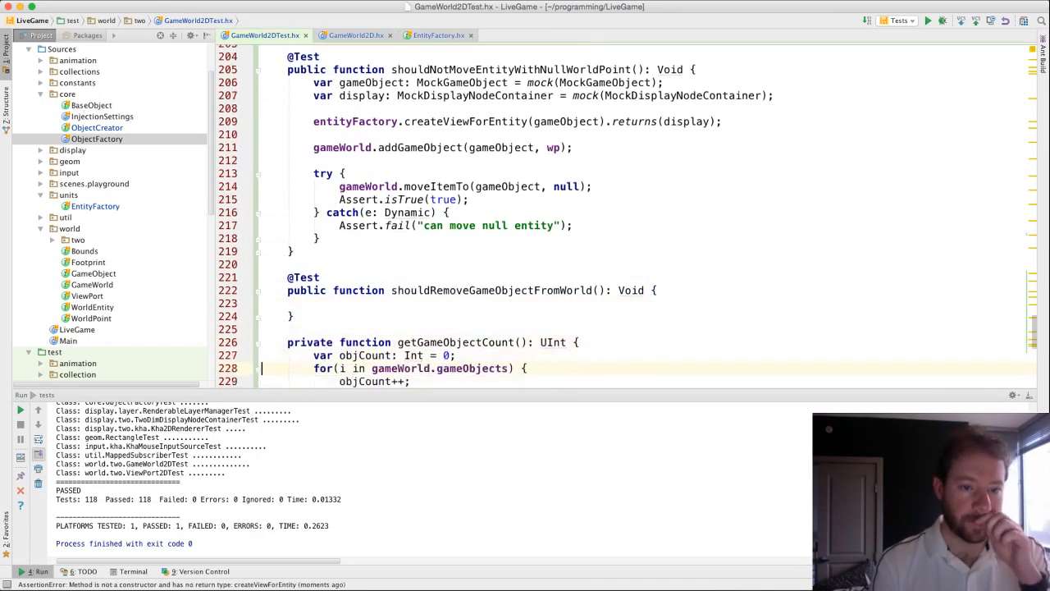
scroll(down, 3)
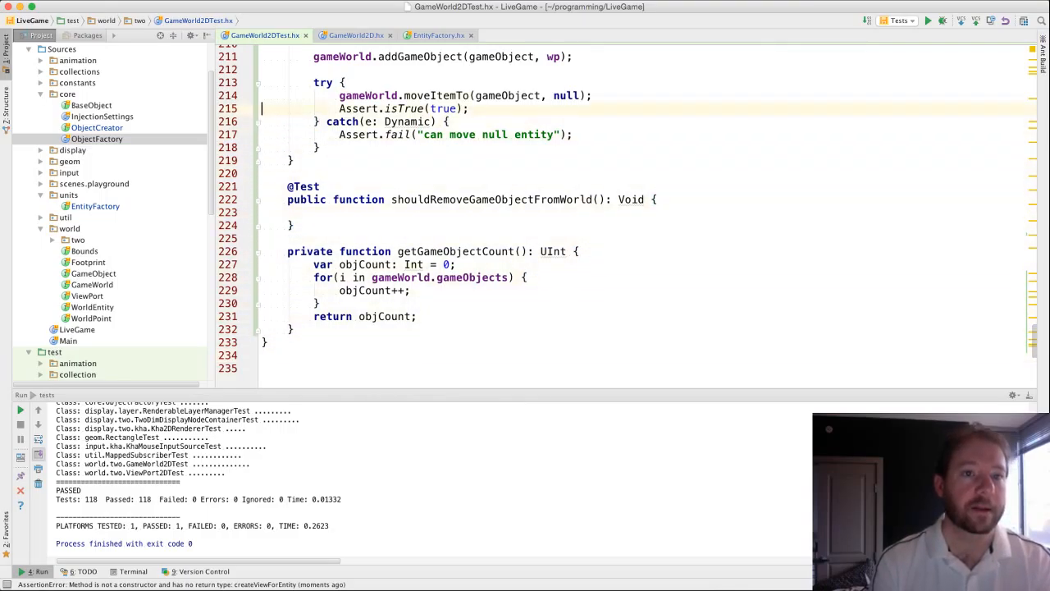
scroll(up, 3)
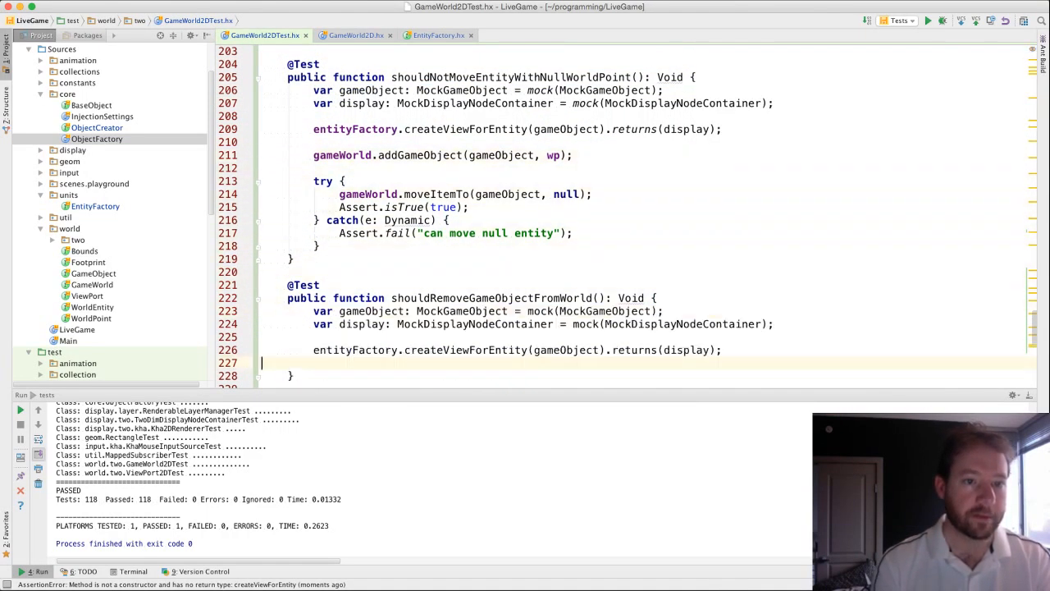
click(329, 181)
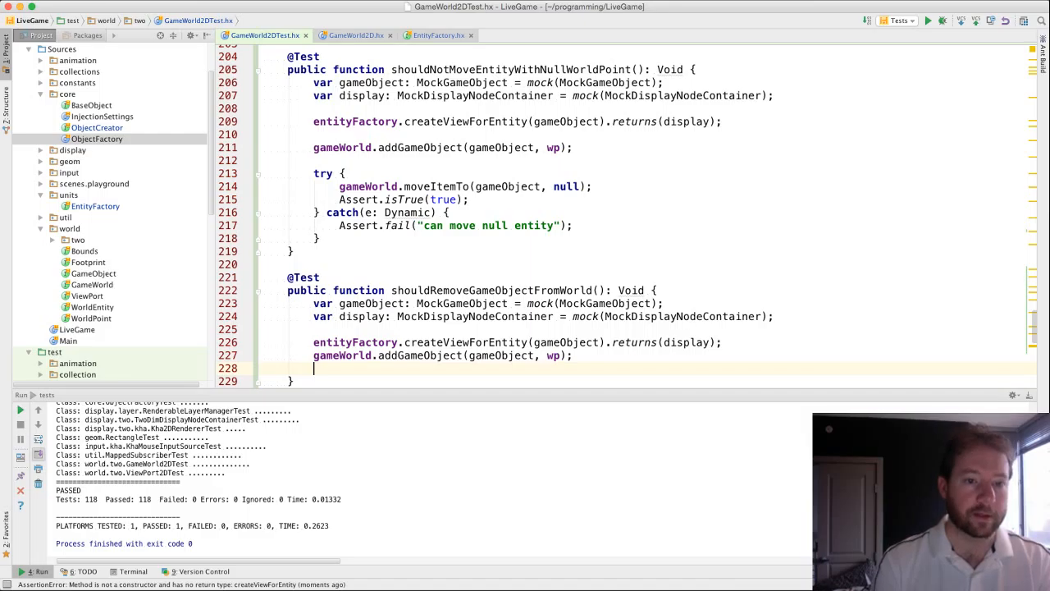
text(game)
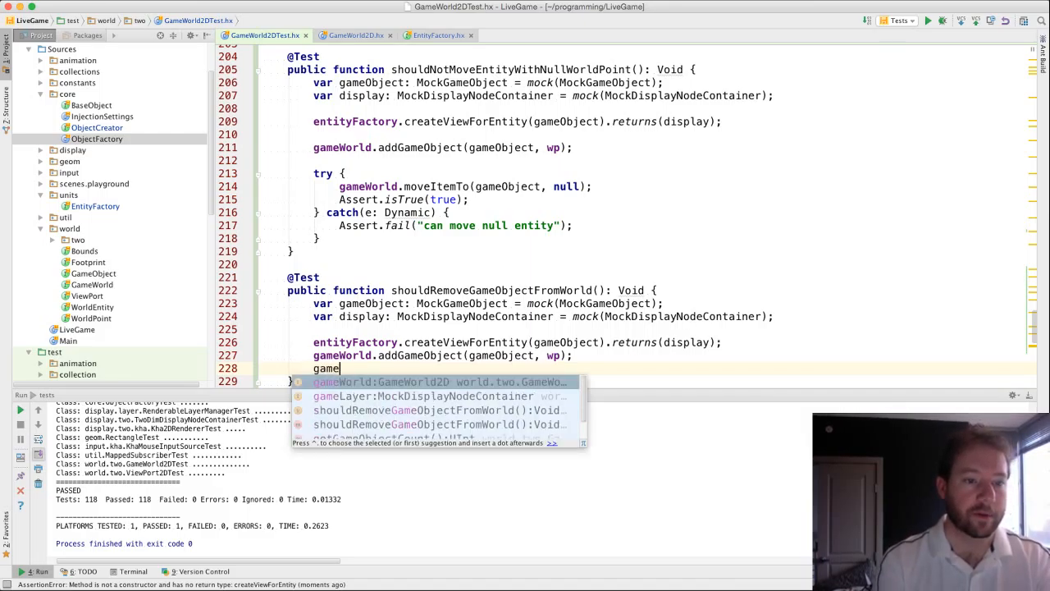
text(.removeGameObject(g)
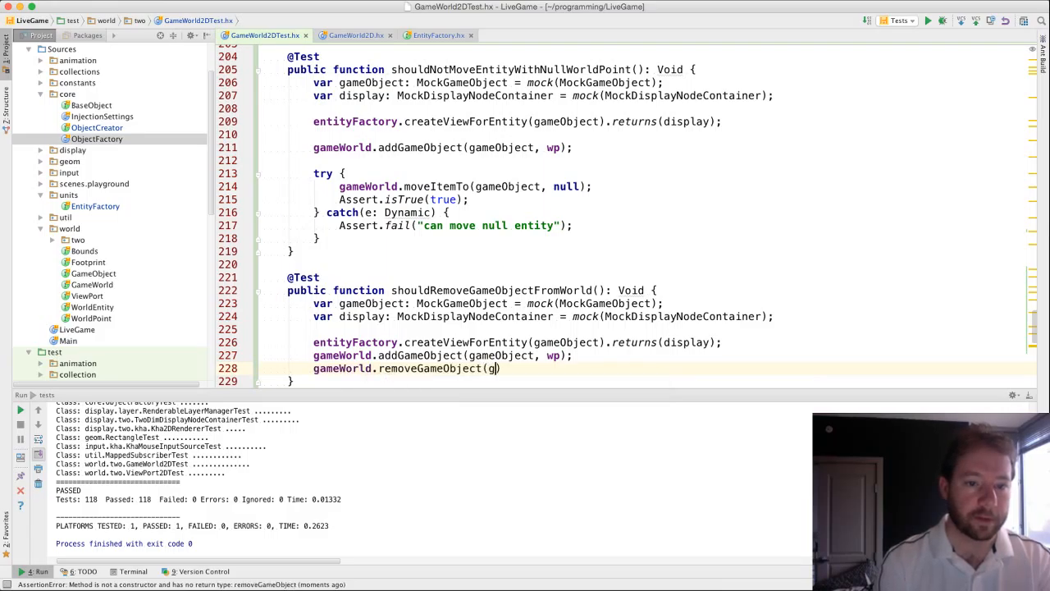
text(ameObject)
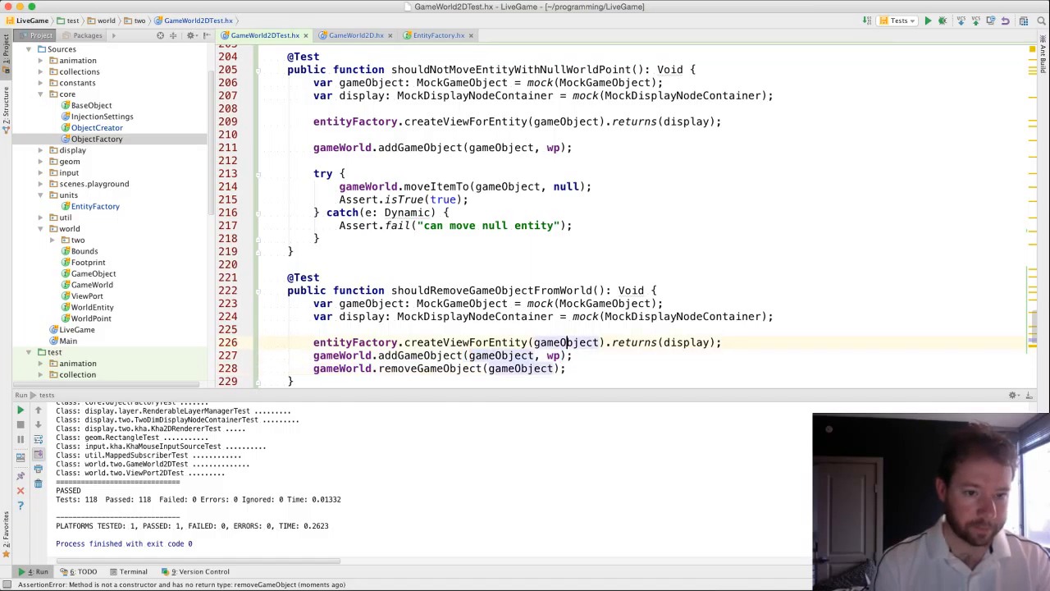
Verify entityFactory.disposeViewForEntity(gameObject, display) is called after removal.
text(e)
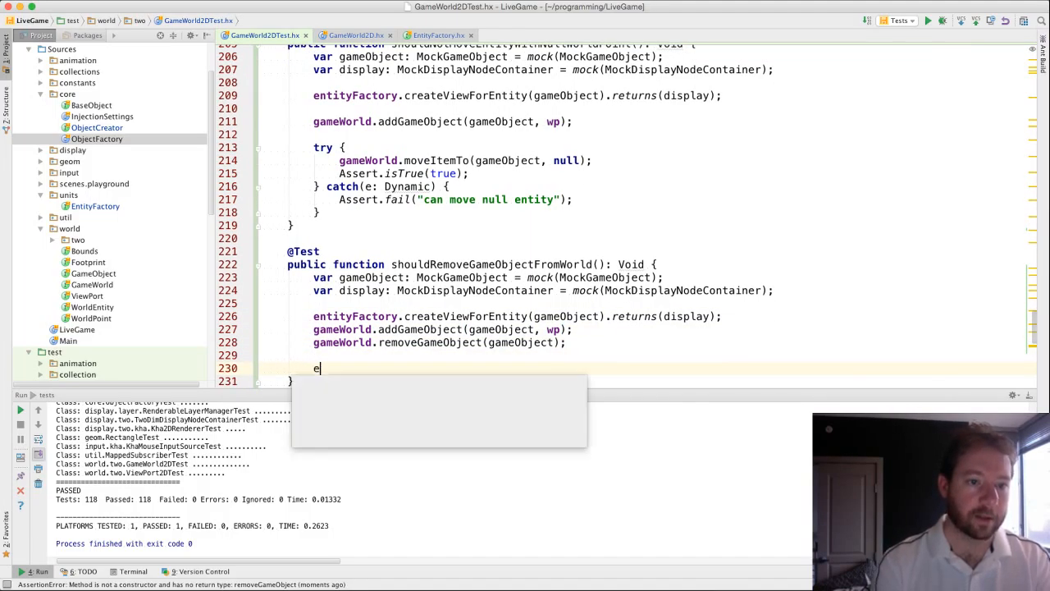
text(ntityFactory.disposeViewForEntity()
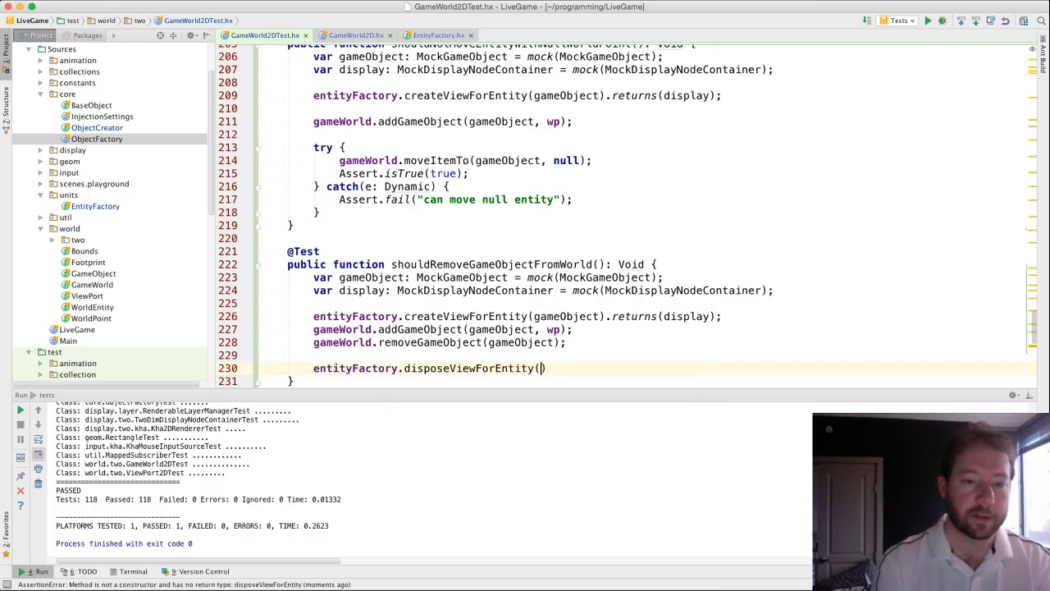
text(gameo)
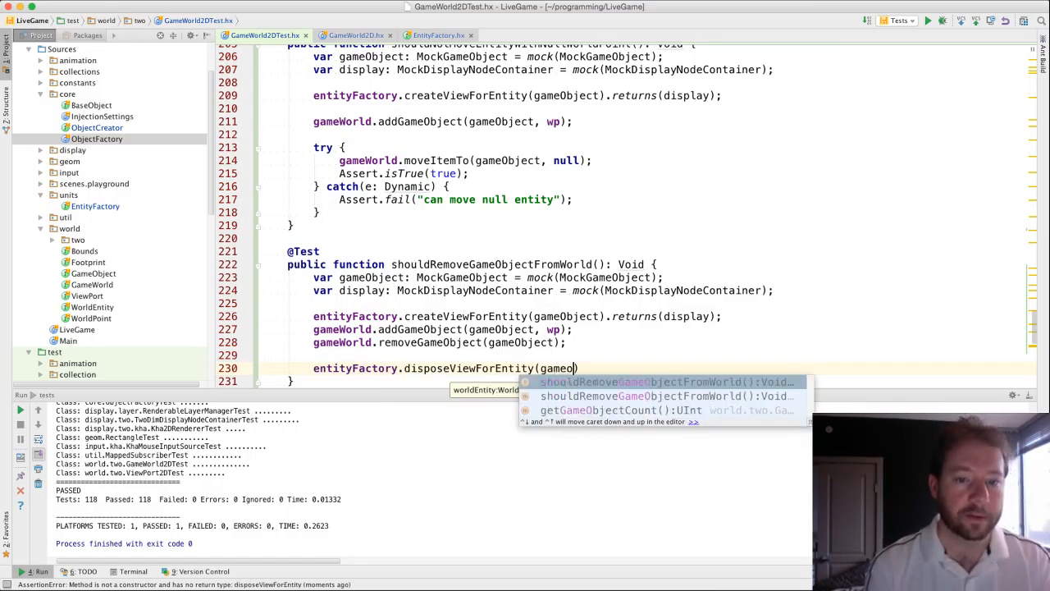
text(.)
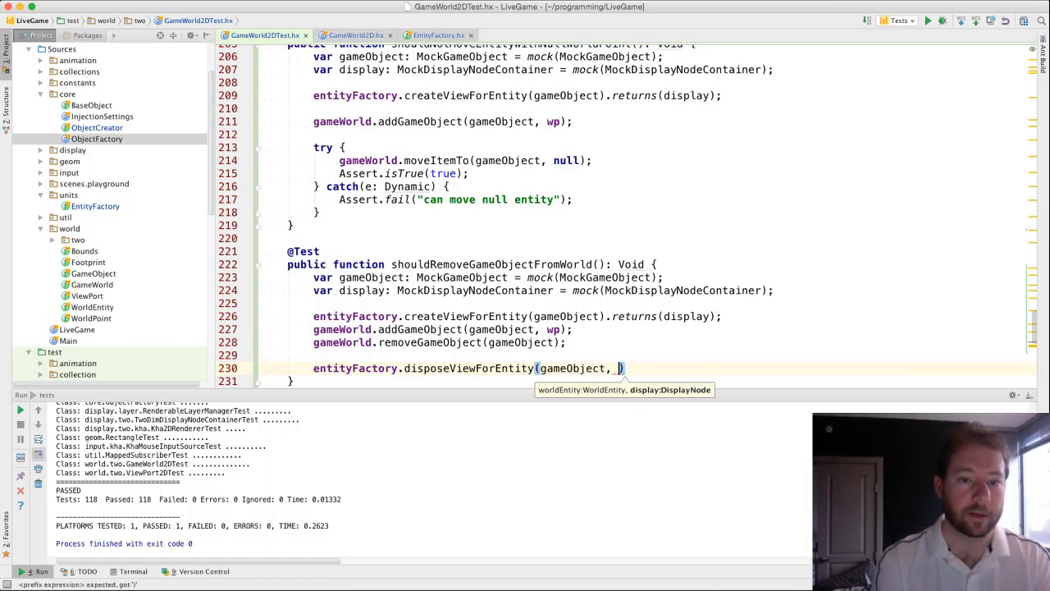
text(dispa)
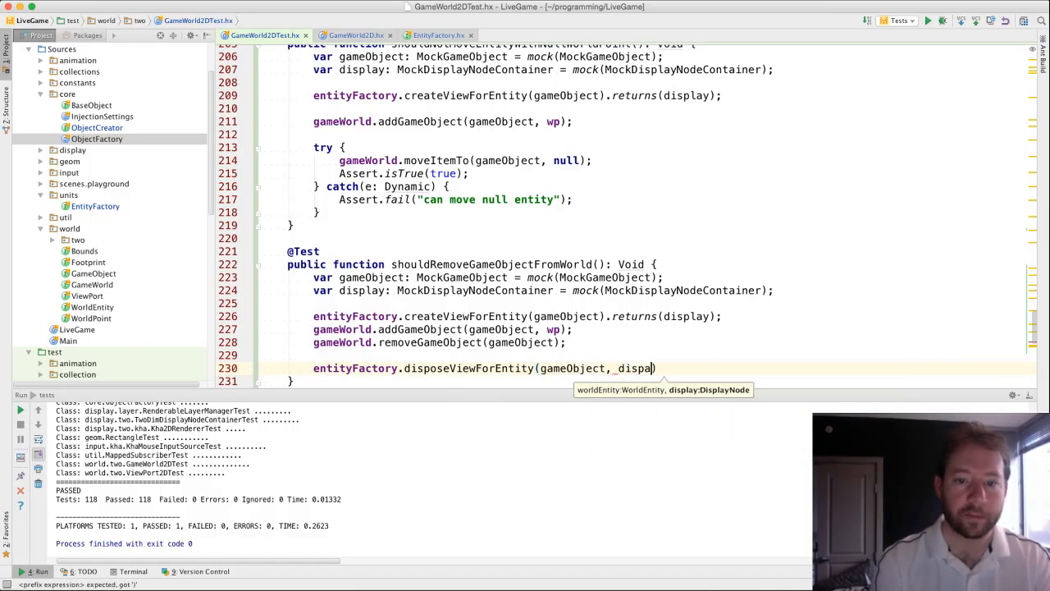
text(display).)
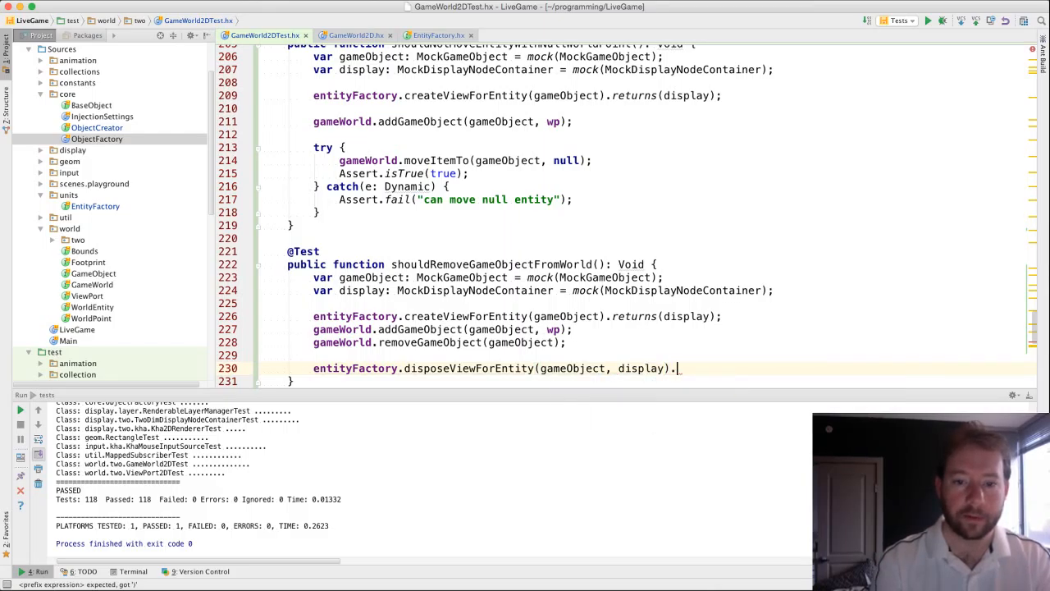
text(verify();)
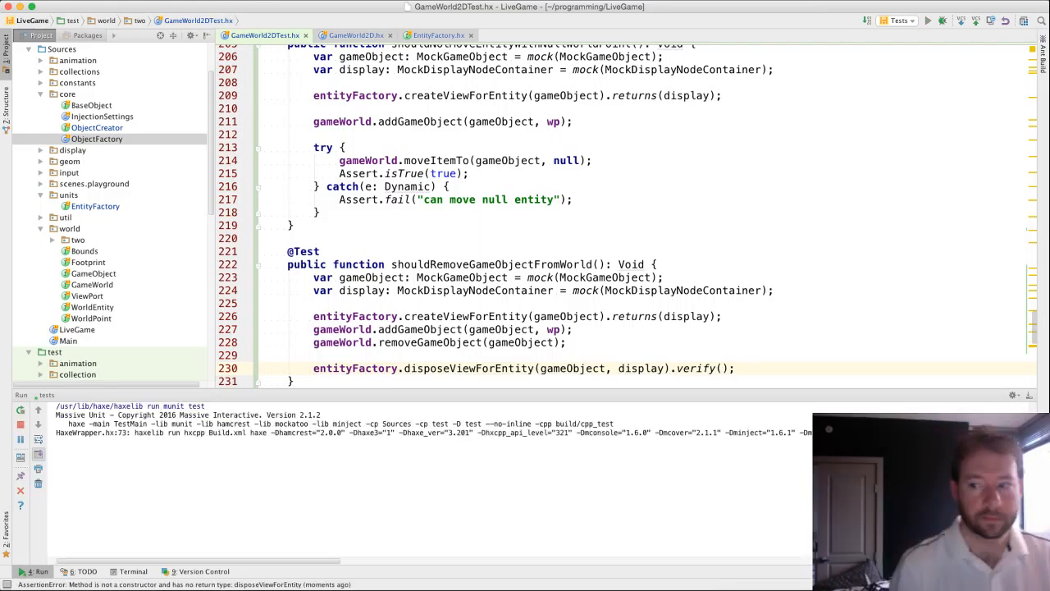
In removeGameObject, fetch the display and call entityFactory.disposeViewForEntity(gameObject, display).
click(928, 20)
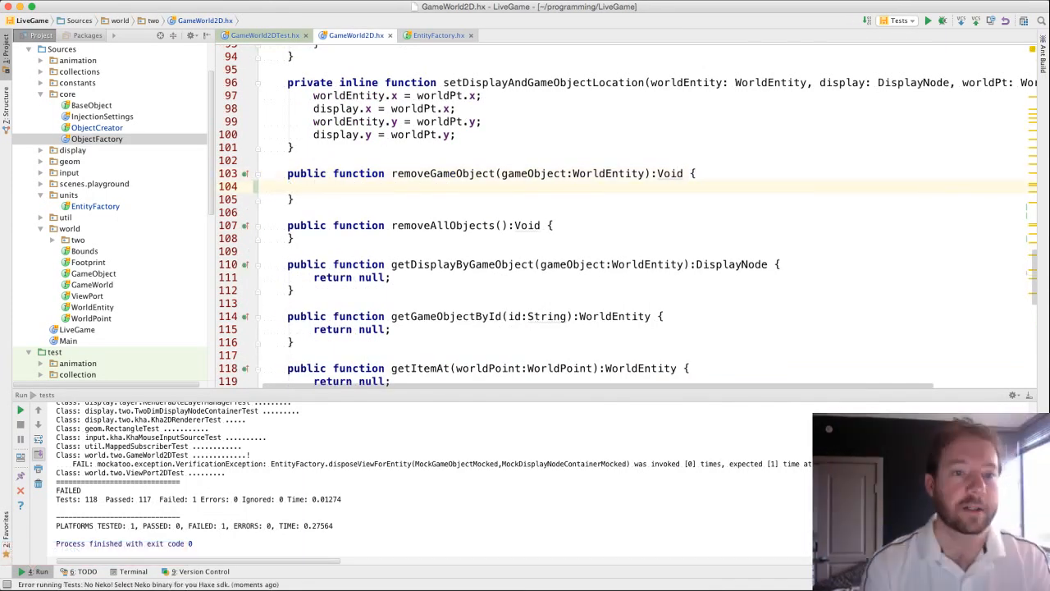
scroll(up, 3)
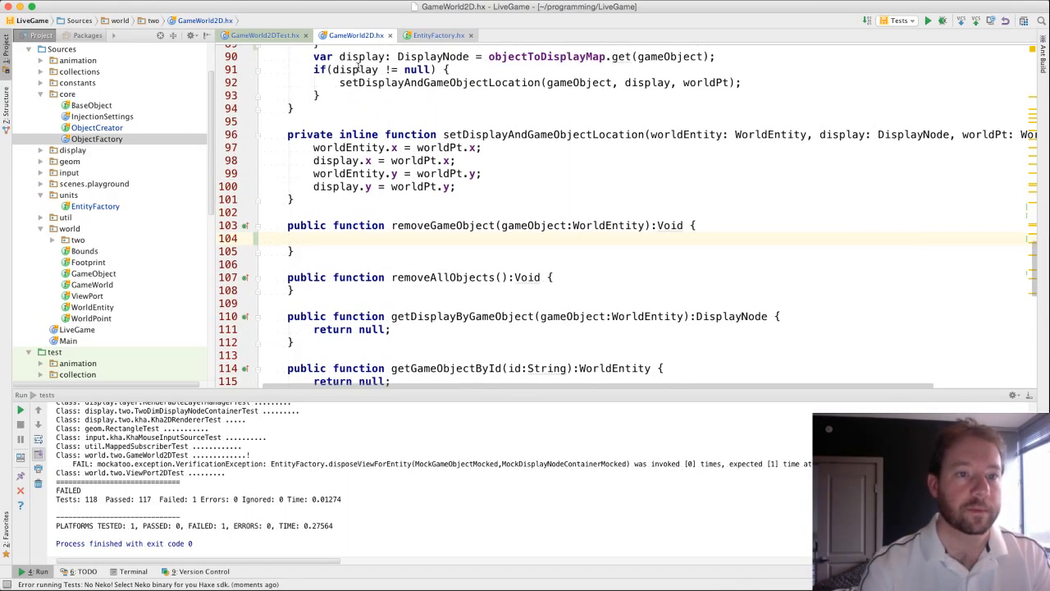
text(e)
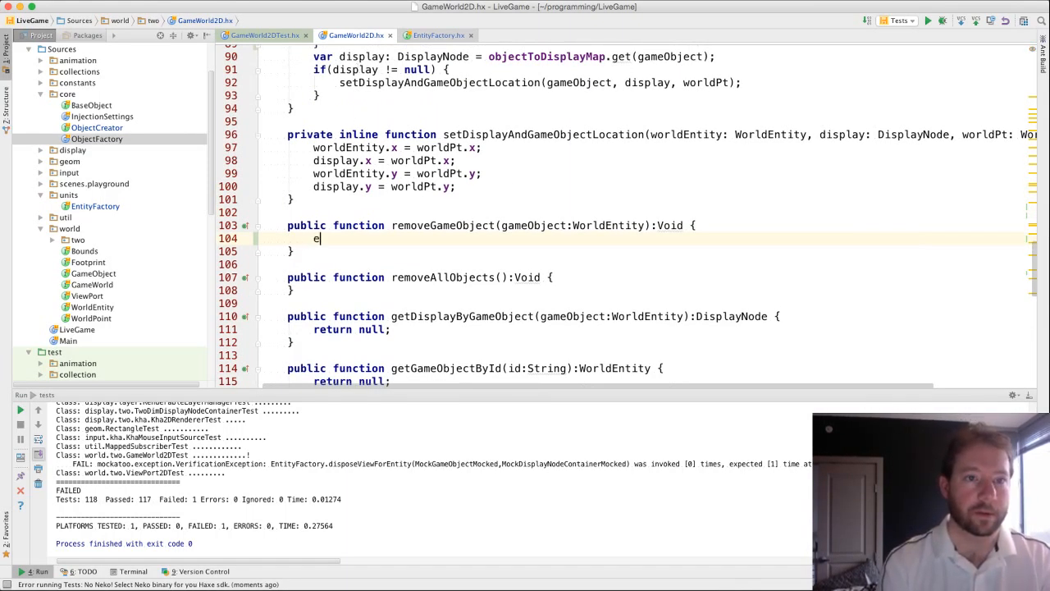
text(ntityFactory.)
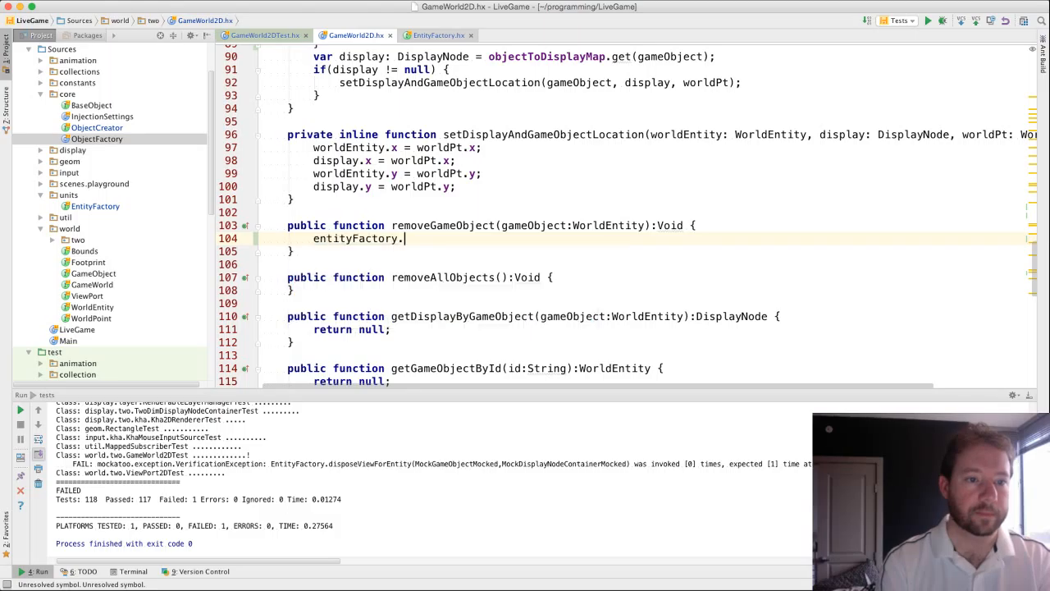
text(.)
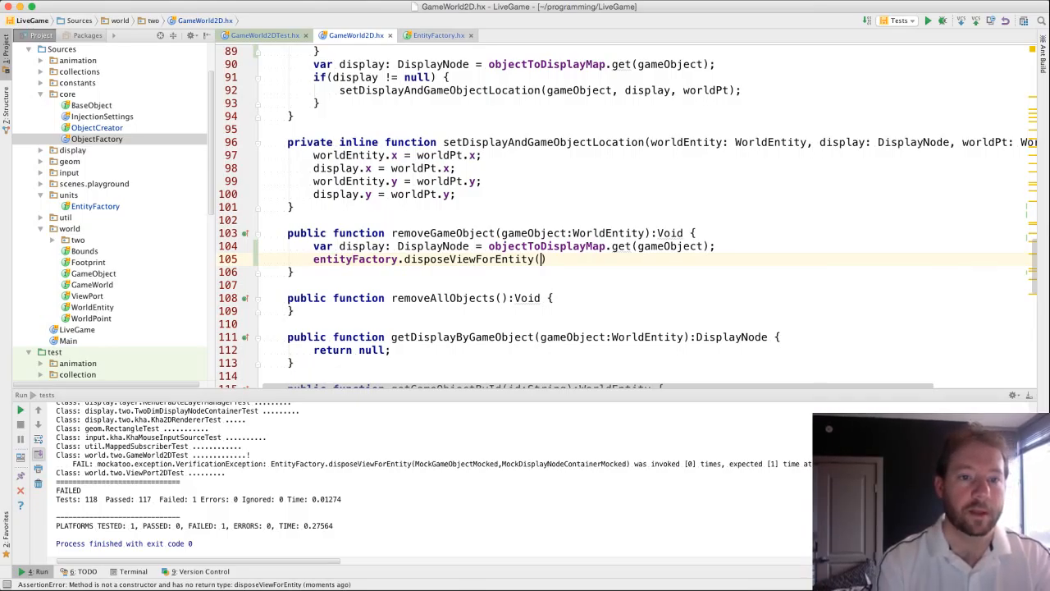
text(gameObje)
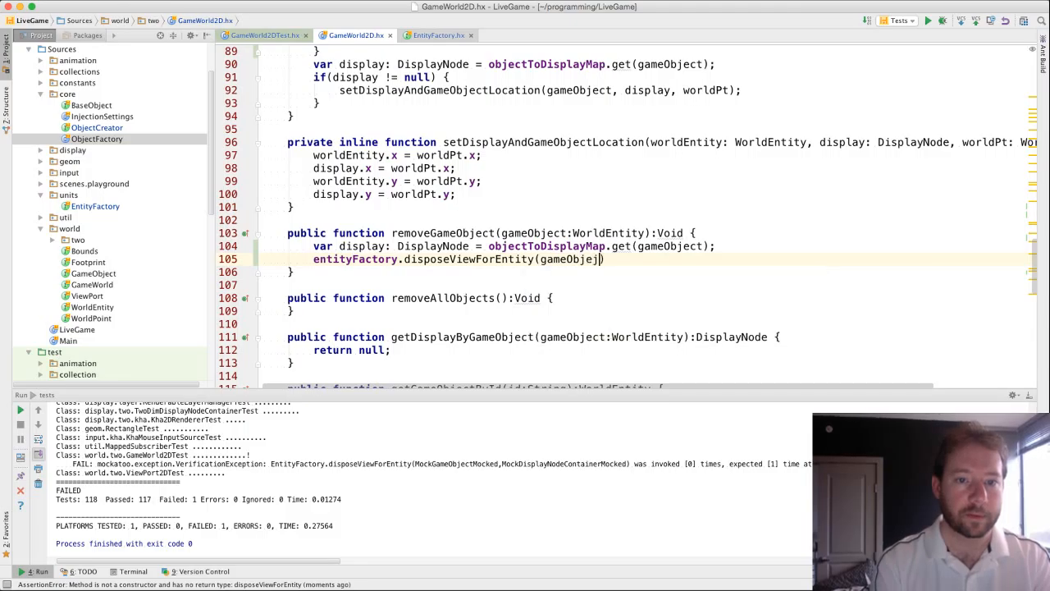
text(,)
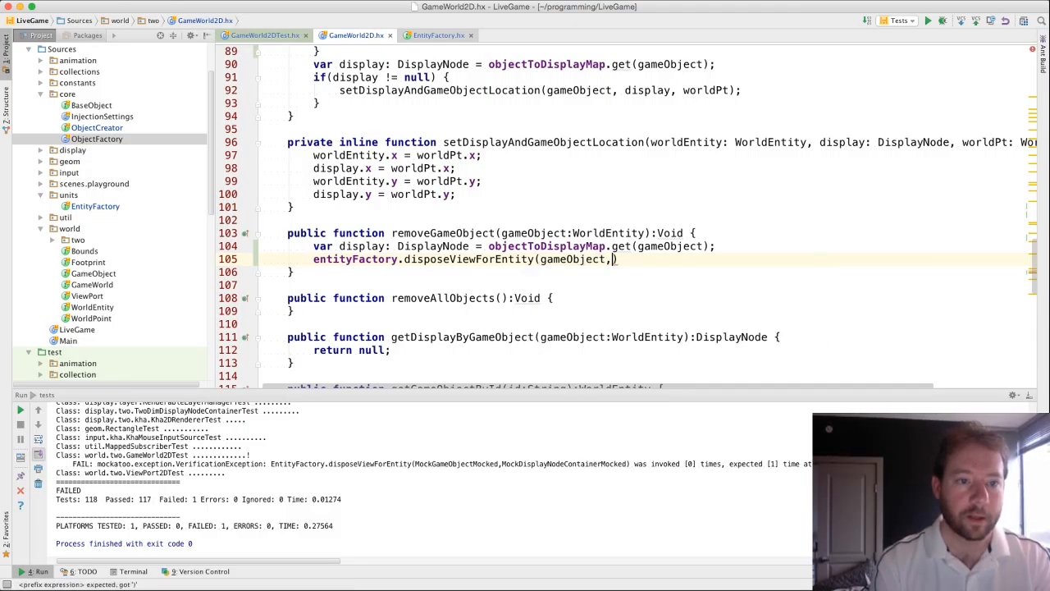
text(display)
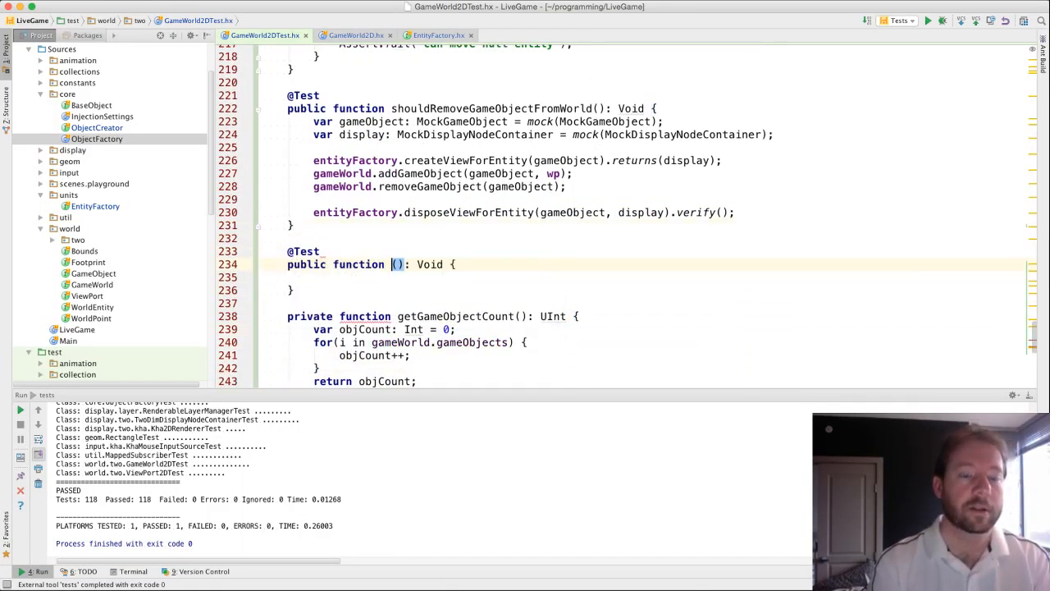
Make shouldNotRemoveNullEntity remove null and verify disposeViewForEntity(cast any, cast any) is never called.
text(shouldNotRemoveNullEntity)
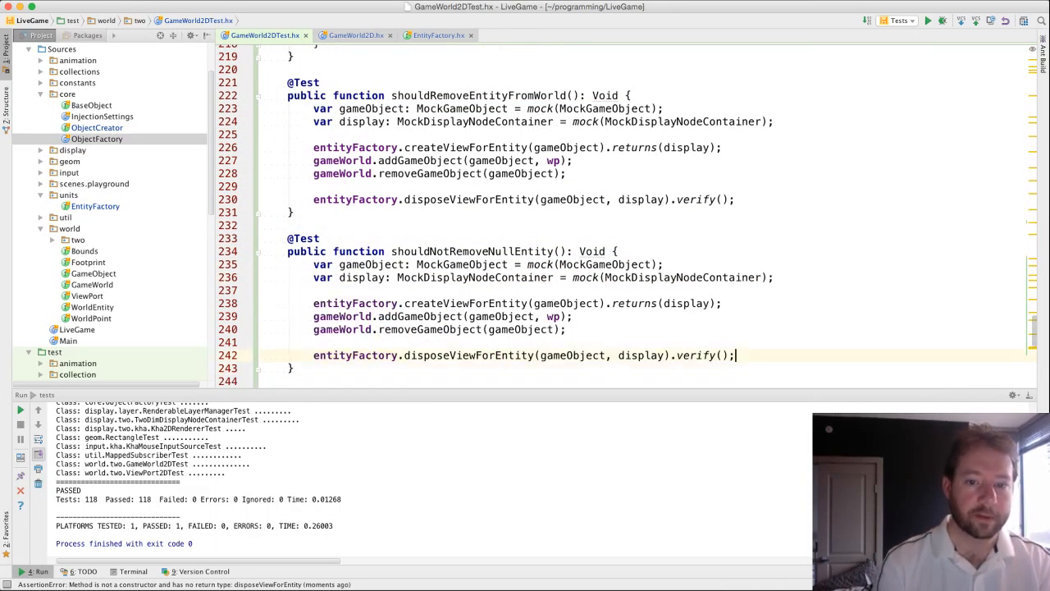
click(535, 355)
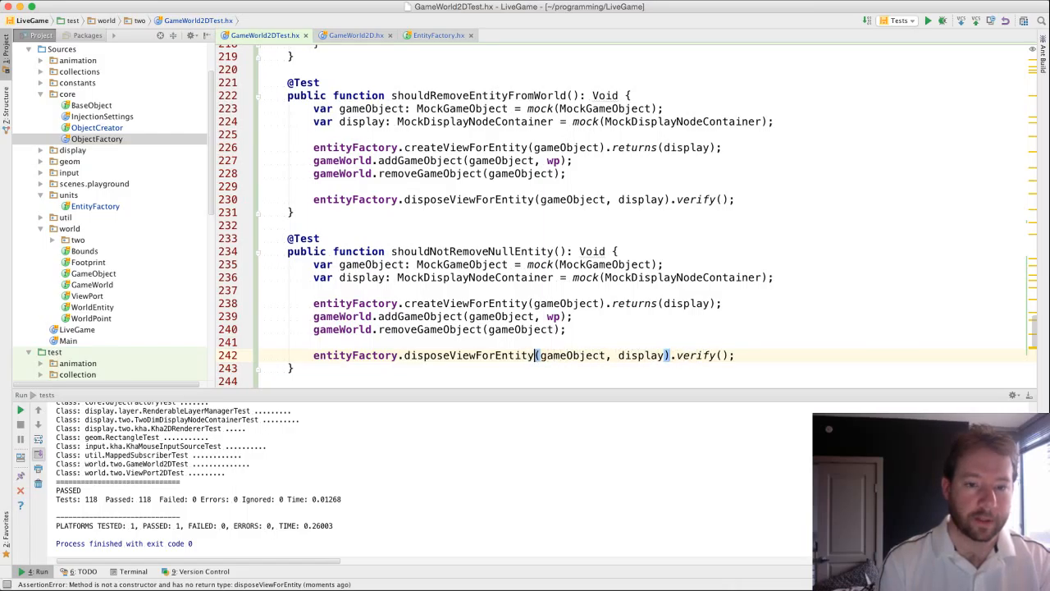
double_click(520, 329)
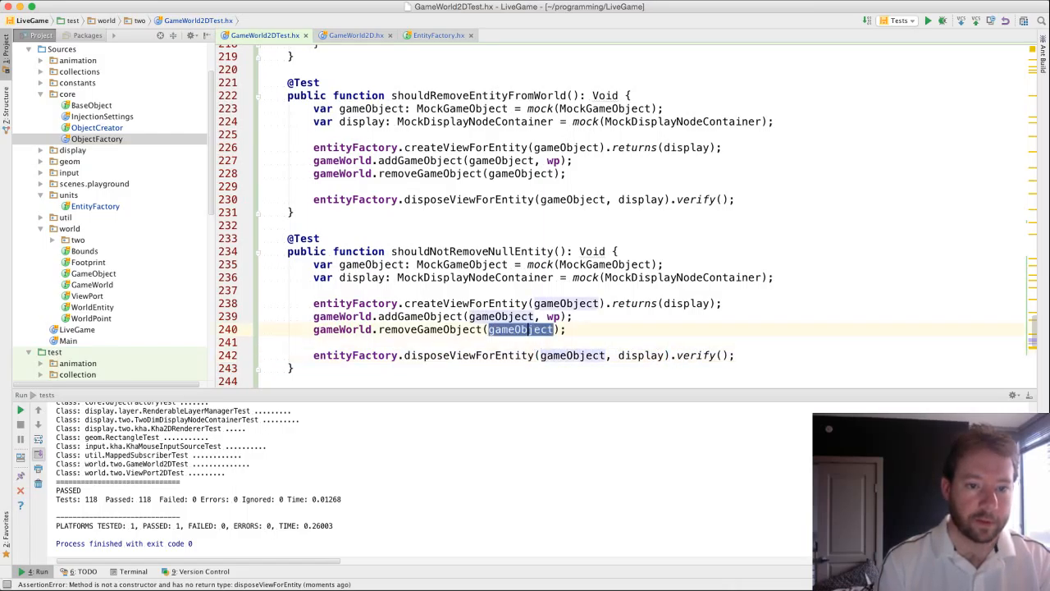
text(null)
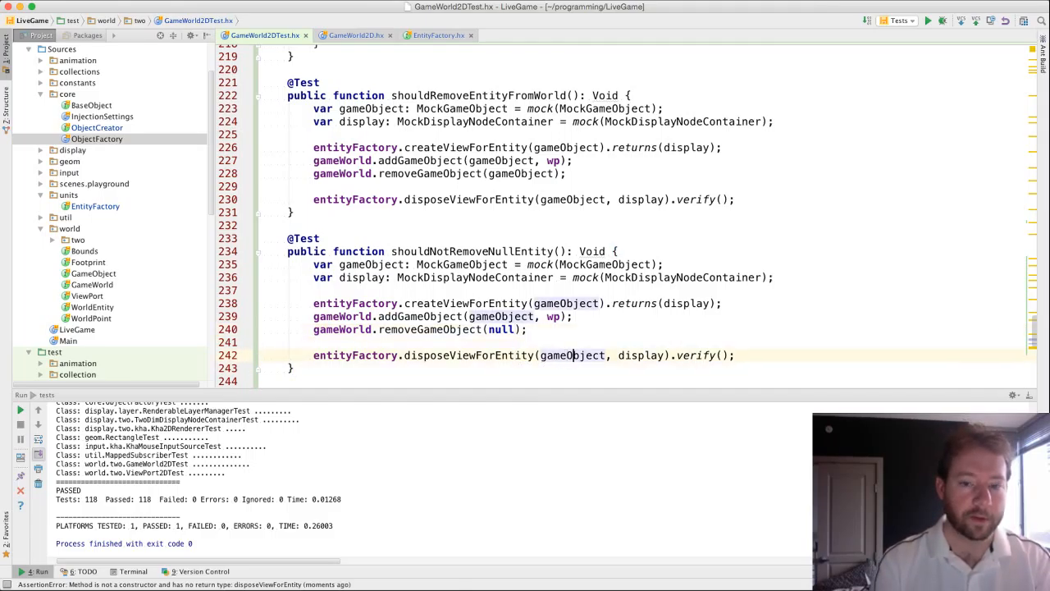
text(0)
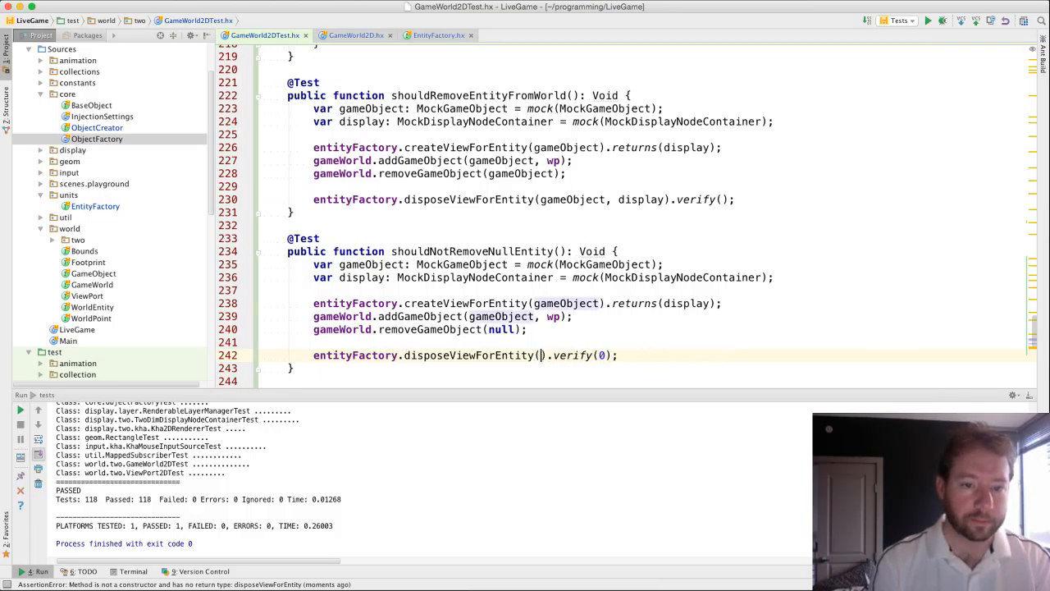
text(cast)
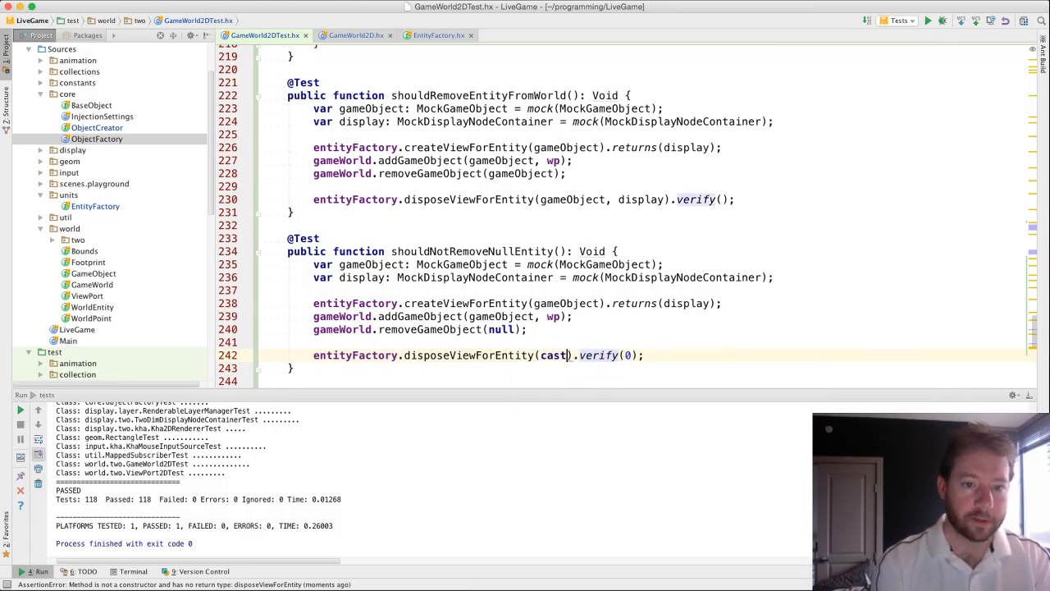
text(any, cas)
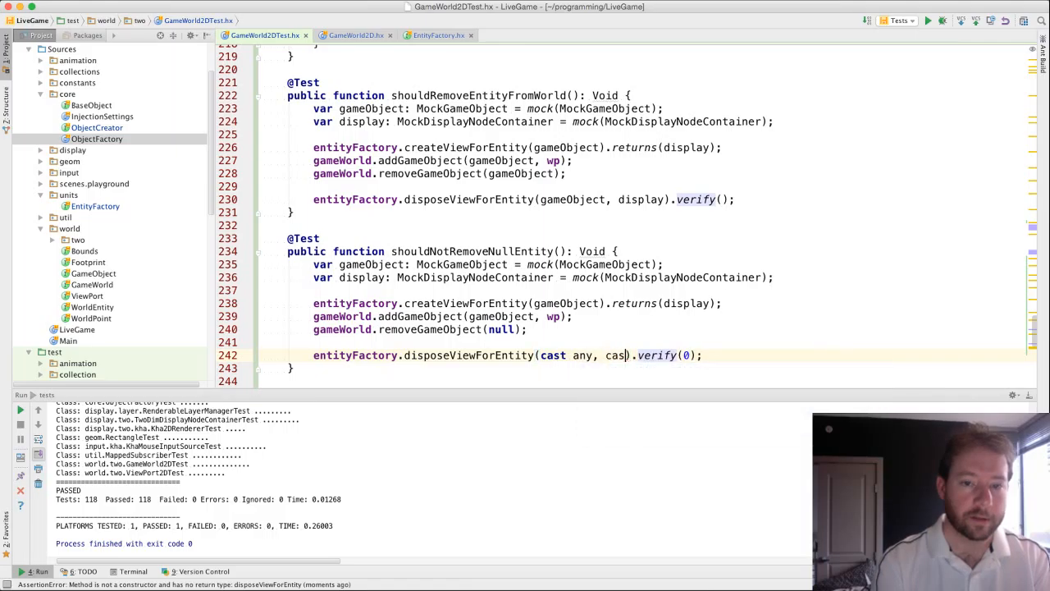
text(ny)
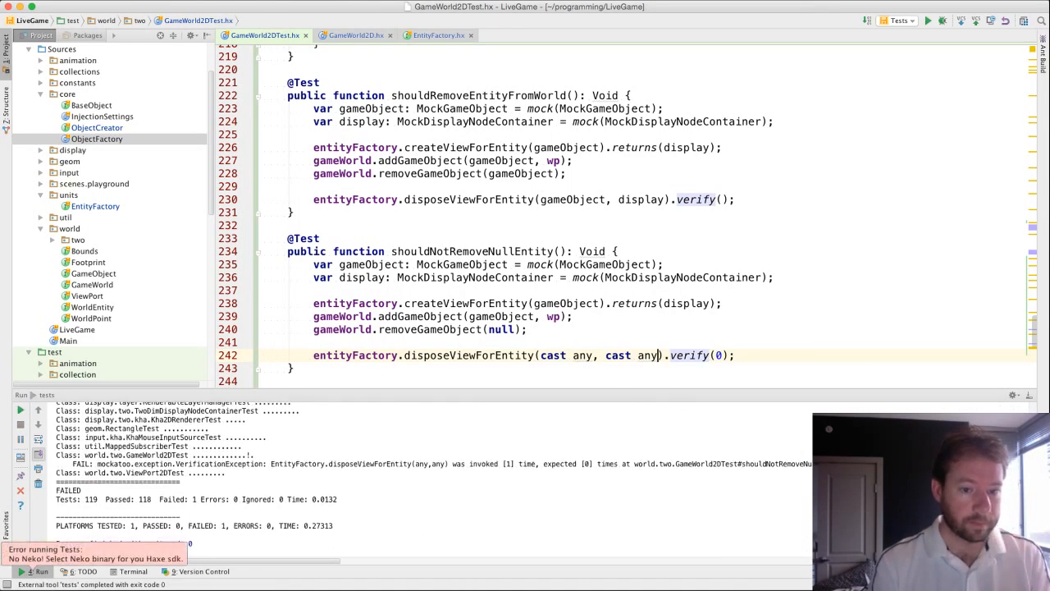
Add an if (gameObject == null) return; guard to GameWorld2D's removeGameObject.
click(355, 35)
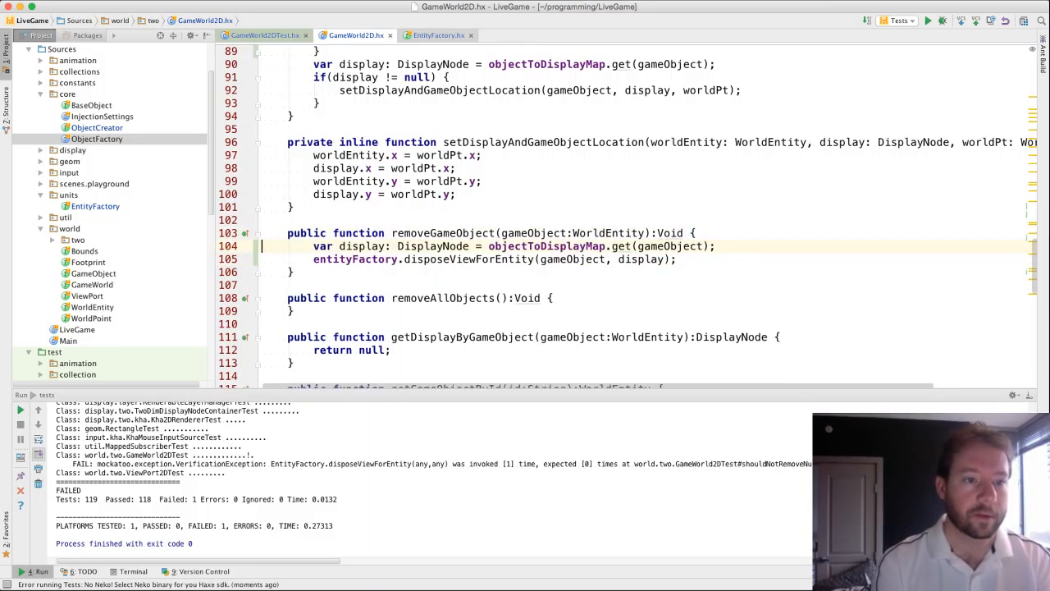
text(if)
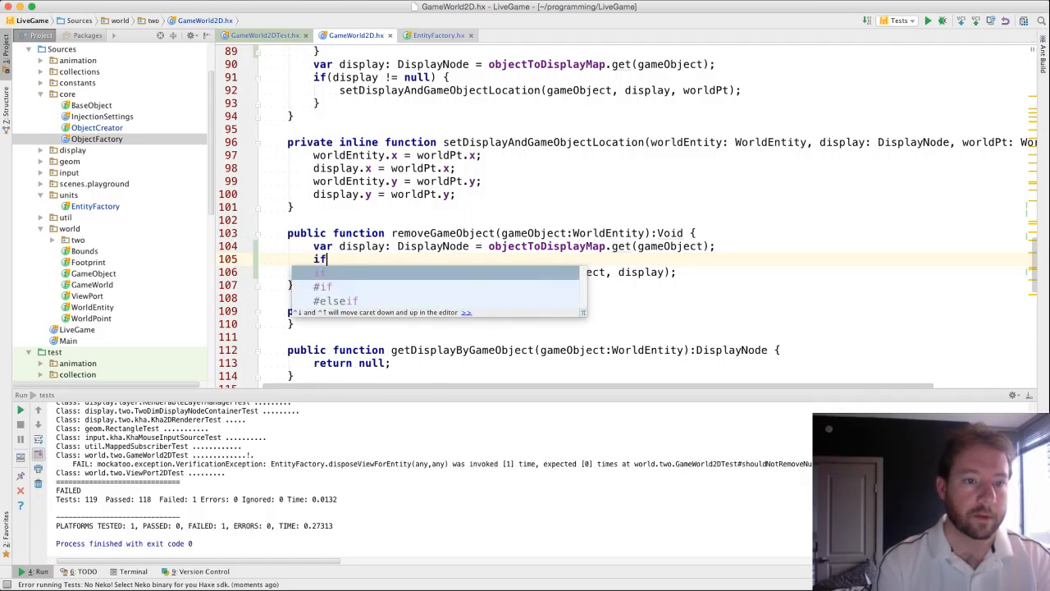
text((gameObject)
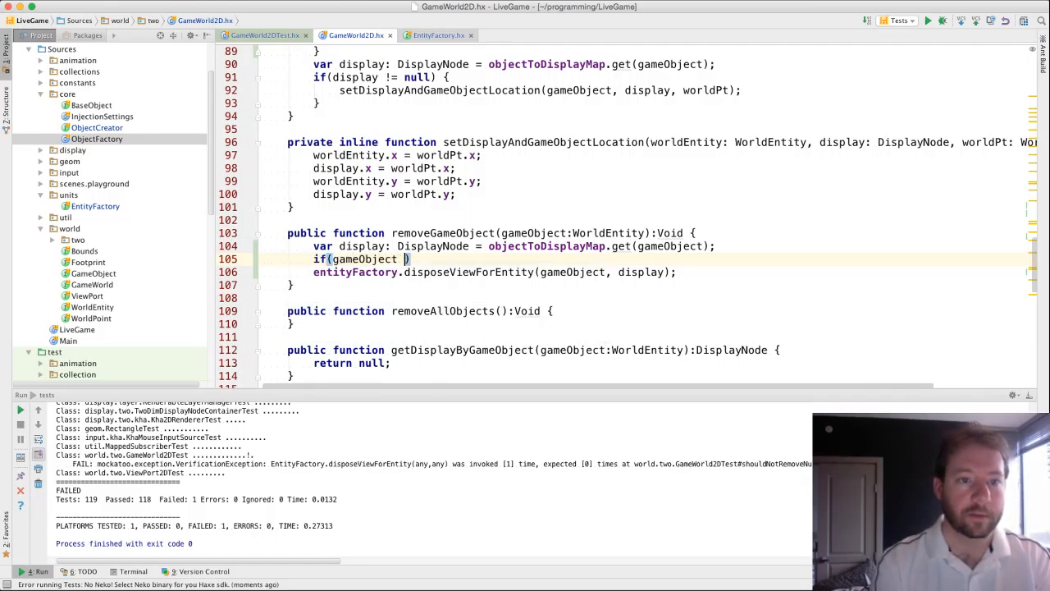
text(== null)
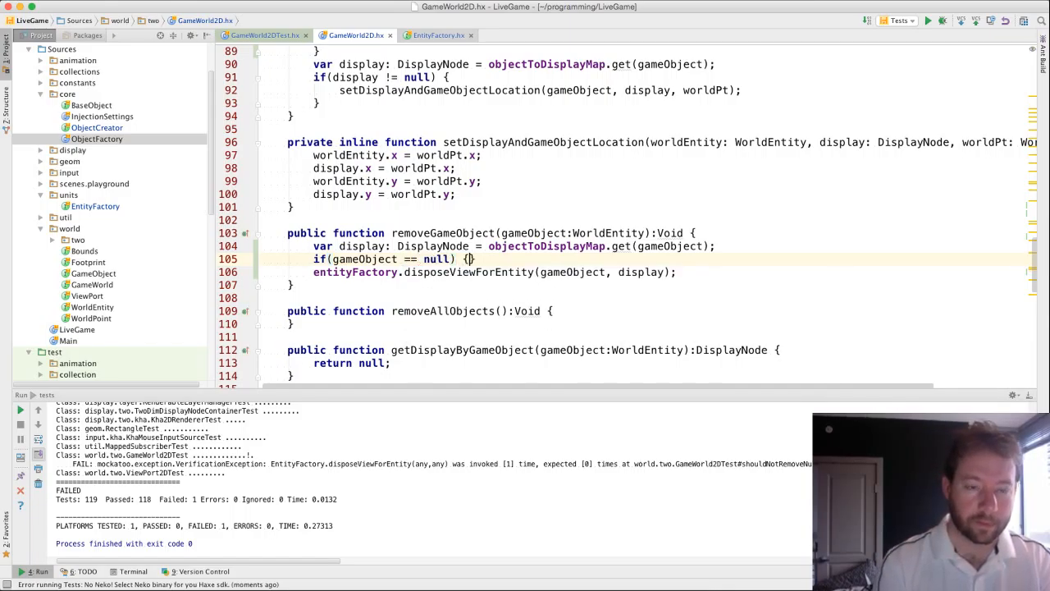
text(retu)
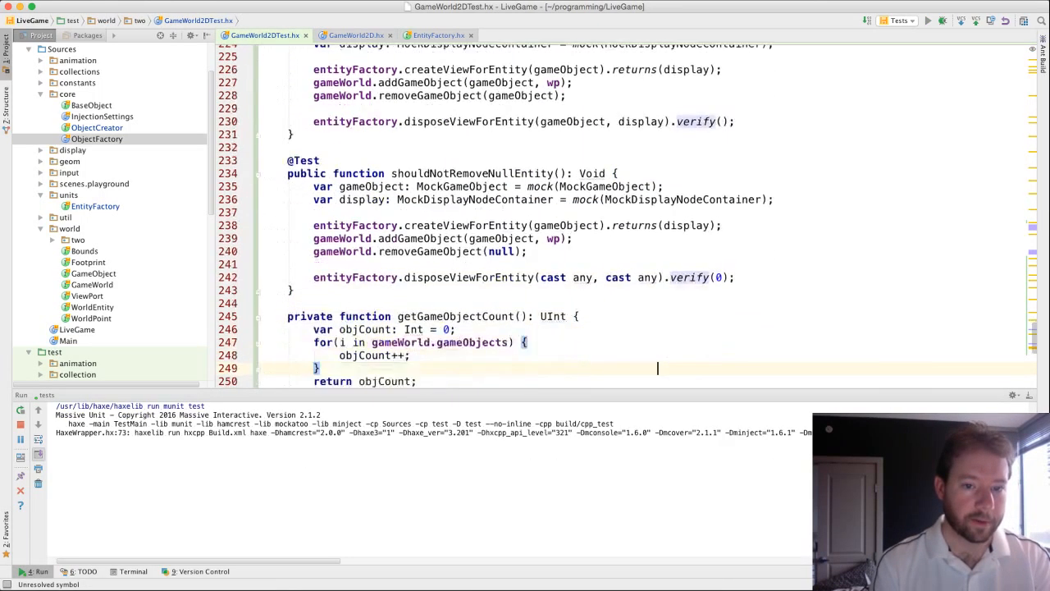
Create a new test named shouldNotRemoveEntityIfNoDisplayIsFound.
click(928, 20)
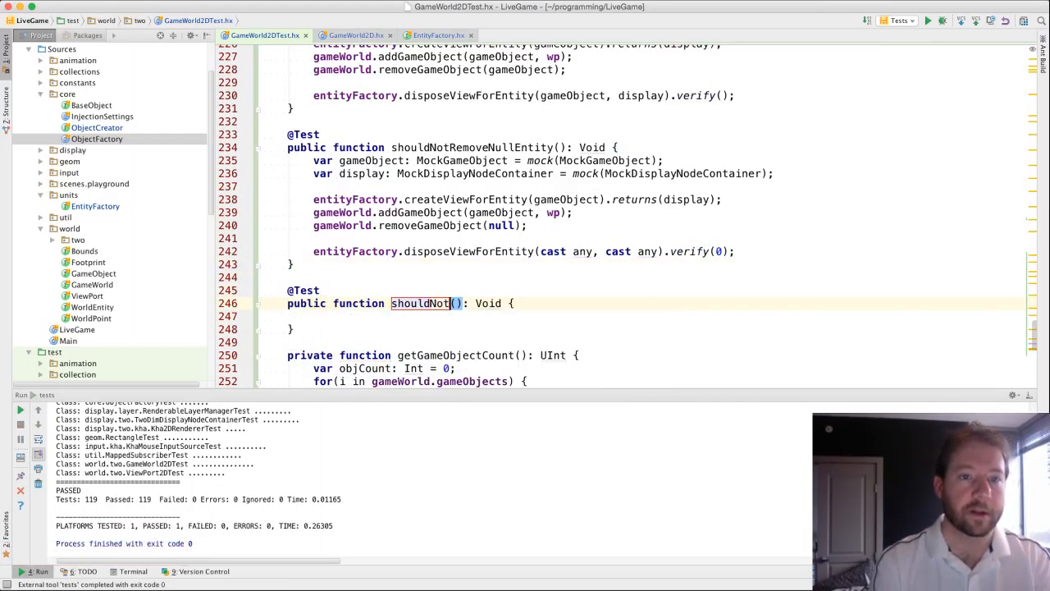
text(RemoveEn)
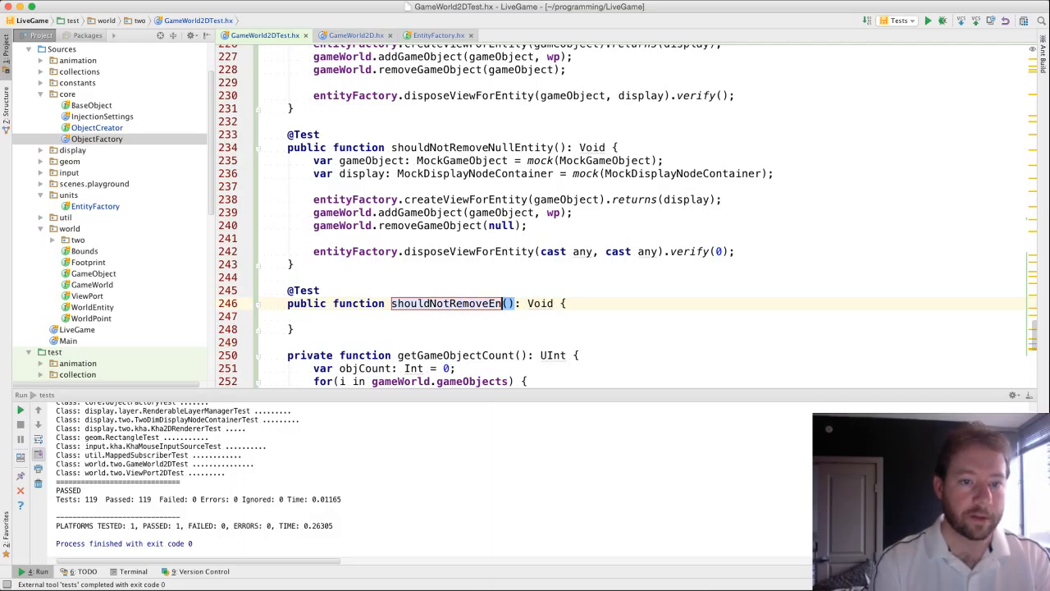
text(ityIf)
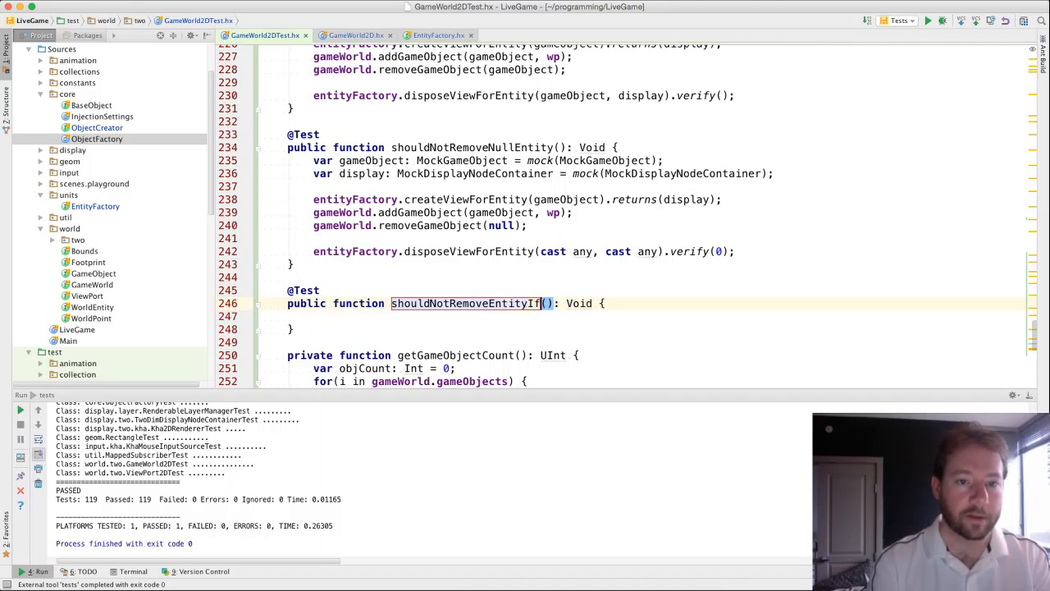
text(N)
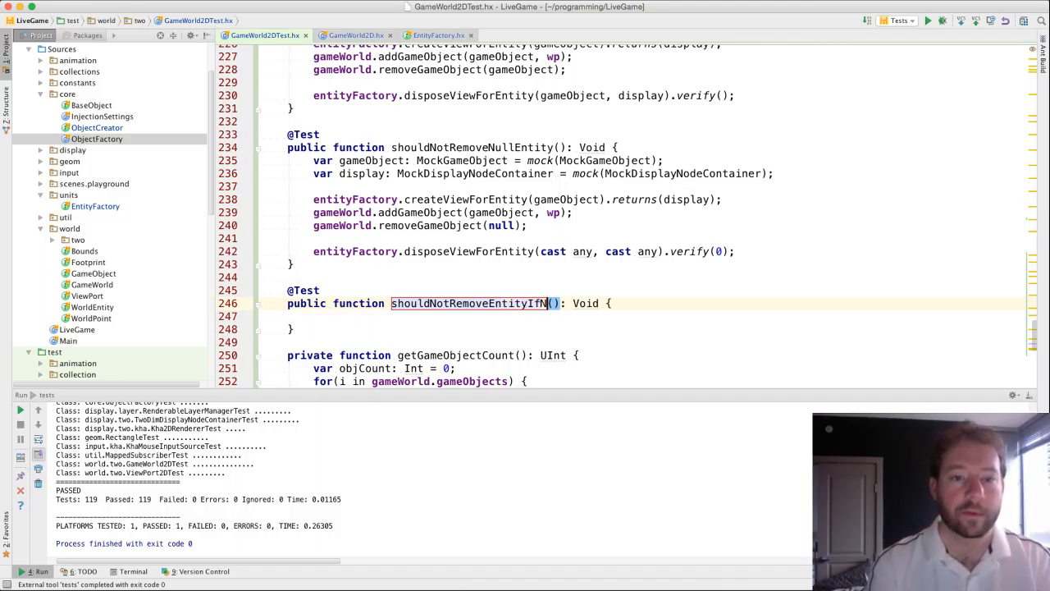
text(No)
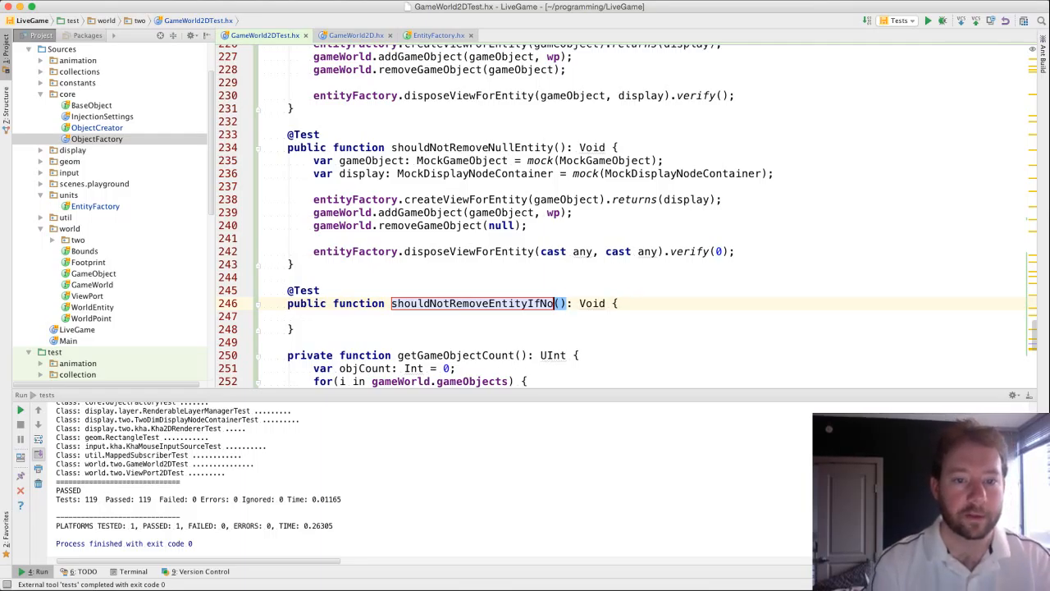
text(D)
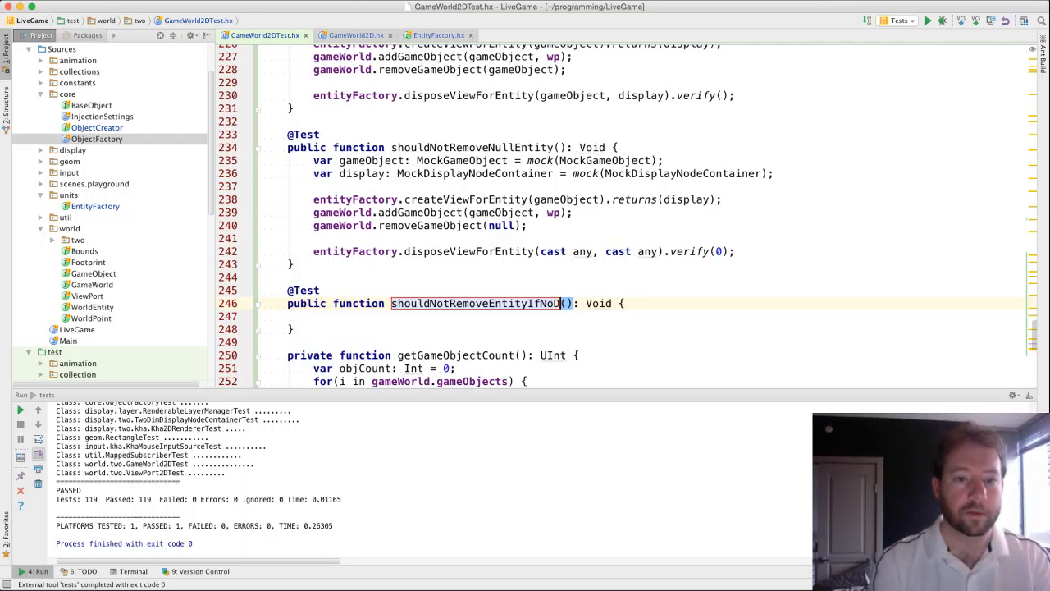
text(isplay)
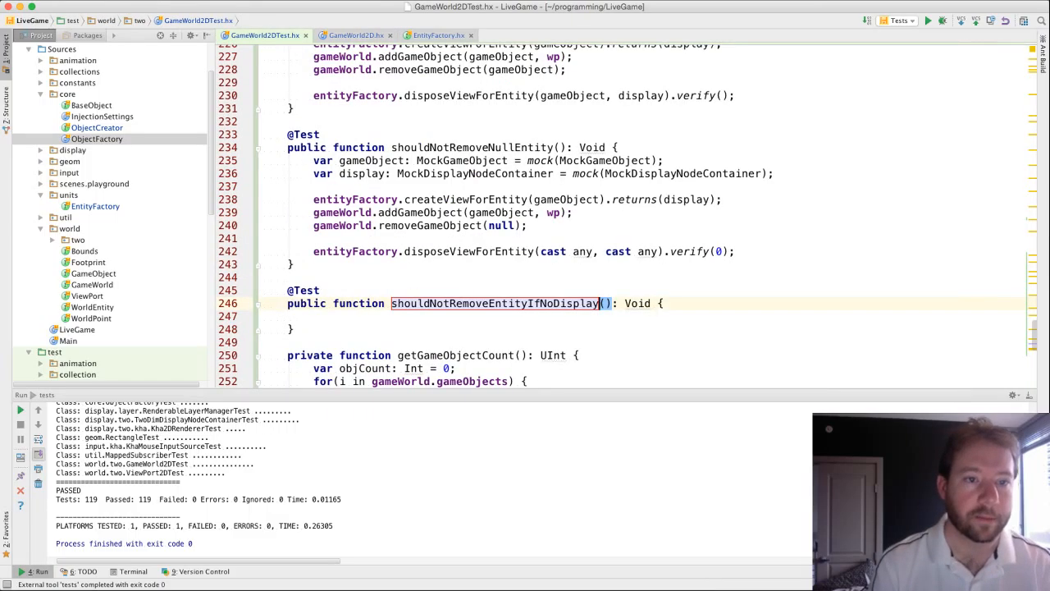
text(Is)
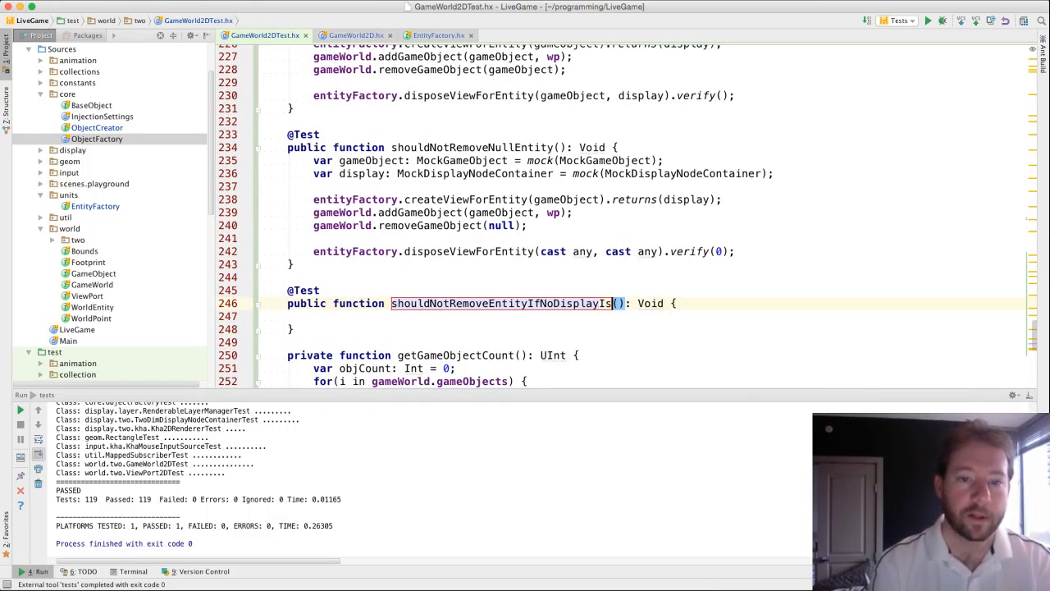
text(Found)
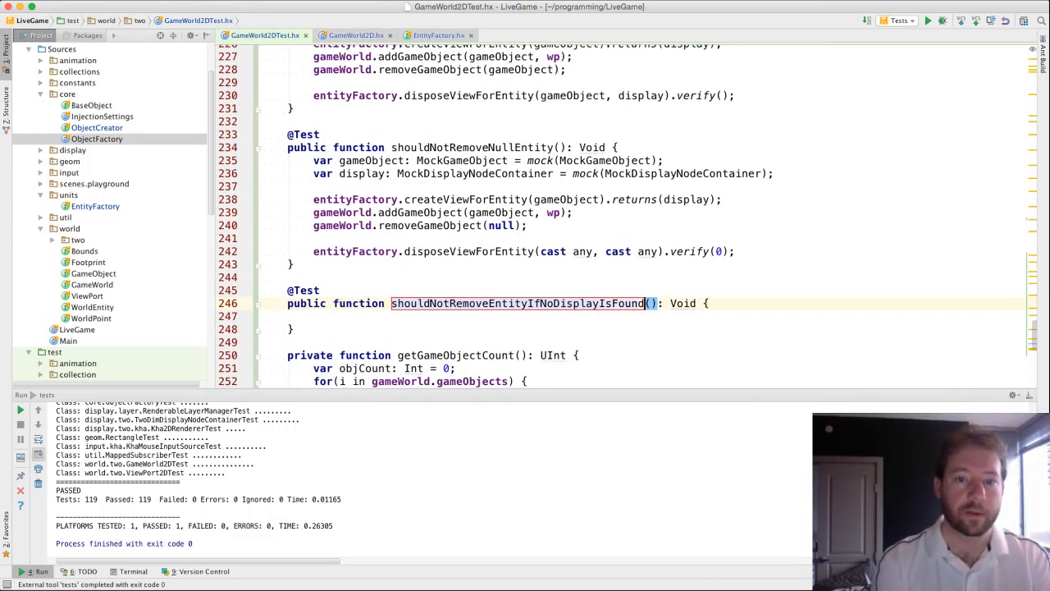
Write the test body removing a mock gameObject and verifying no view disposal.
click(314, 160)
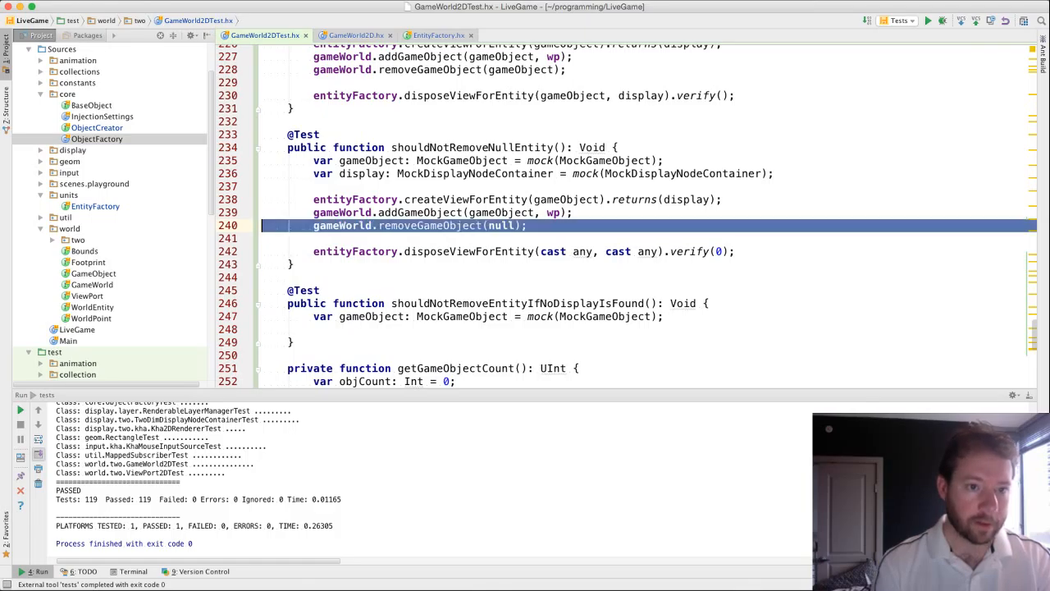
text(gameWorld.removeGameObject(null);)
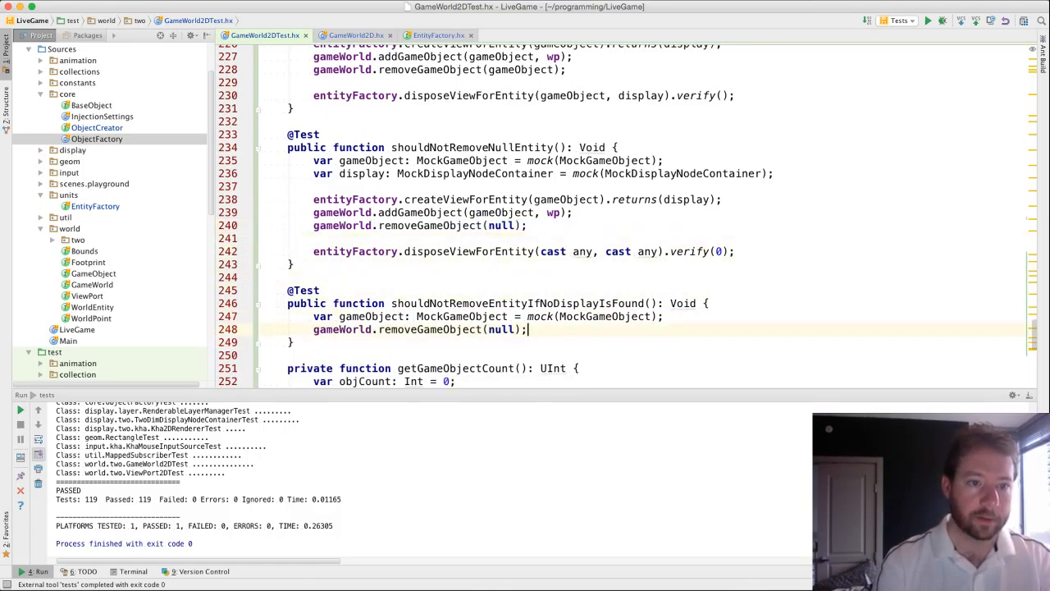
text(gameObject)
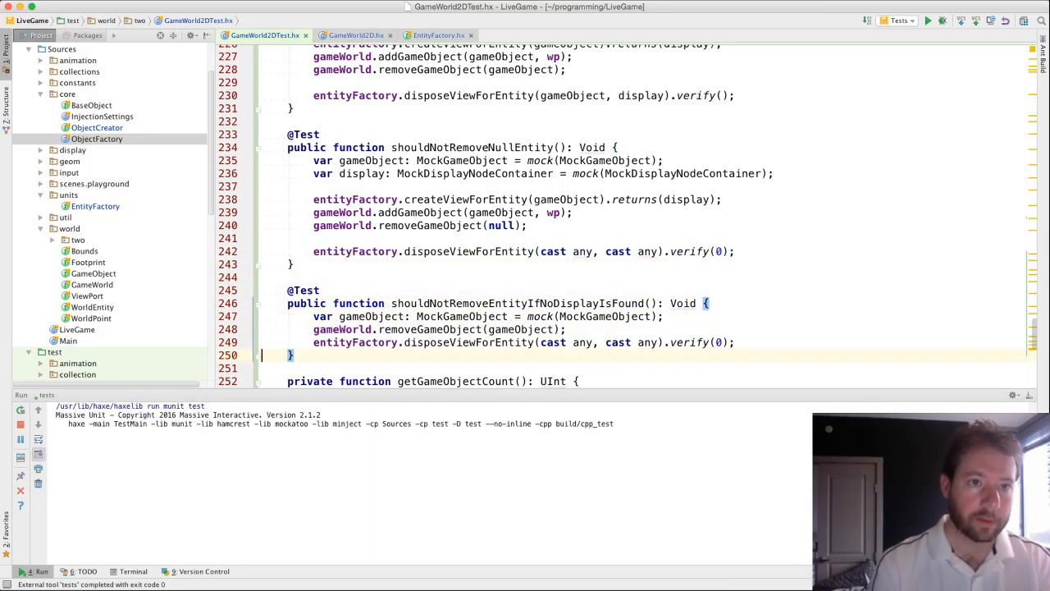
click(928, 21)
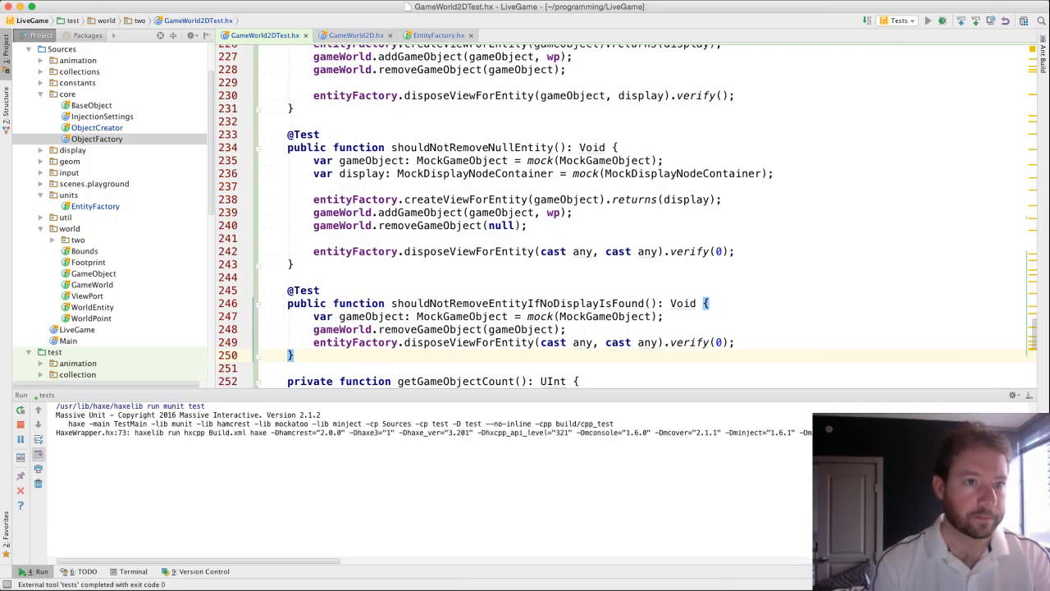
click(355, 35)
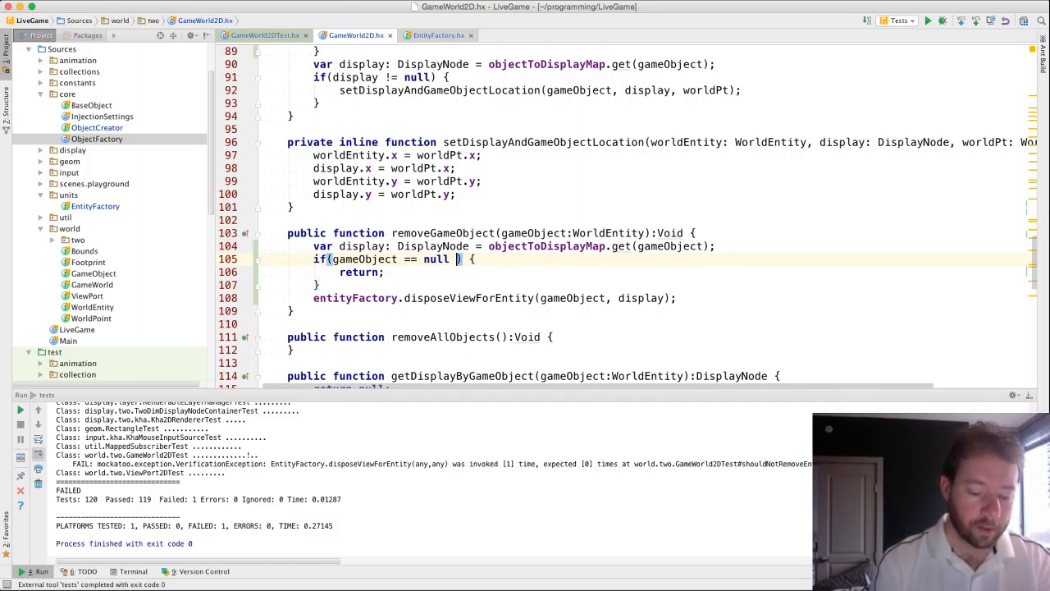
Extend removeGameObject's guard to gameObject == null && display == null.
text(&&)
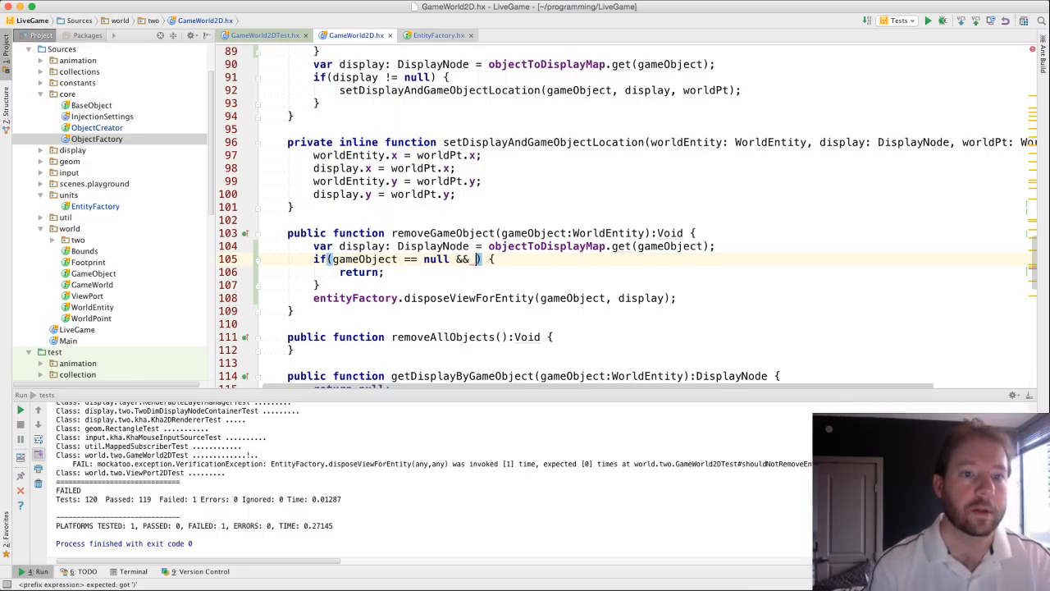
text(disp)
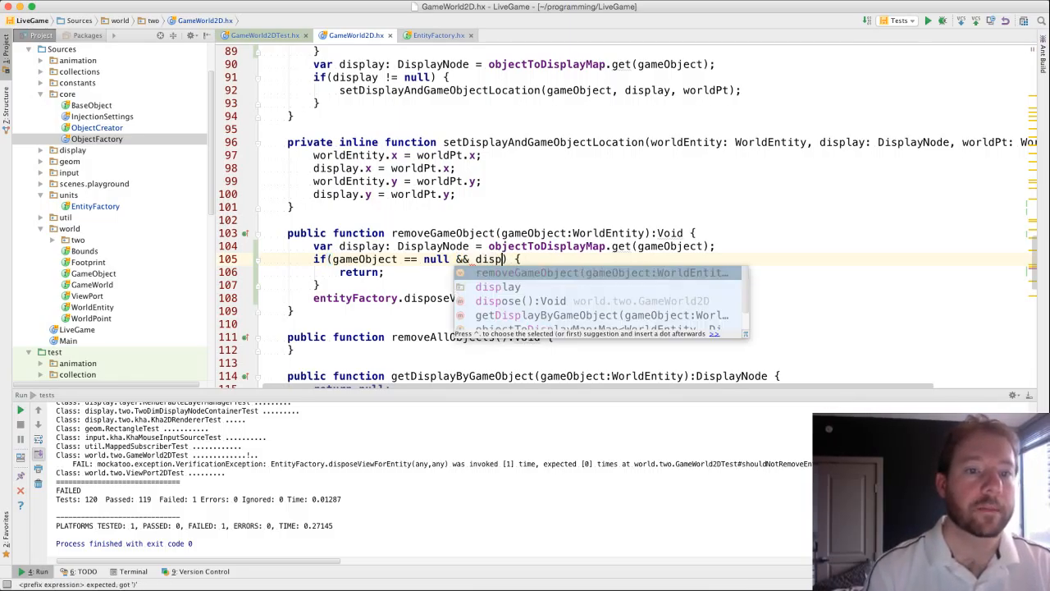
text(lay)
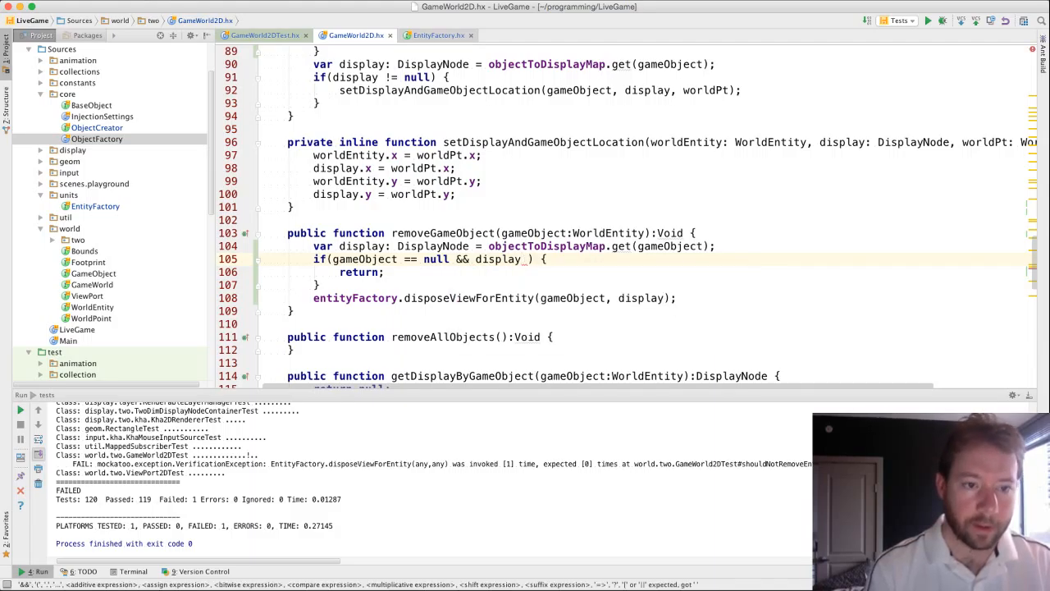
text(==)
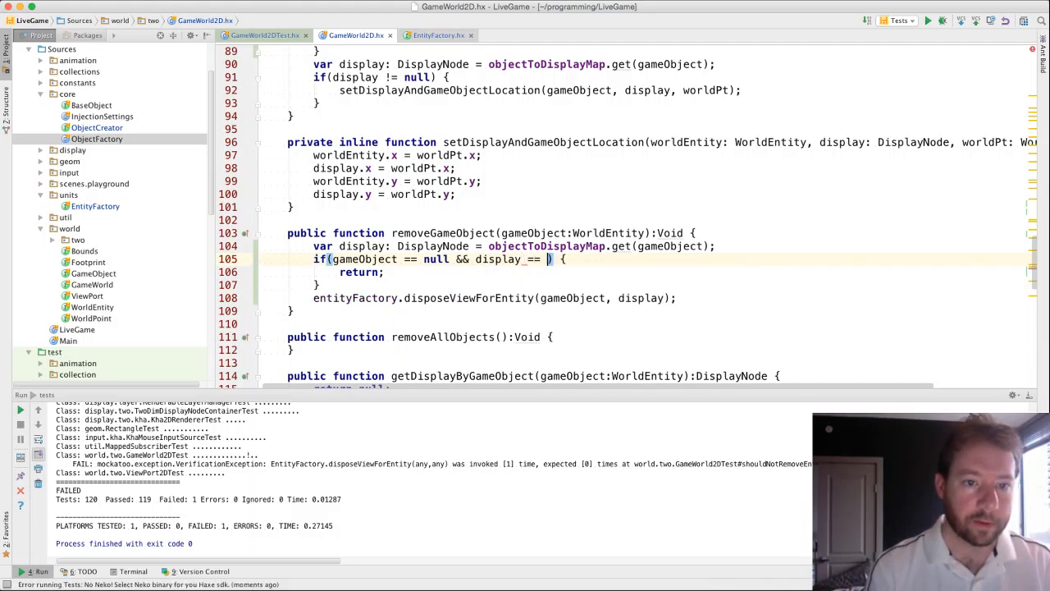
text(null)
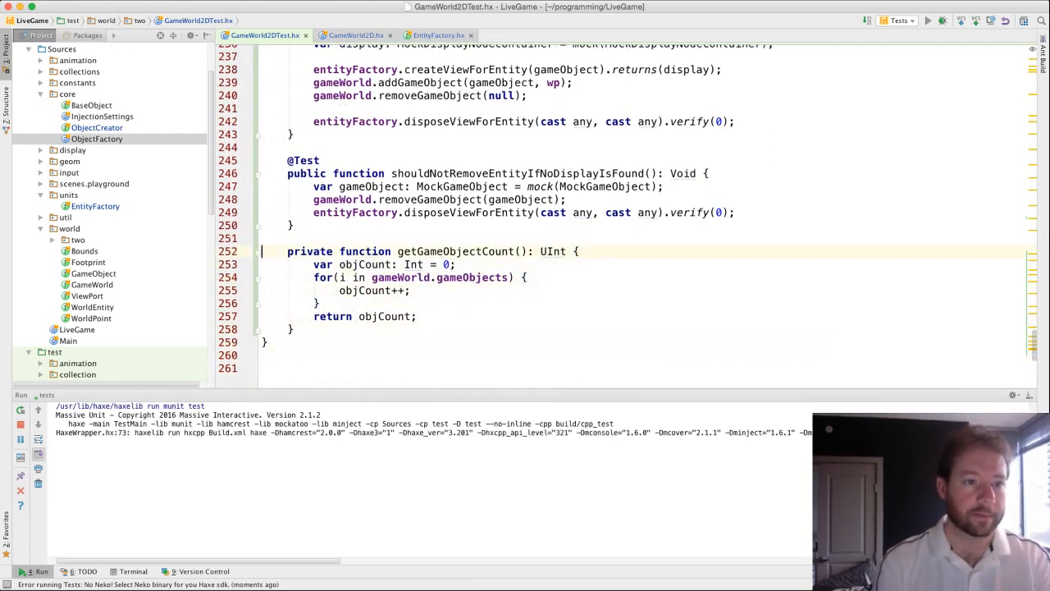
Add an empty shouldRemoveAllEntities test and review GameWorld2D's removeAllObjects code.
text(test)
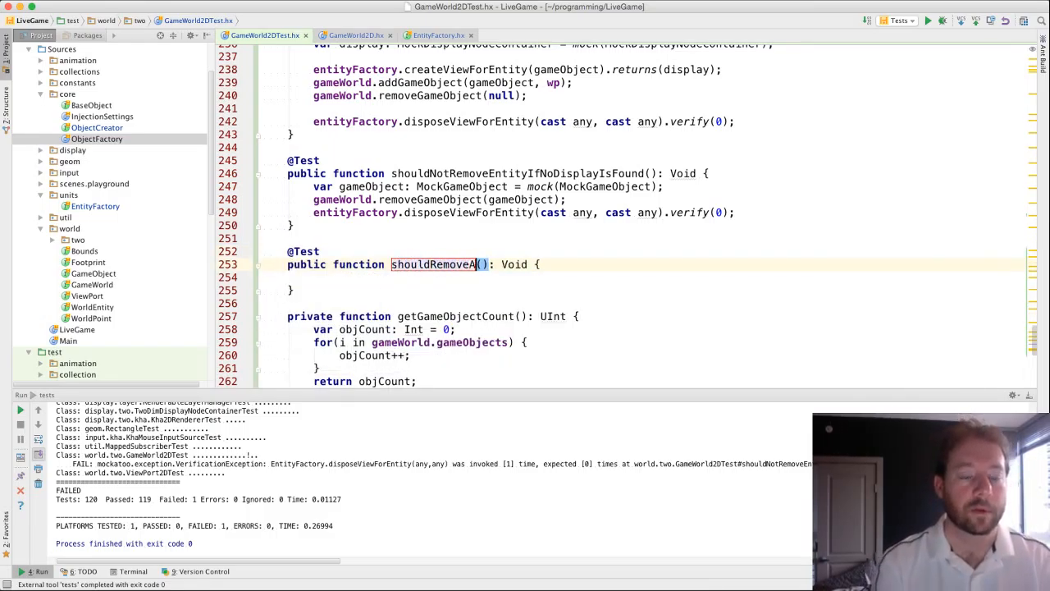
text(llEntities)
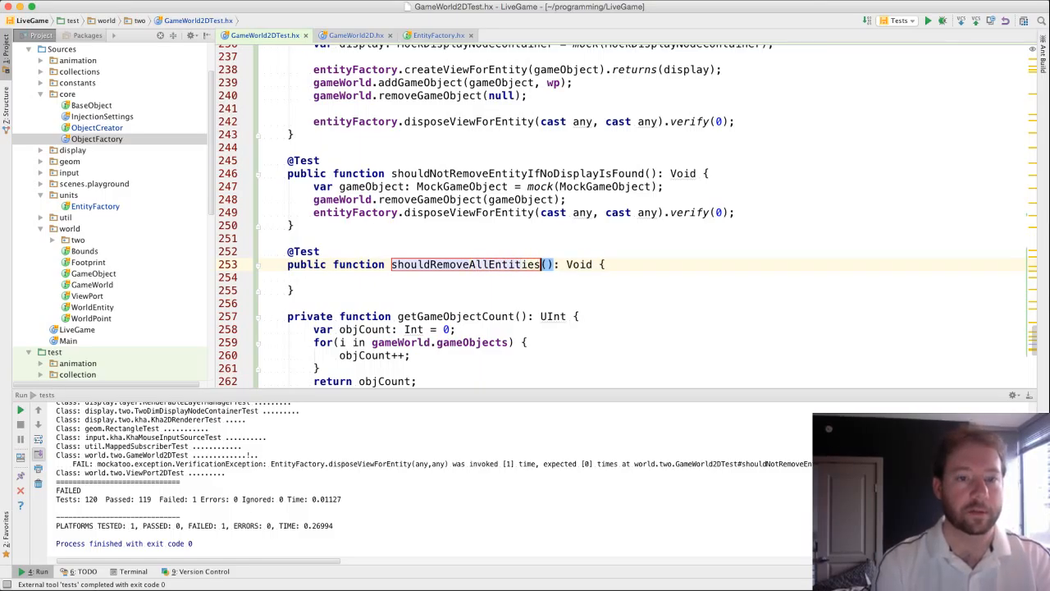
click(356, 36)
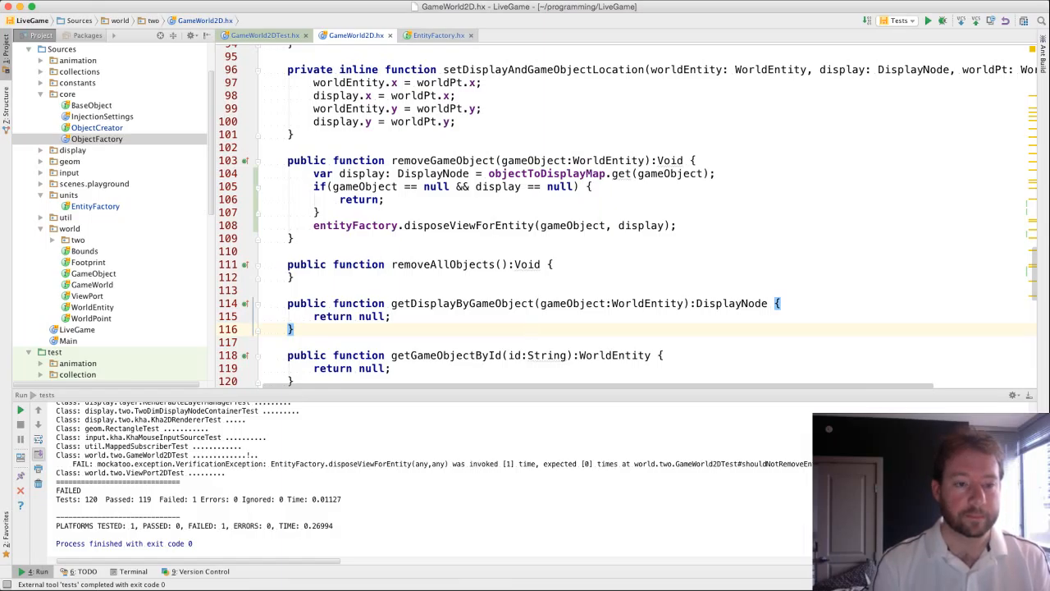
scroll(down, 3)
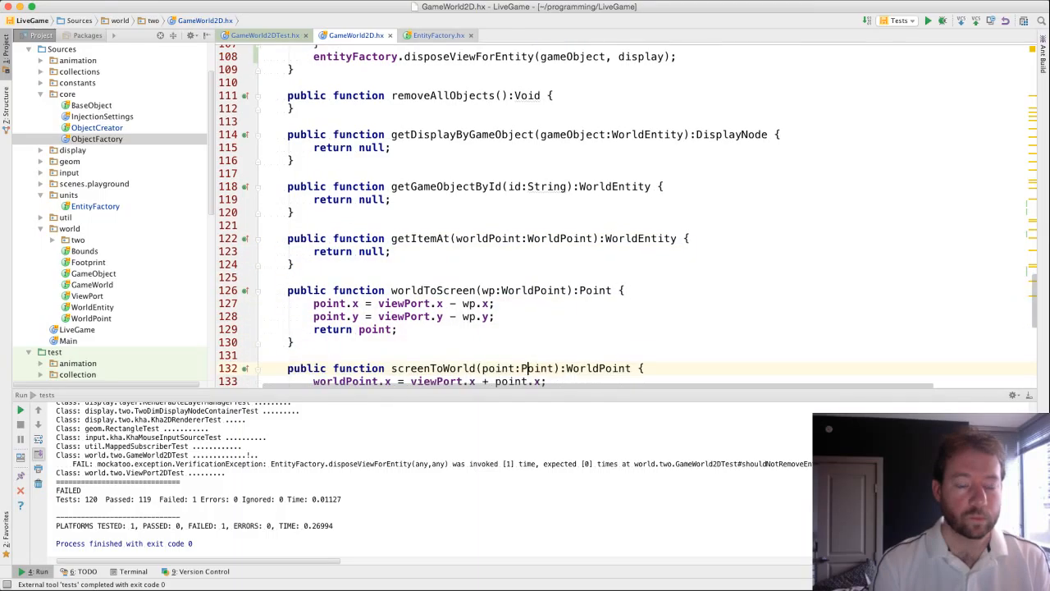
scroll(down, 3)
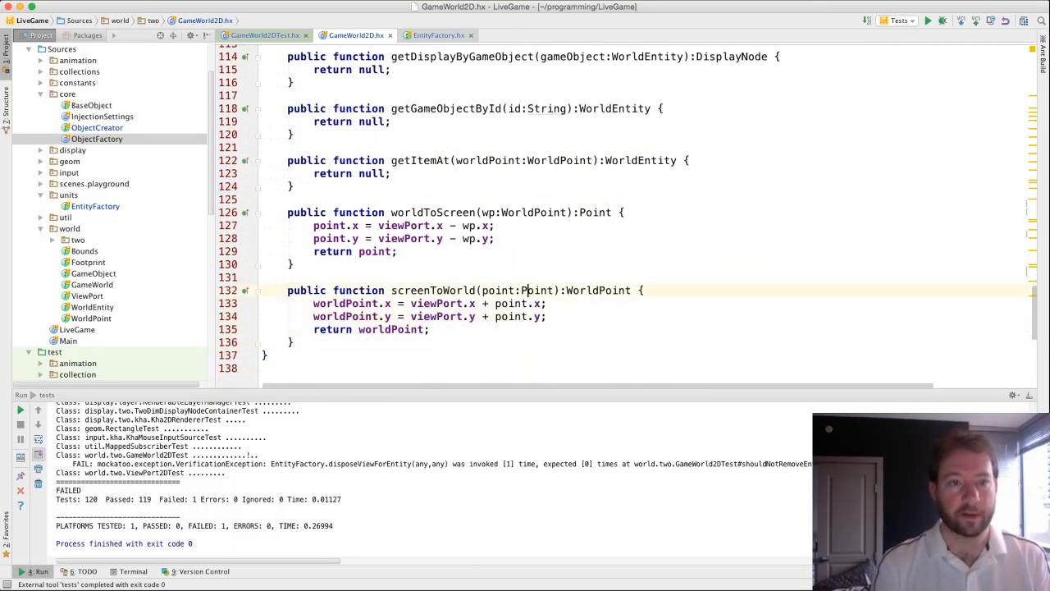
scroll(up, 3)
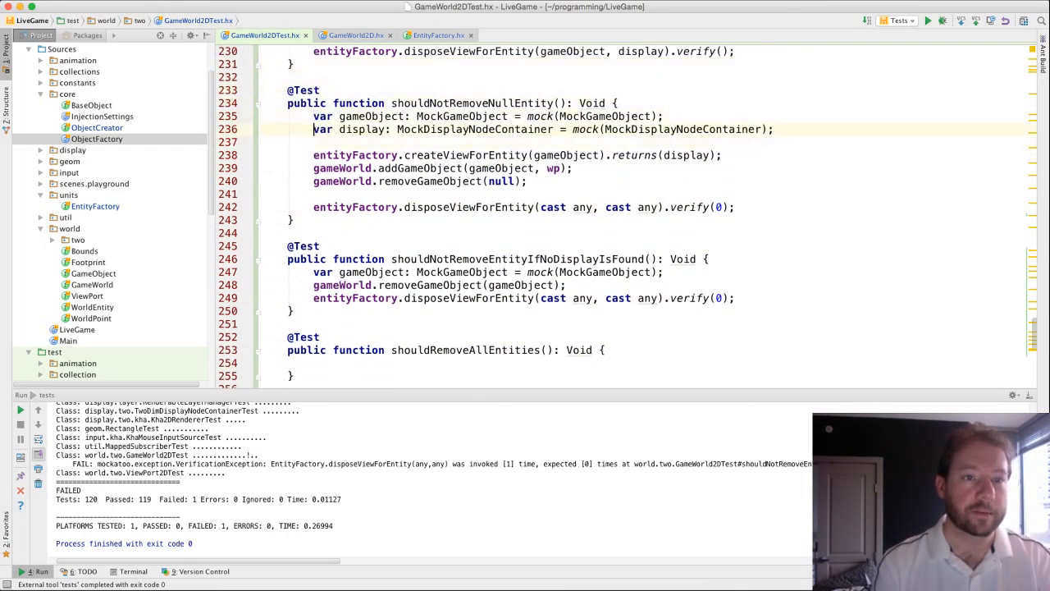
Wrap the mock setup in a for (i in 0...10) loop and assert 10 game objects.
drag(314, 116, 314, 155)
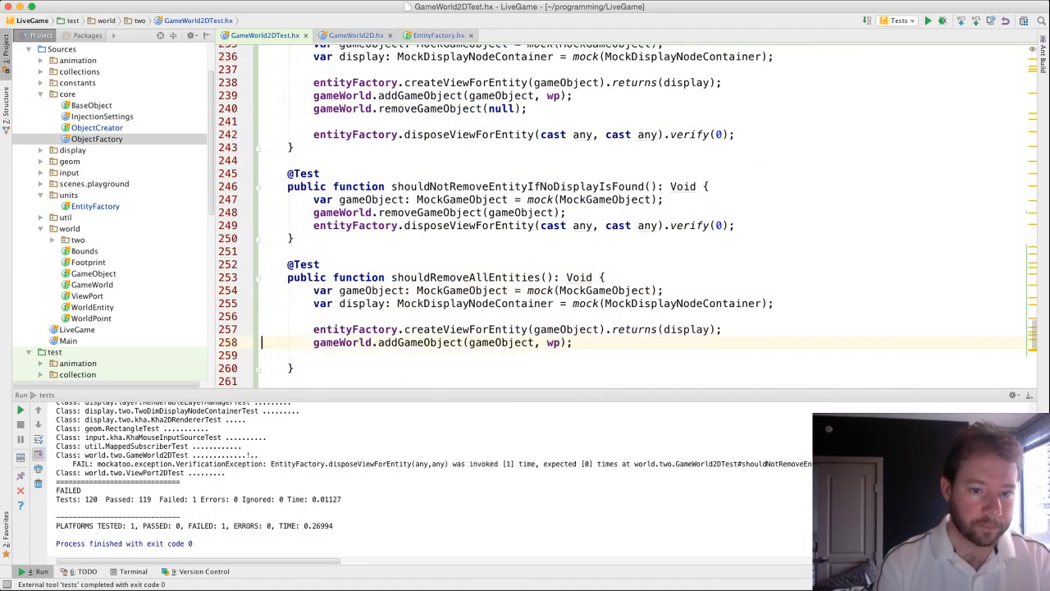
key(Return)
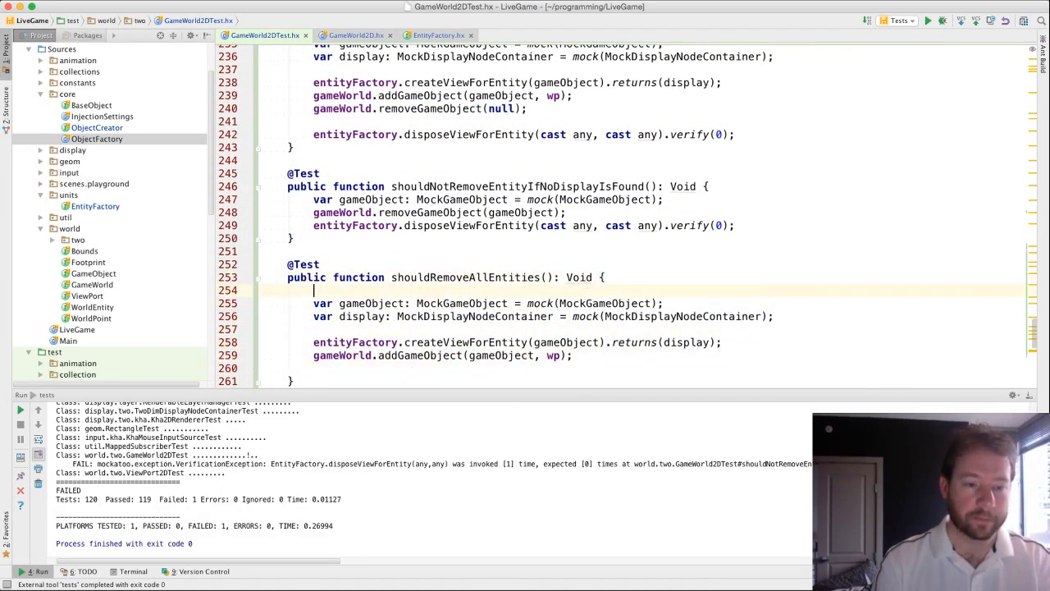
text(for)
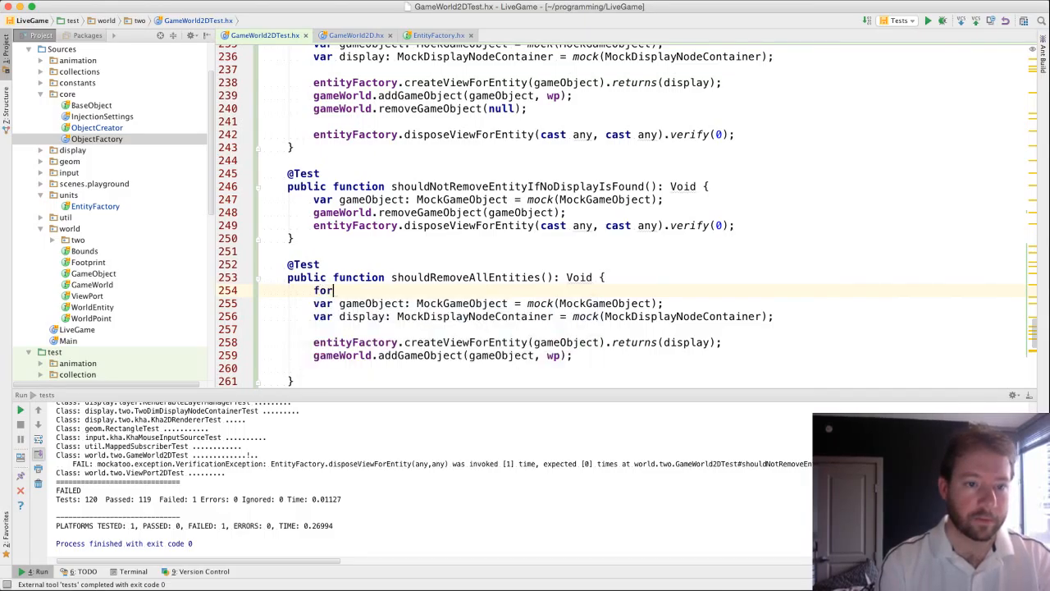
text((i in 0...)
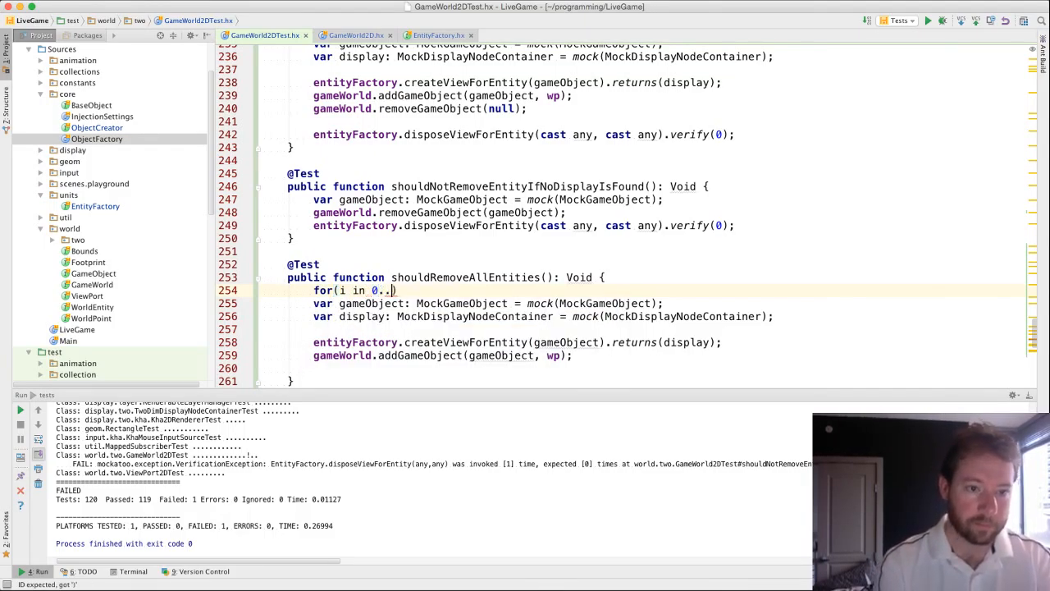
text(.10))
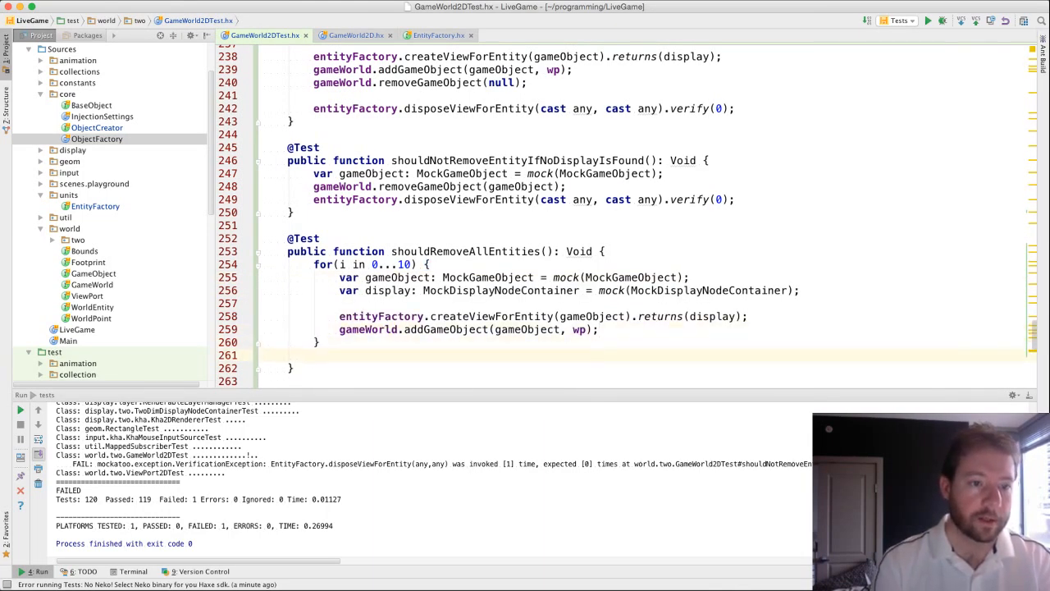
text(Assert.areEqual)
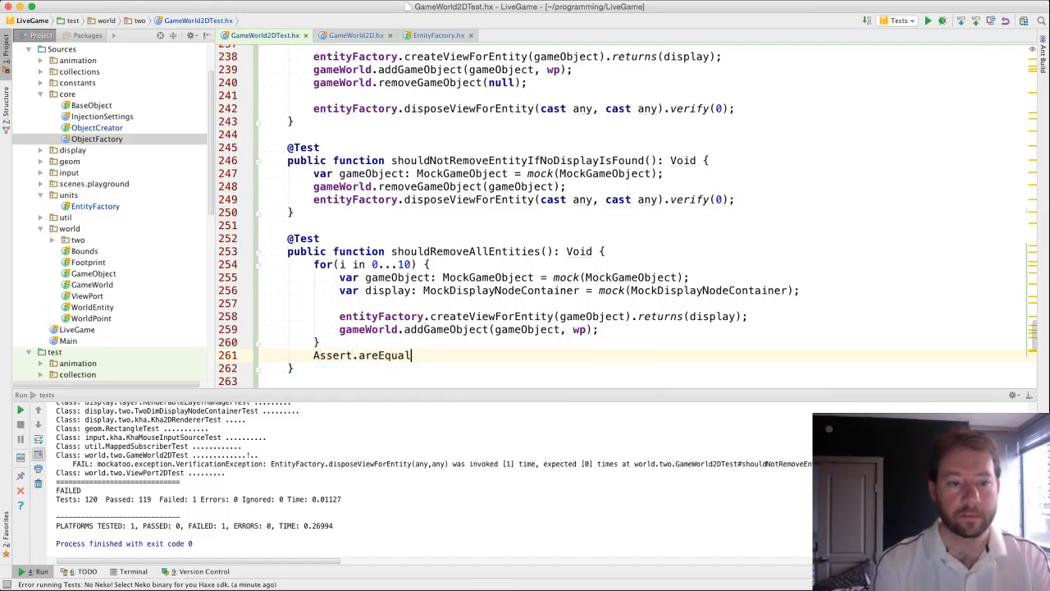
text((10,)
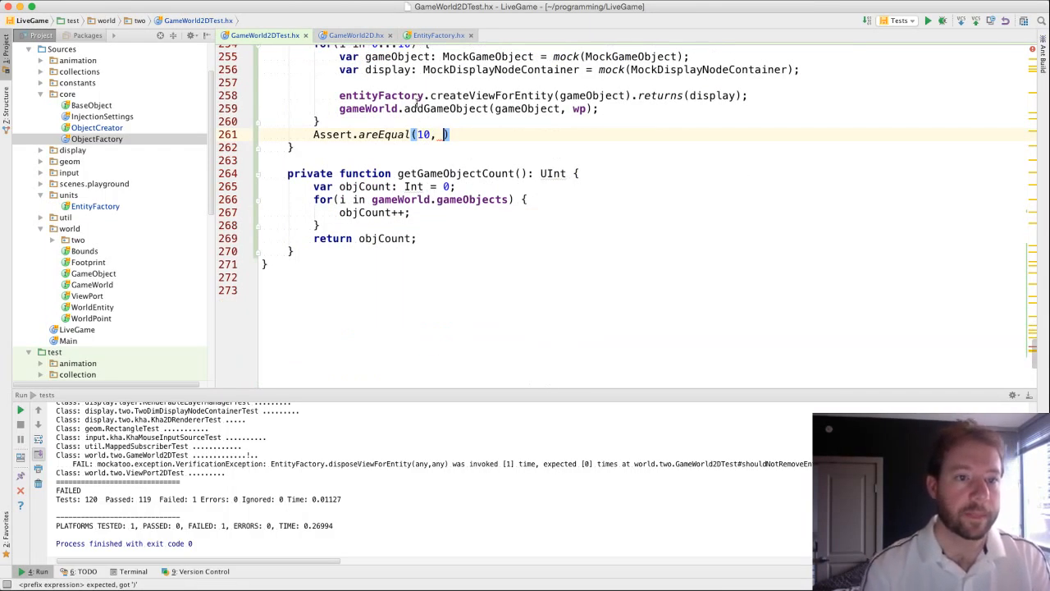
text(getGameObjectCount)
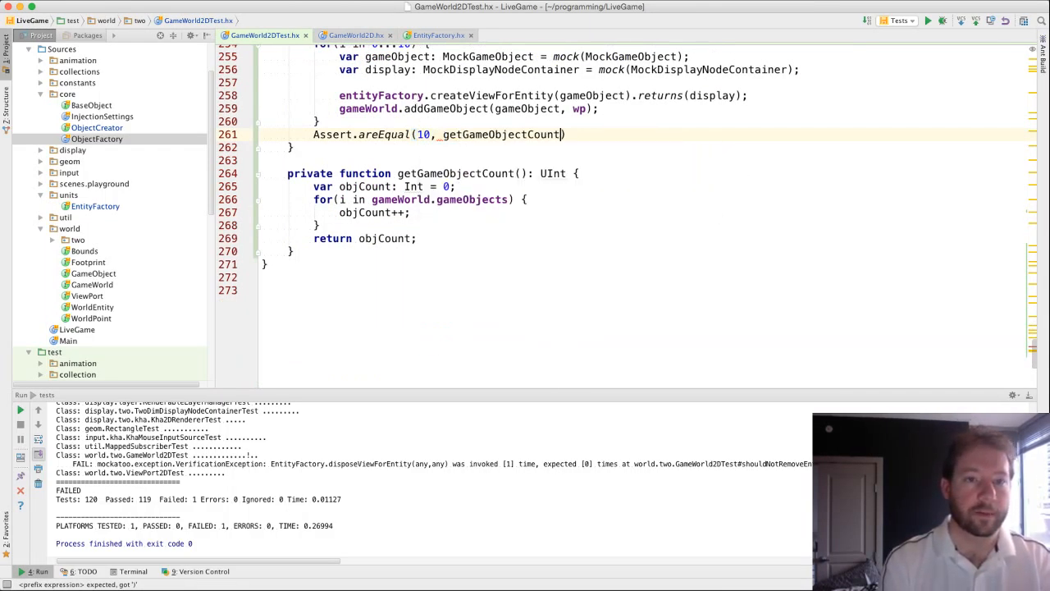
text(());)
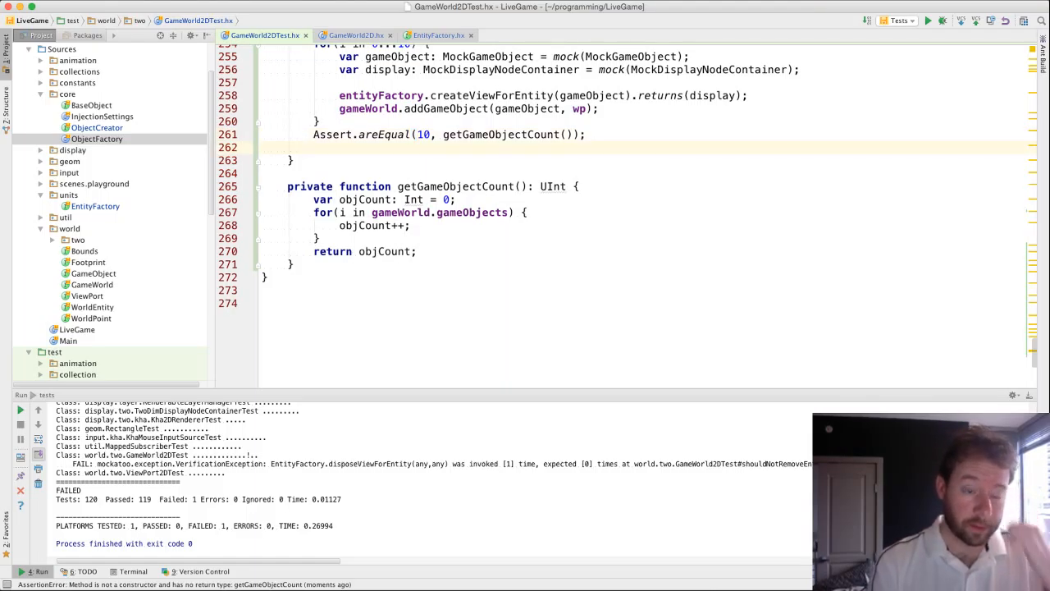
Call gameWorld.removeAllObjects() and assert the game object count is 0.
text(g)
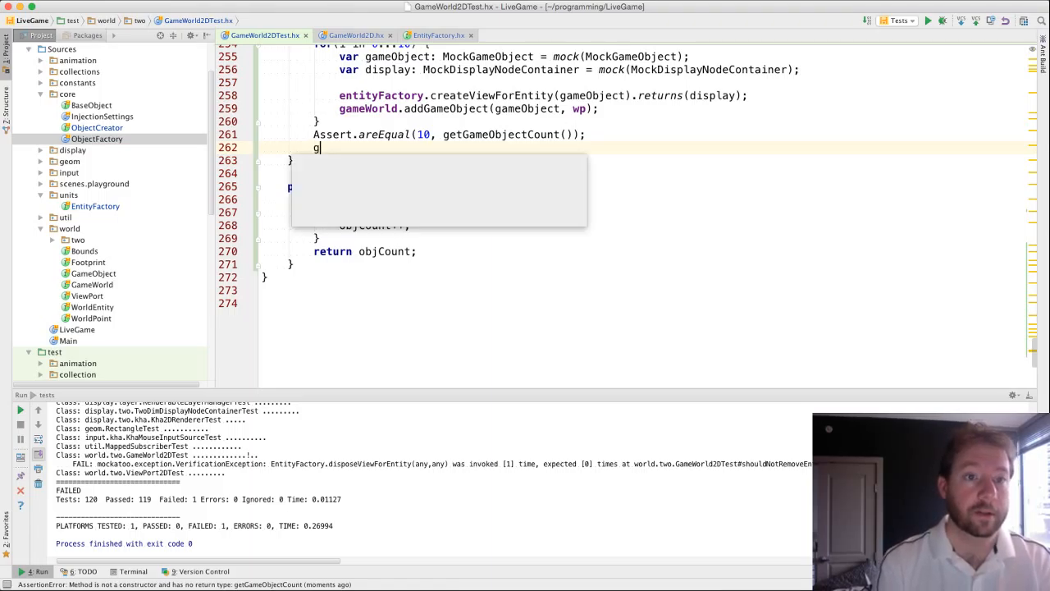
text(ameWorld.)
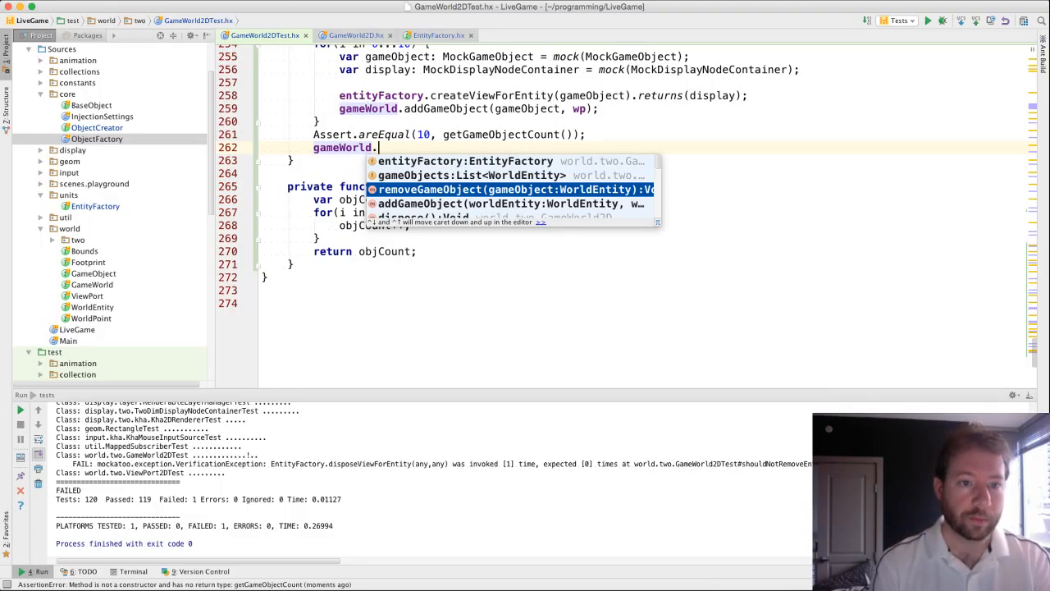
scroll(down, 3)
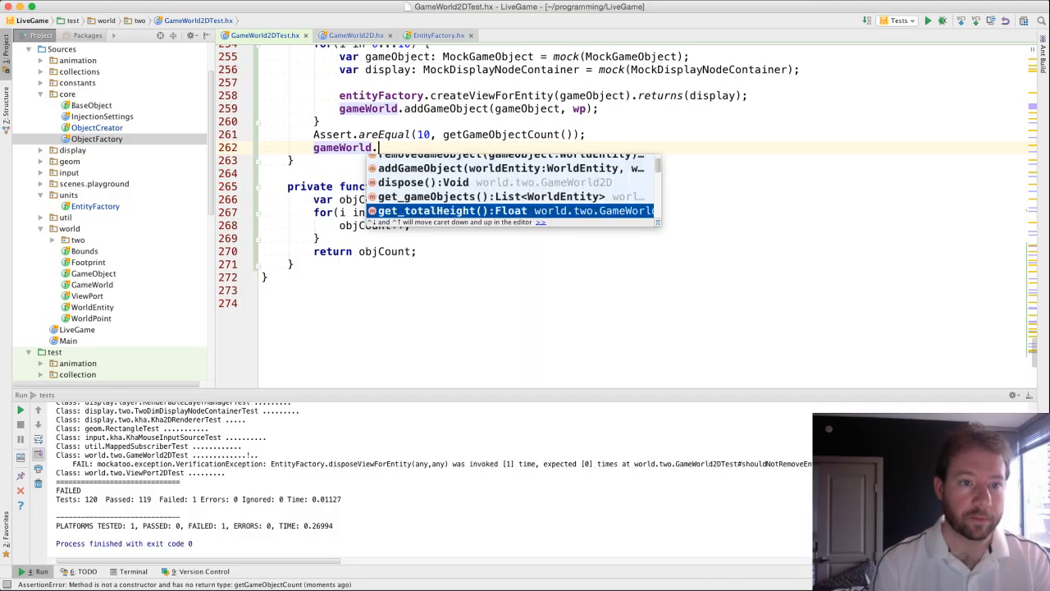
scroll(down, 3)
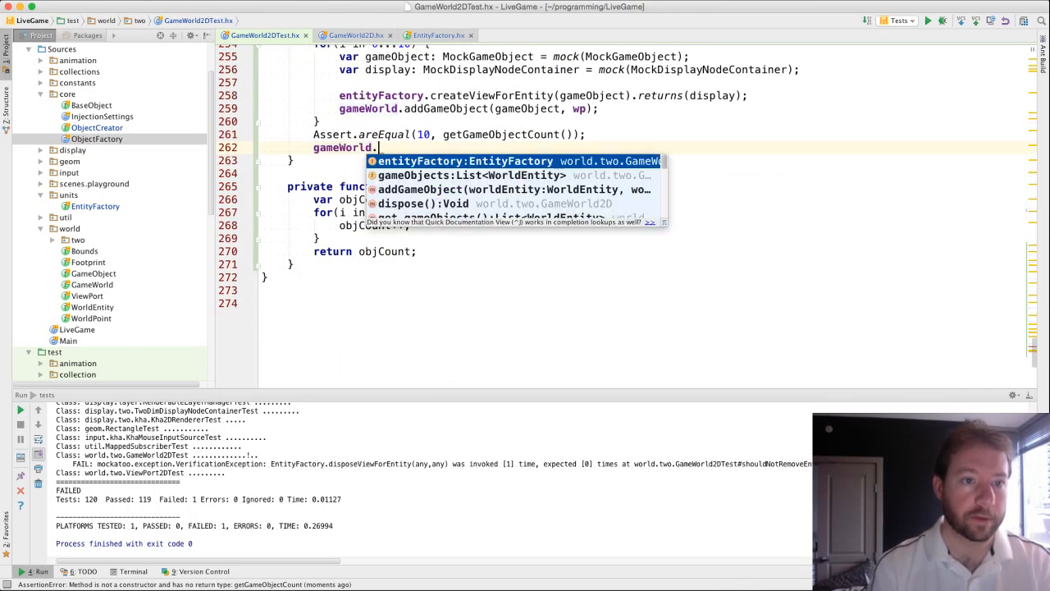
text(removeAllObjects)
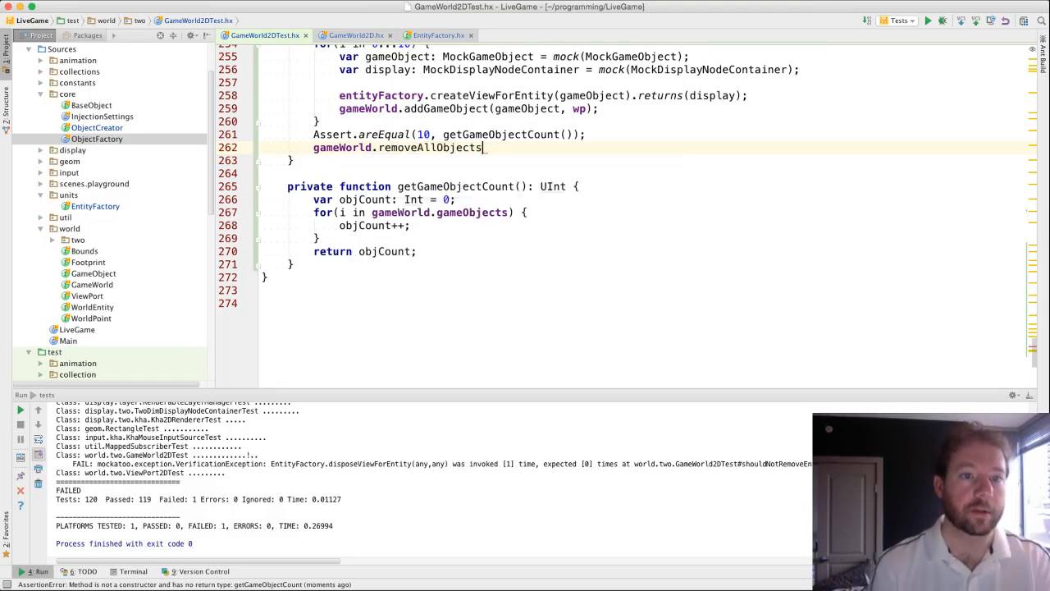
text(();)
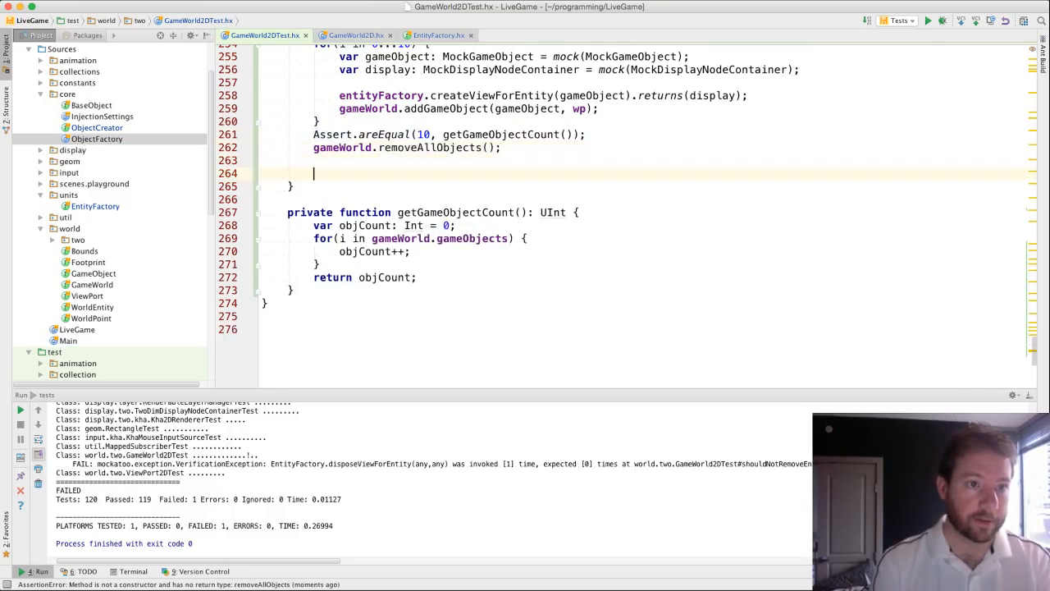
text(Assert.areEqual(10, getGameObjectCount());)
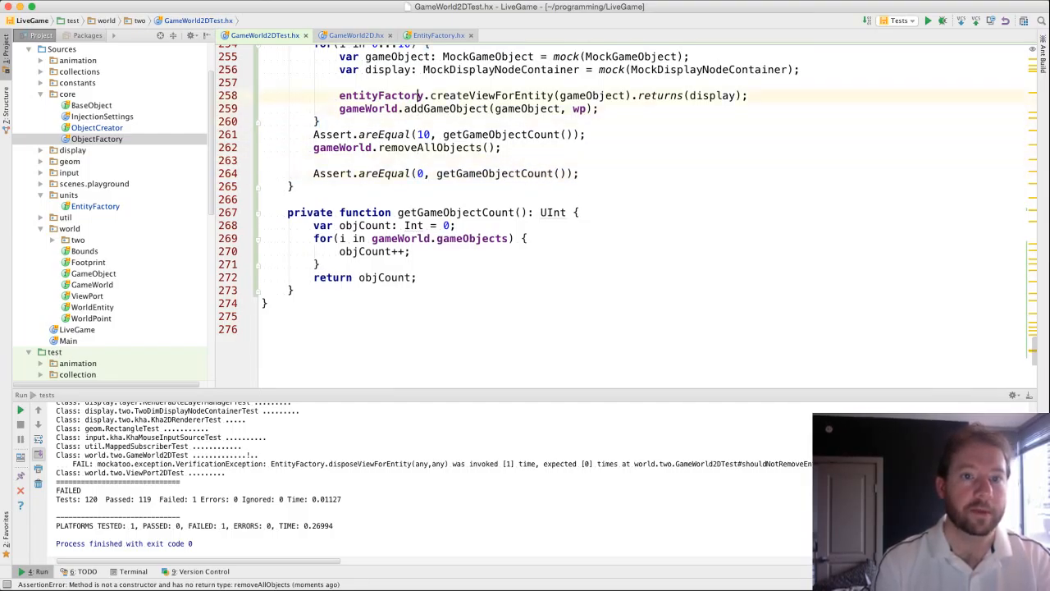
scroll(up, 3)
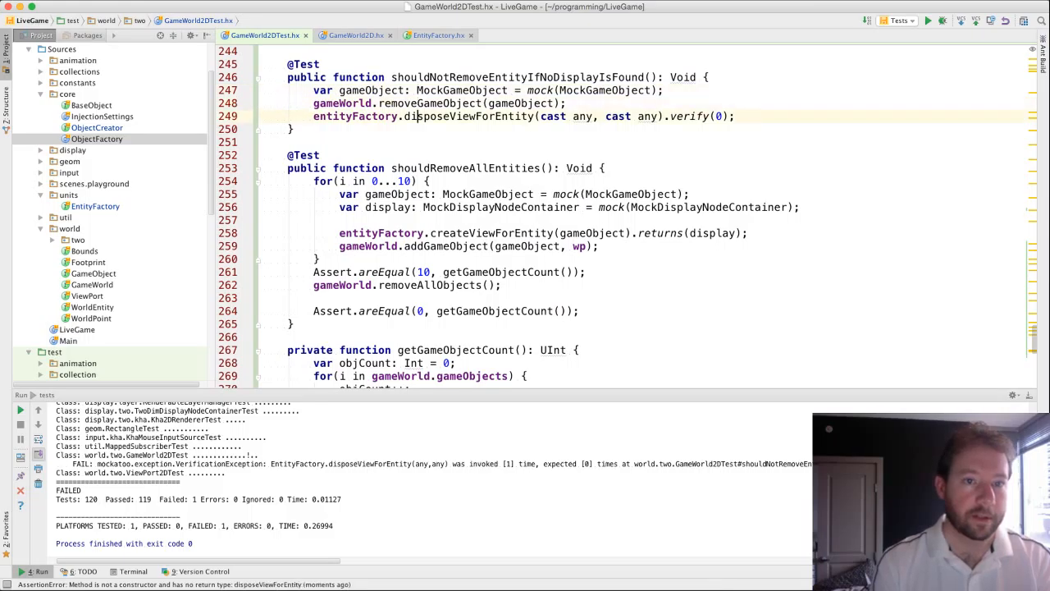
scroll(down, 3)
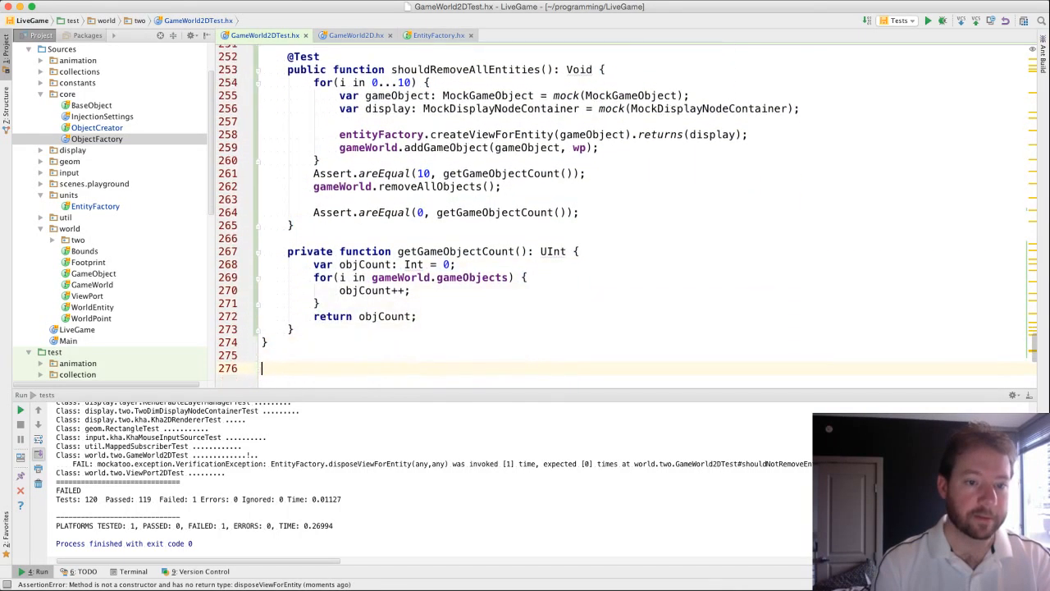
Verify disposeViewForEntity(cast any, cast any) runs ten times in shouldRemoveAllEntities and rerun tests.
text(entityFactory.disposeViewForEntity(cast any, cast any).verify(0);)
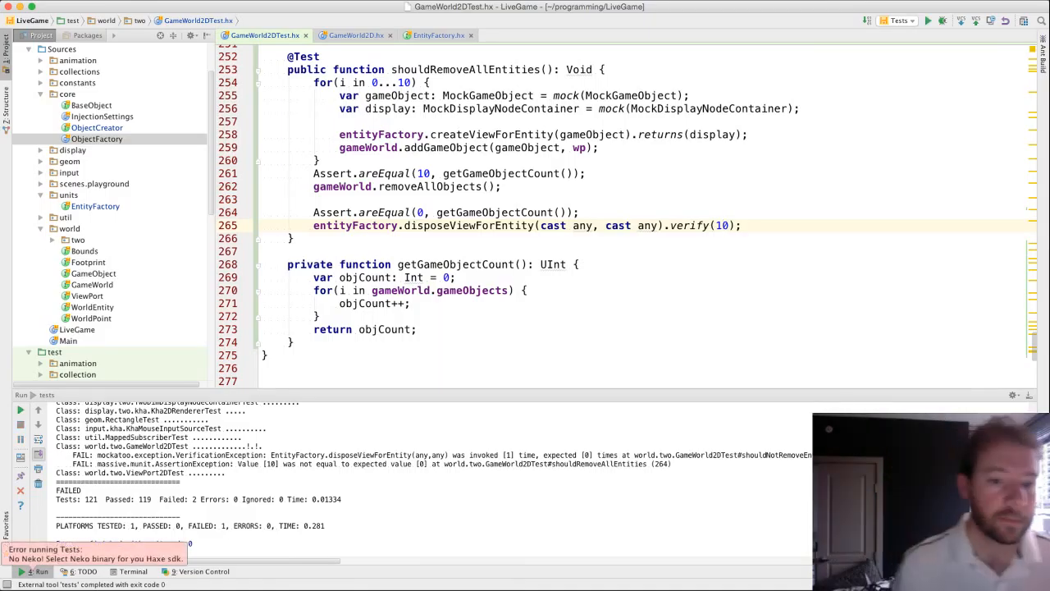
mouse_move(125, 185)
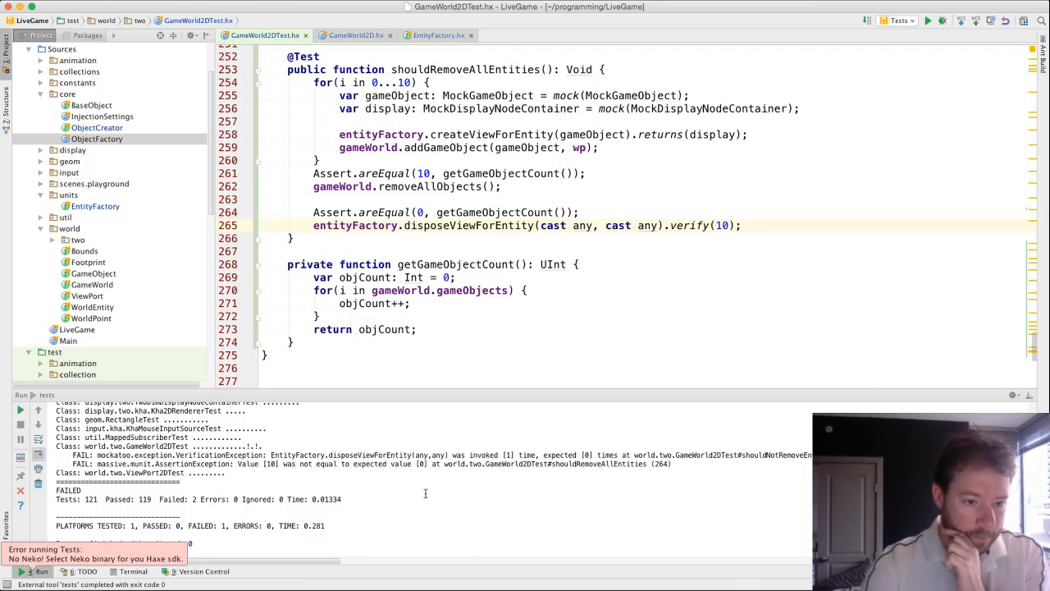
mouse_move(438, 327)
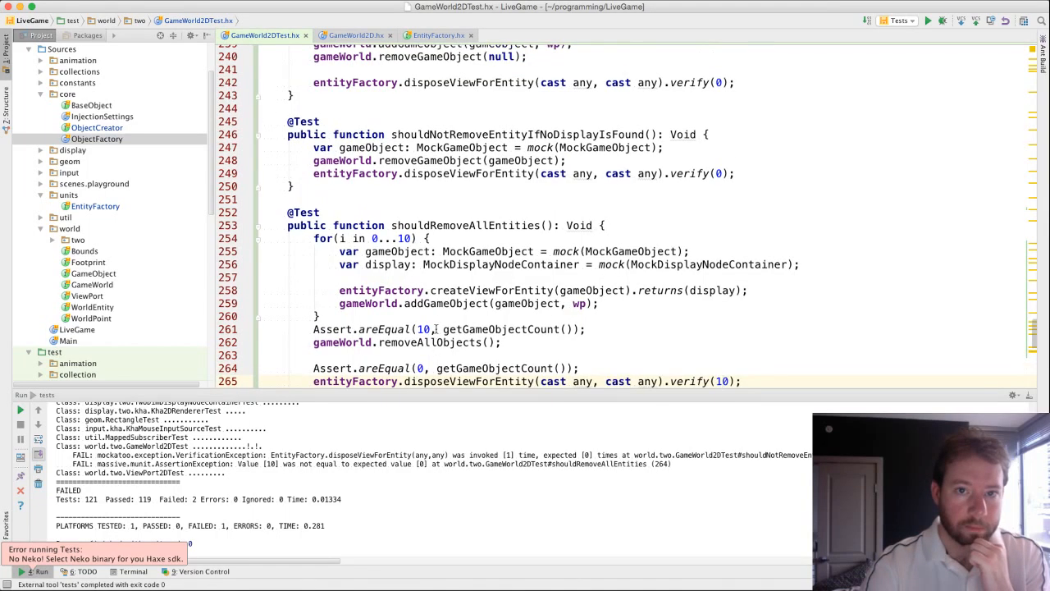
scroll(up, 3)
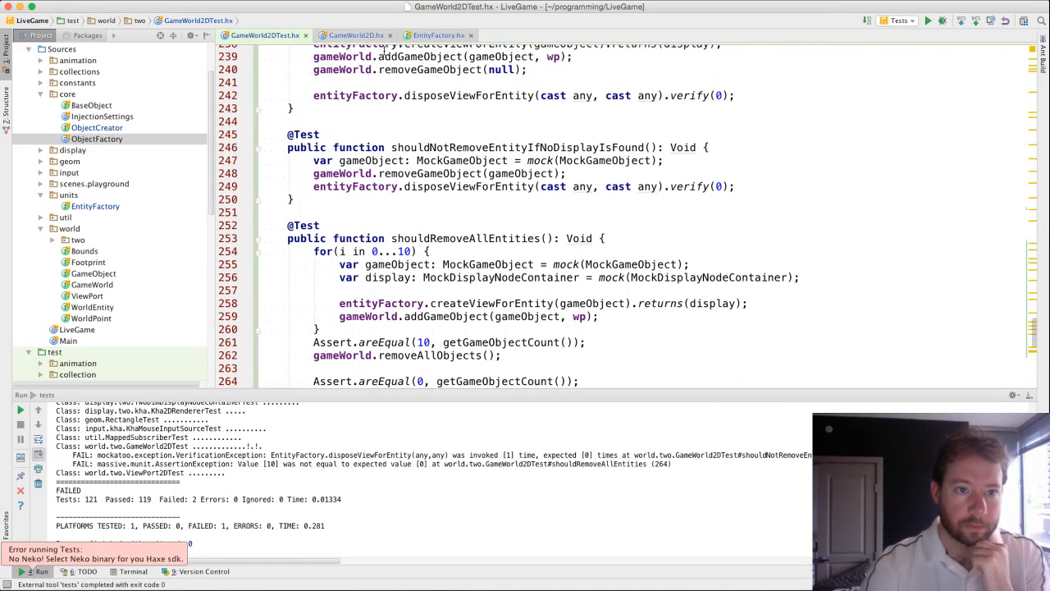
mouse_move(548, 202)
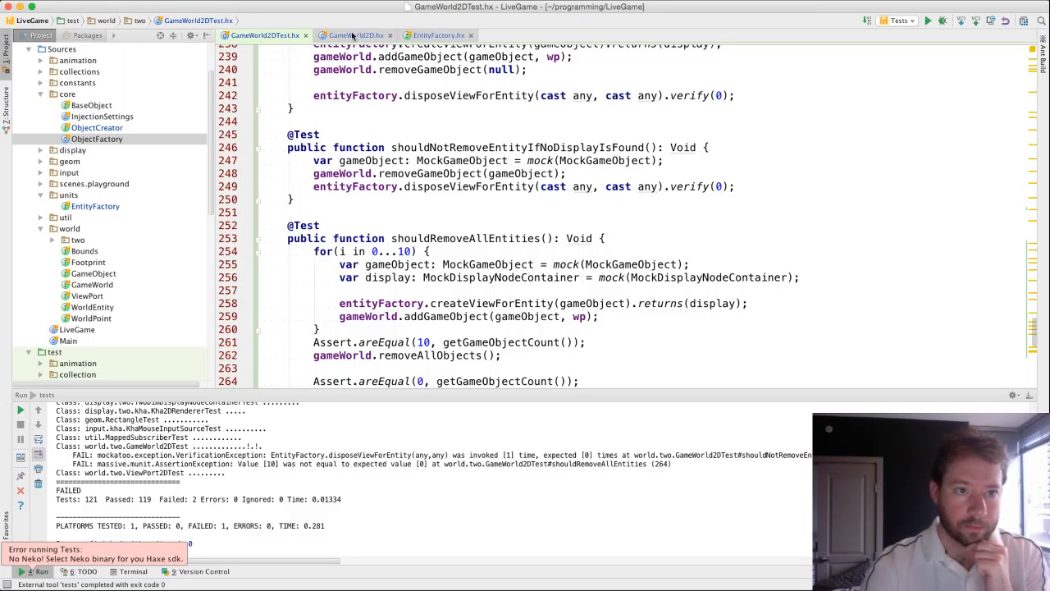
click(353, 36)
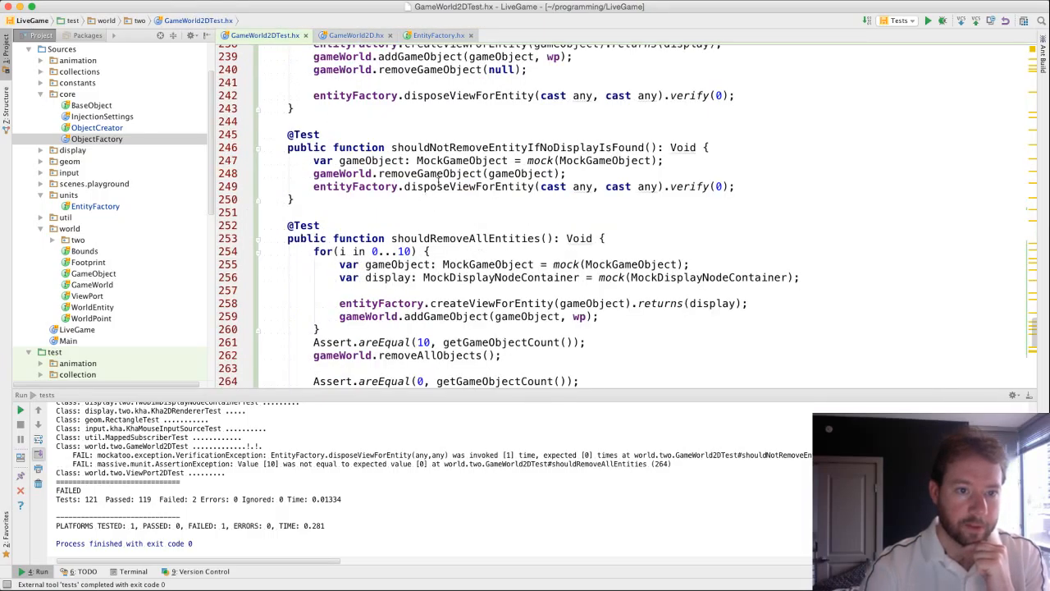
double_click(518, 147)
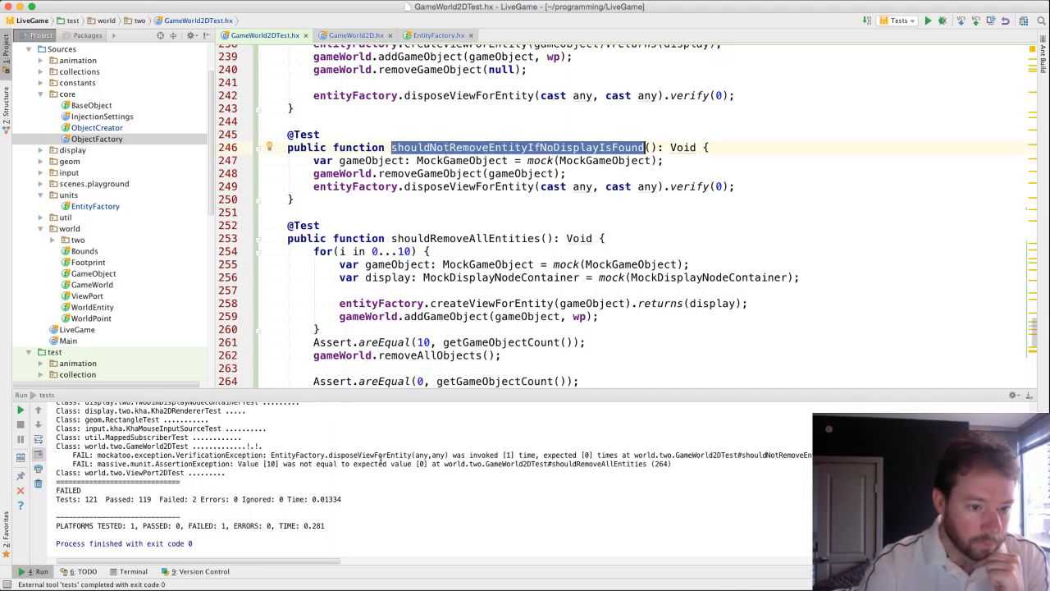
scroll(up, 3)
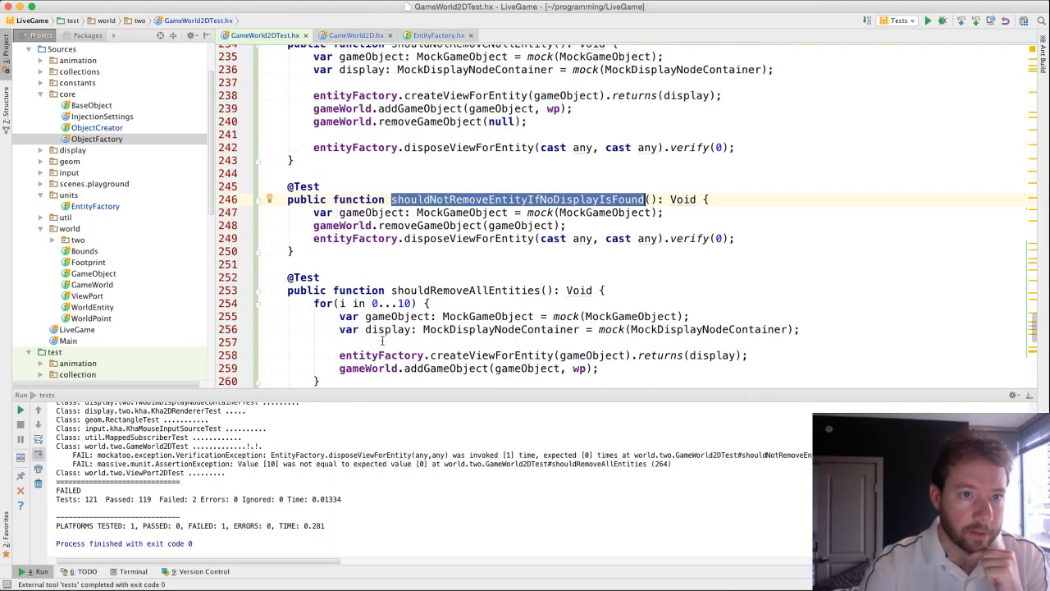
scroll(up, 3)
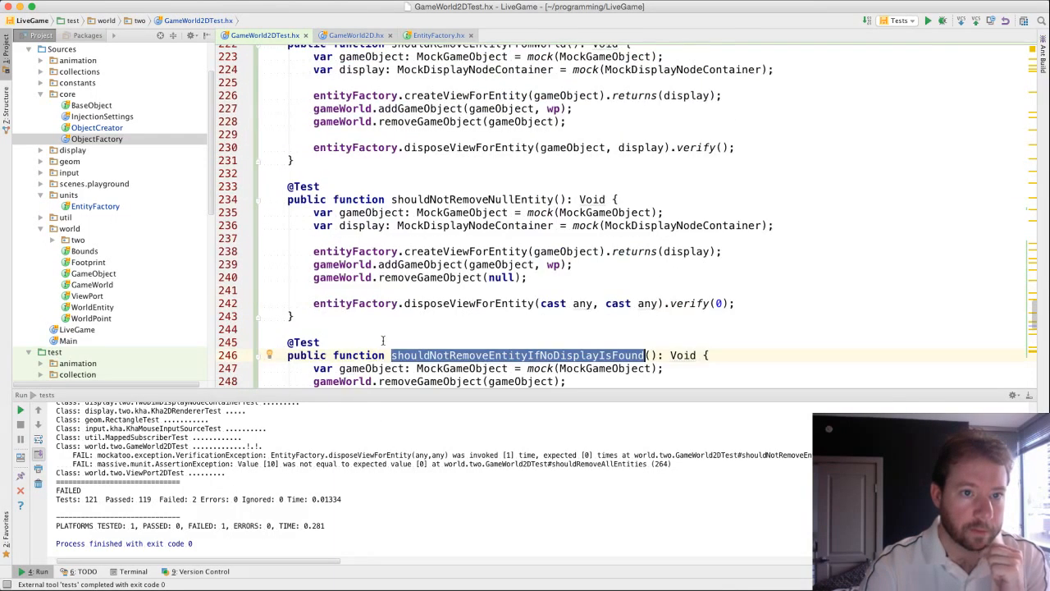
scroll(up, 3)
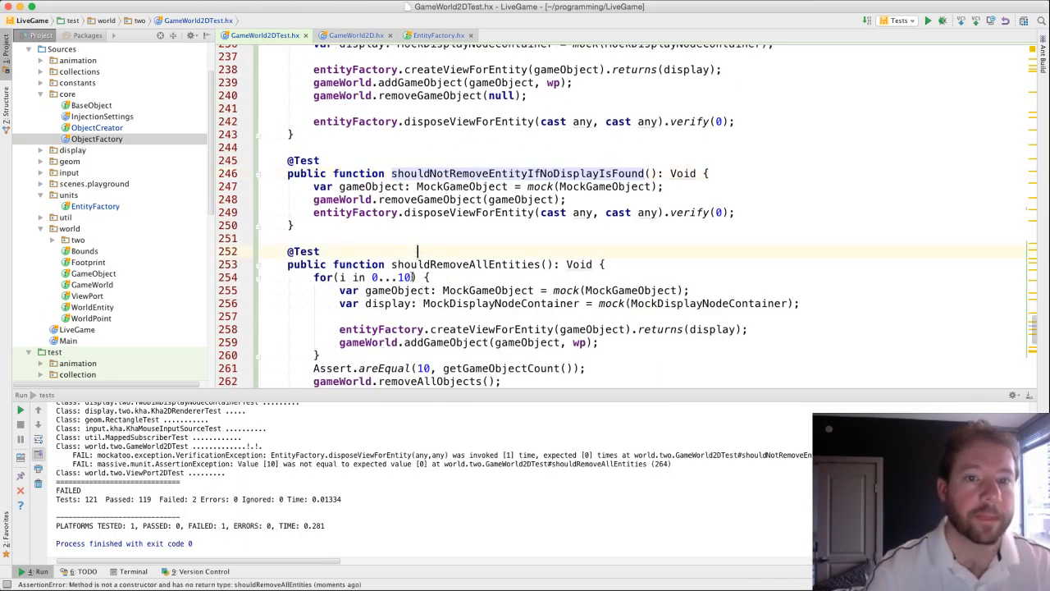
scroll(down, 3)
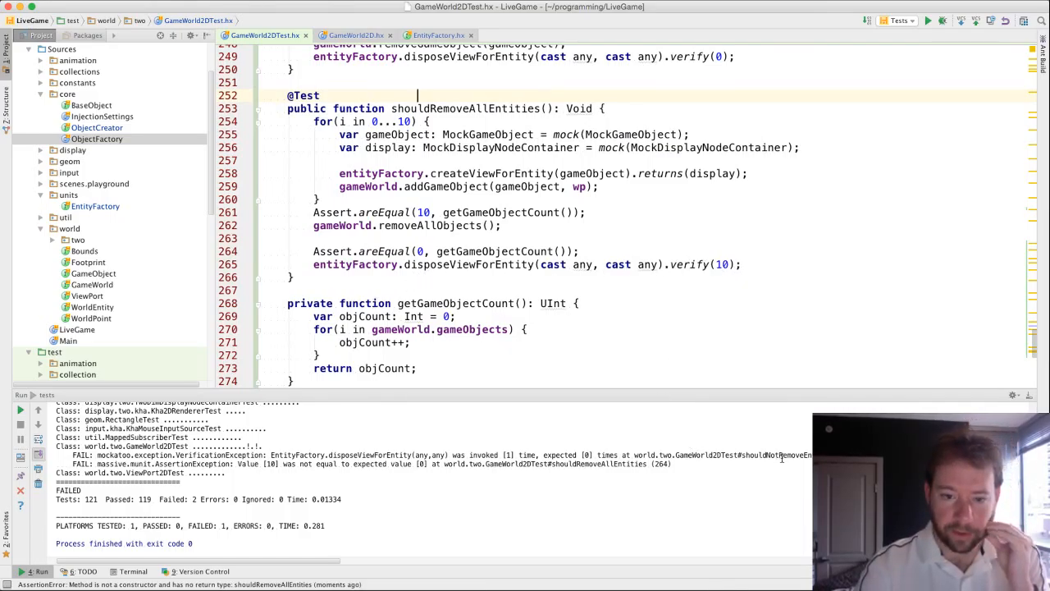
scroll(up, 3)
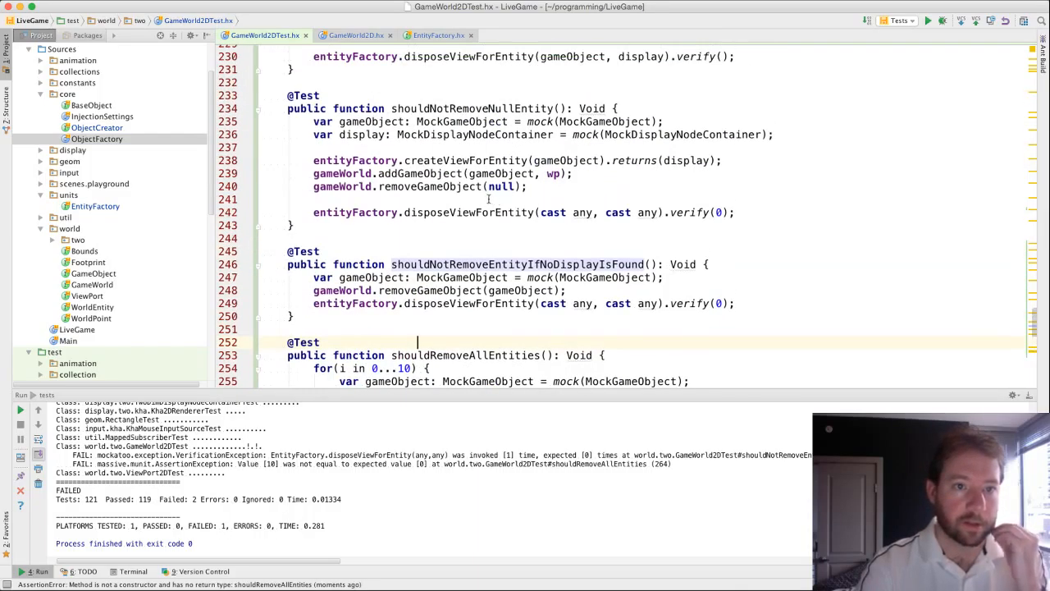
scroll(up, 3)
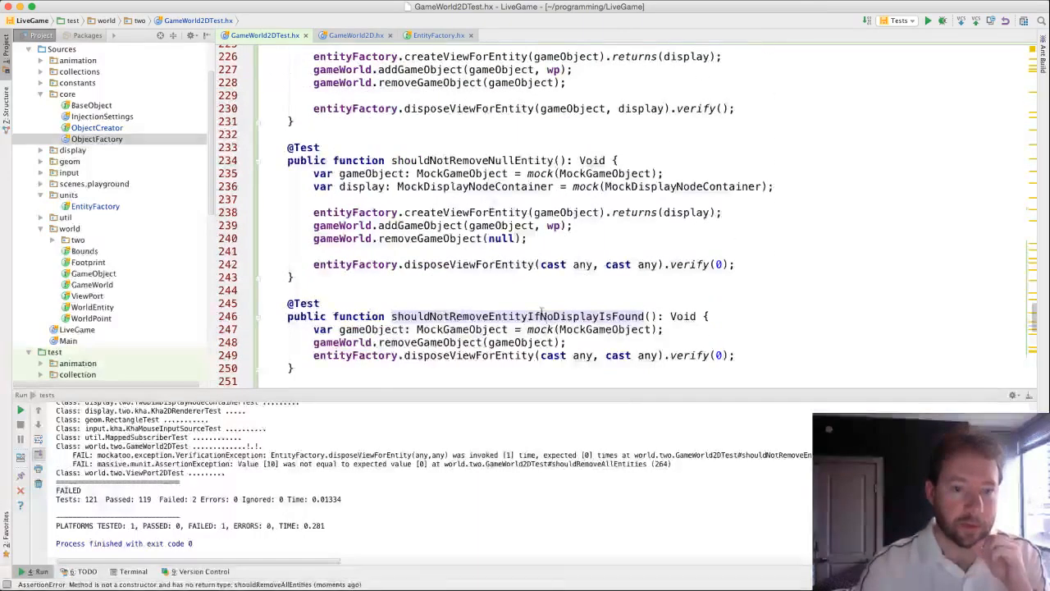
double_click(517, 265)
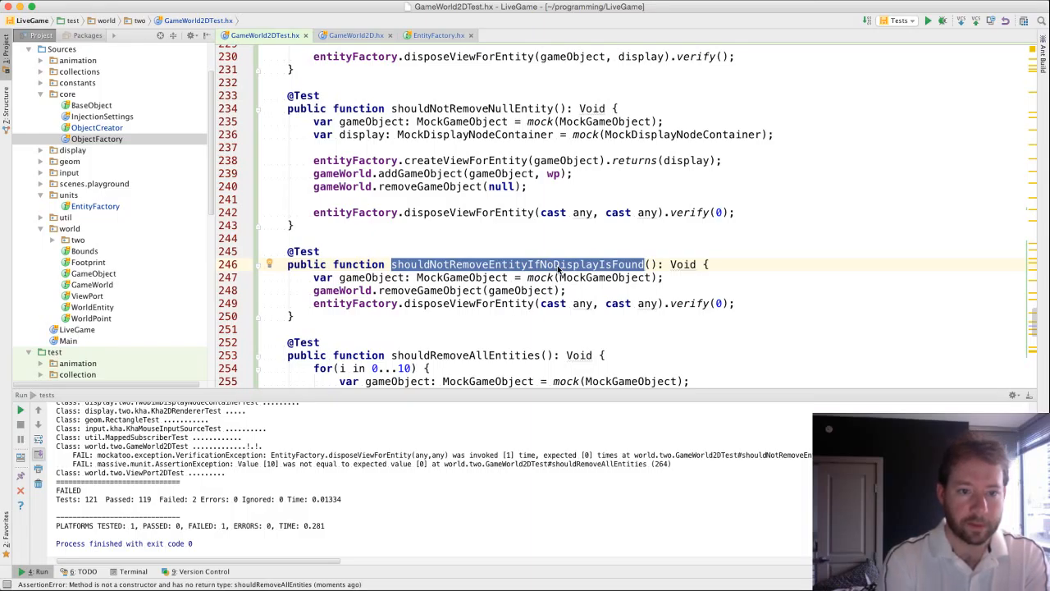
mouse_move(447, 269)
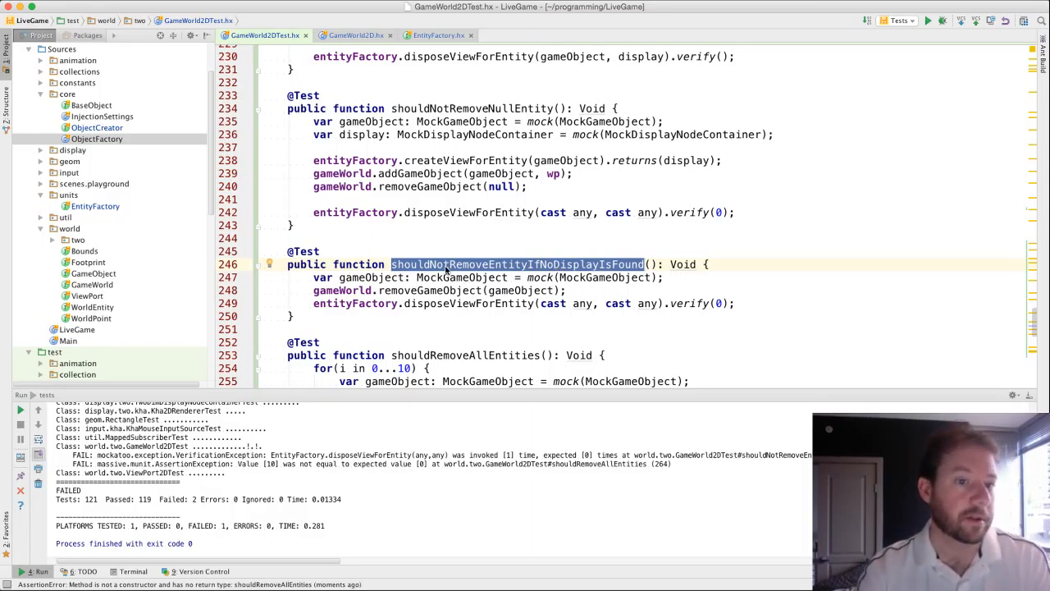
click(357, 35)
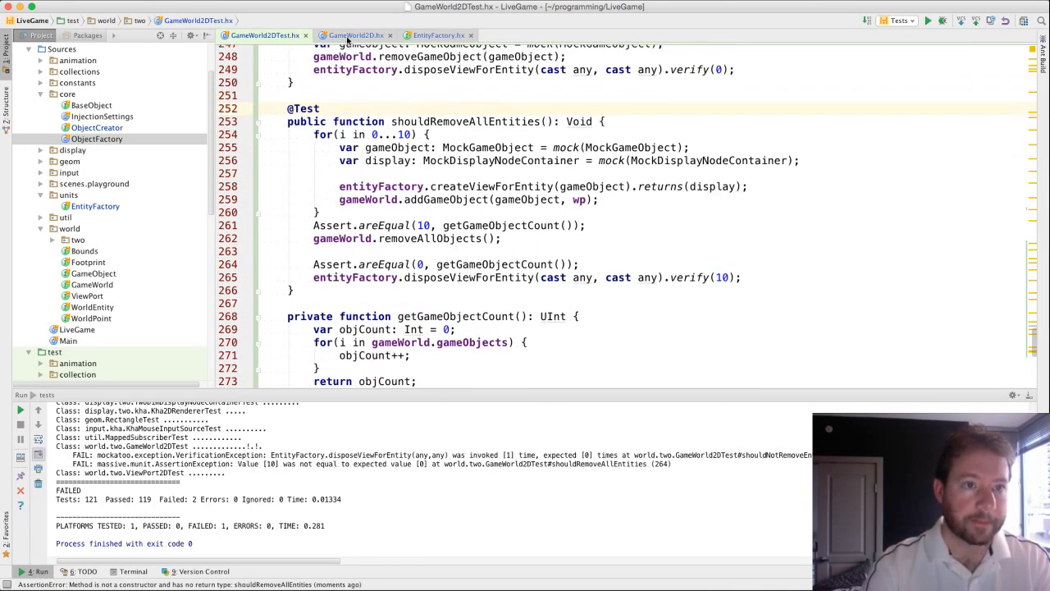
Start a for (entity in gameObjects) loop inside GameWorld2D's removeAllObjects.
click(355, 35)
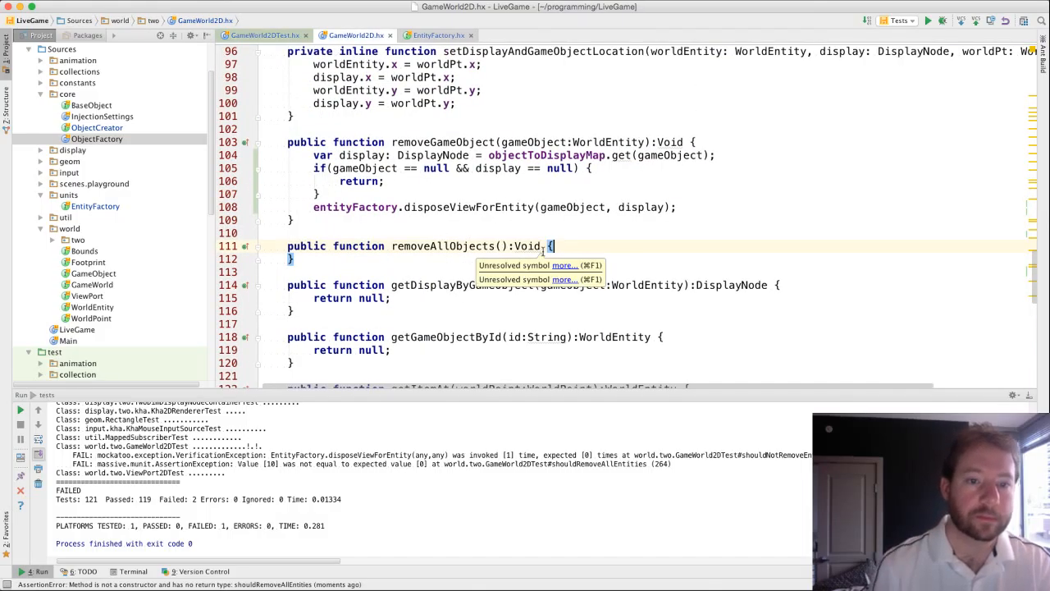
text(for(entity i)
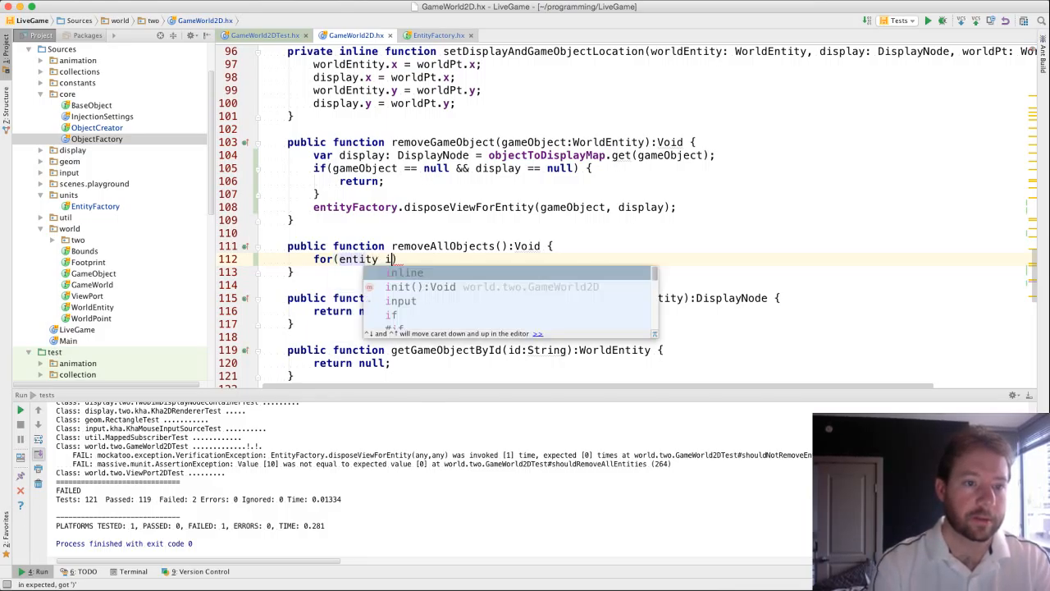
text(gameObjects)
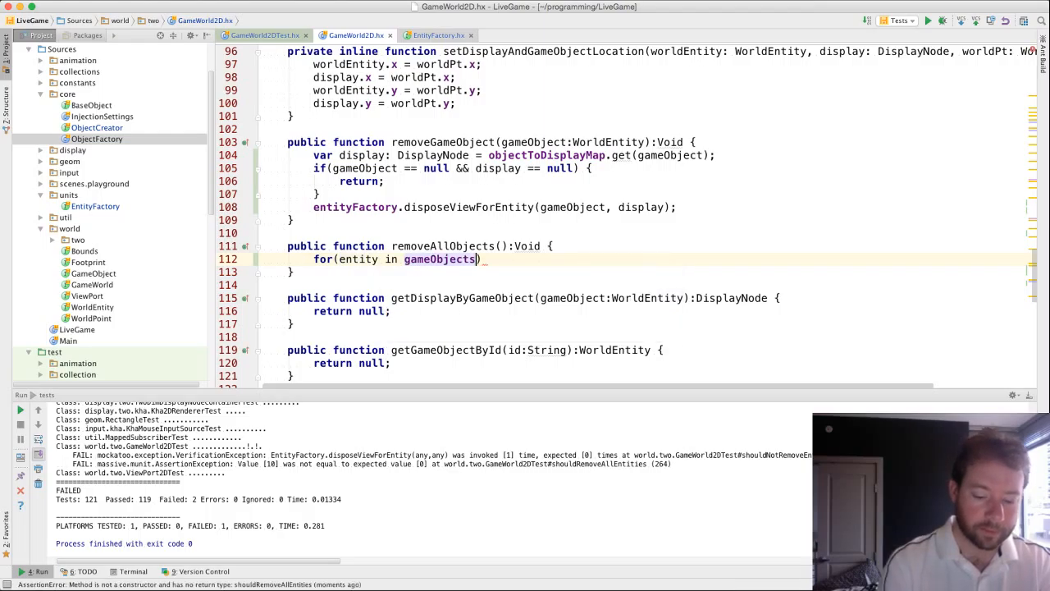
text(())
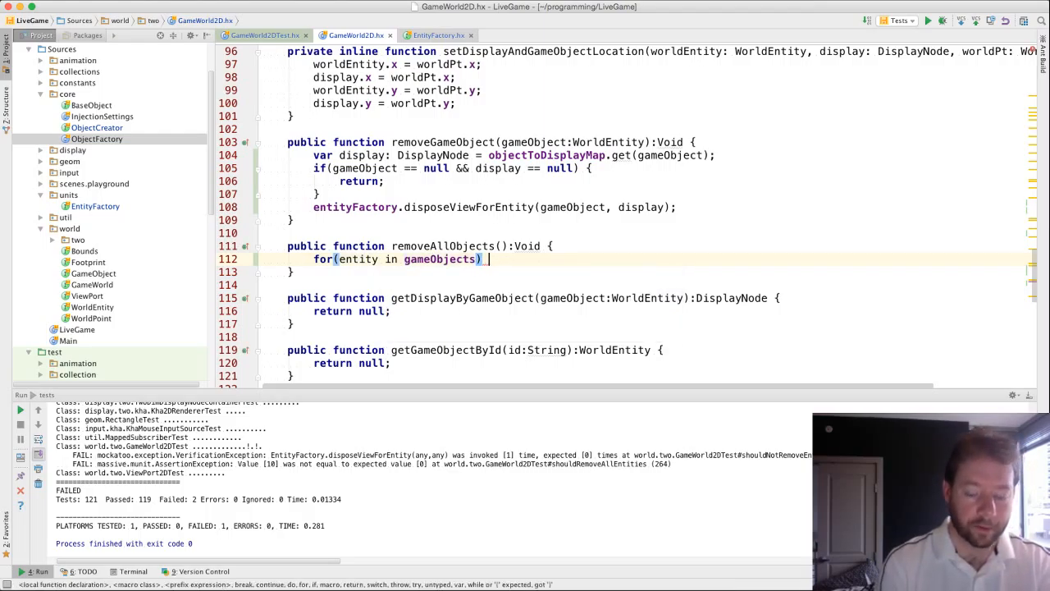
click(263, 35)
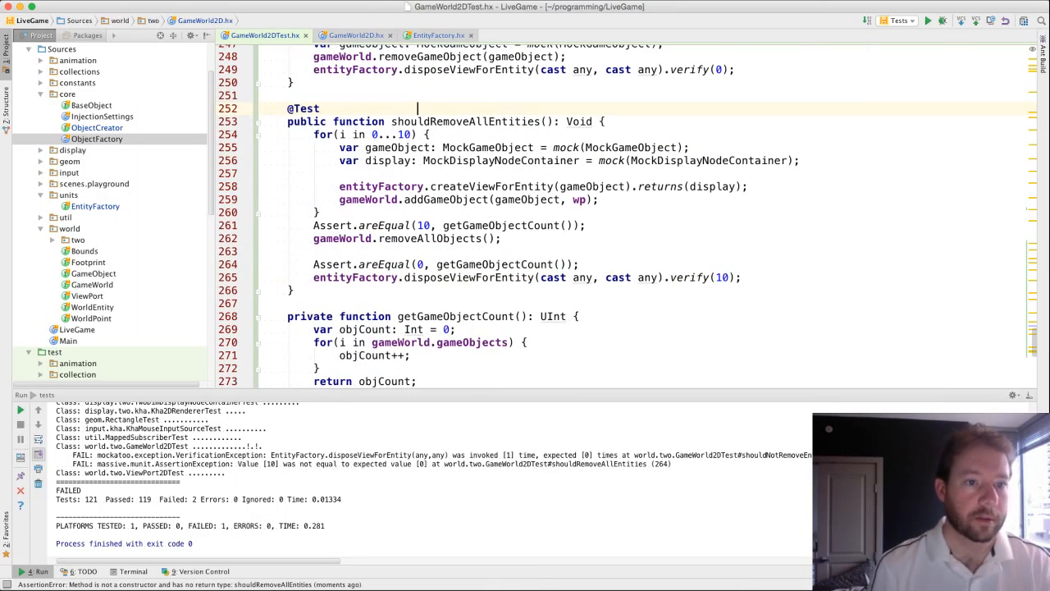
Add Assert.areEqual(0, getGameObjectCount()) to shouldRemoveEntityFromWorld.
scroll(up, 3)
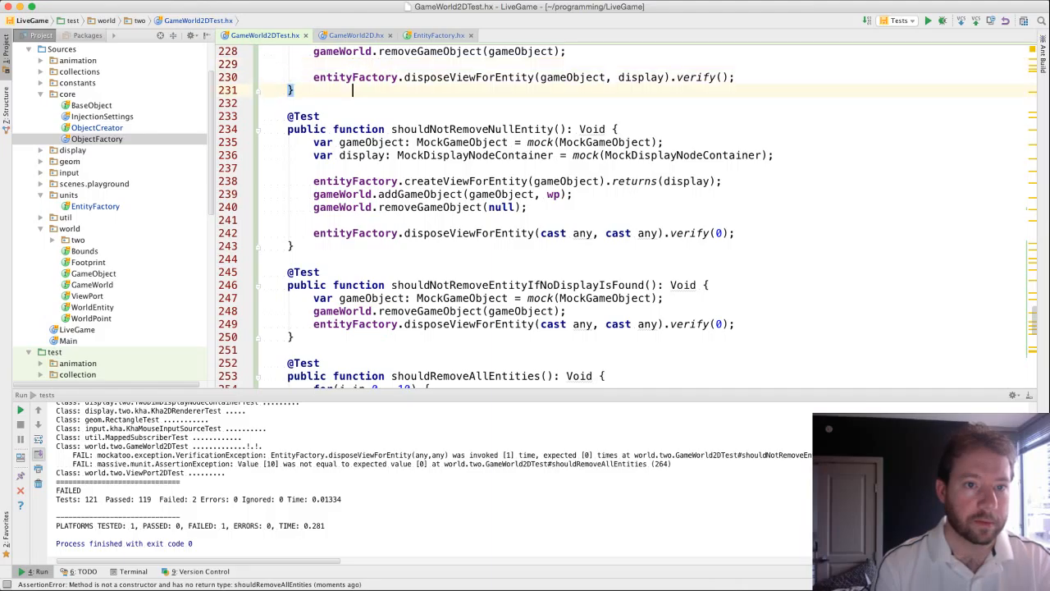
scroll(up, 3)
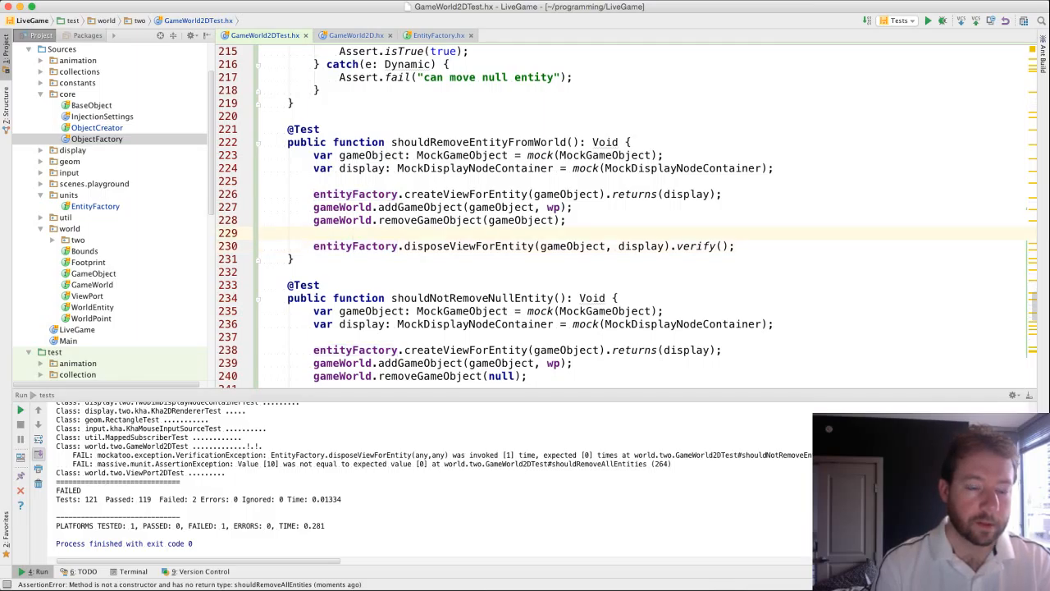
text(Assert.areEqual(0)
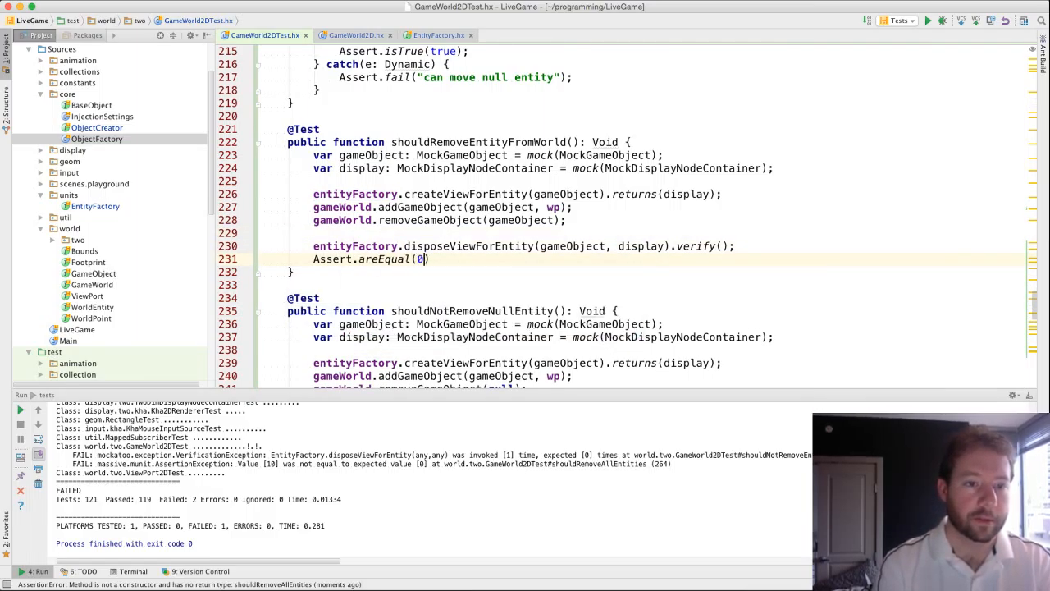
text(, wo)
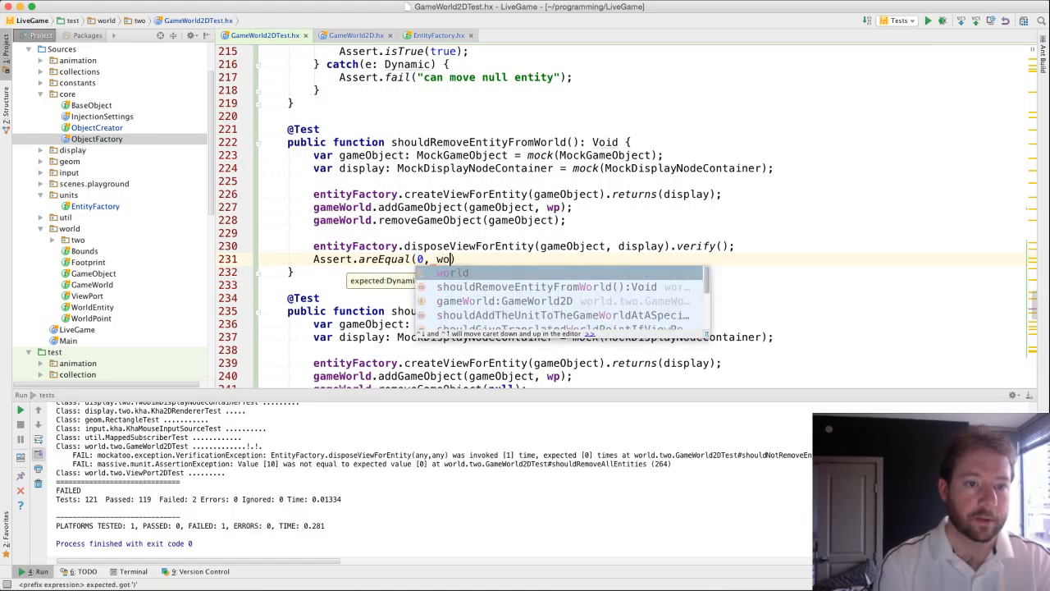
text(gameEn)
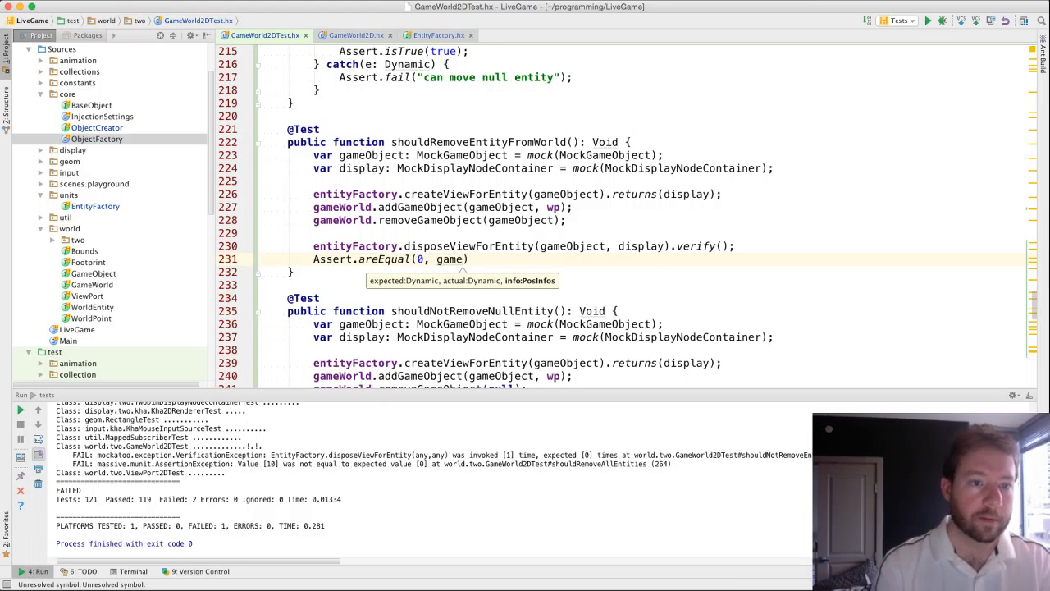
mouse_move(607, 99)
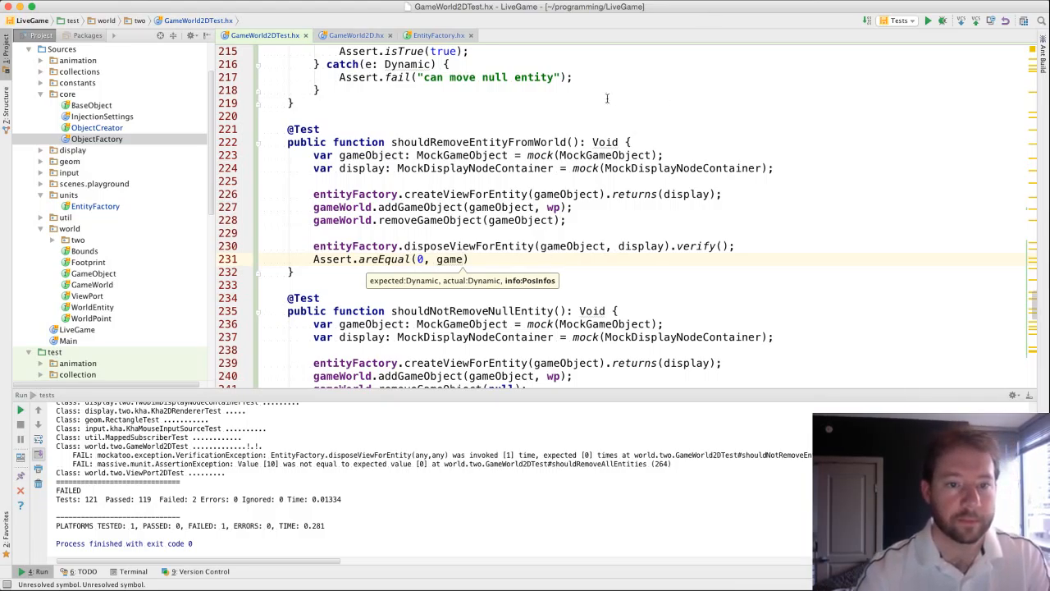
scroll(down, 3)
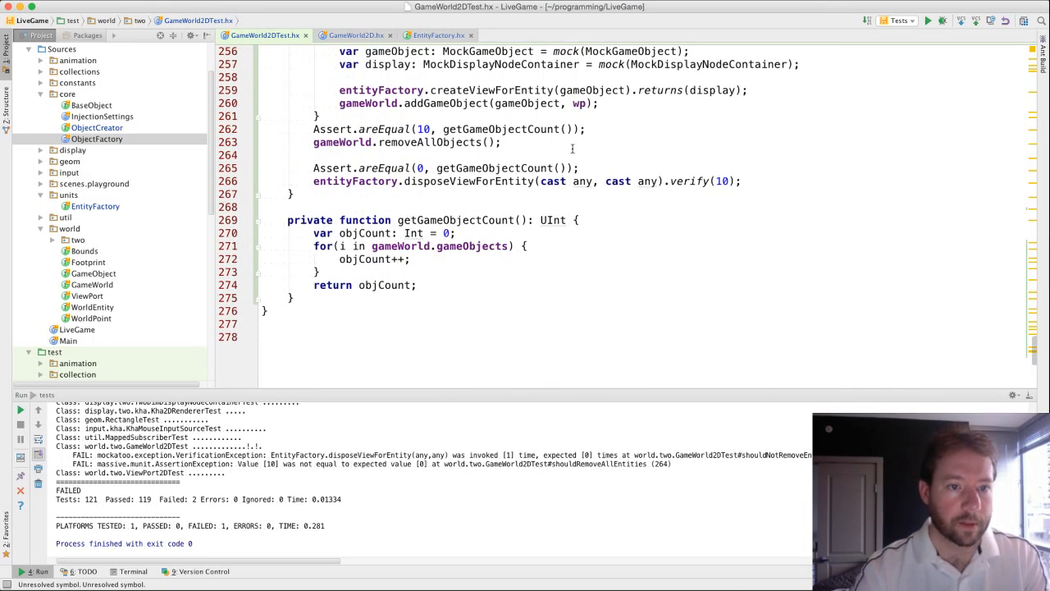
text(ge)
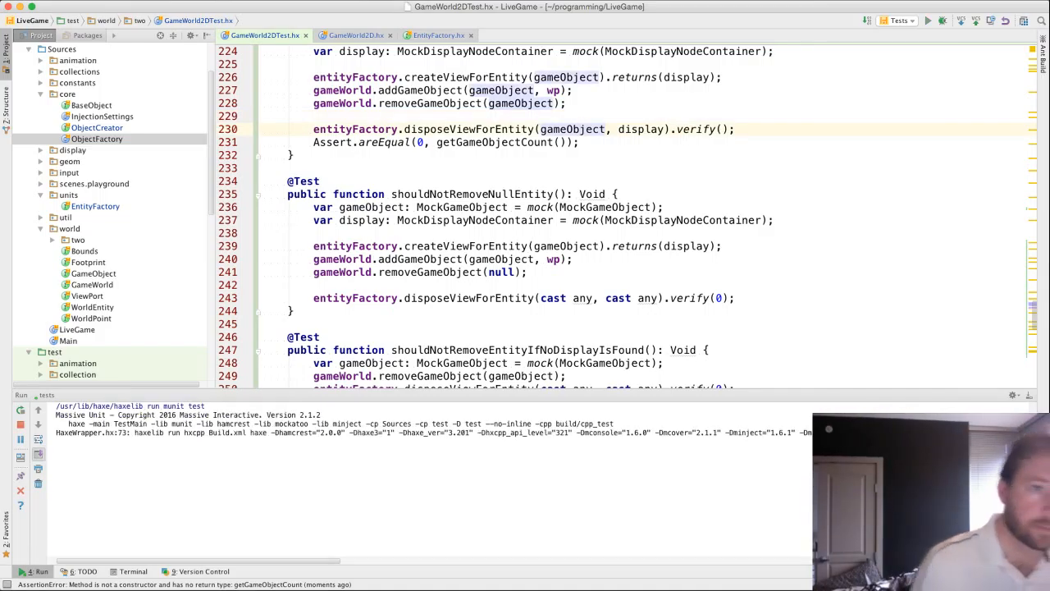
Make removeGameObject remove the entity from objectToDisplayMap and gameObjects.
click(929, 20)
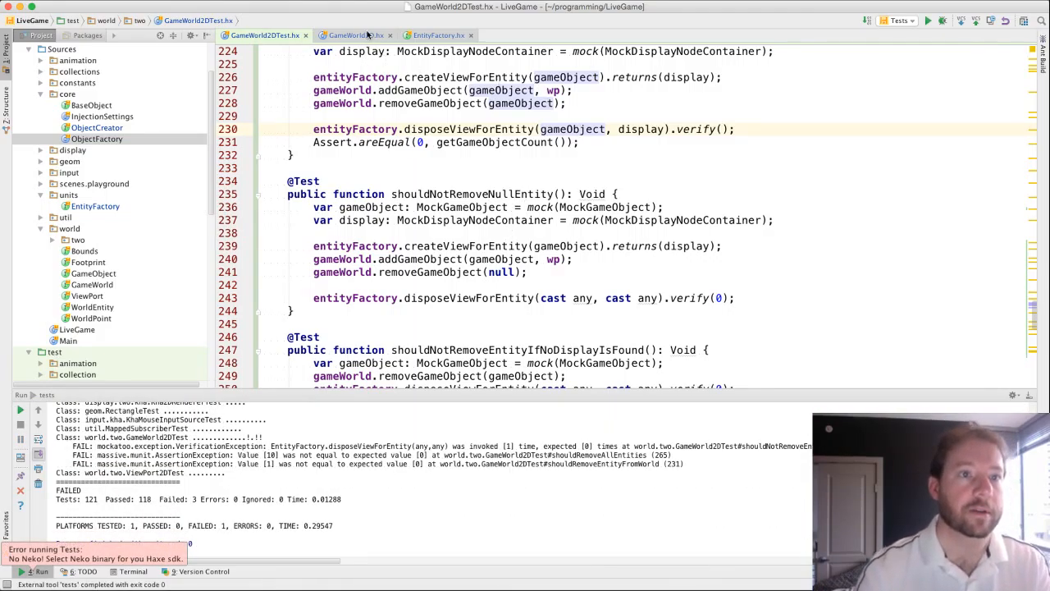
click(355, 35)
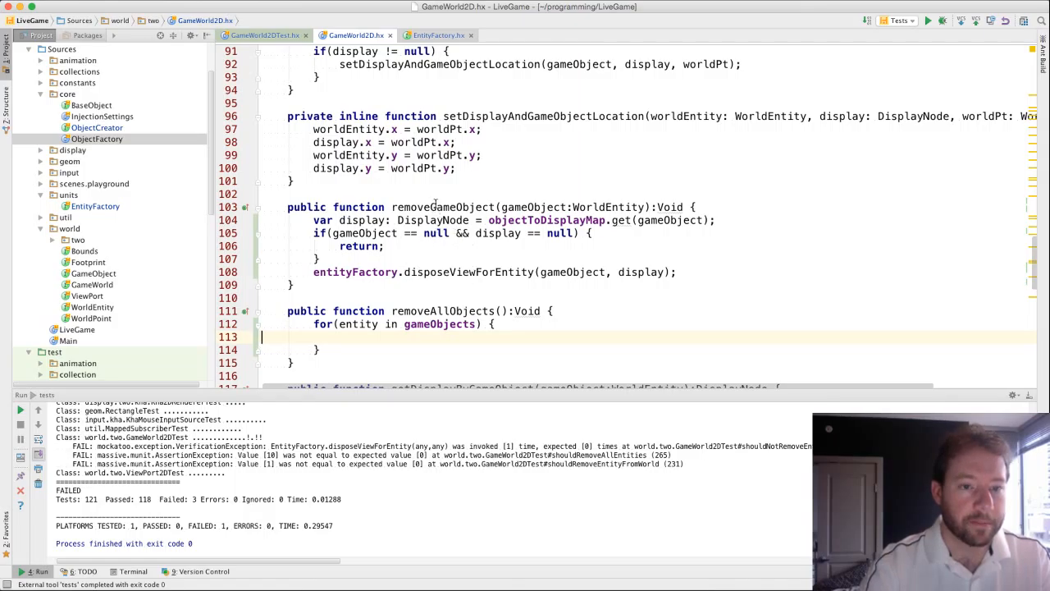
scroll(up, 3)
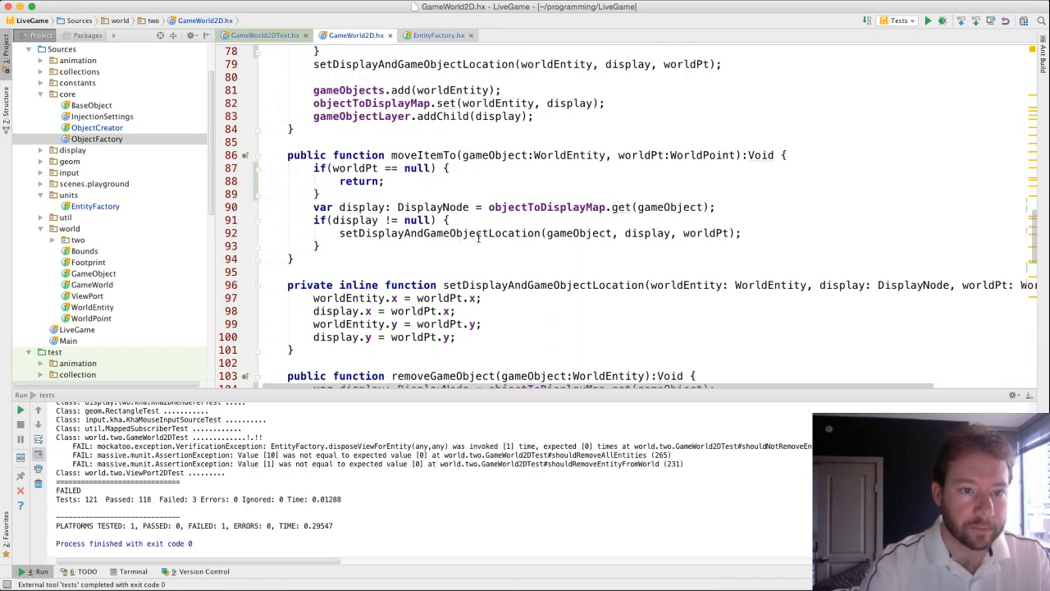
scroll(down, 3)
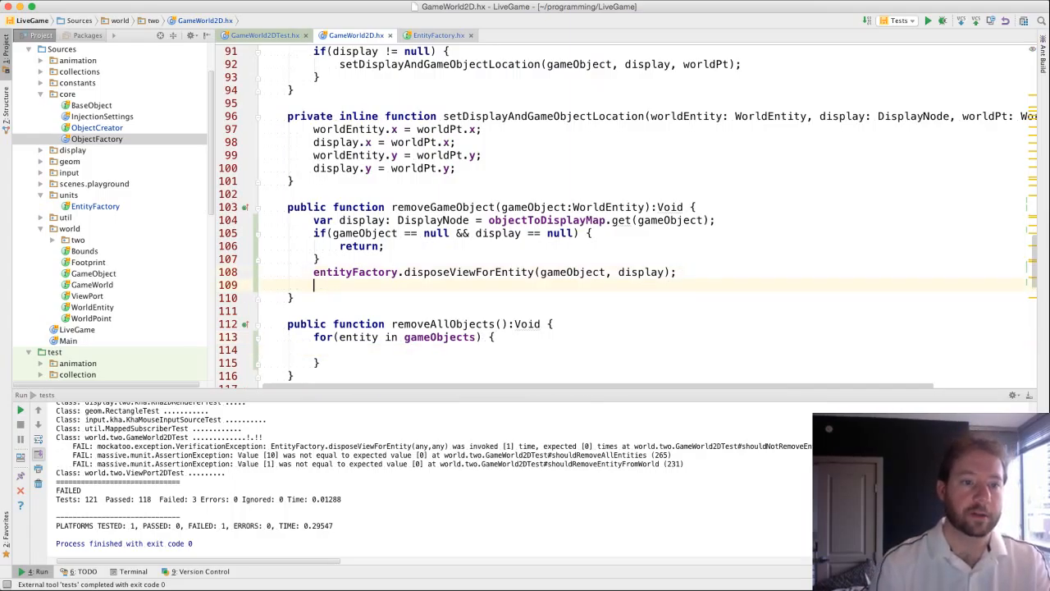
click(678, 271)
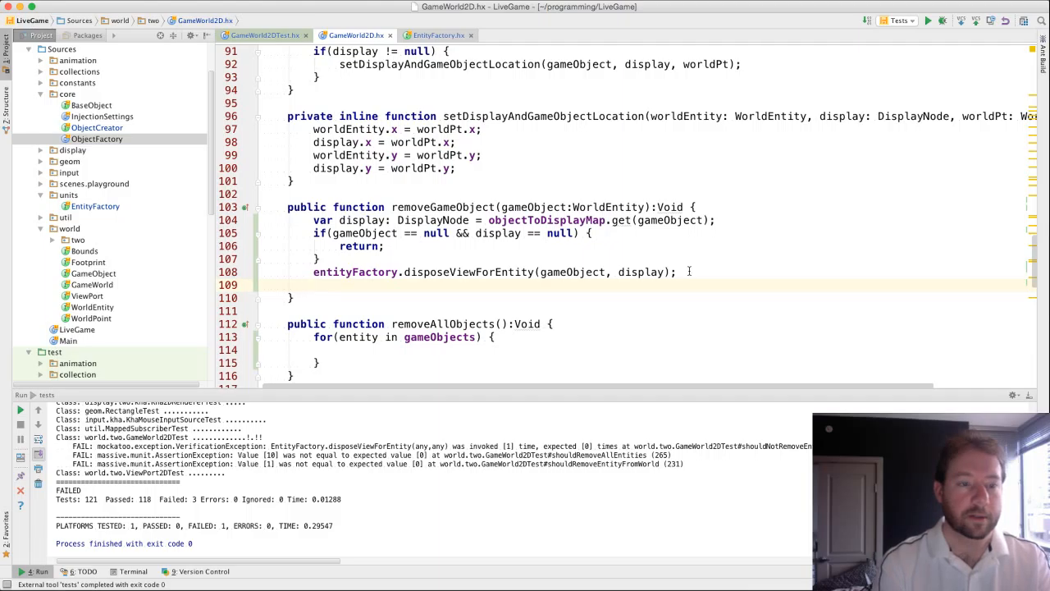
text(objectToDisplayMap.remove()
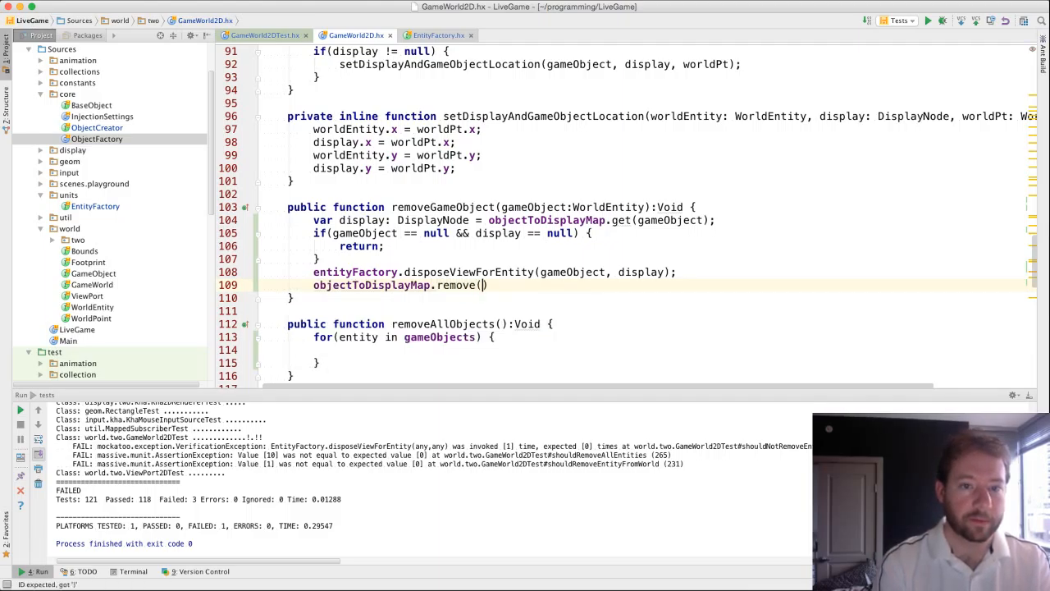
text(gameObject)
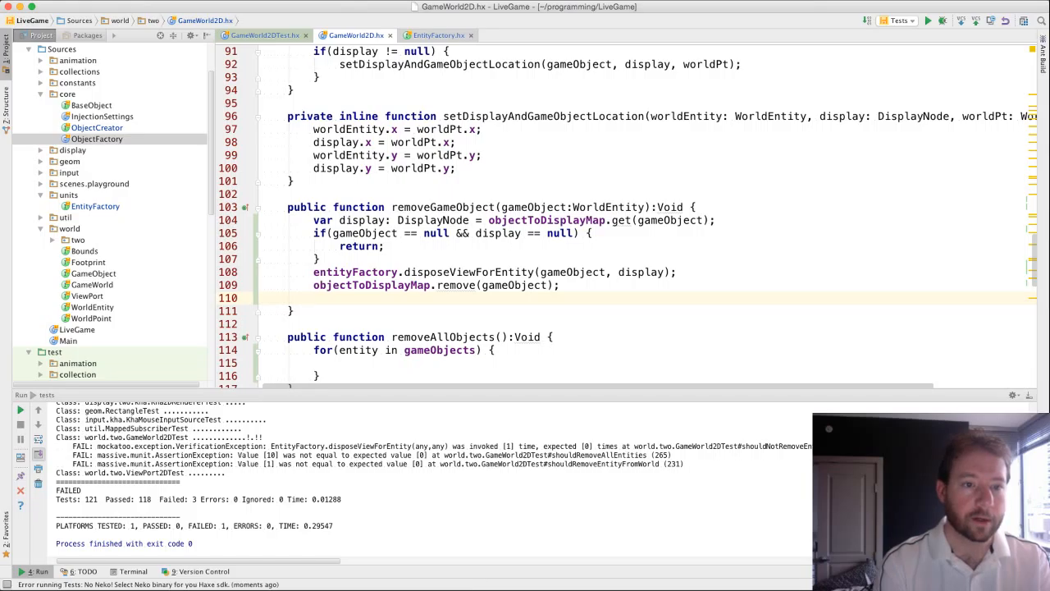
text(gameObjects.remove)
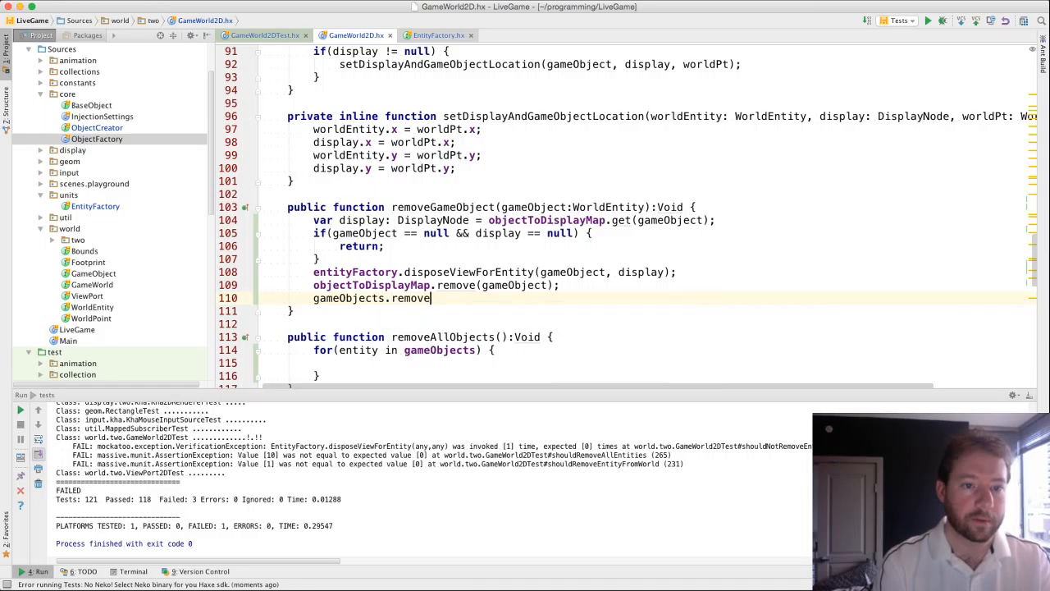
text((gameObject);)
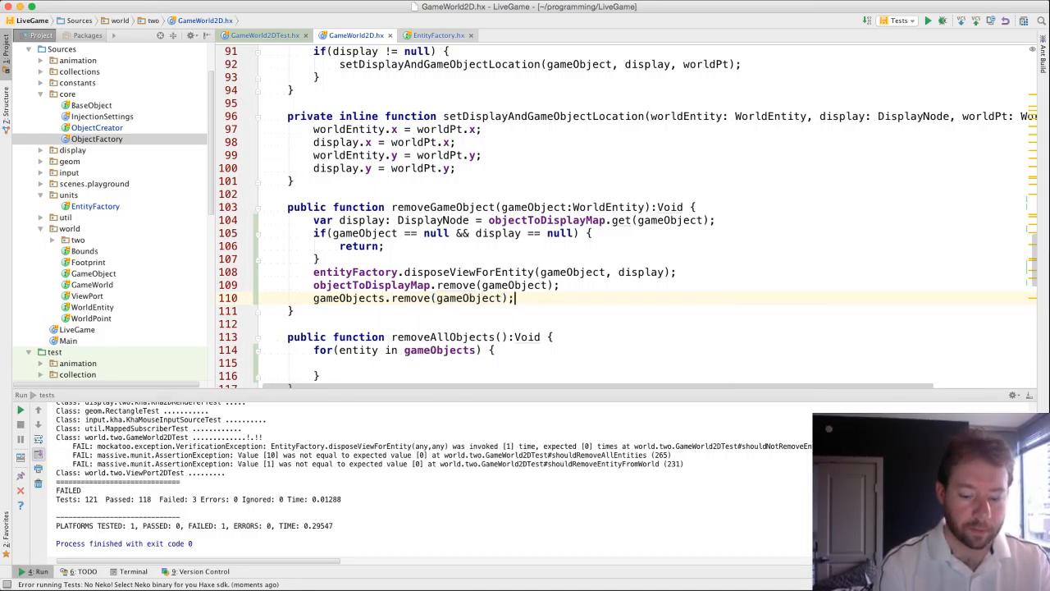
Call removeGameObject(entity) inside the removeAllObjects loop and rerun the tests.
click(929, 21)
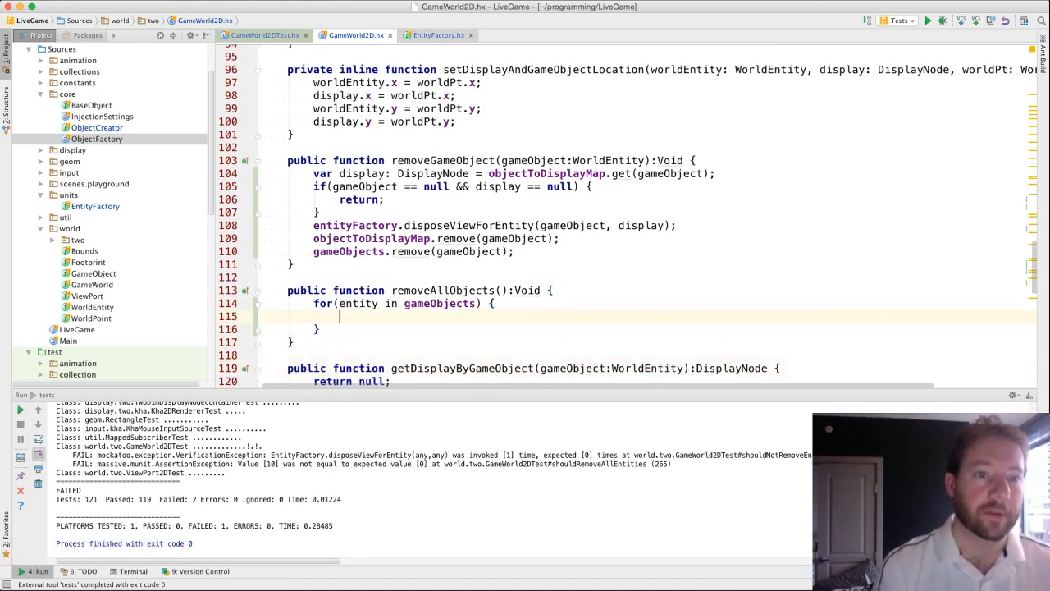
text(removeGameObject)
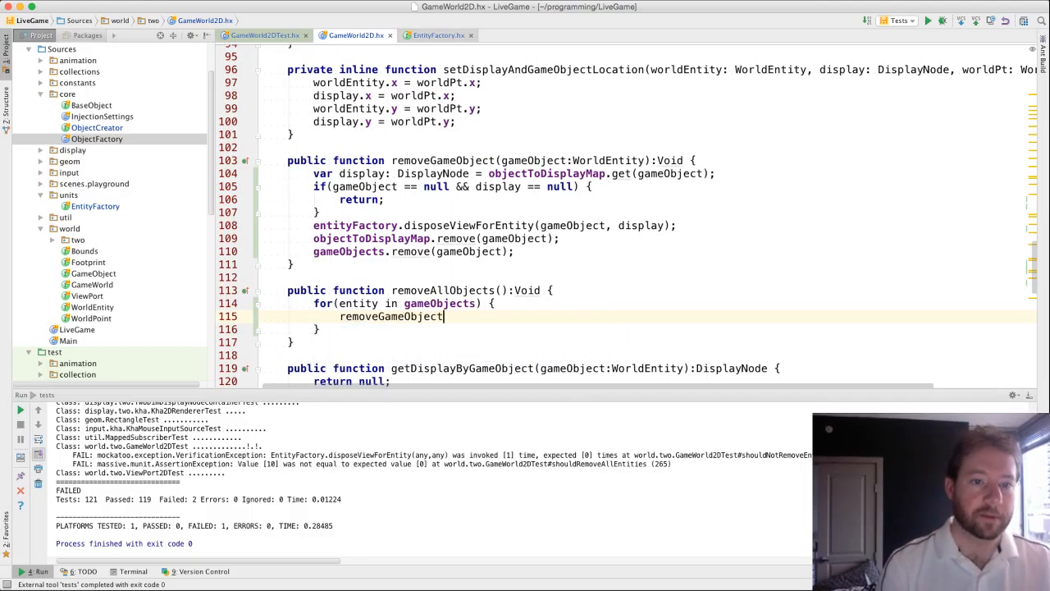
text((entity);)
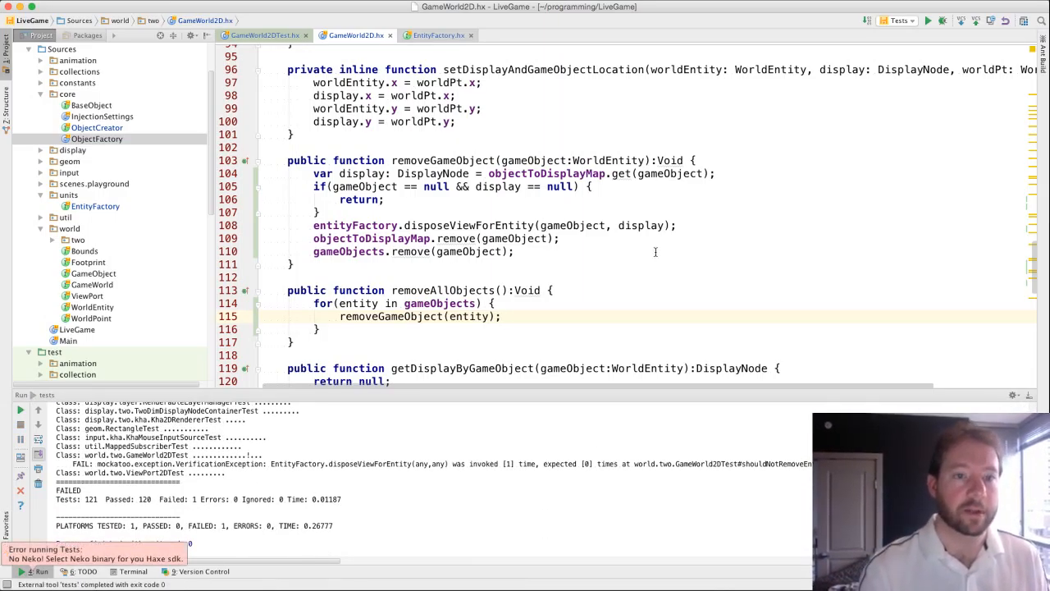
click(264, 36)
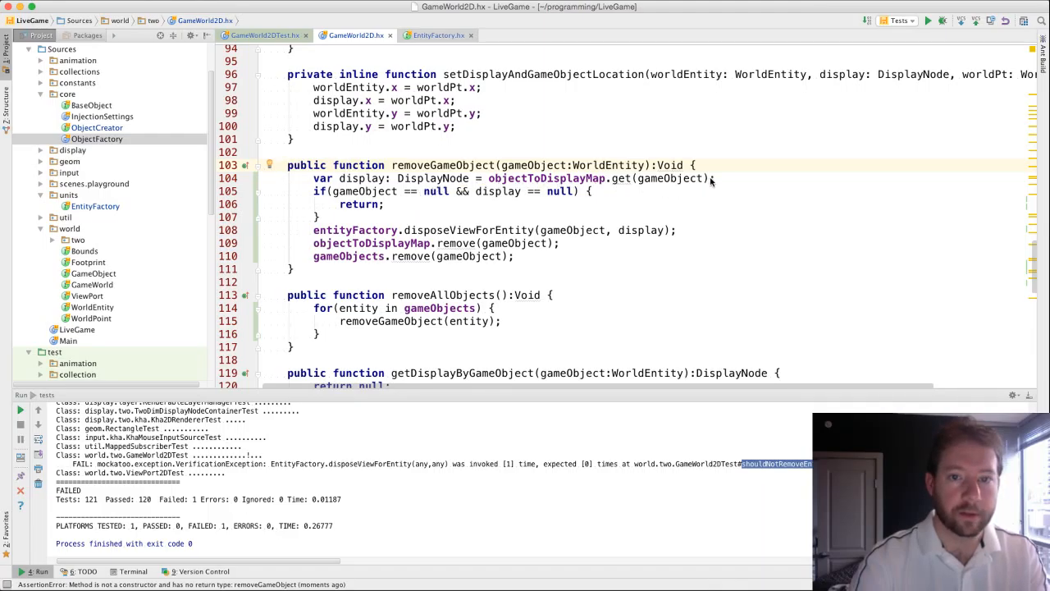
text(tr)
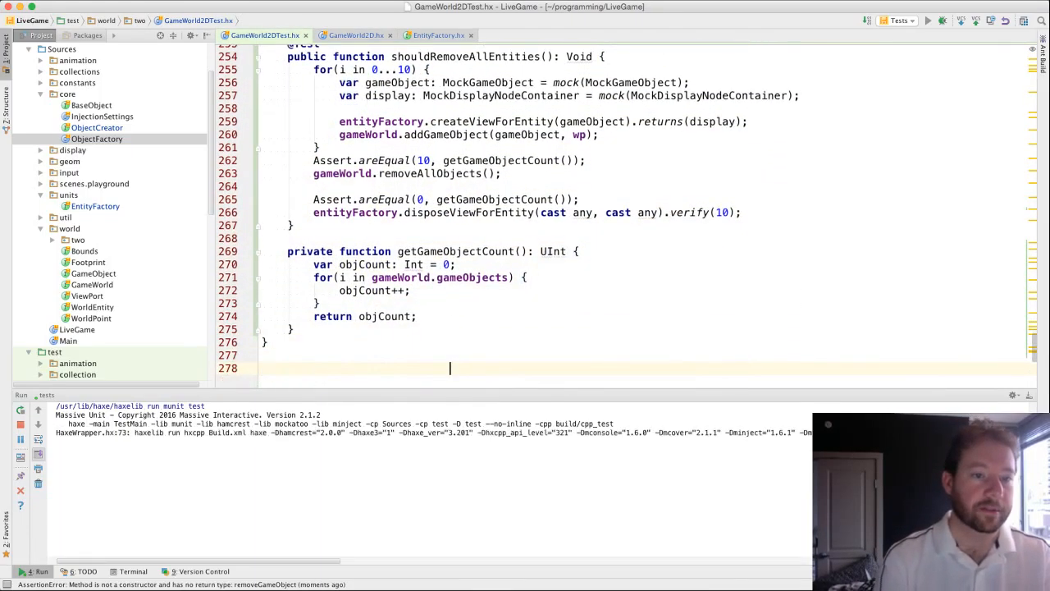
Name the new test shouldGetDisplayForWorldEntity.
text(t)
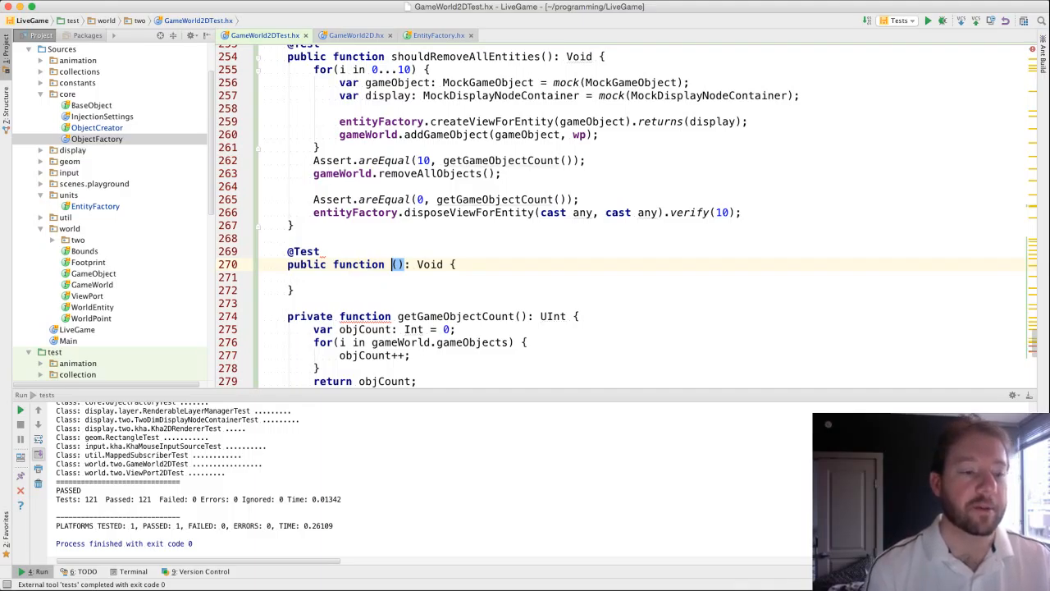
click(355, 35)
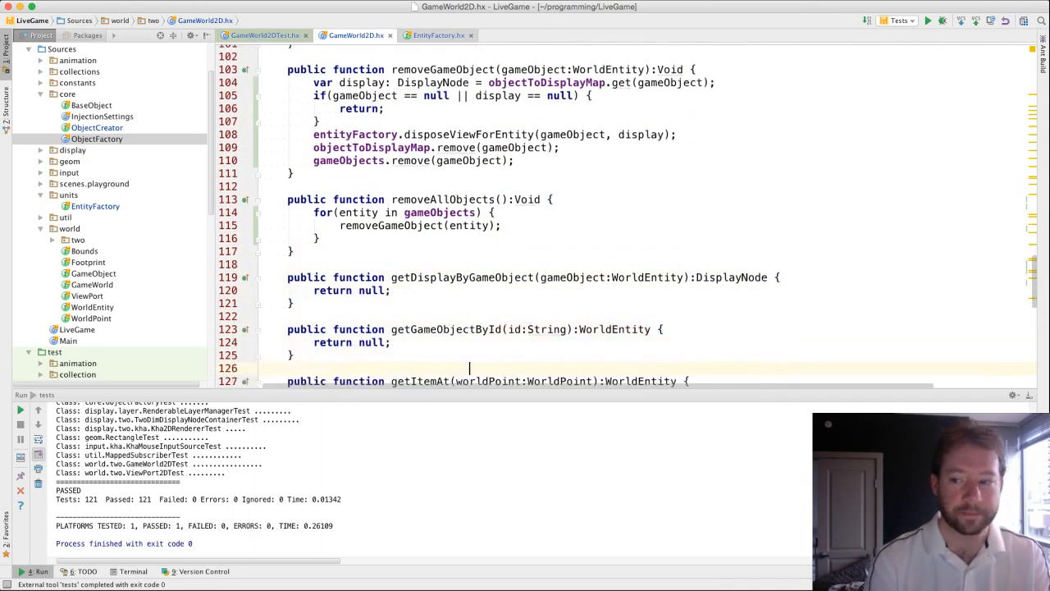
scroll(down, 3)
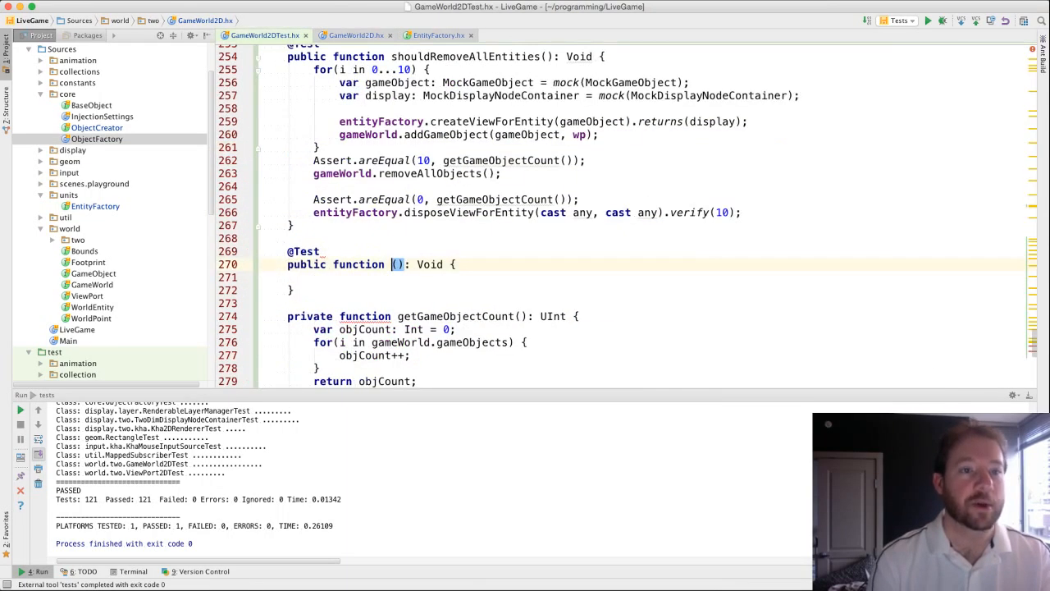
text(shouldGet)
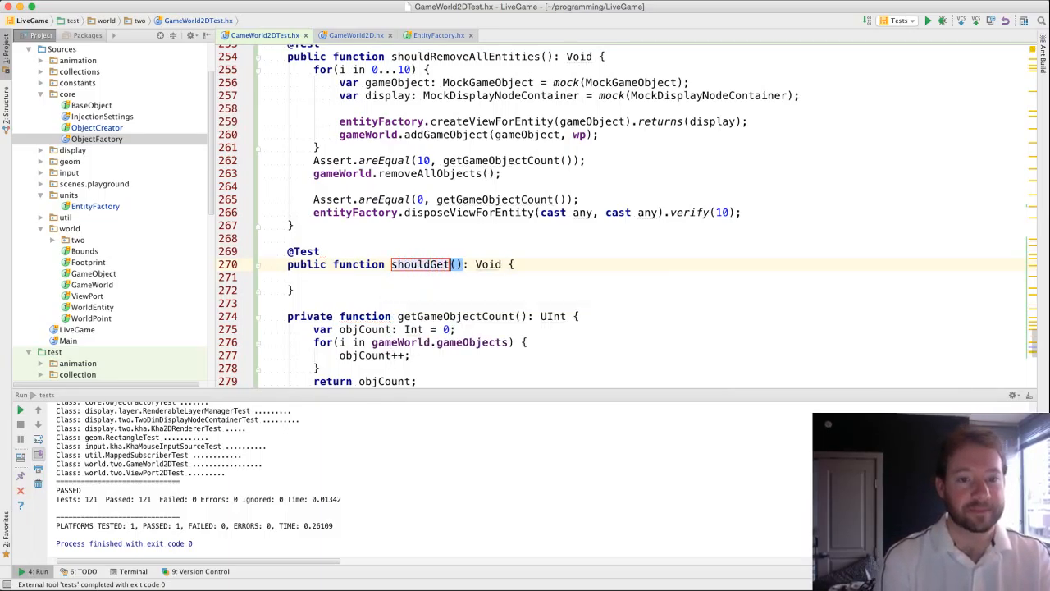
text(DisplayF)
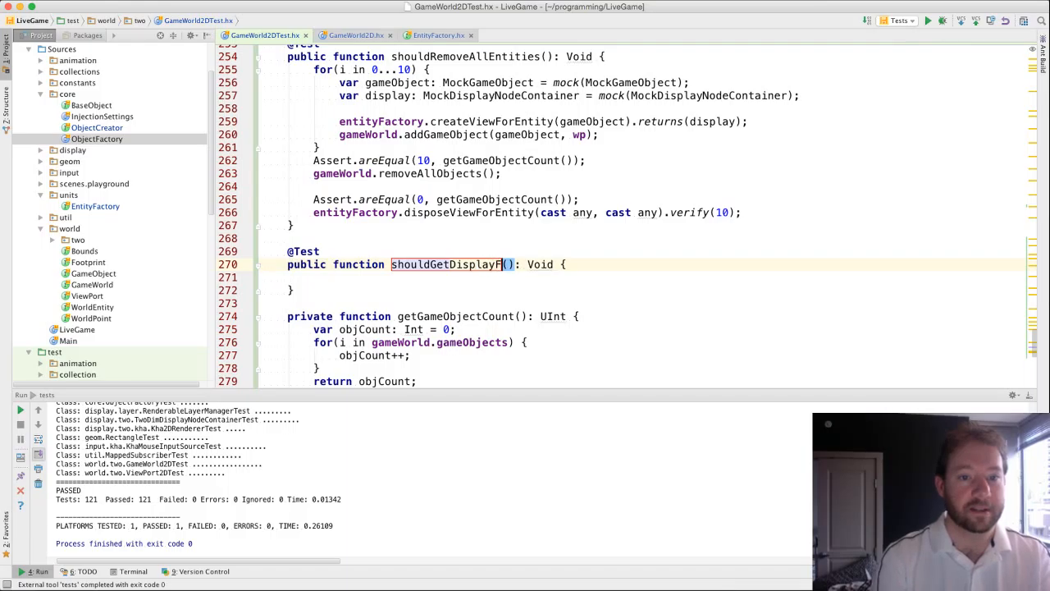
text(orWorl)
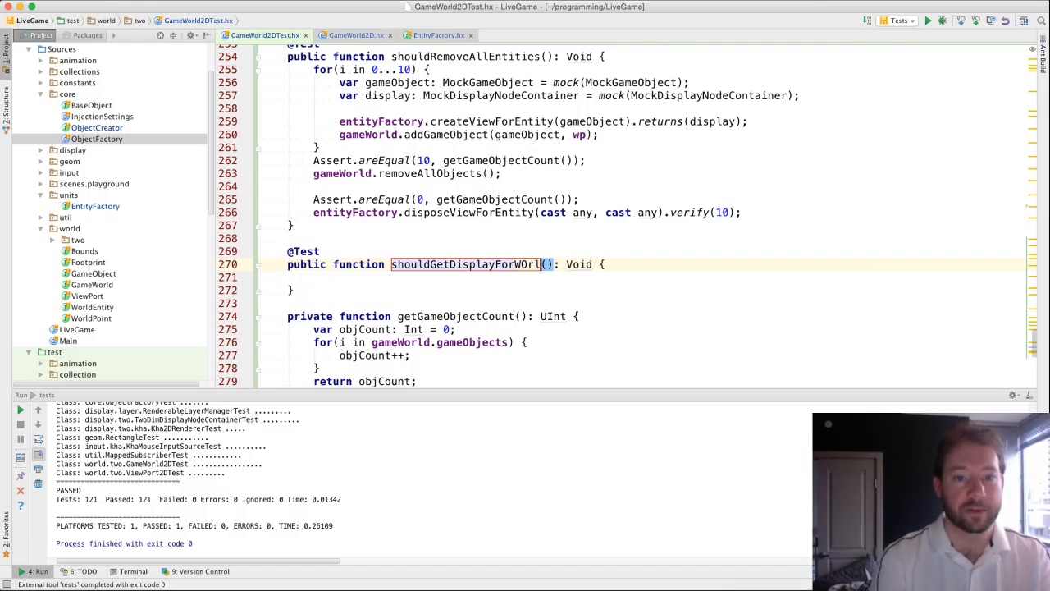
text(w)
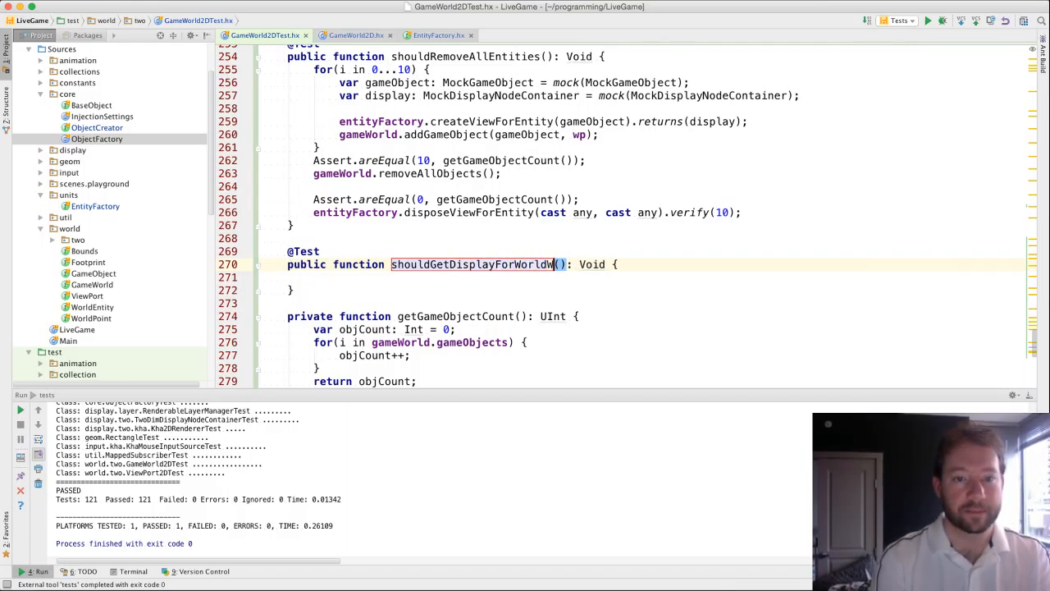
text(Ent)
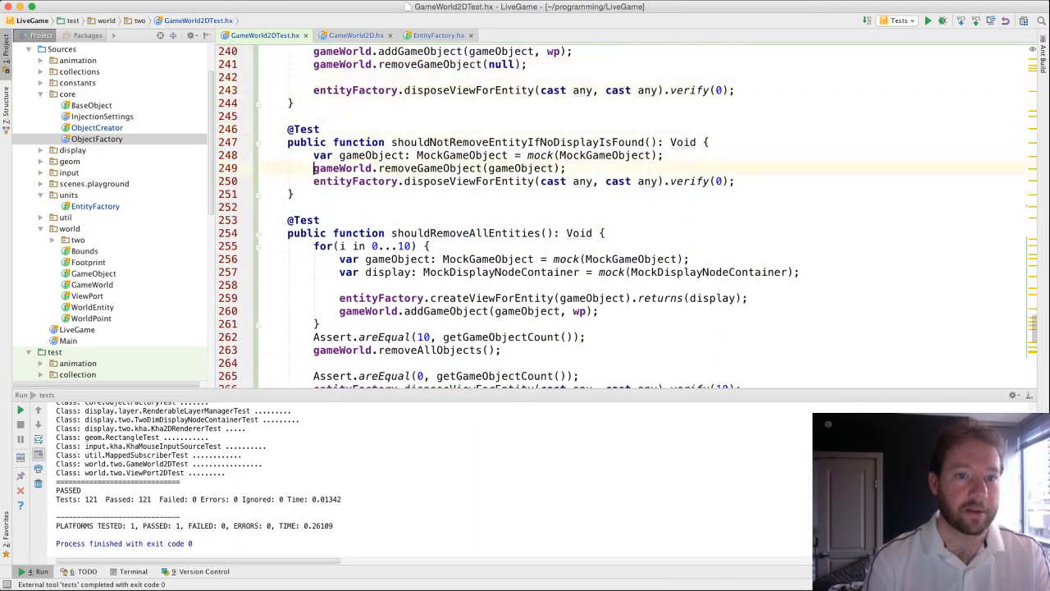
Copy the mock setup and addGameObject lines into the new test's body.
scroll(up, 3)
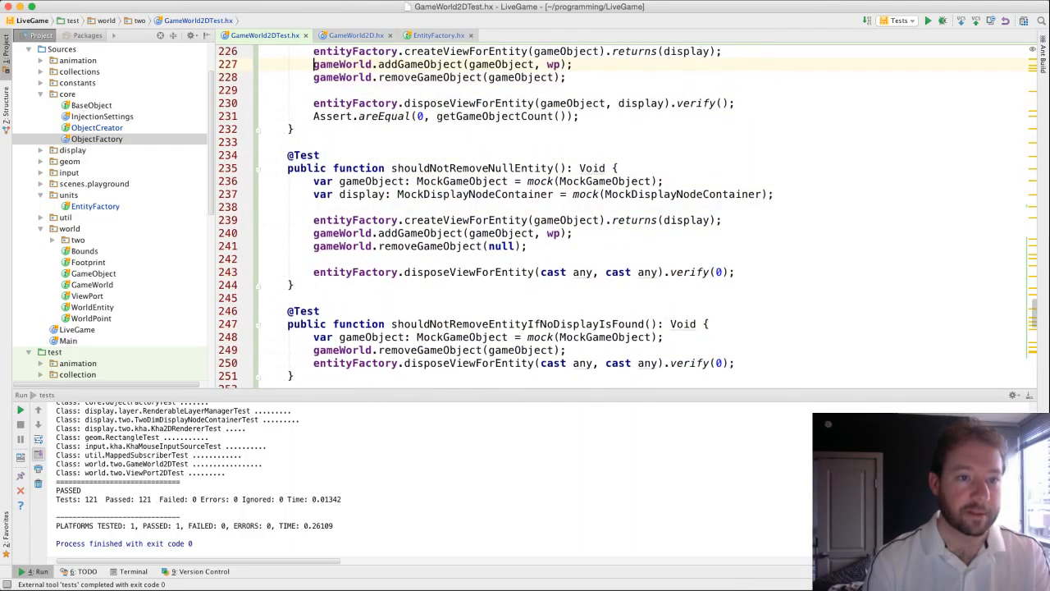
scroll(up, 3)
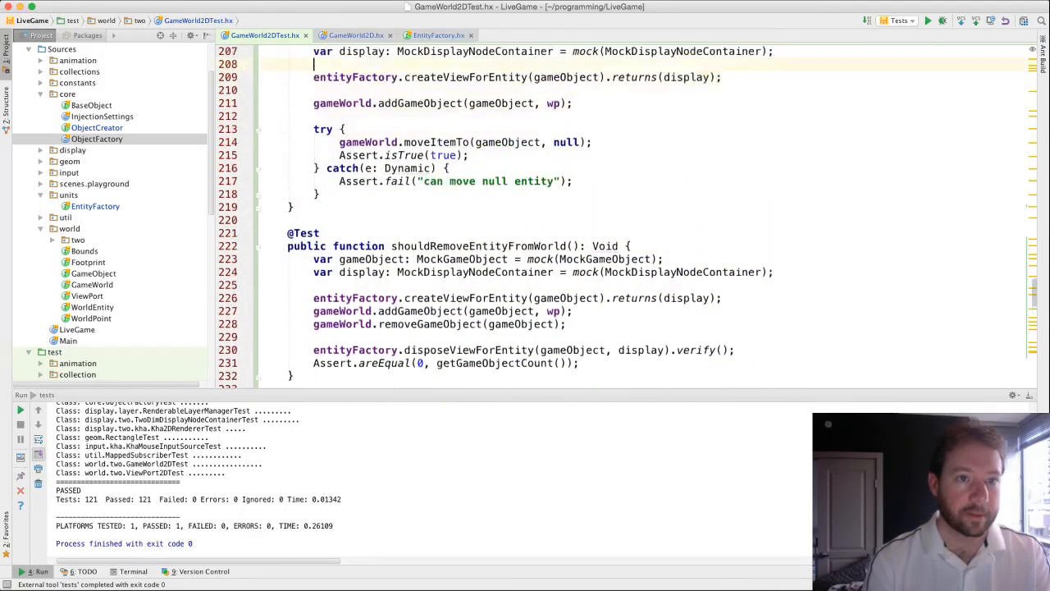
scroll(up, 3)
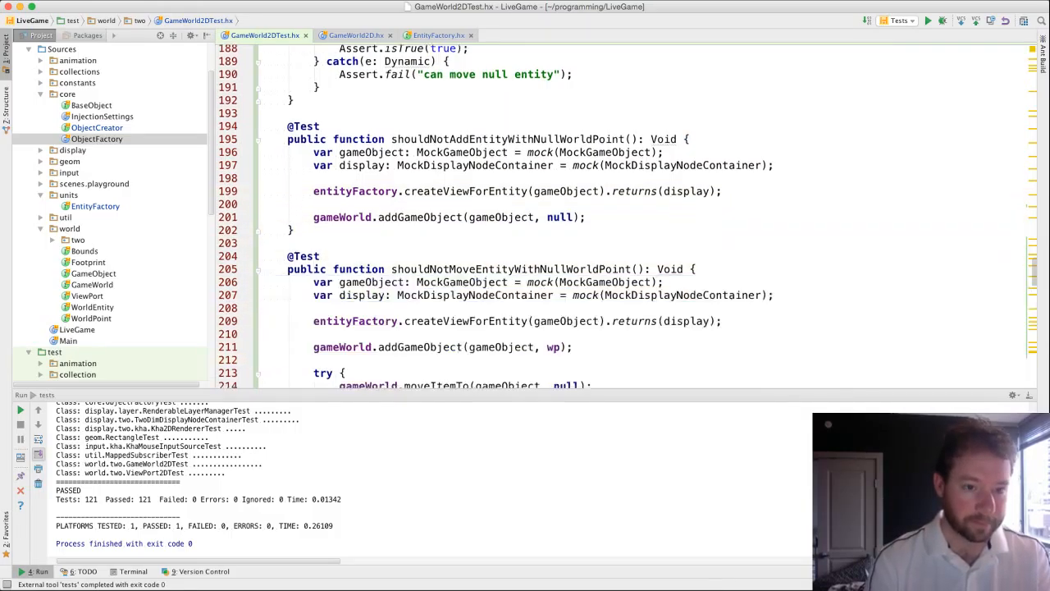
scroll(down, 3)
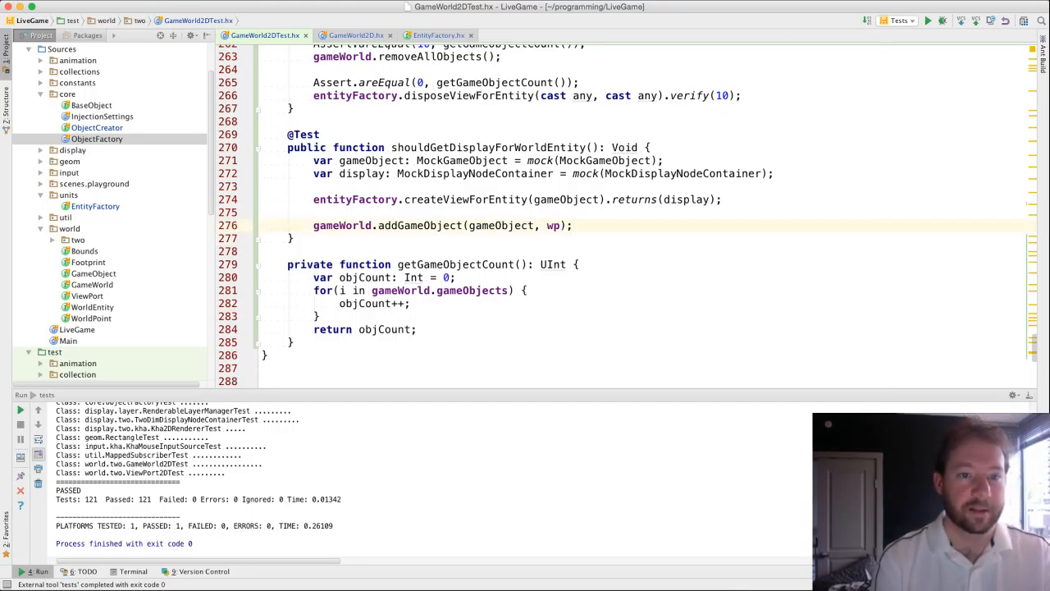
click(355, 35)
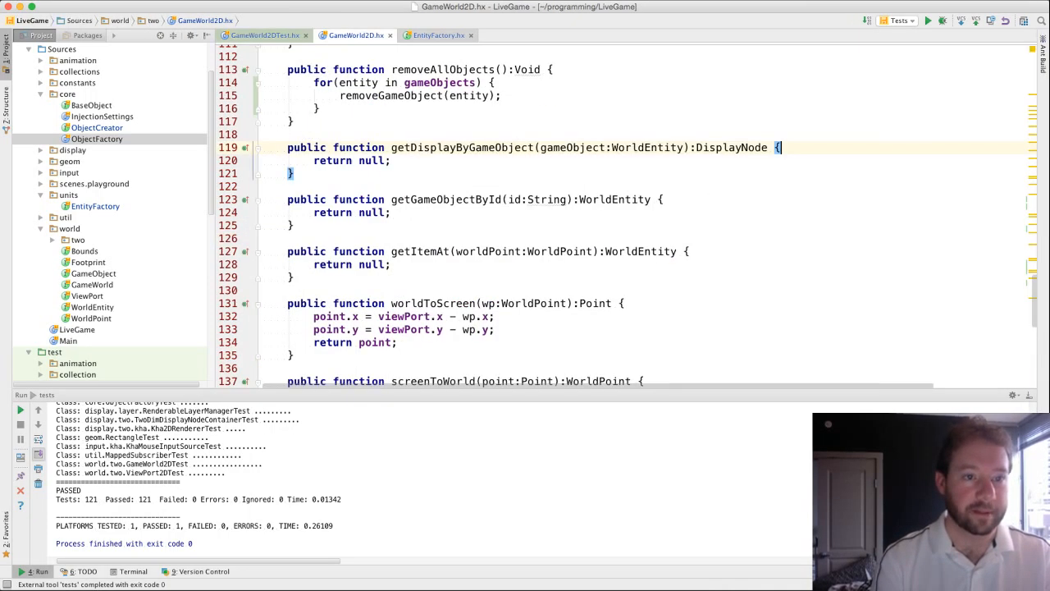
click(263, 35)
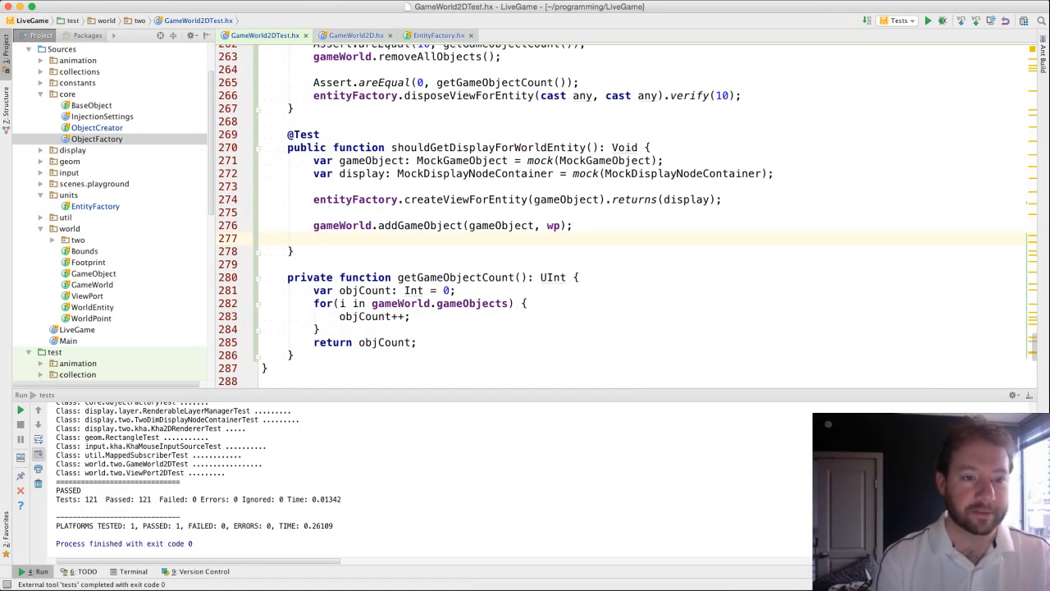
Assert Assert.areEqual(display, gameWorld.getDisplayByGameObject(gameObject)) in the new test.
text(Assert.areEqual()
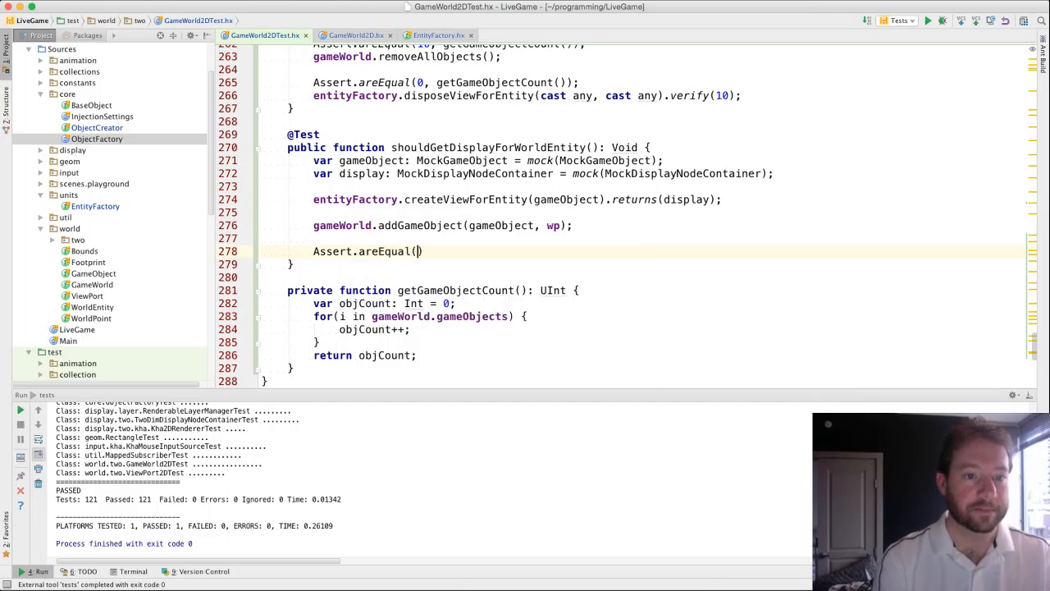
text(display, gameWorld.)
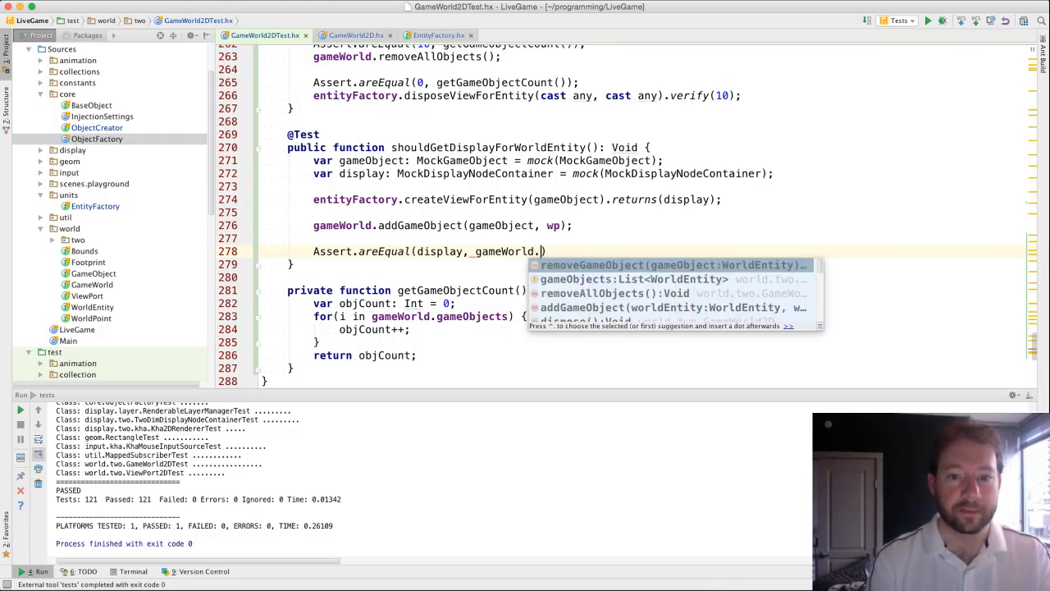
key(down)
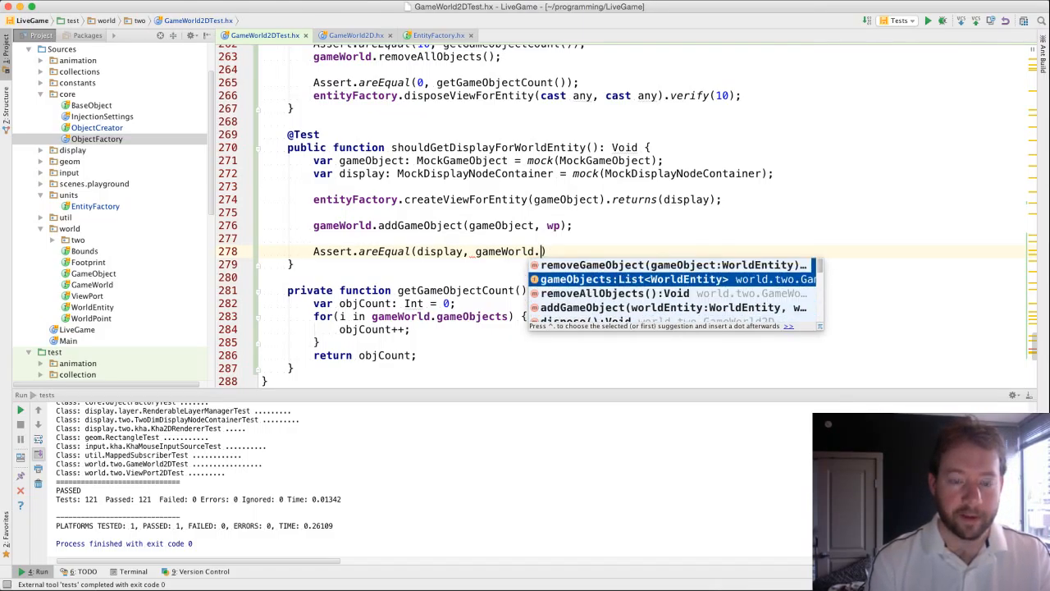
scroll(down, 3)
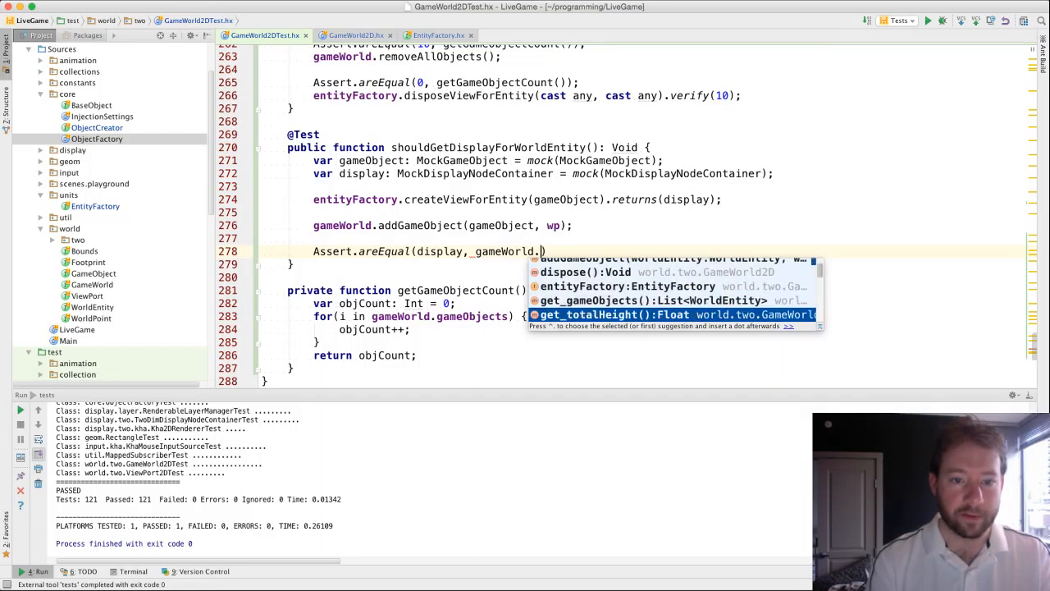
scroll(down, 3)
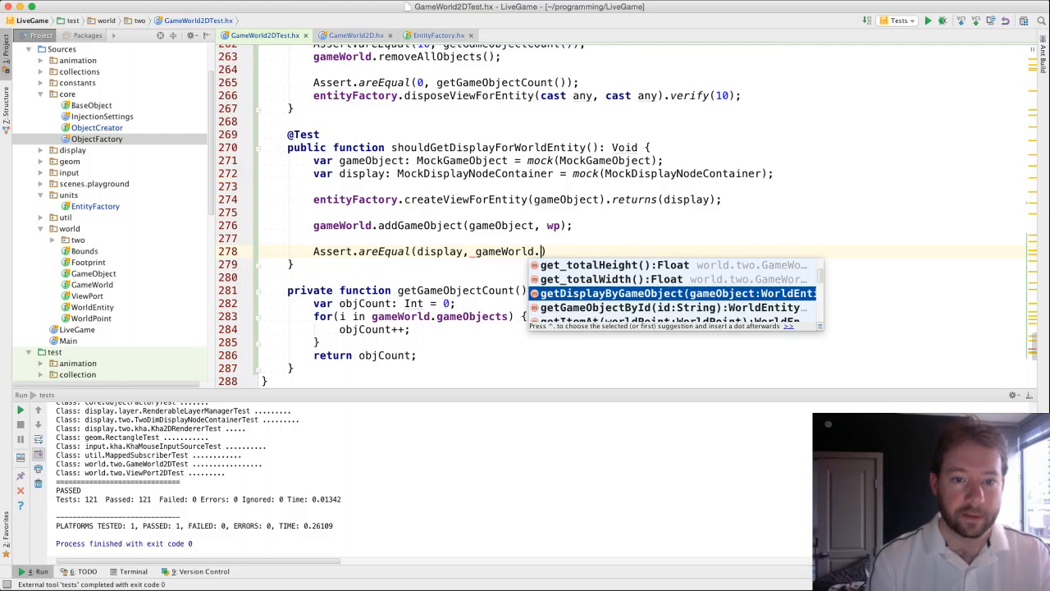
text(getDisplayByGameObject(gameObject)
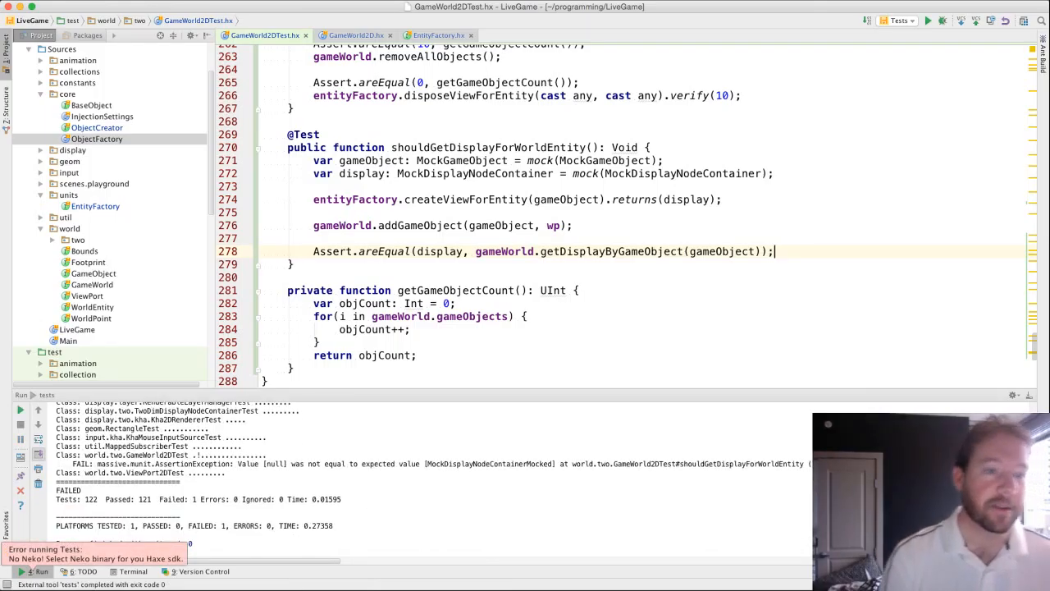
Make getDisplayByGameObject return objectToDisplayMap.get(gameObject) and rerun the tests.
click(354, 36)
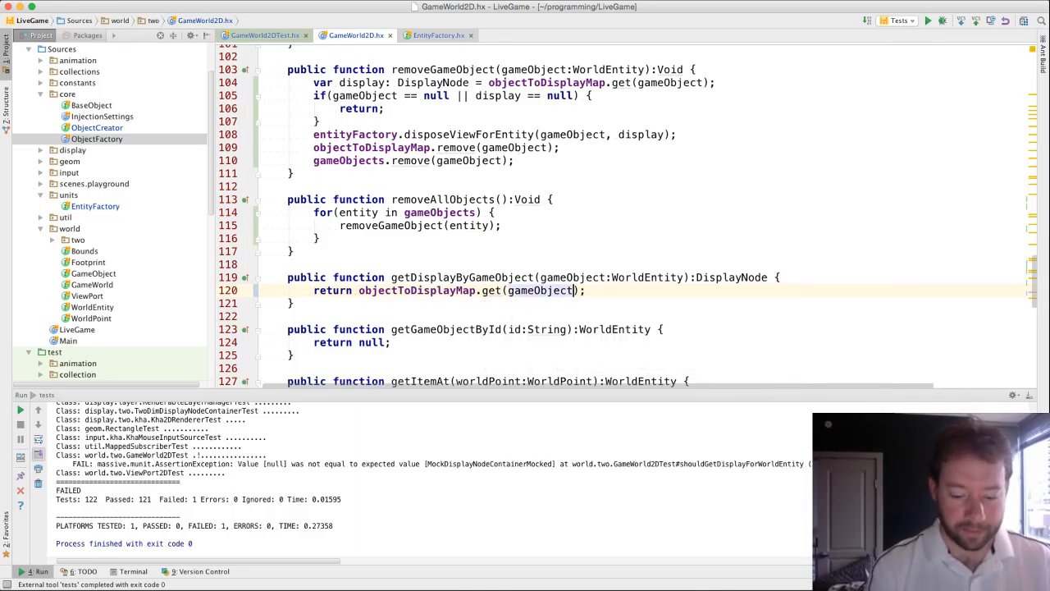
click(928, 20)
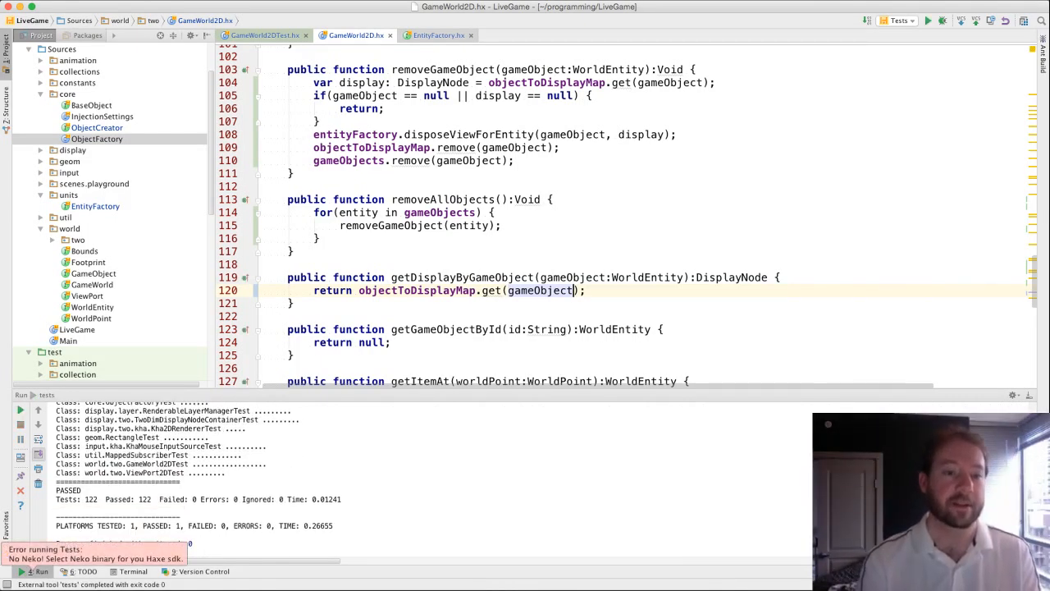
scroll(down, 3)
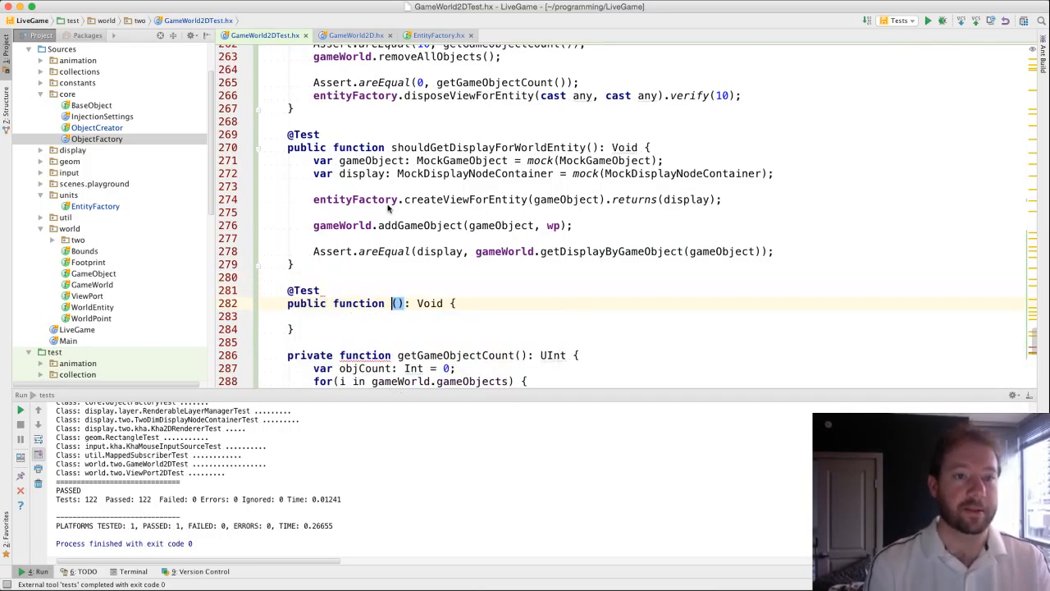
Name the new test shouldGetWorldEntityById.
text(should)
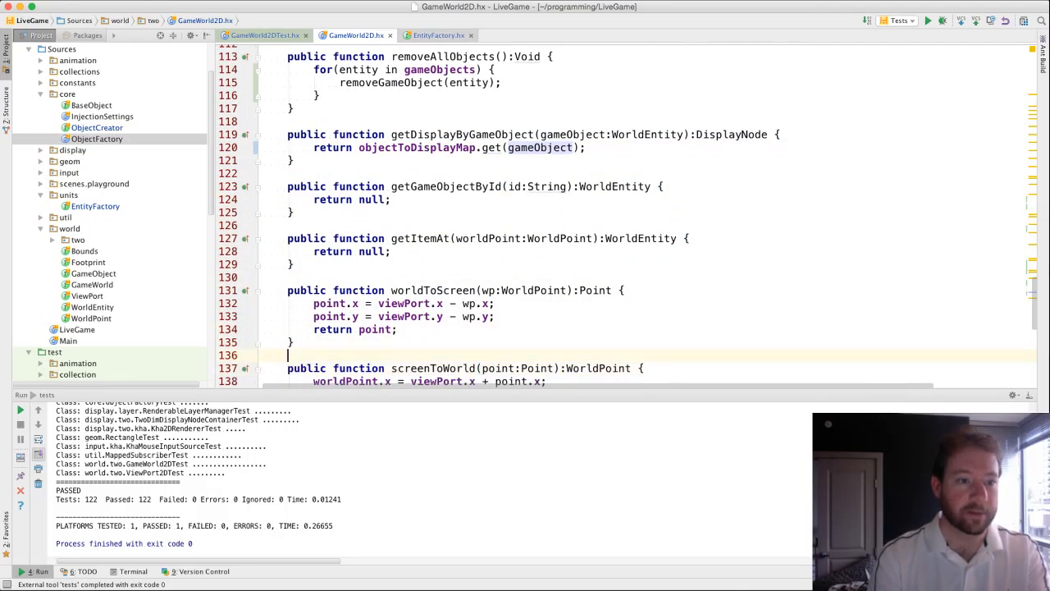
click(312, 226)
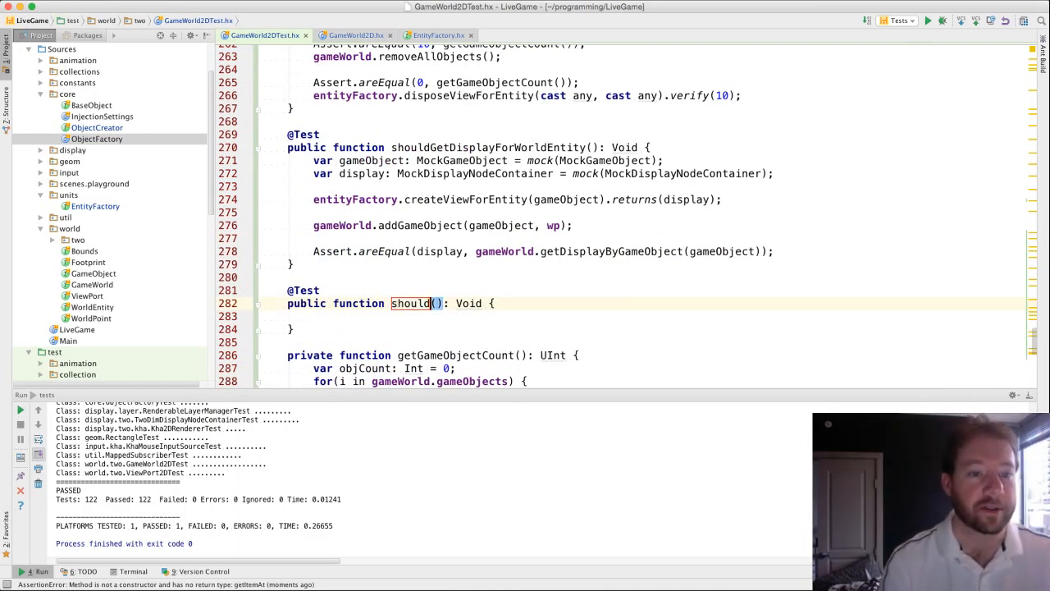
click(356, 35)
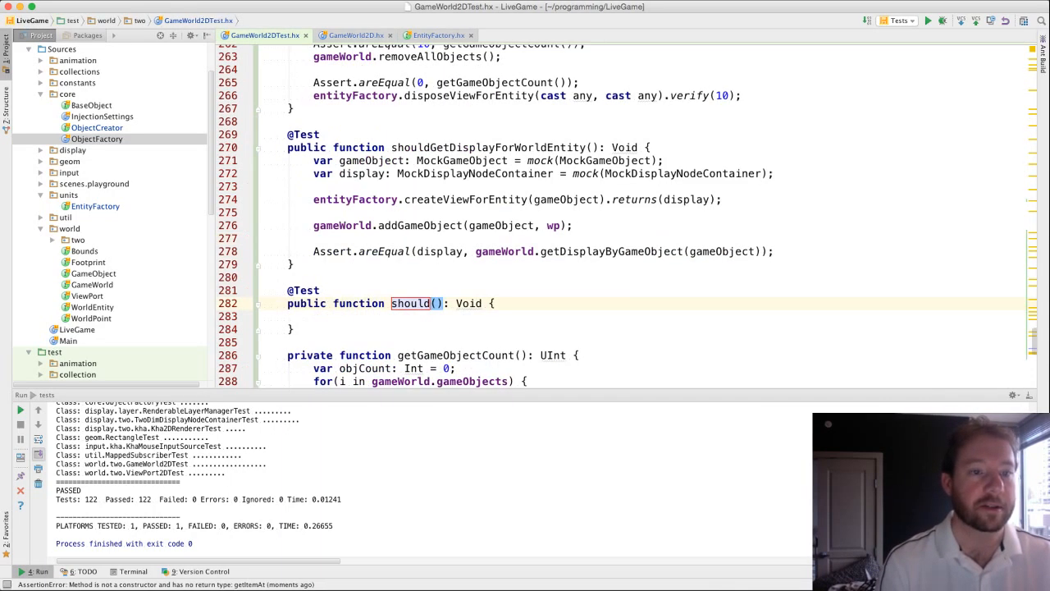
text(Get)
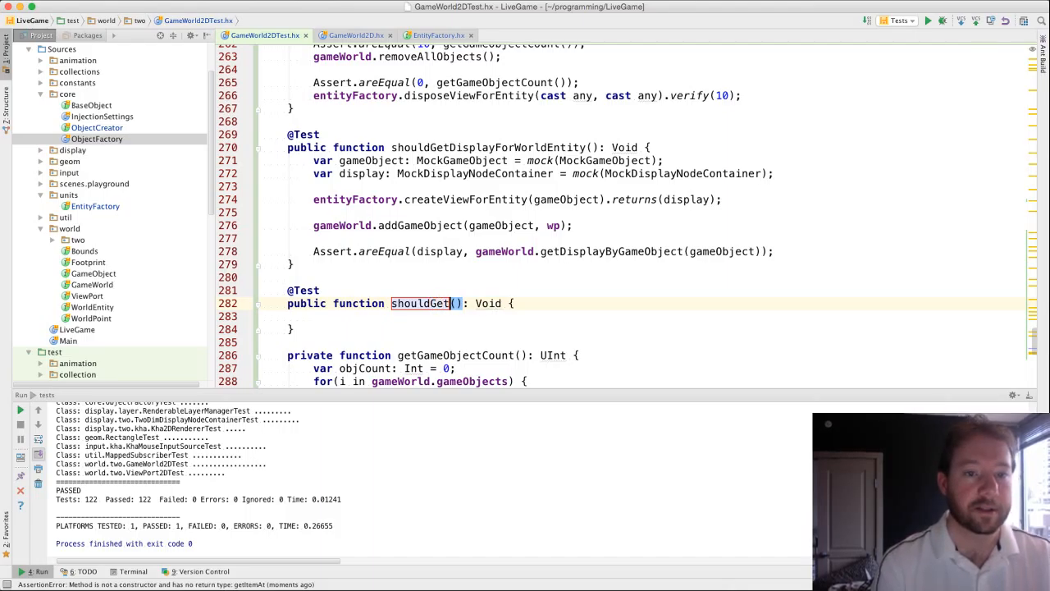
click(354, 35)
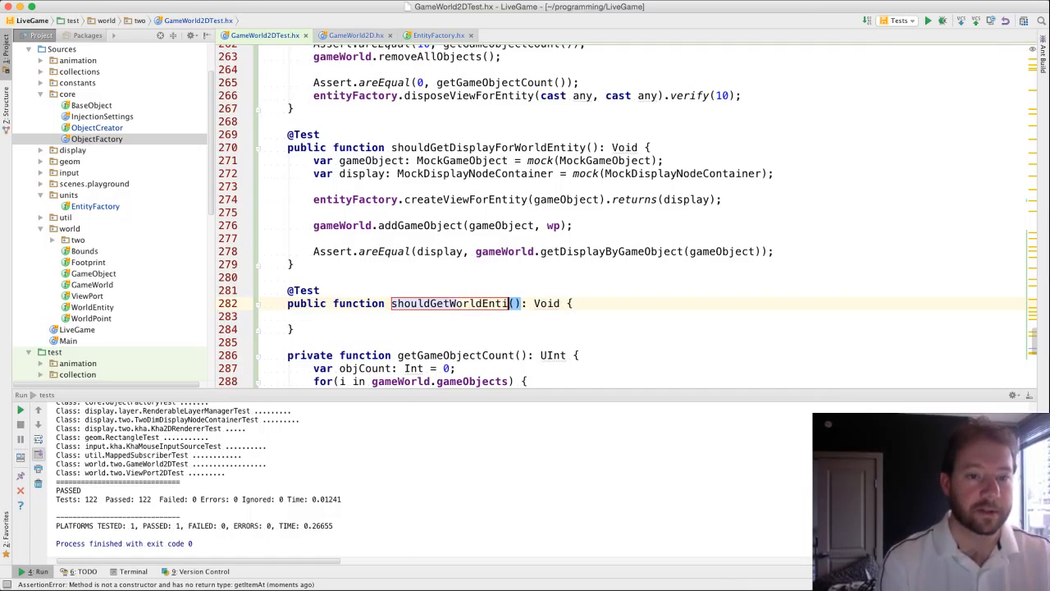
text(ById)
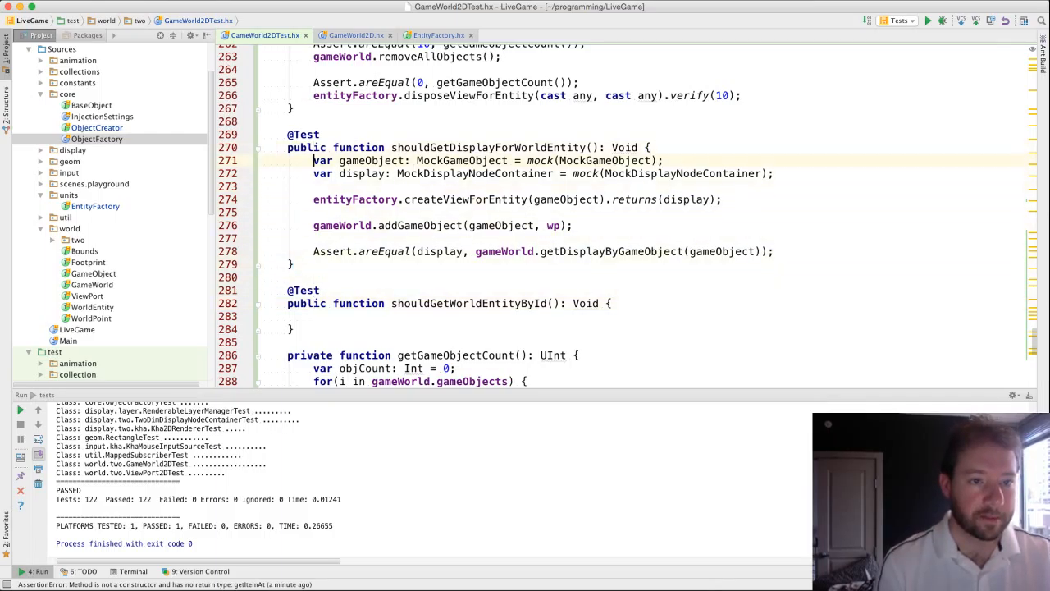
Add the mock to the world and assert getGameObjectById returns it.
click(355, 35)
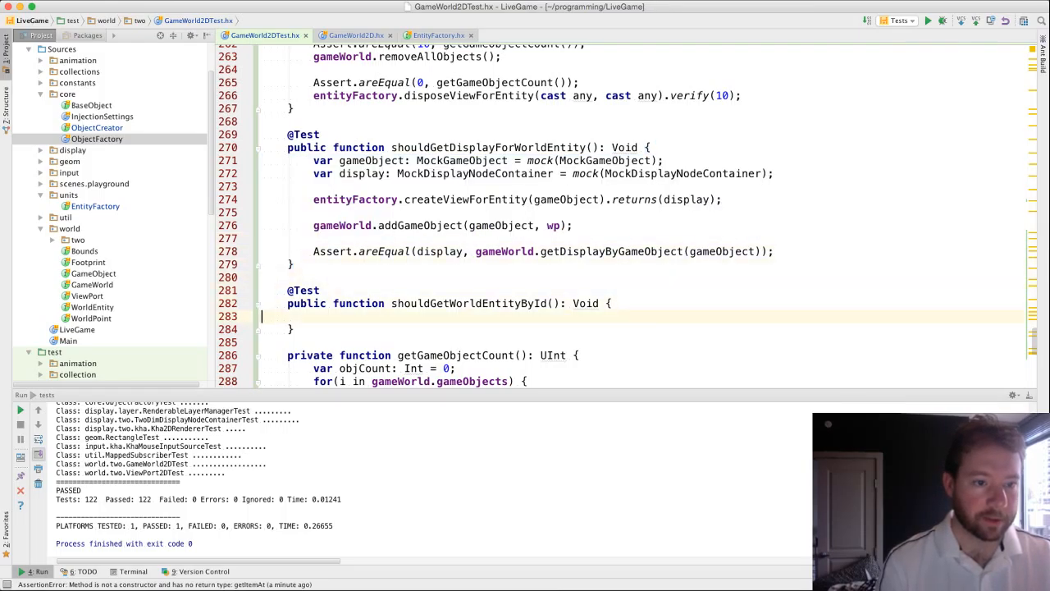
text(gameWorld.addGameObject(gameObject, wp);)
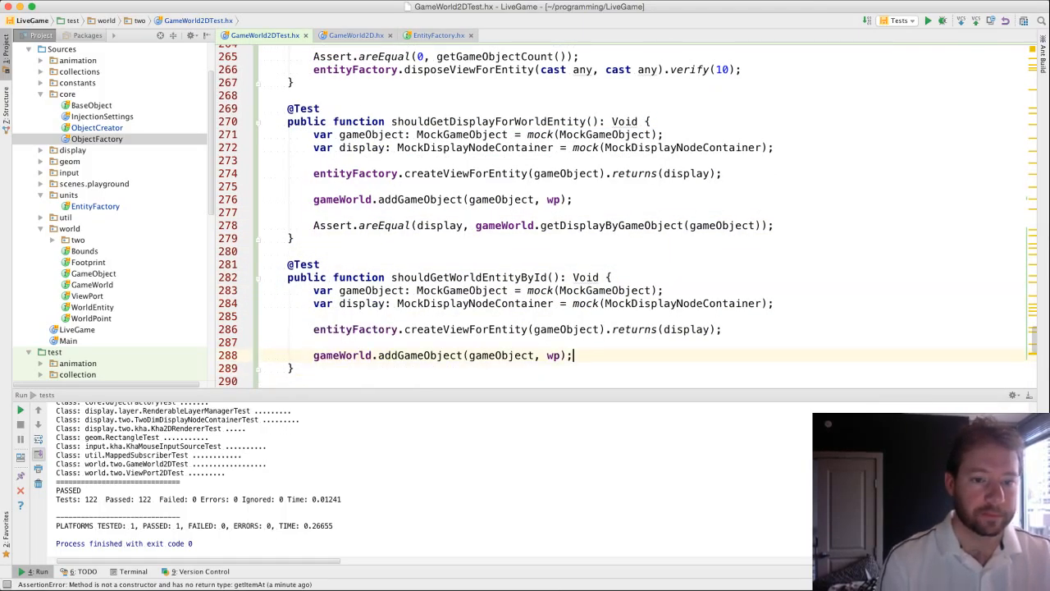
text(Assert.areEqual()
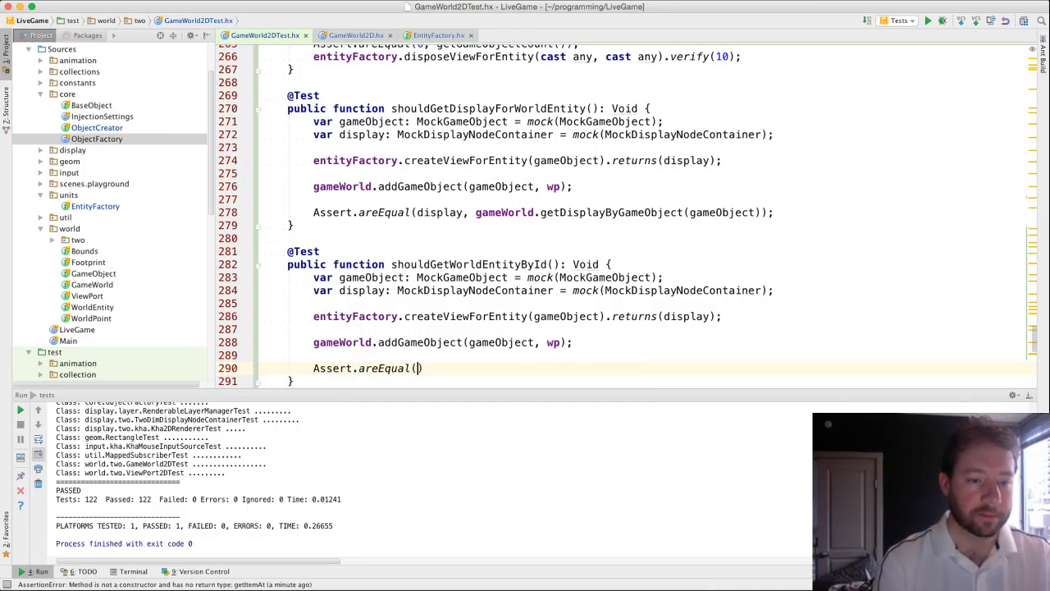
text(gameObject)
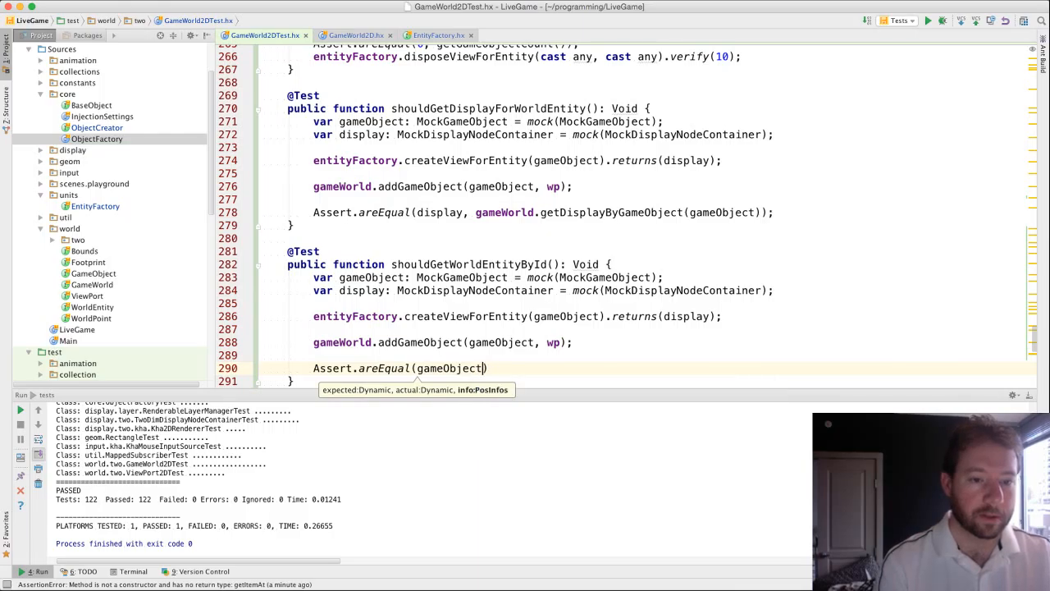
text(, ga)
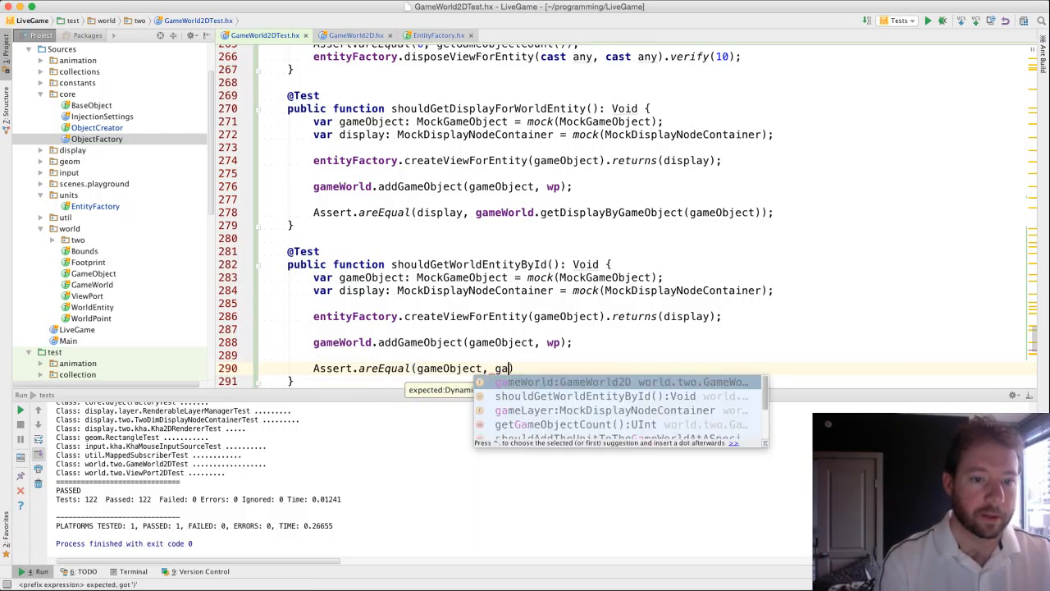
text(_gameWorld.)
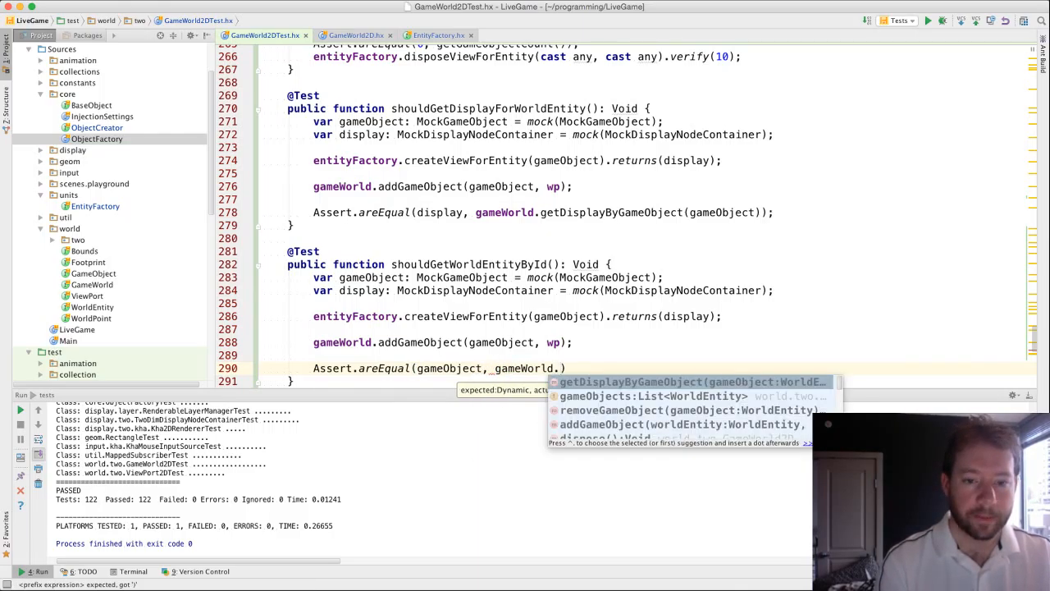
text(getGameObjectById()
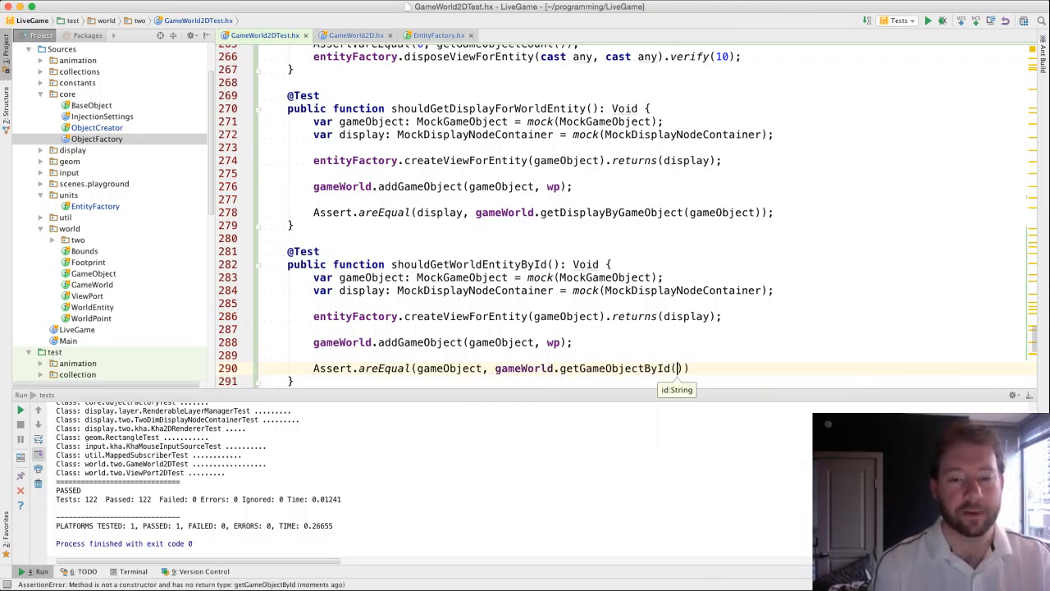
text(2)
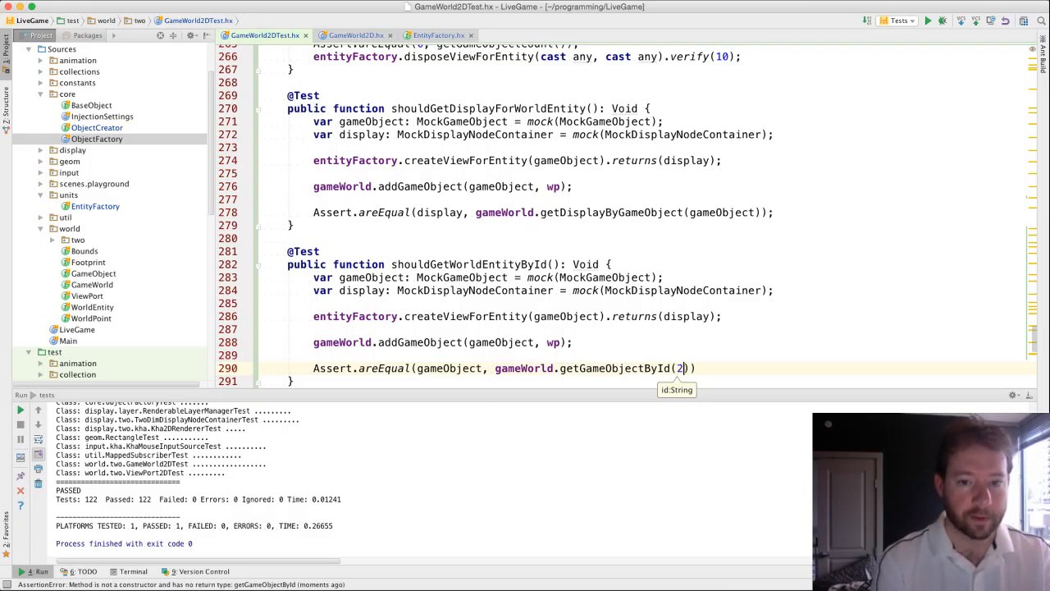
text(1)
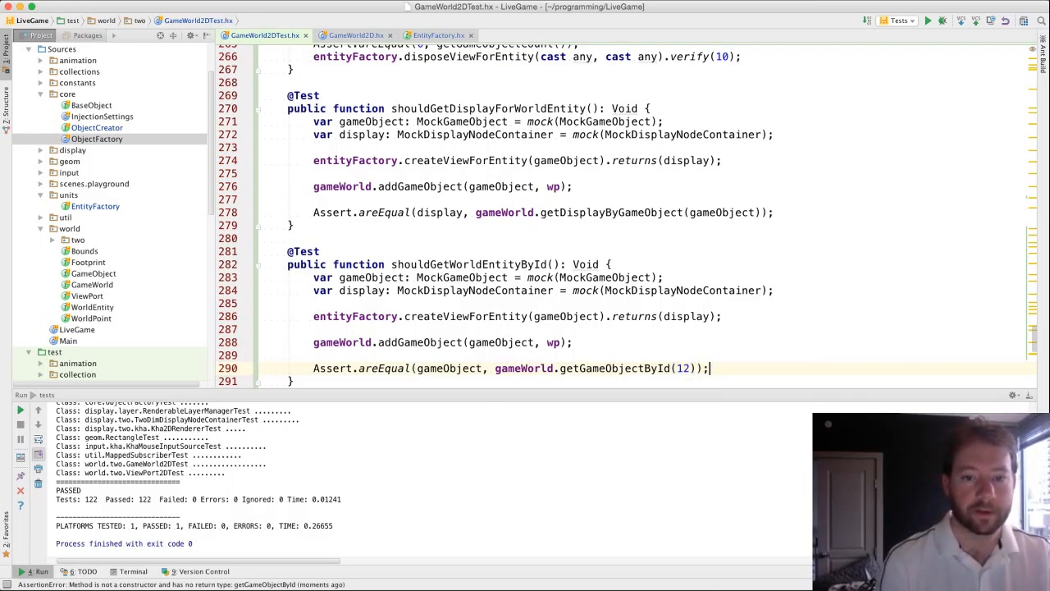
Stub gameObject.id to return "12", query id "12", and run the tests.
key(Return)
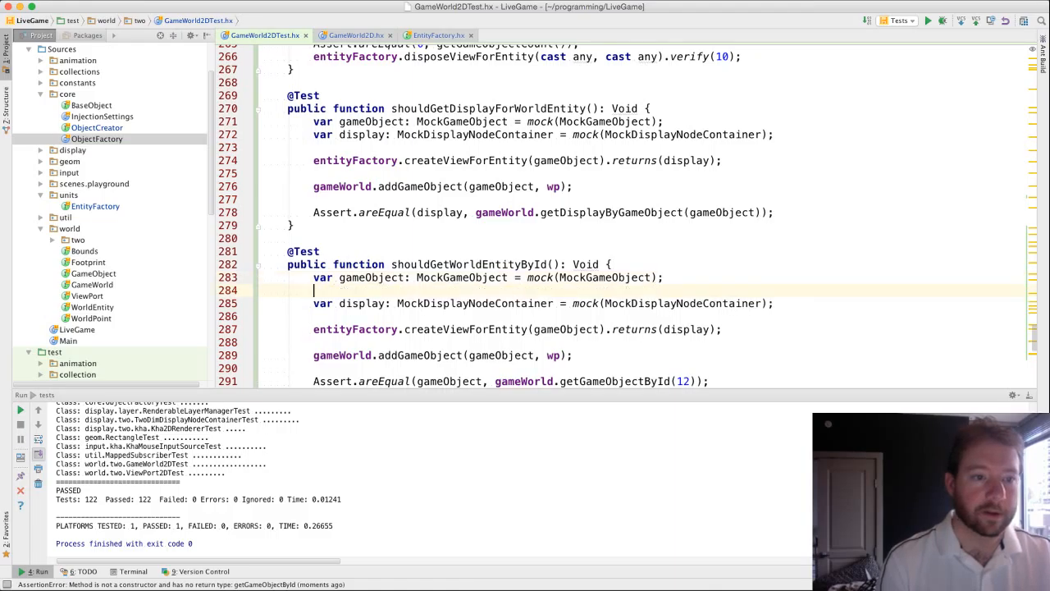
text(gameObject.)
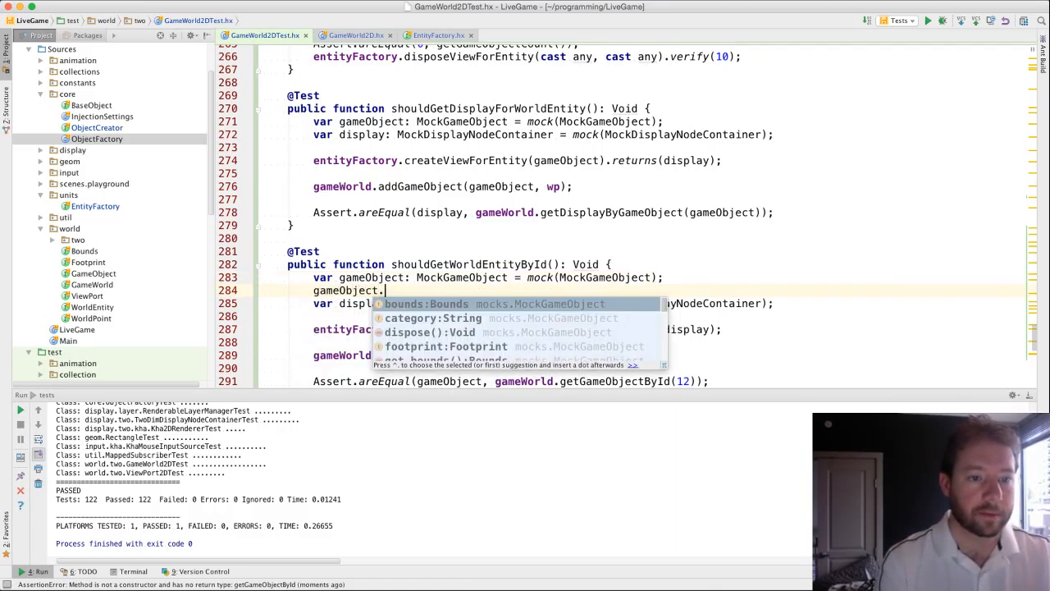
text(id)
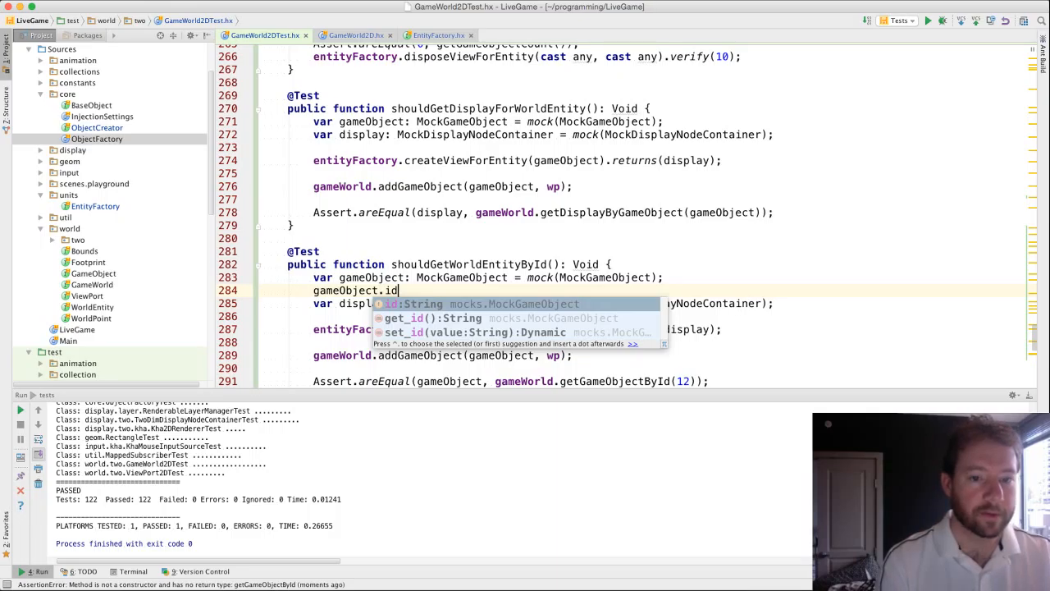
click(355, 36)
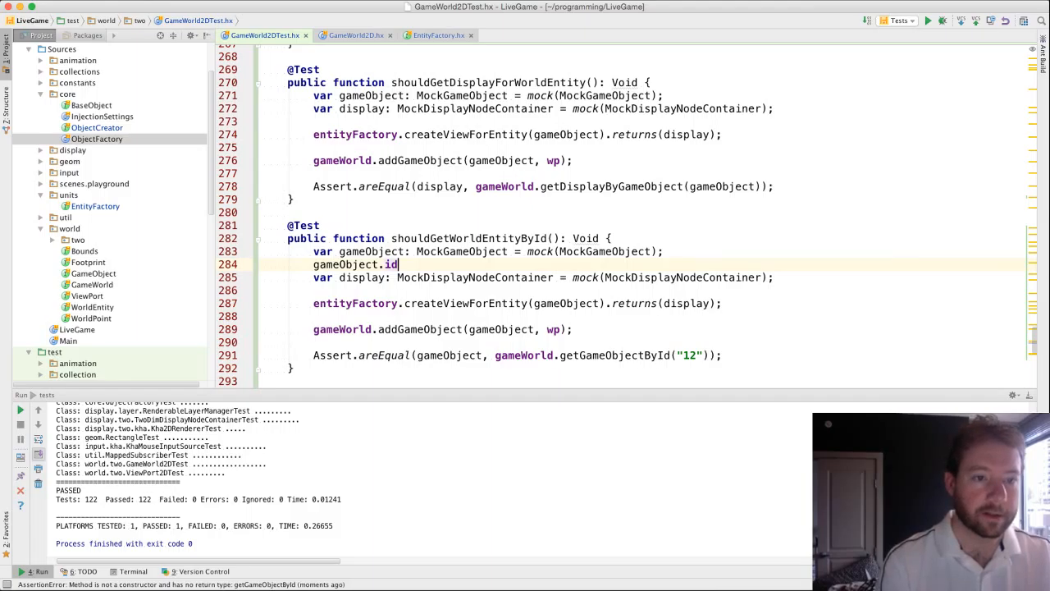
text(.returns()
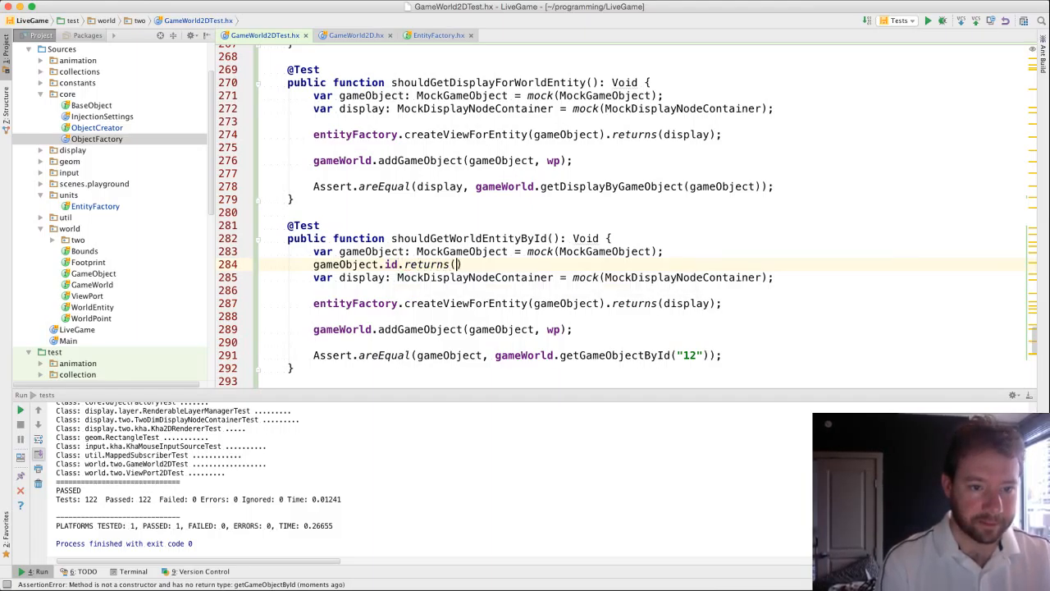
text(")
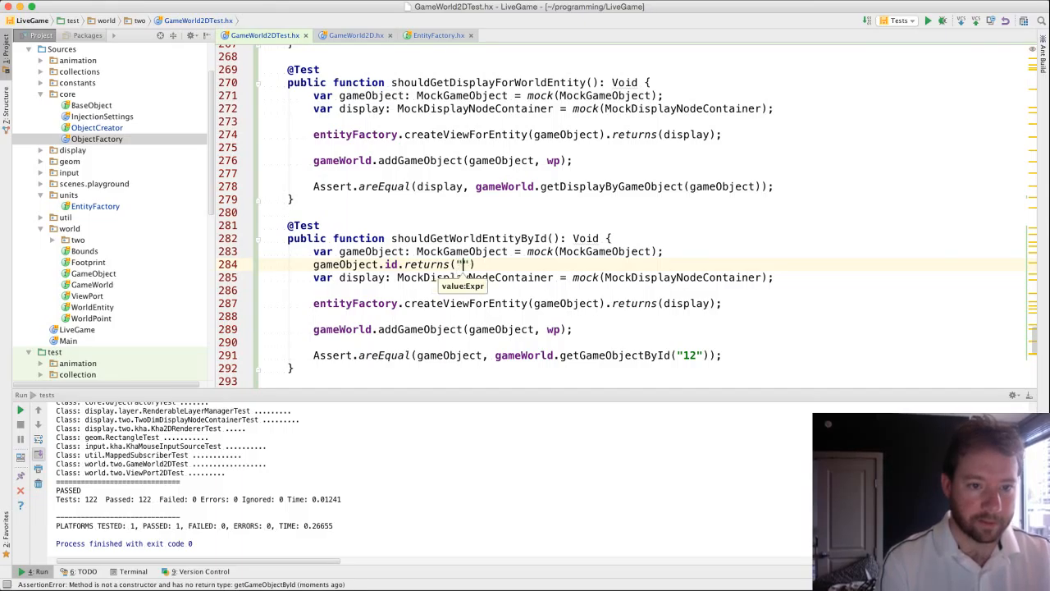
text(12)
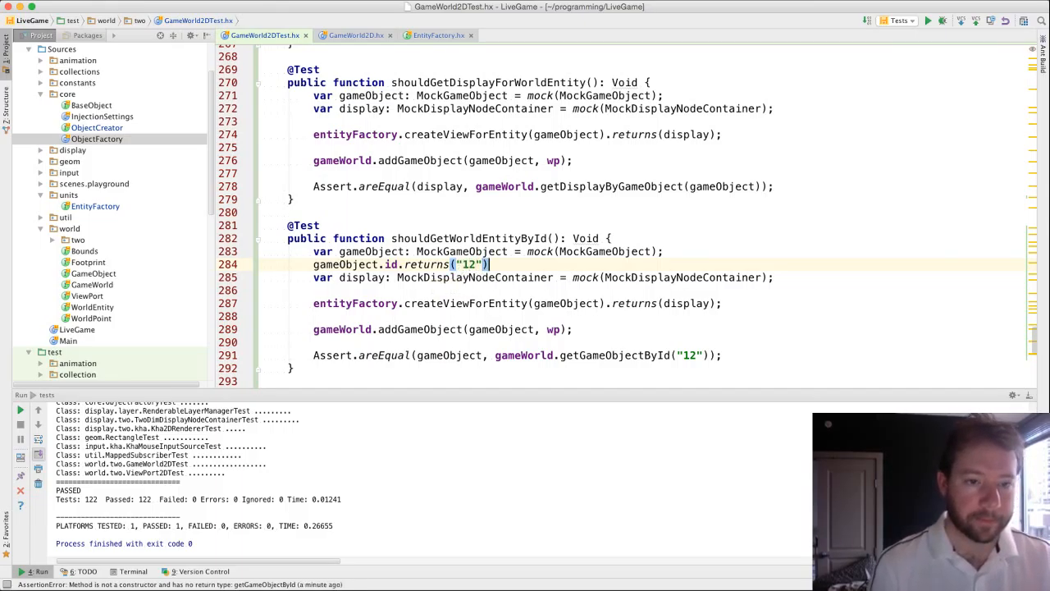
text(;)
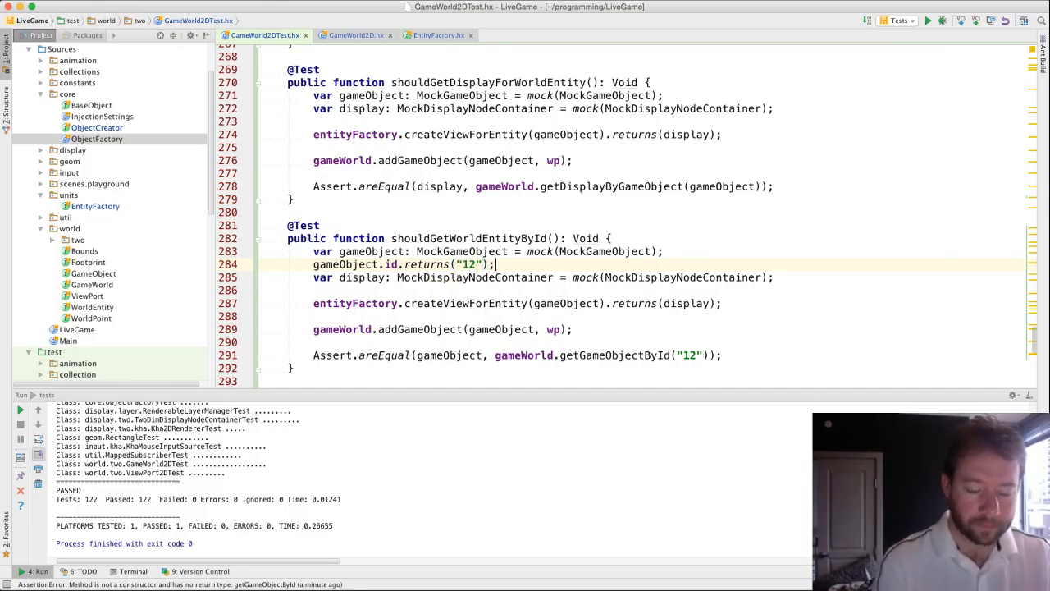
click(355, 34)
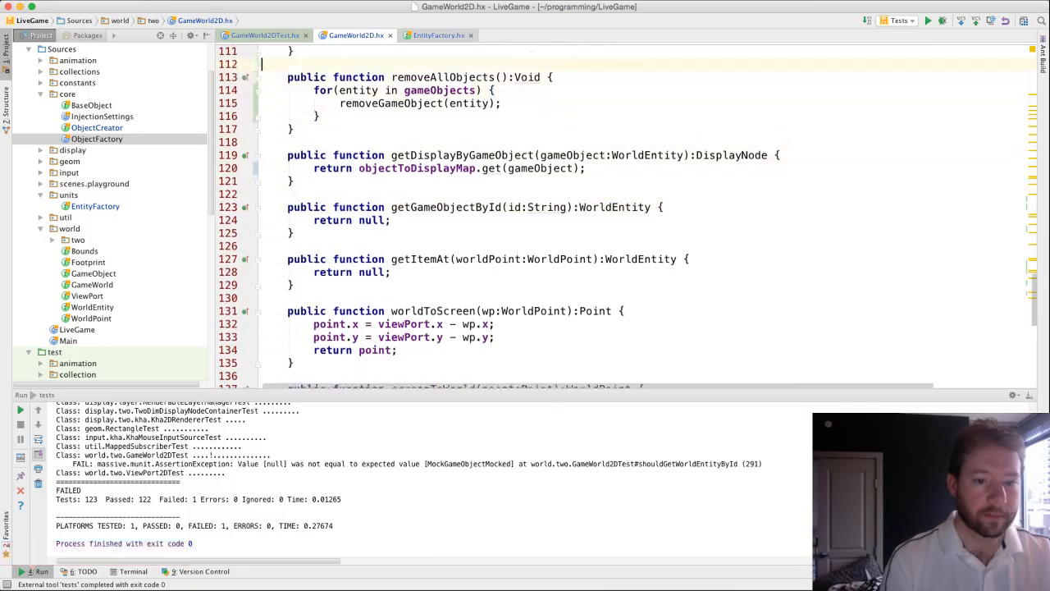
Declare private var entityIndex: Map<String, WorldEntity> and initialize it in init().
scroll(up, 3)
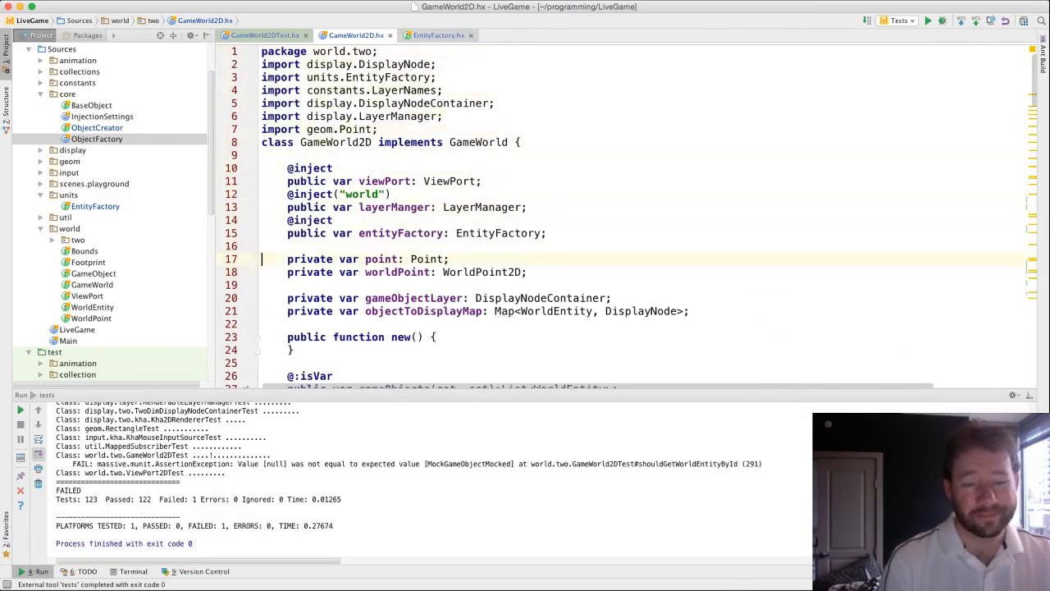
scroll(down, 3)
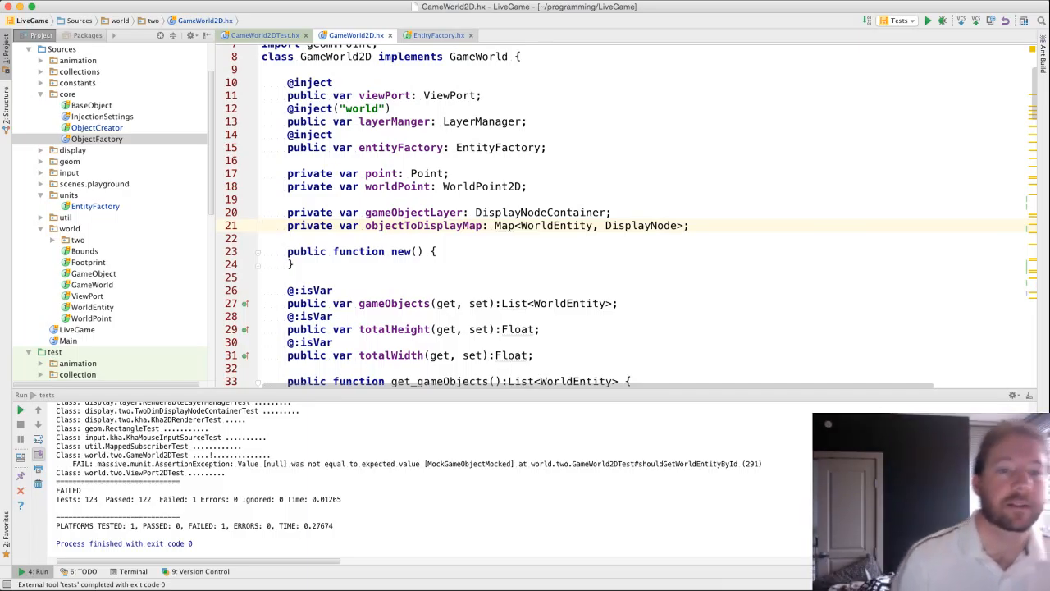
text(private var)
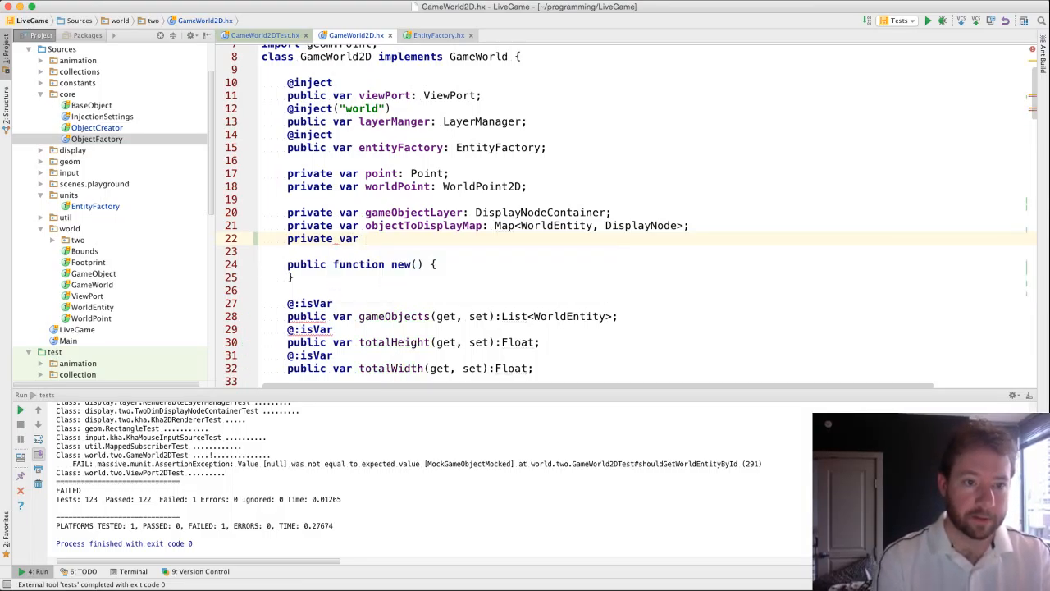
text(entity)
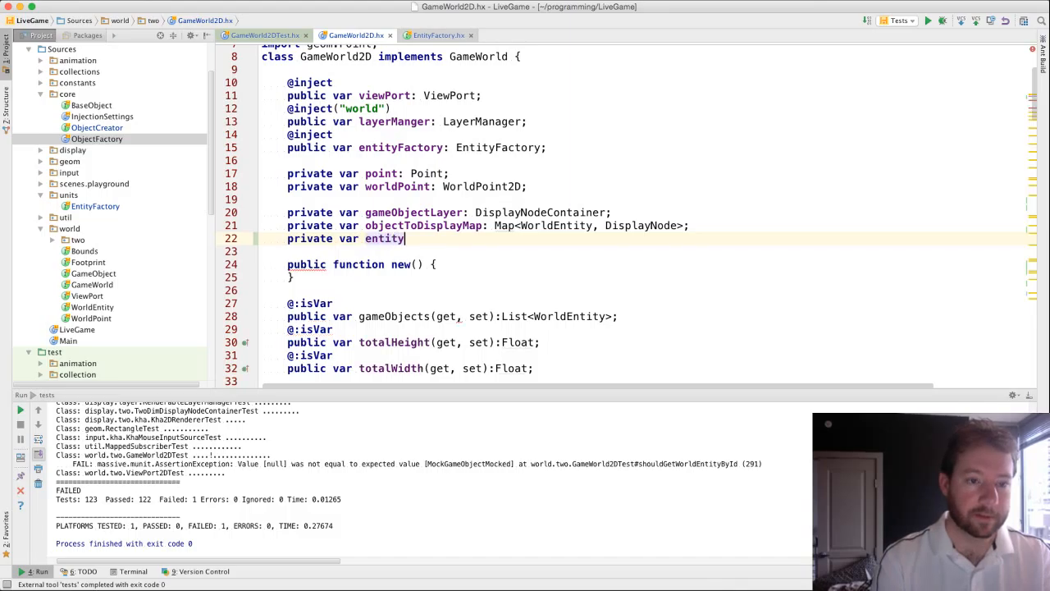
text(Index:)
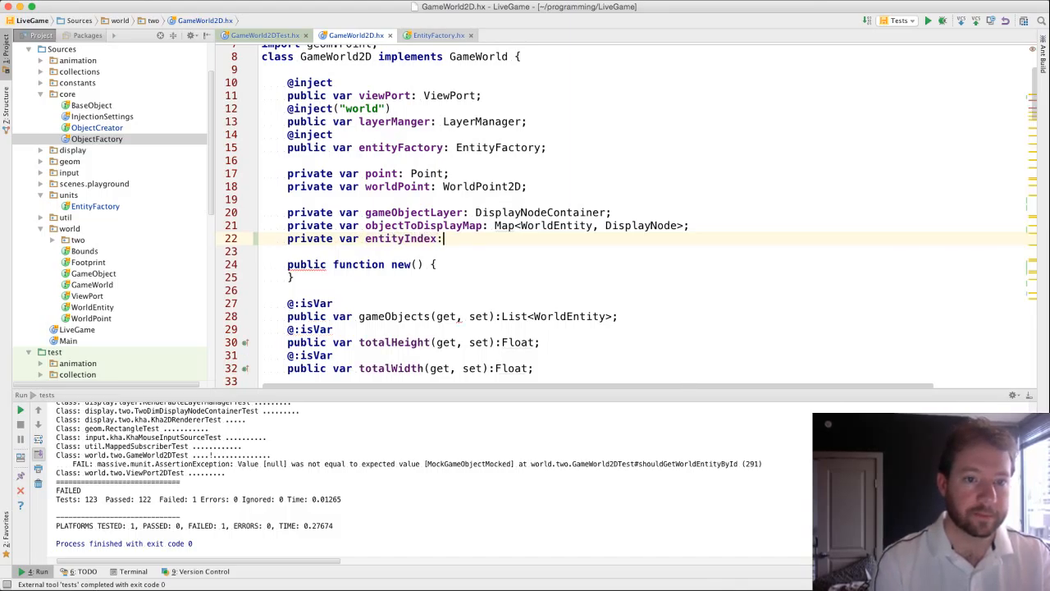
text(Map<)
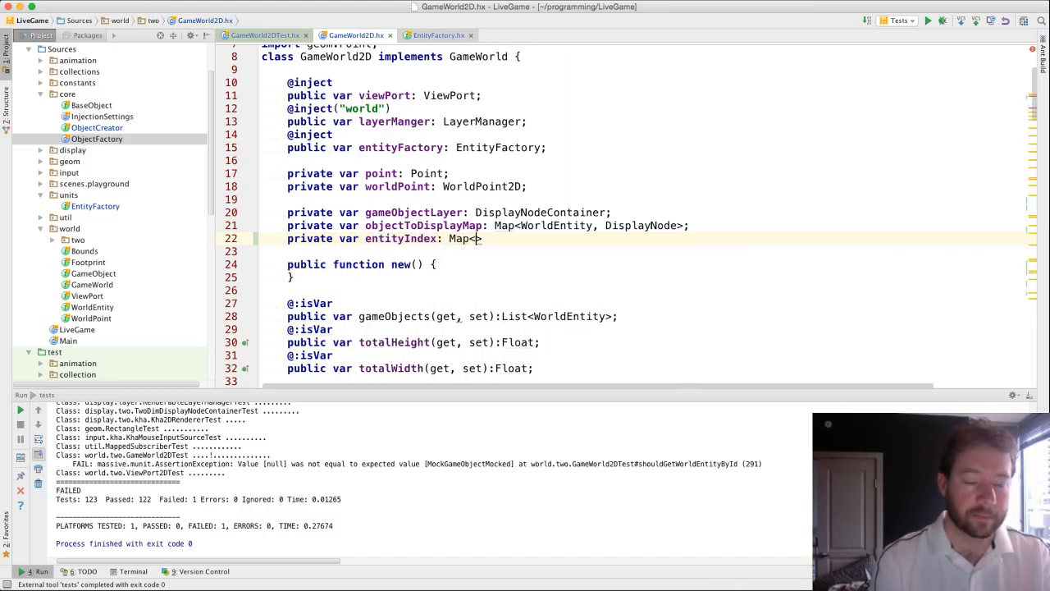
text(String, WorldEntity>;)
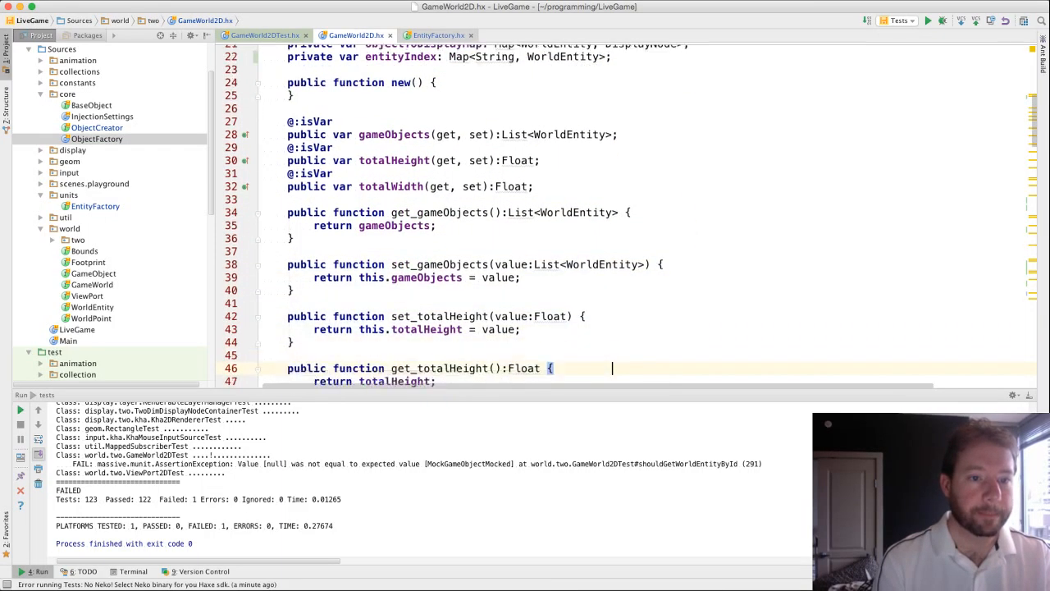
scroll(down, 3)
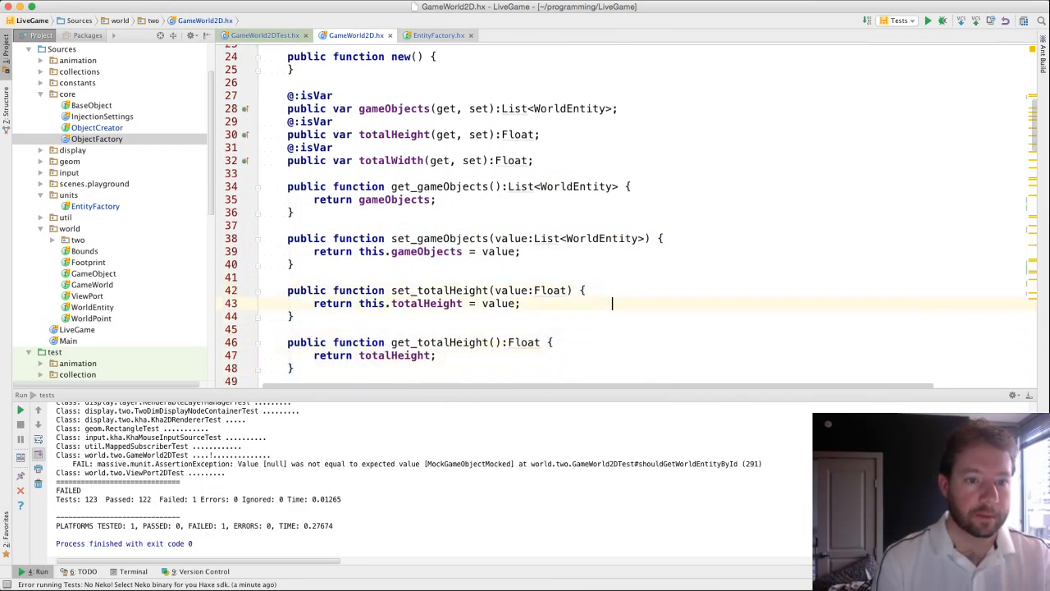
scroll(down, 3)
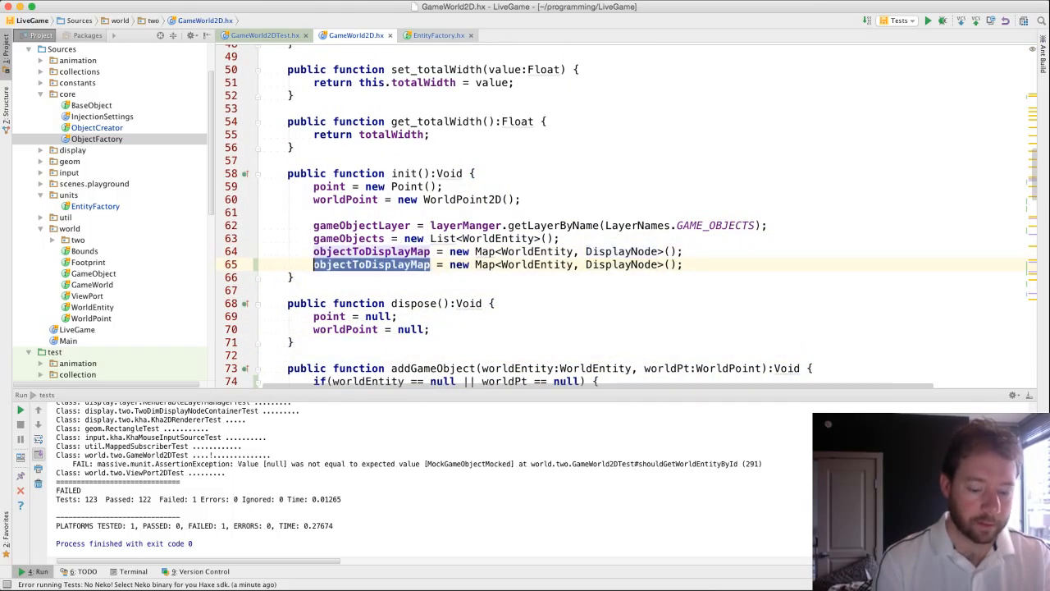
text(entityIndex)
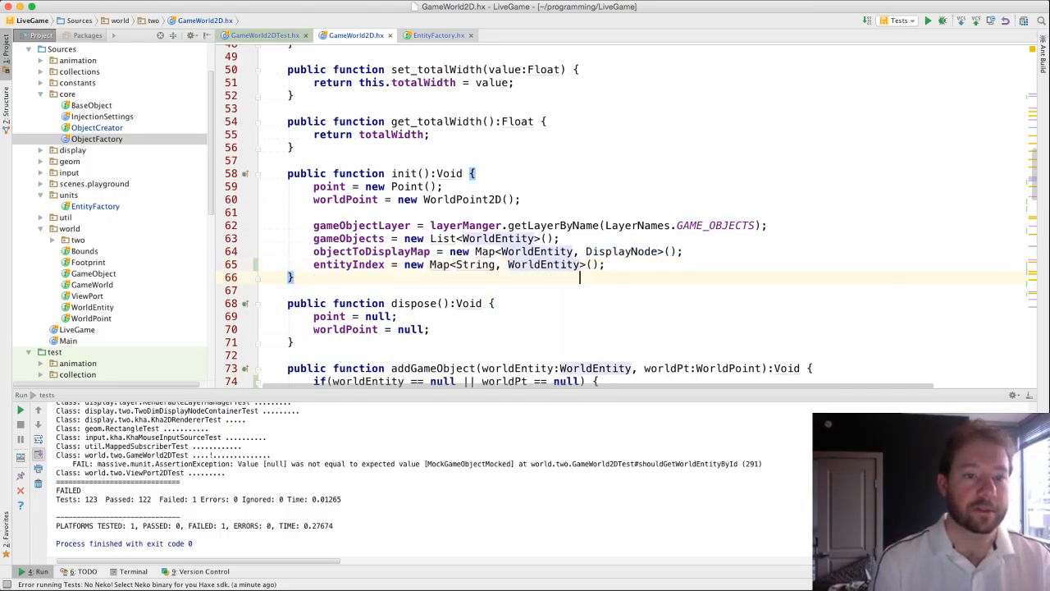
scroll(down, 3)
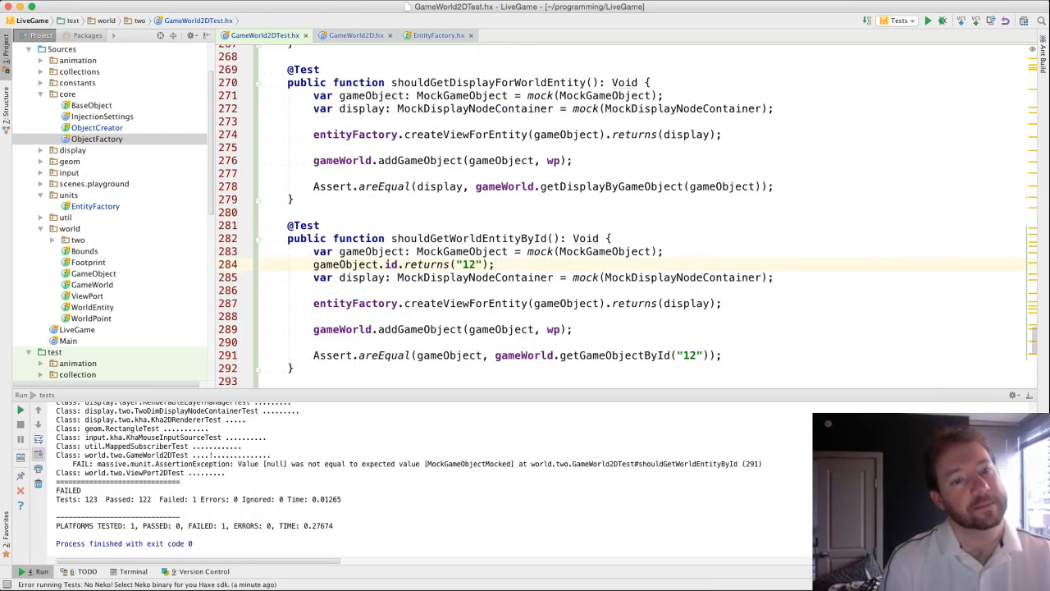
Add entityIndex.set(worldEntity.id, worldEntity) on add, entityIndex.remove on removal, and return entityIndex.get(id).
click(355, 35)
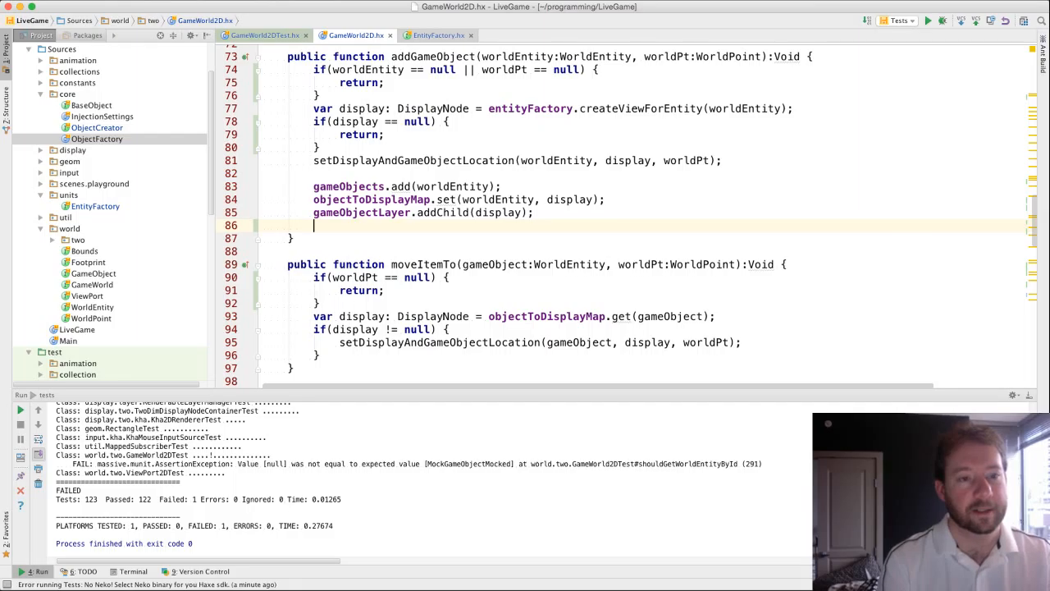
scroll(up, 3)
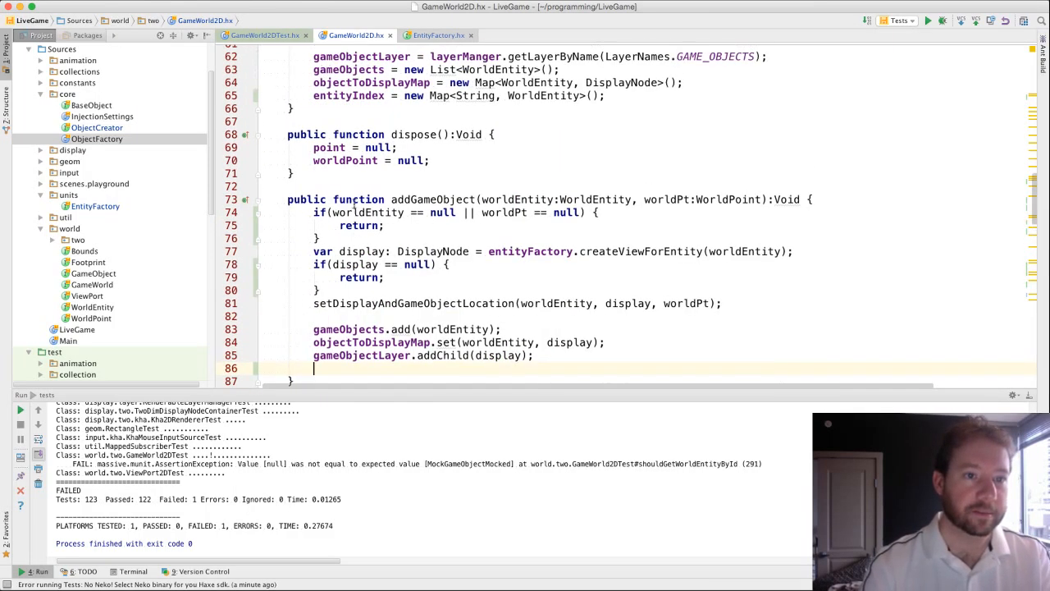
scroll(up, 3)
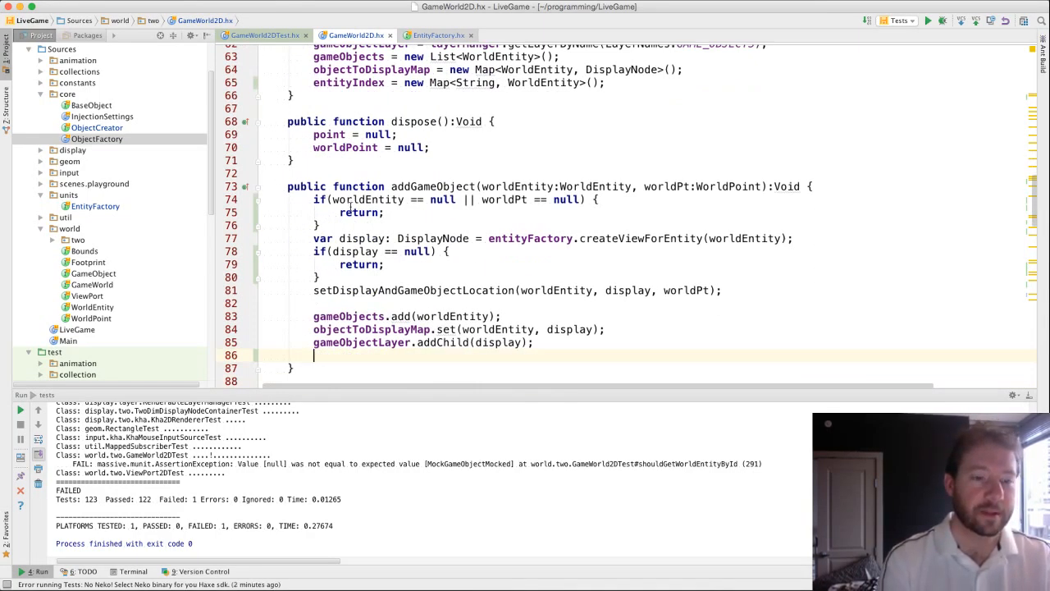
text(entityIndex.set()
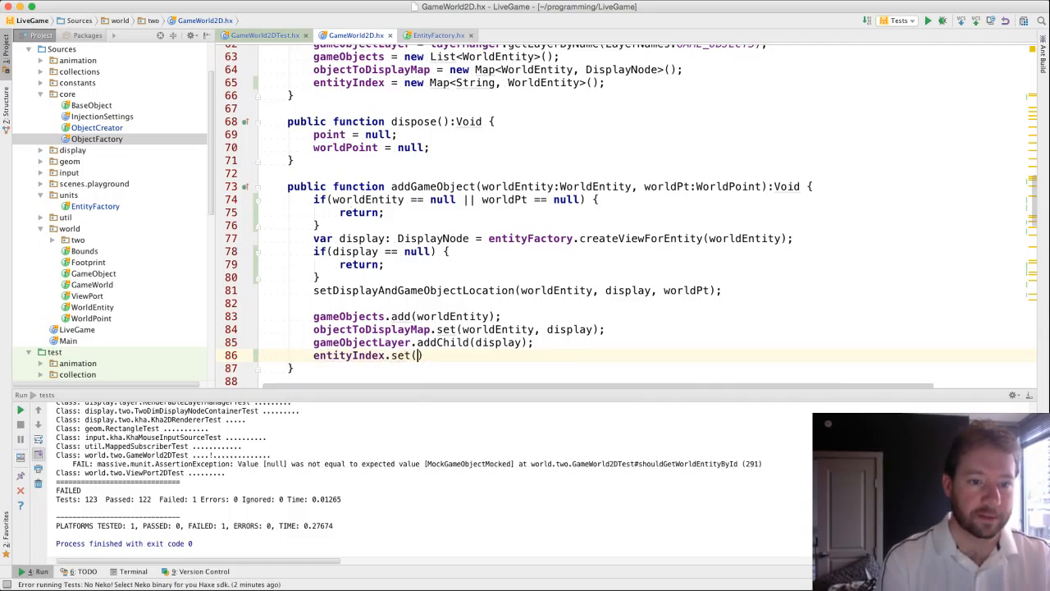
text(worldEntity,)
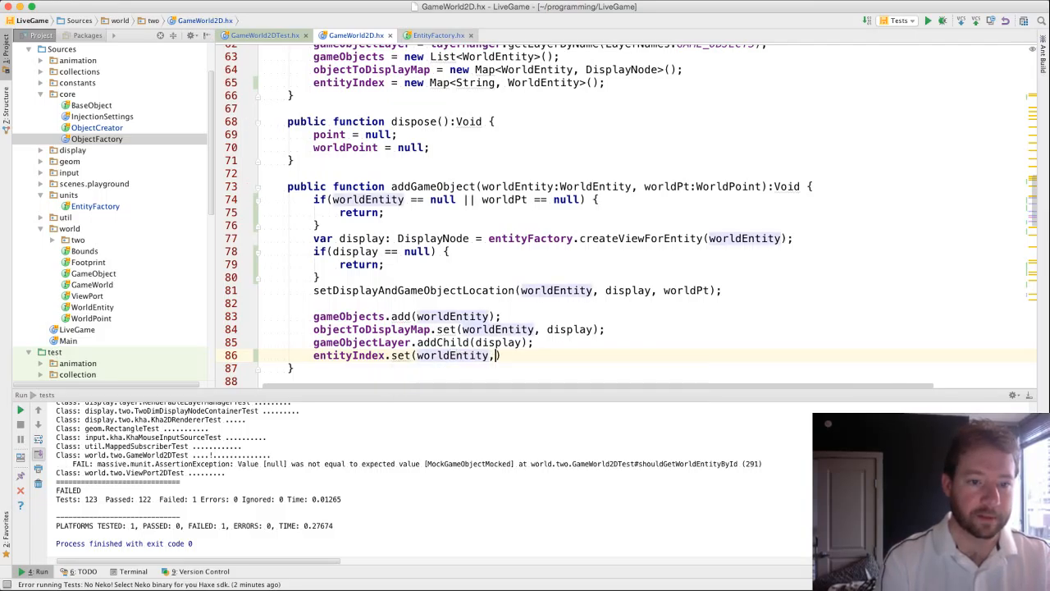
text(id)
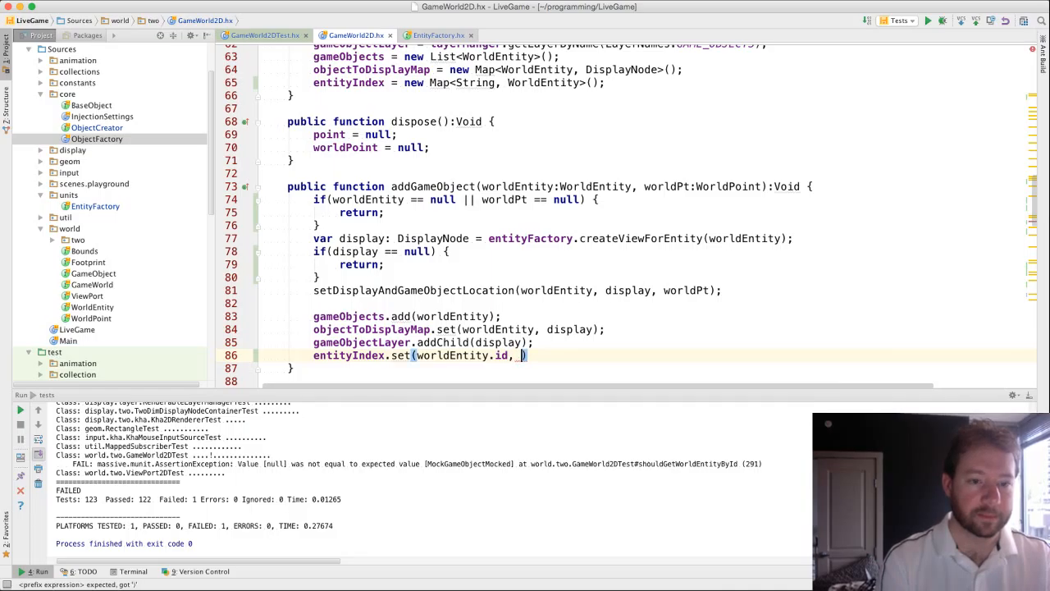
text(worldEntity)
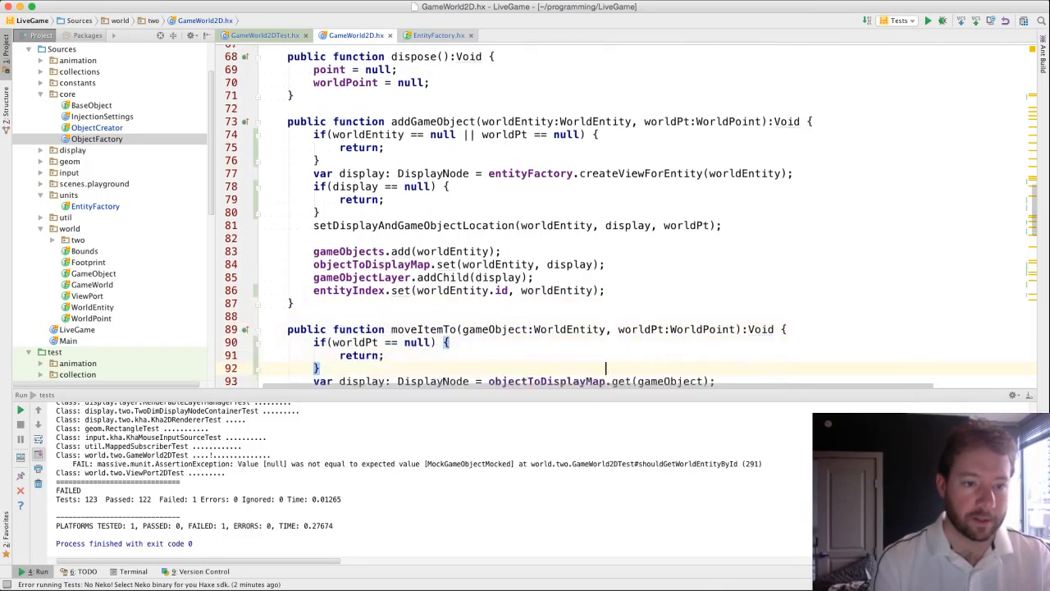
scroll(down, 3)
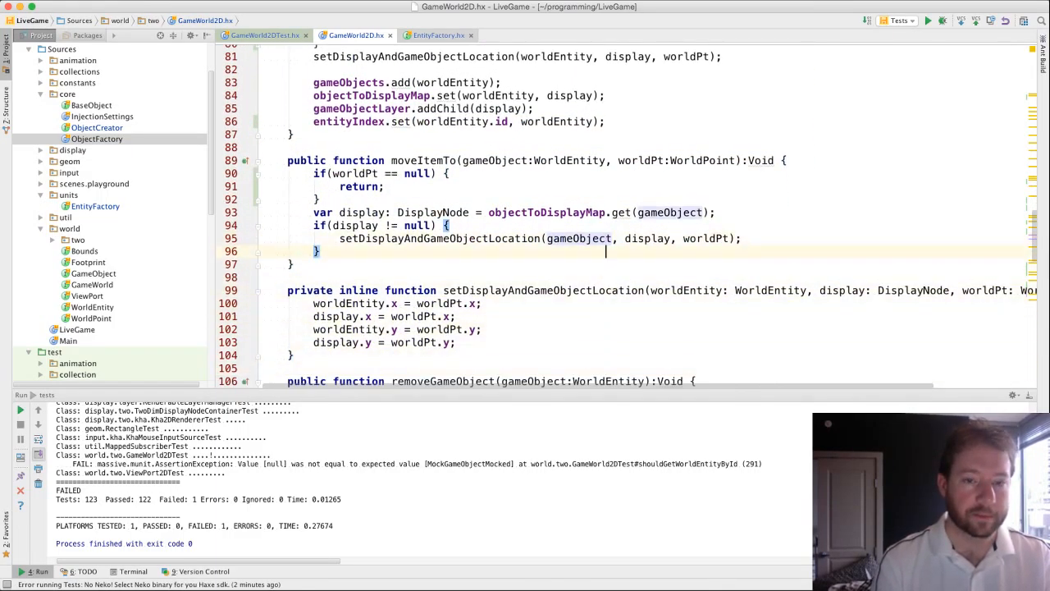
click(607, 121)
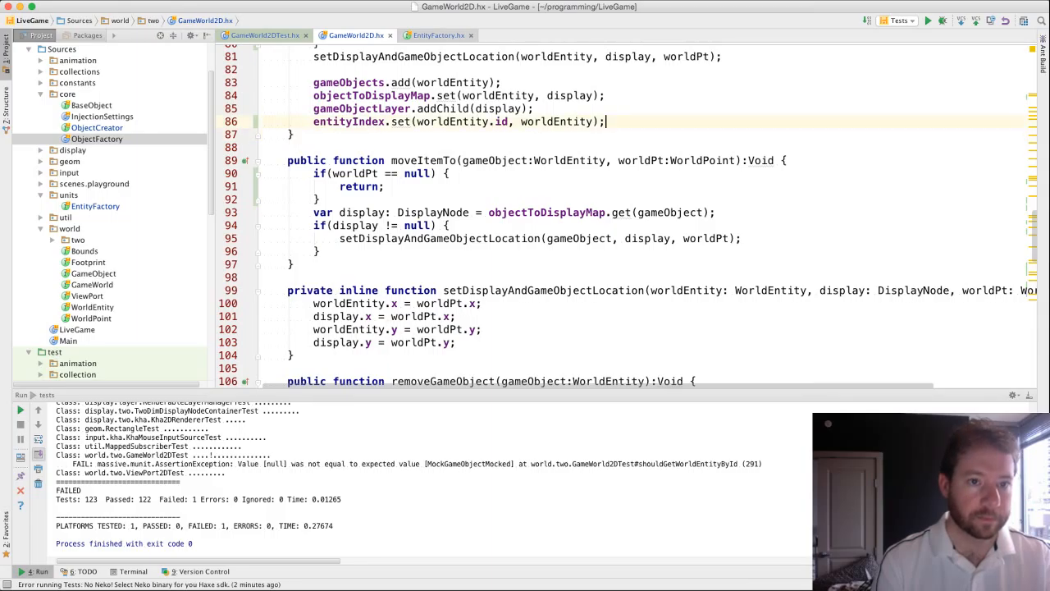
scroll(down, 3)
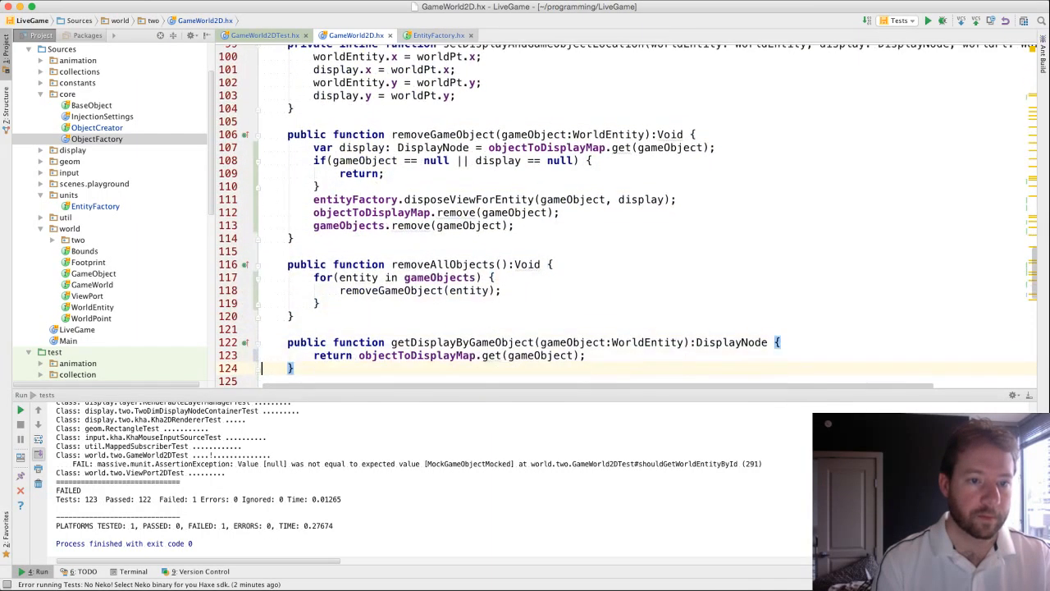
text(entityIndex.set(worldEntity.id, worldEntity);)
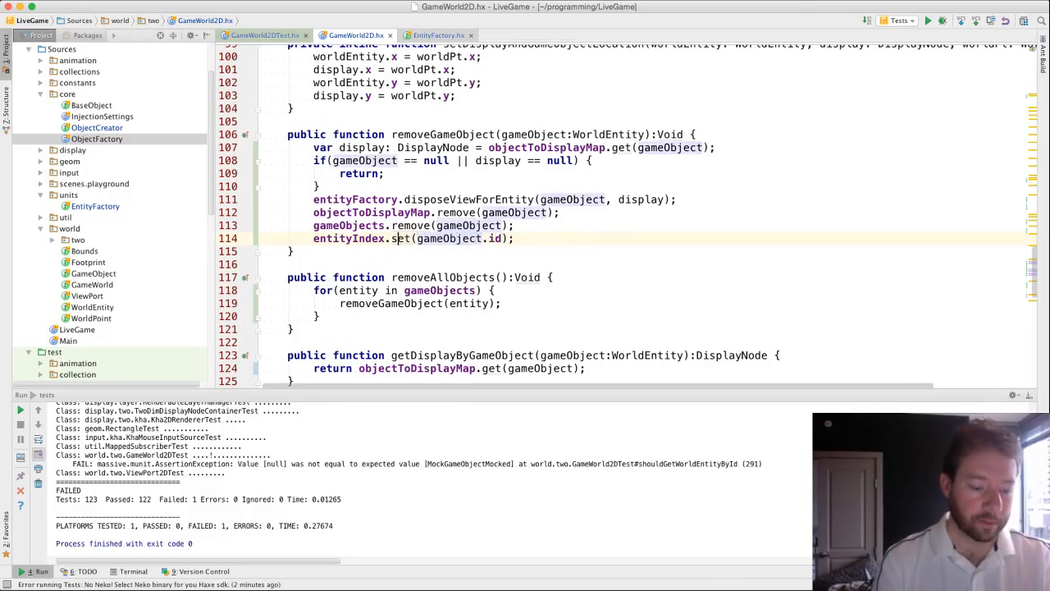
text(remov)
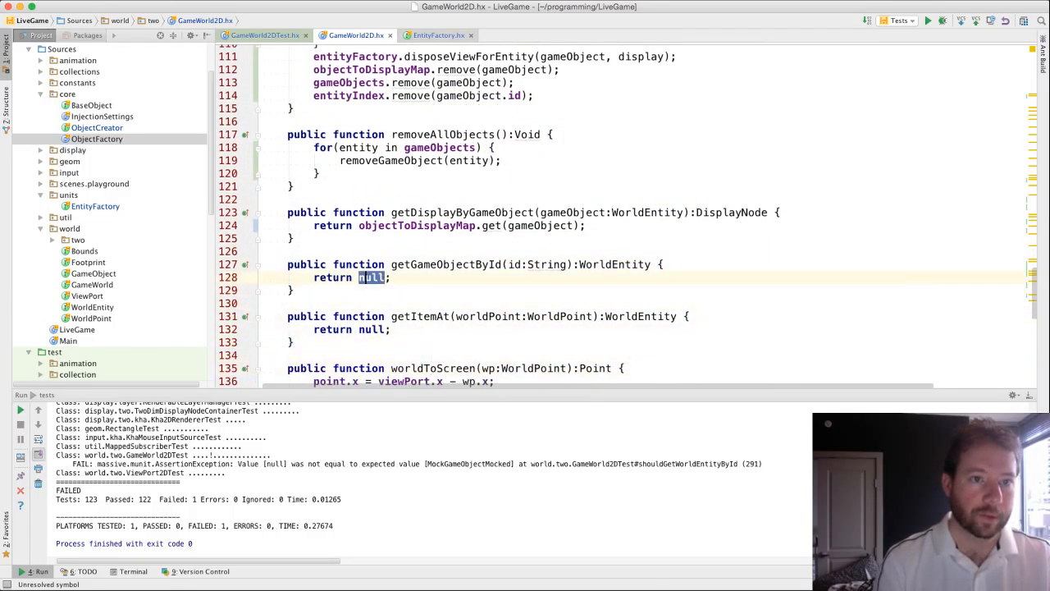
text(entityIndex.get(id)
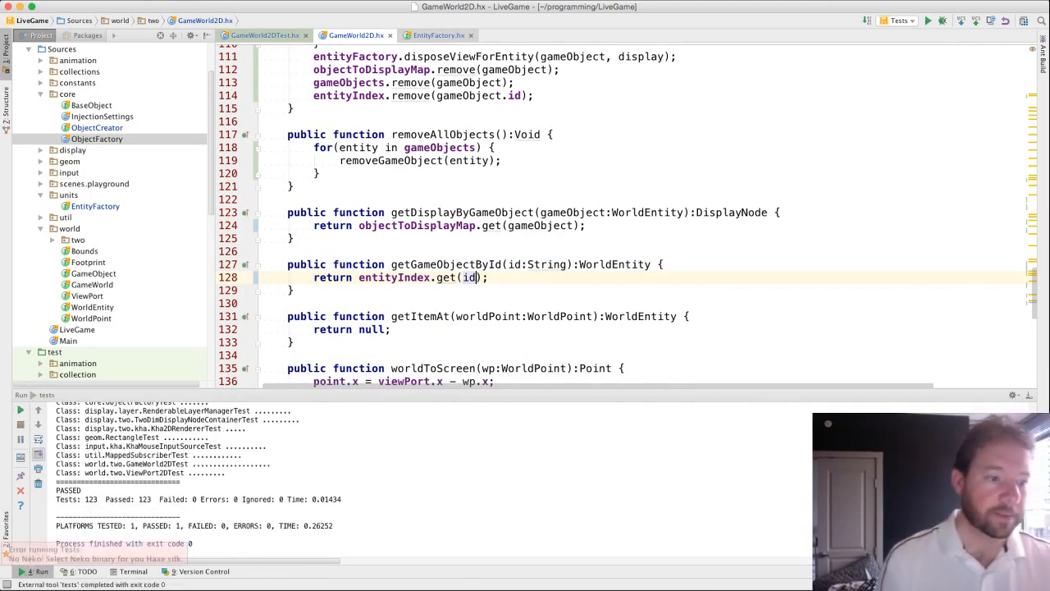
click(264, 35)
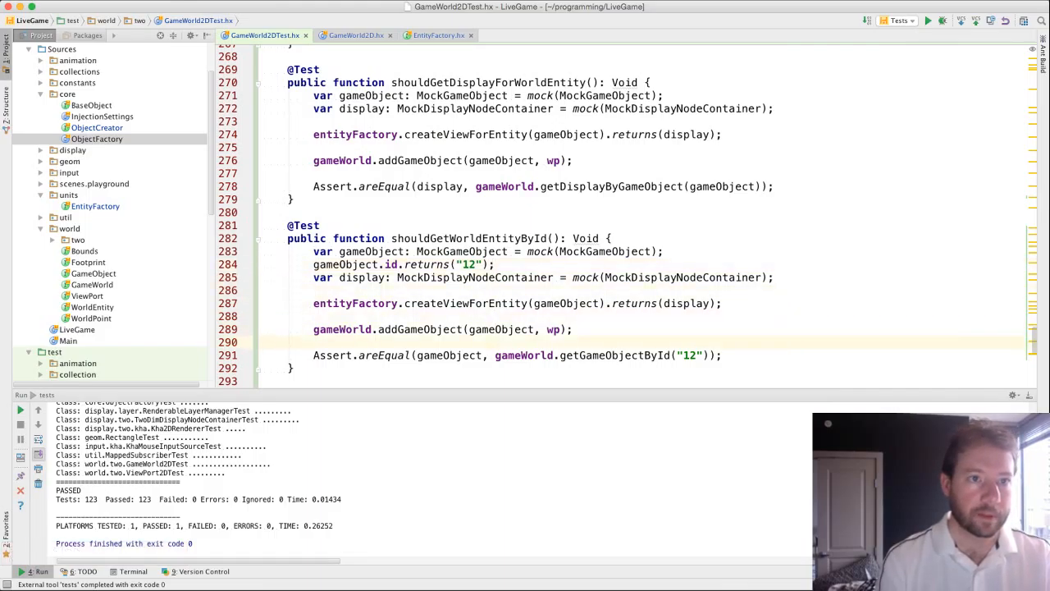
click(355, 35)
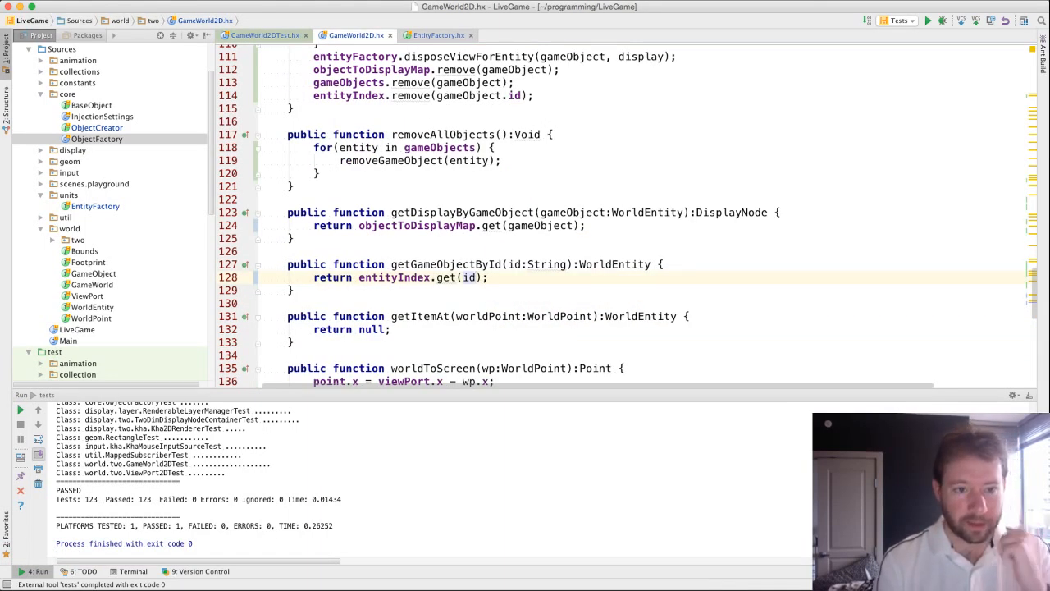
scroll(up, 3)
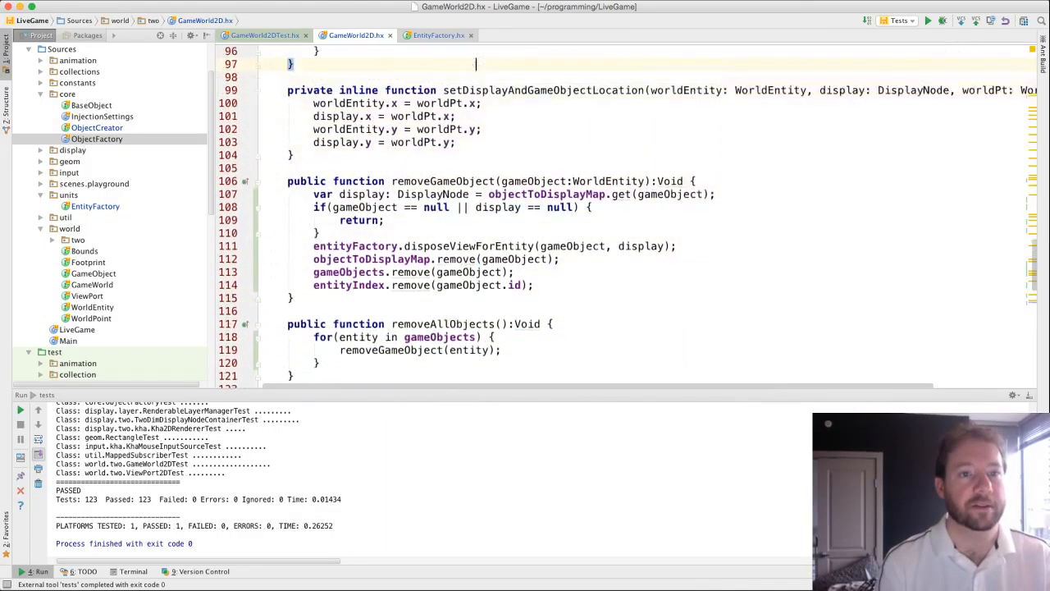
scroll(up, 3)
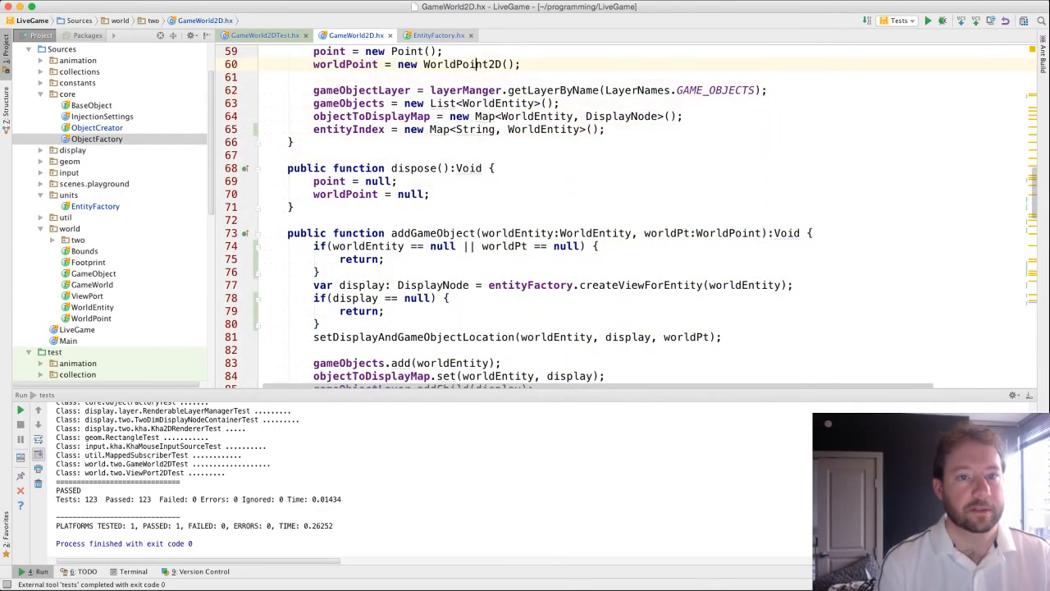
scroll(up, 3)
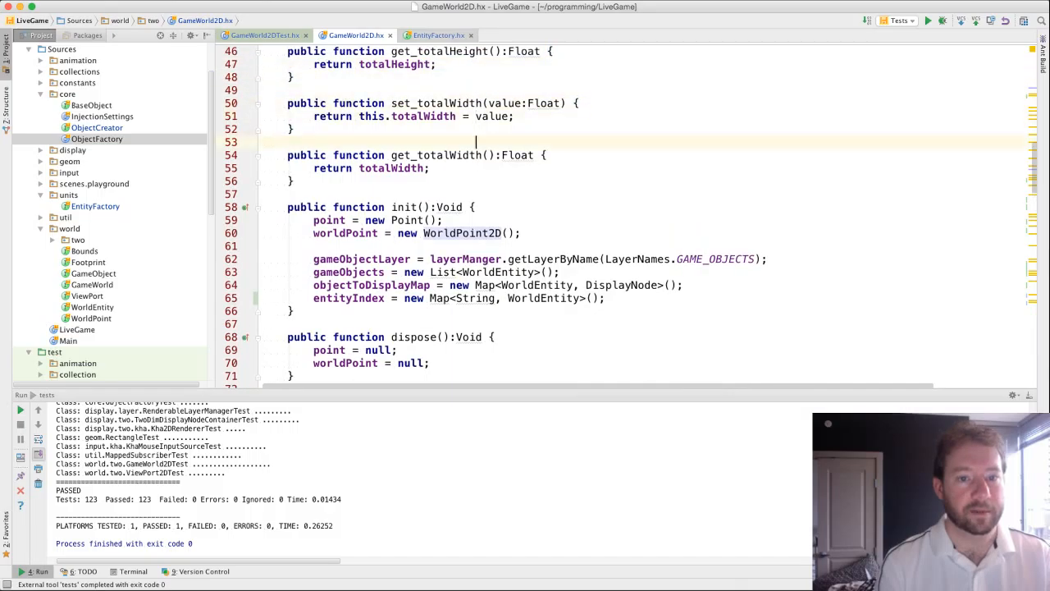
scroll(down, 3)
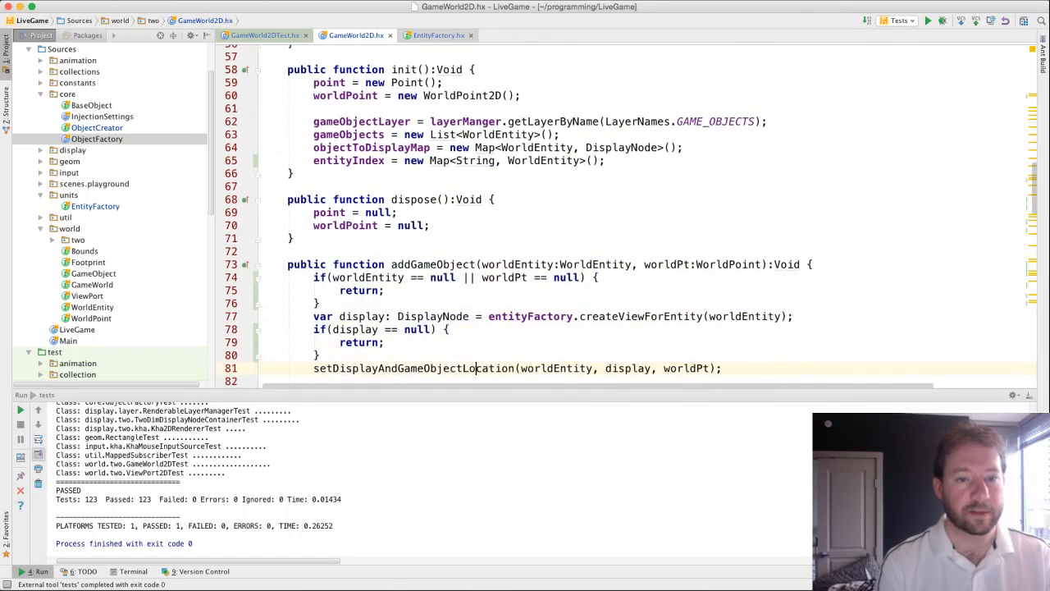
scroll(up, 3)
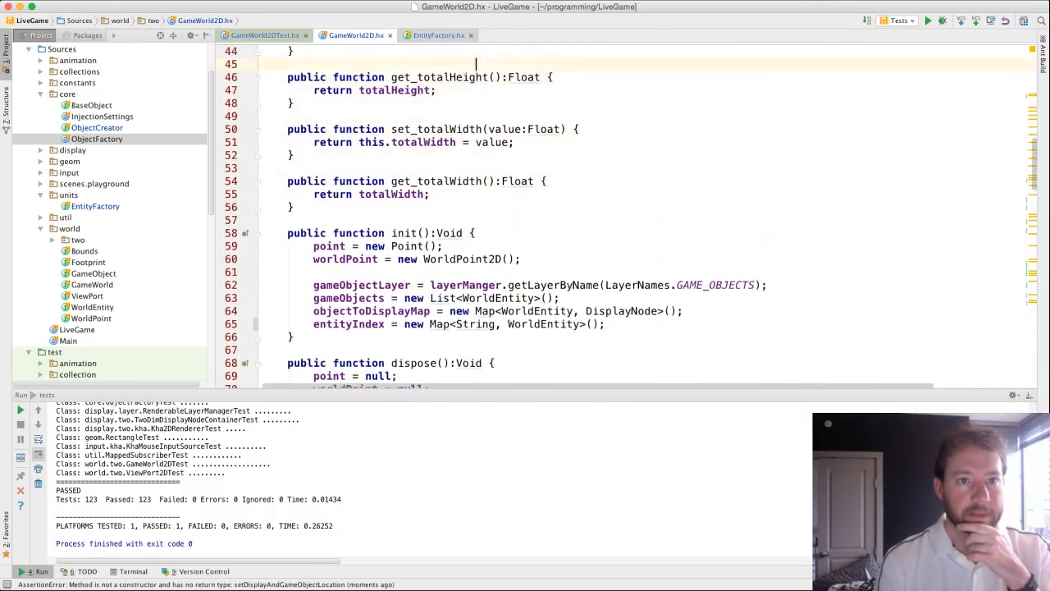
scroll(up, 3)
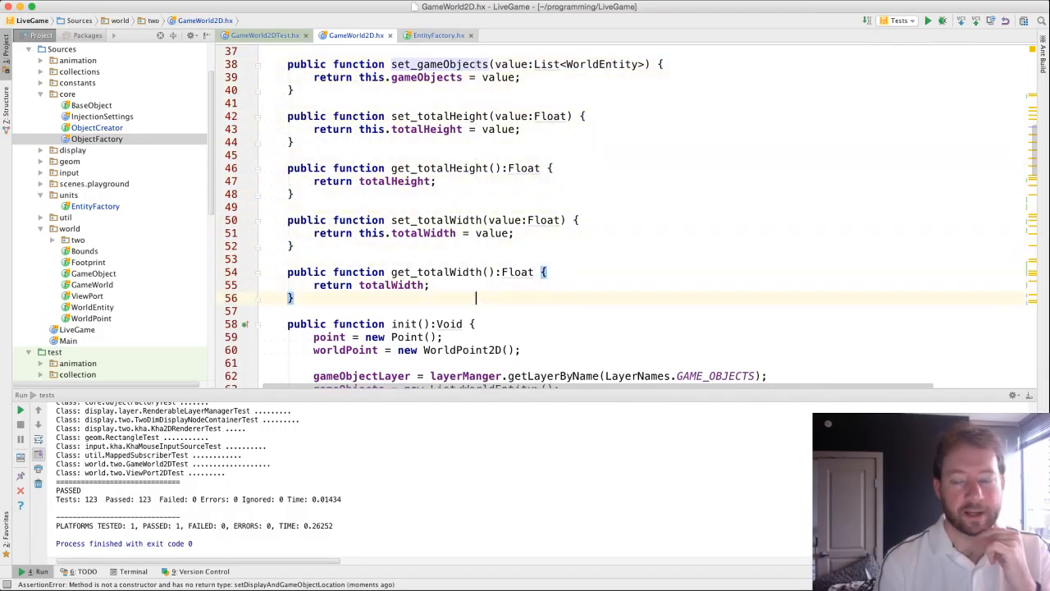
scroll(down, 3)
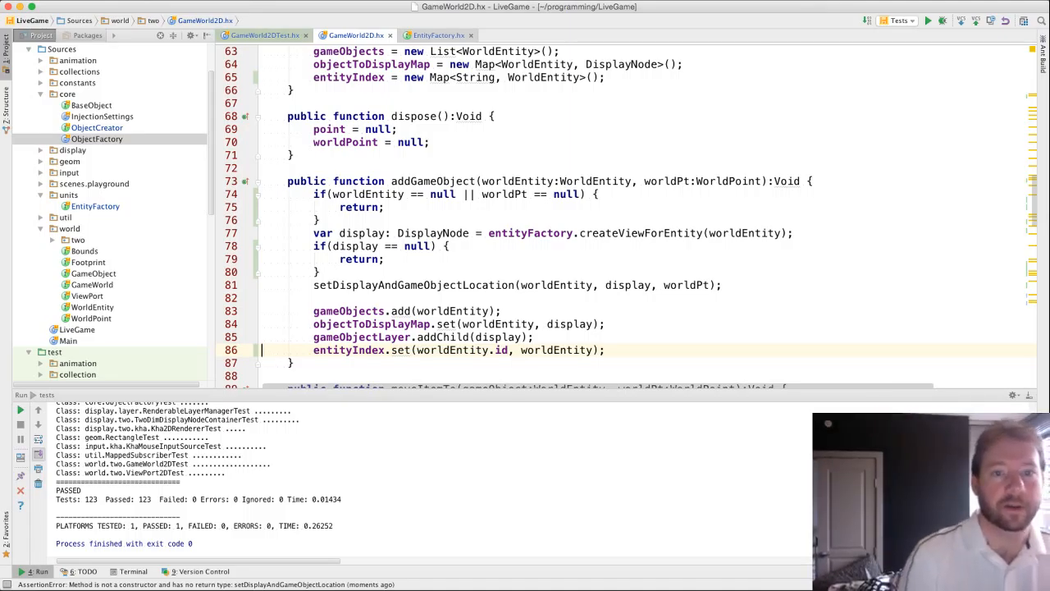
Write shouldNotBeAbleToAddTheSameEntityTwice, adding one mock twice and asserting getGameObjectCount() is 1.
click(416, 219)
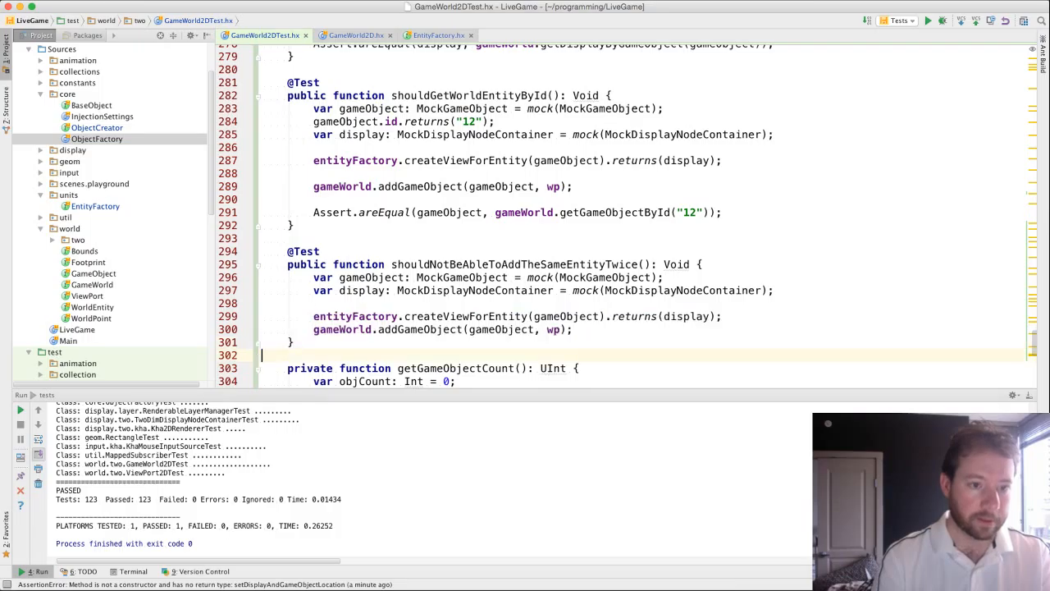
click(292, 341)
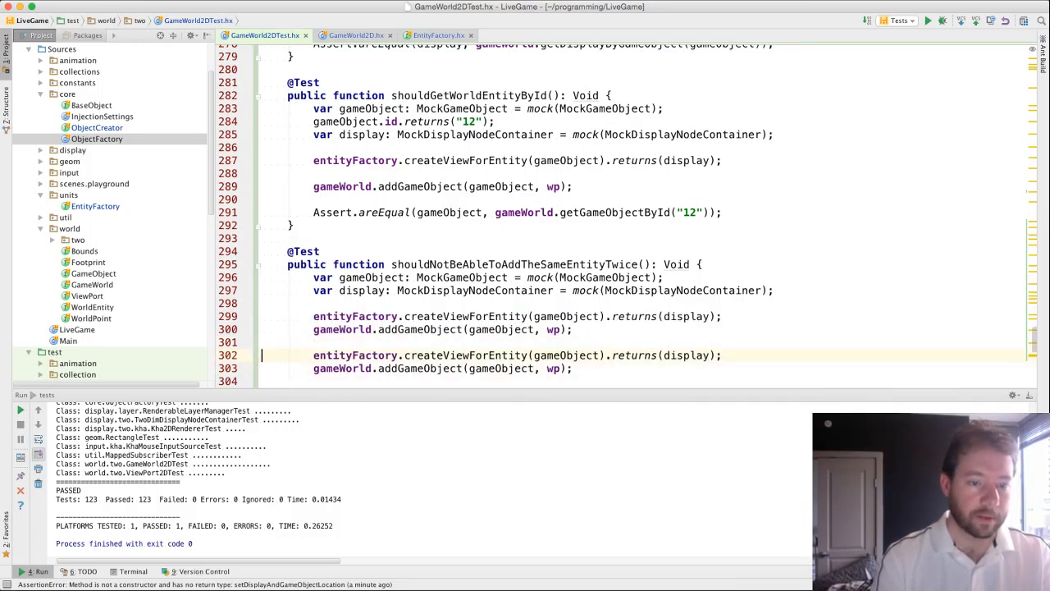
scroll(up, 3)
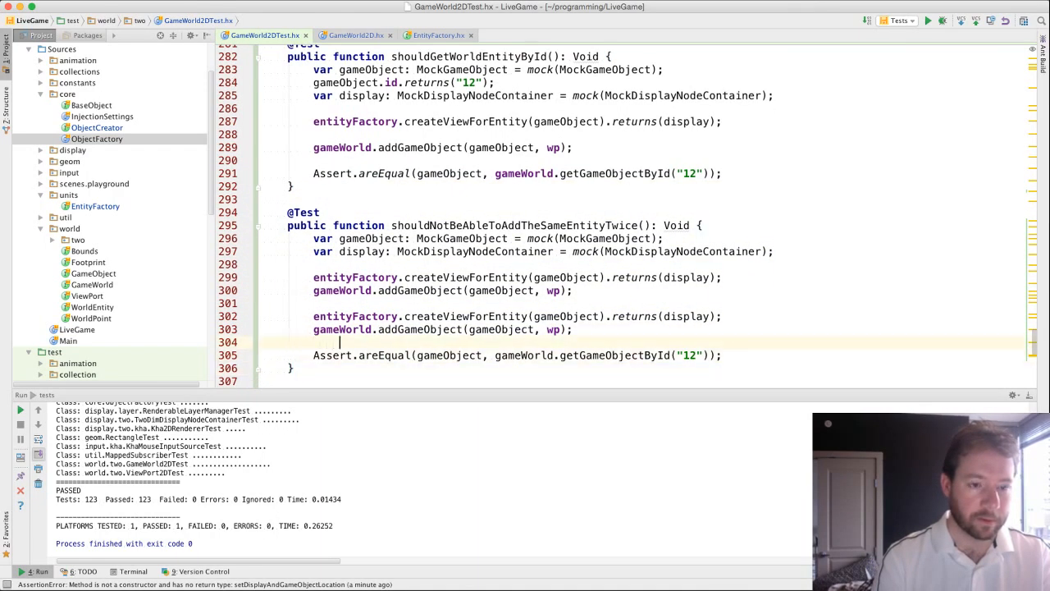
text(1, );)
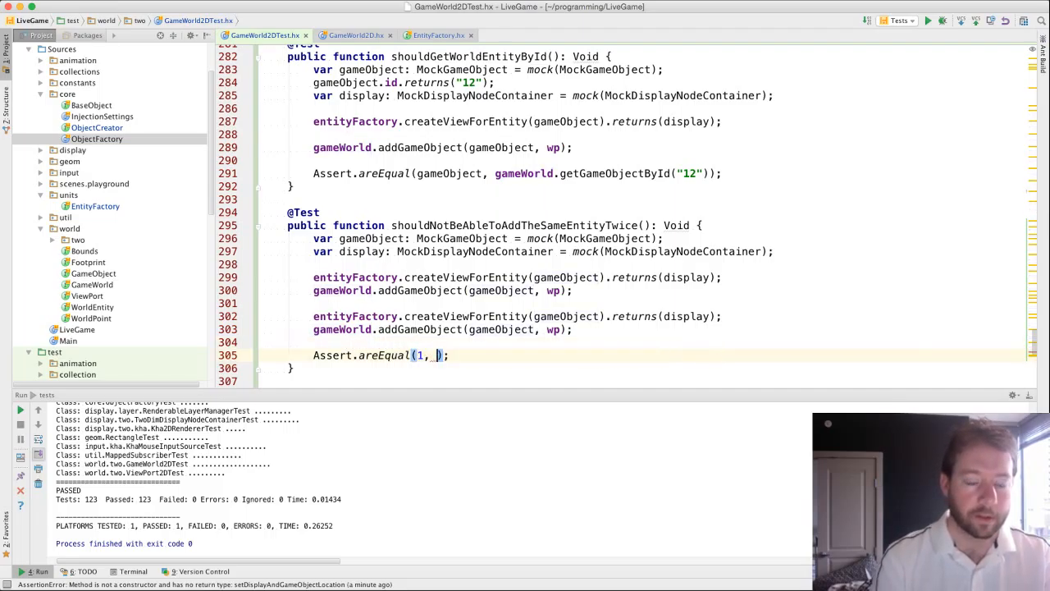
text(getGameObjectCount()
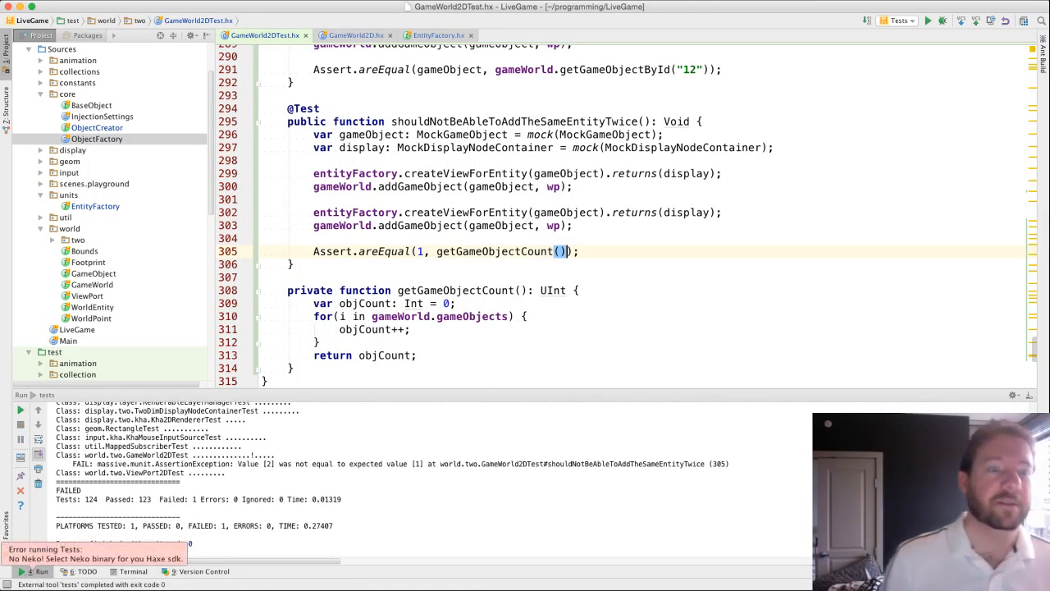
Add if(objectToDisplayMap.exists(worldEntity)) return; at the start of addGameObject.
click(356, 36)
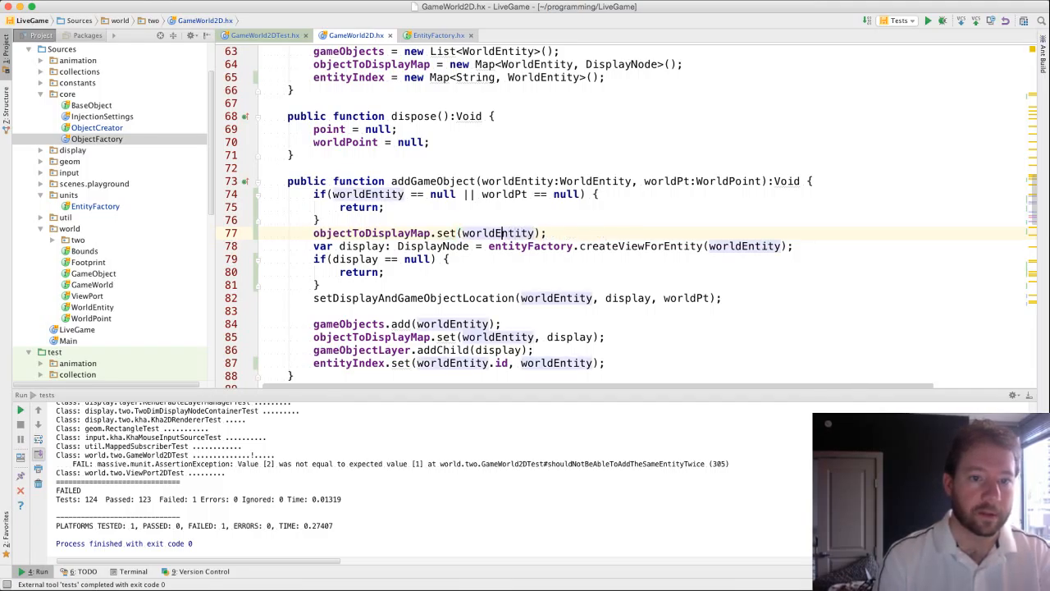
text(exists)
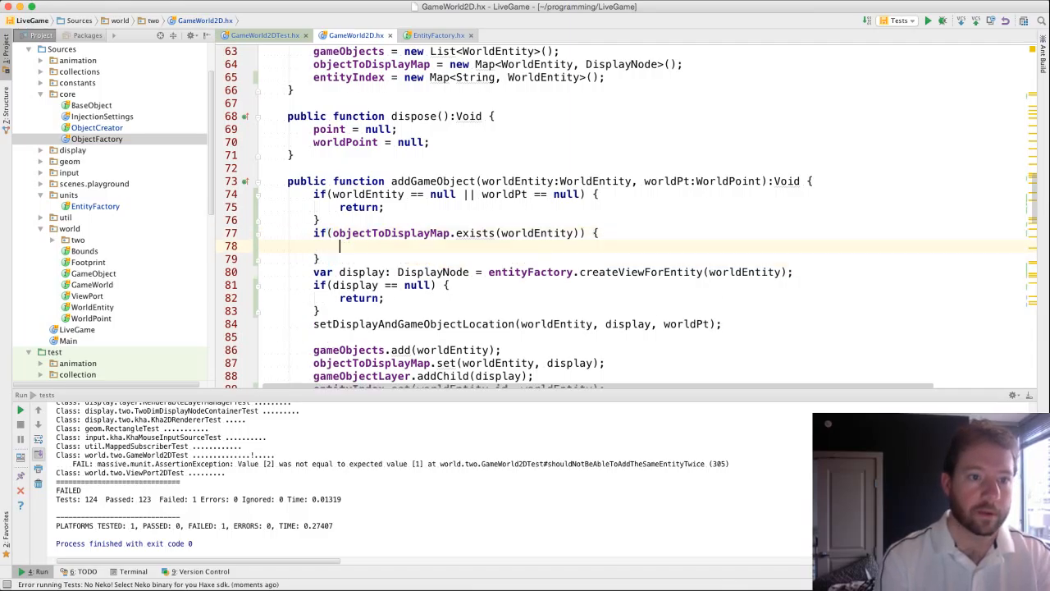
text(return;)
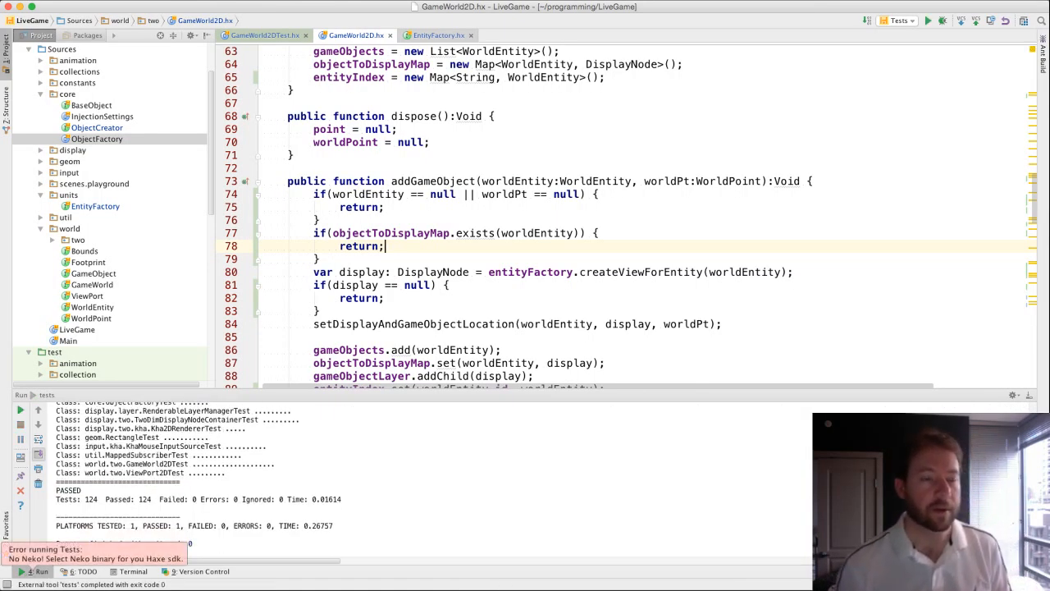
scroll(down, 3)
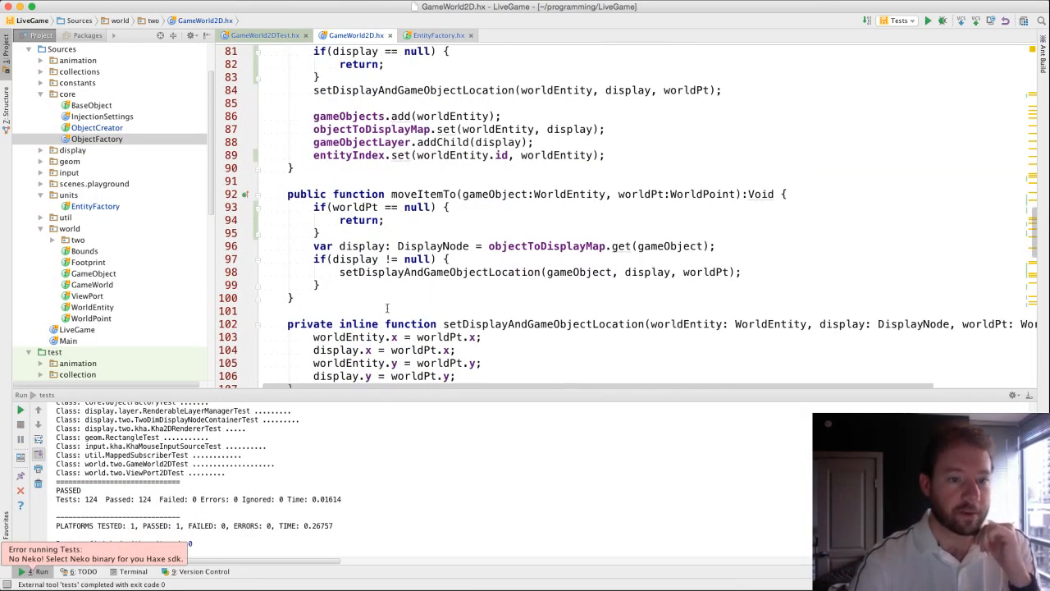
scroll(down, 3)
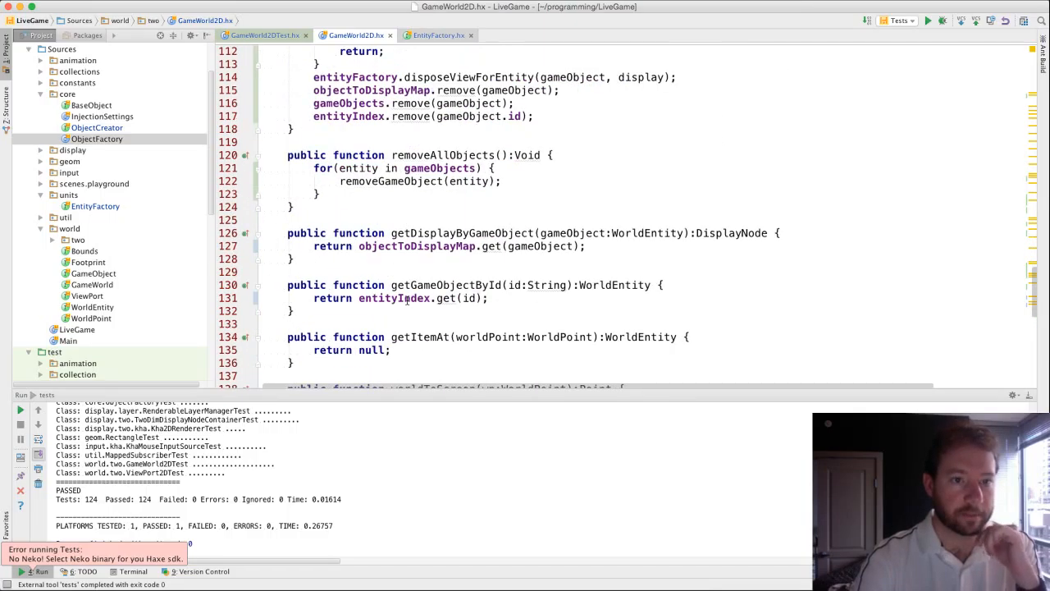
Review the null-returning getItemAt stub and select its WorldPoint type name.
scroll(down, 3)
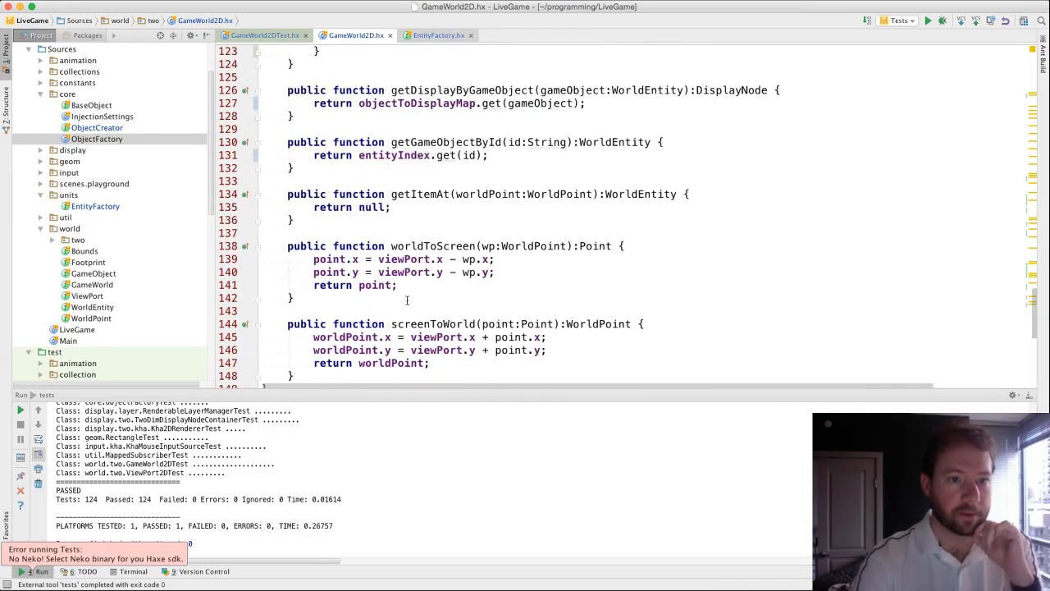
scroll(up, 3)
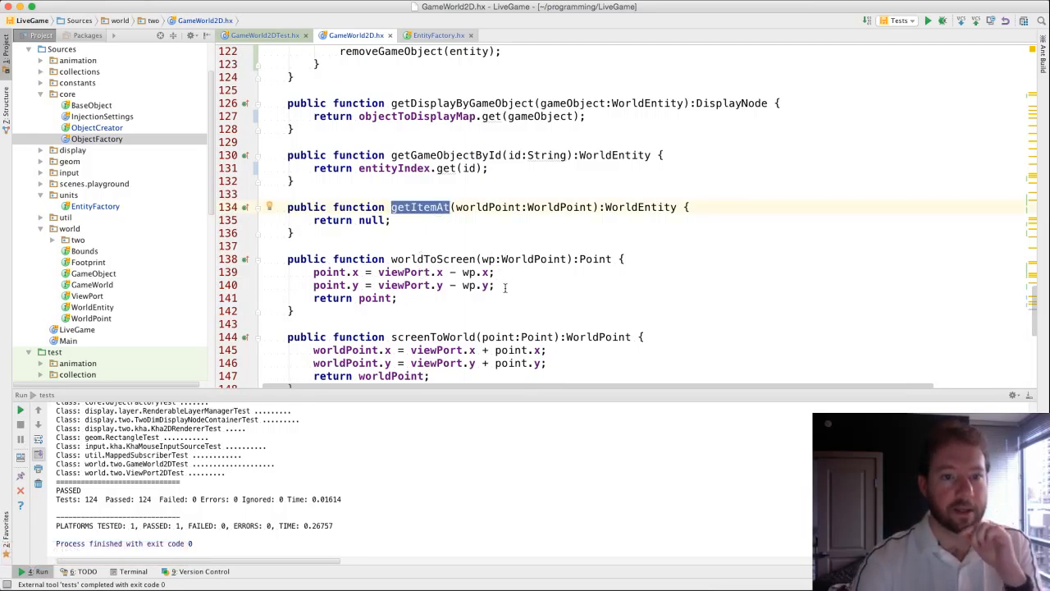
scroll(up, 3)
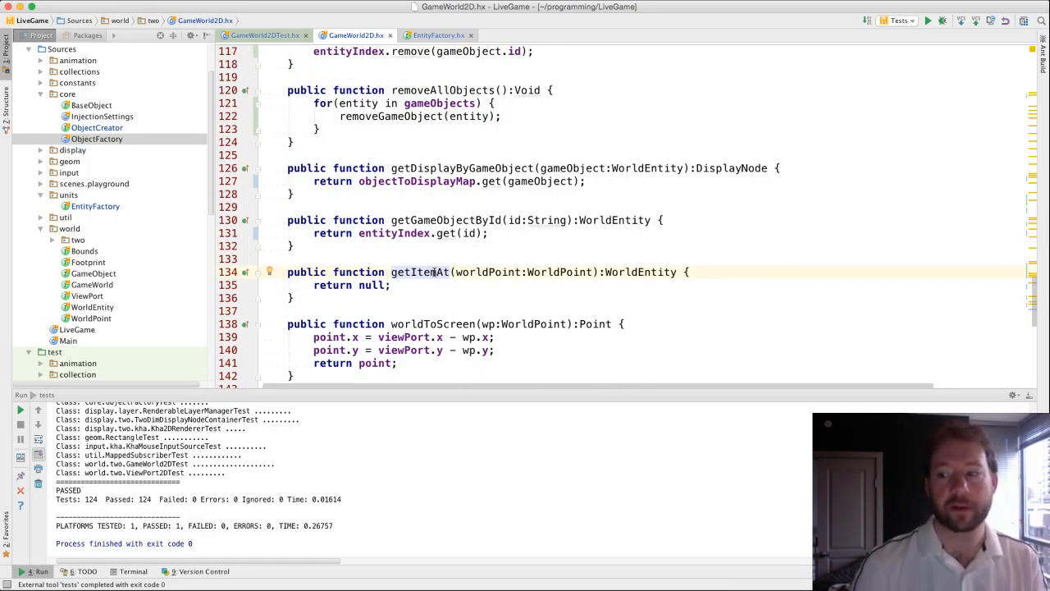
scroll(up, 3)
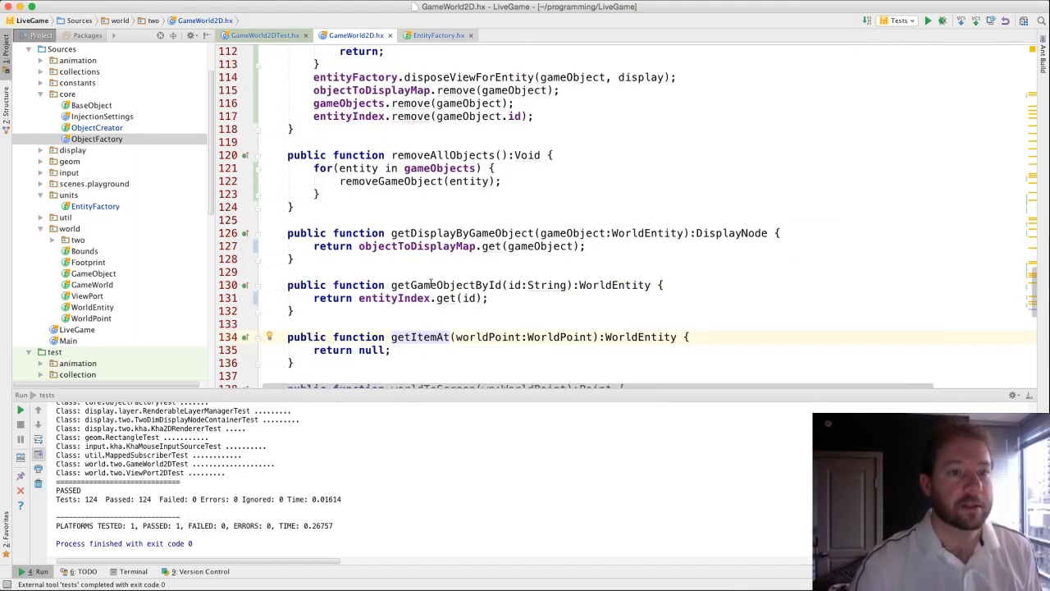
scroll(up, 3)
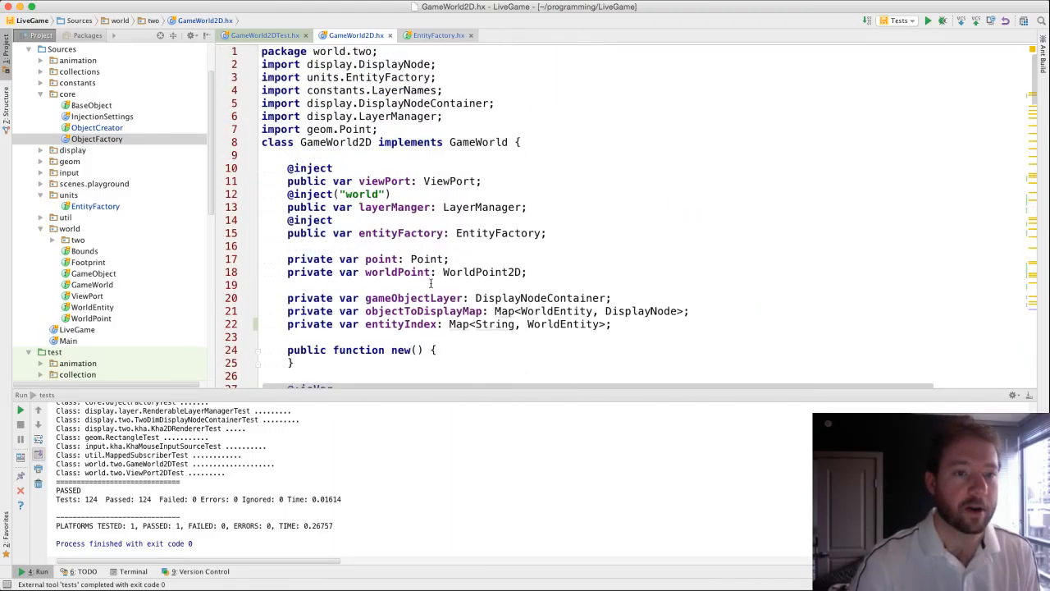
scroll(down, 3)
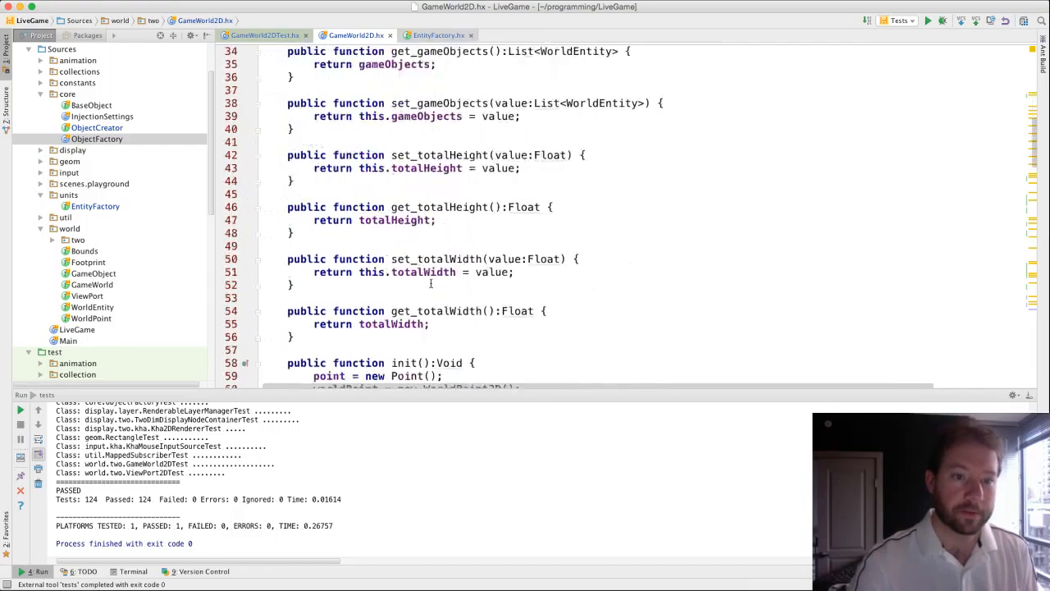
scroll(down, 3)
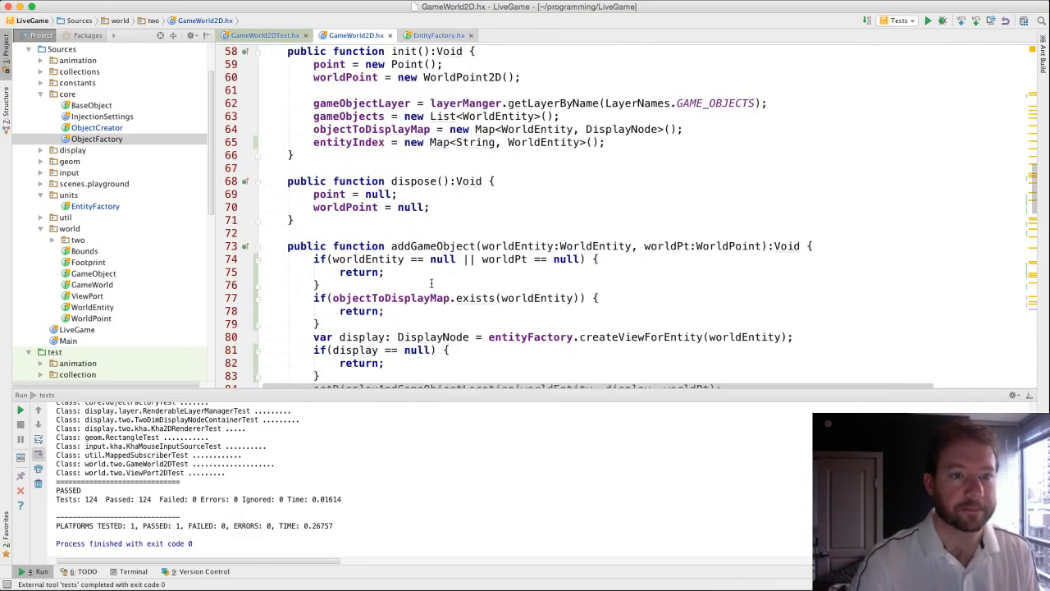
scroll(up, 3)
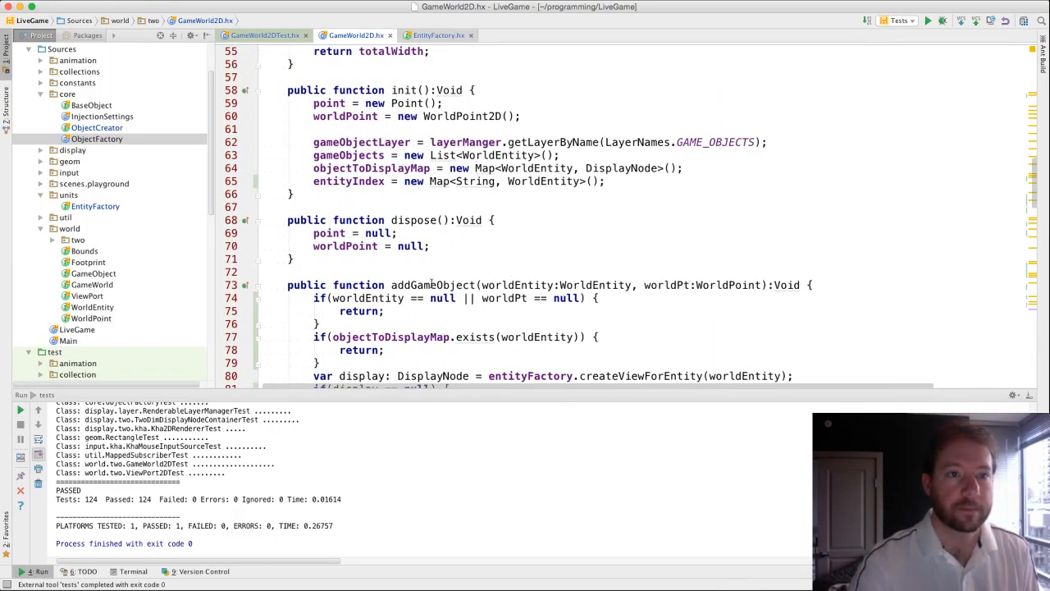
scroll(up, 3)
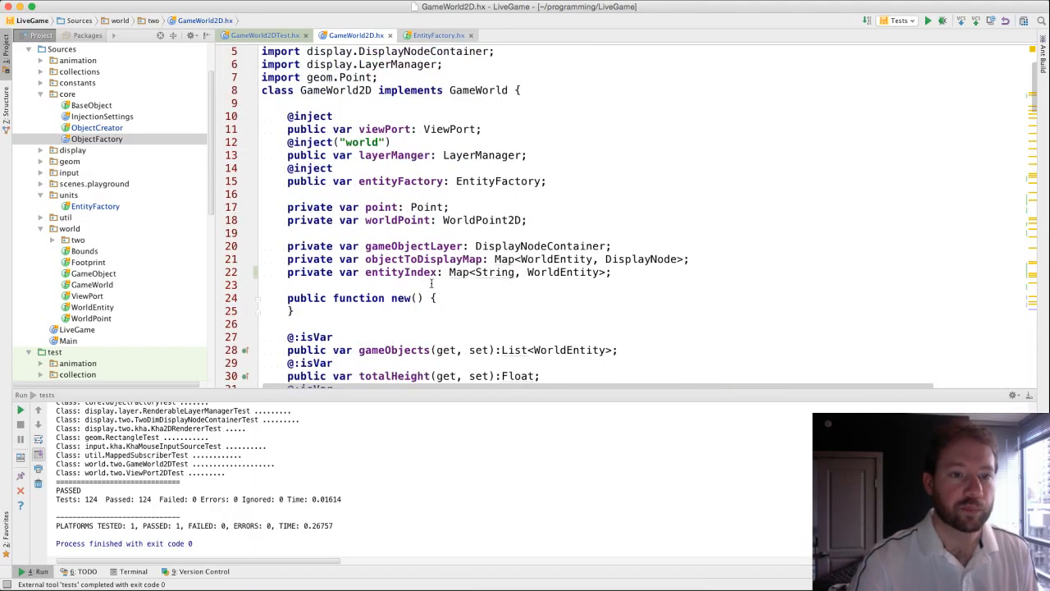
scroll(down, 3)
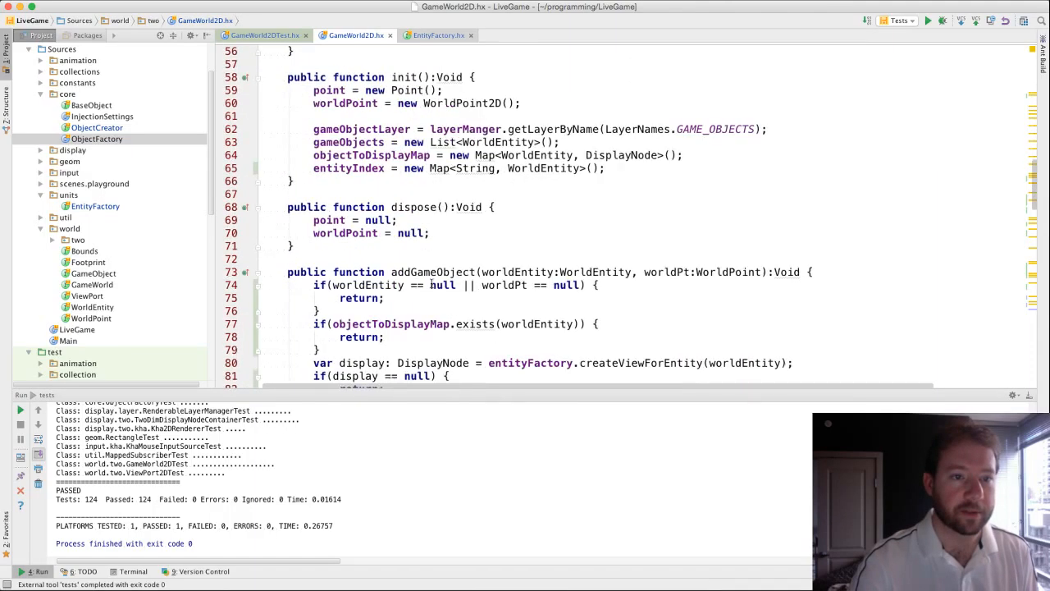
scroll(up, 3)
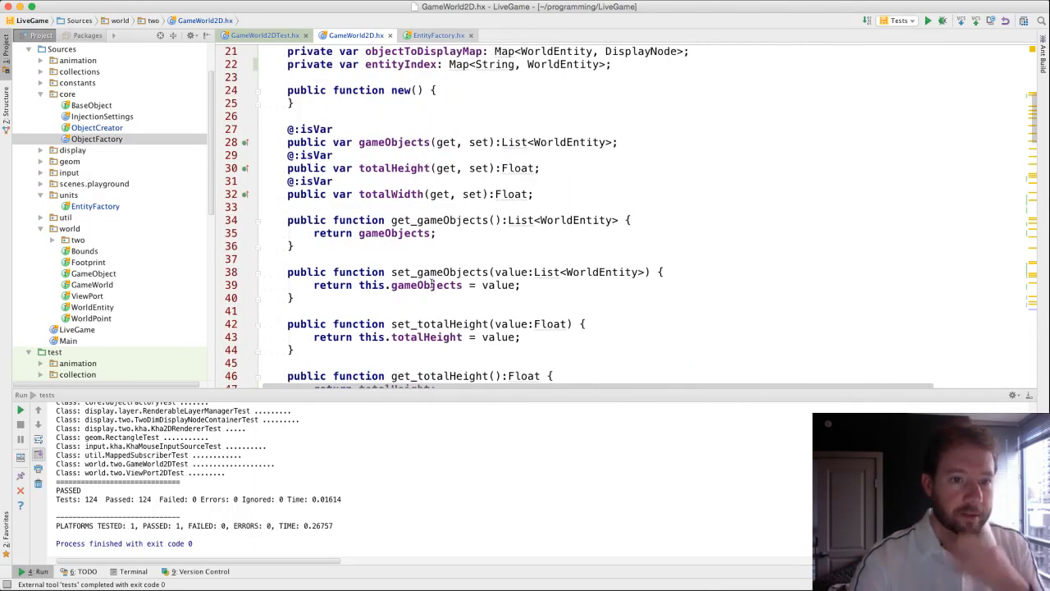
scroll(down, 3)
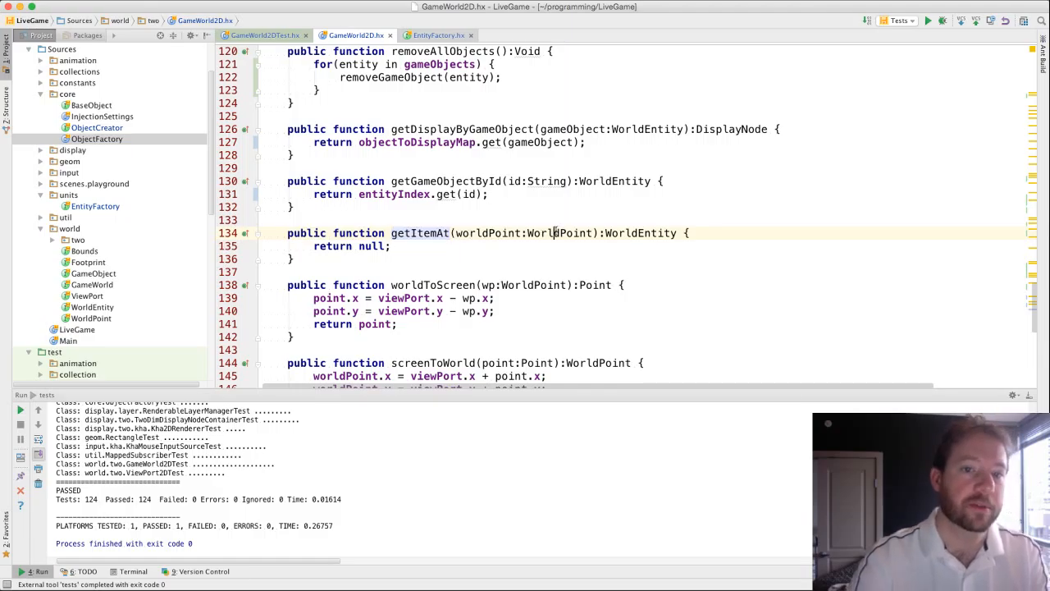
double_click(561, 234)
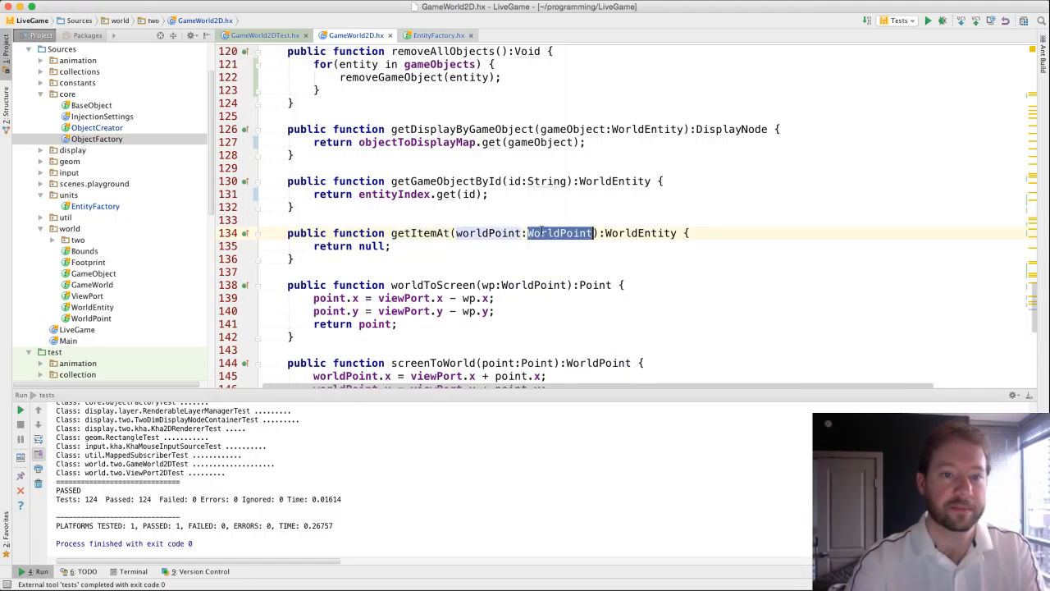
double_click(488, 233)
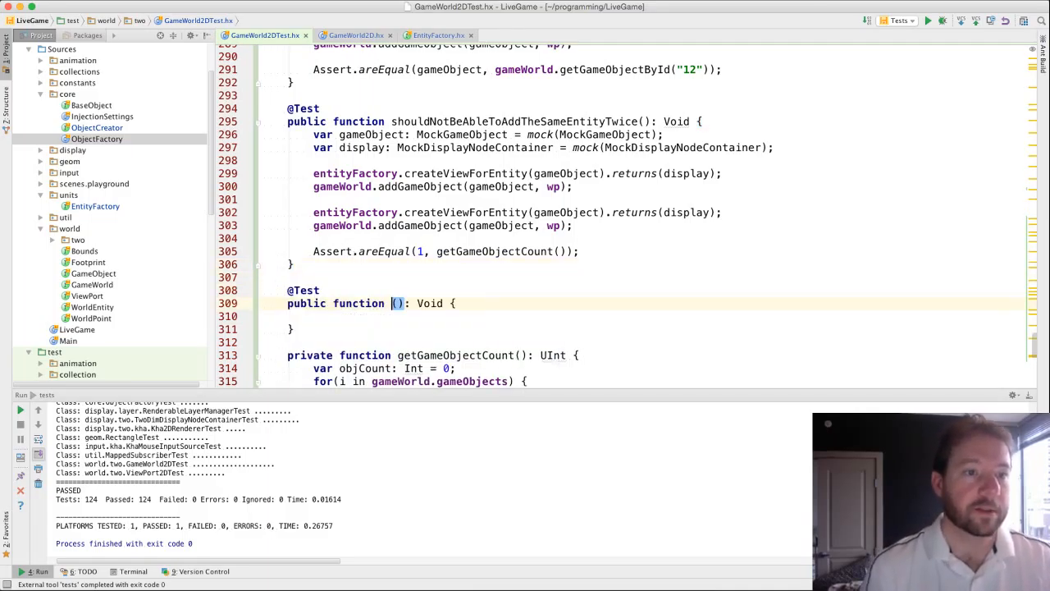
Name the test shouldGetEntityFromWorldPoint and paste mock setup placing the entity at 83, 347.
text(shouldGetWo)
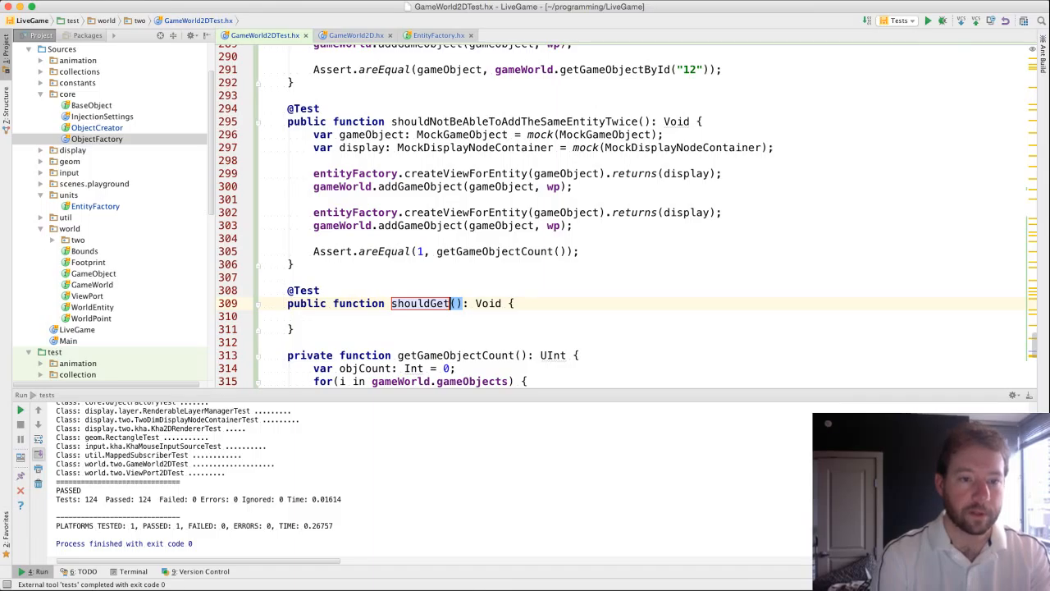
text(Entity)
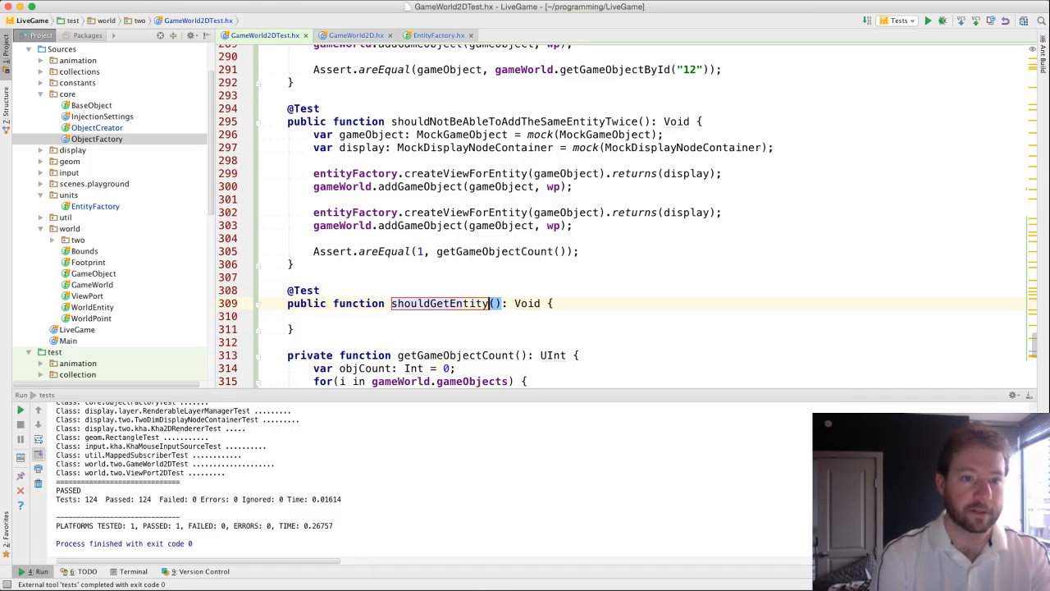
text(FromWO)
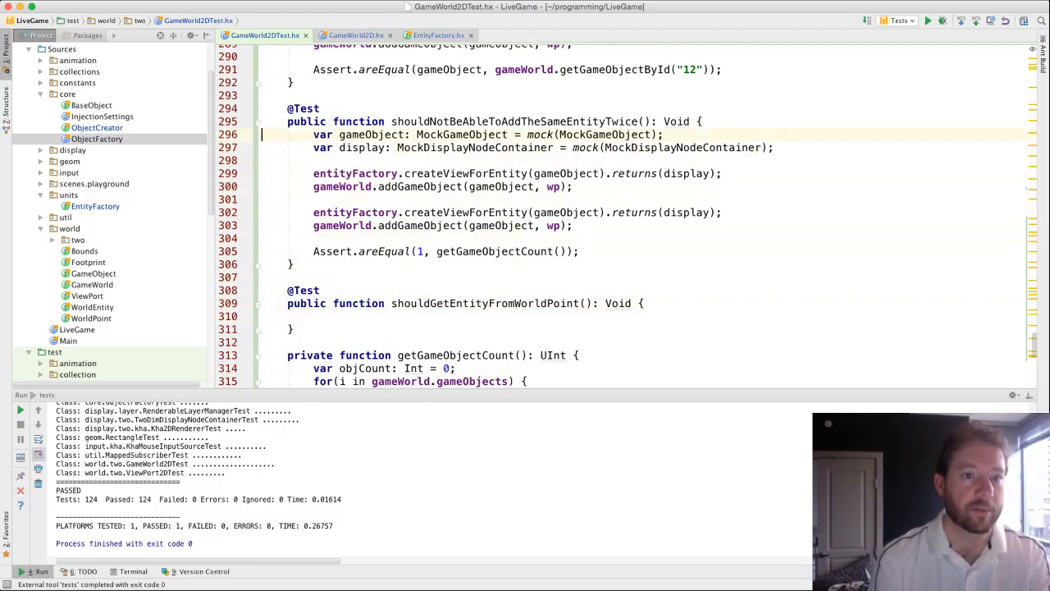
scroll(up, 3)
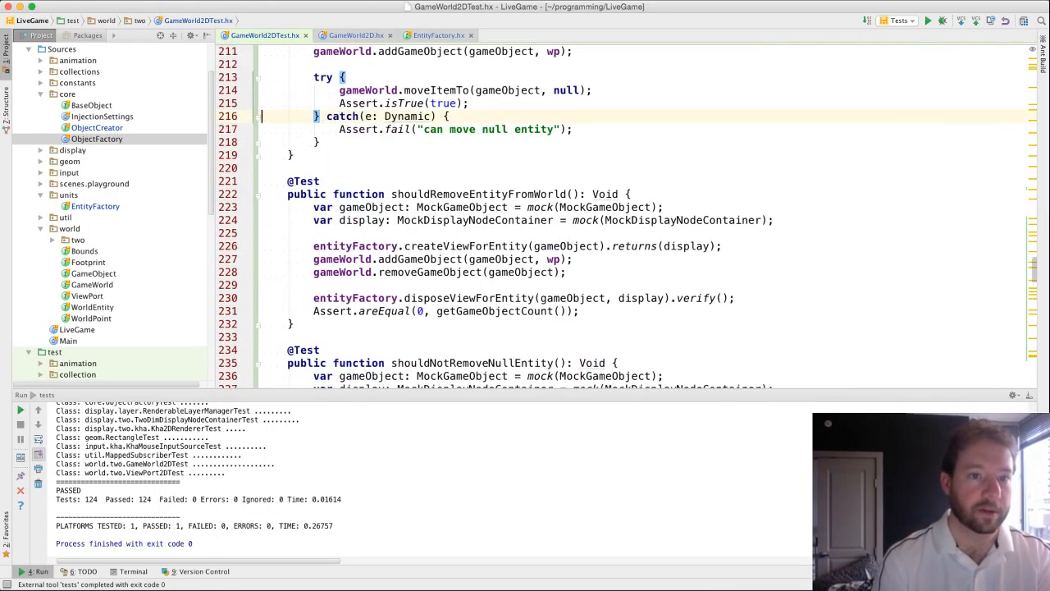
scroll(up, 3)
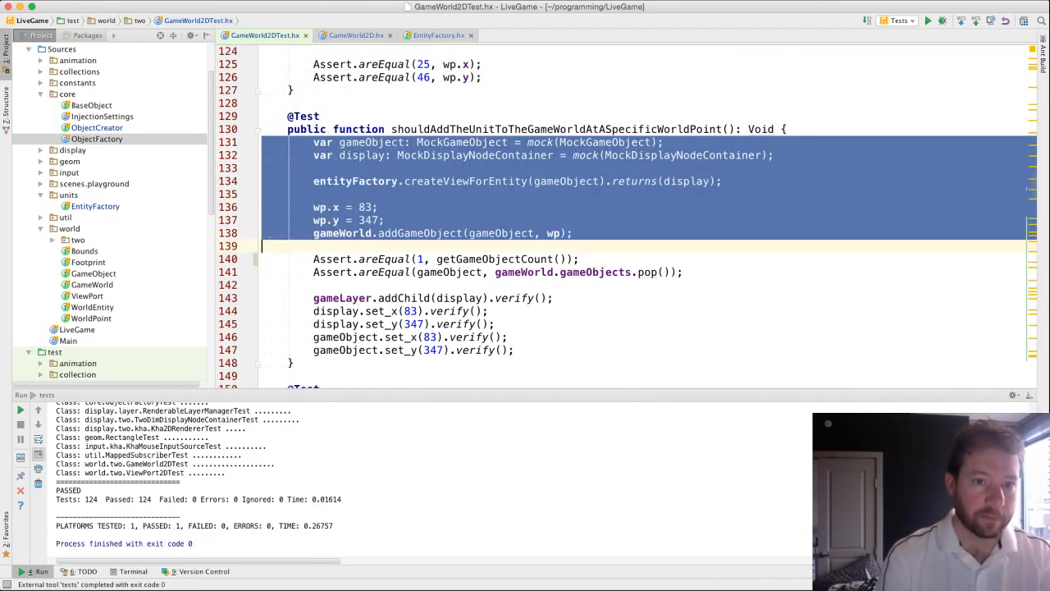
scroll(down, 3)
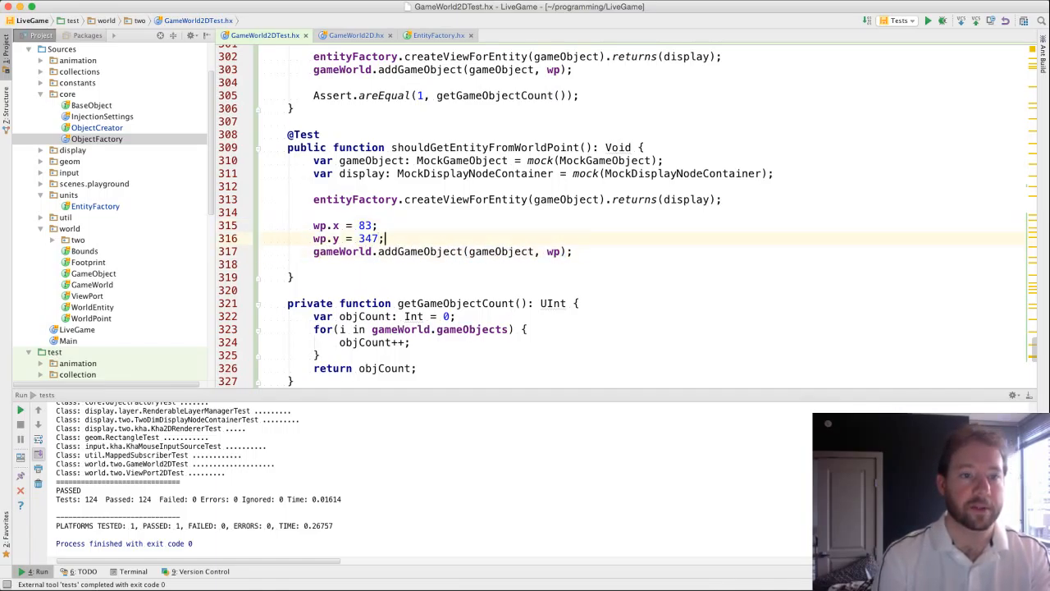
key(Return)
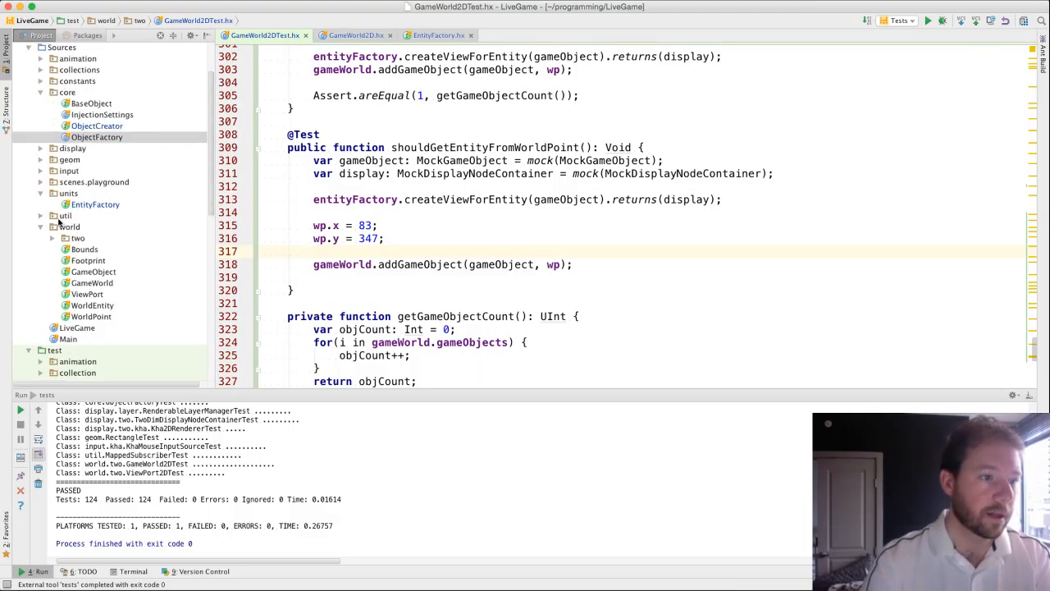
click(42, 215)
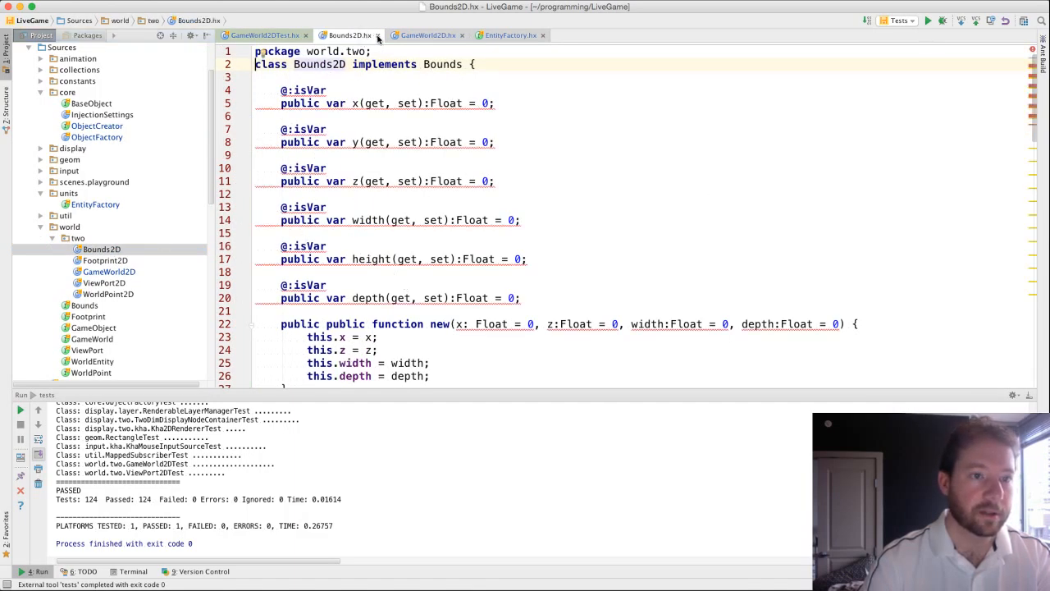
scroll(down, 3)
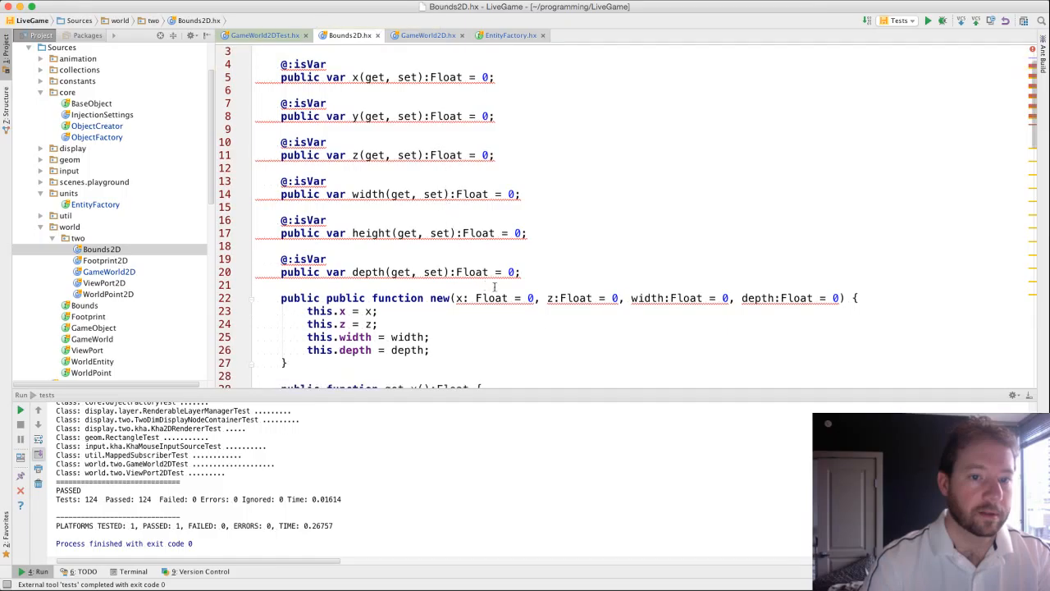
scroll(up, 3)
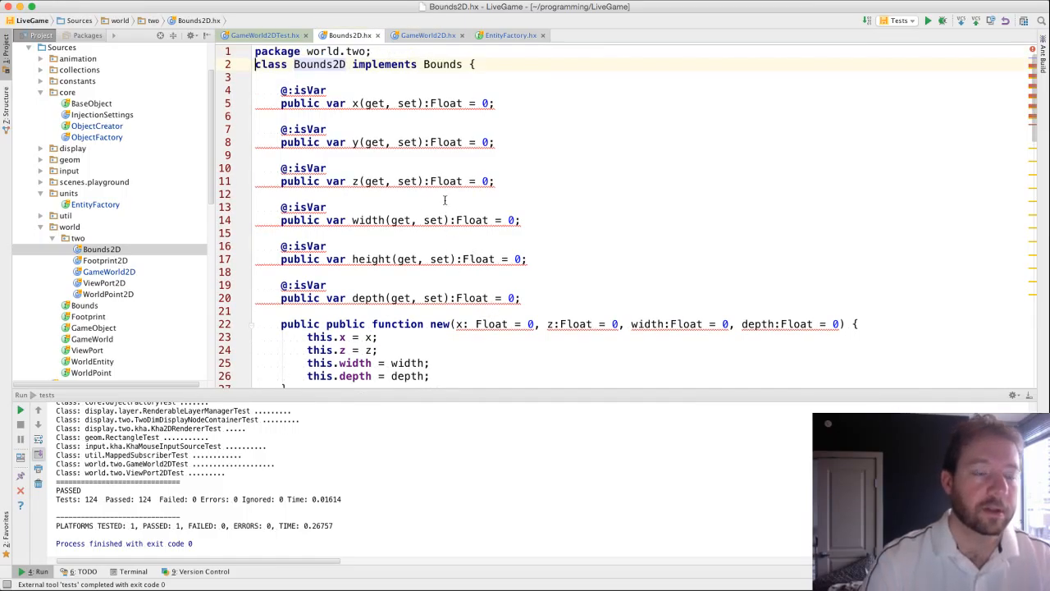
scroll(down, 3)
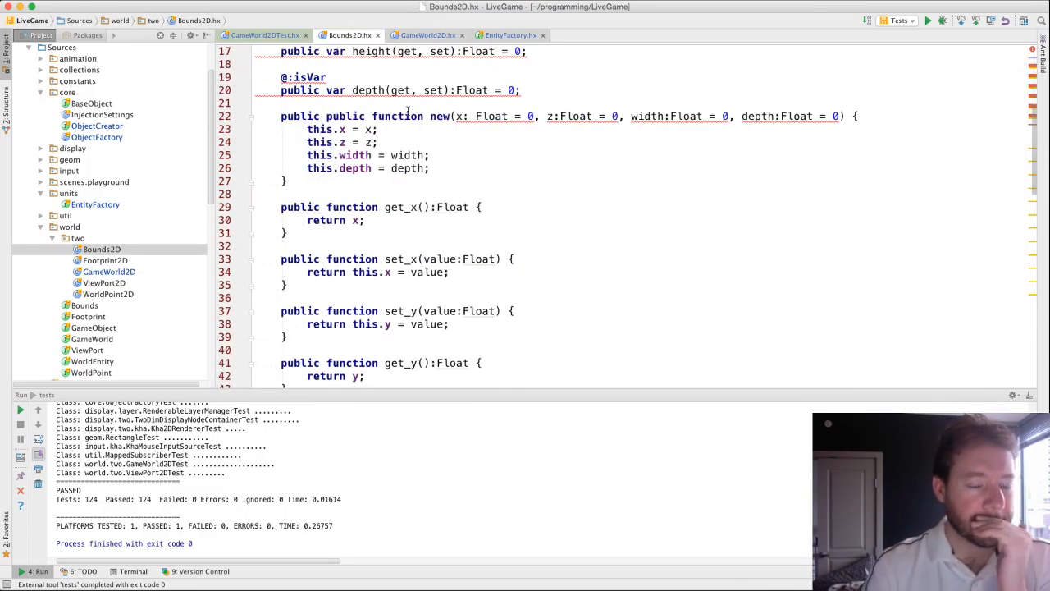
click(258, 36)
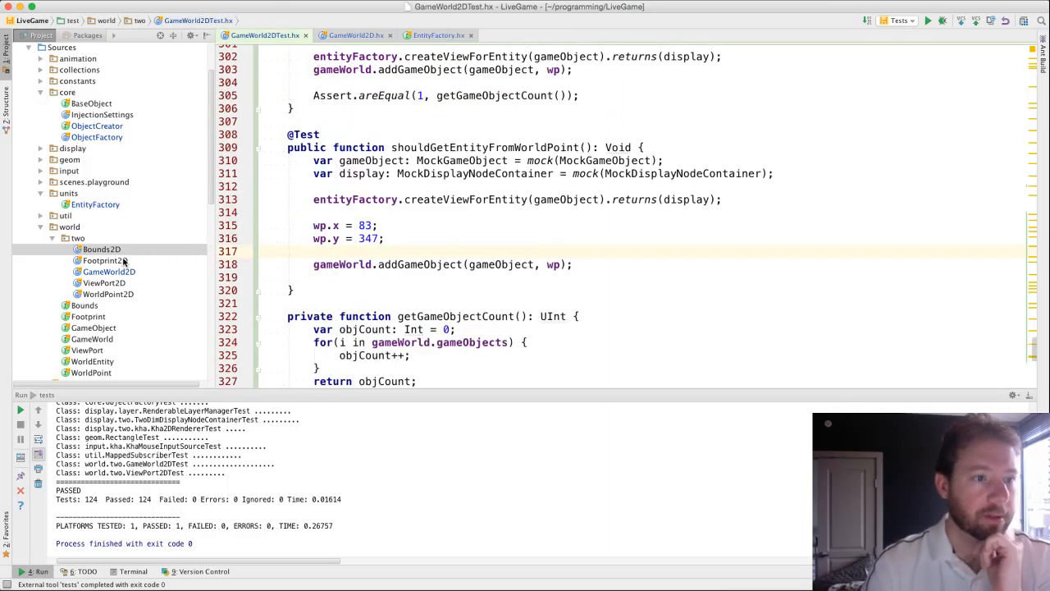
double_click(102, 261)
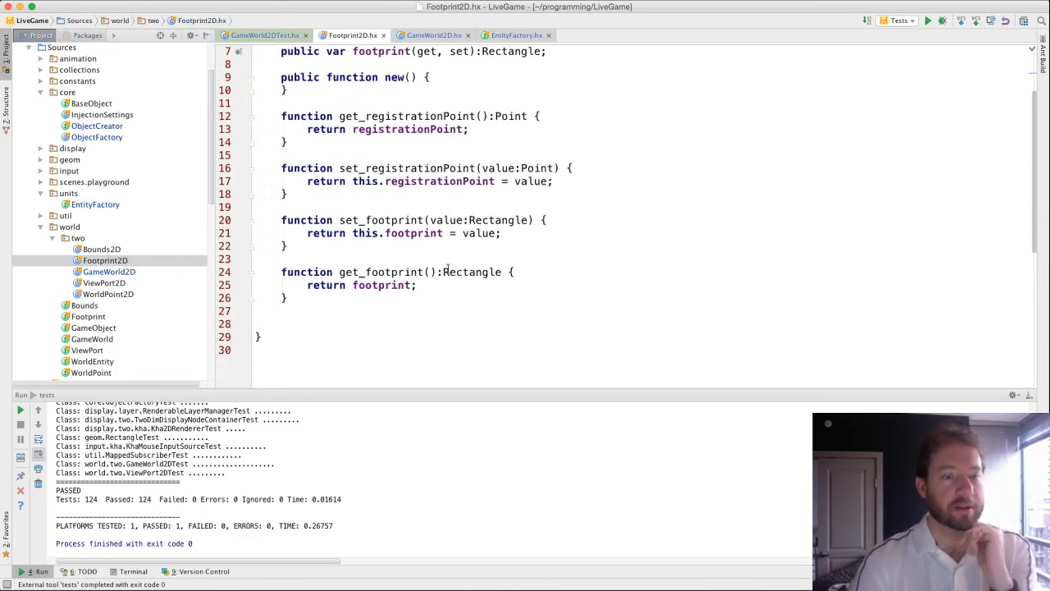
scroll(up, 3)
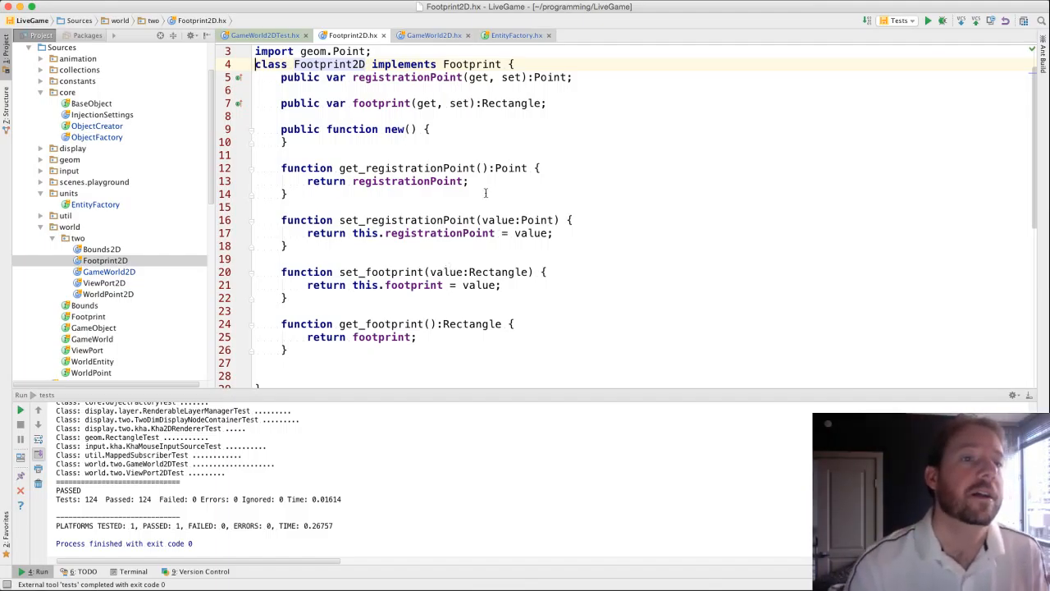
click(262, 35)
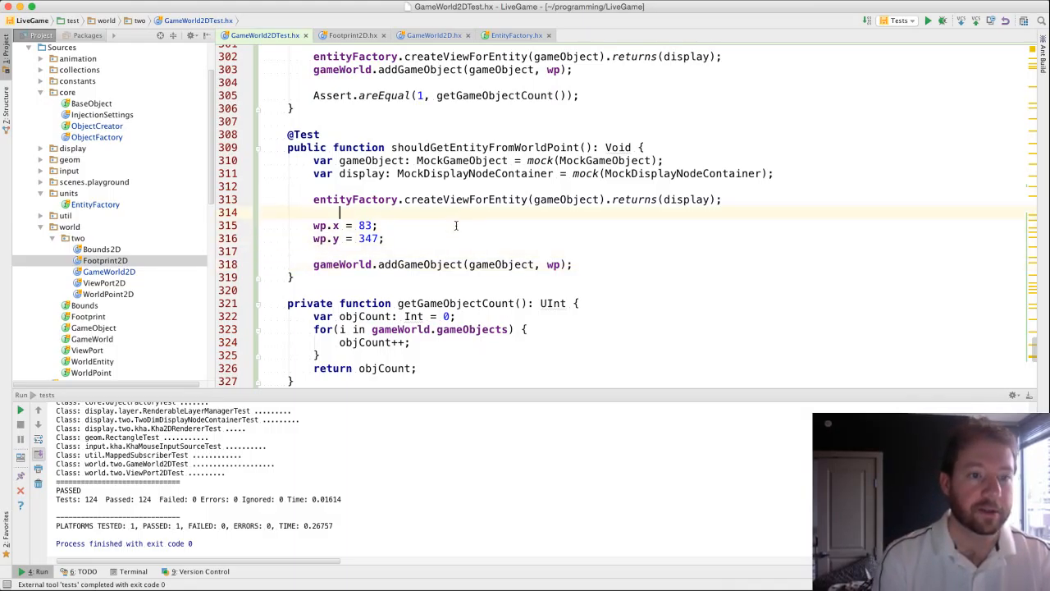
Start declaring a new footprint variable, checking Footprint2D's properties for reference.
text(var)
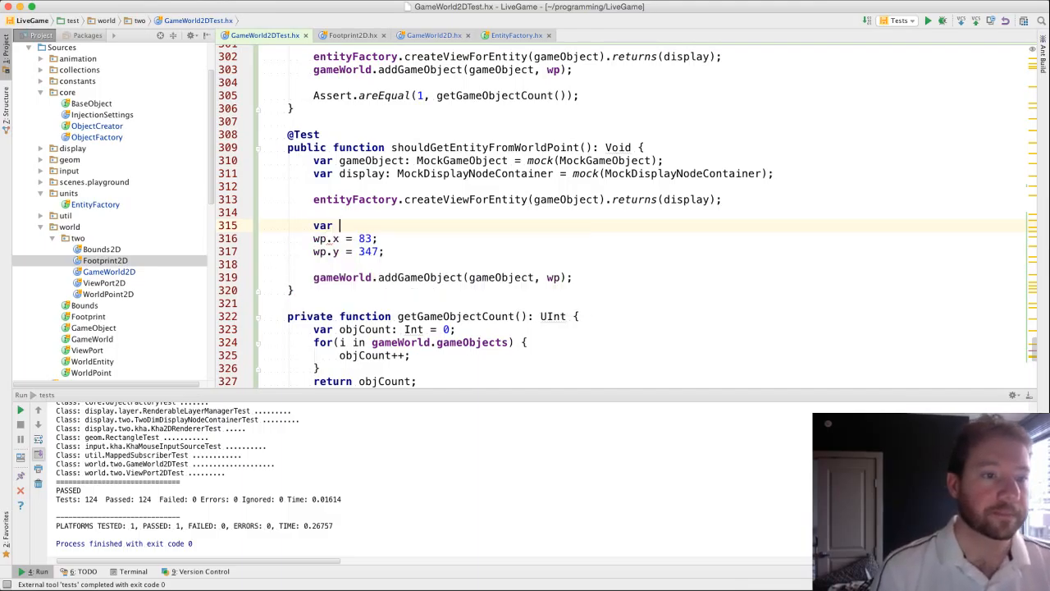
text(footP)
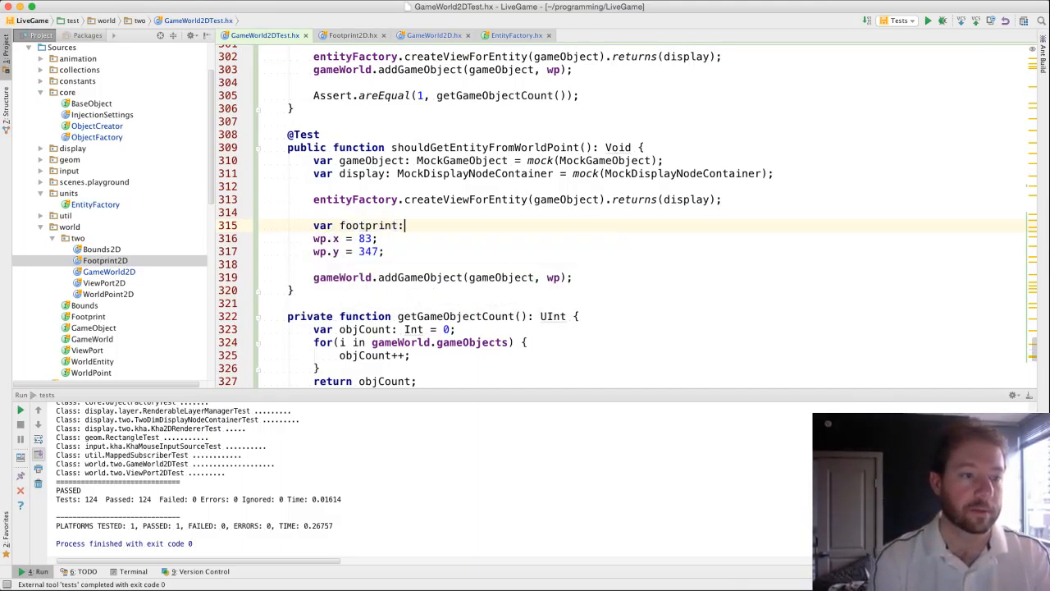
text(FOo)
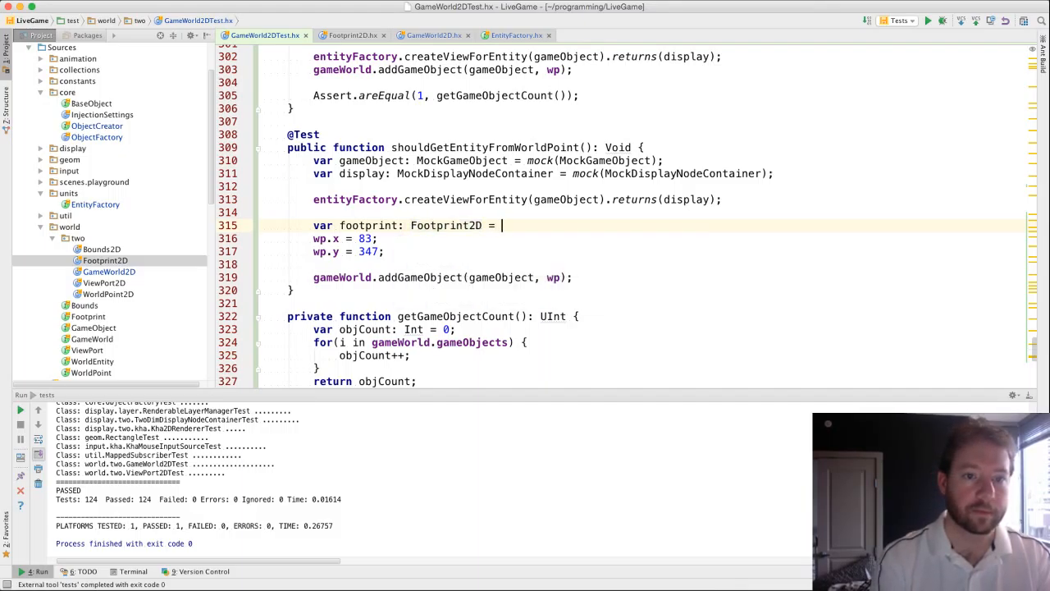
text(new FOo)
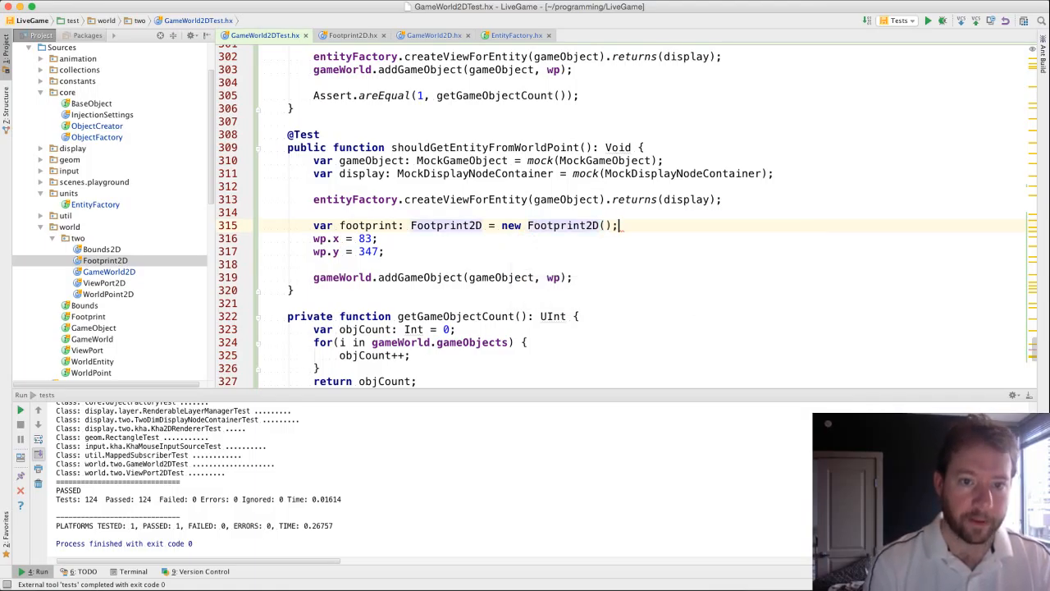
click(353, 35)
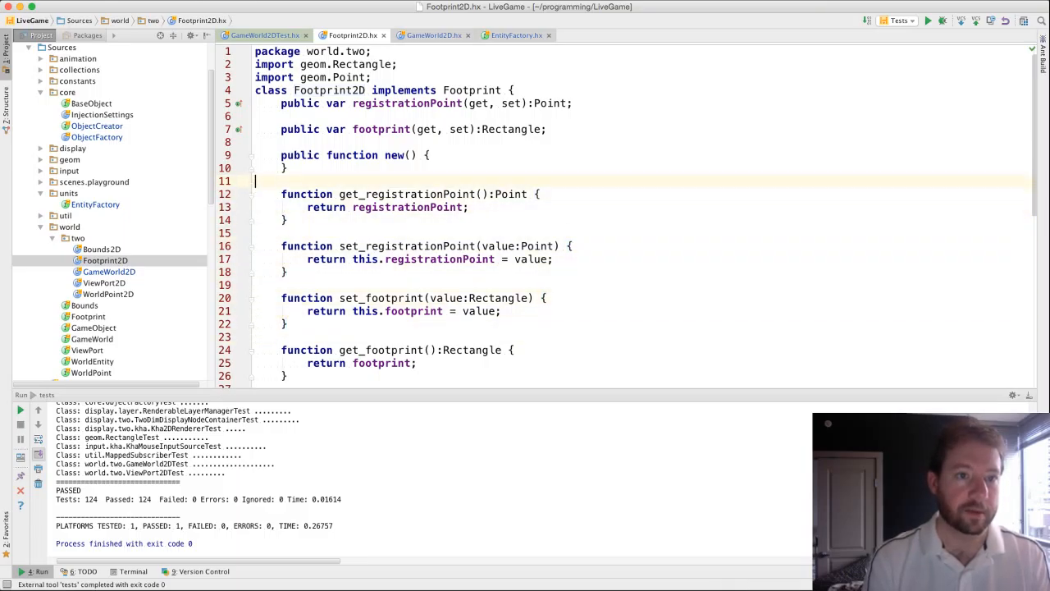
scroll(down, 3)
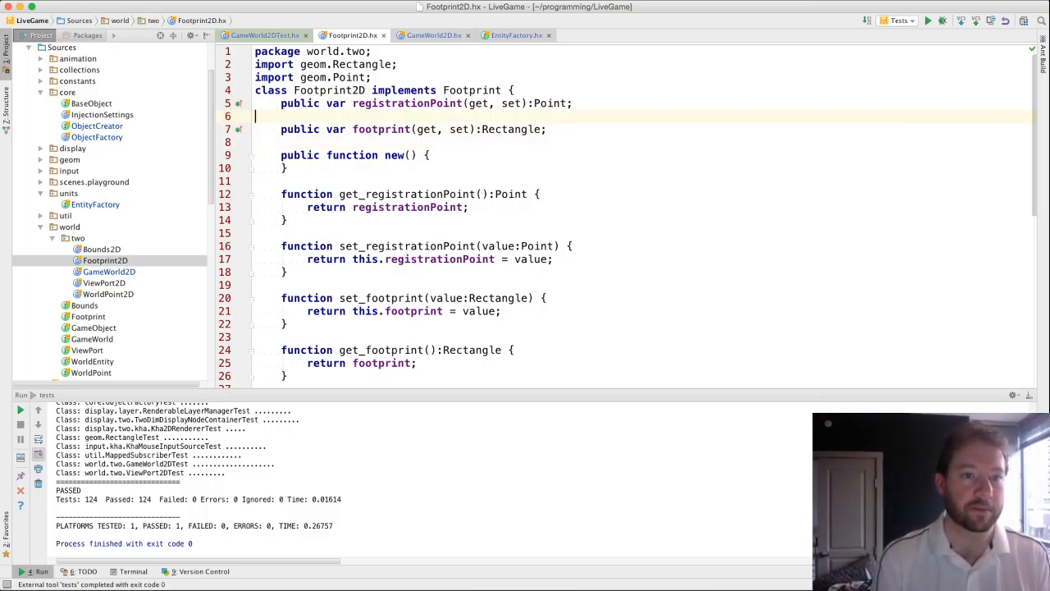
click(262, 35)
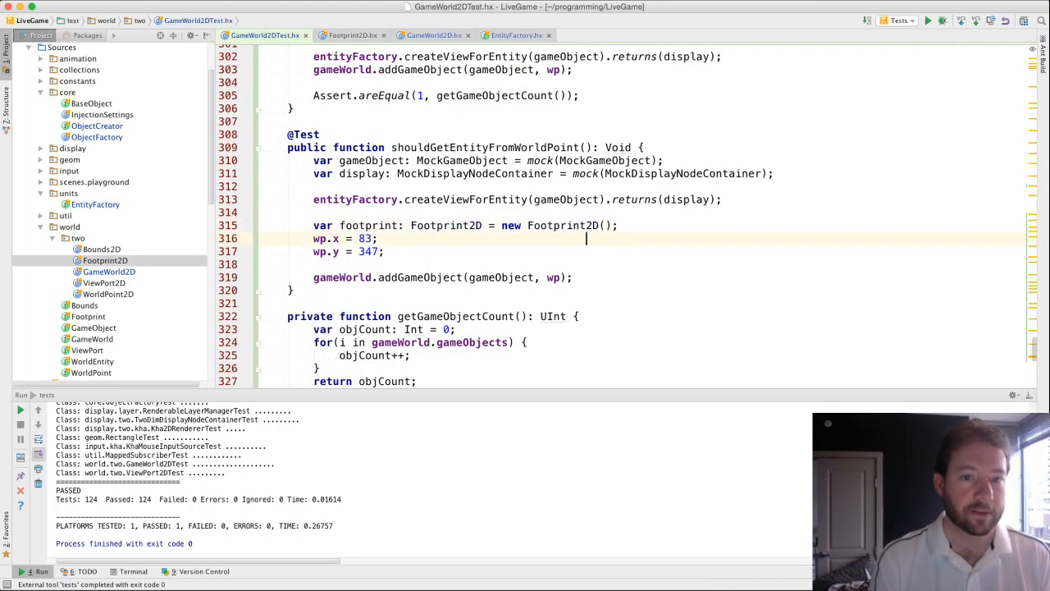
Give the test footprint a Rectangle(0, 0, 30, 20).
text(f)
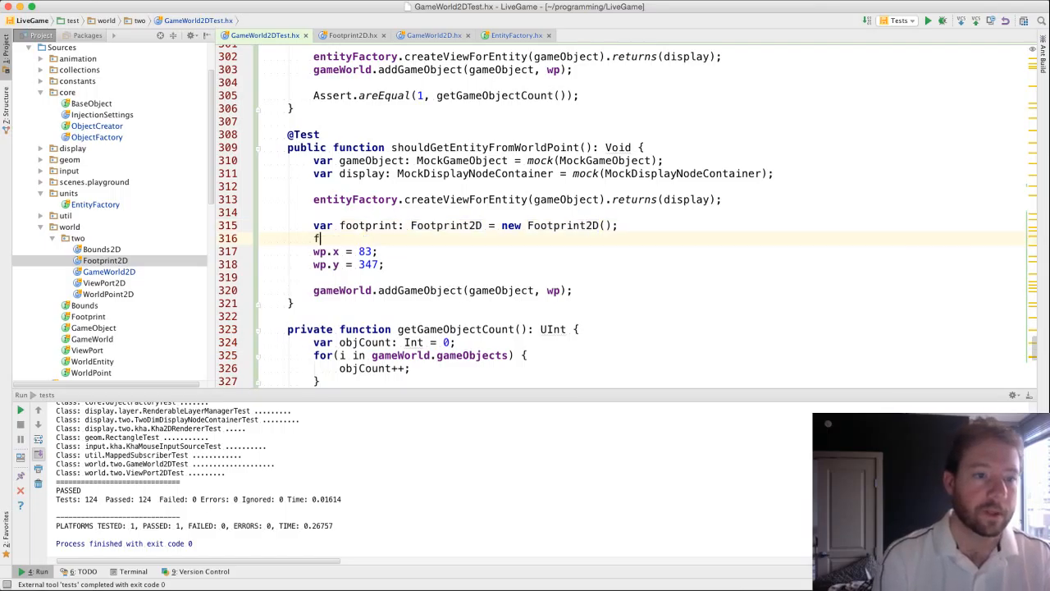
text(ootprint)
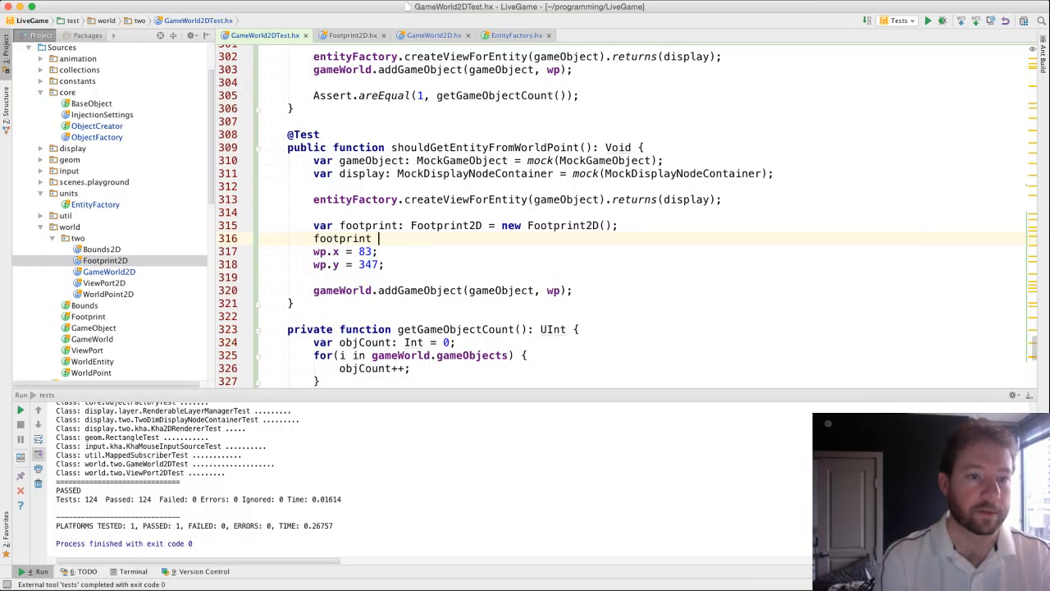
text(.footprint = new Rectangle)
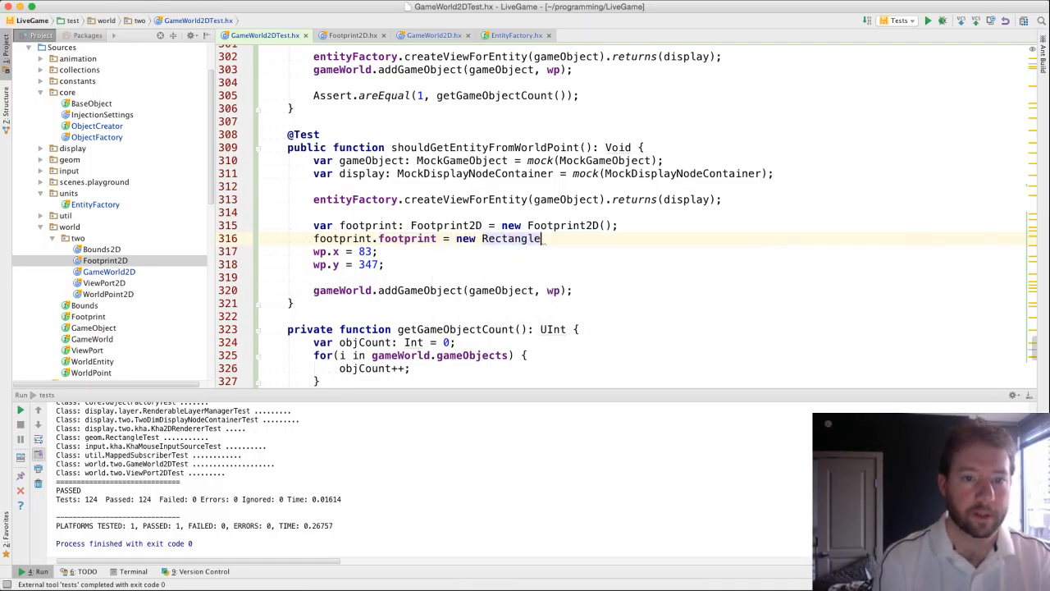
text(())
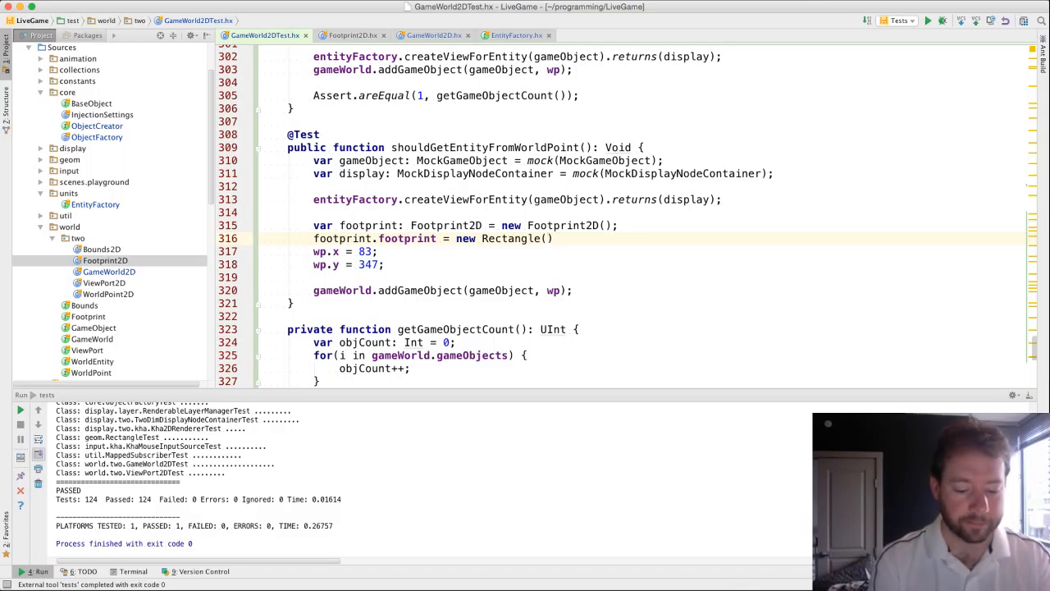
text(0, 0,)
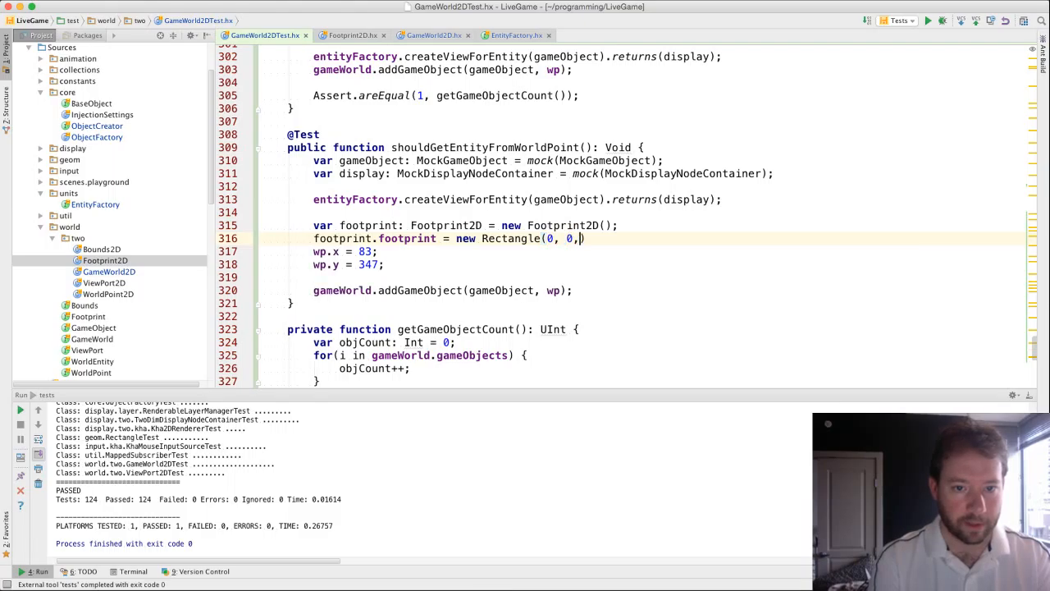
text(,)
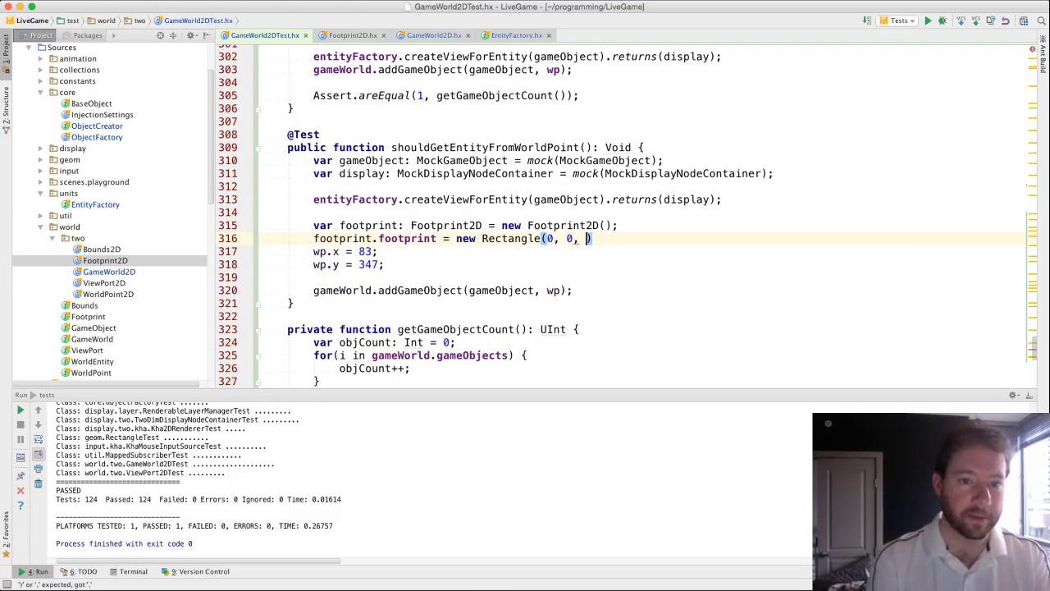
text(20,)
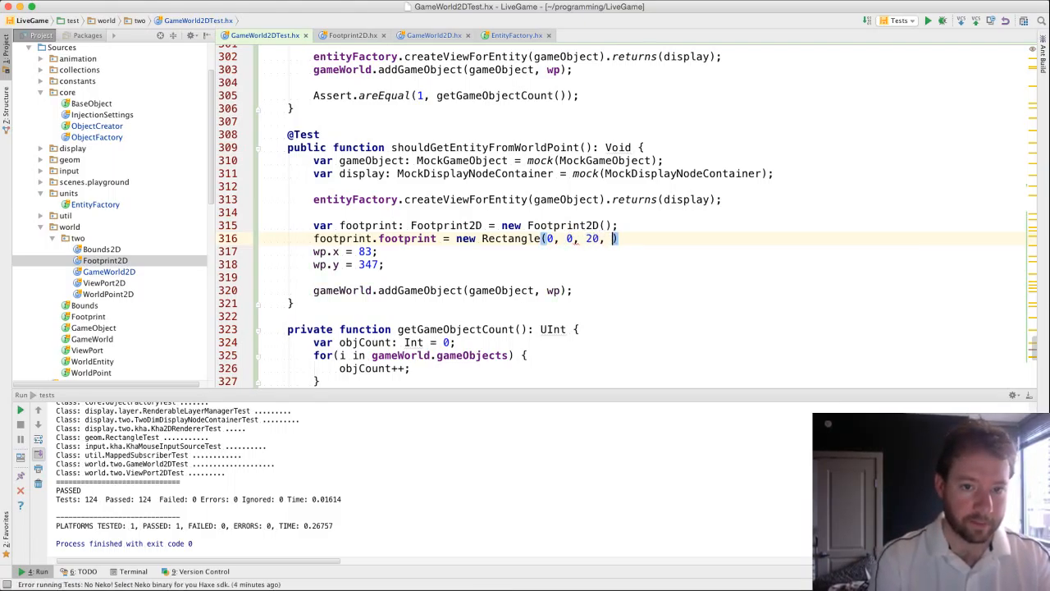
text(3)
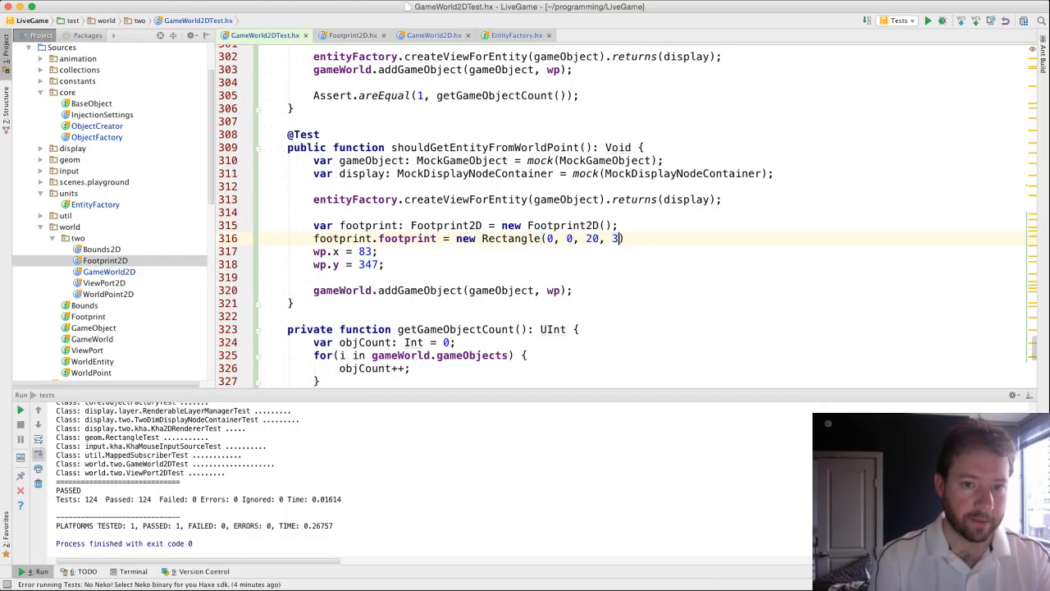
text(0);)
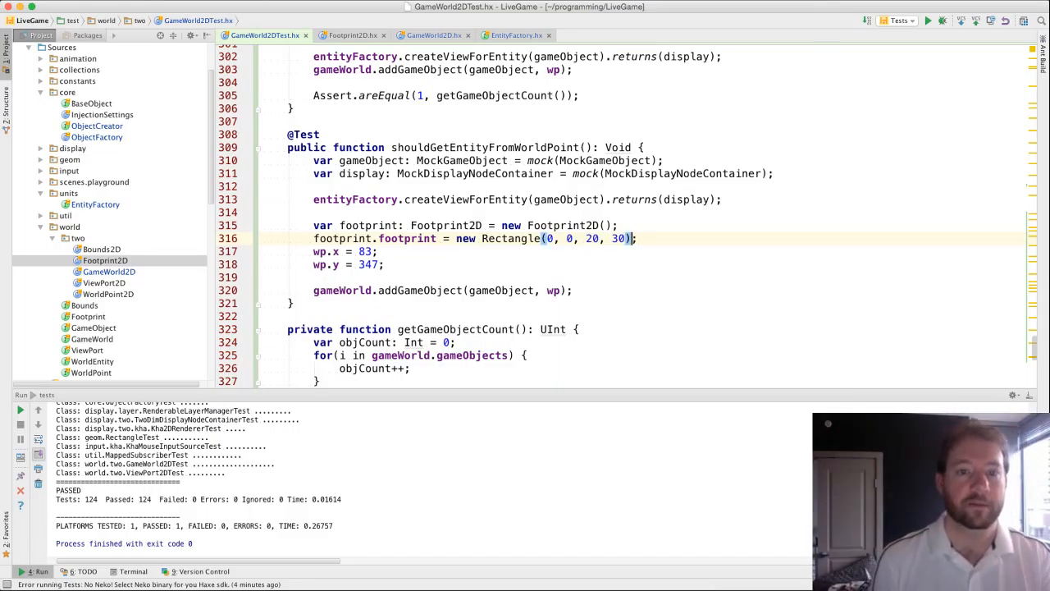
text(30)
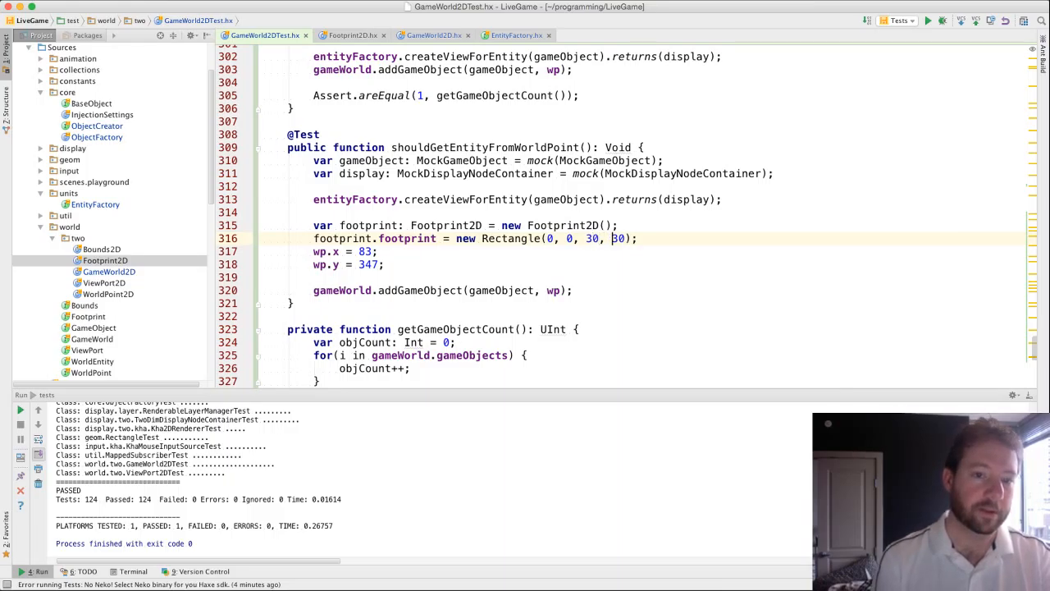
text(2)
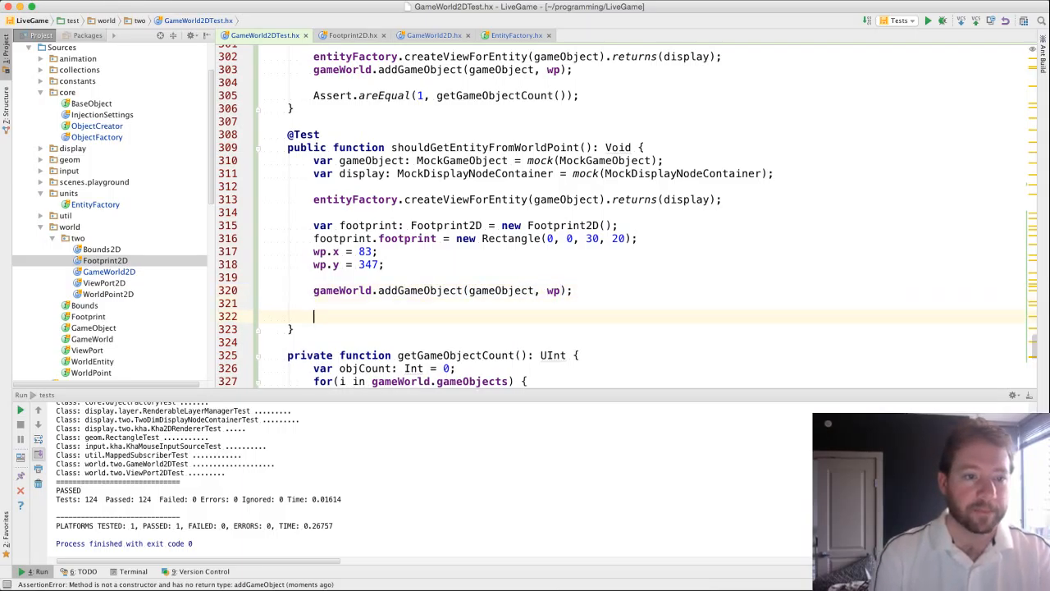
Begin a gameWorld.getItemAt call with a new WorldPoint2D argument.
text(game)
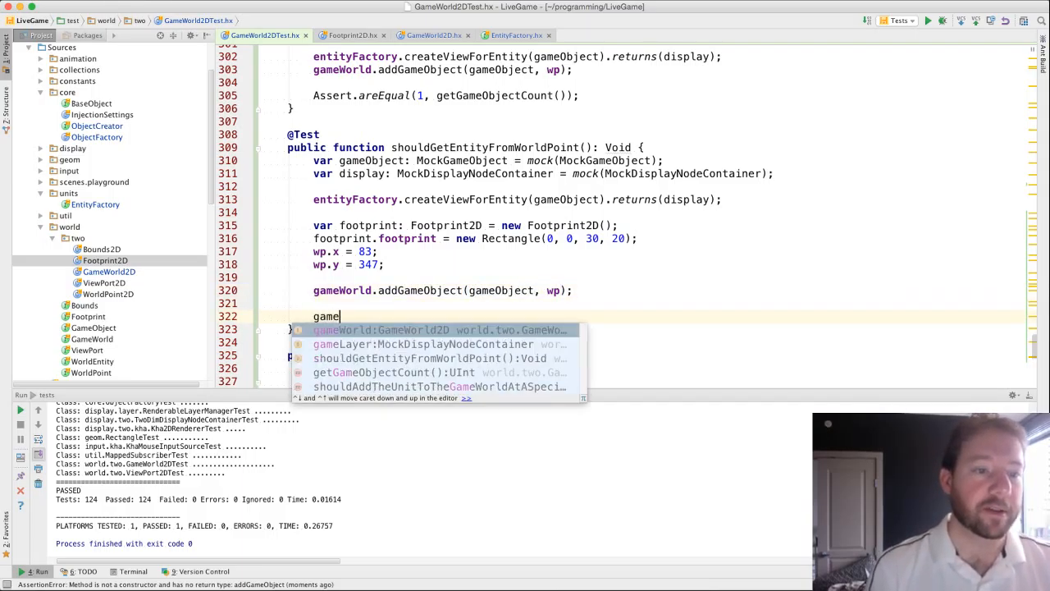
text(World.)
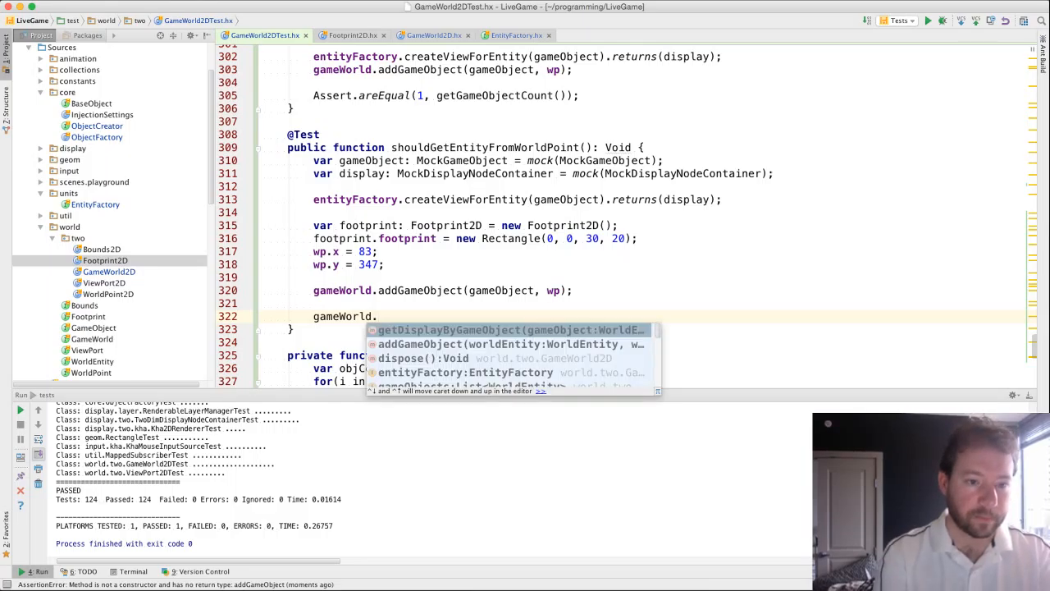
text(get)
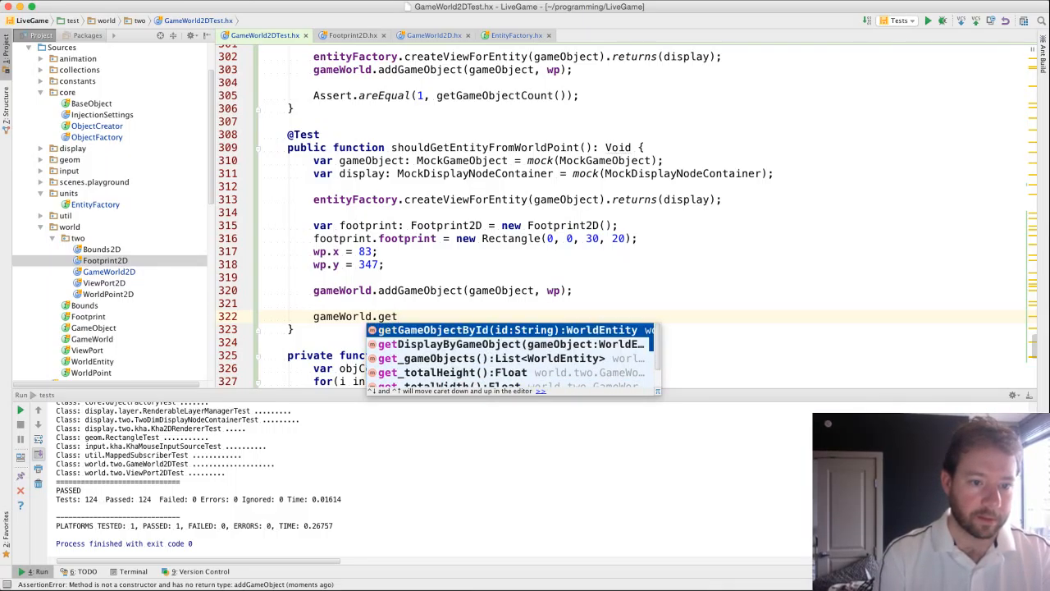
click(434, 36)
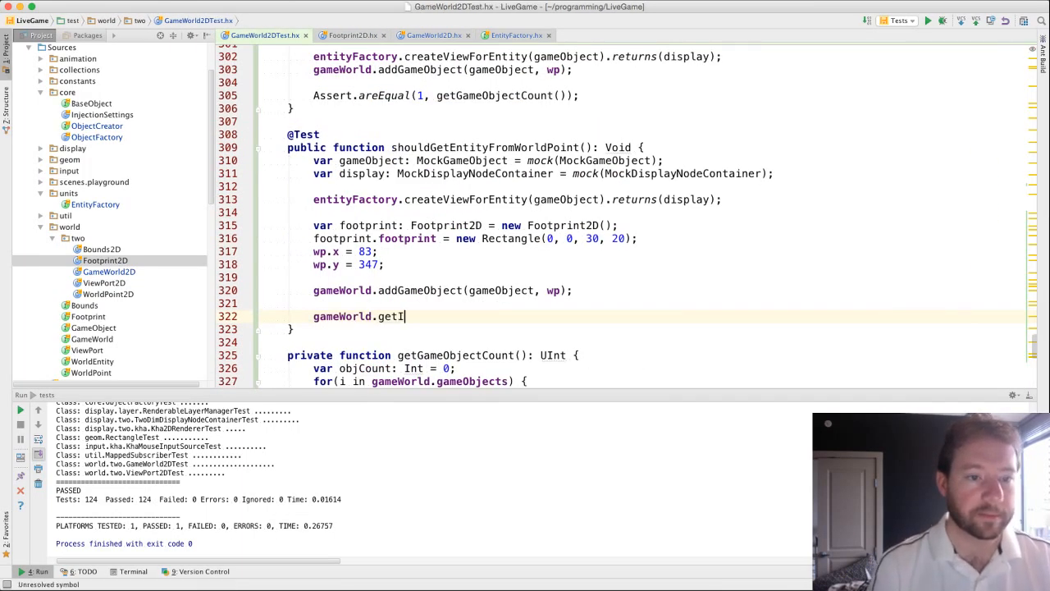
text(temAt)
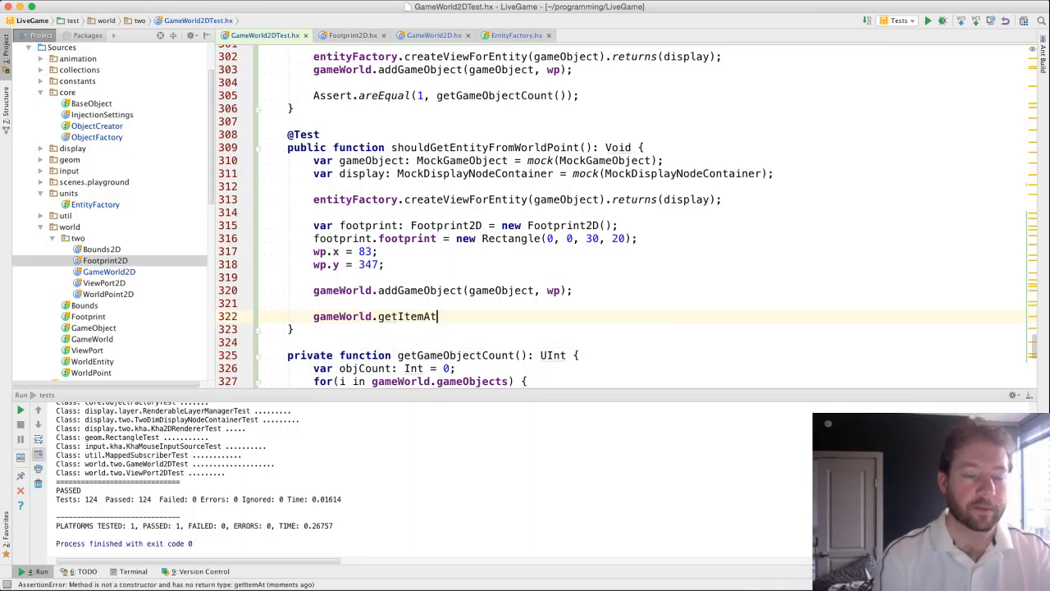
text(new WOrl)
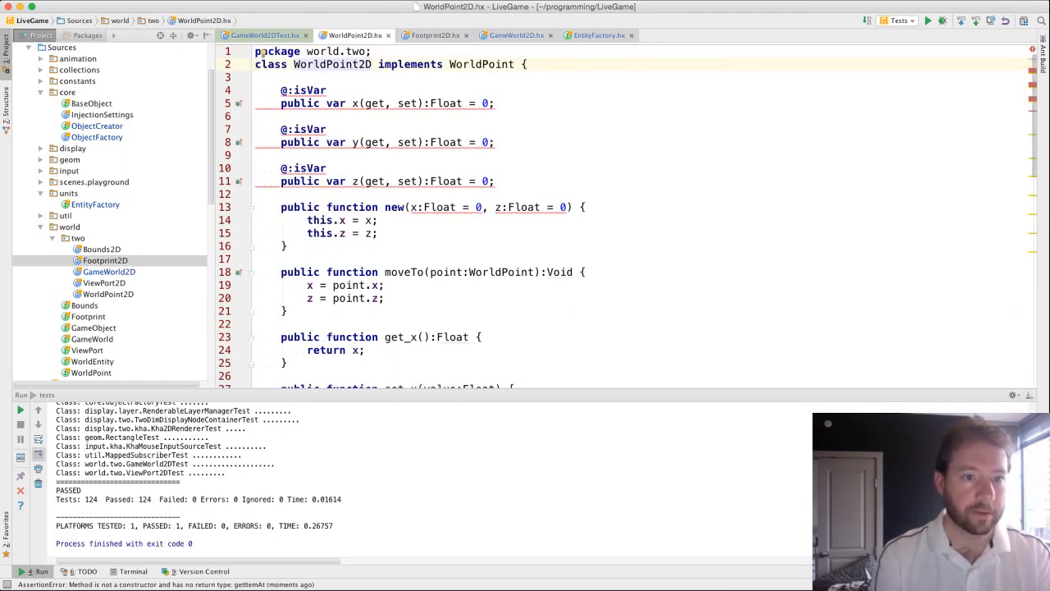
click(263, 34)
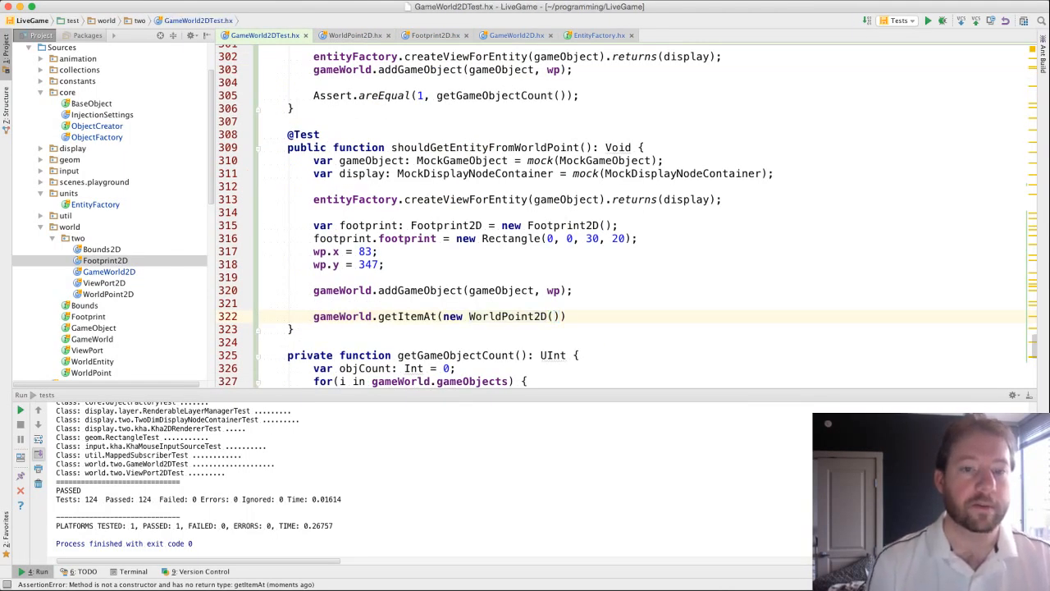
Query point (3, 200) and store the result in 'var entity: WorldEntity'.
text(3)
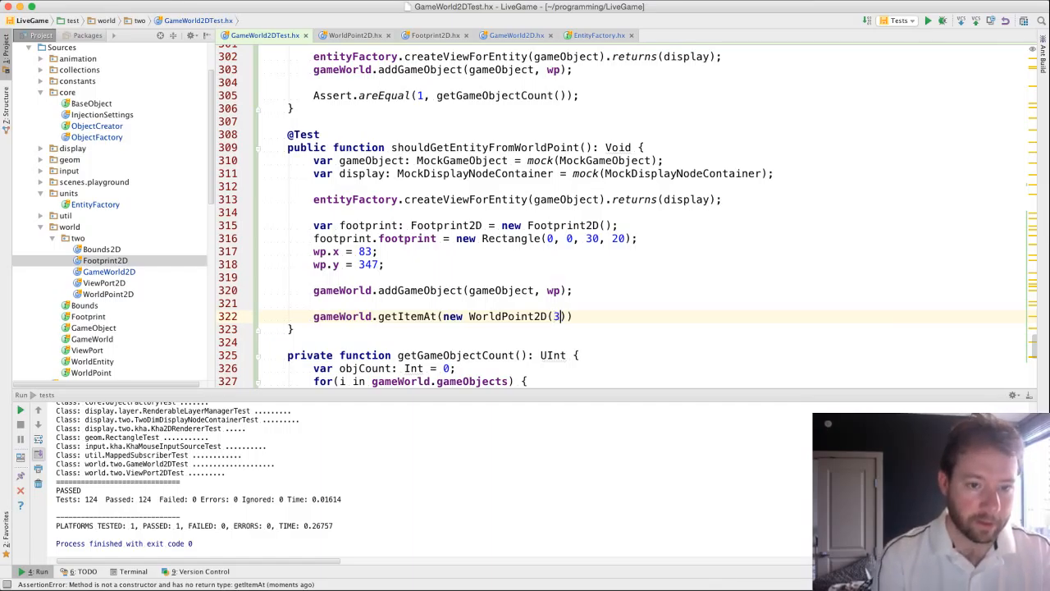
text(, 200)
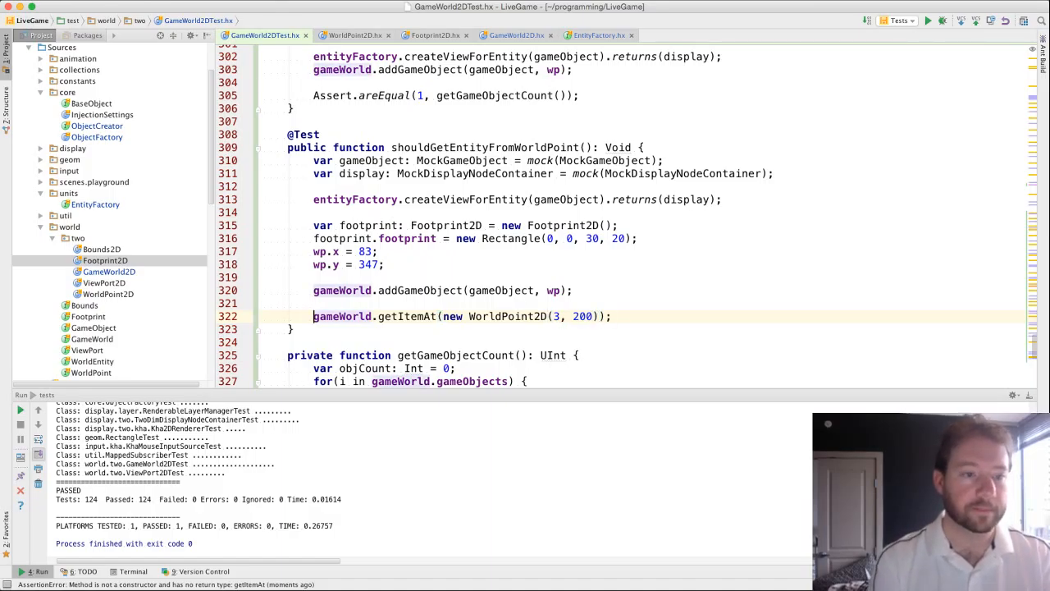
text(var entityL)
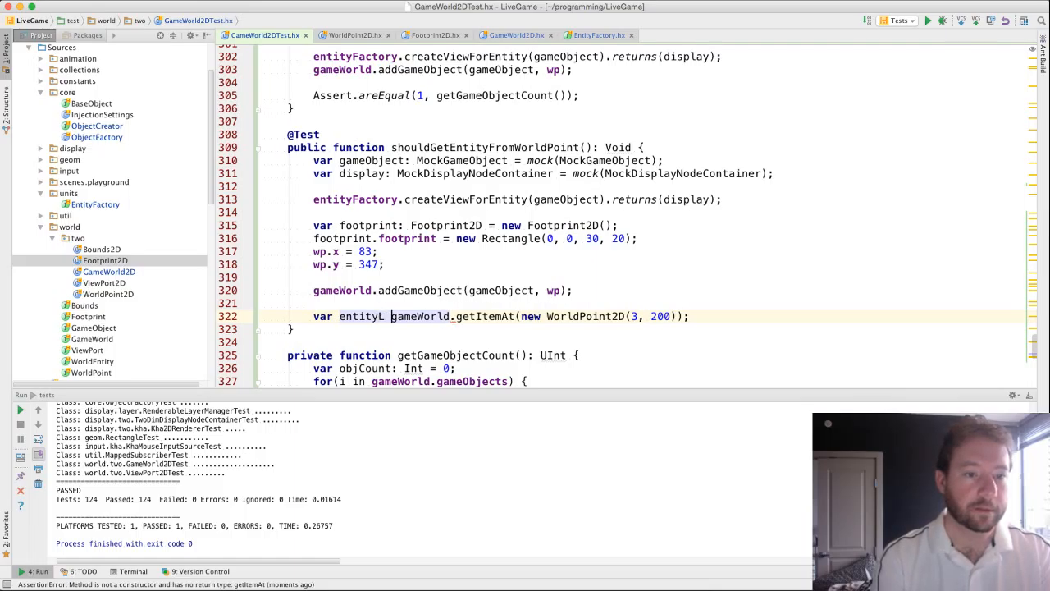
key(BackSpace)
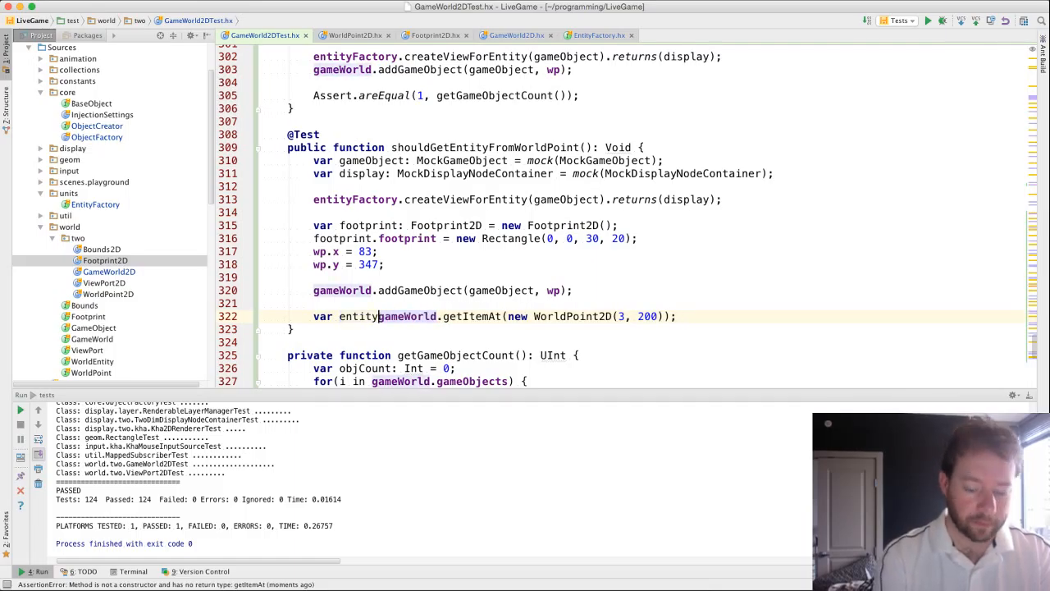
text(: WorldEntity)
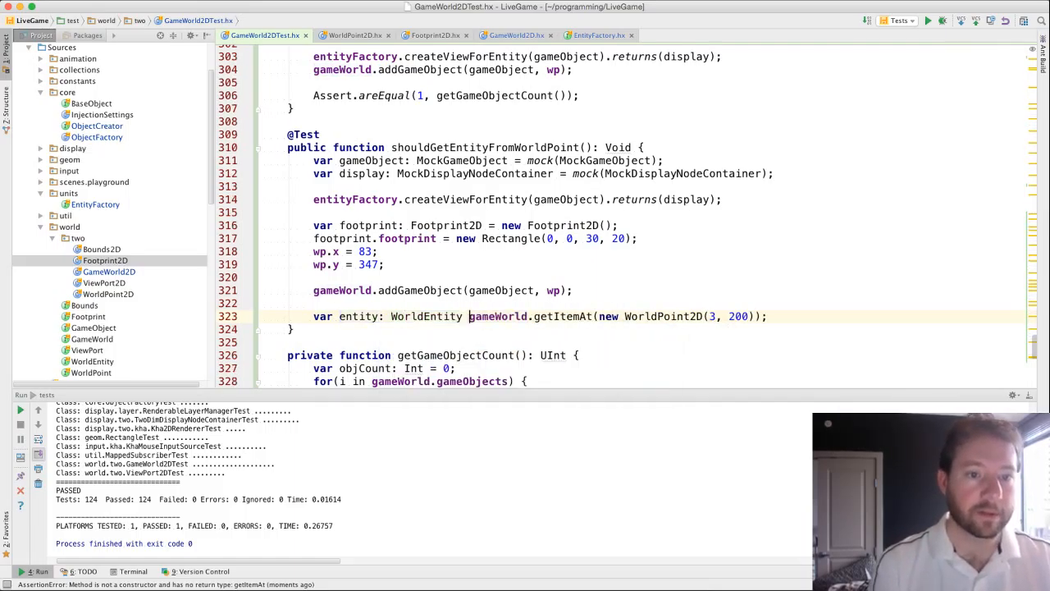
click(354, 35)
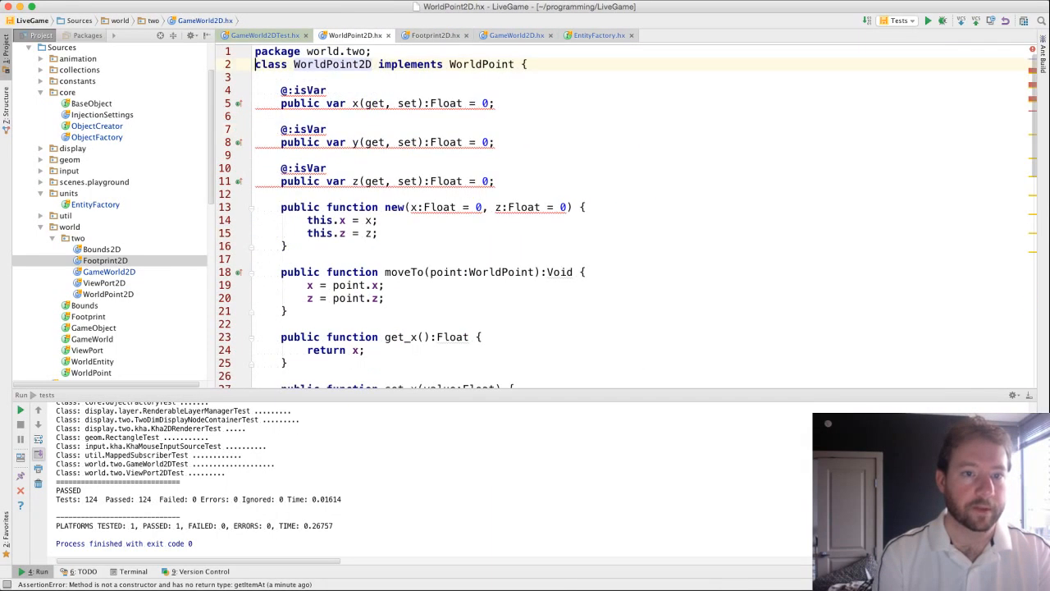
click(263, 35)
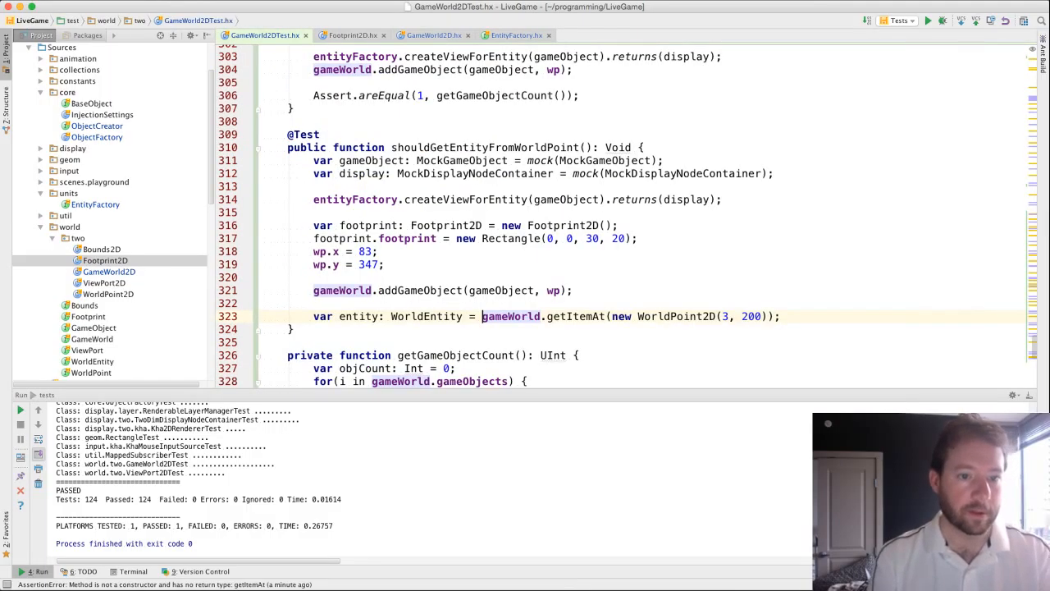
text(Assert.isNull(entity);)
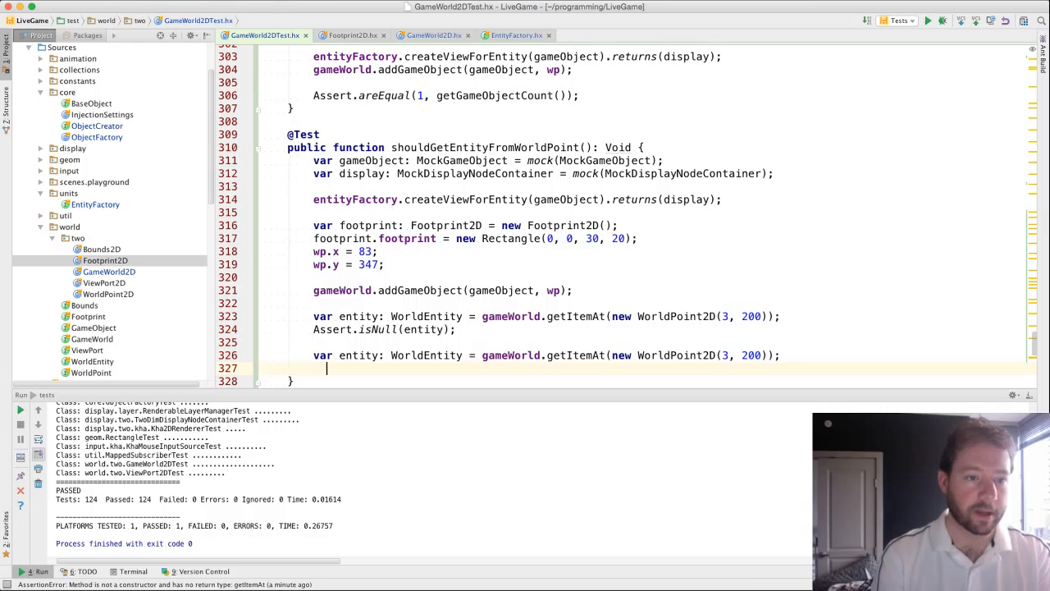
Assert entity is null and start a duplicate lookup expecting gameObject at x 100.
text(Assert.isNull(entity);)
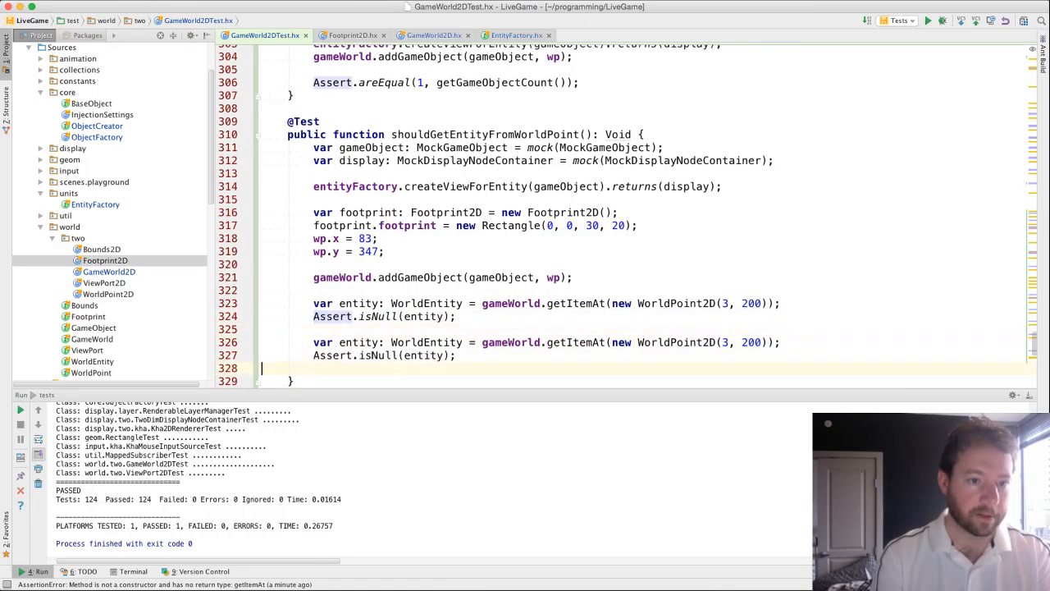
double_click(378, 354)
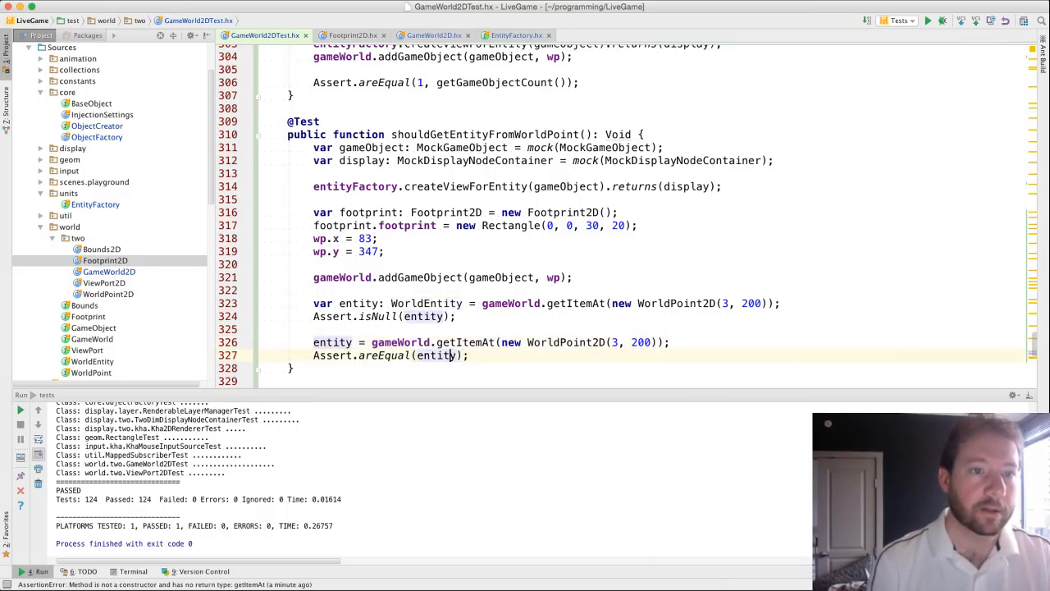
text(gameObject,)
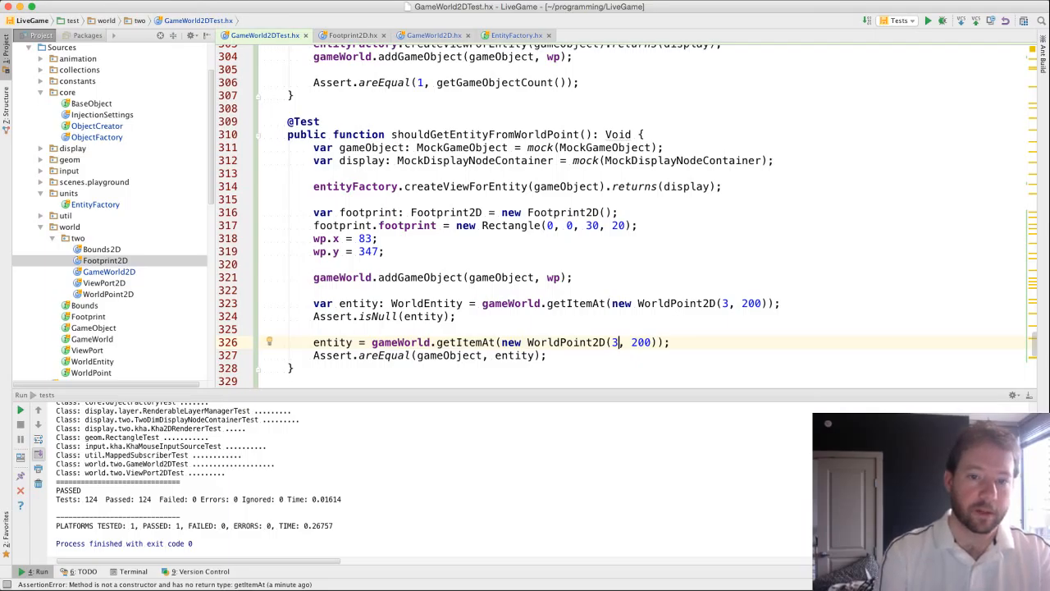
key(Backspace)
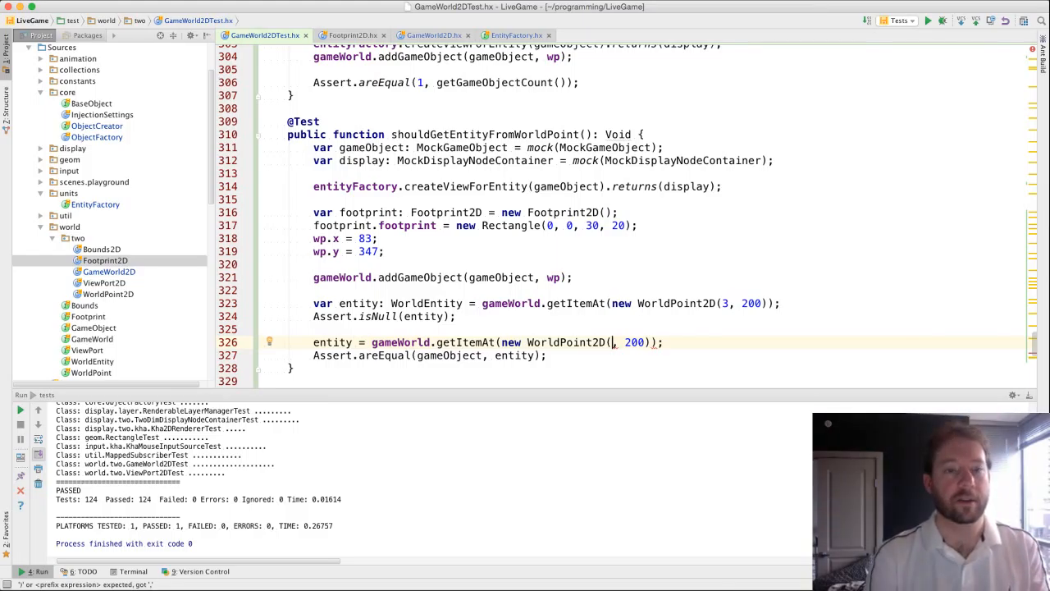
text(100)
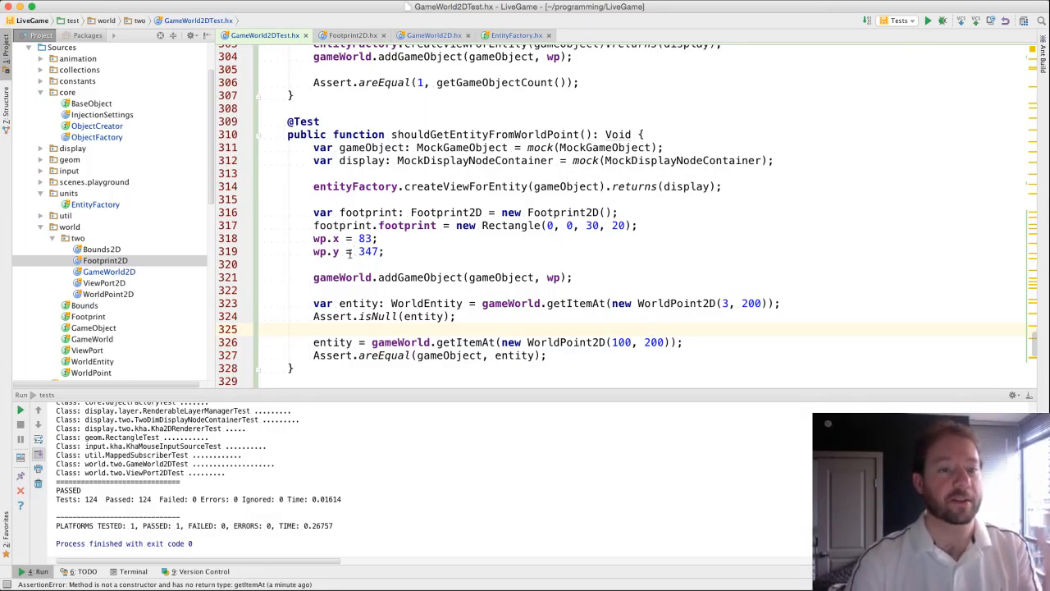
Change the duplicate lookup's y to 350 and run the tests.
double_click(368, 252)
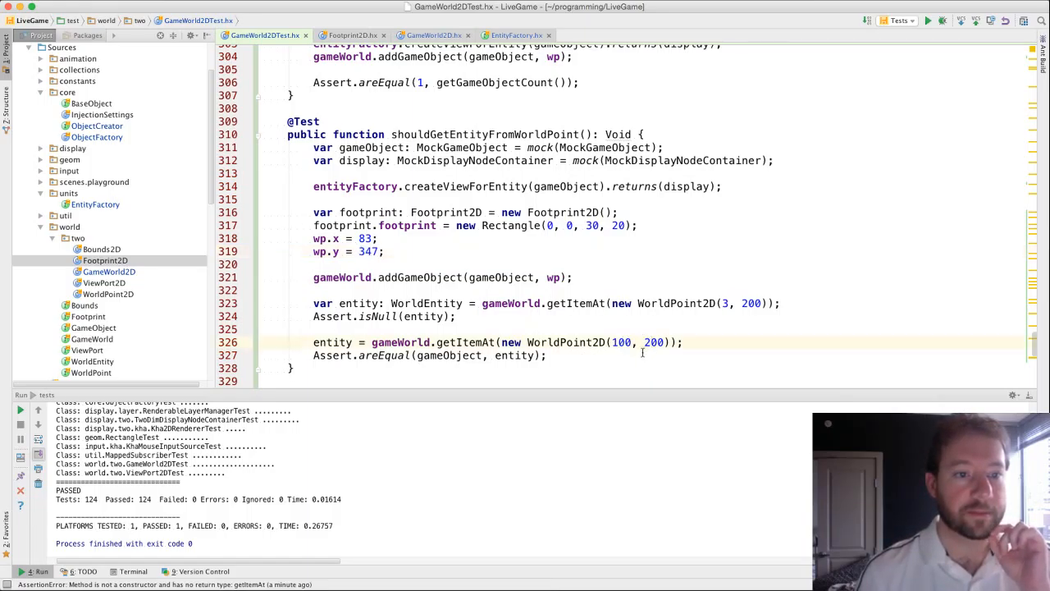
double_click(653, 342)
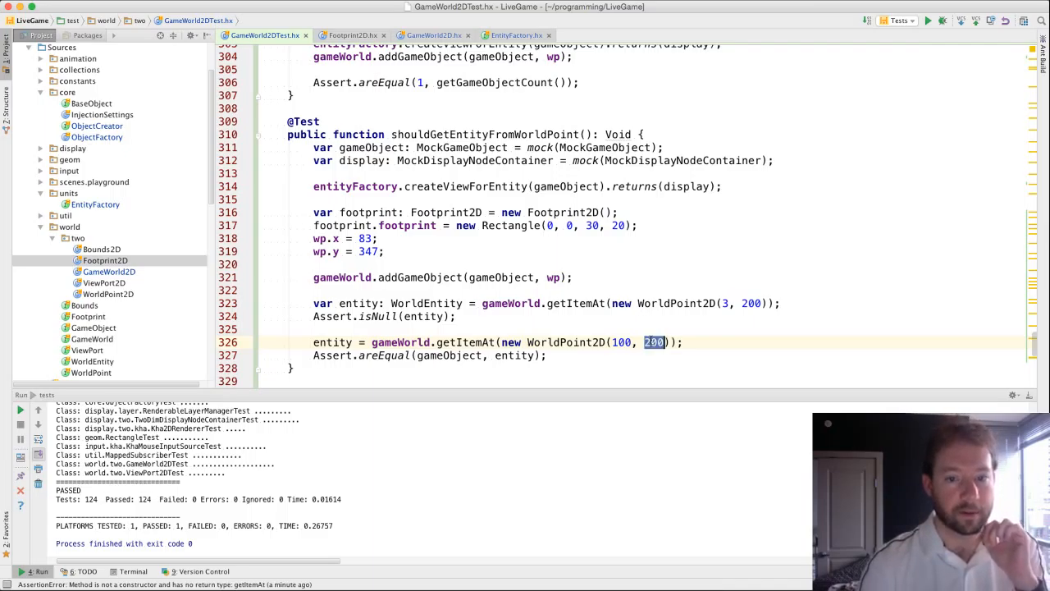
text(350)
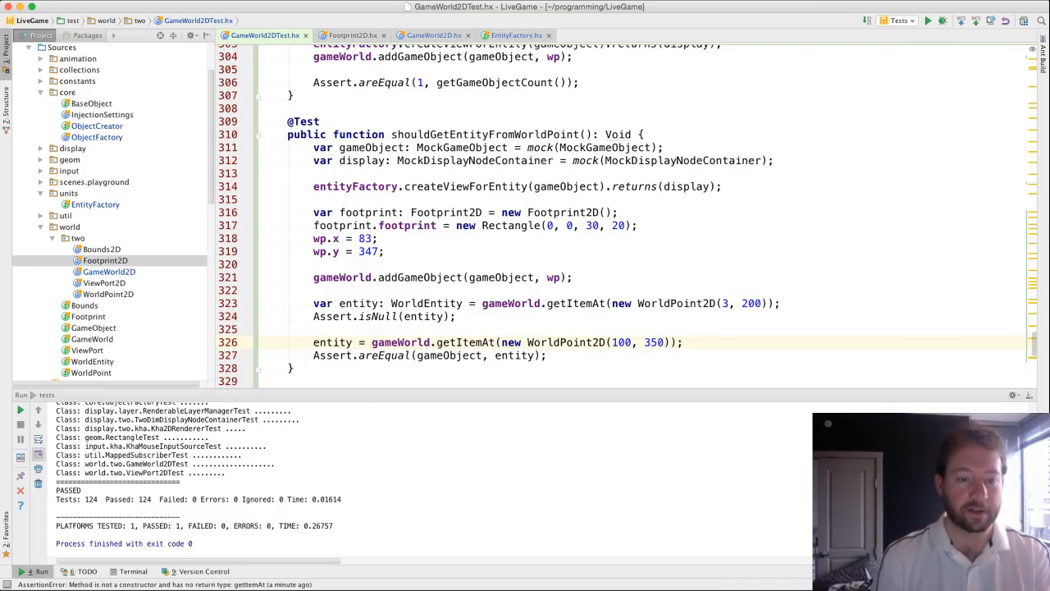
click(664, 329)
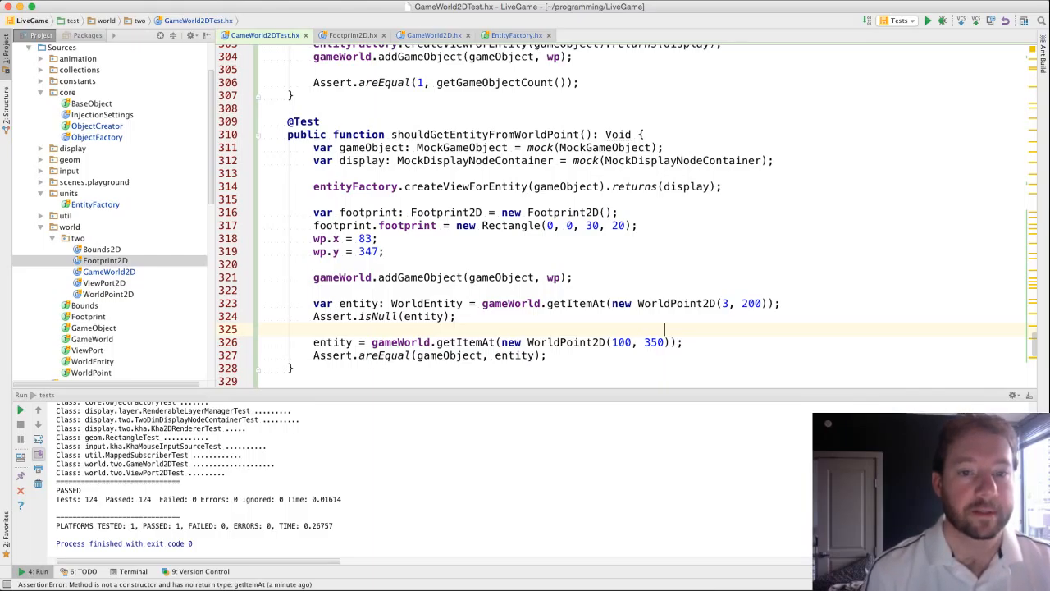
click(928, 21)
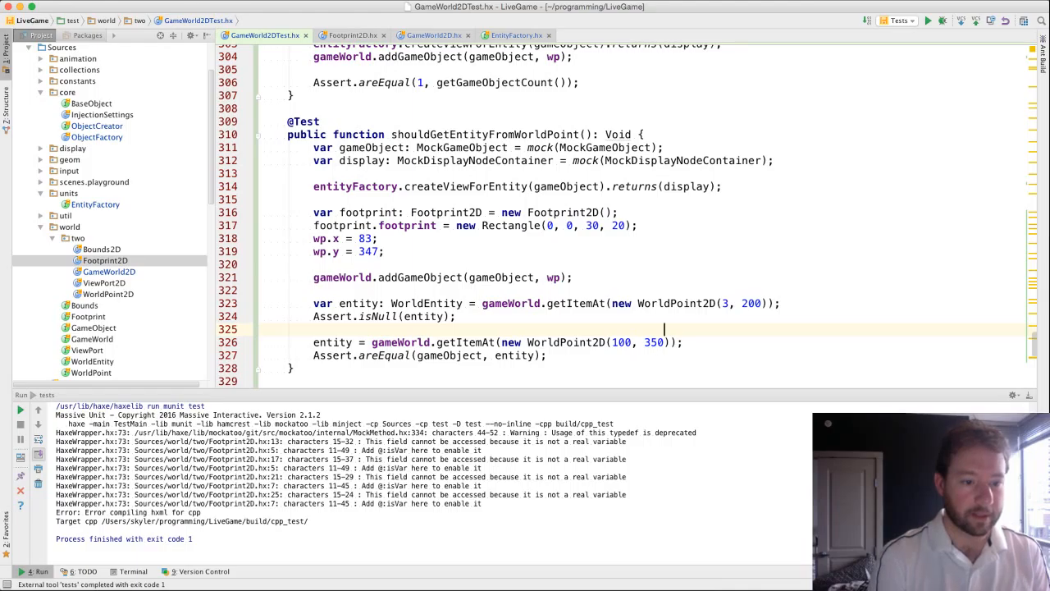
Add @:isVar to Footprint2D's registrationPoint and footprint properties, then rerun the tests.
click(348, 36)
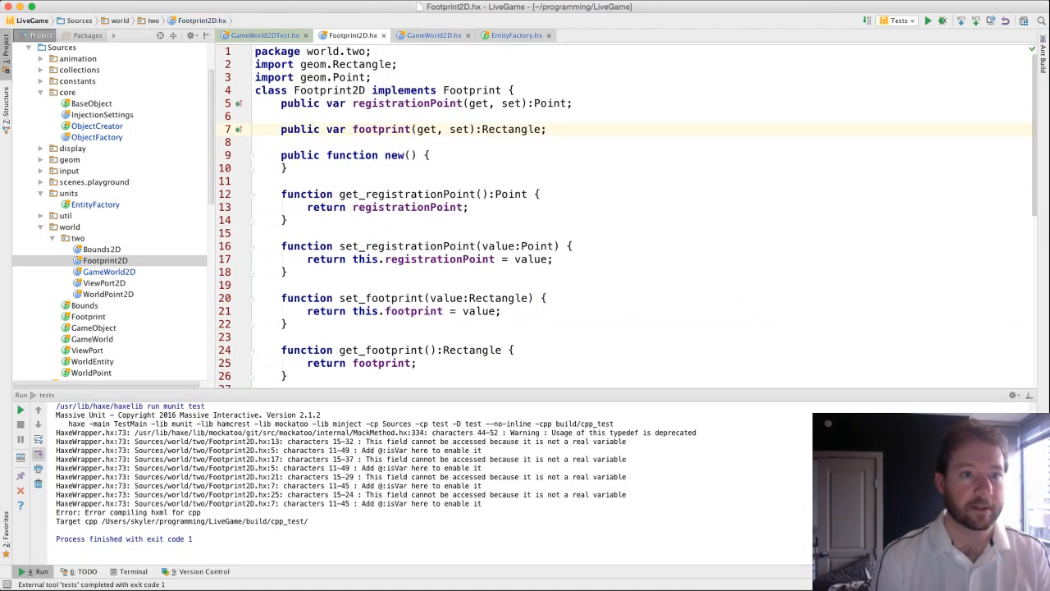
key(Return)
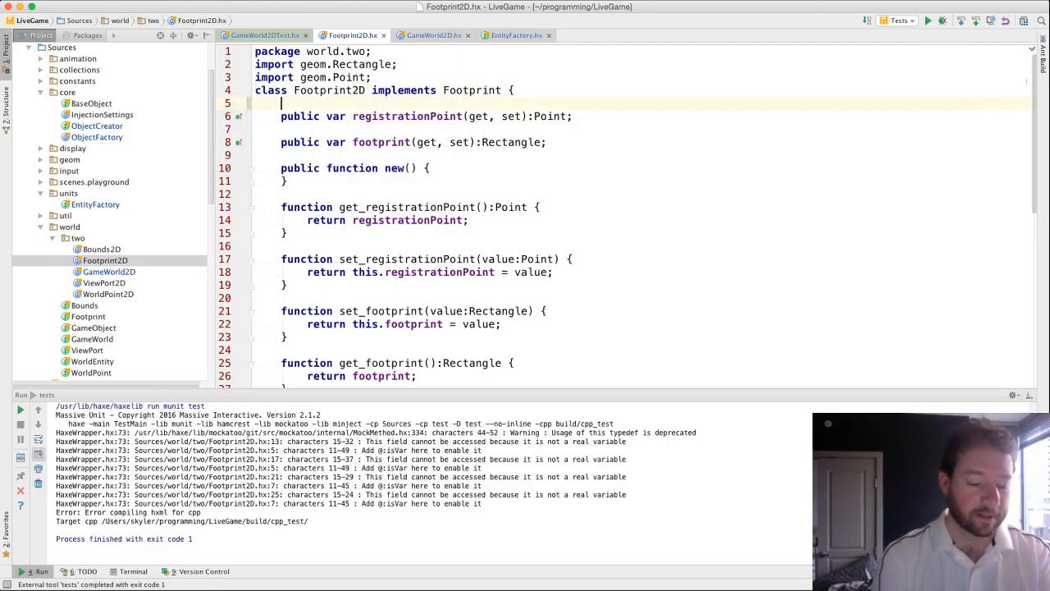
text(@isVar)
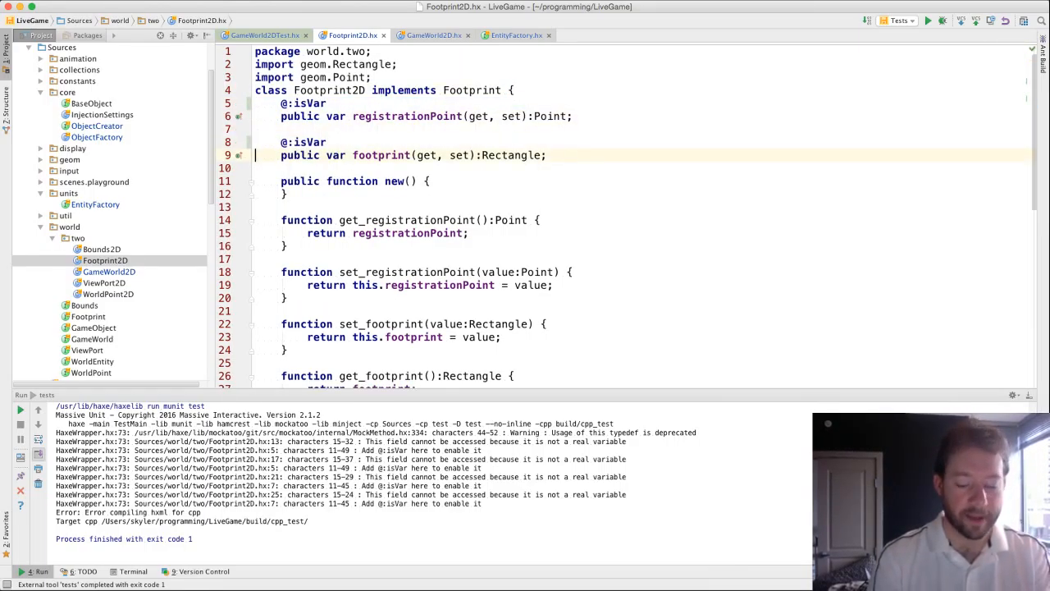
click(264, 35)
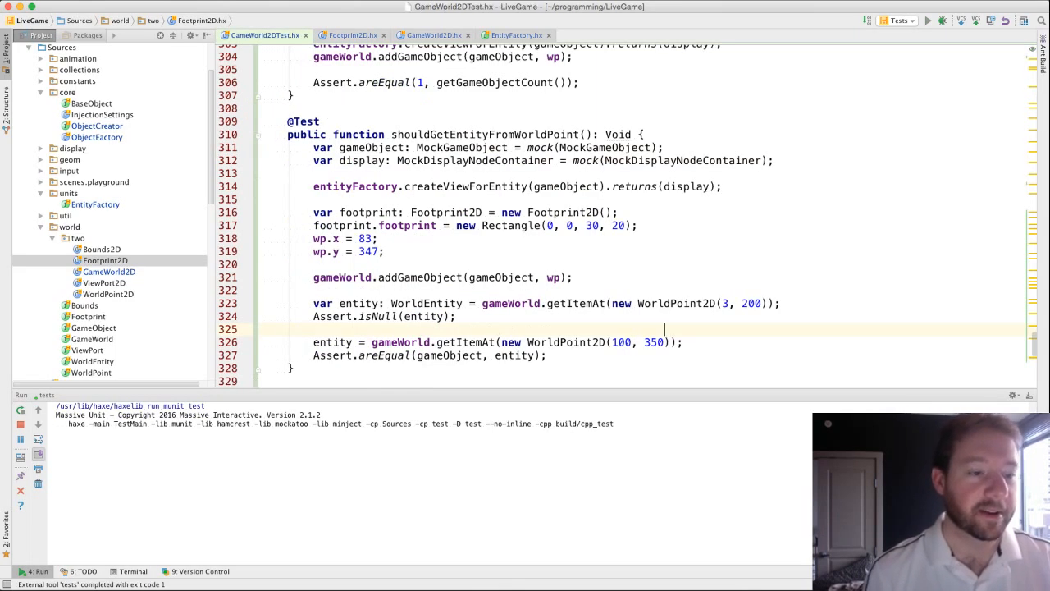
click(928, 20)
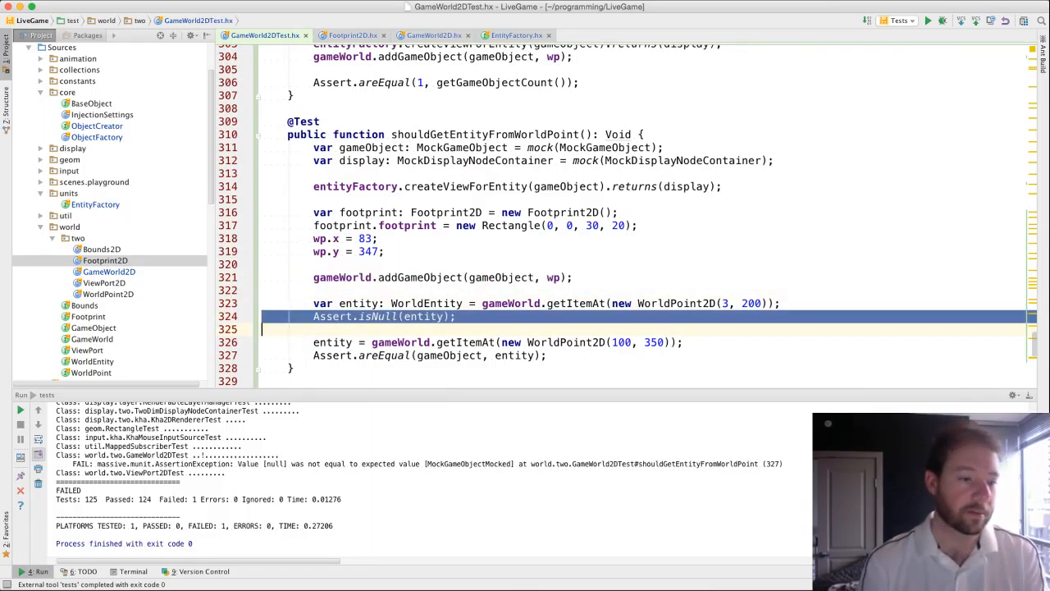
click(353, 35)
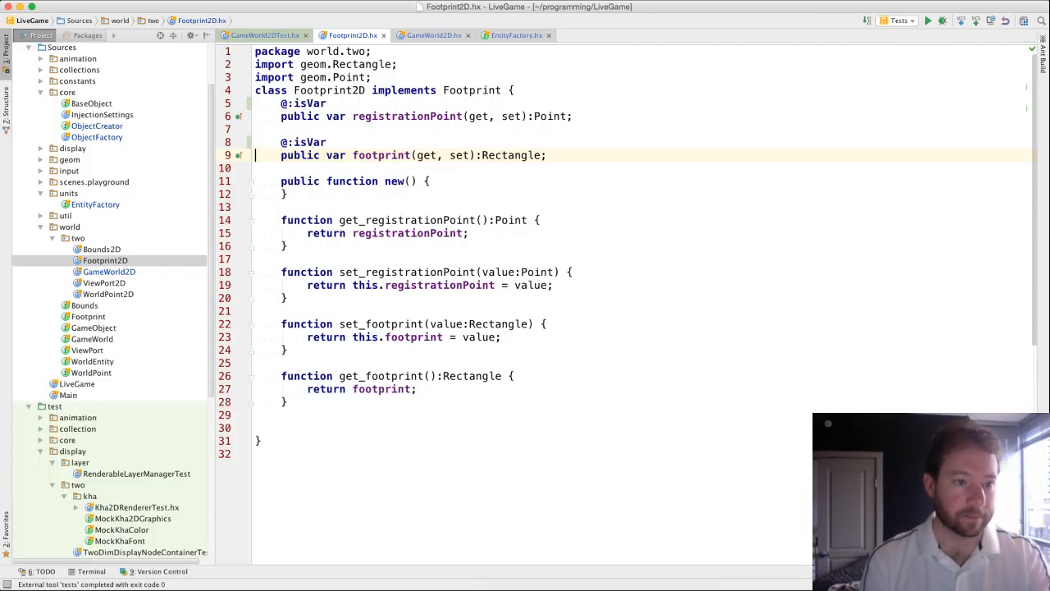
Declare var retVal: WorldEntity = null at the top of getItemAt and return retVal.
click(433, 35)
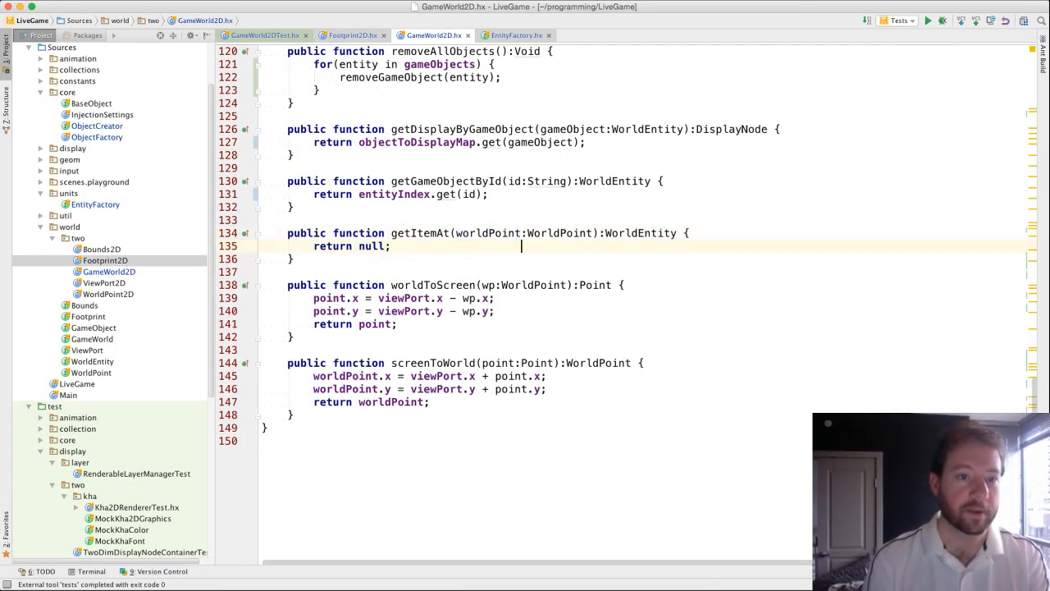
click(386, 233)
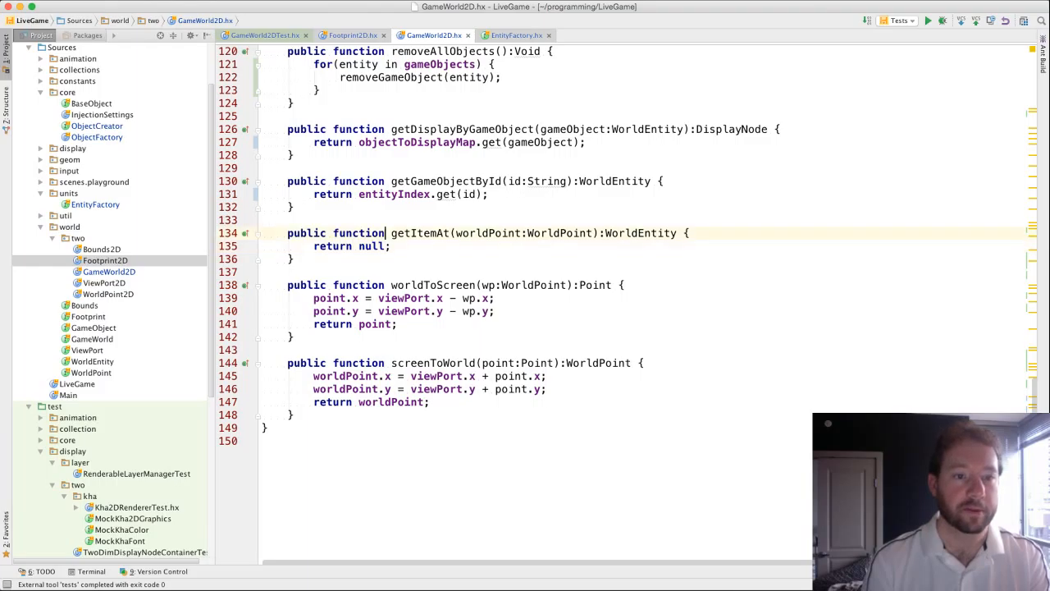
key(Return)
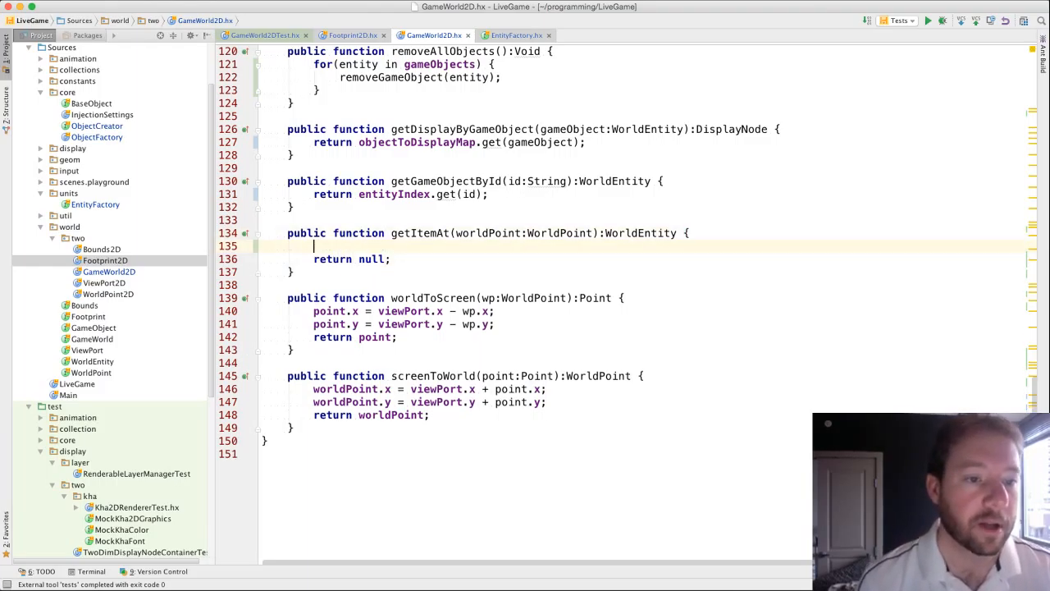
text(var retVal:)
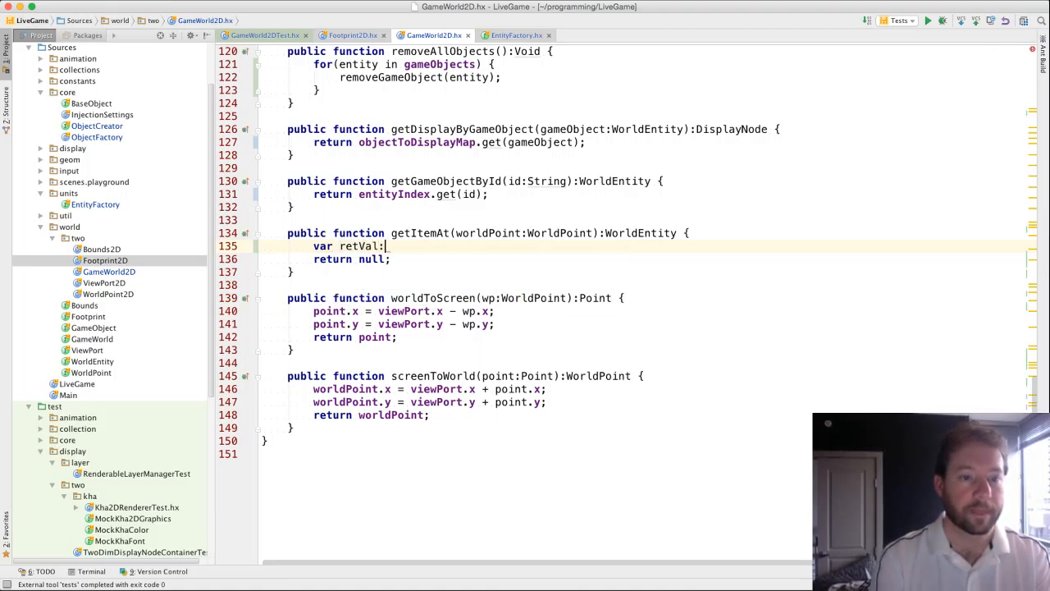
text(WorldEntity)
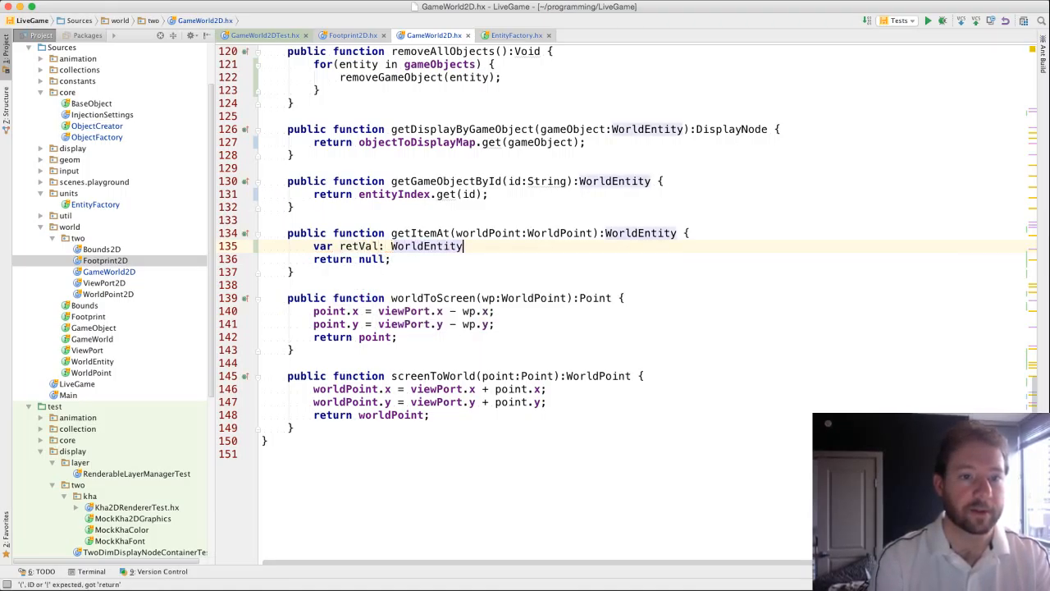
text(= null;)
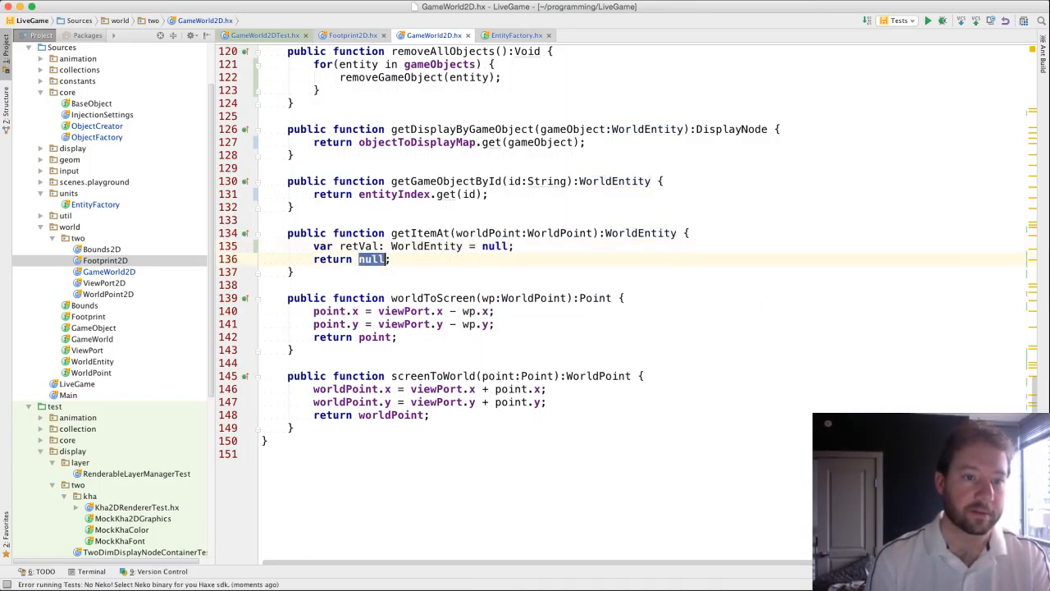
text(retVa)
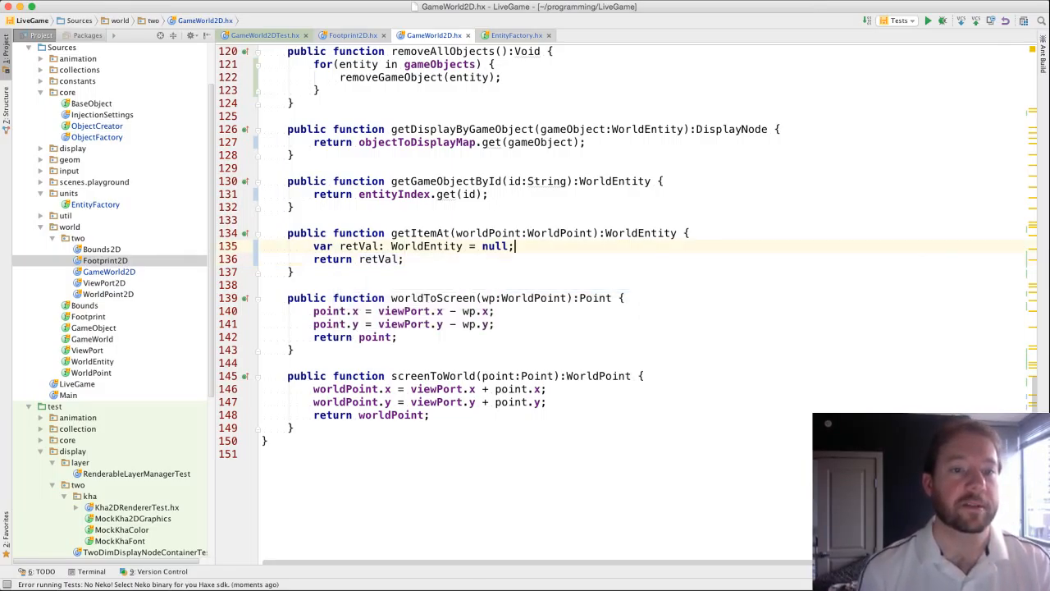
Add a for loop over gameObjects in getItemAt.
text(for())
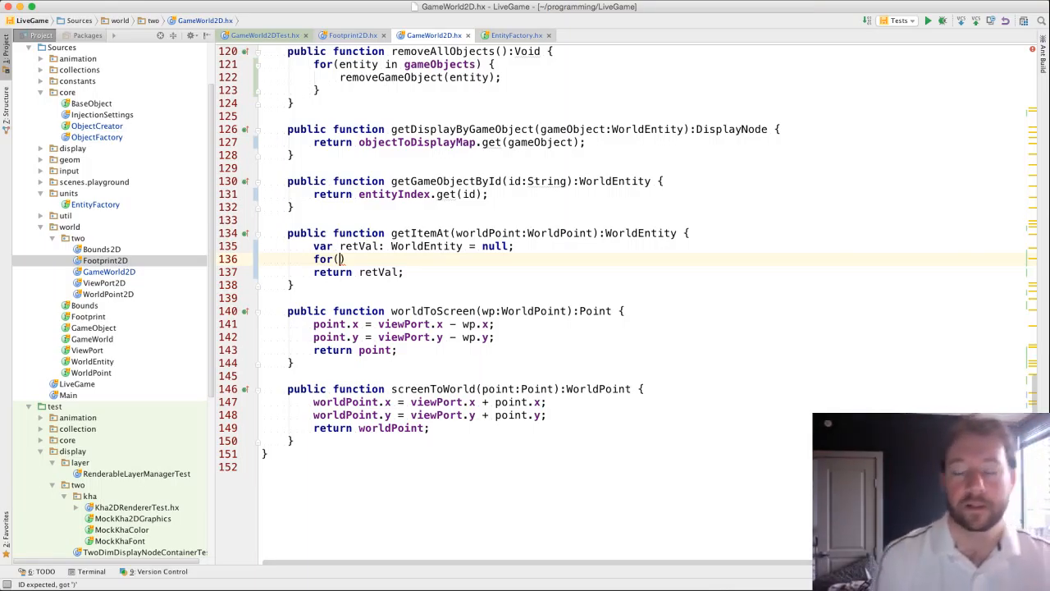
text(wor)
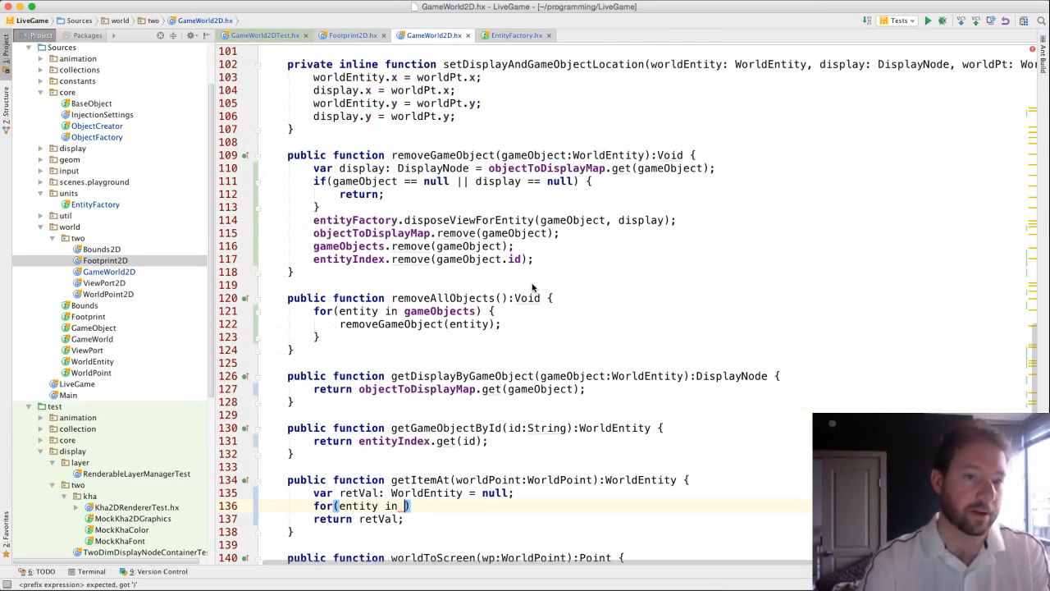
scroll(down, 3)
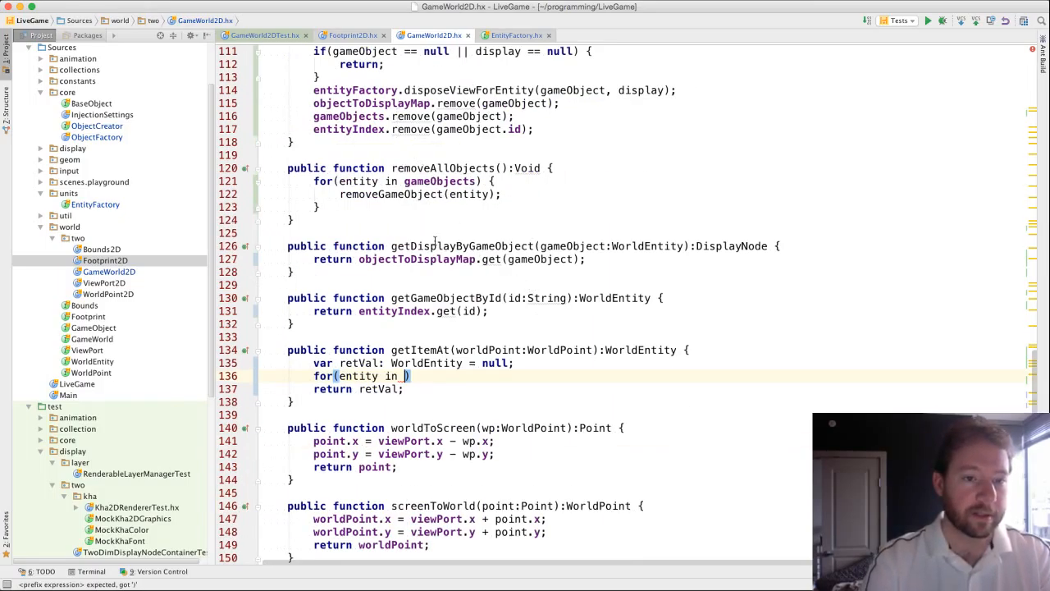
scroll(up, 3)
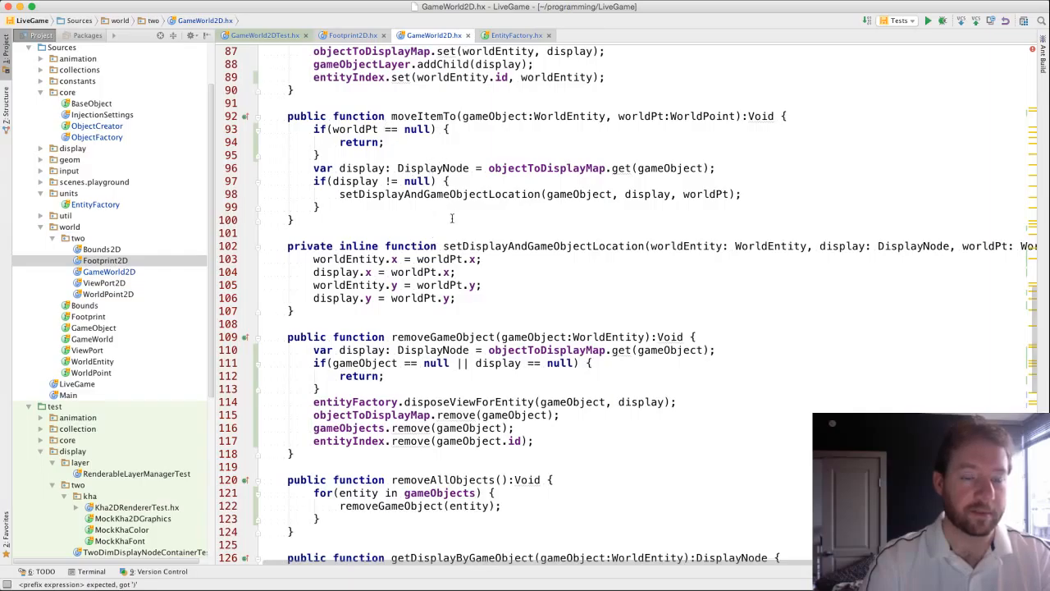
scroll(up, 3)
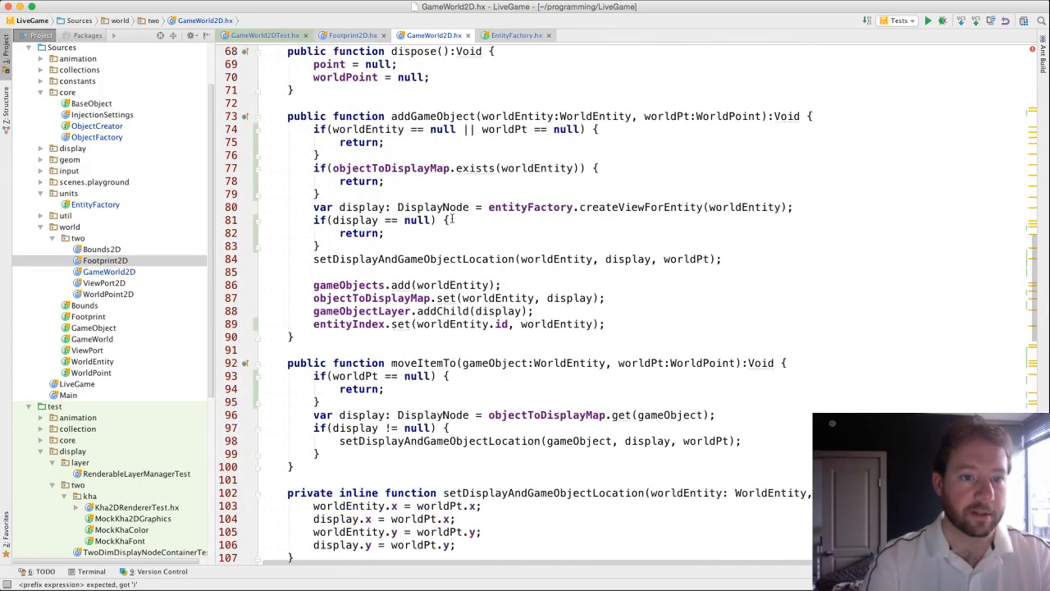
scroll(down, 3)
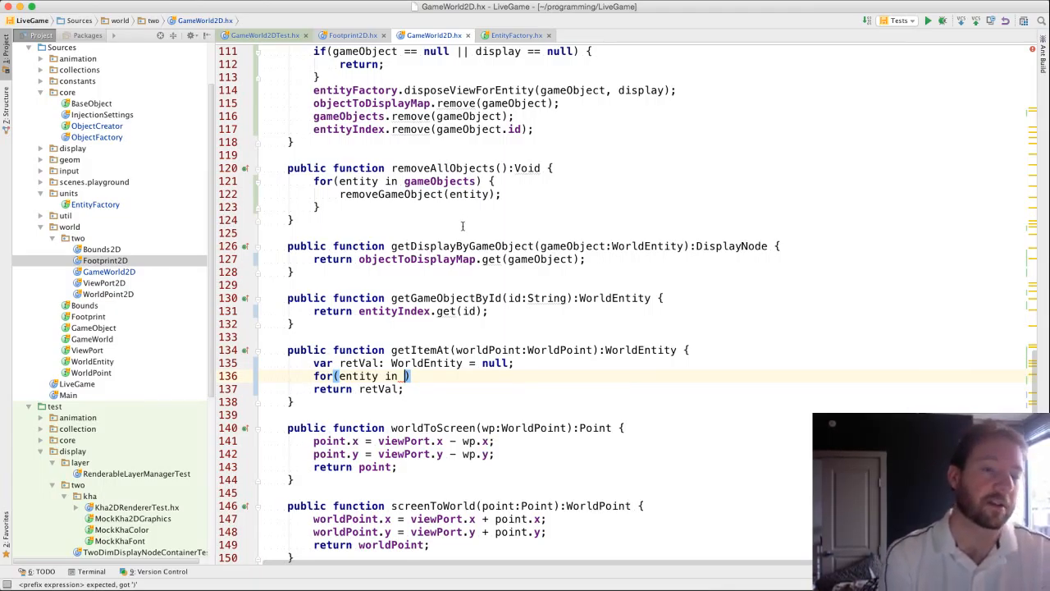
text(gameObjects)
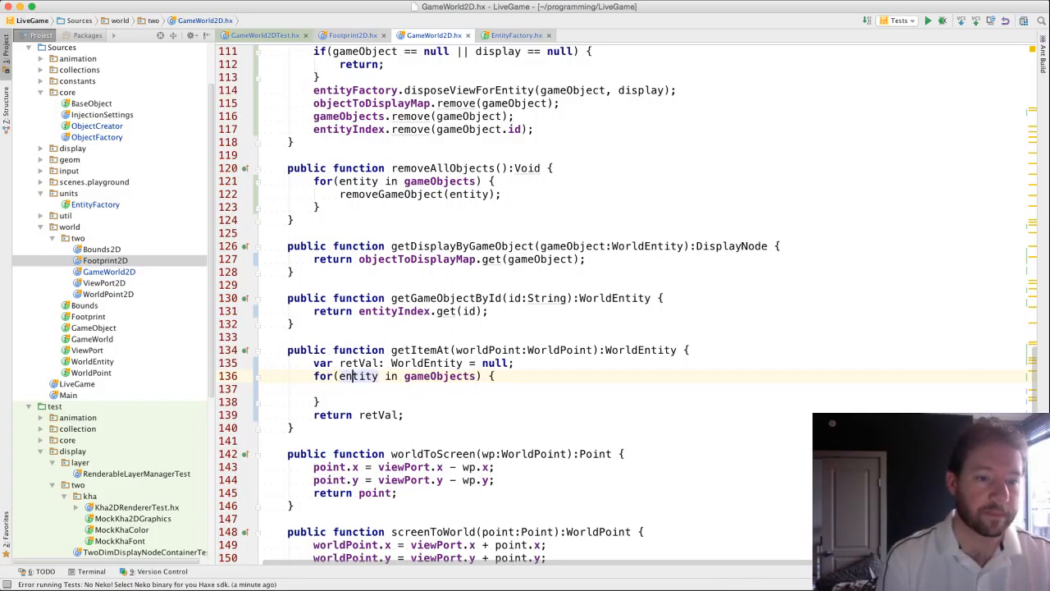
scroll(up, 3)
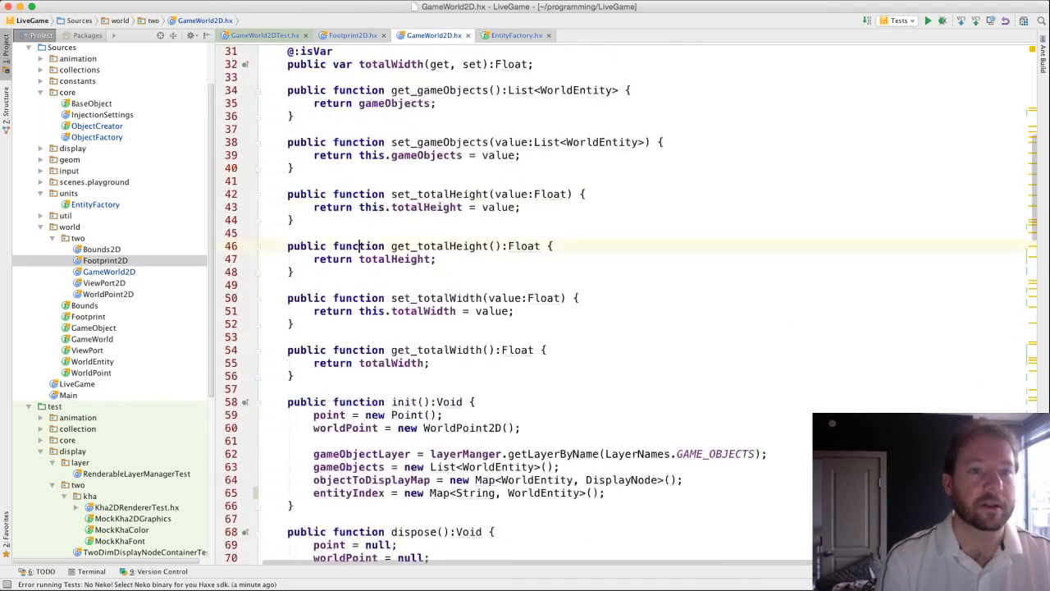
scroll(up, 3)
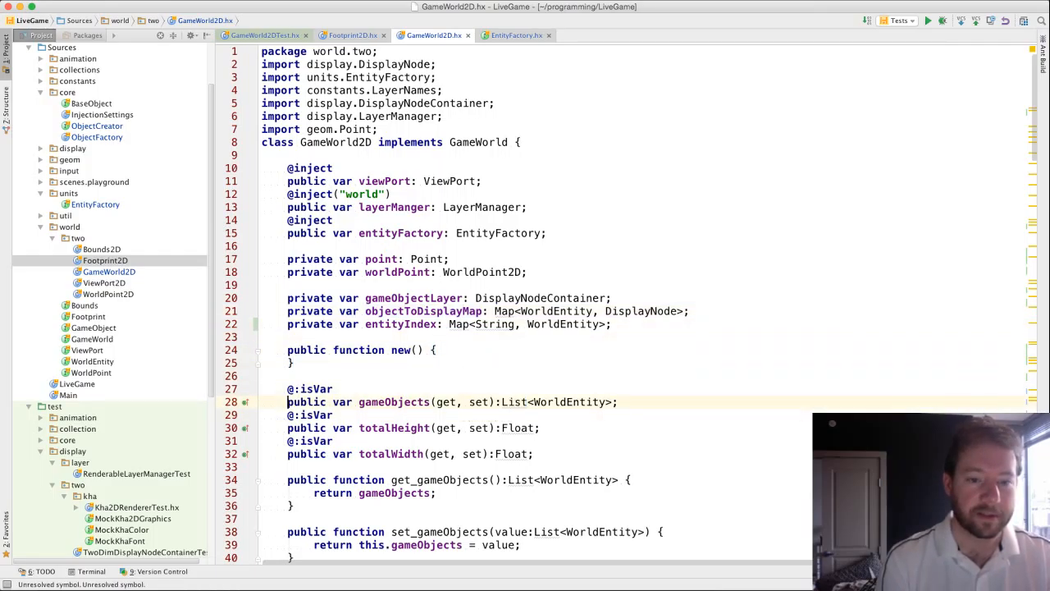
scroll(down, 3)
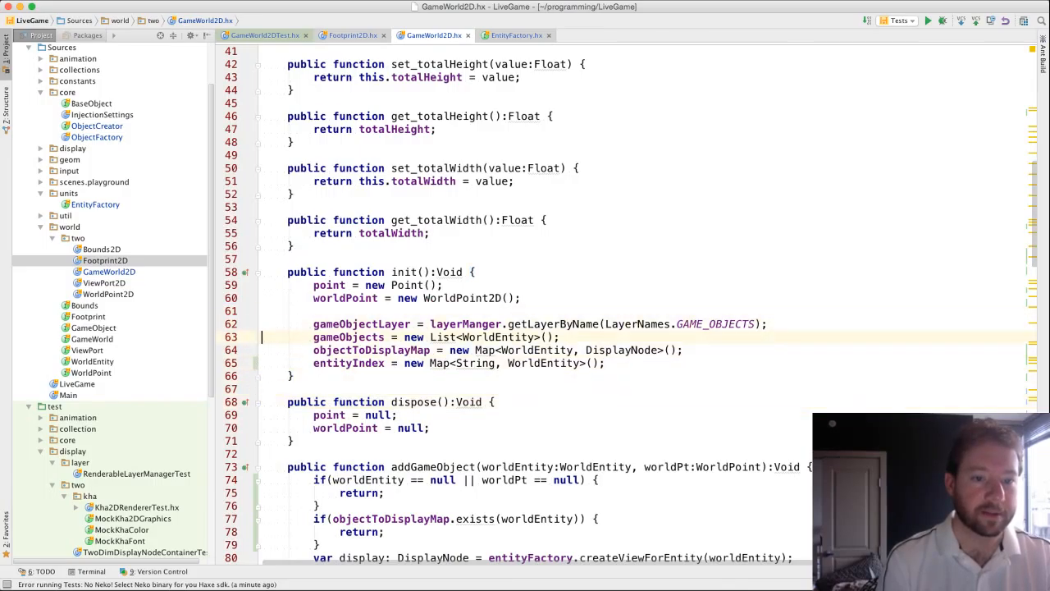
scroll(down, 3)
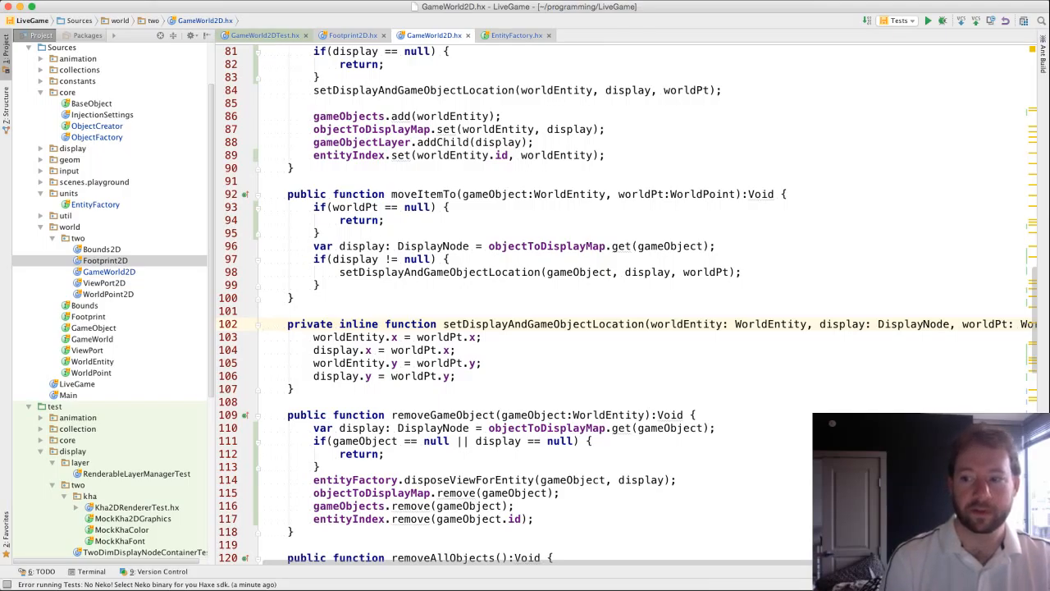
scroll(down, 3)
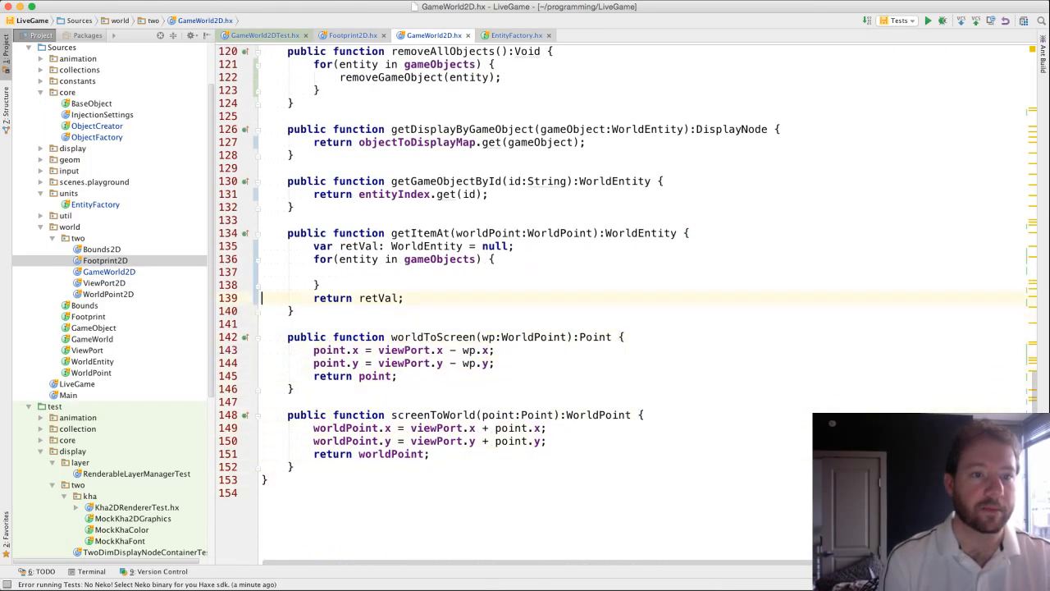
scroll(up, 3)
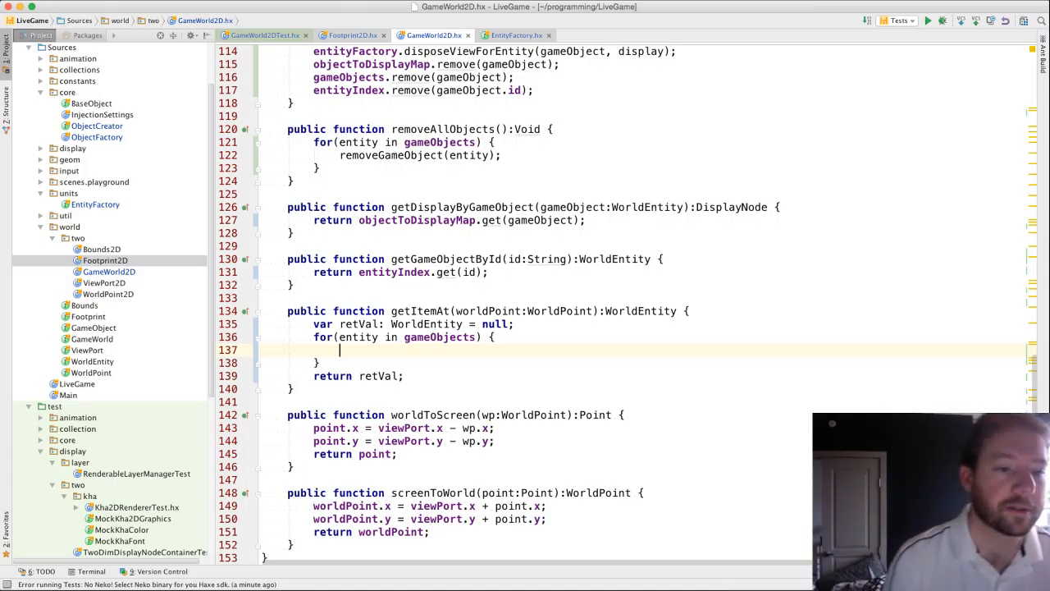
Read each entity's footprint into a local 'var footprint: Footprint'.
text(var foot)
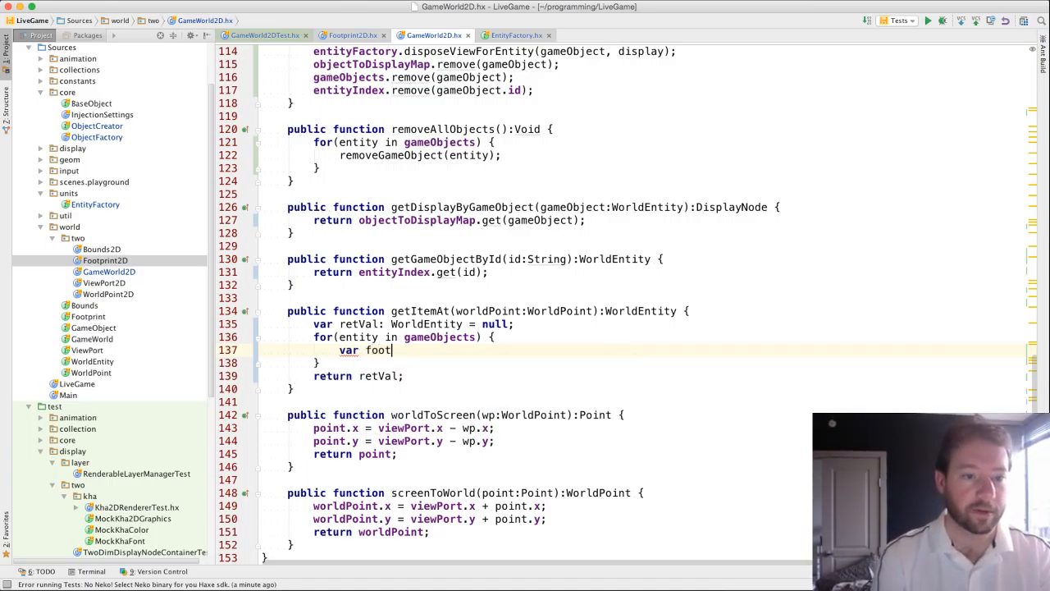
text(print:)
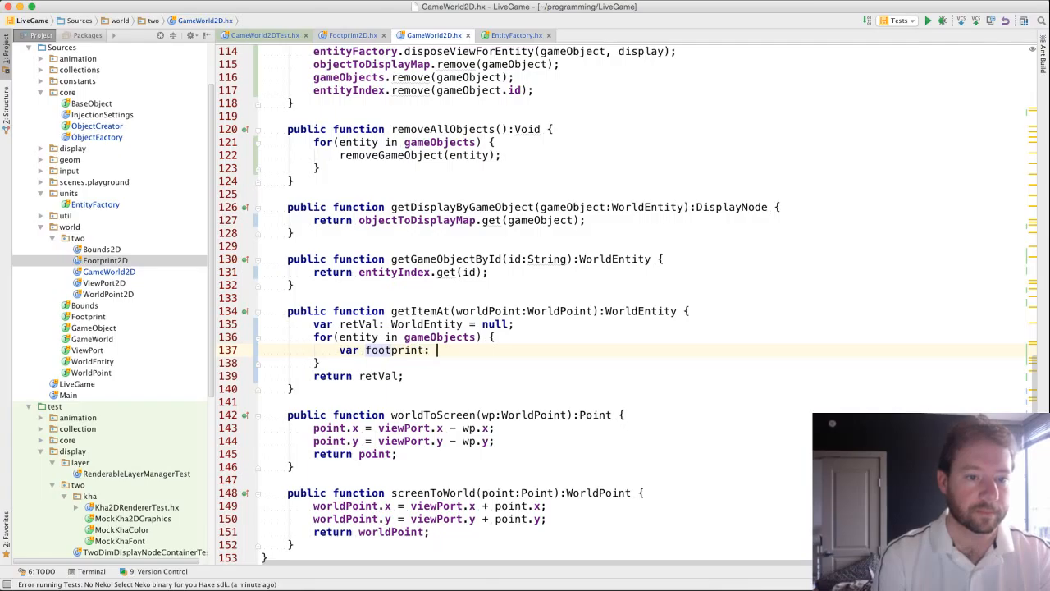
text(Footprint =)
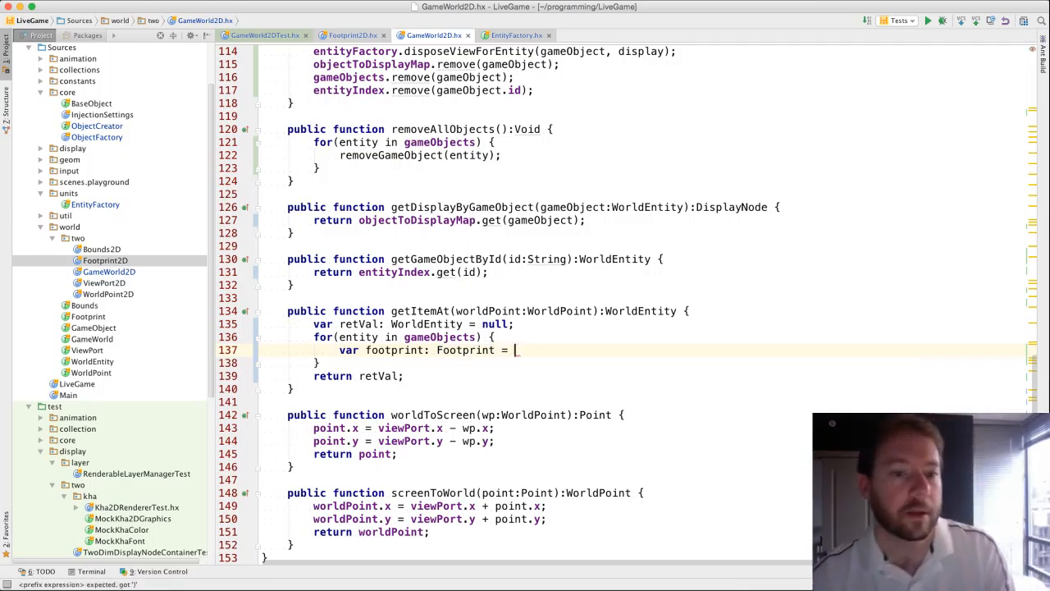
text(entity.)
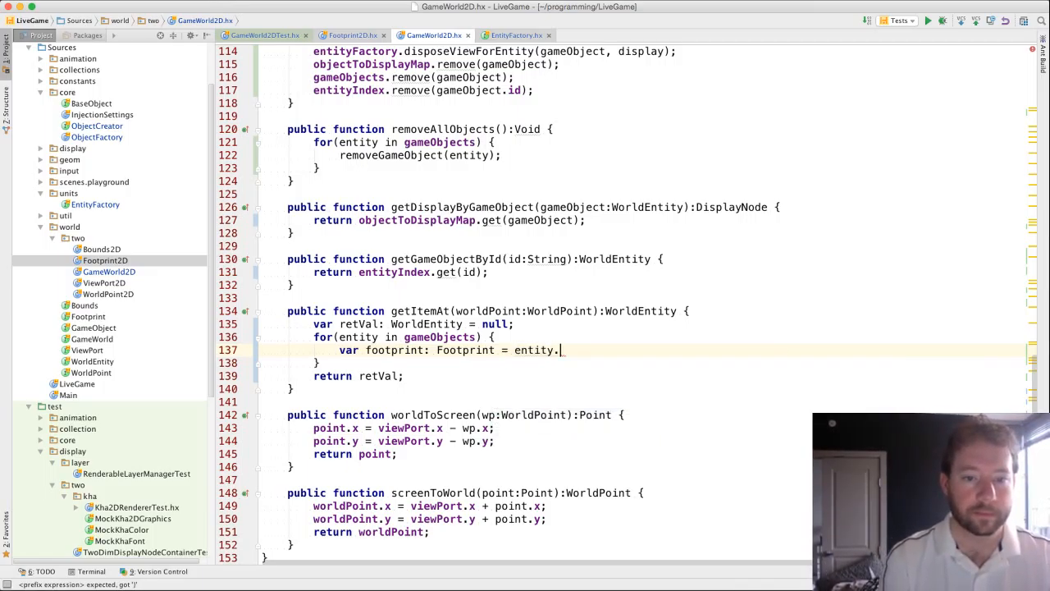
text(enti)
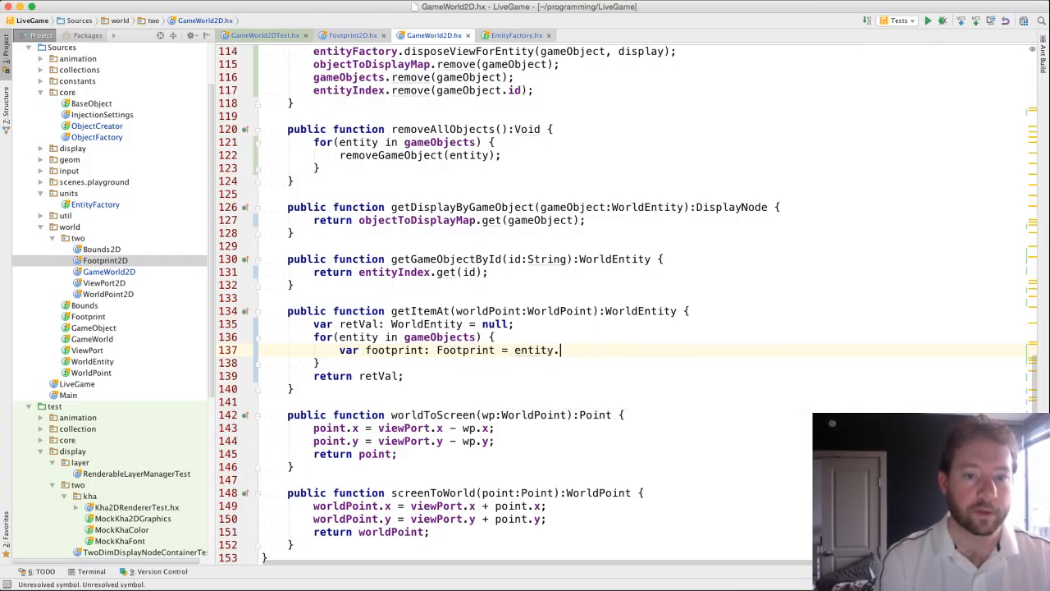
text(footprint;)
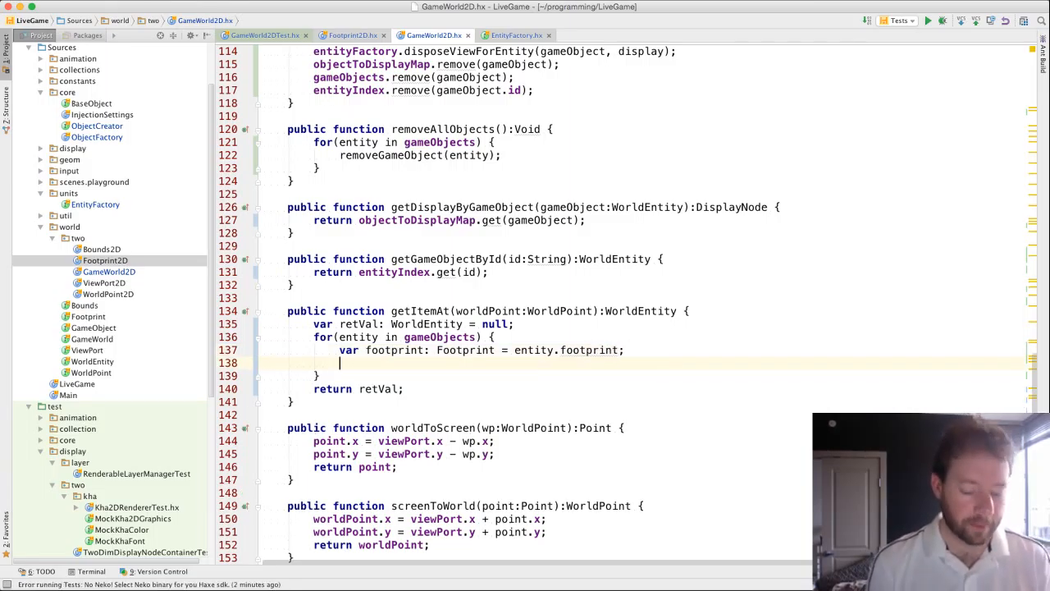
Review the Rectangle class, Footprint2D and the entity-from-point test, then return to getItemAt.
key(cmd+space)
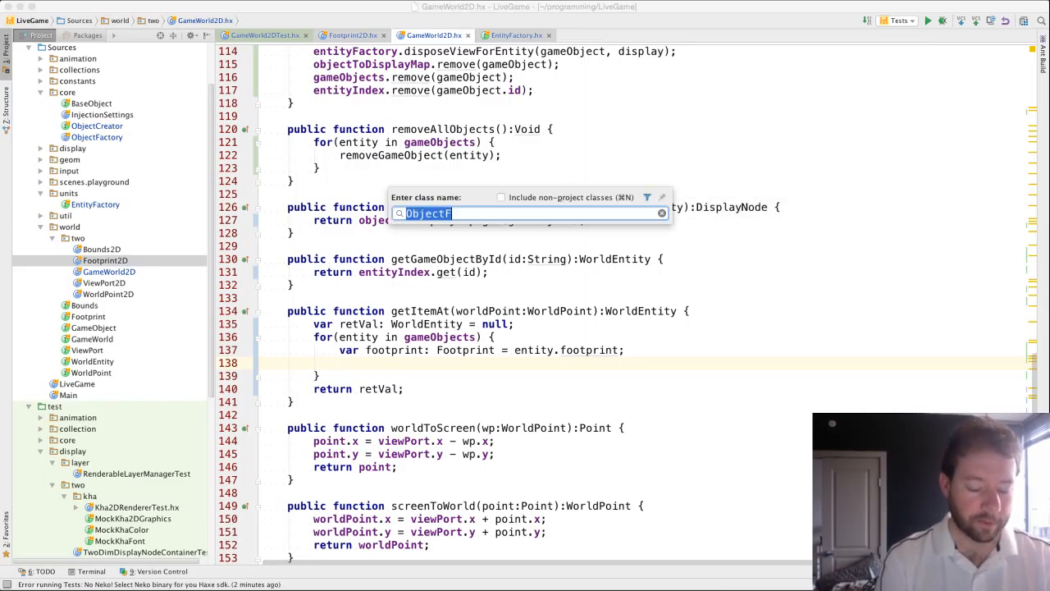
text(Rect)
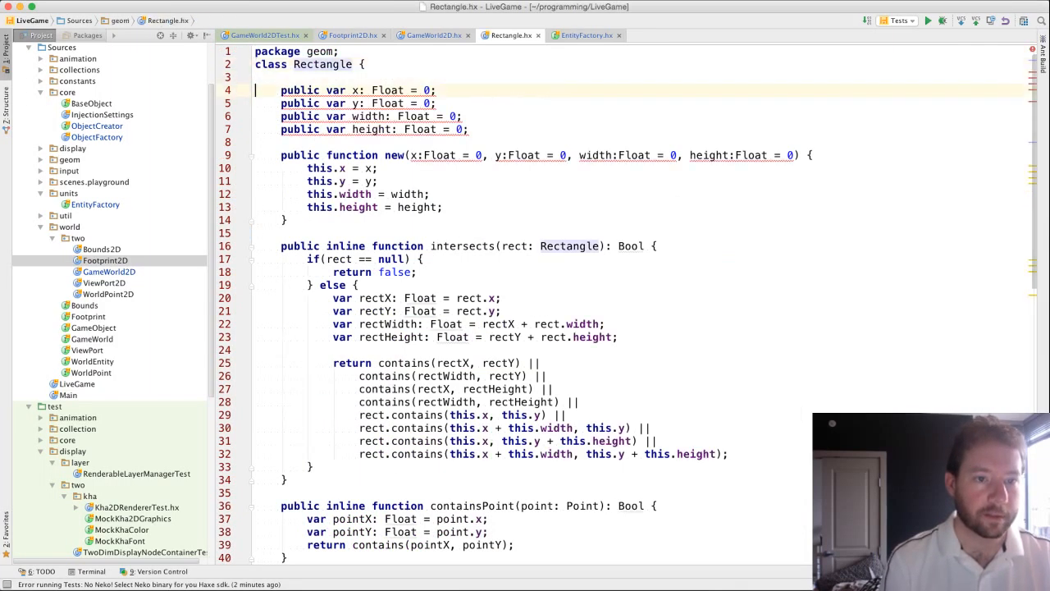
scroll(down, 3)
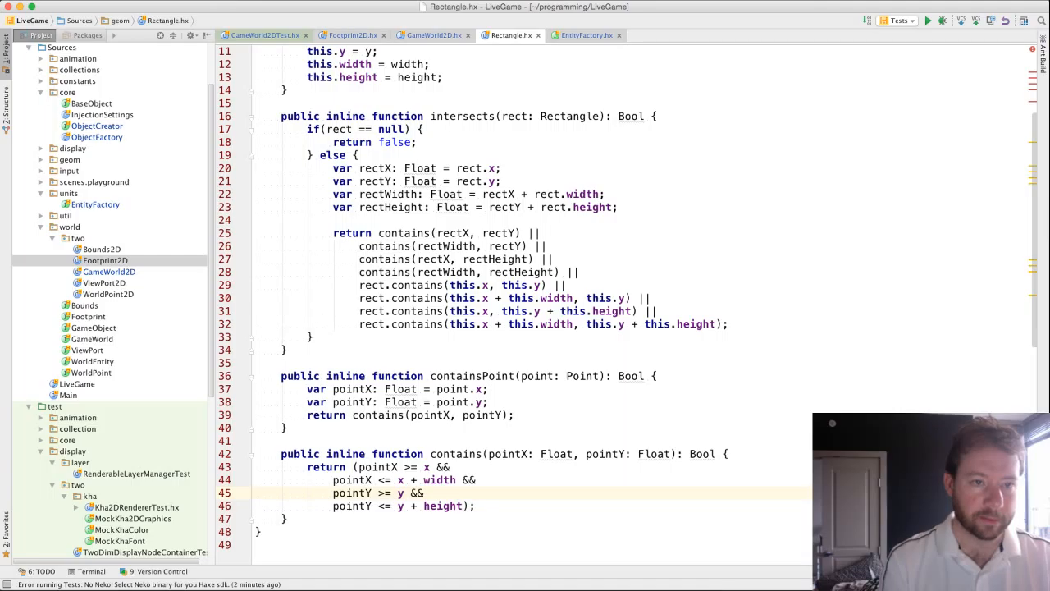
click(353, 36)
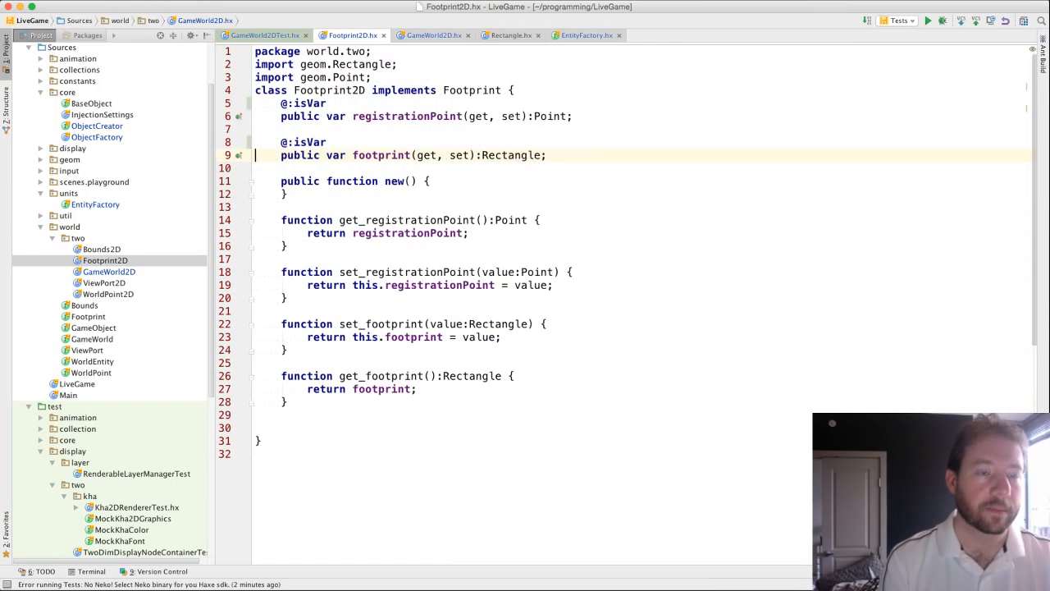
click(265, 35)
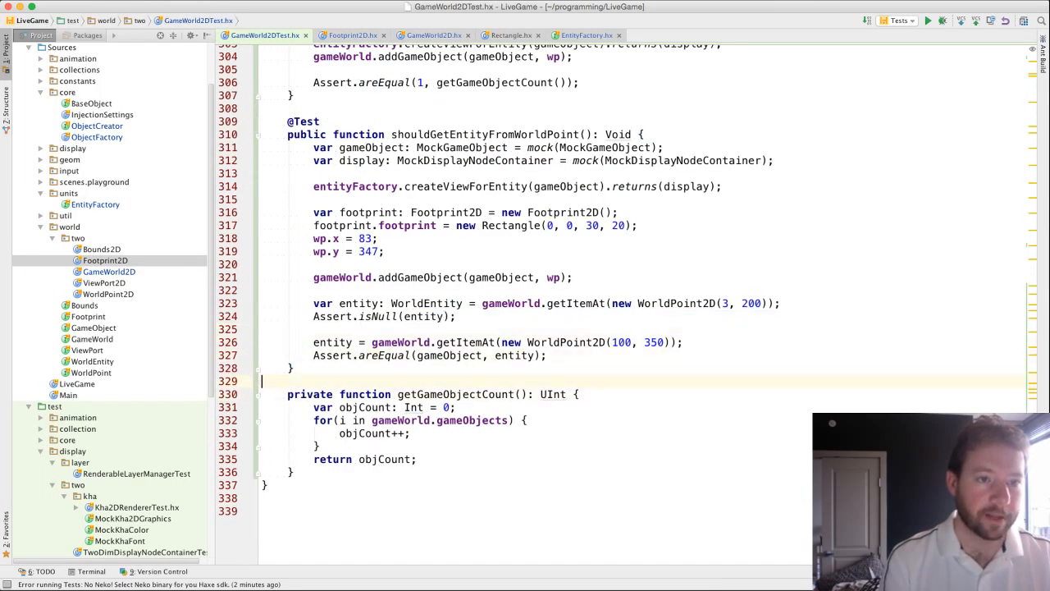
click(433, 35)
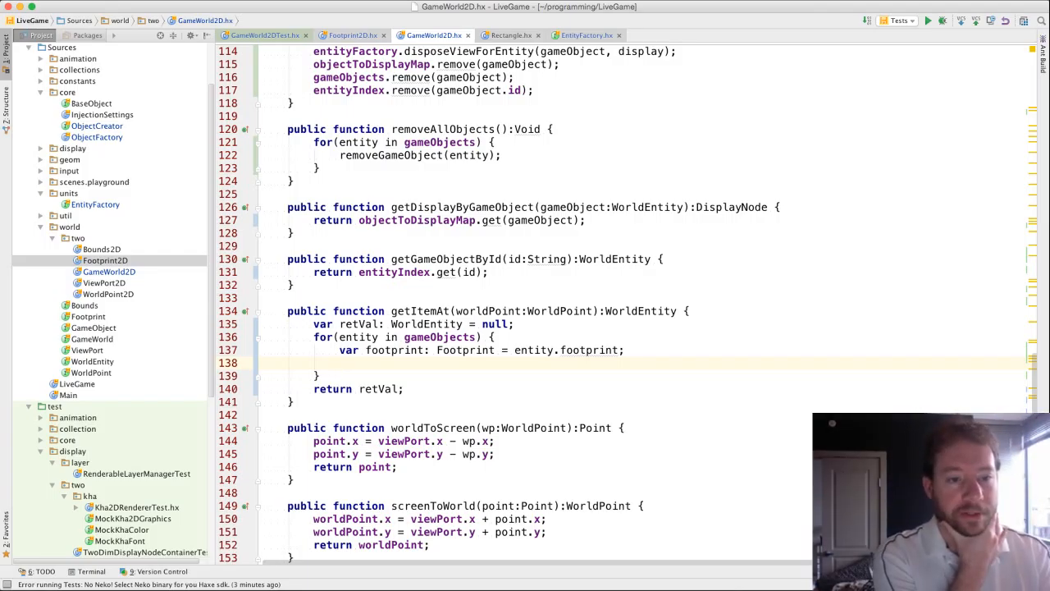
Assign entity.worldPoint to var entityLocation inside the getItemAt loop.
text(v)
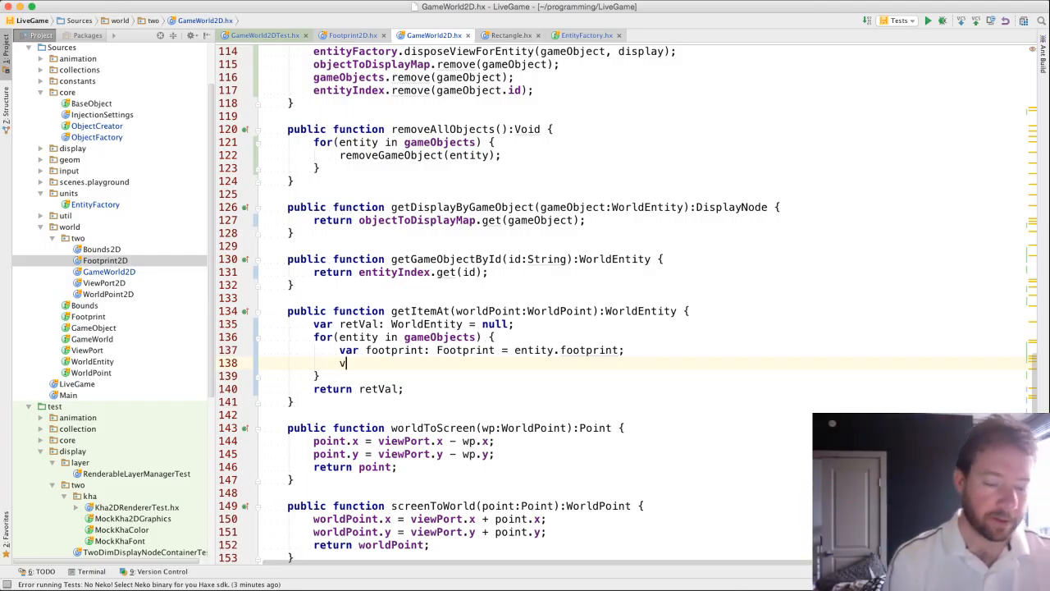
text(ei)
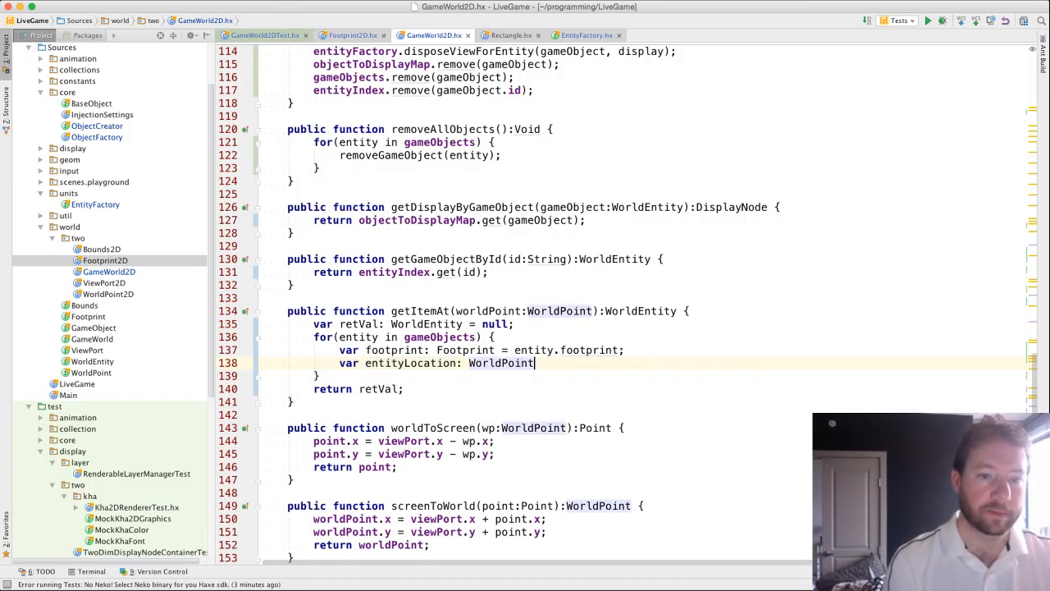
text(==)
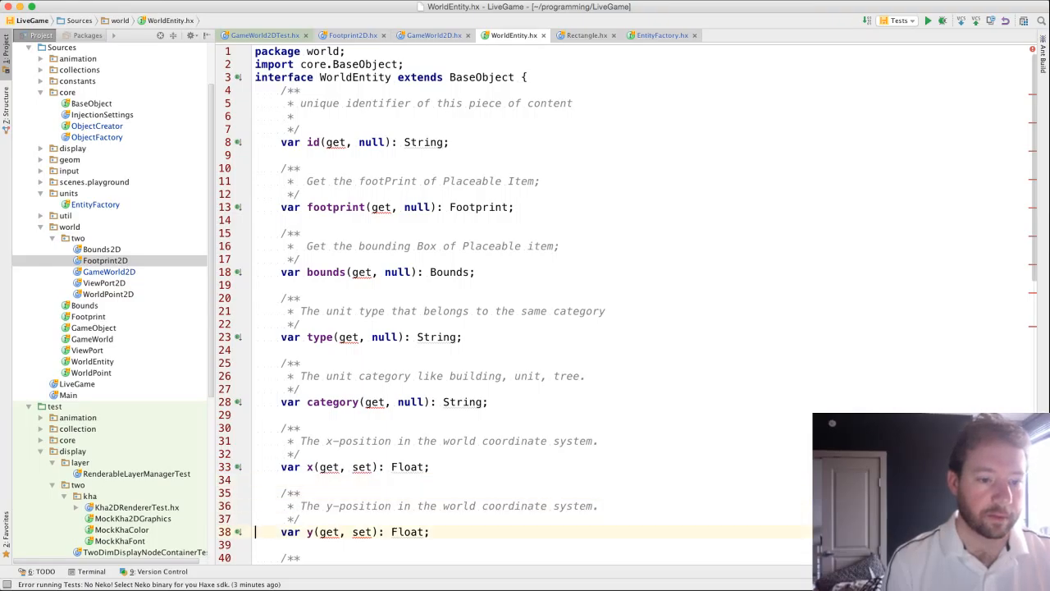
click(431, 35)
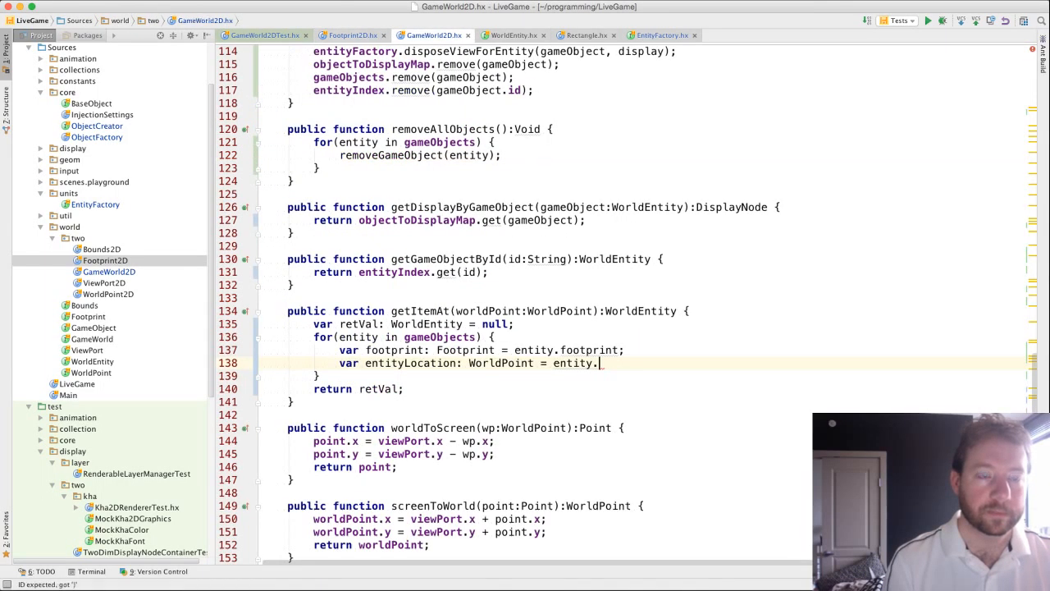
text(w)
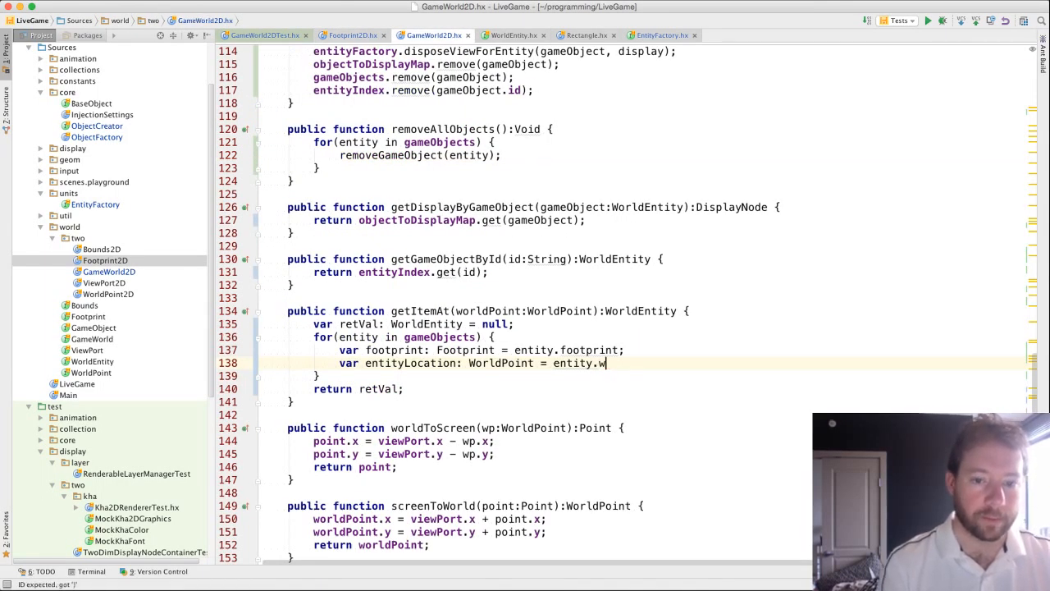
text(orldPoint;)
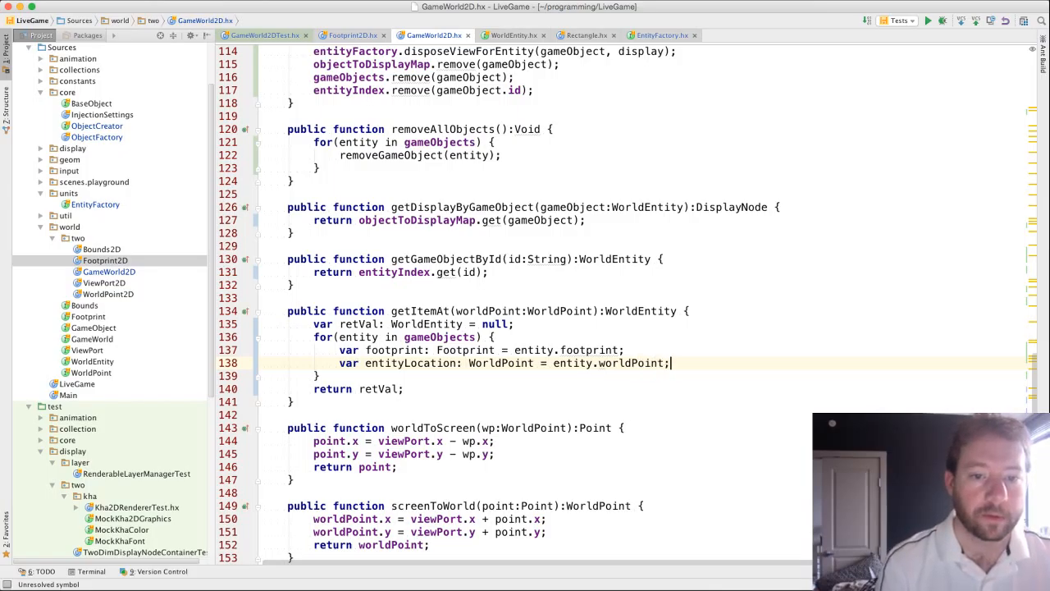
key(Return)
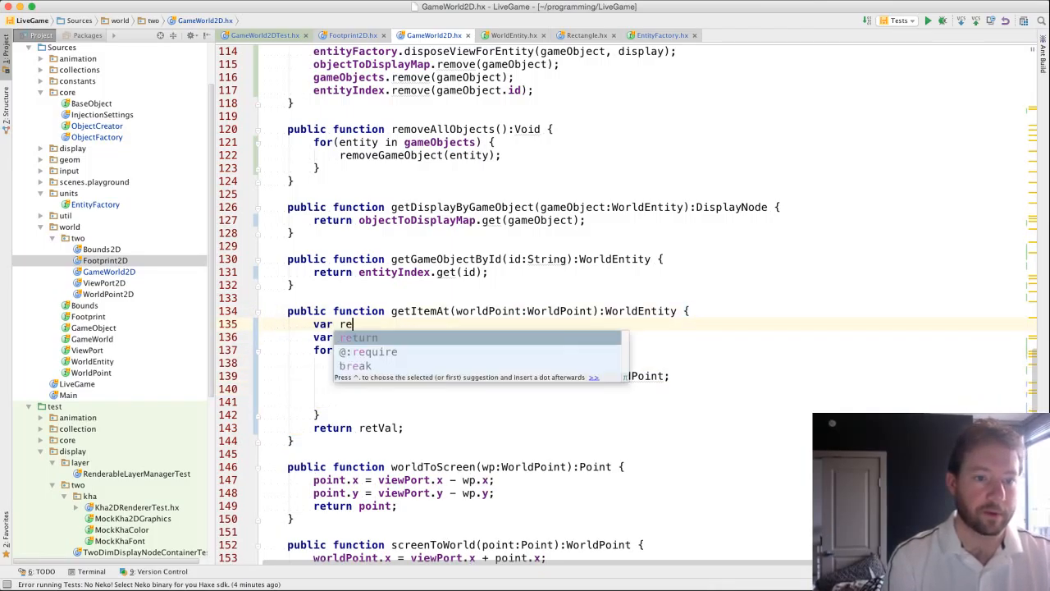
Declare var rect: Rectangle = new Rectangle() and begin rect.x = entityLocation in the loop.
text(ct: Rectangle =)
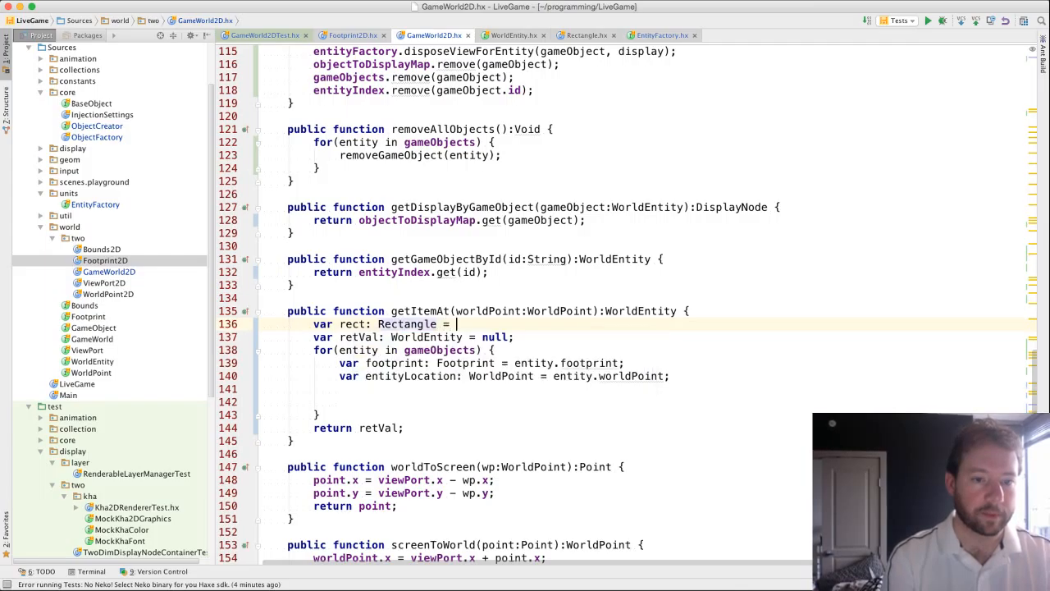
text(new Rectangle();)
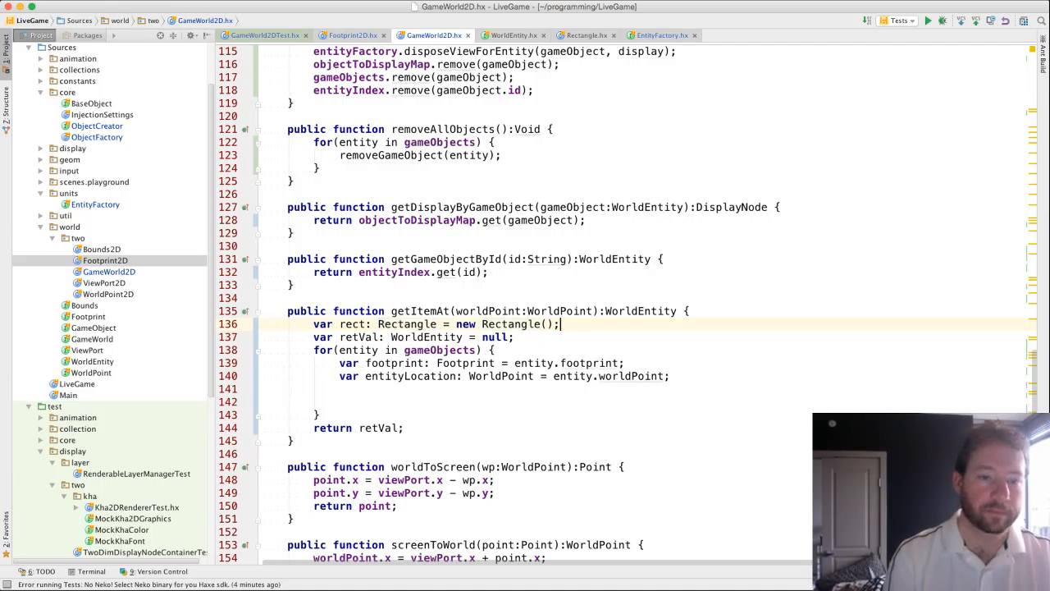
key(Return)
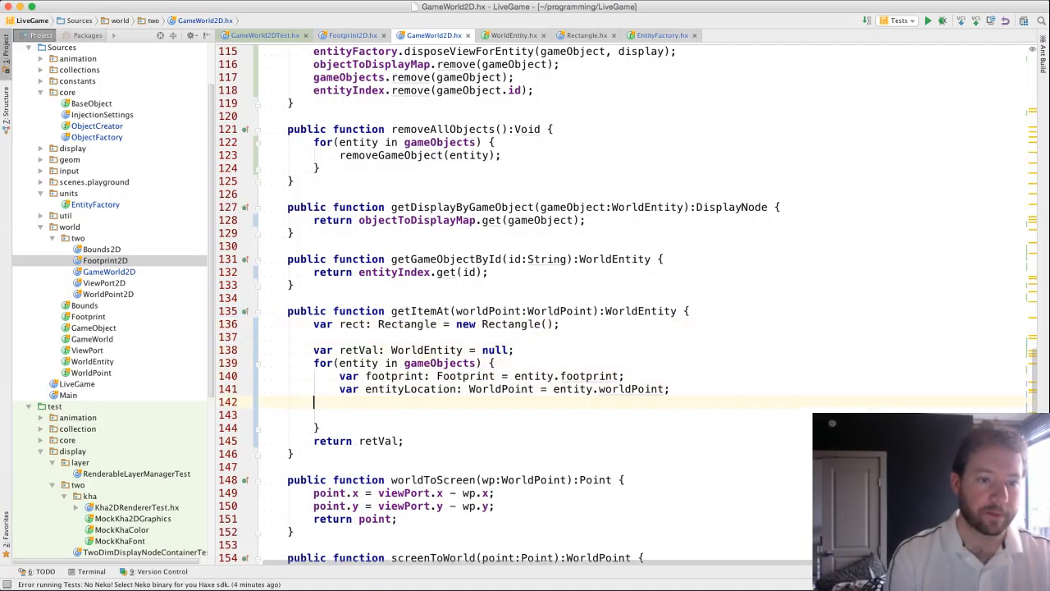
text(rect)
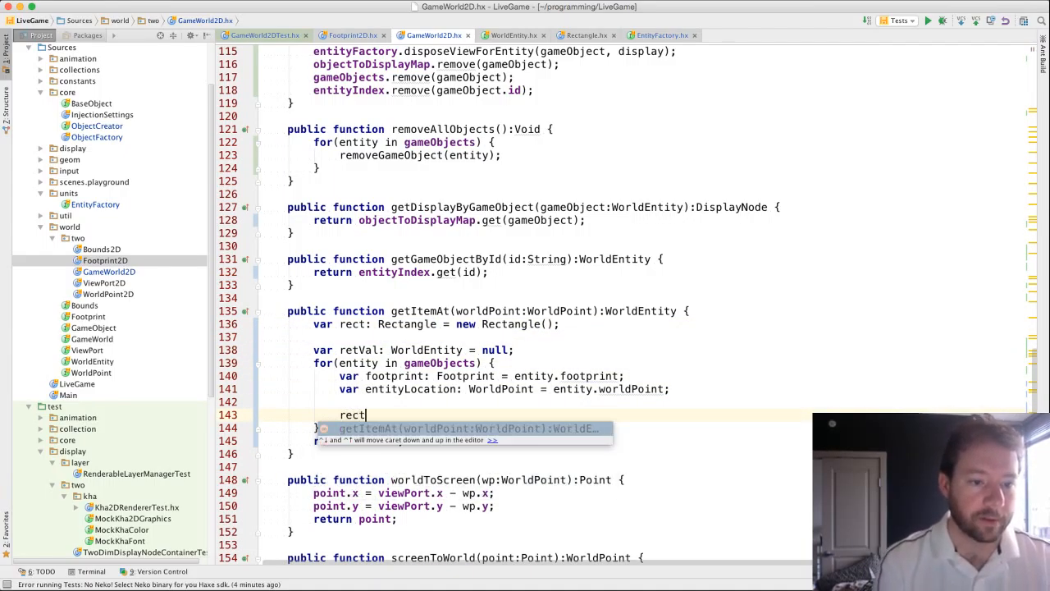
text(.x =)
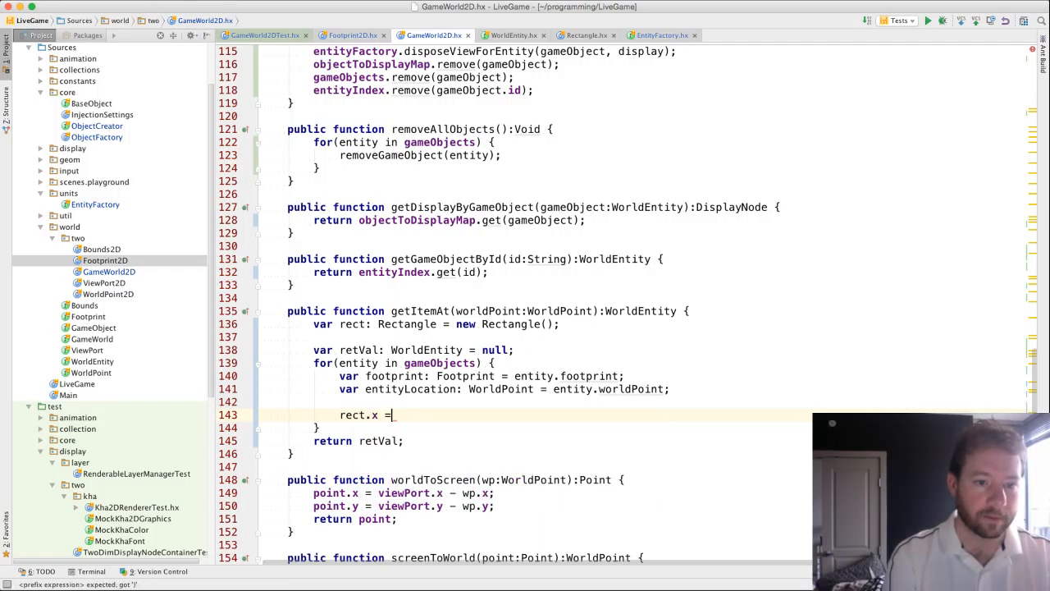
text(en)
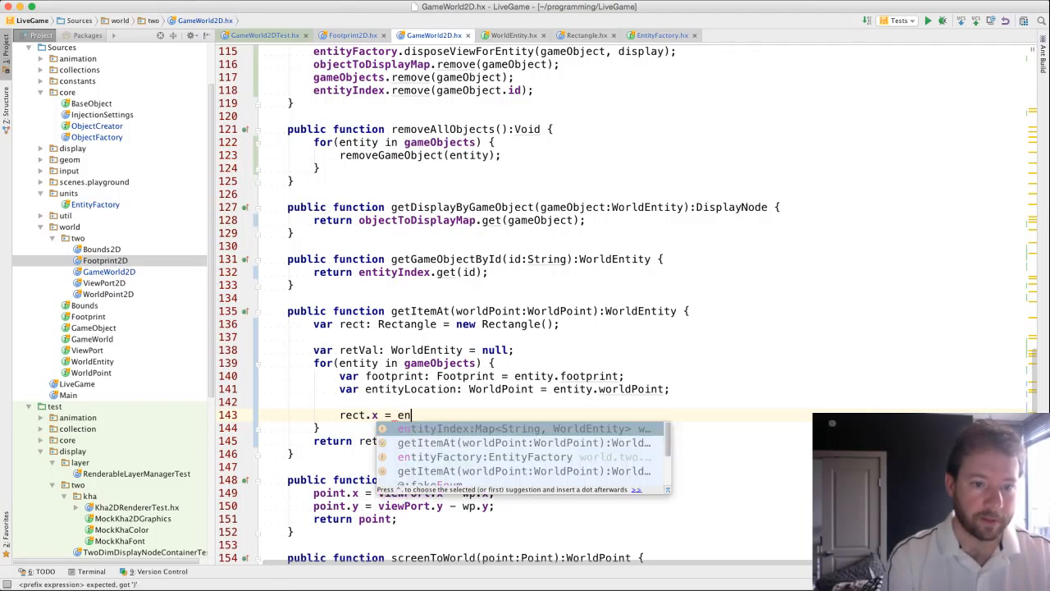
text(ityLocatio)
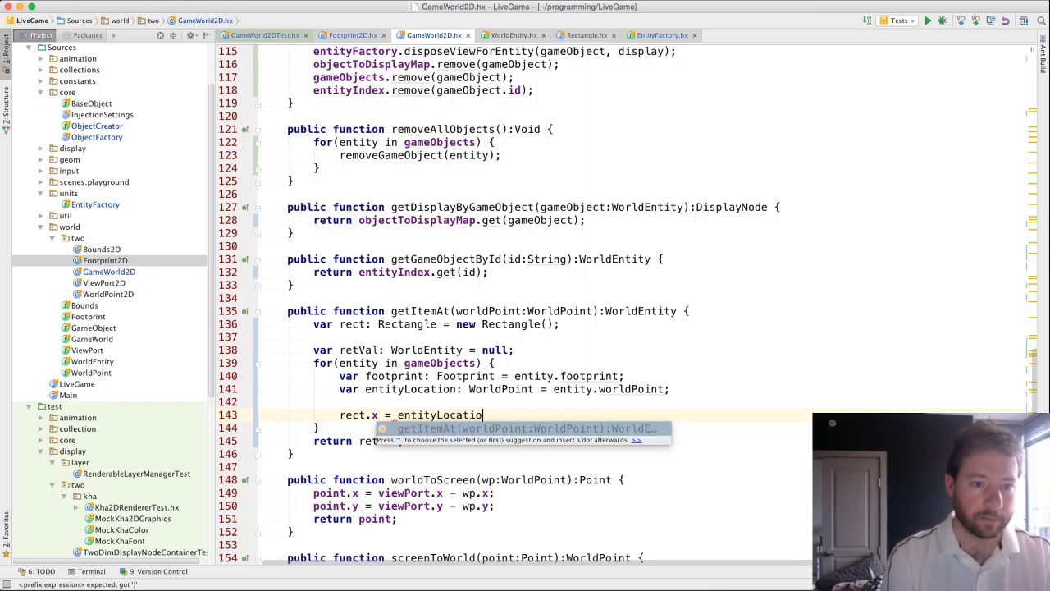
text(.)
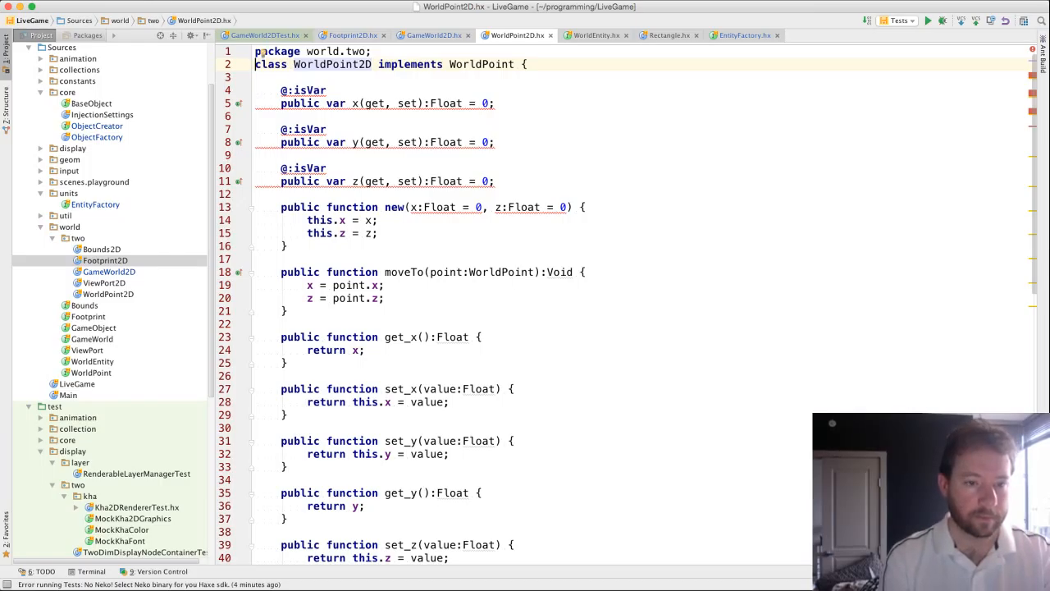
Replace wp.y with wp.z and gameObject.set_y with set_z throughout GameWorld2DTest.
click(434, 36)
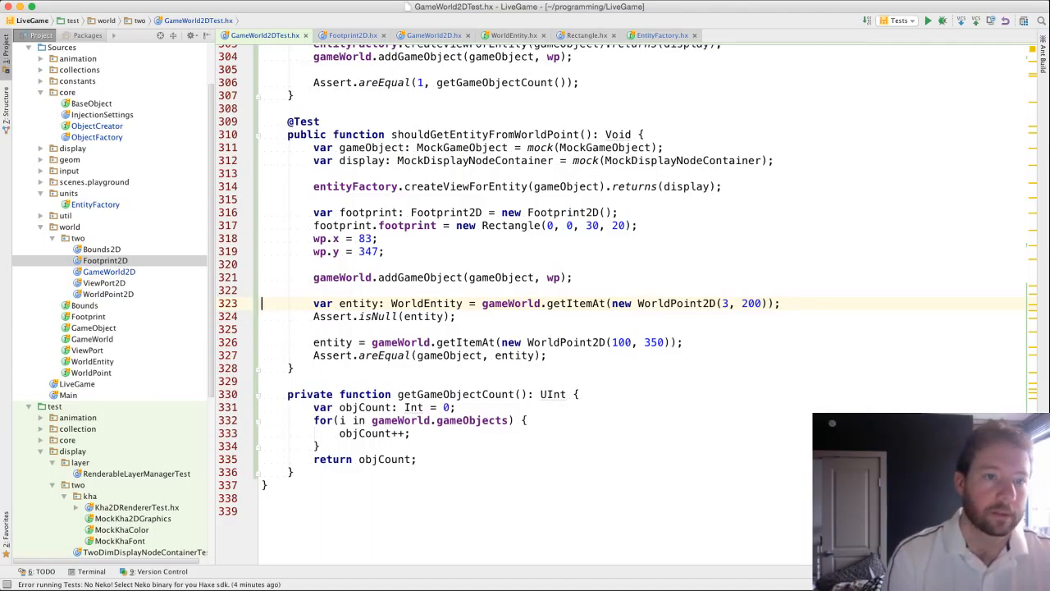
click(434, 35)
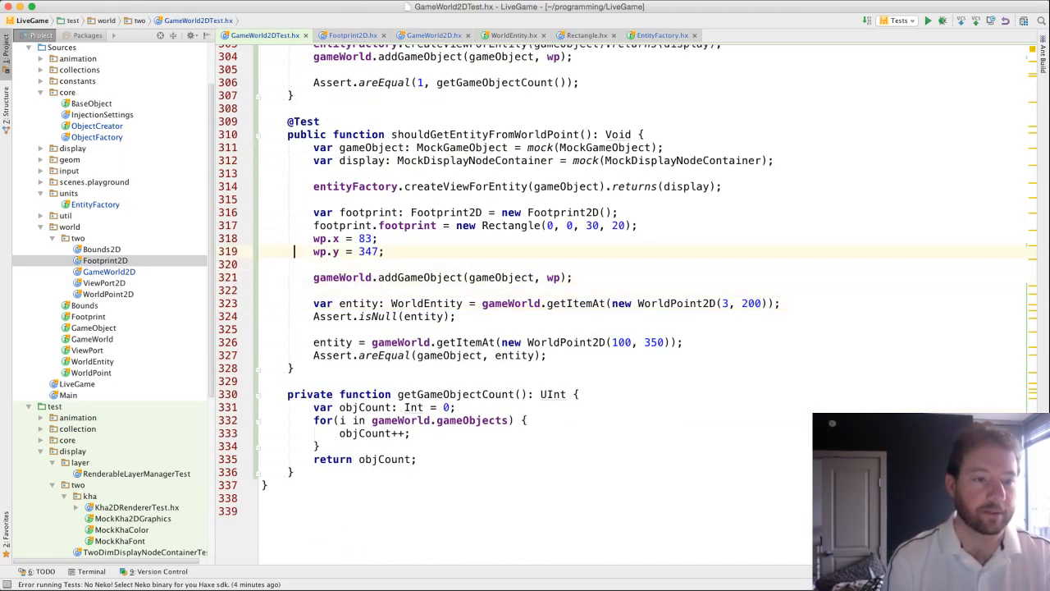
double_click(325, 251)
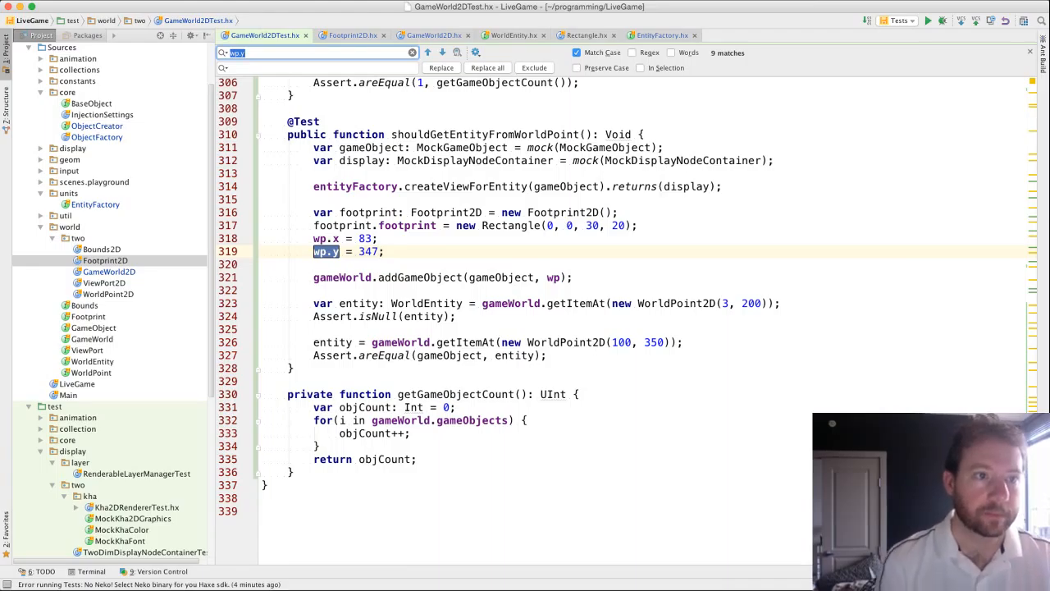
scroll(up, 3)
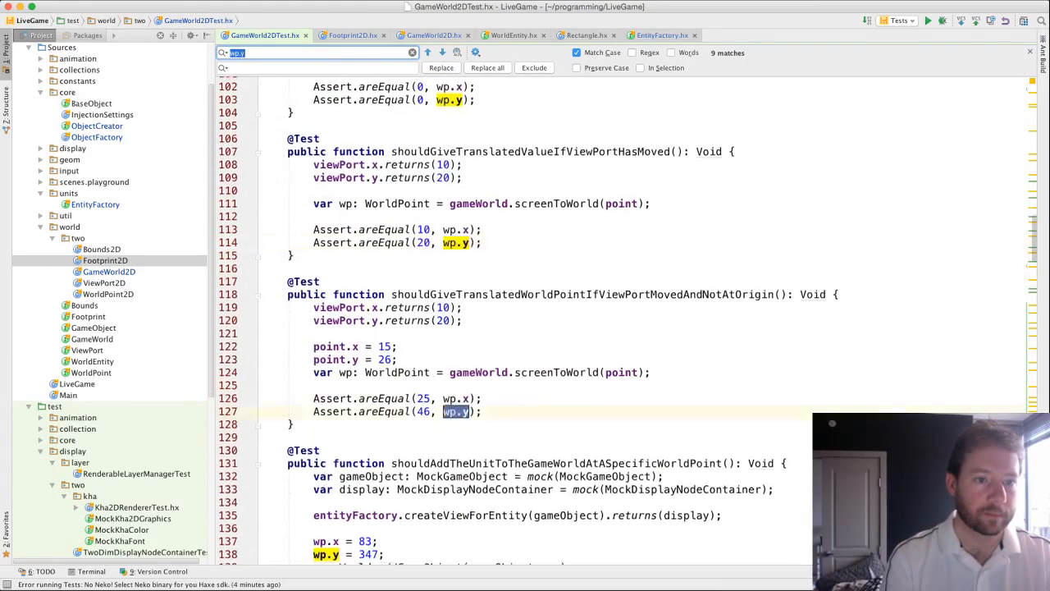
scroll(down, 3)
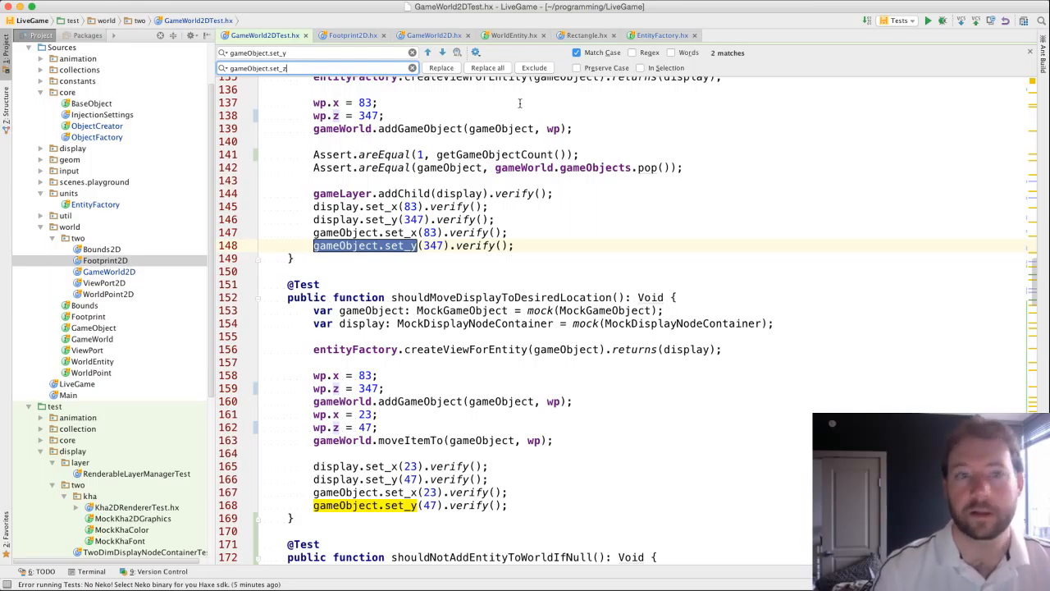
click(488, 67)
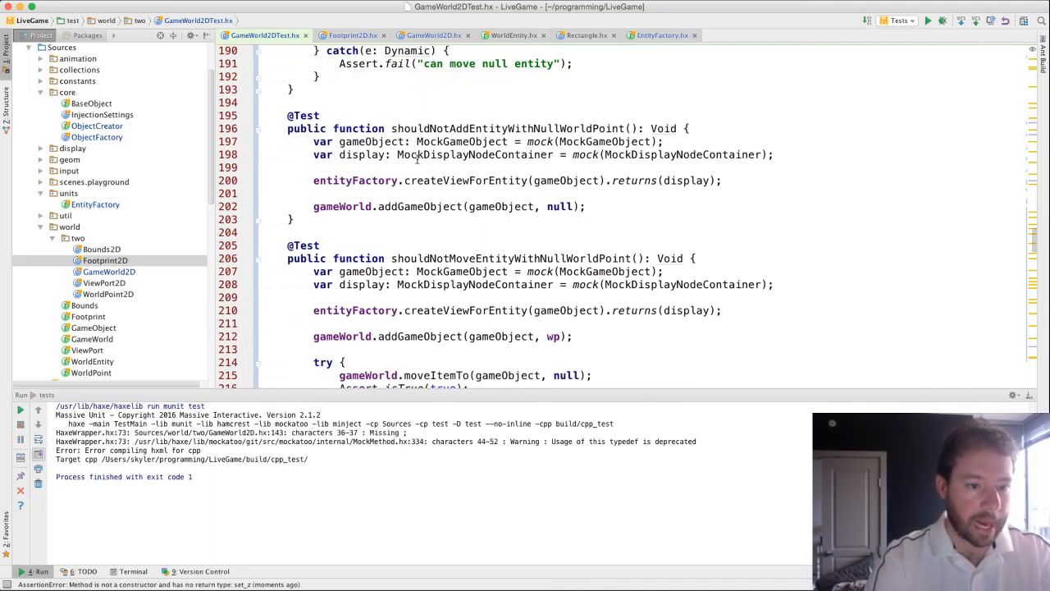
Add the missing semicolon after entityLocation.x at GameWorld2D line 143 and rerun the tests.
scroll(down, 3)
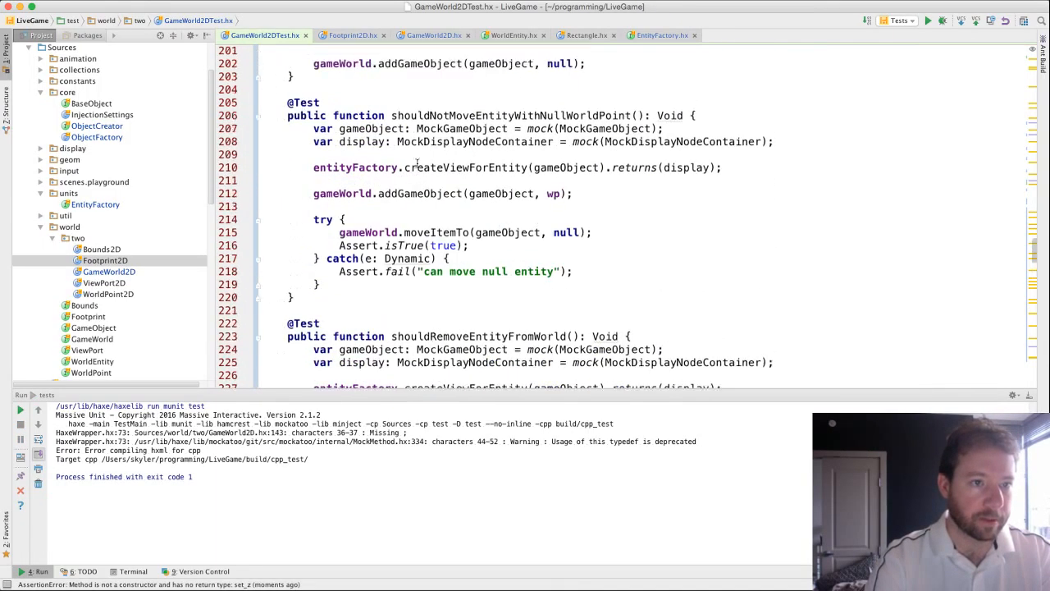
scroll(up, 3)
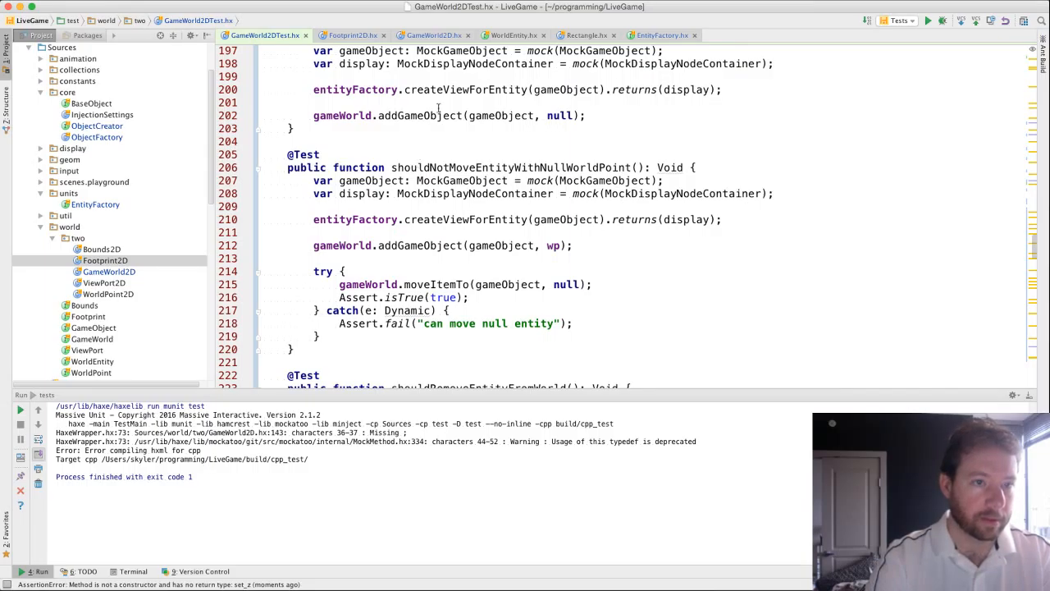
click(433, 35)
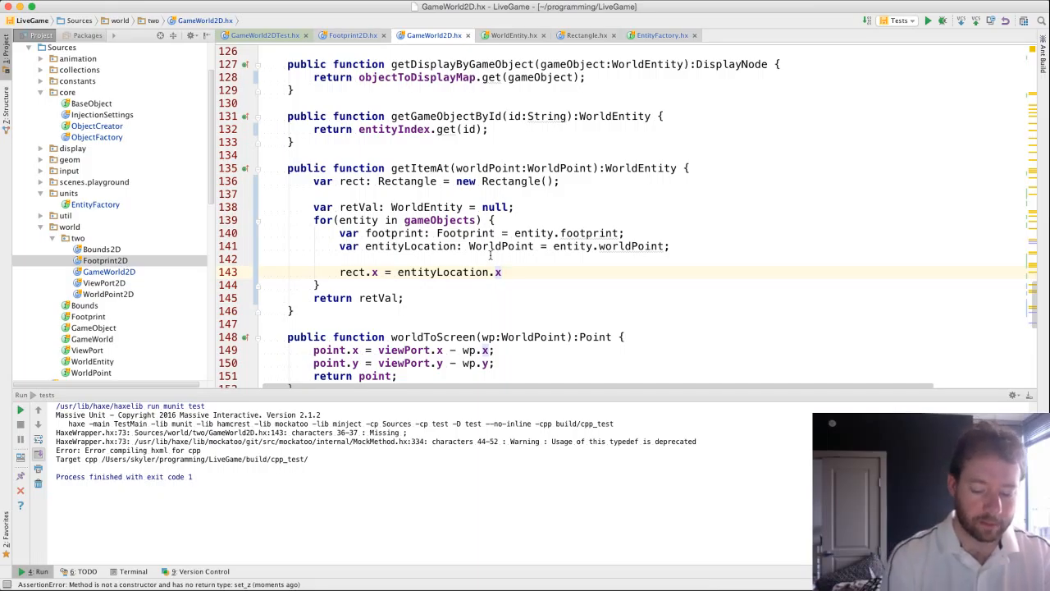
text(;)
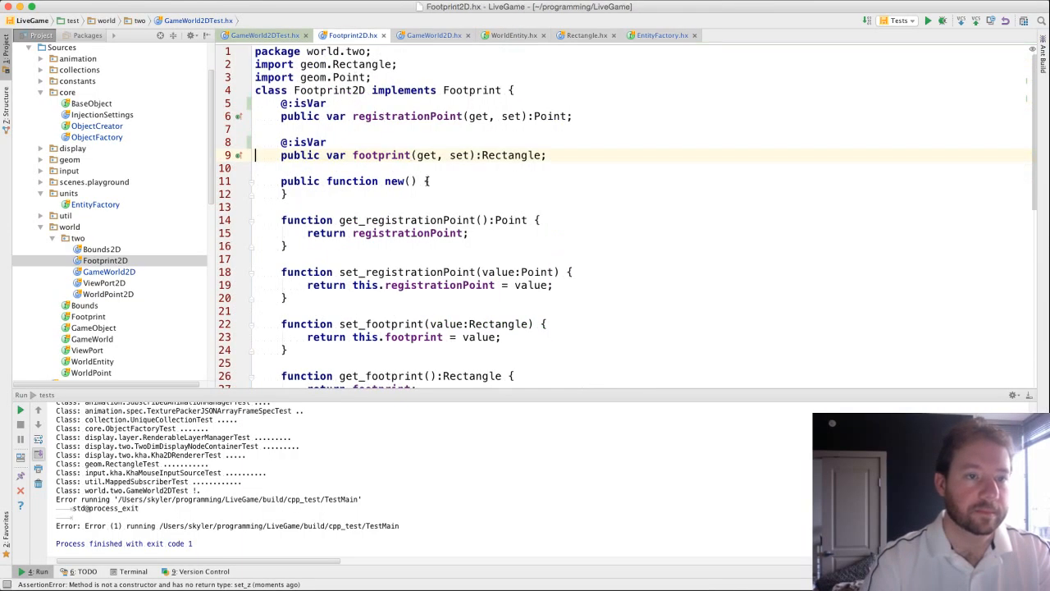
click(434, 35)
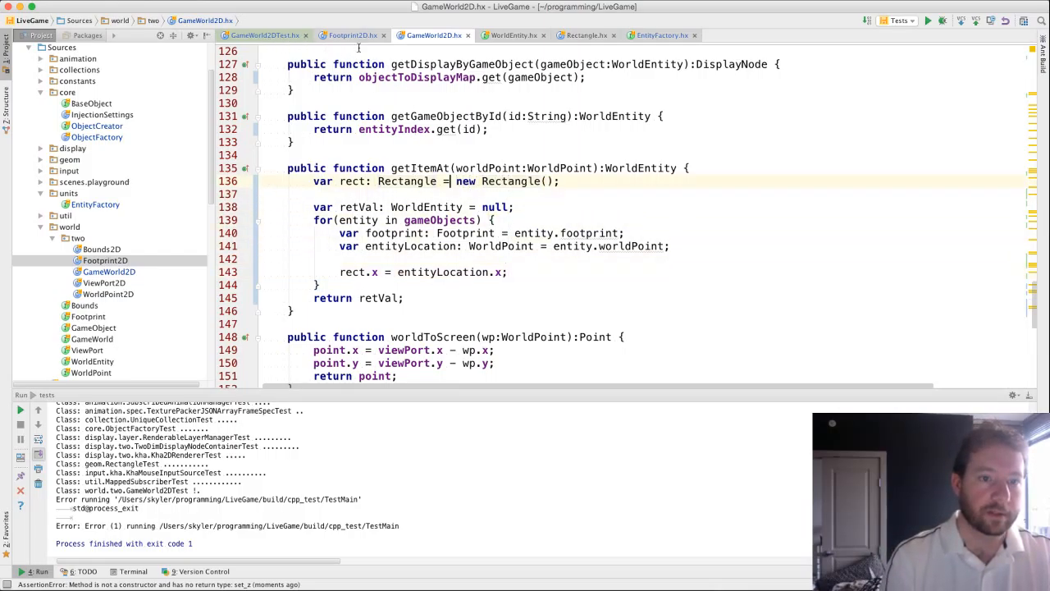
click(450, 220)
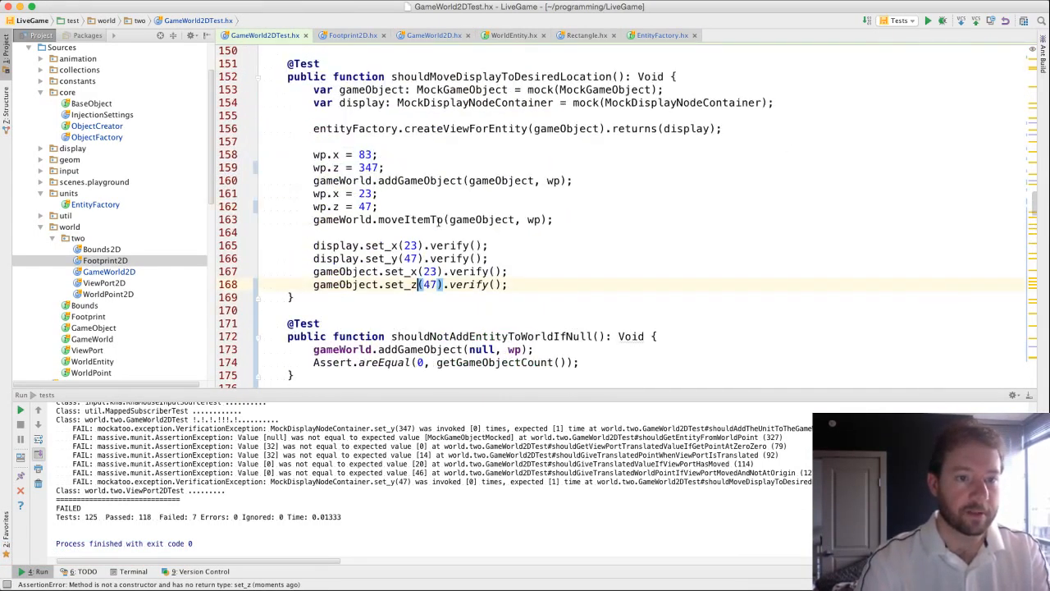
Set worldEntity.z from worldPt.z in setDisplayAndGameObjectLocation and rerun the tests.
click(433, 36)
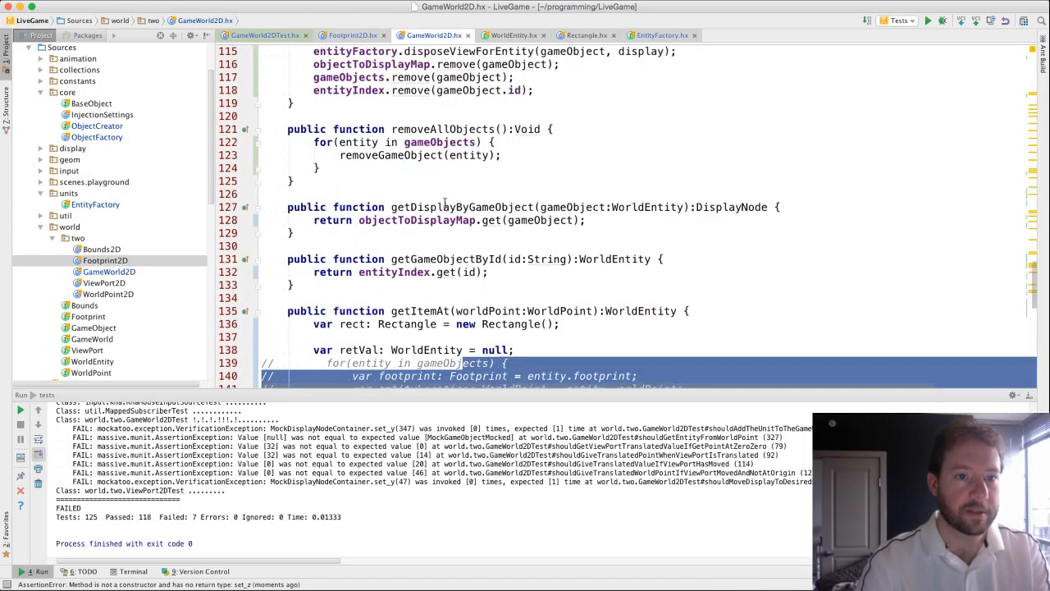
scroll(up, 3)
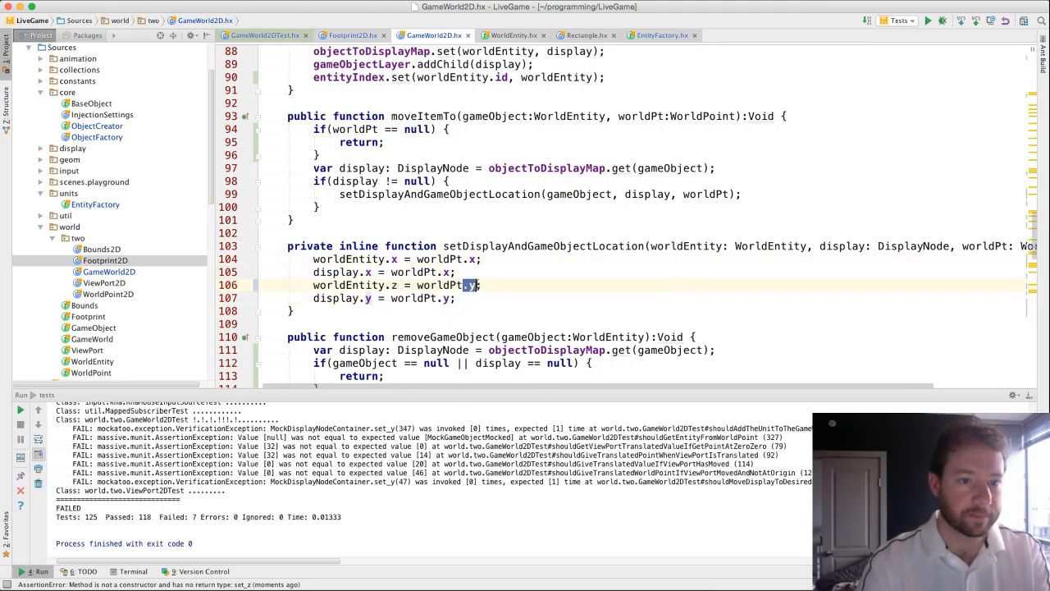
text(z)
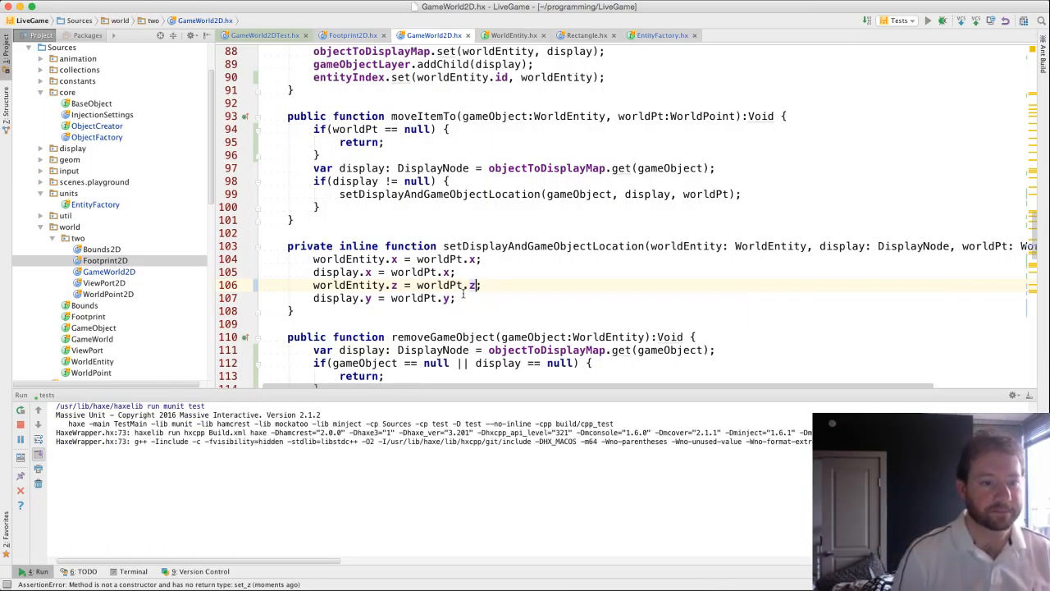
click(928, 21)
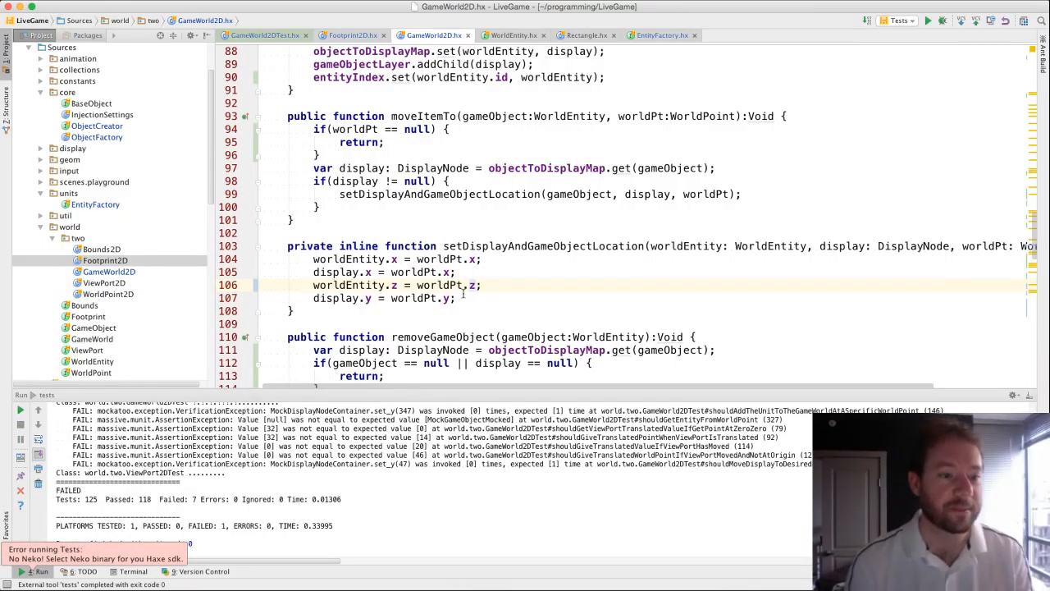
Inspect the failing shouldMoveDisplayToDesiredLocation test and Footprint2D, then return to GameWorld2D.
click(264, 35)
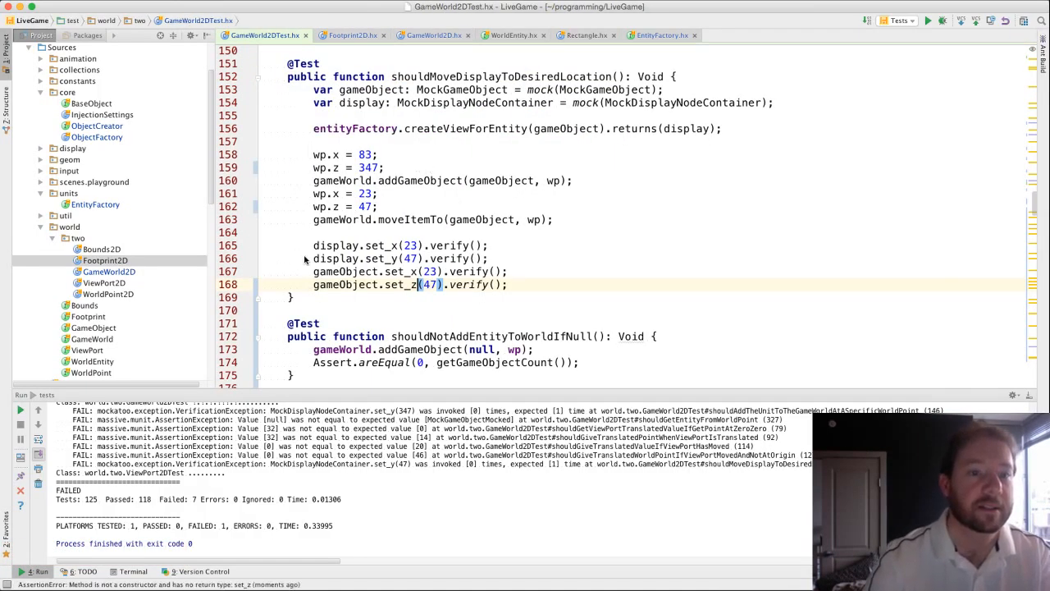
mouse_move(443, 304)
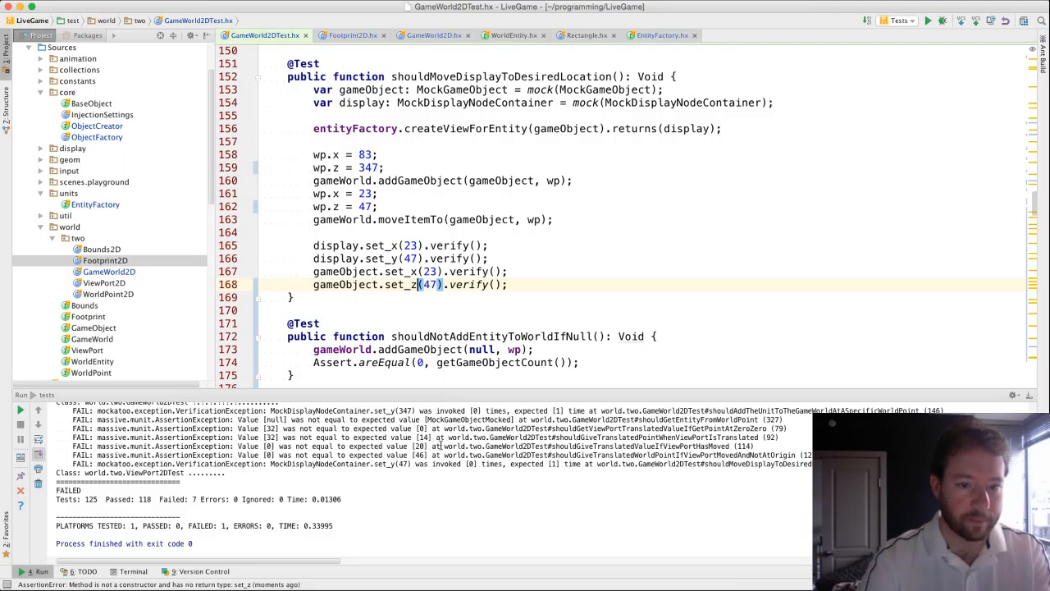
scroll(up, 3)
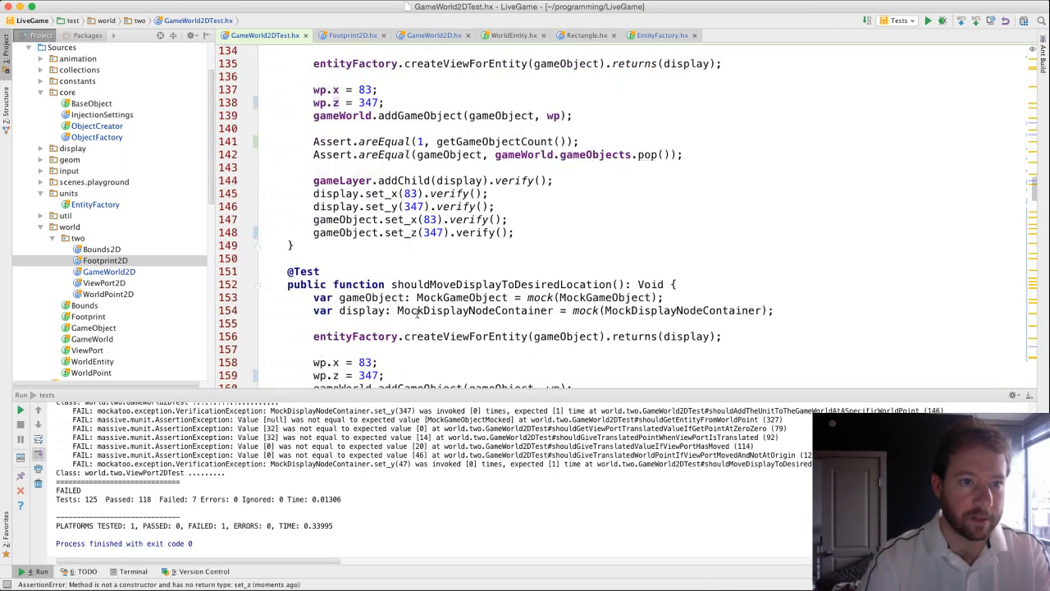
click(352, 35)
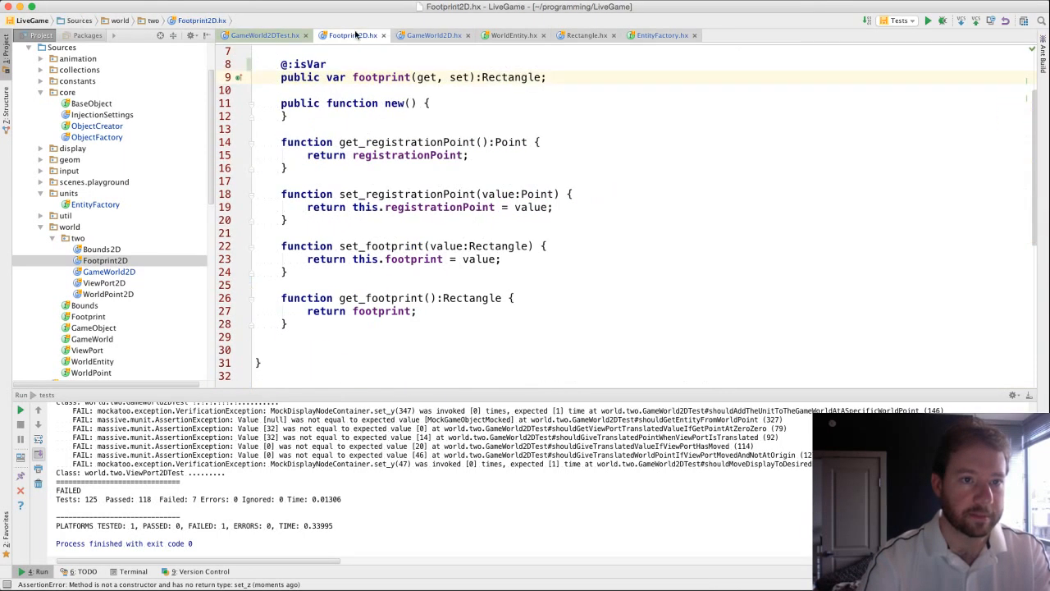
click(263, 35)
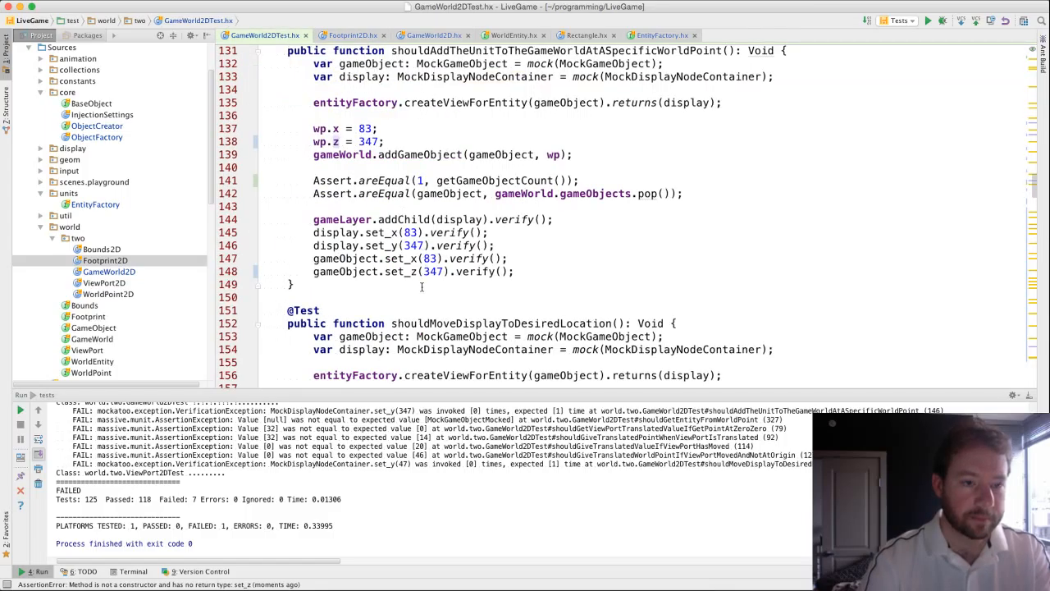
click(433, 35)
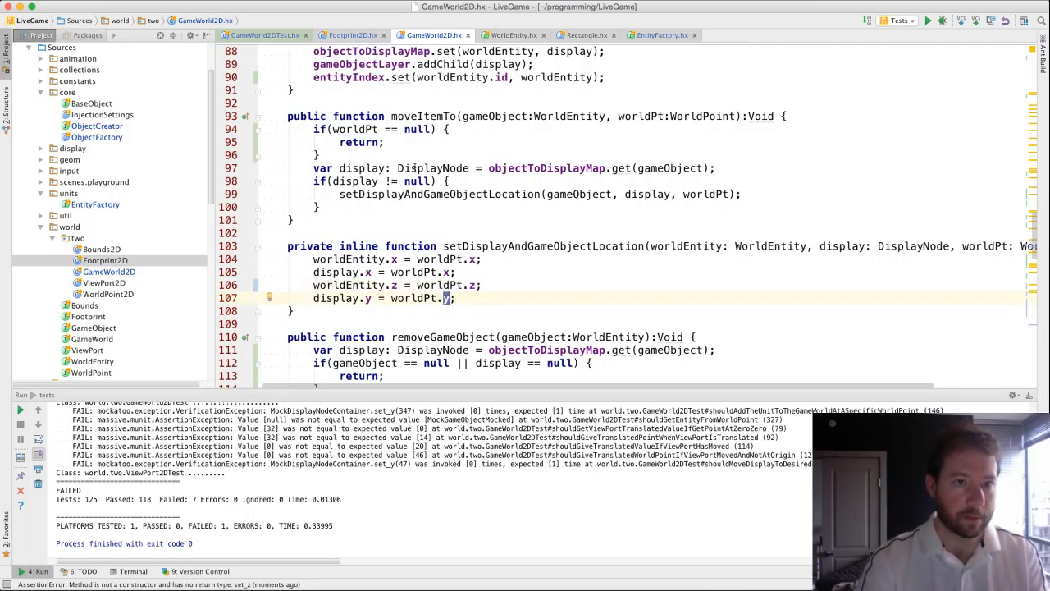
Change display.y = worldPt.y to worldPt.z in GameWorld2D.
click(263, 36)
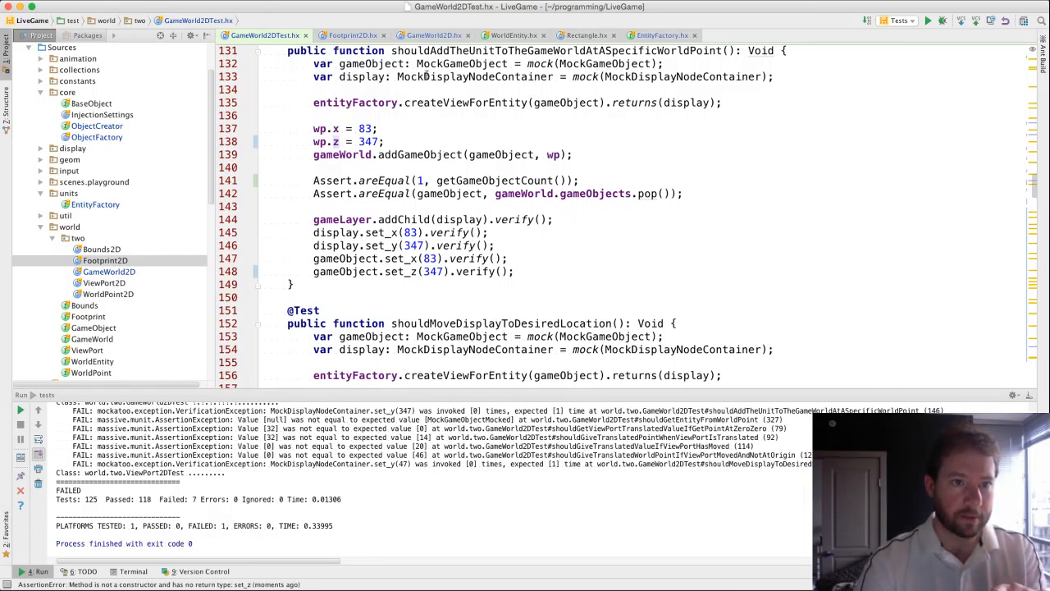
click(435, 35)
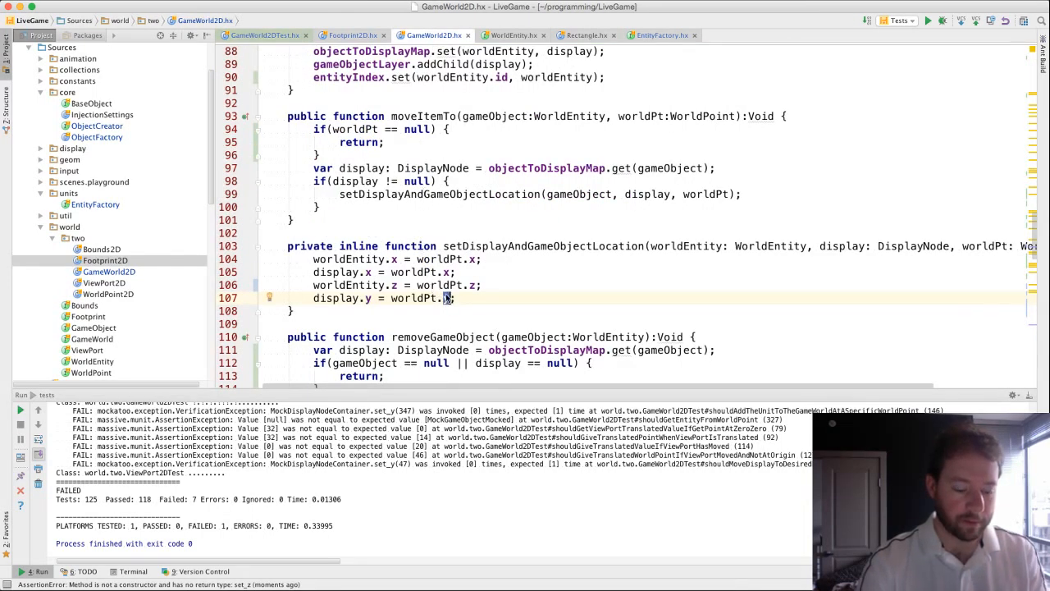
text(z = 32;)
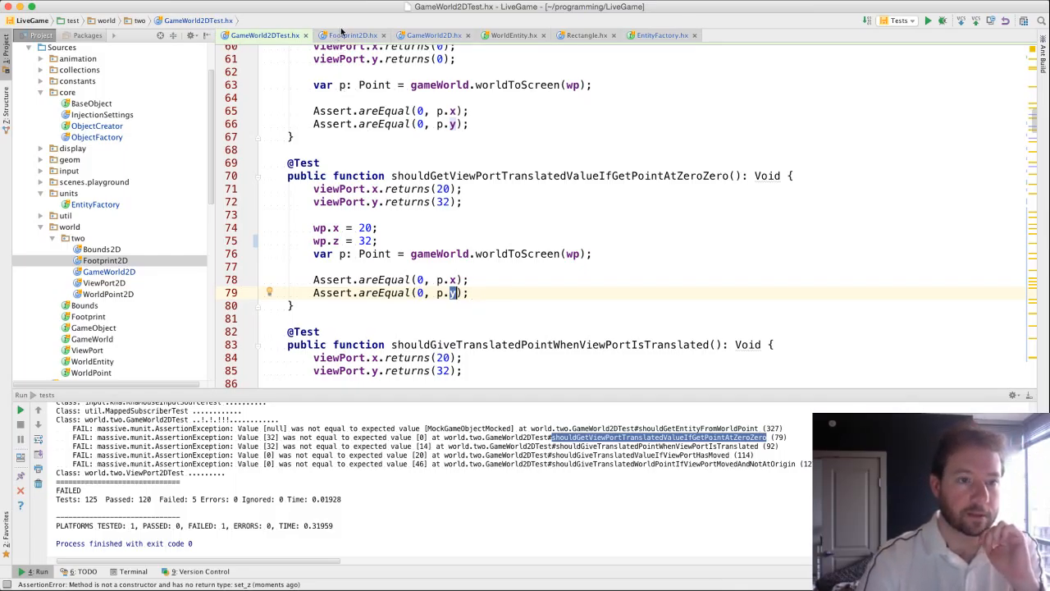
Make screenToWorld assign worldPoint.z instead of worldPoint.y, then rerun the tests.
click(433, 35)
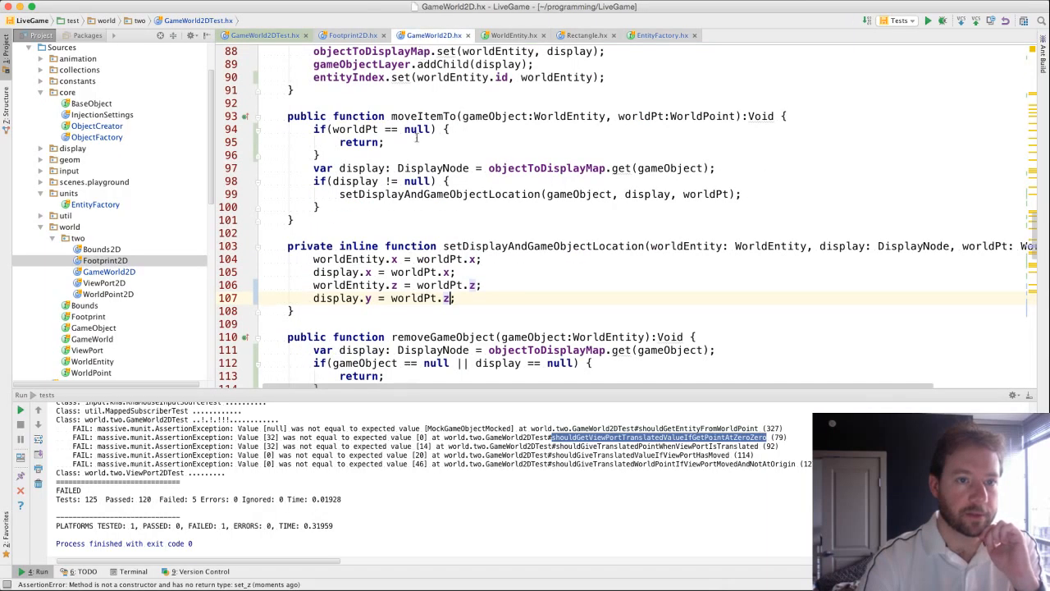
scroll(down, 3)
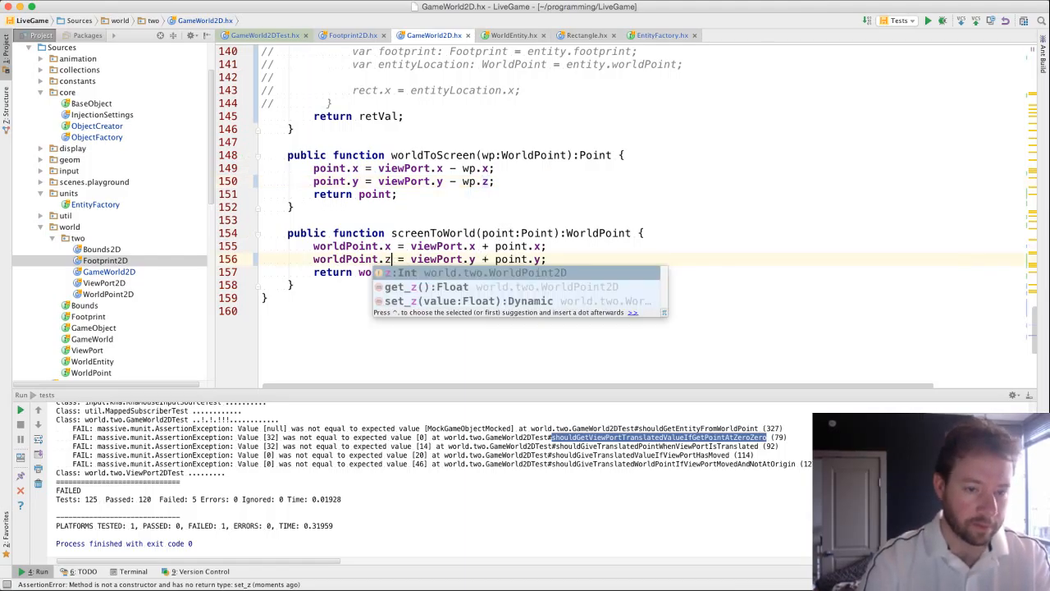
key(Escape)
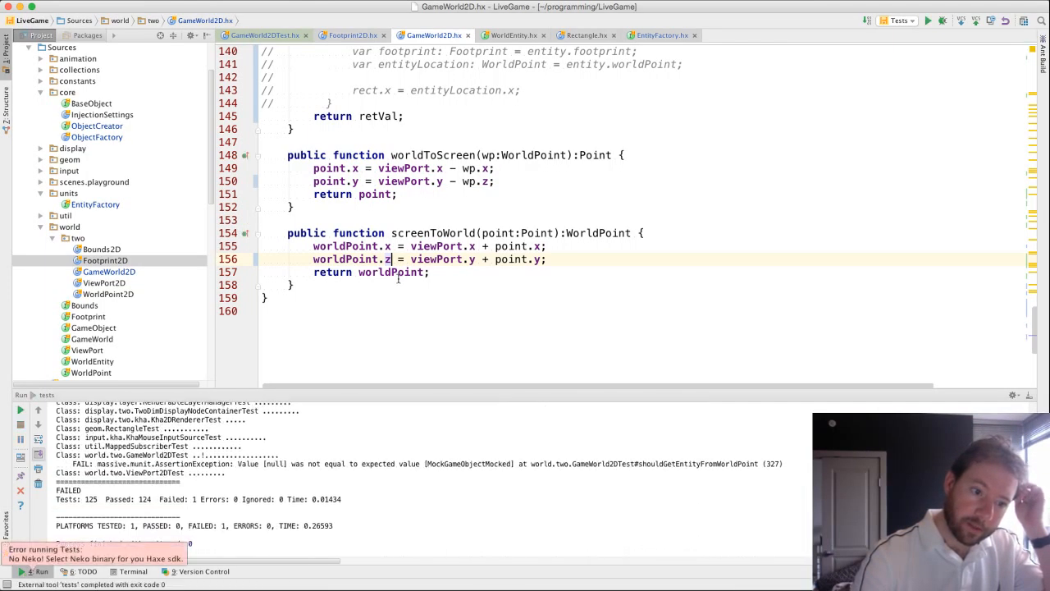
Review the worldToScreen tests in GameWorld2DTest, then return to GameWorld2D.
click(264, 34)
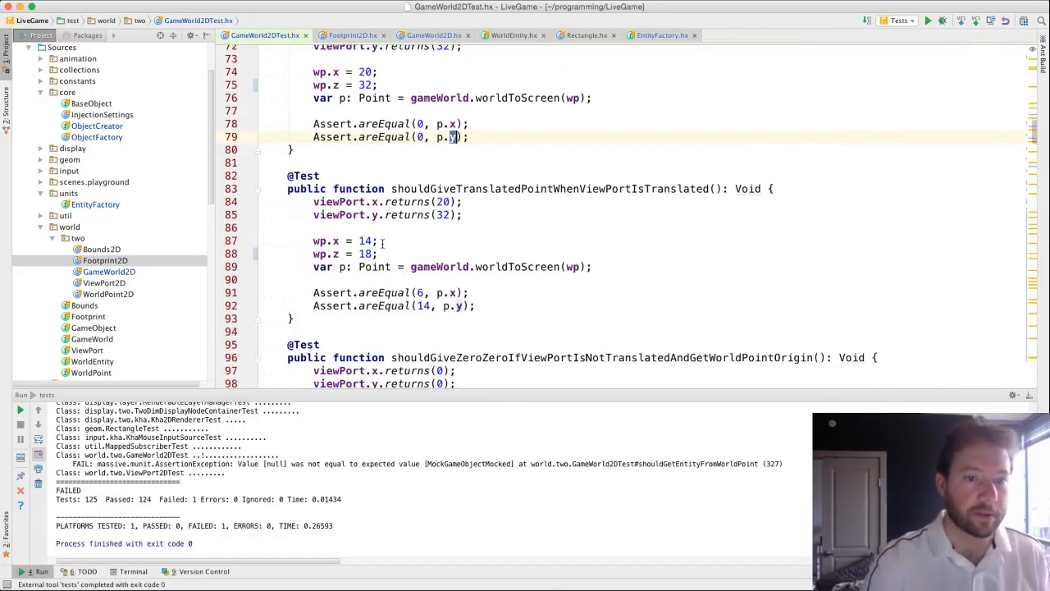
scroll(down, 3)
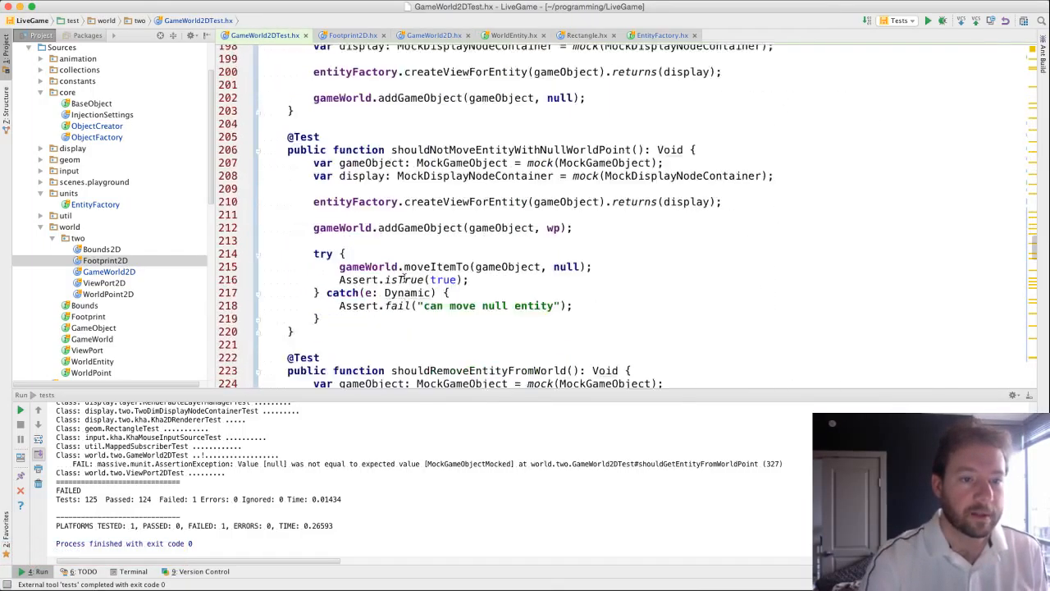
scroll(down, 3)
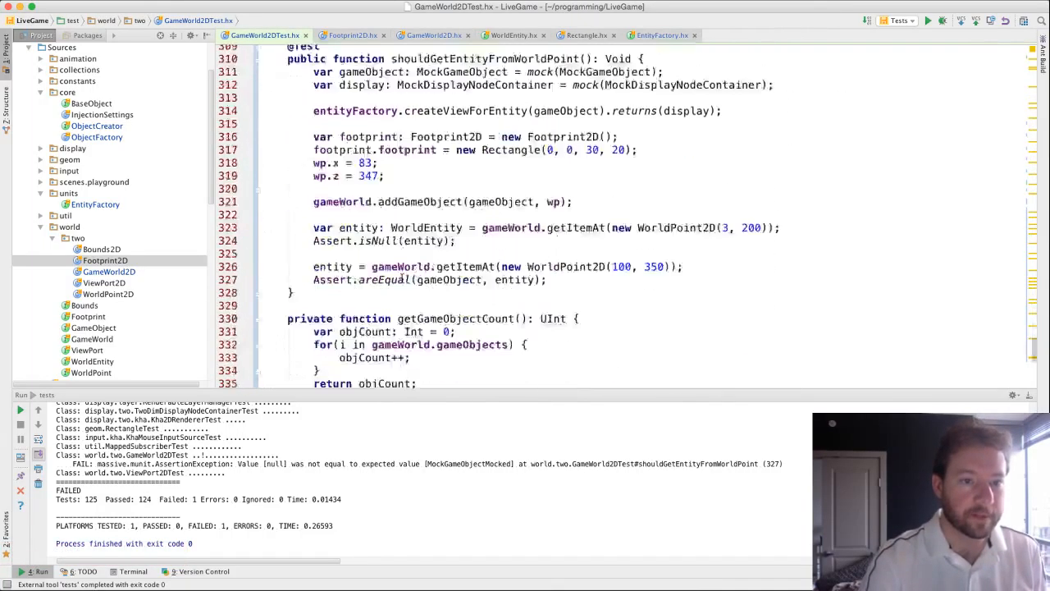
scroll(up, 3)
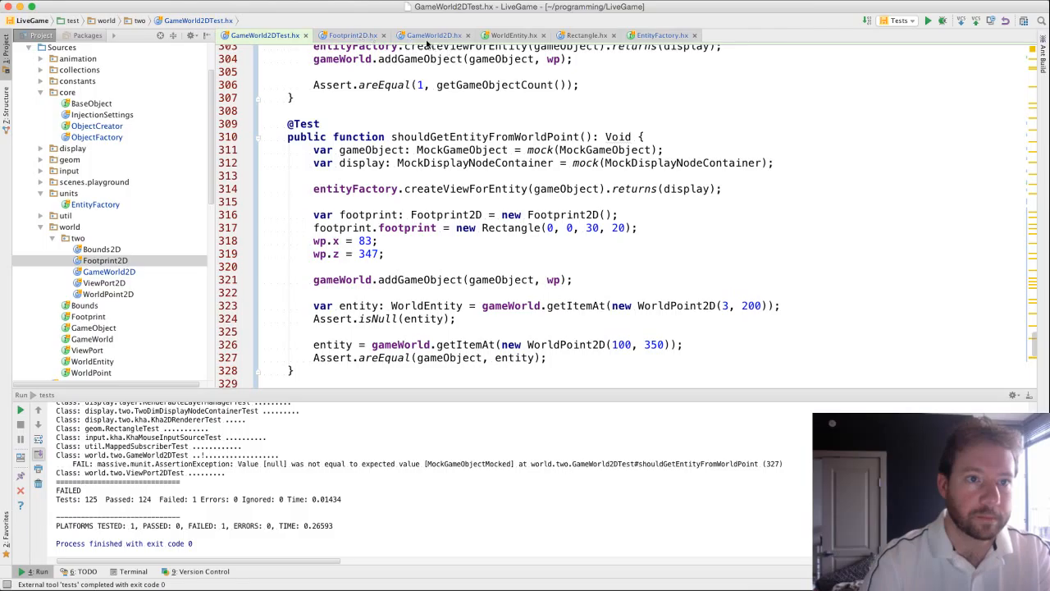
click(432, 35)
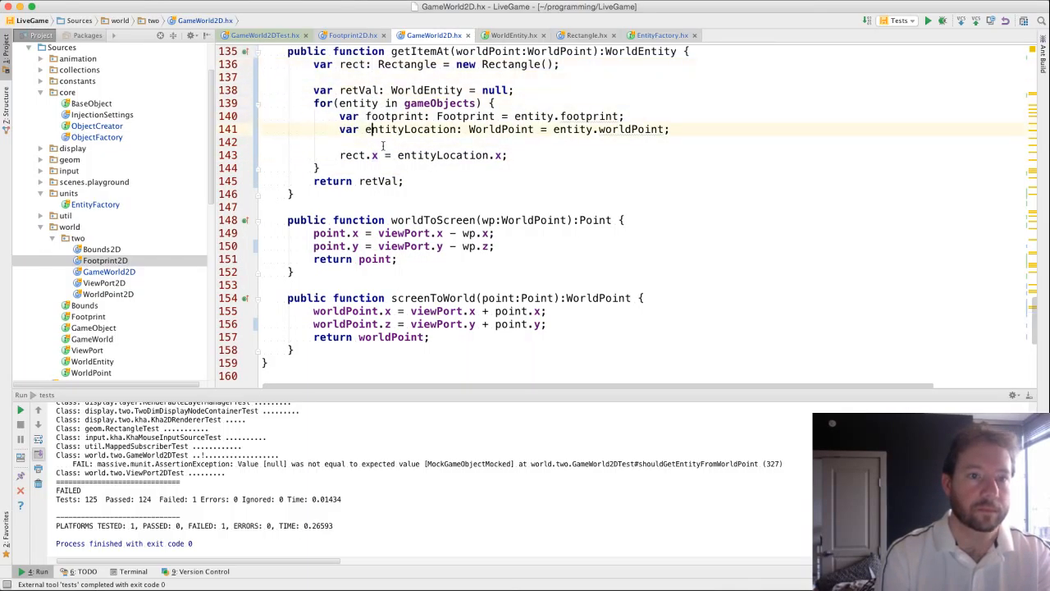
Review getItemAt, then start a new line after the footprint Rectangle in shouldGetEntityFromWorldPoint.
scroll(up, 3)
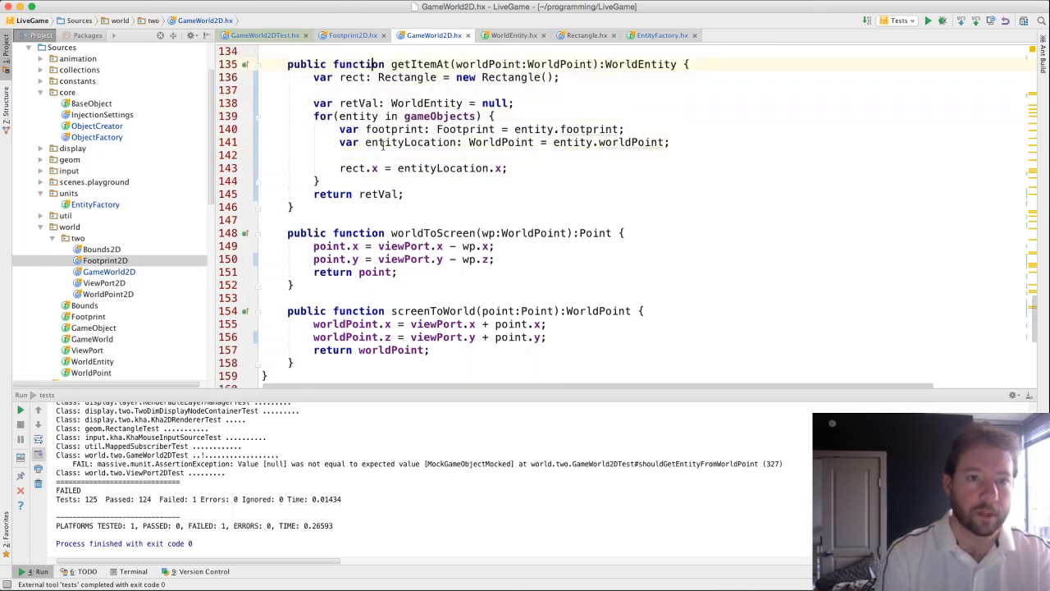
scroll(up, 3)
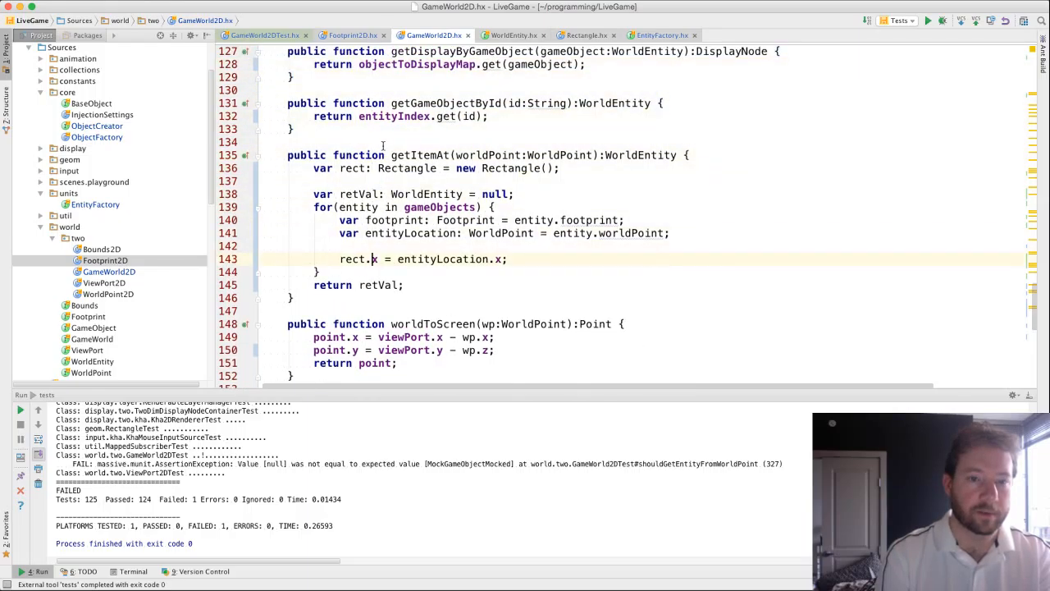
click(264, 36)
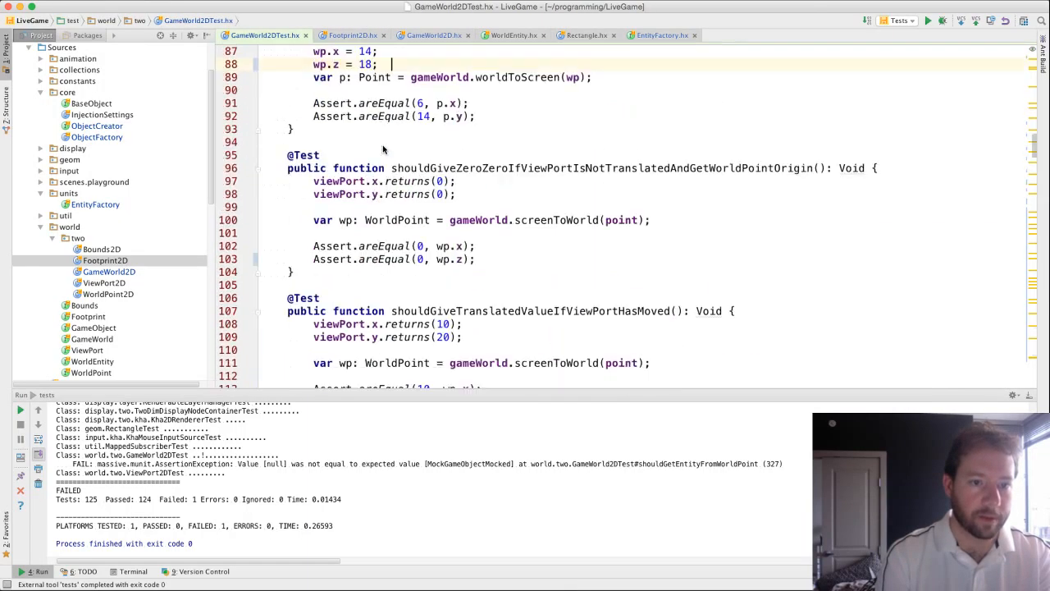
scroll(down, 3)
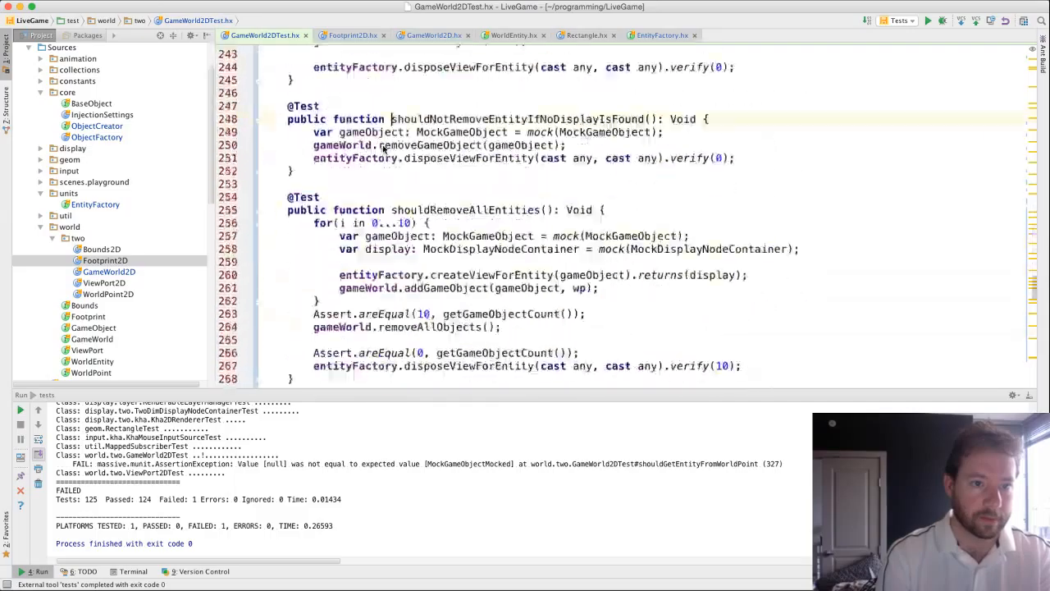
scroll(down, 3)
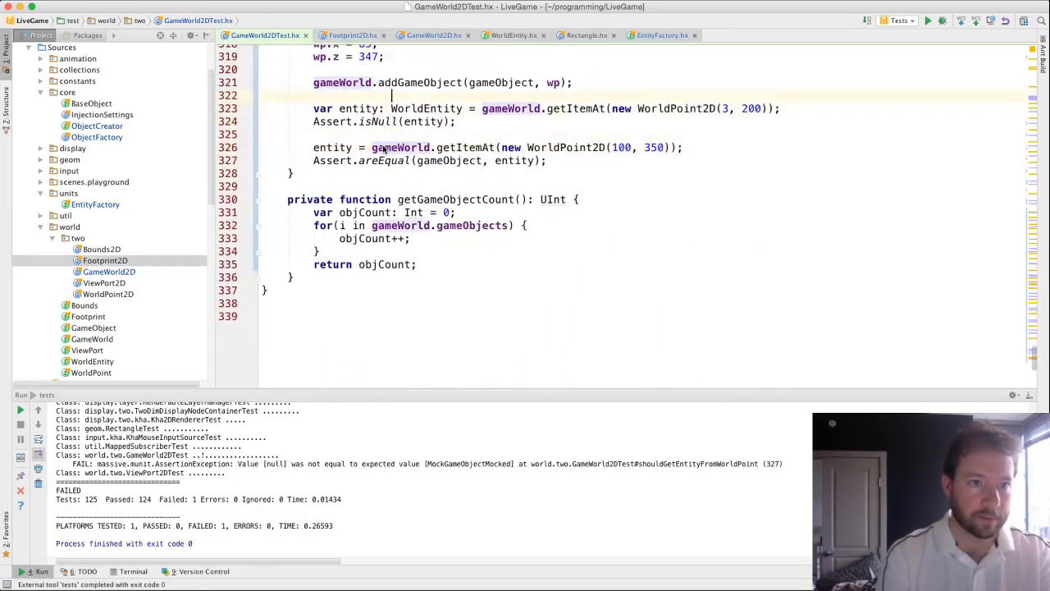
scroll(up, 3)
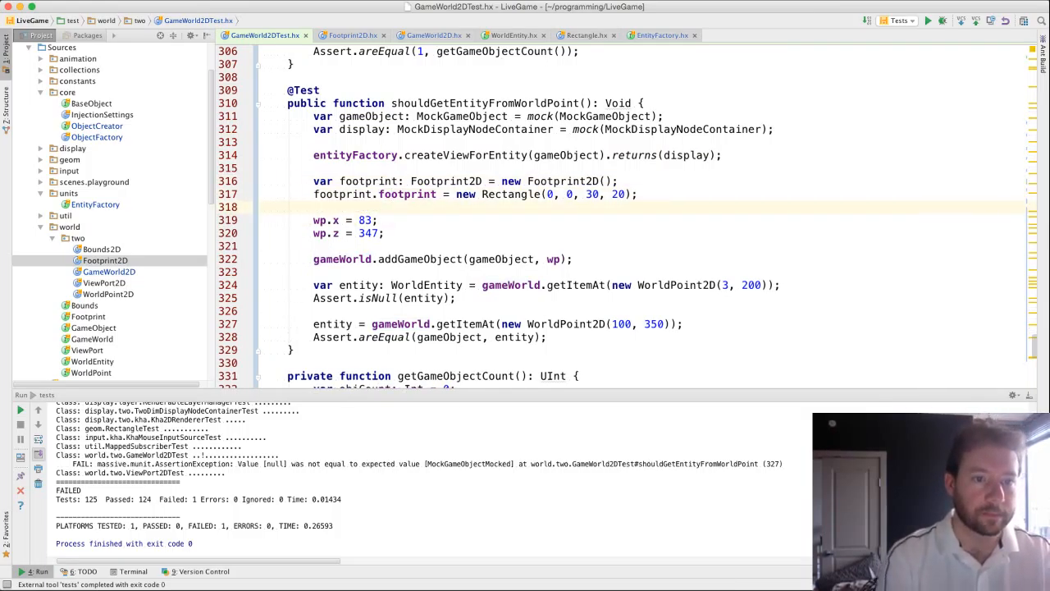
text(g)
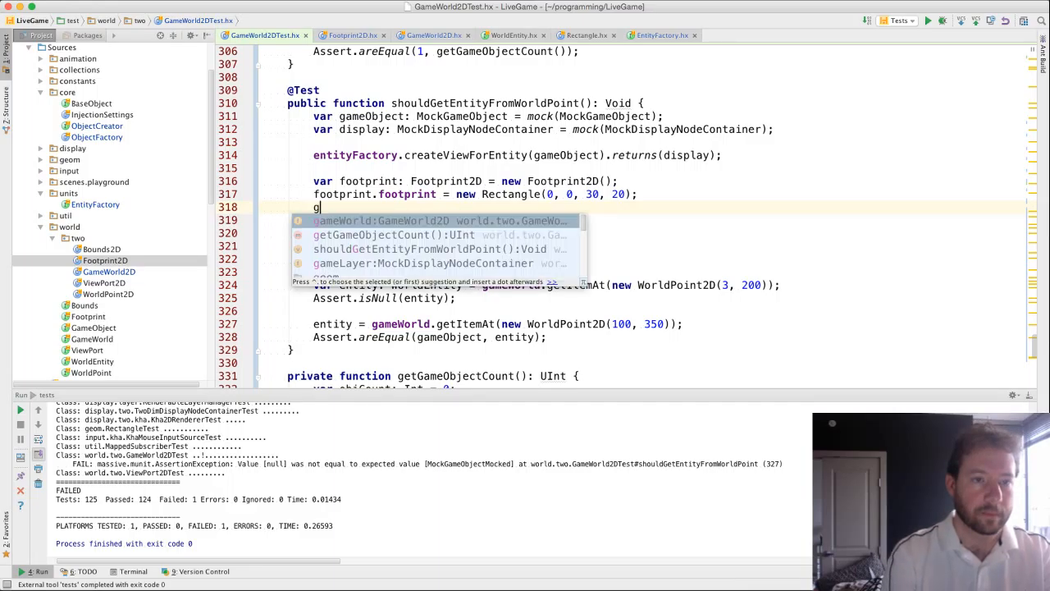
Stub gameObject's footprint with returns(footprint) in the test.
text(ameObject.footprint)
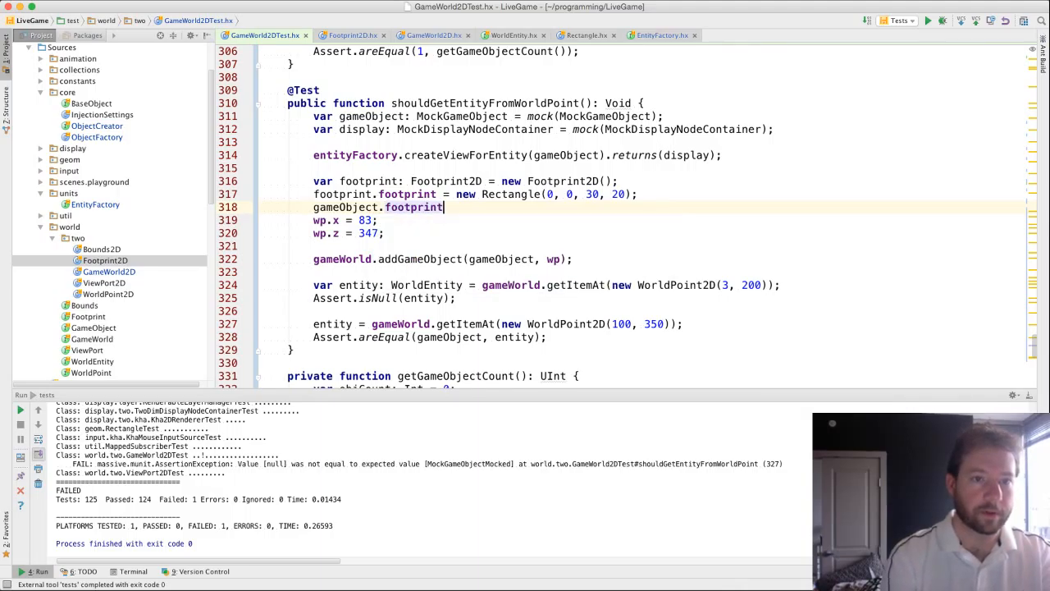
text(.re)
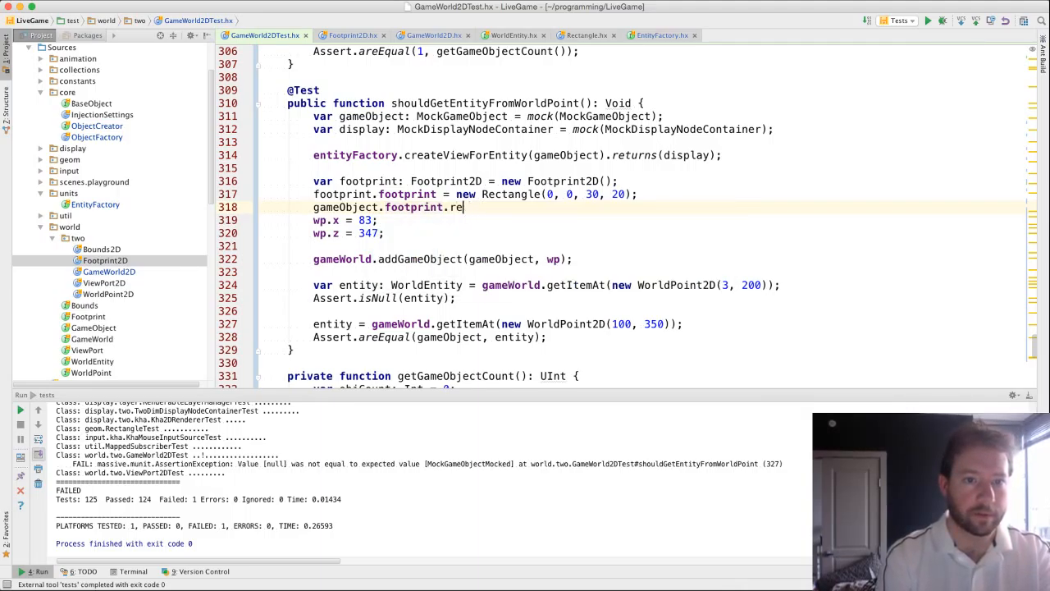
text(t)
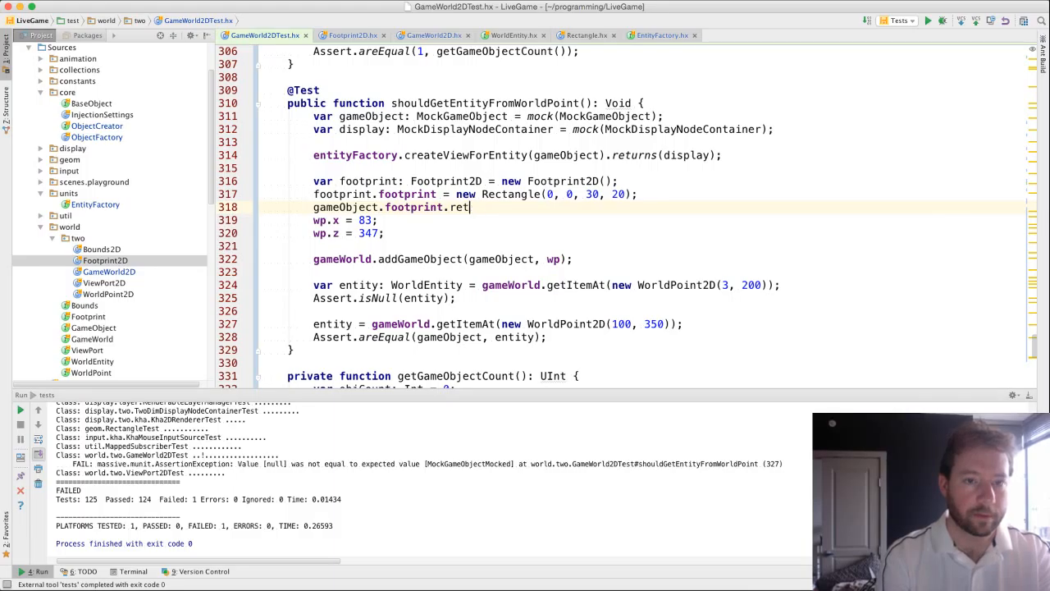
text(urns()
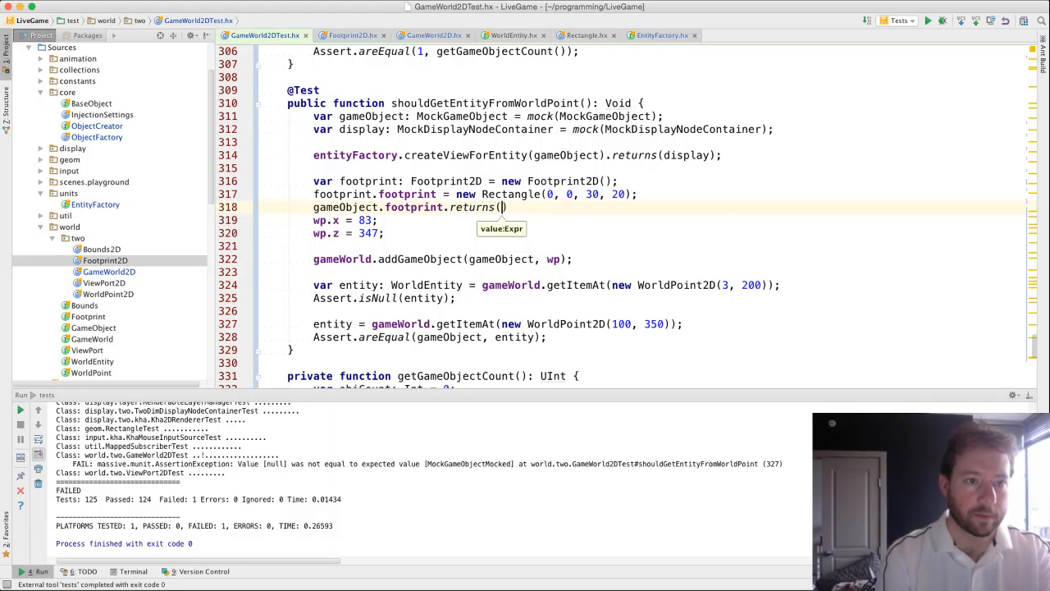
text(footprint)
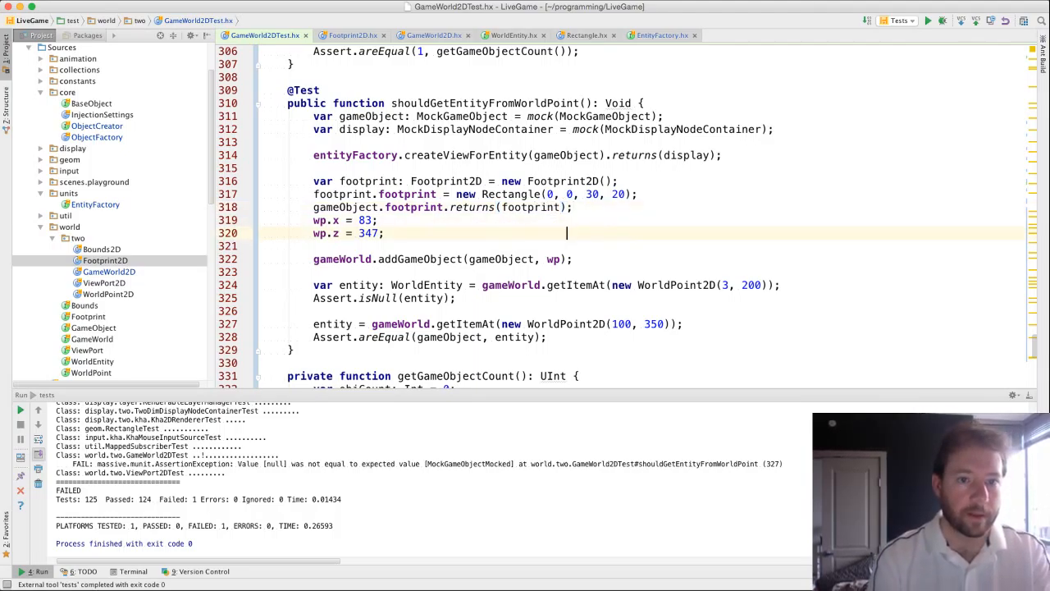
Add gameObject.worldPoint.returns(new WorldPoint2D(83, 347)) below the footprint stub.
click(347, 233)
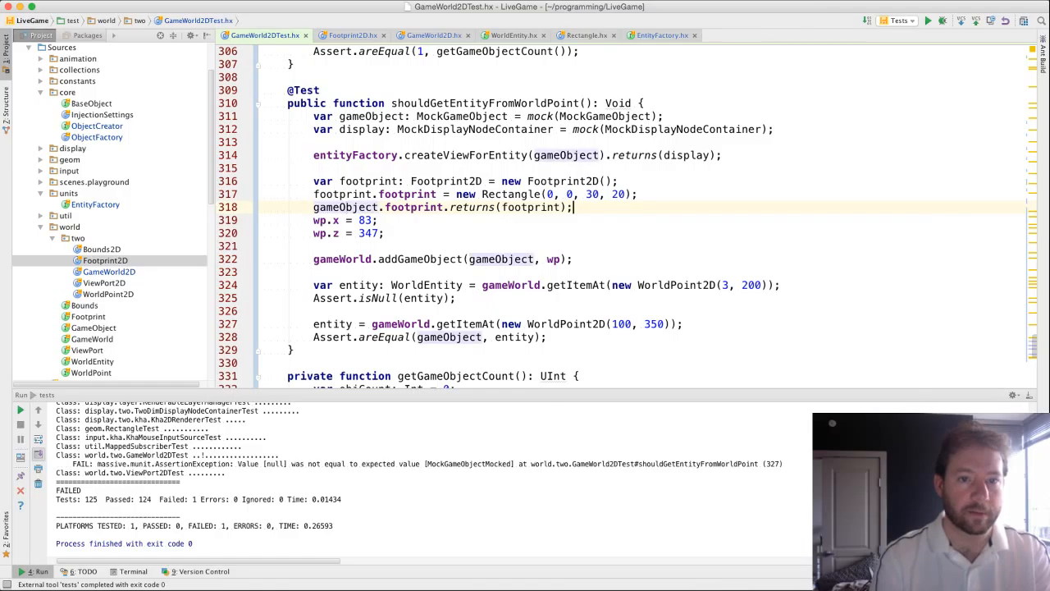
key(Return)
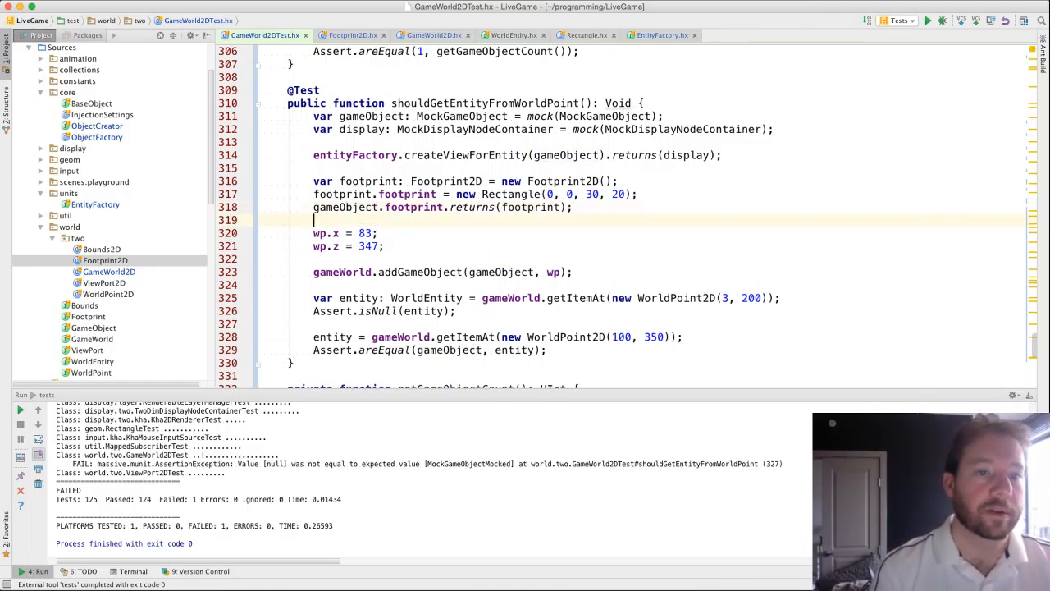
text(gameObjec)
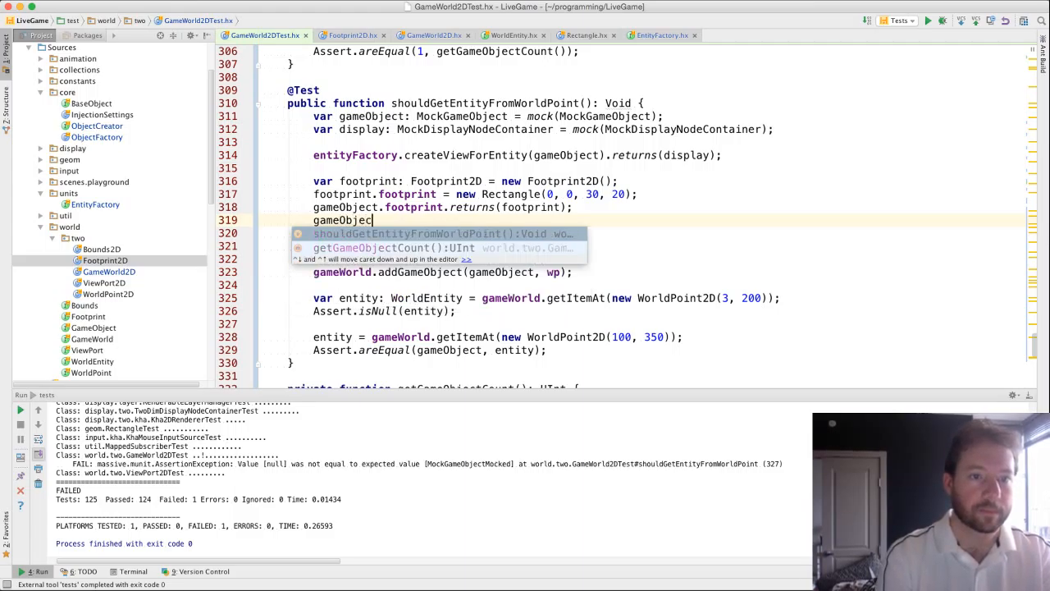
text(.worldPoint.returns(new)
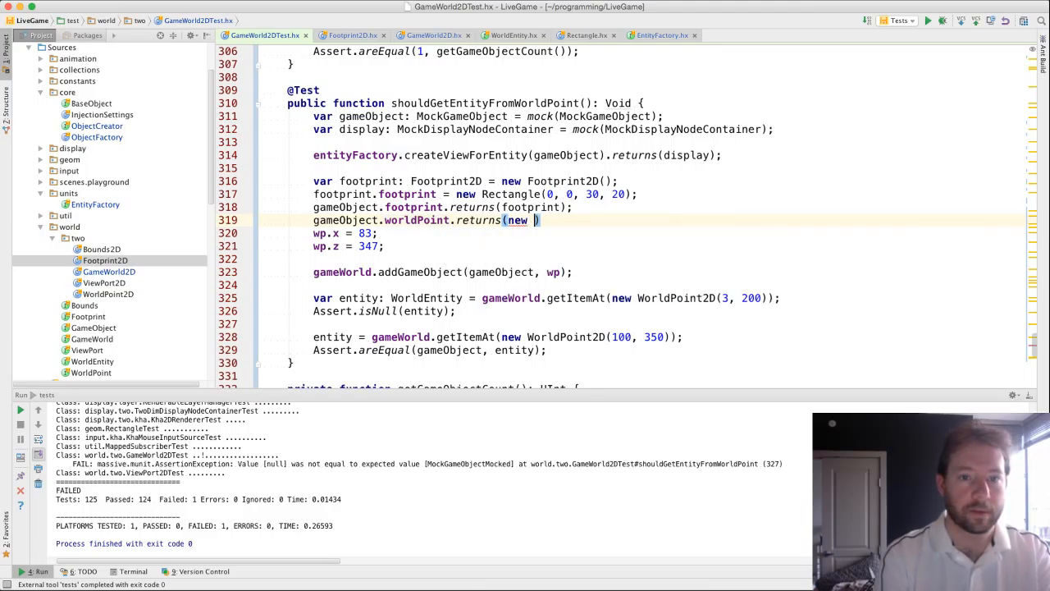
text(WorldPoint2D)
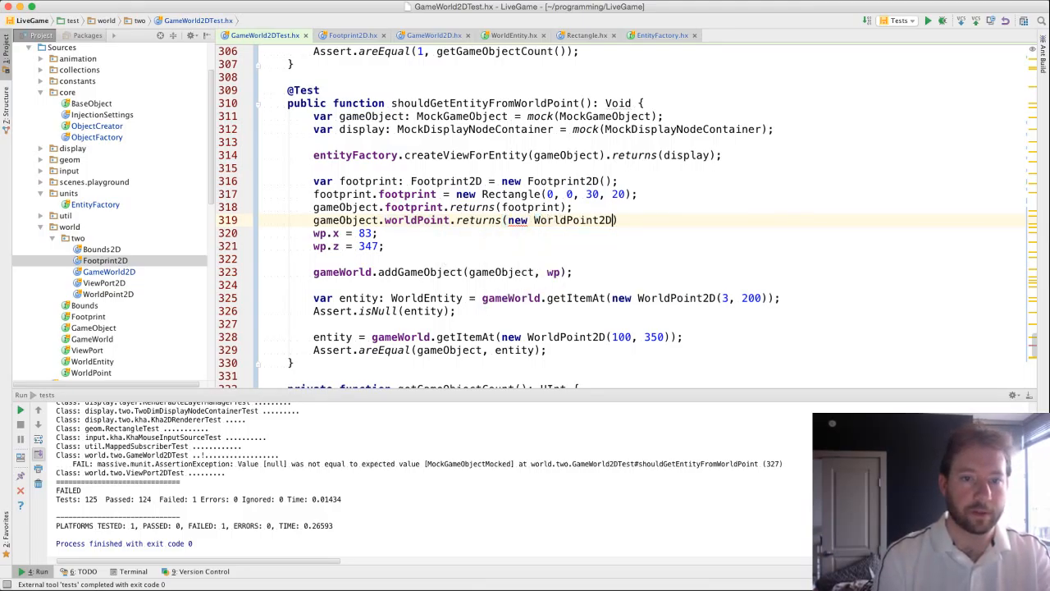
text(8)
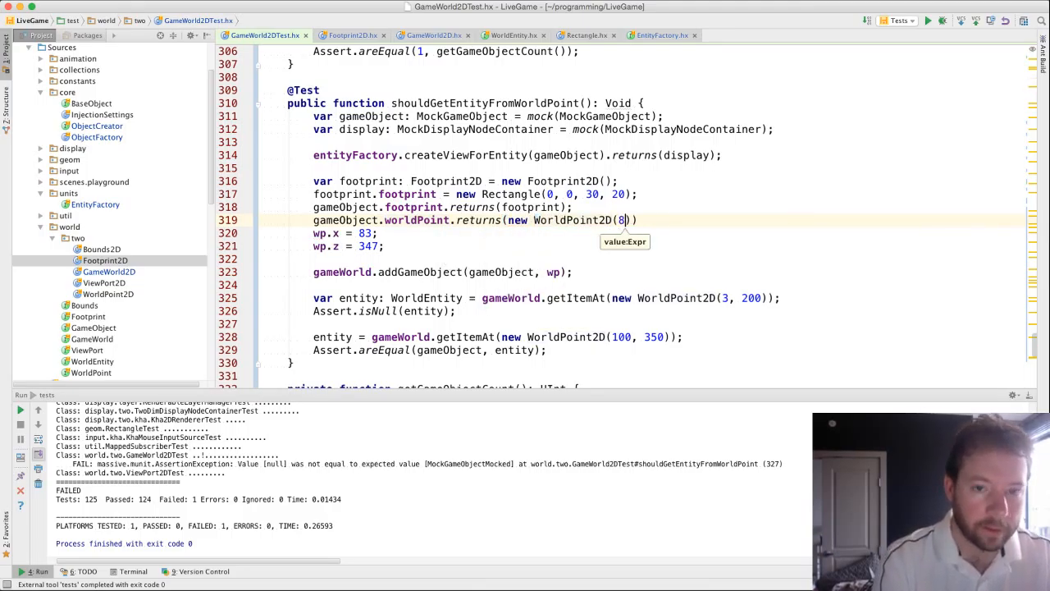
text(3, 347)
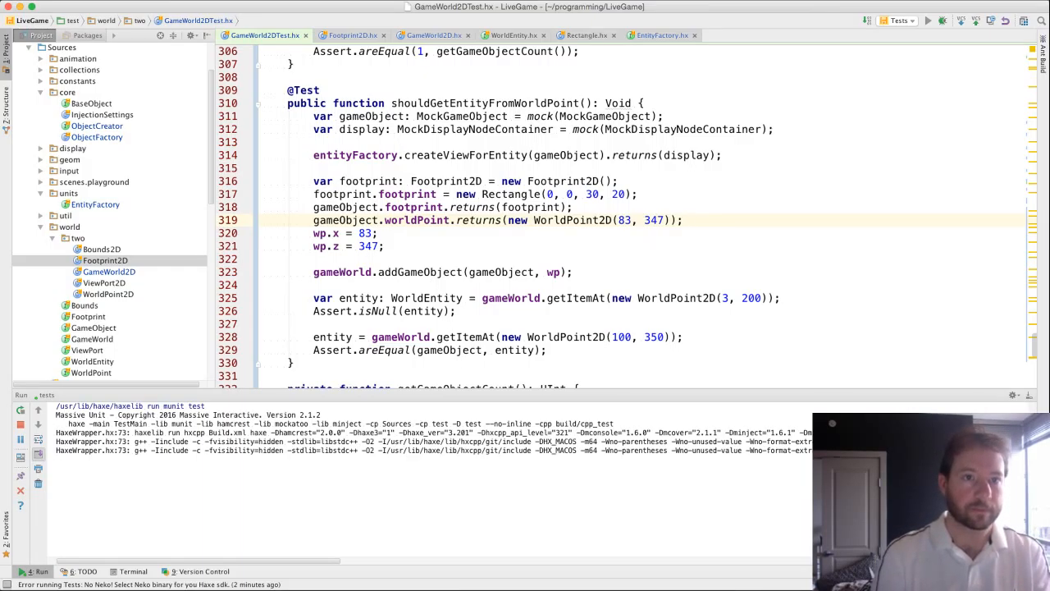
click(434, 35)
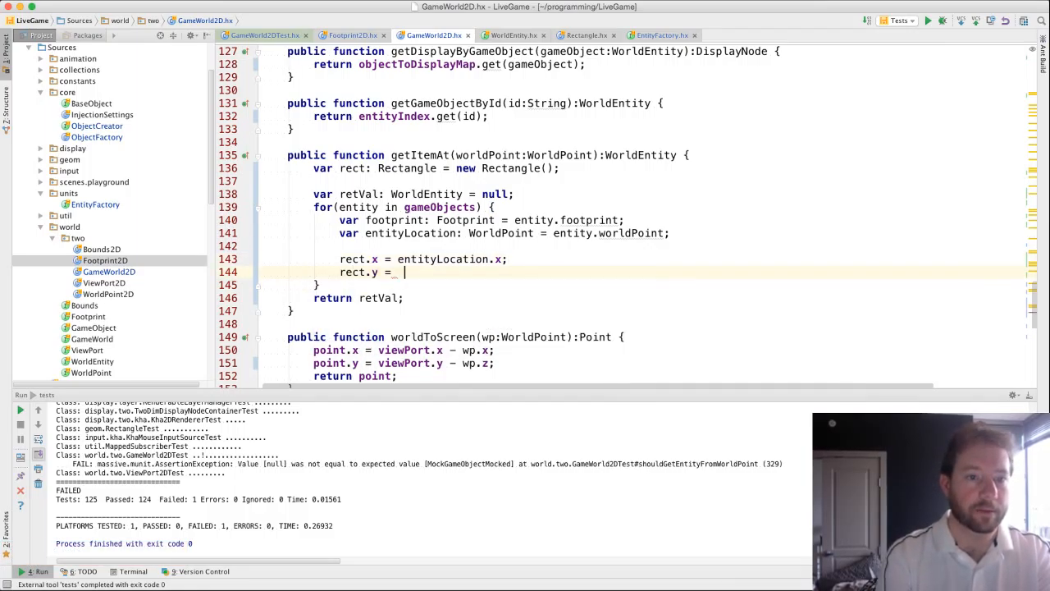
In getItemAt, place rect at the entity location and size it from footprint width and height.
text(entityLocation.z;)
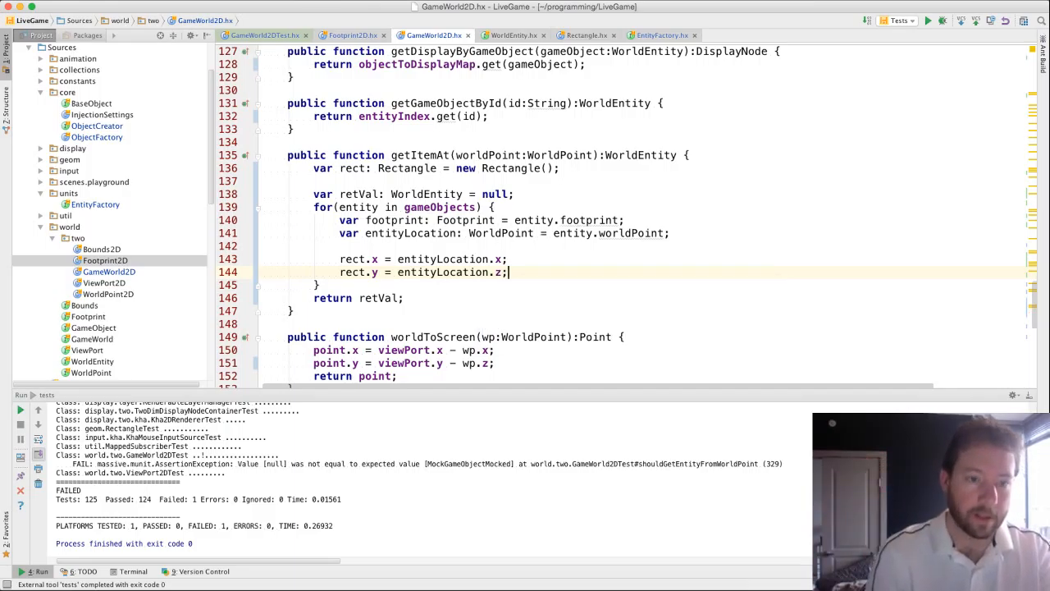
text(rect.)
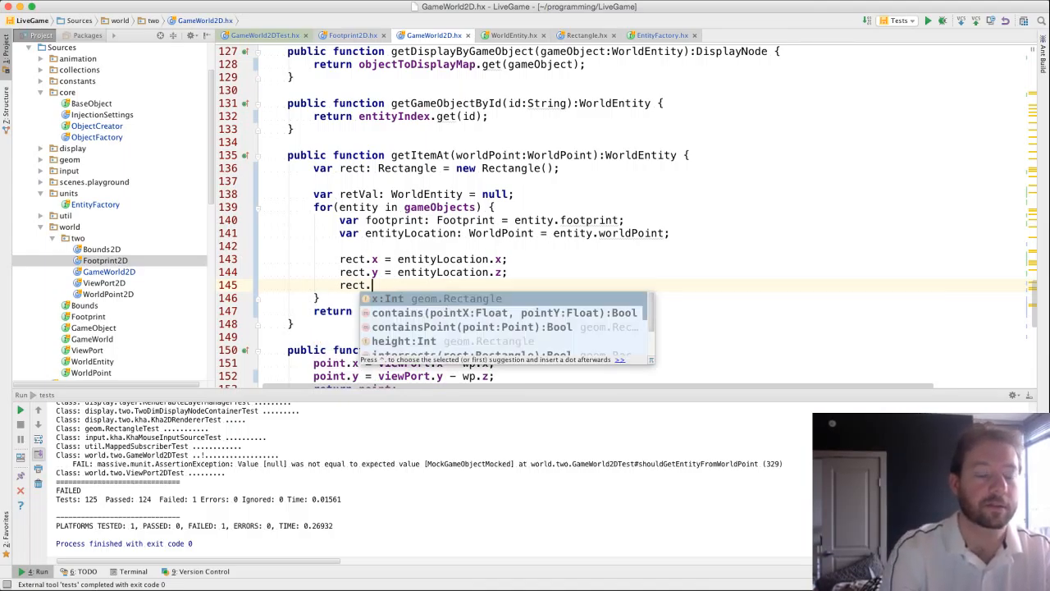
text(width =)
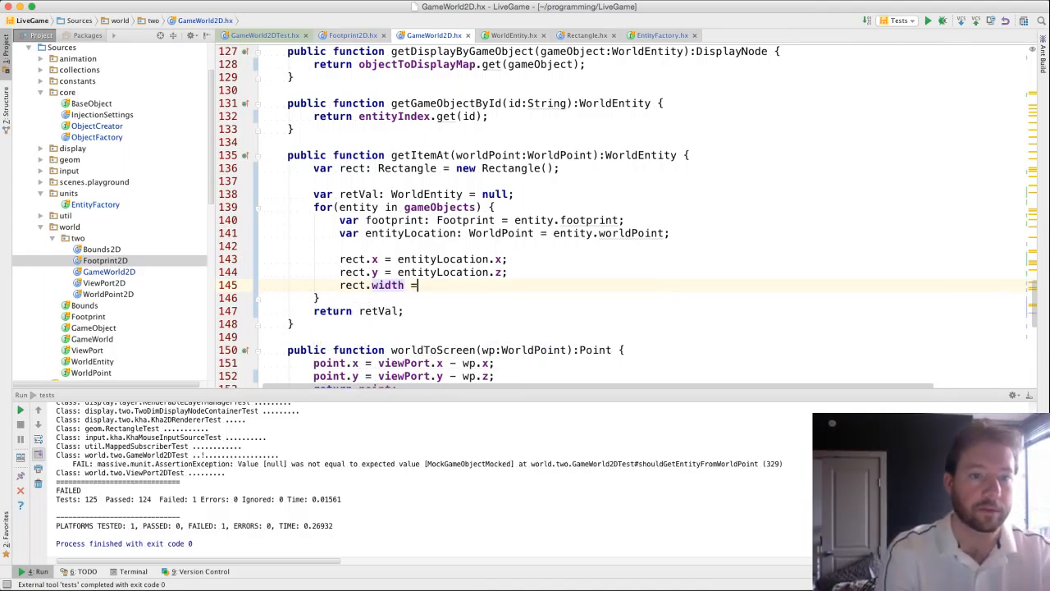
text(footprint.width;)
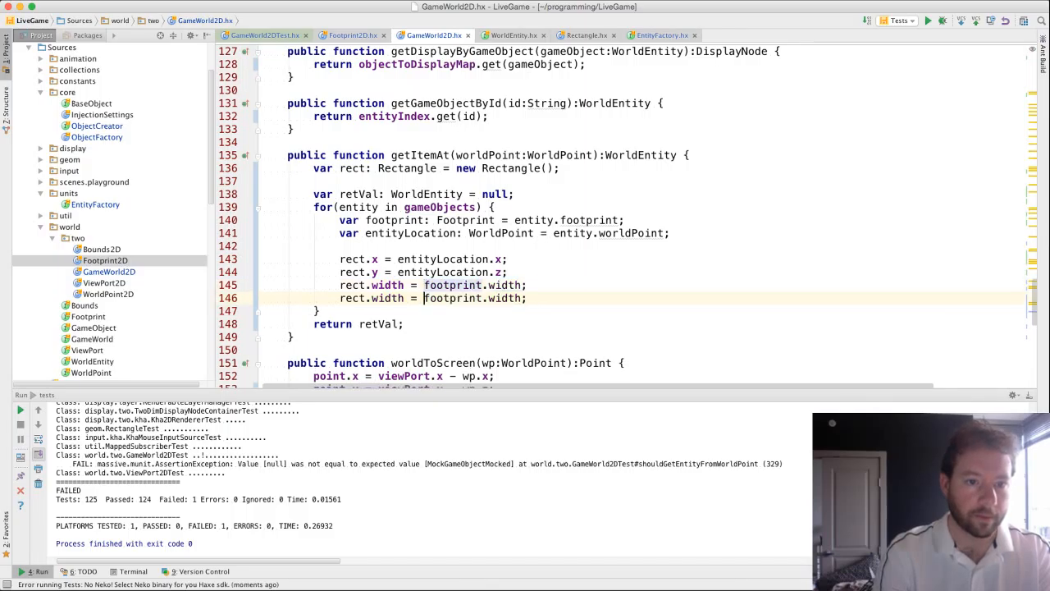
text(height)
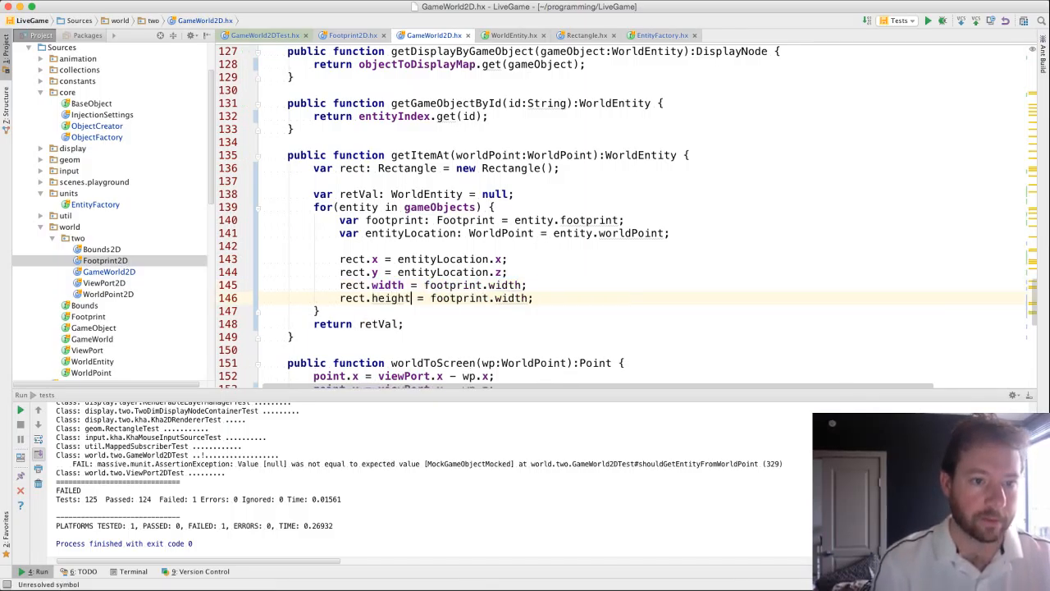
double_click(511, 298)
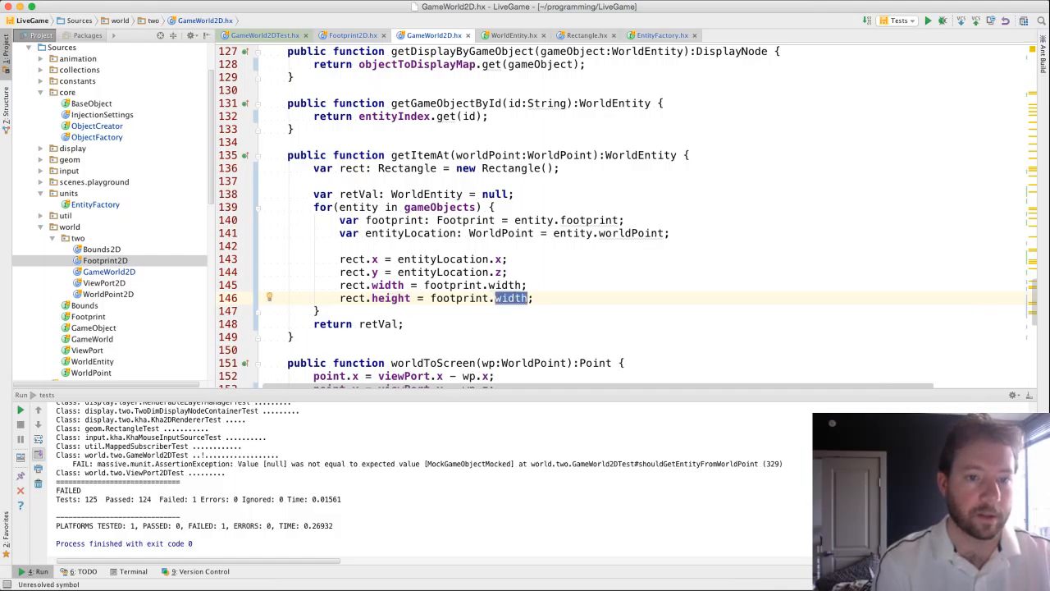
text(height)
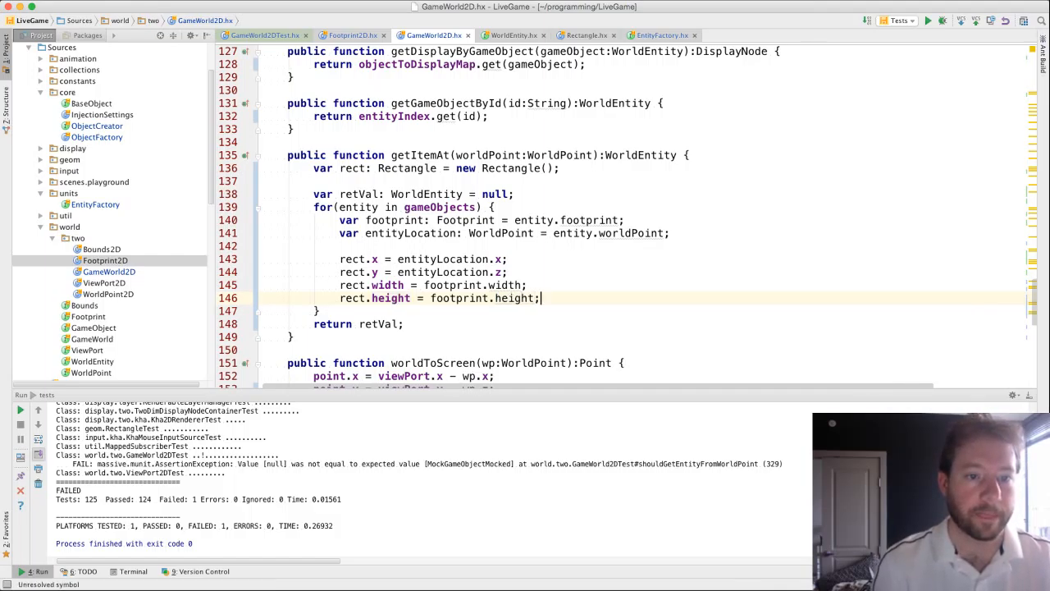
Add if (rect.contains(worldPoint.x, worldPoint.z)) return entity; to getItemAt.
text(if()
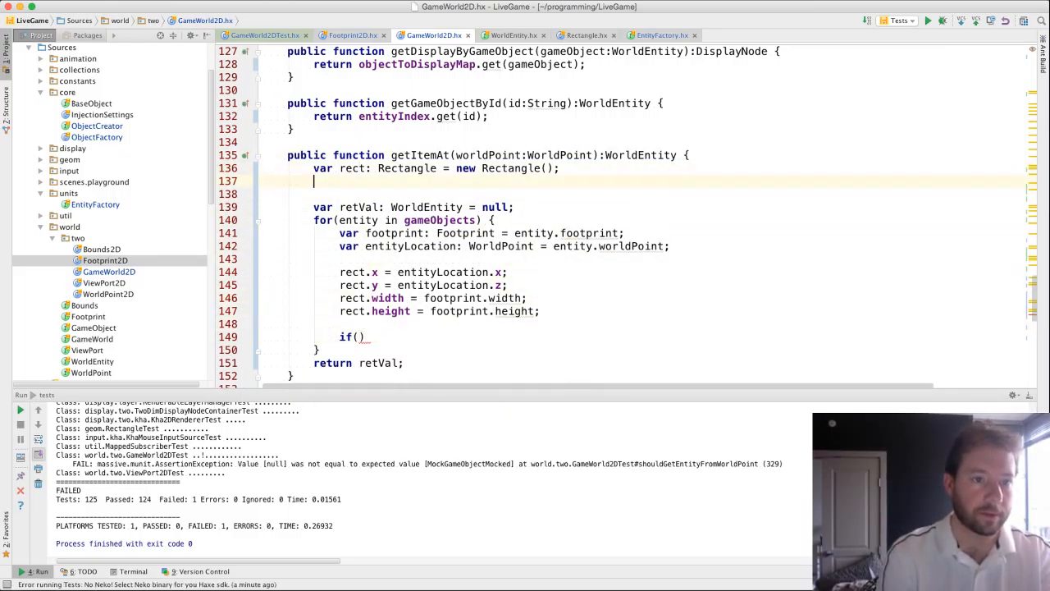
text(var point: Point =)
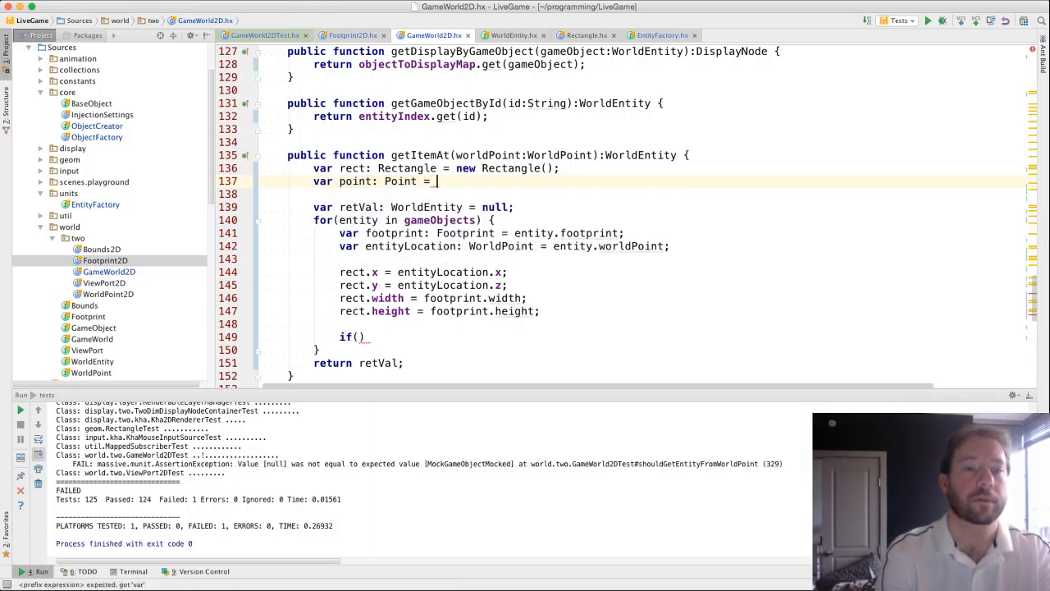
text(new Point();)
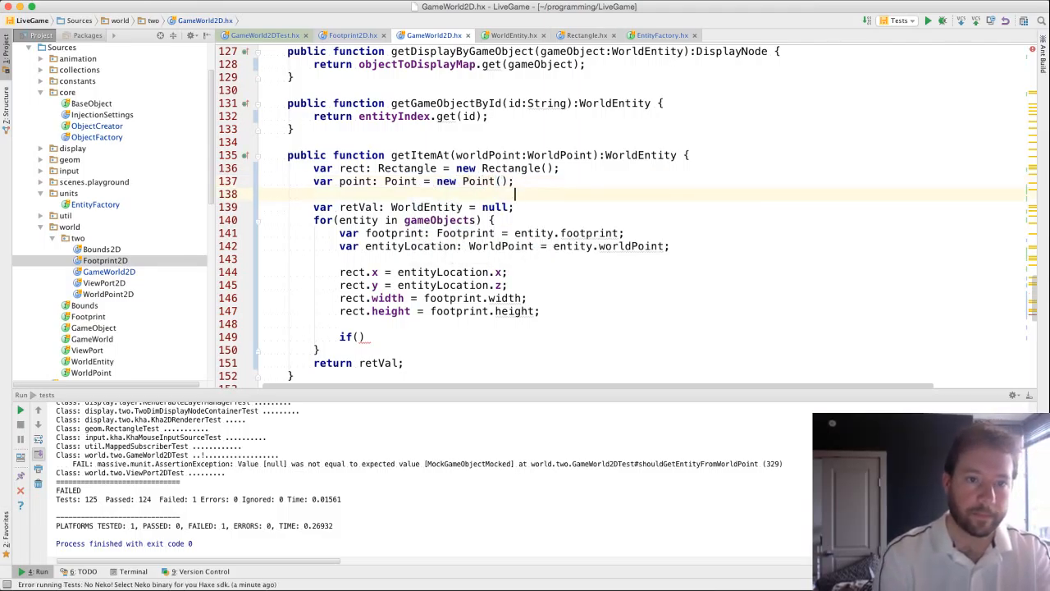
text(point.x =)
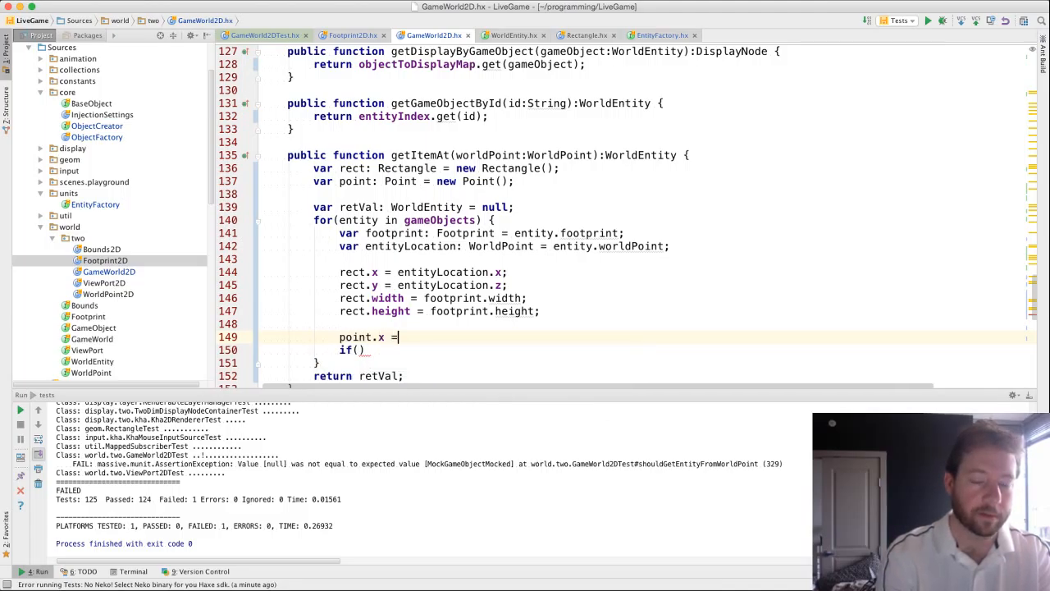
text(w)
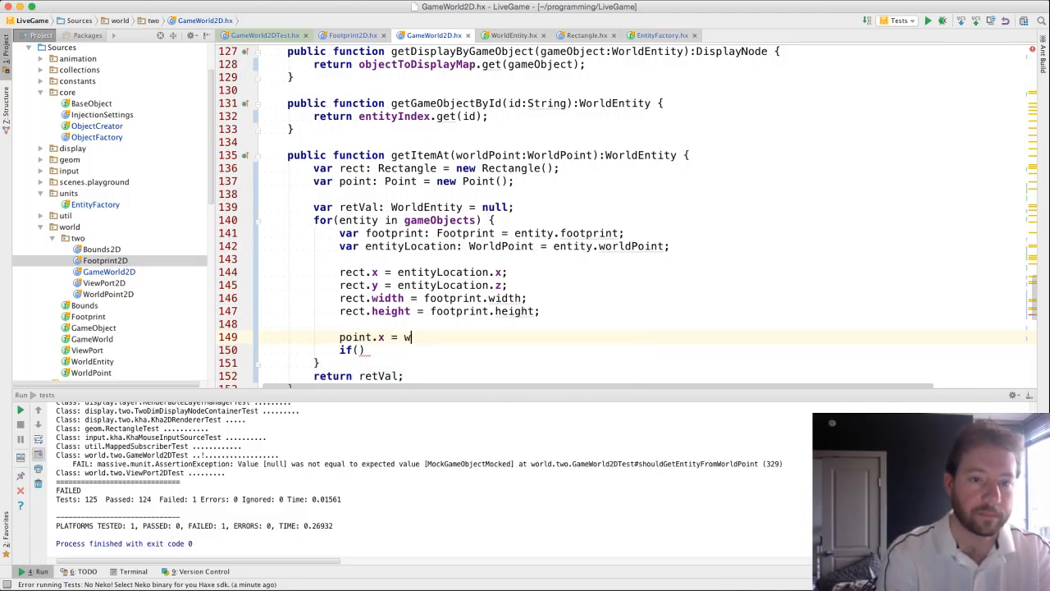
text(orldPoint.x;)
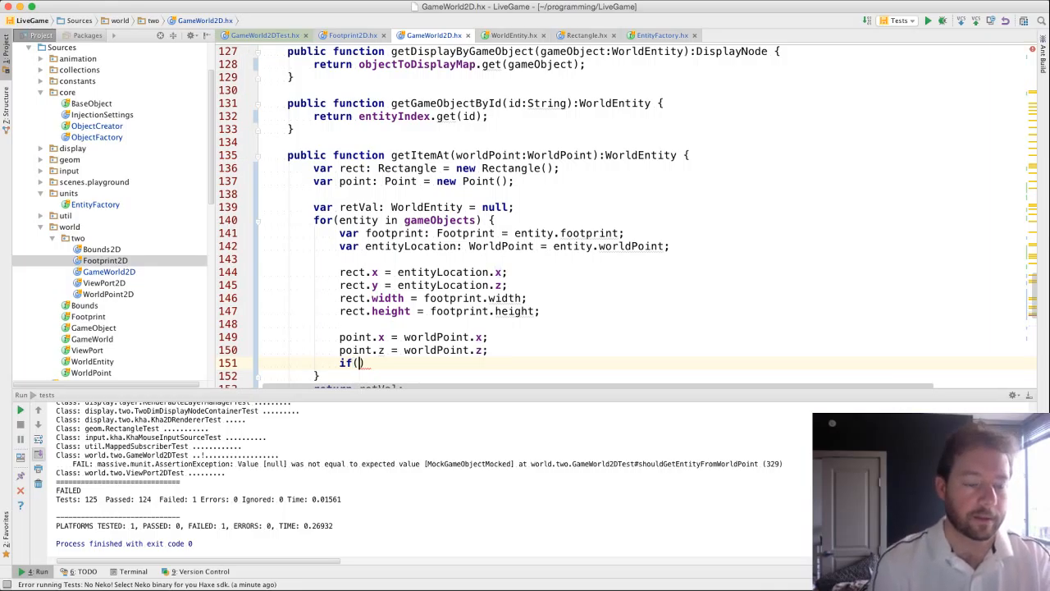
text(rect.contains(worldPoint.x)
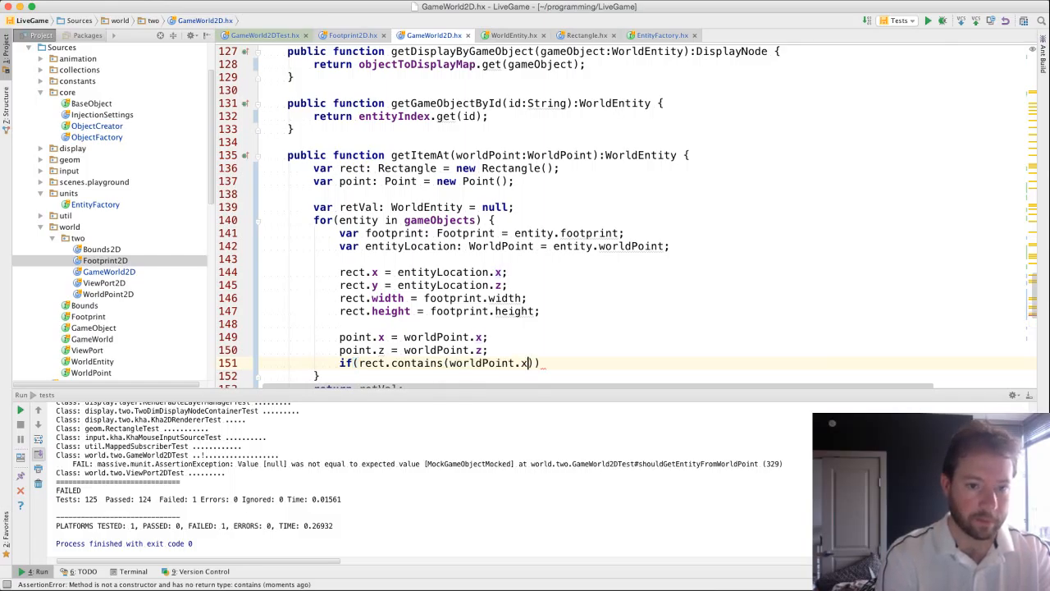
text(, worldPoint.x)
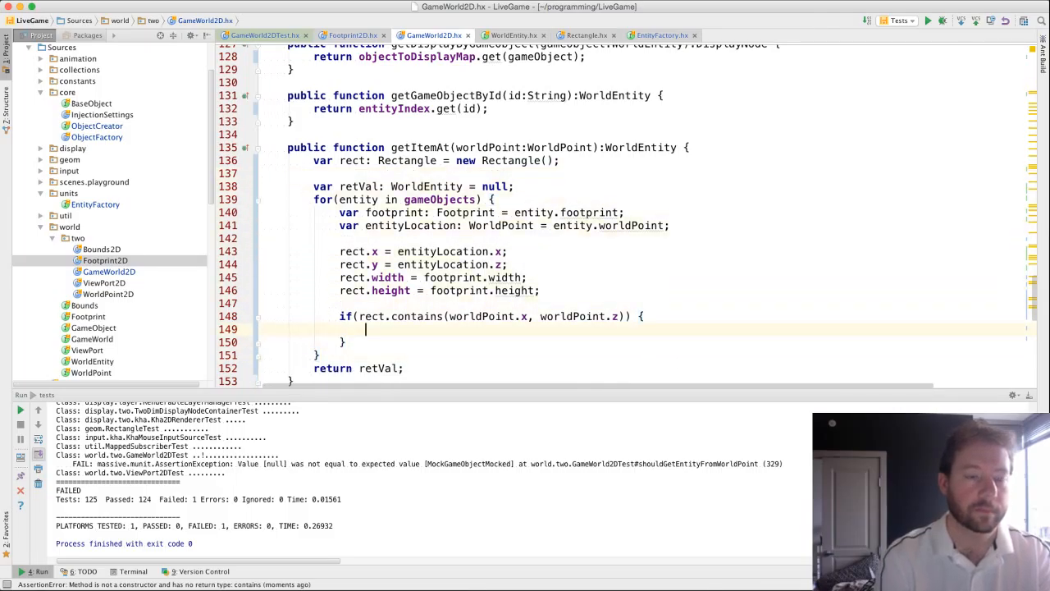
text(return)
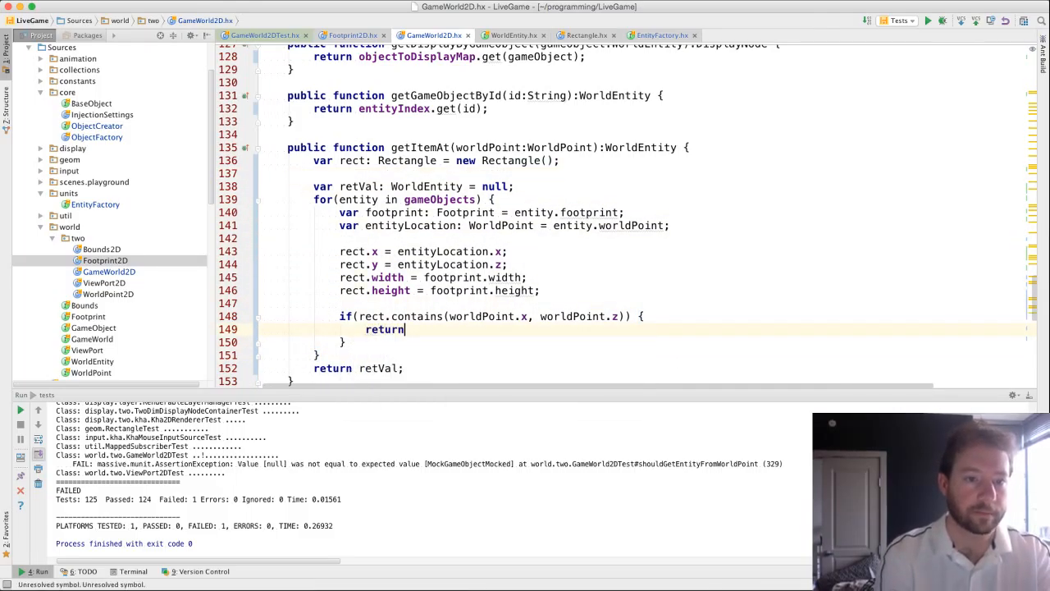
text(entity)
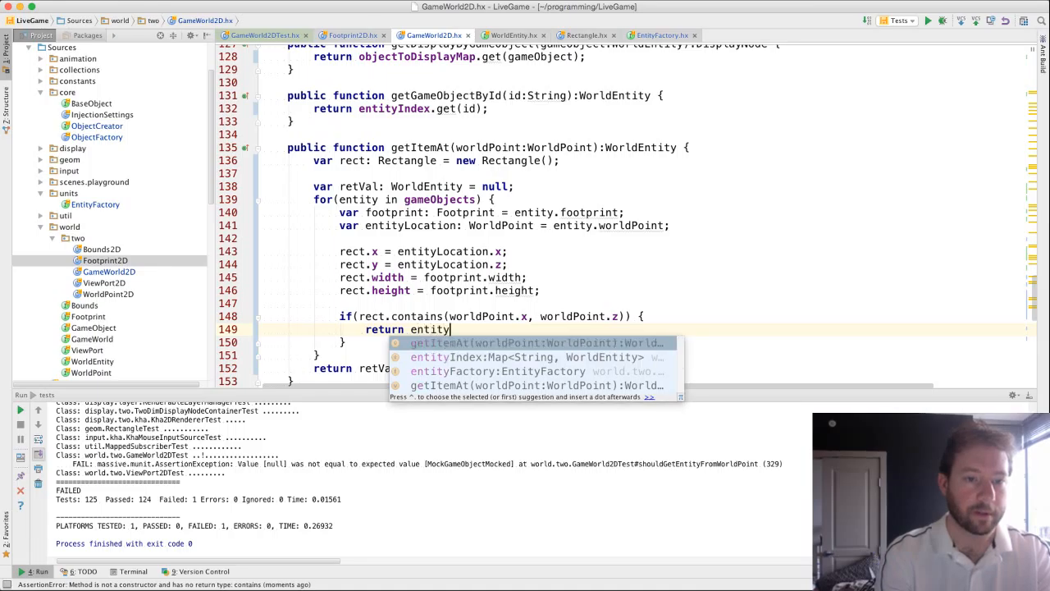
key(Escape)
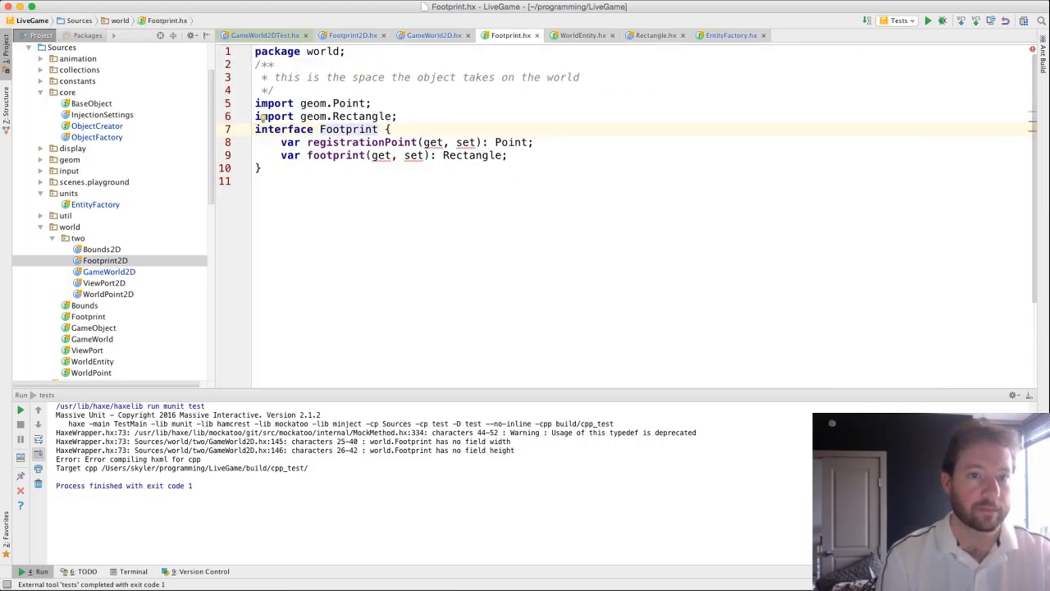
Read entity.footprint.footprint into a Rectangle named footprintRect for width and height.
click(429, 35)
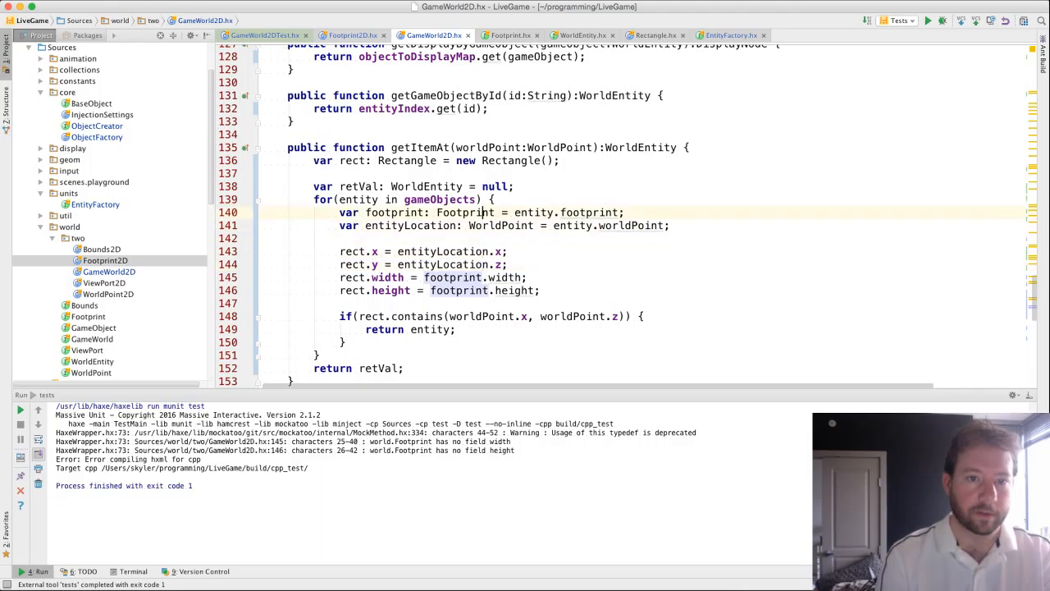
text(Rectangle)
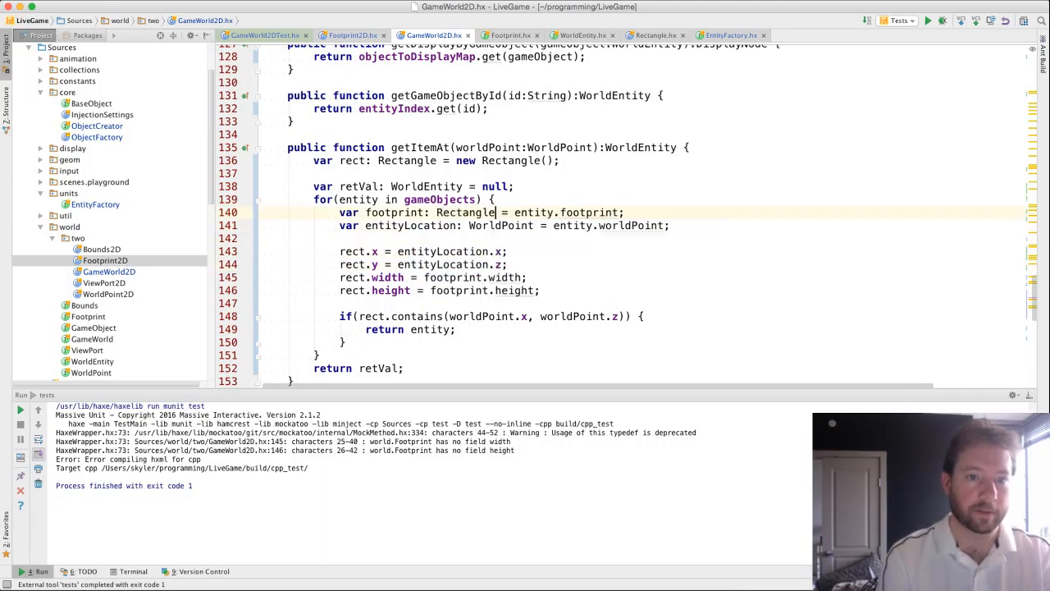
text(.)
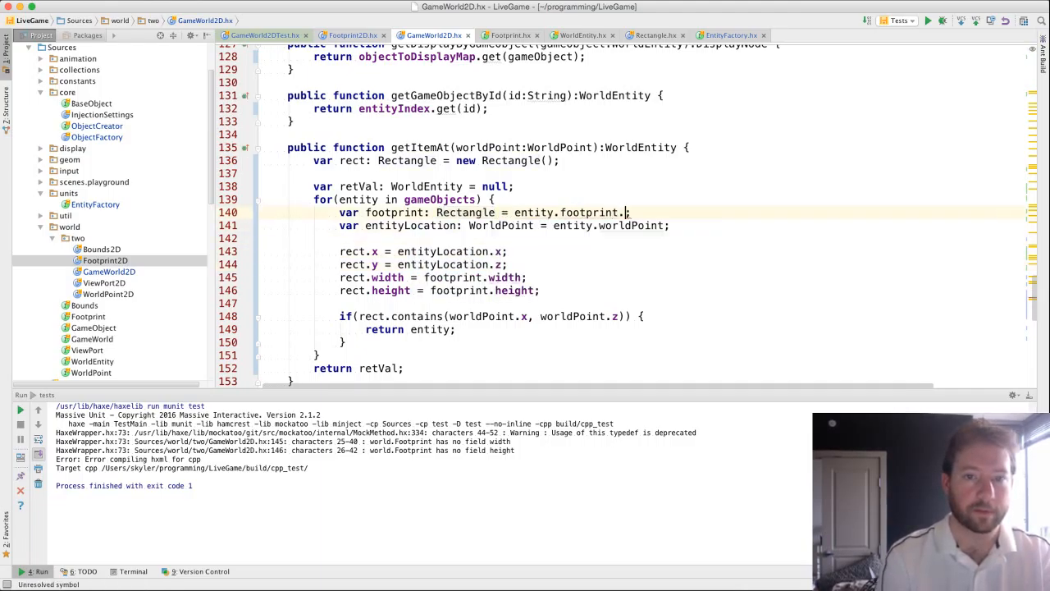
text(footprint)
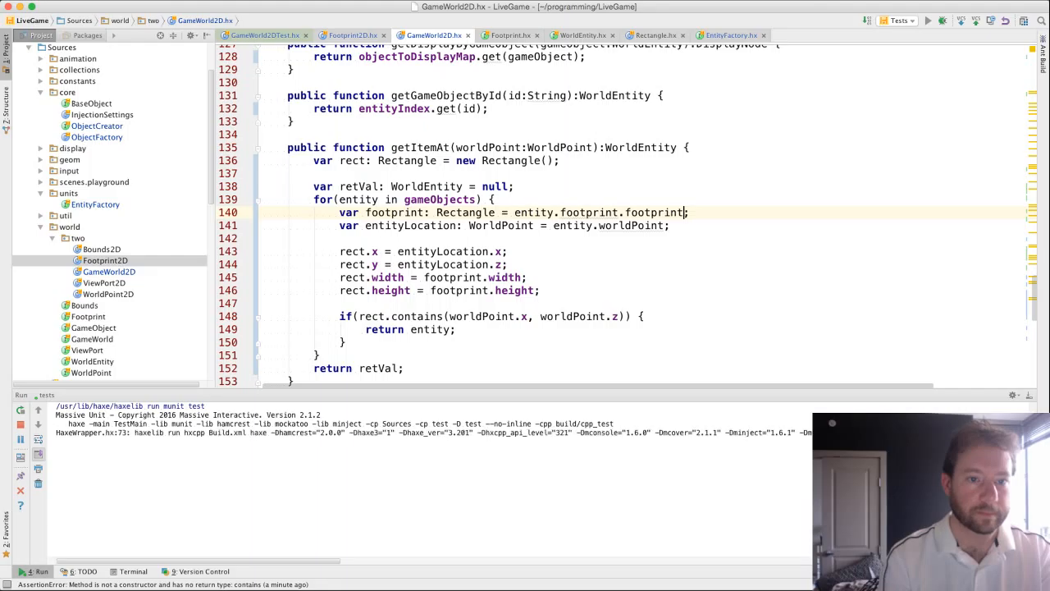
click(927, 21)
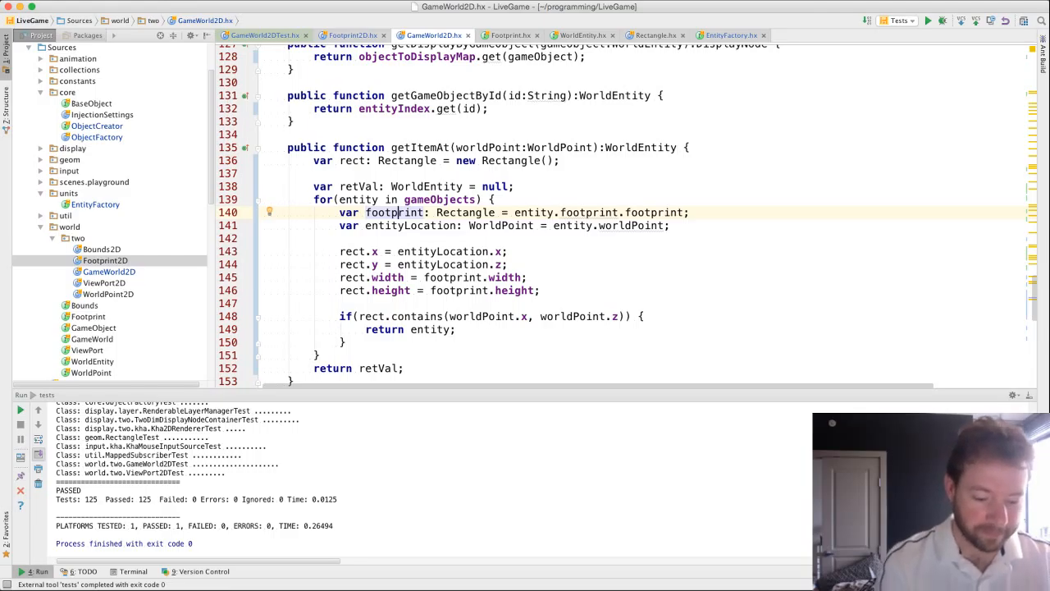
double_click(394, 213)
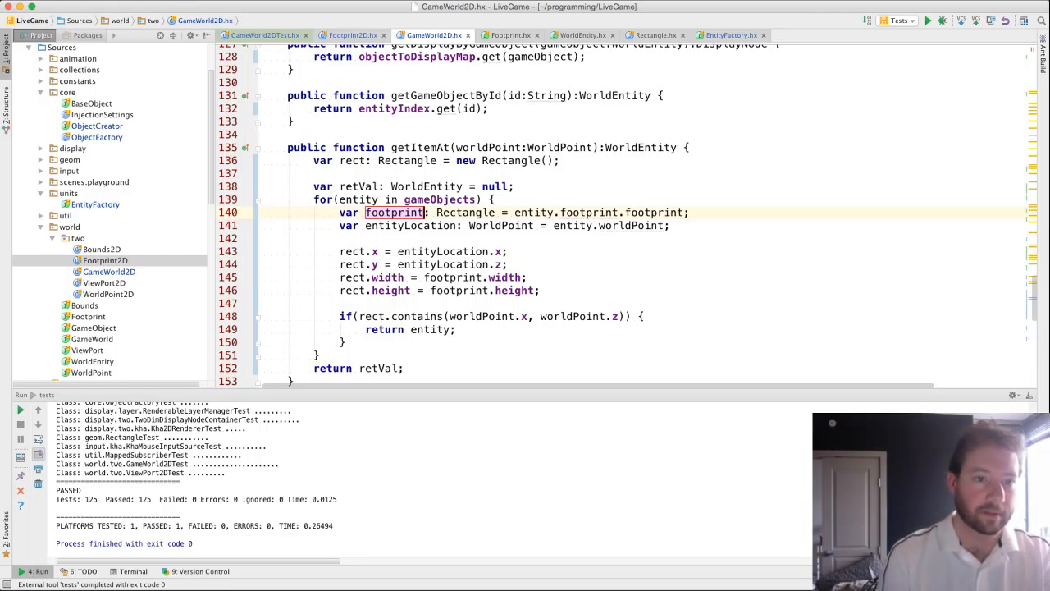
text(Rect)
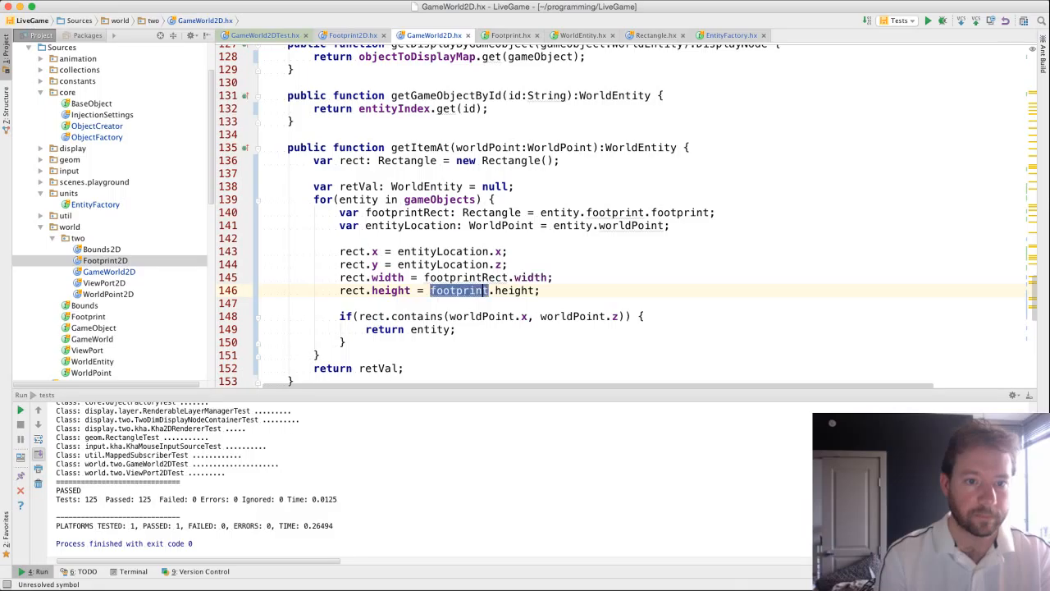
text(footprintRect)
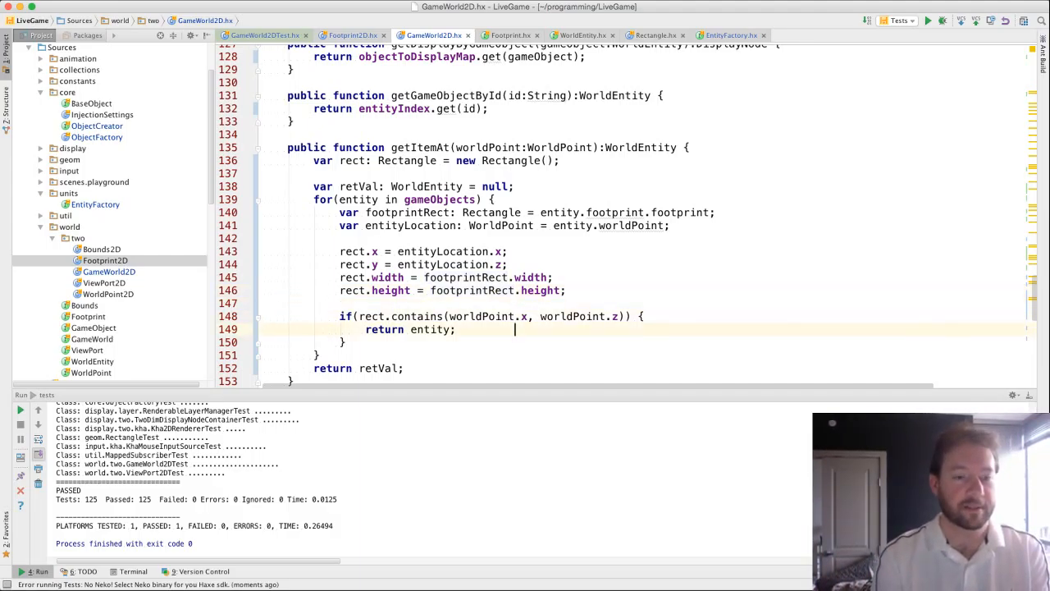
Scroll GameWorld2DTest to the shouldGetEntityFromWorldPoint test.
click(349, 35)
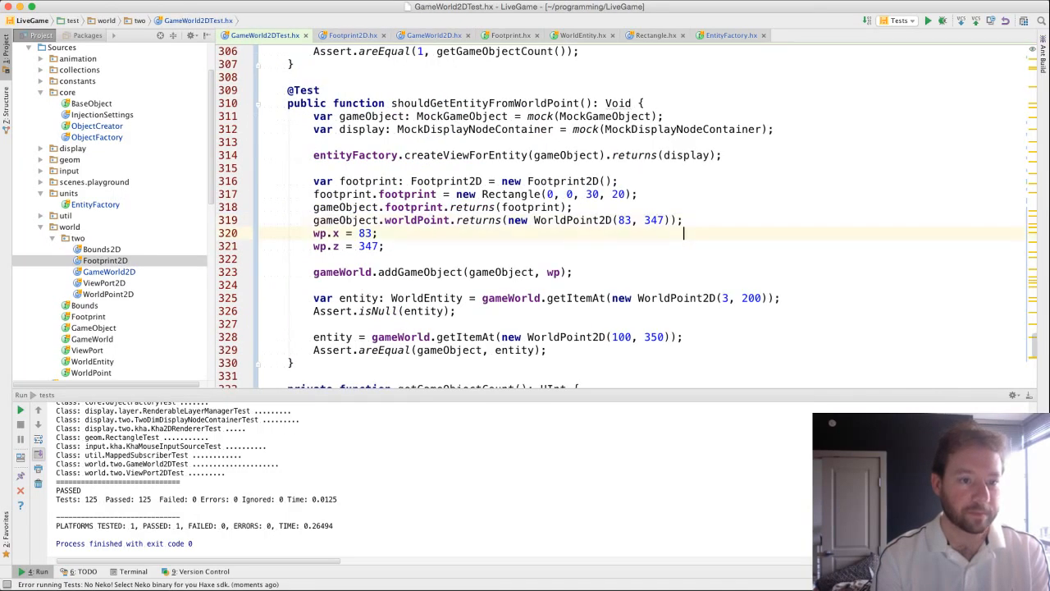
scroll(down, 3)
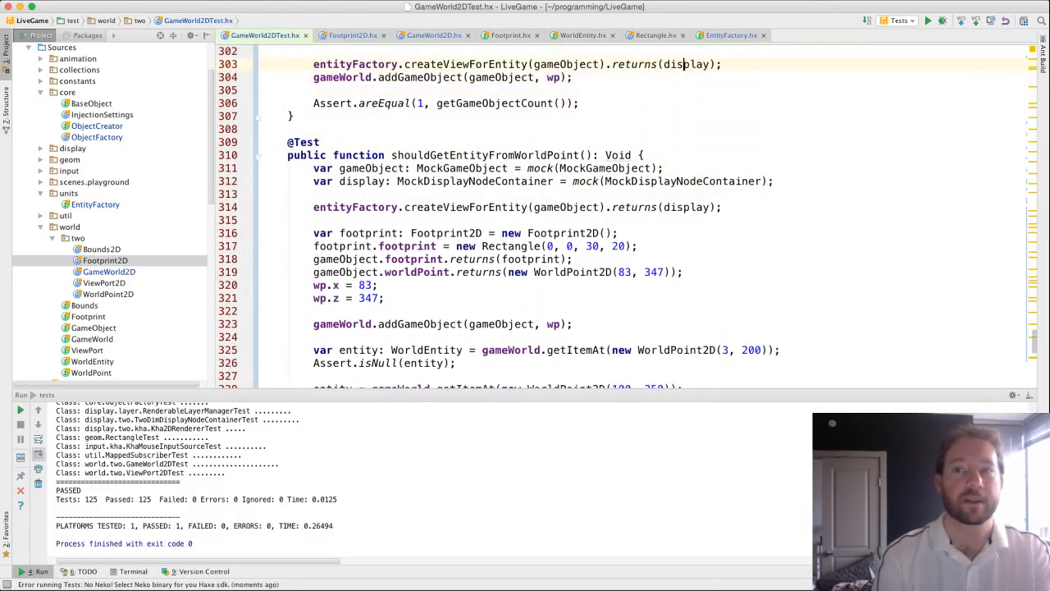
scroll(up, 3)
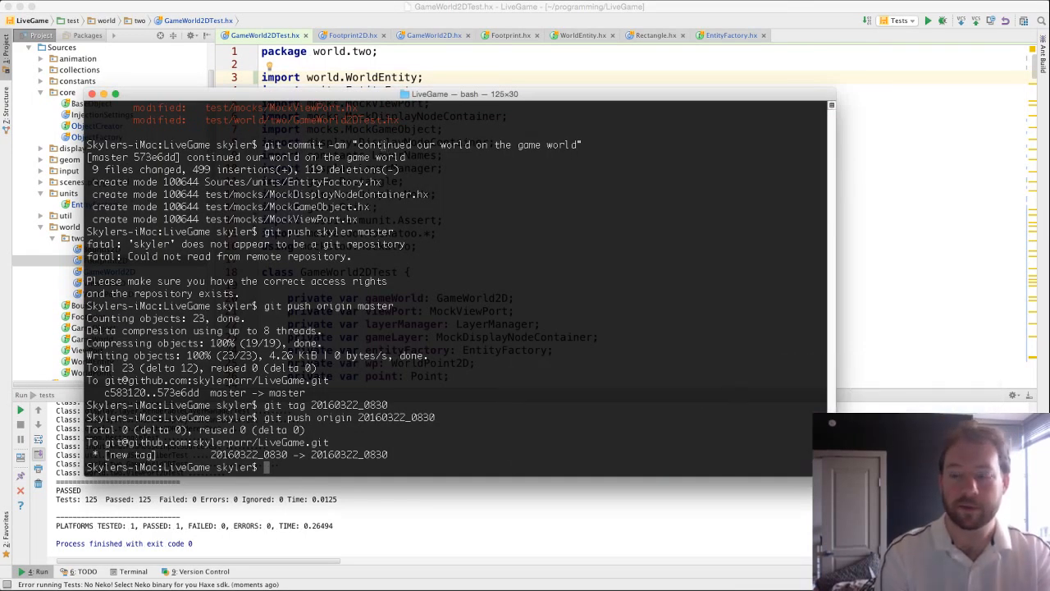
Run git status to list uncommitted files.
text(git status)
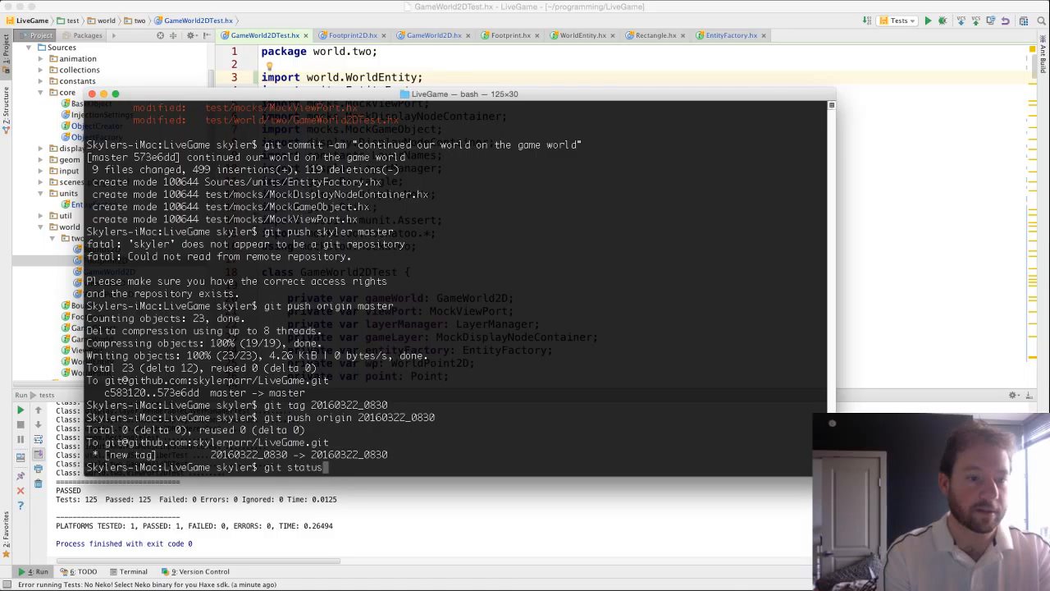
key(Return)
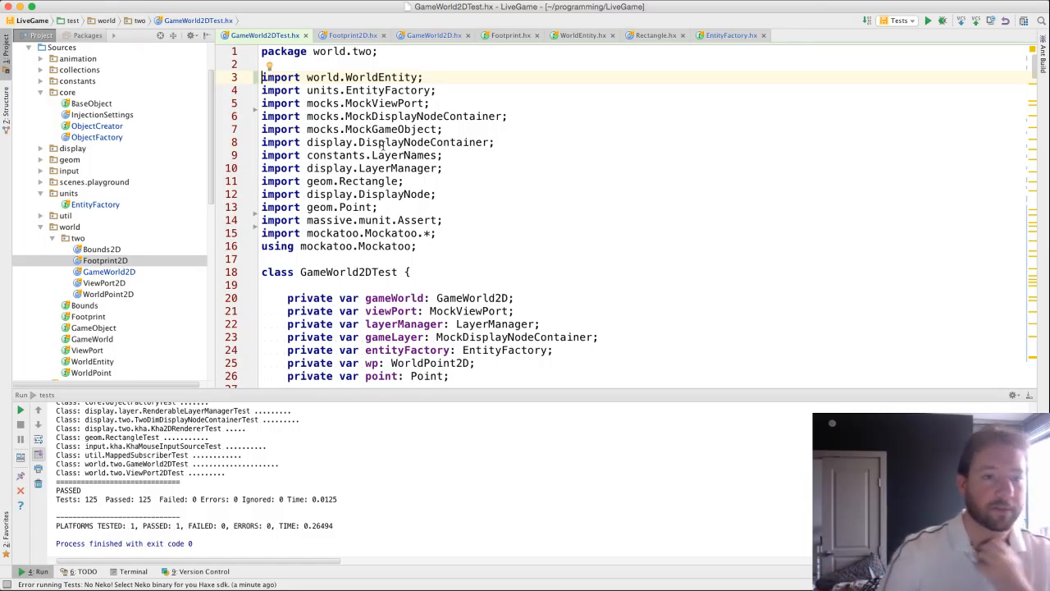
scroll(down, 3)
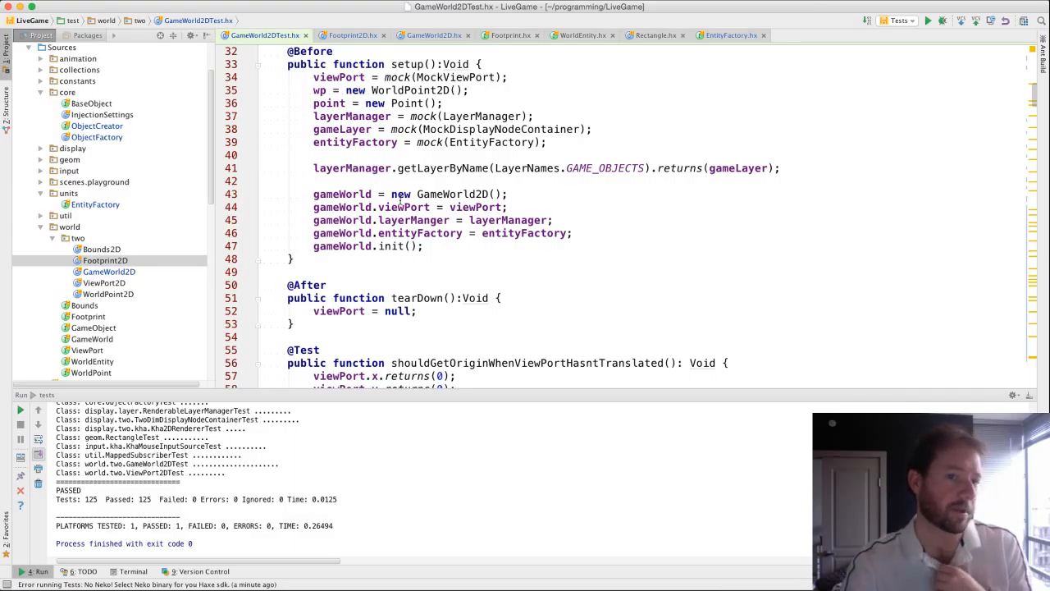
scroll(down, 3)
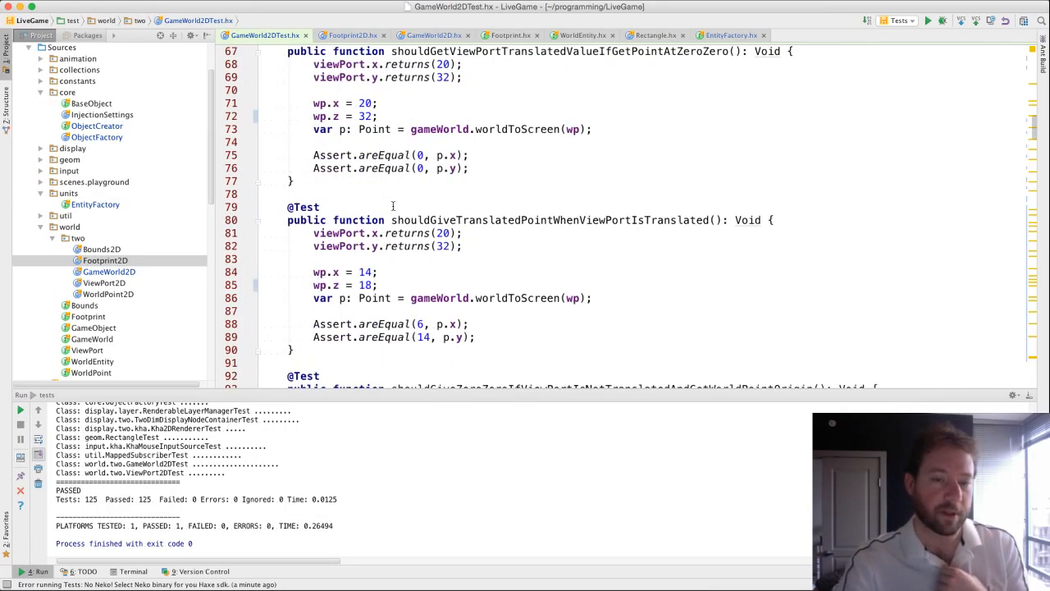
scroll(up, 3)
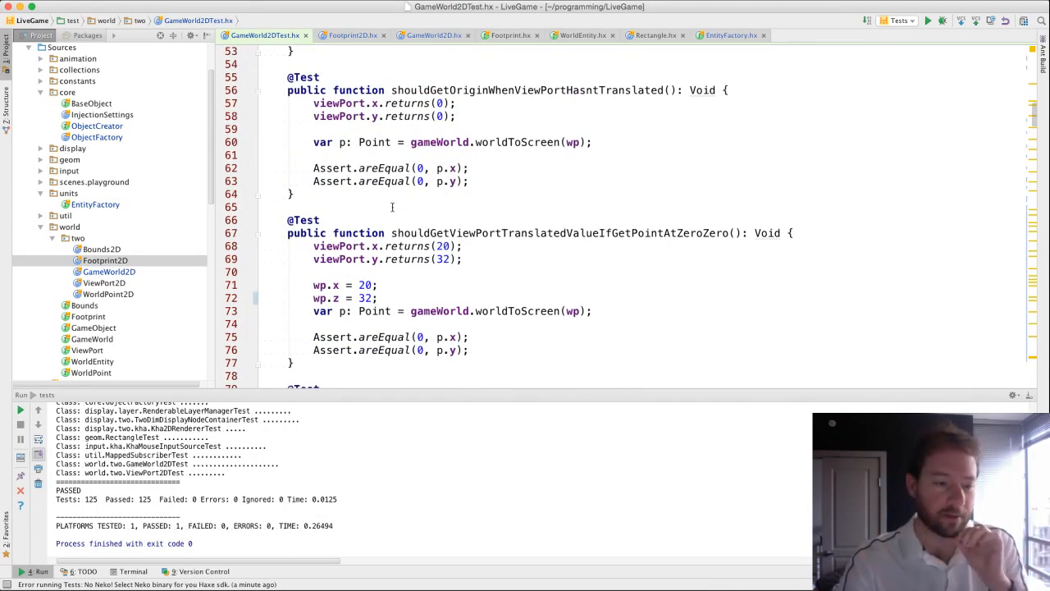
scroll(up, 3)
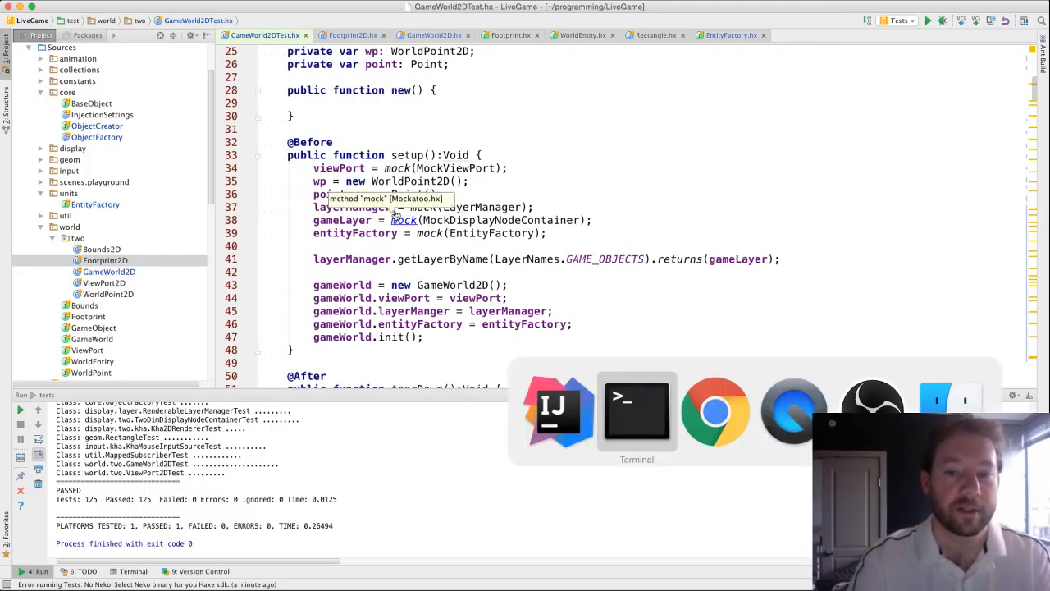
Commit all changes as "finished 2d game world" and push master to origin.
click(637, 410)
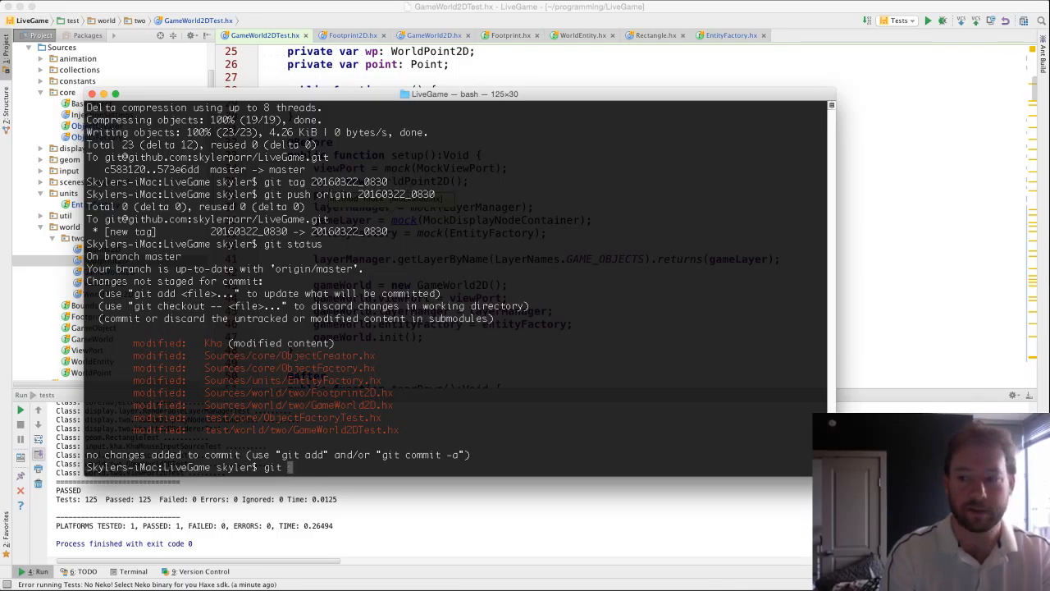
text(commit)
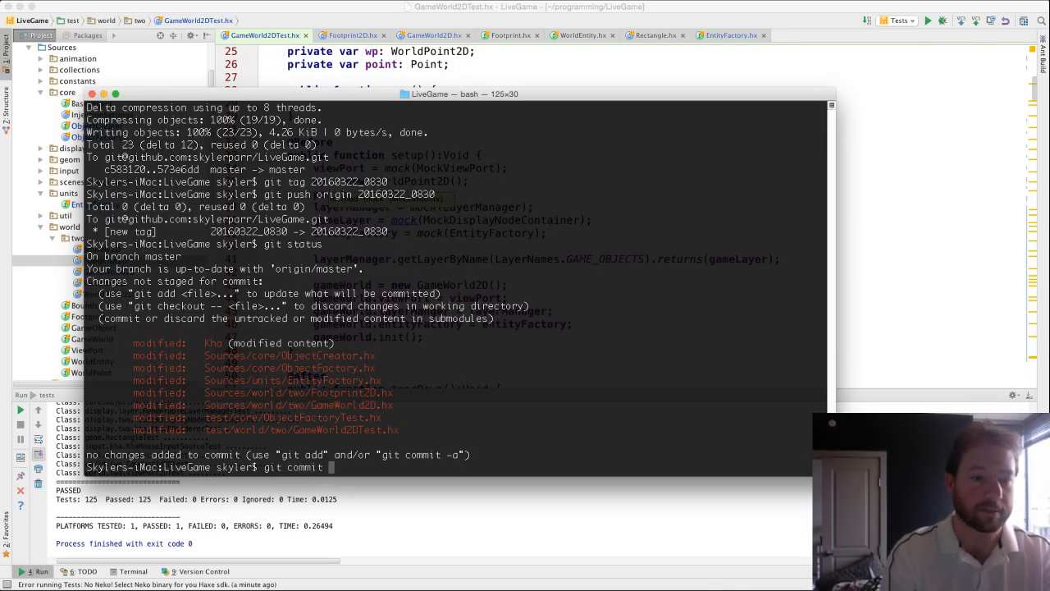
text(am)
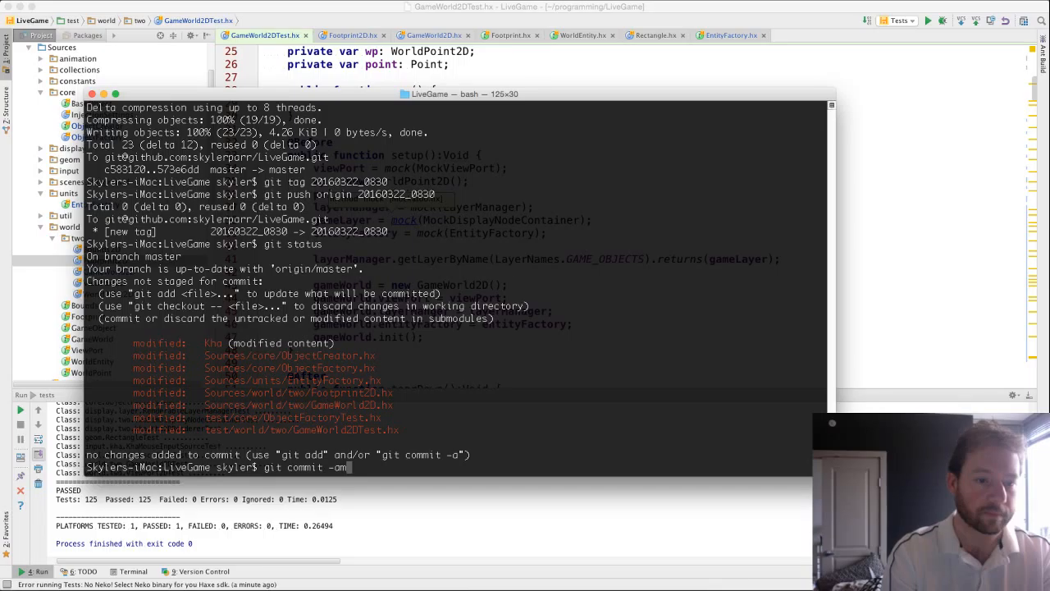
text(")
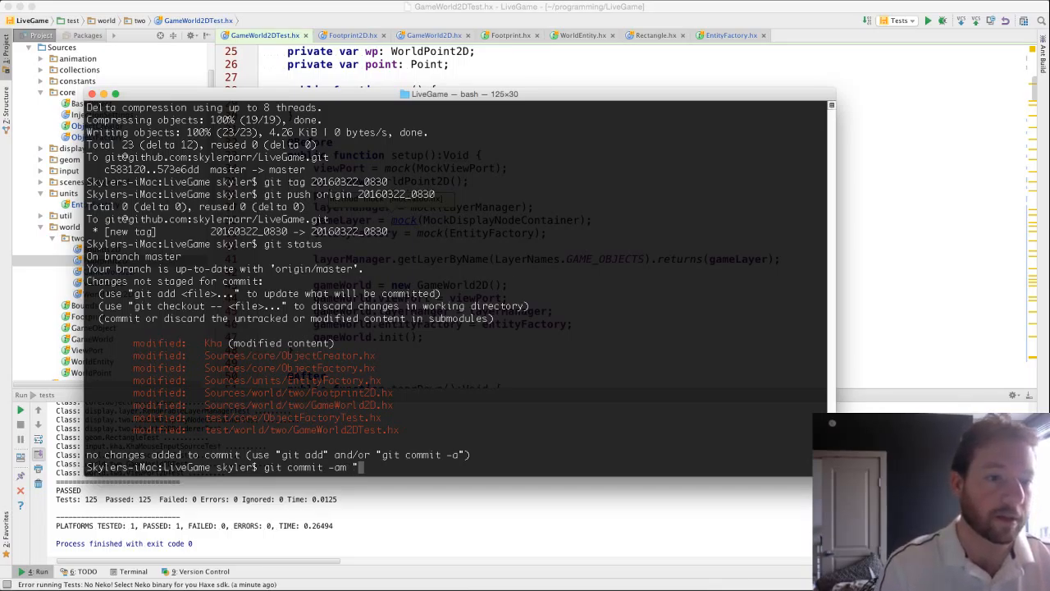
text(finished Ze)
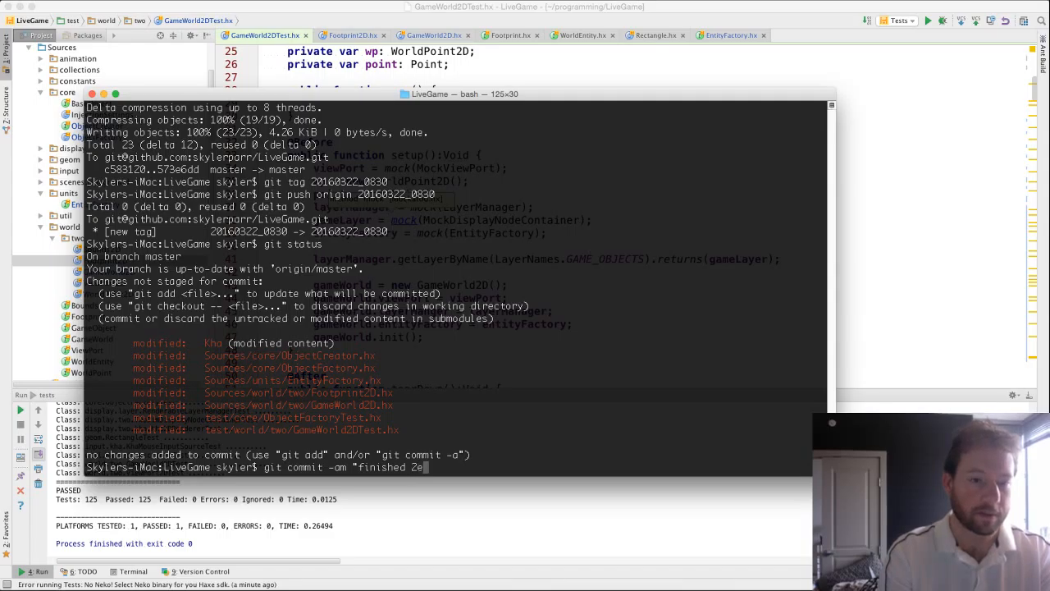
text(2d game world)
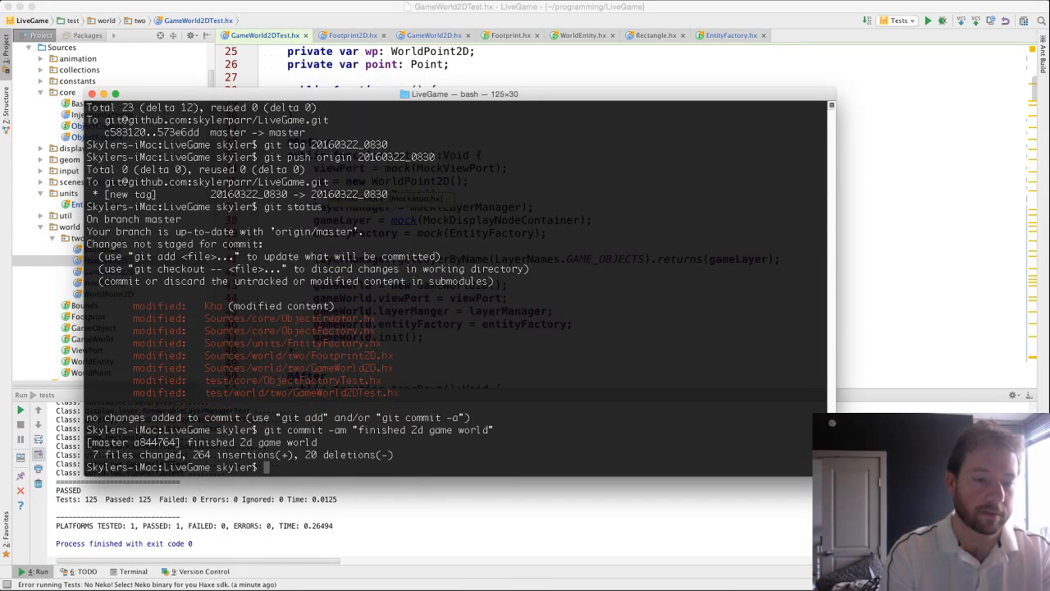
text(git push origin m)
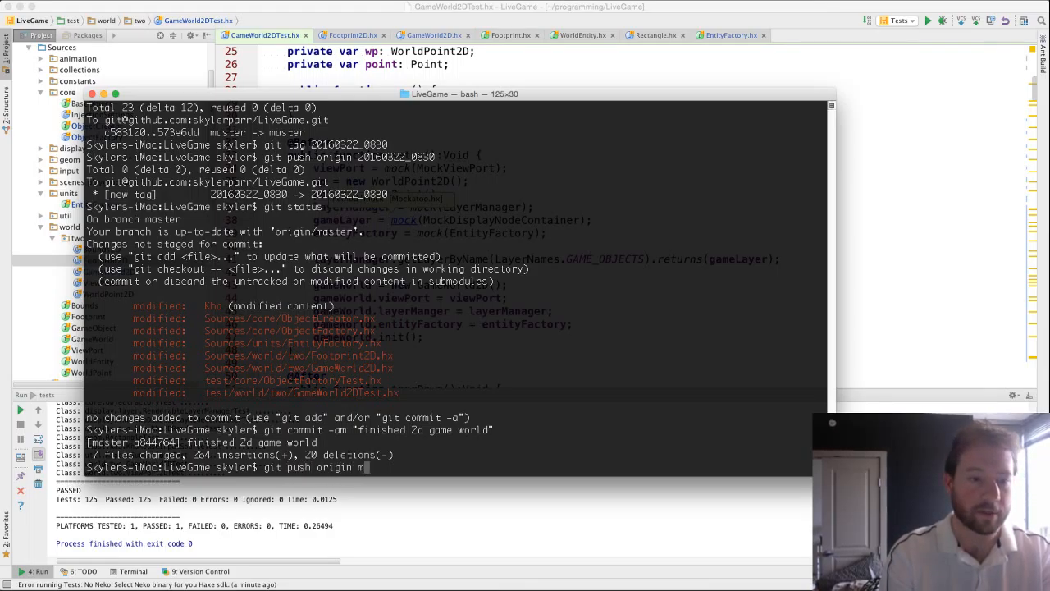
text(aster)
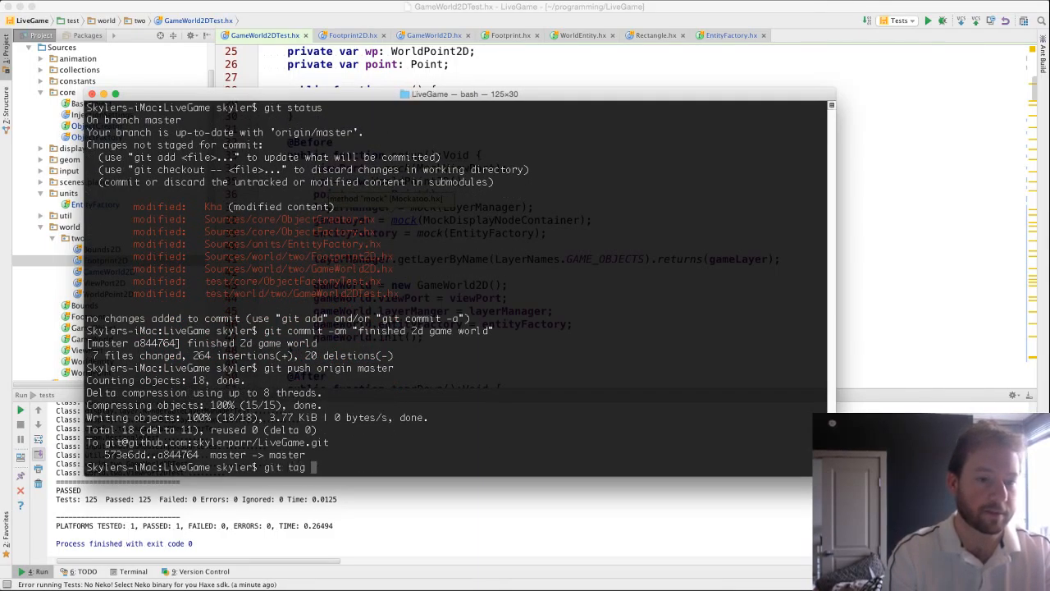
Create tag 20160323_0833 and push it to origin.
text(2015)
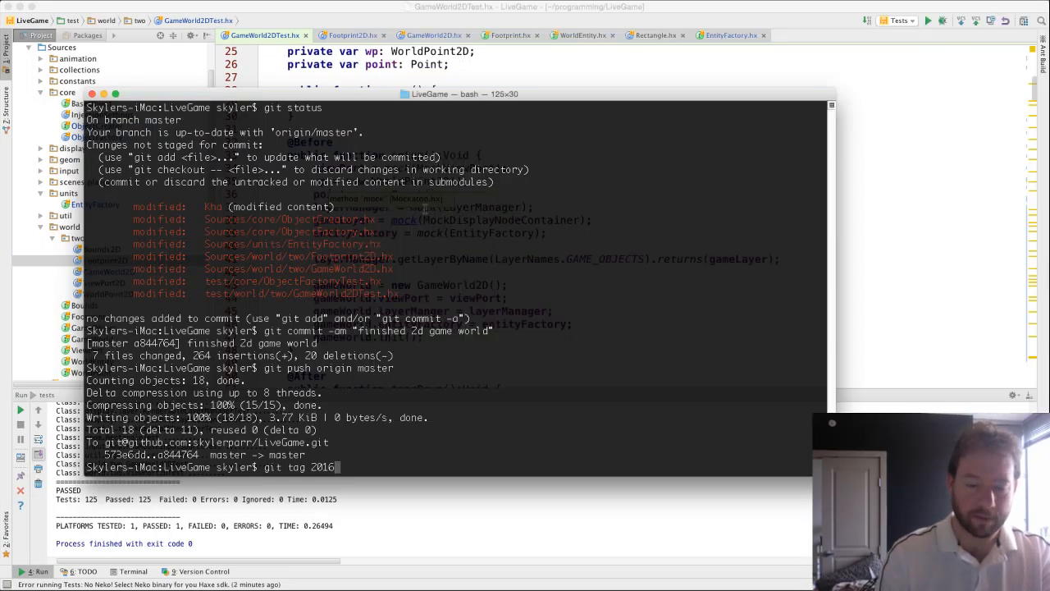
text(03)
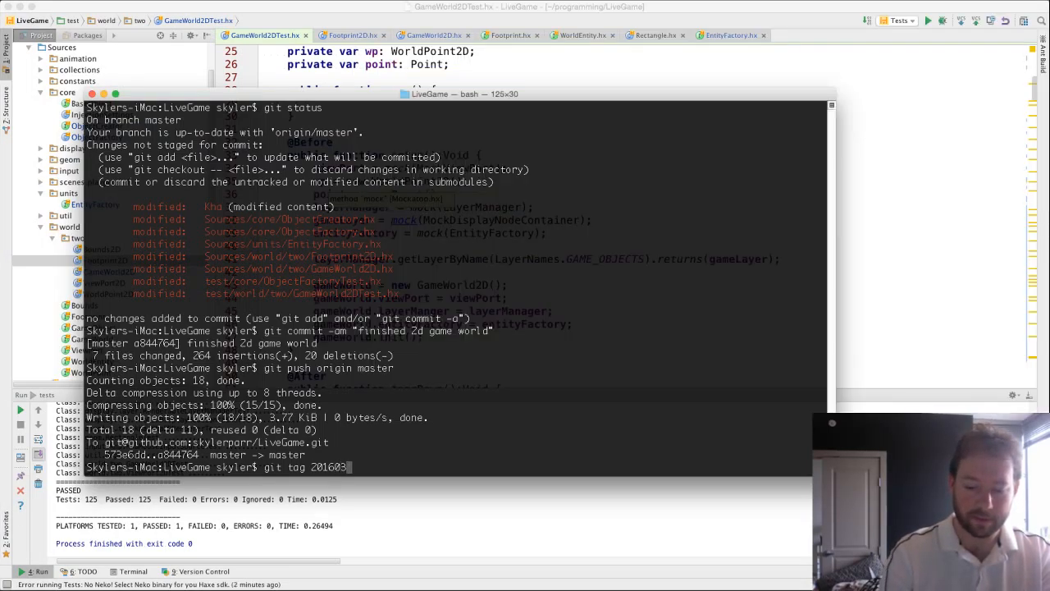
text(23)
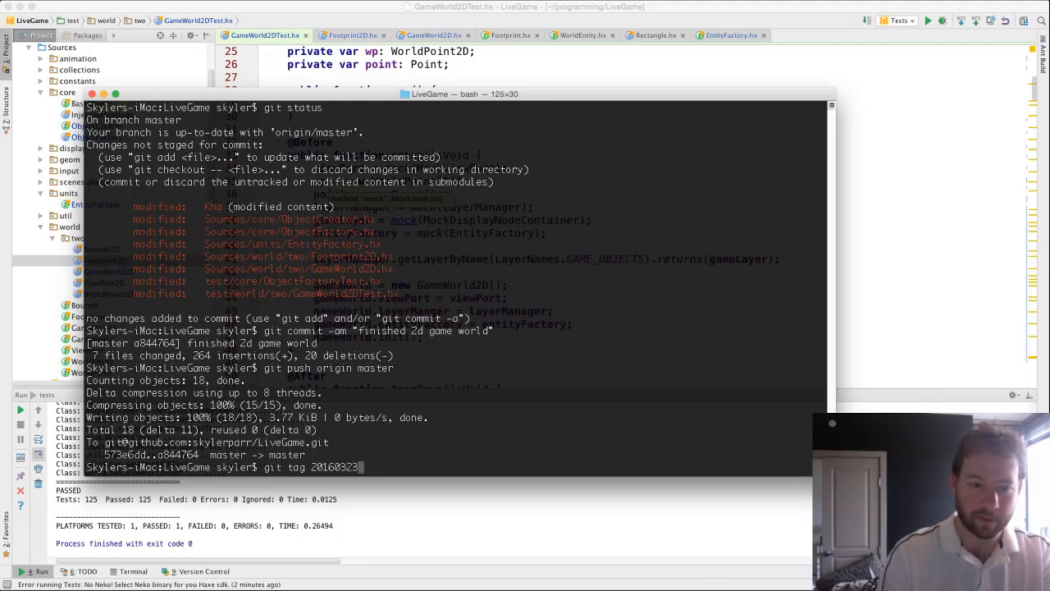
text(_0833)
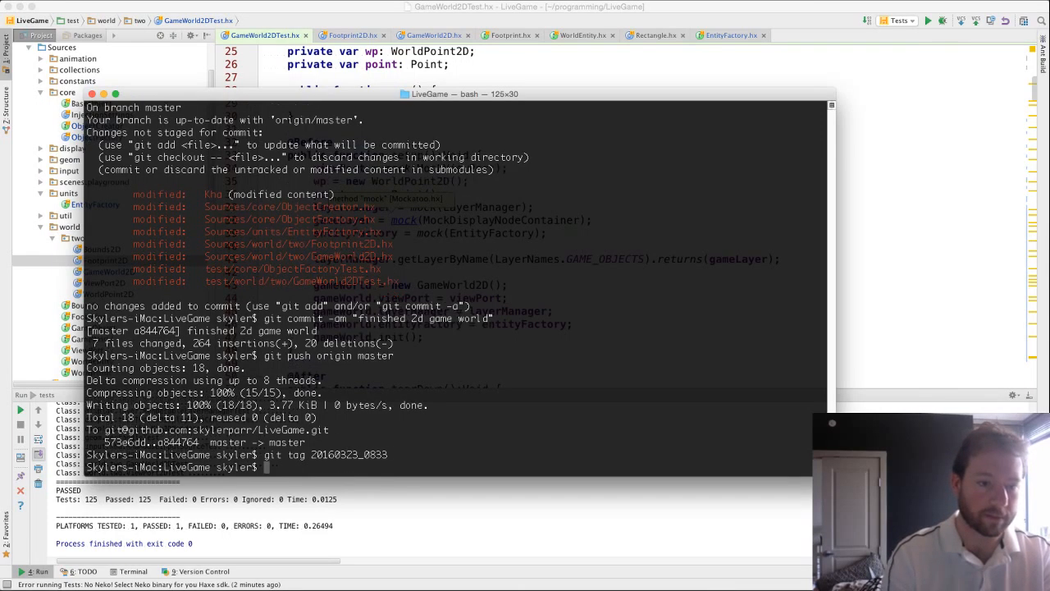
text(git pus)
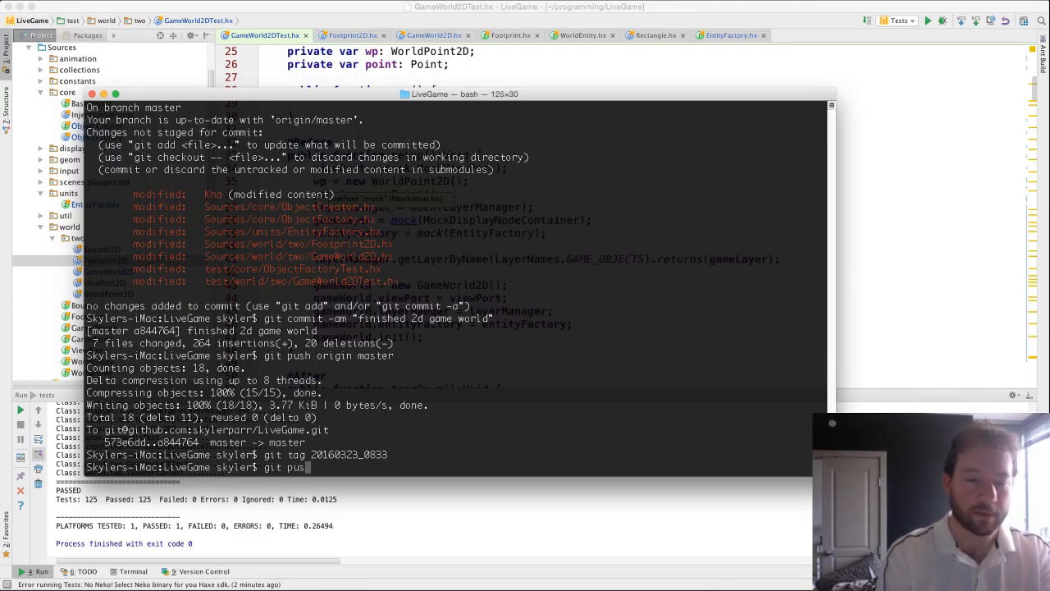
text(h)
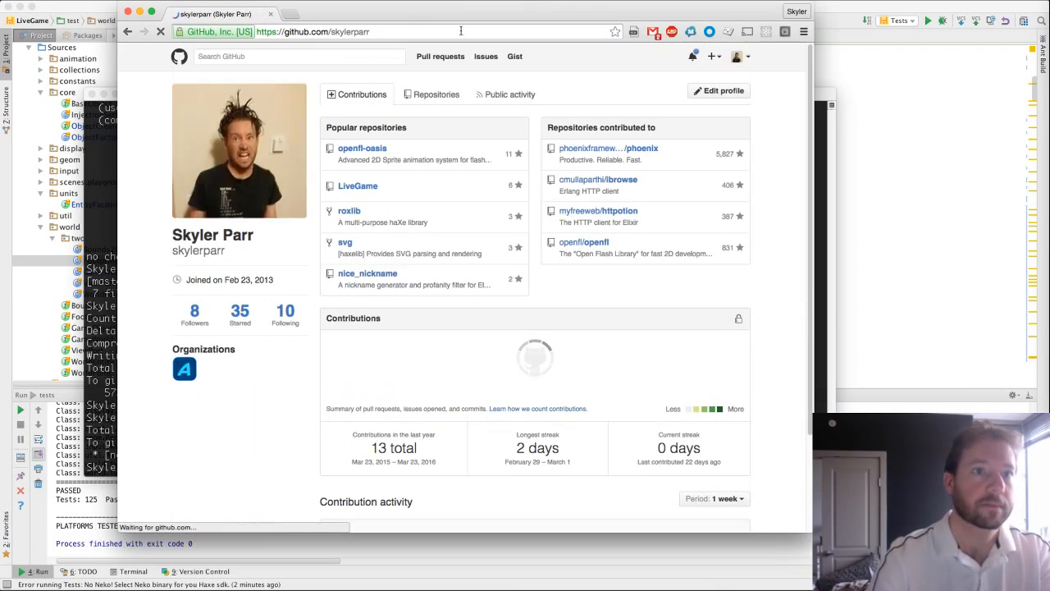
View the LiveGame repository on GitHub at tag 20160323_0833.
click(358, 185)
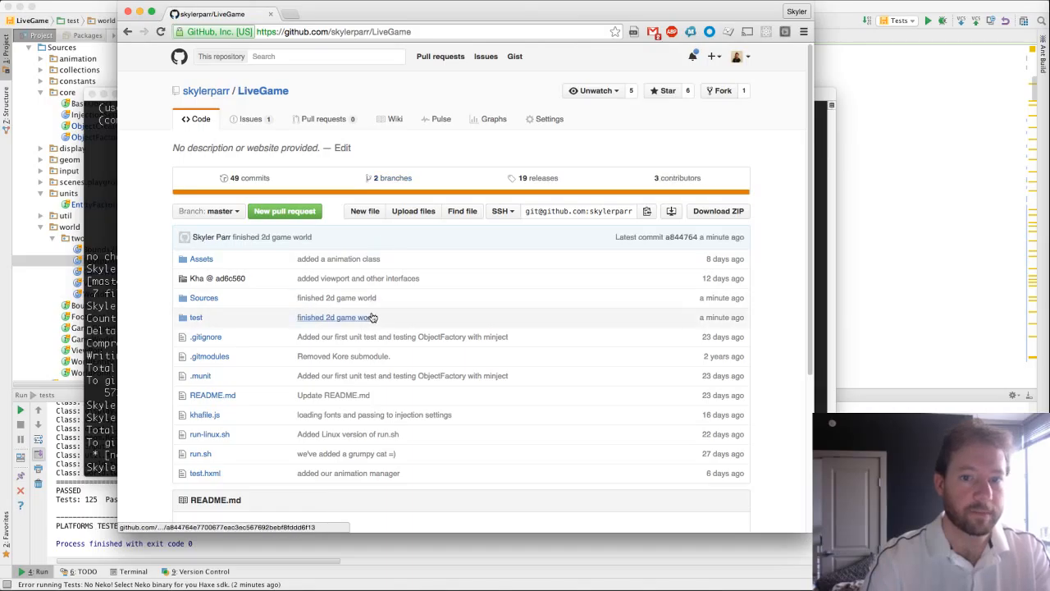
click(208, 211)
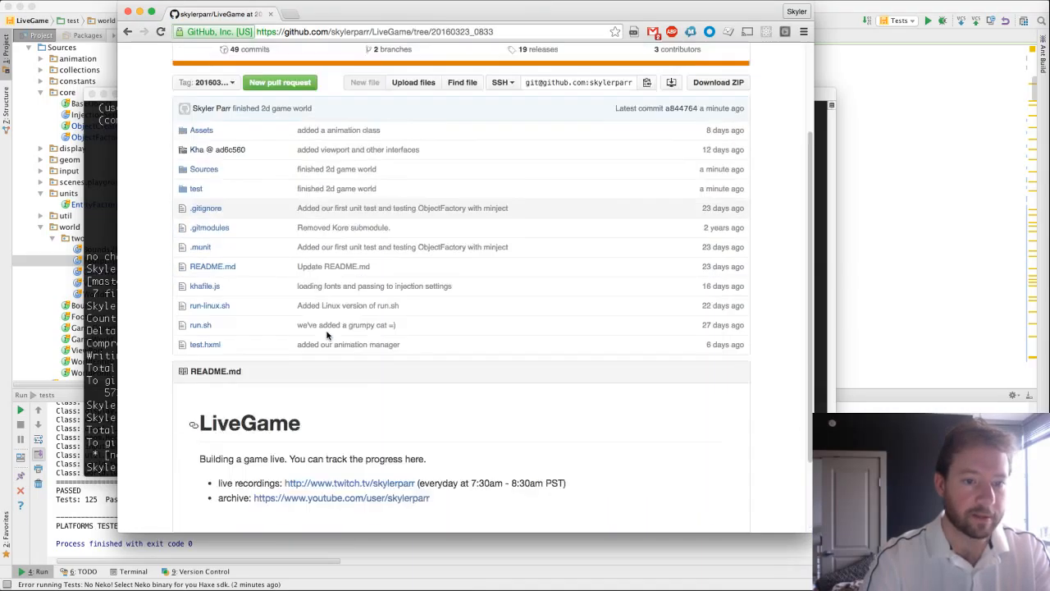
scroll(up, 3)
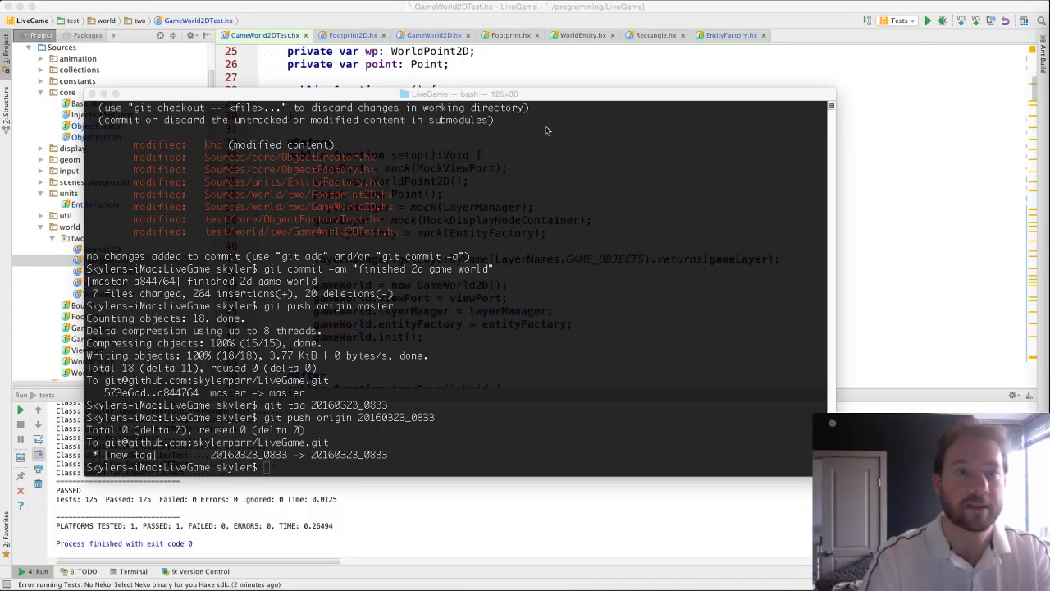
mouse_move(525, 134)
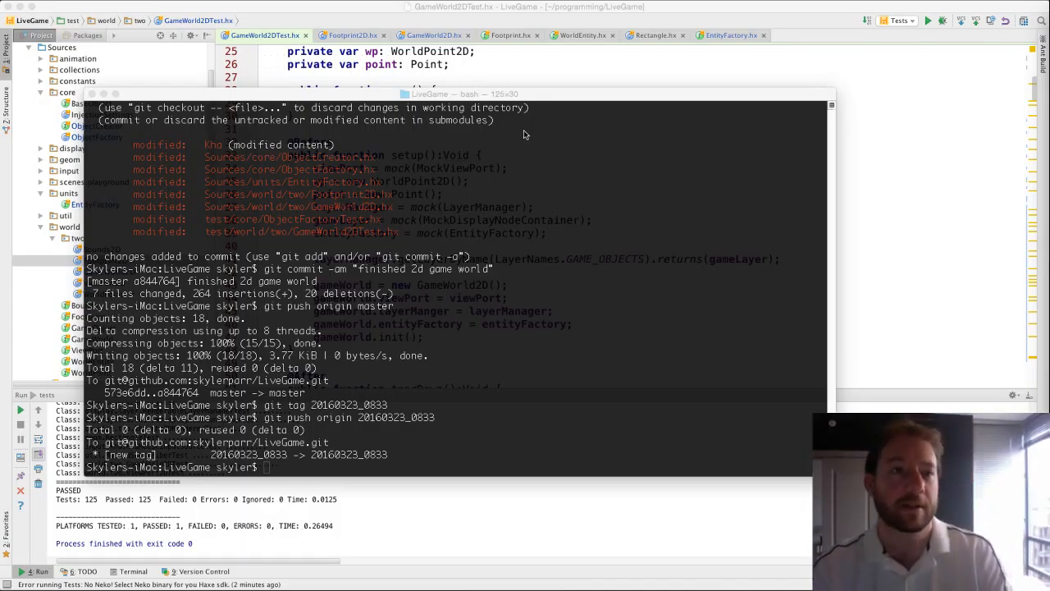